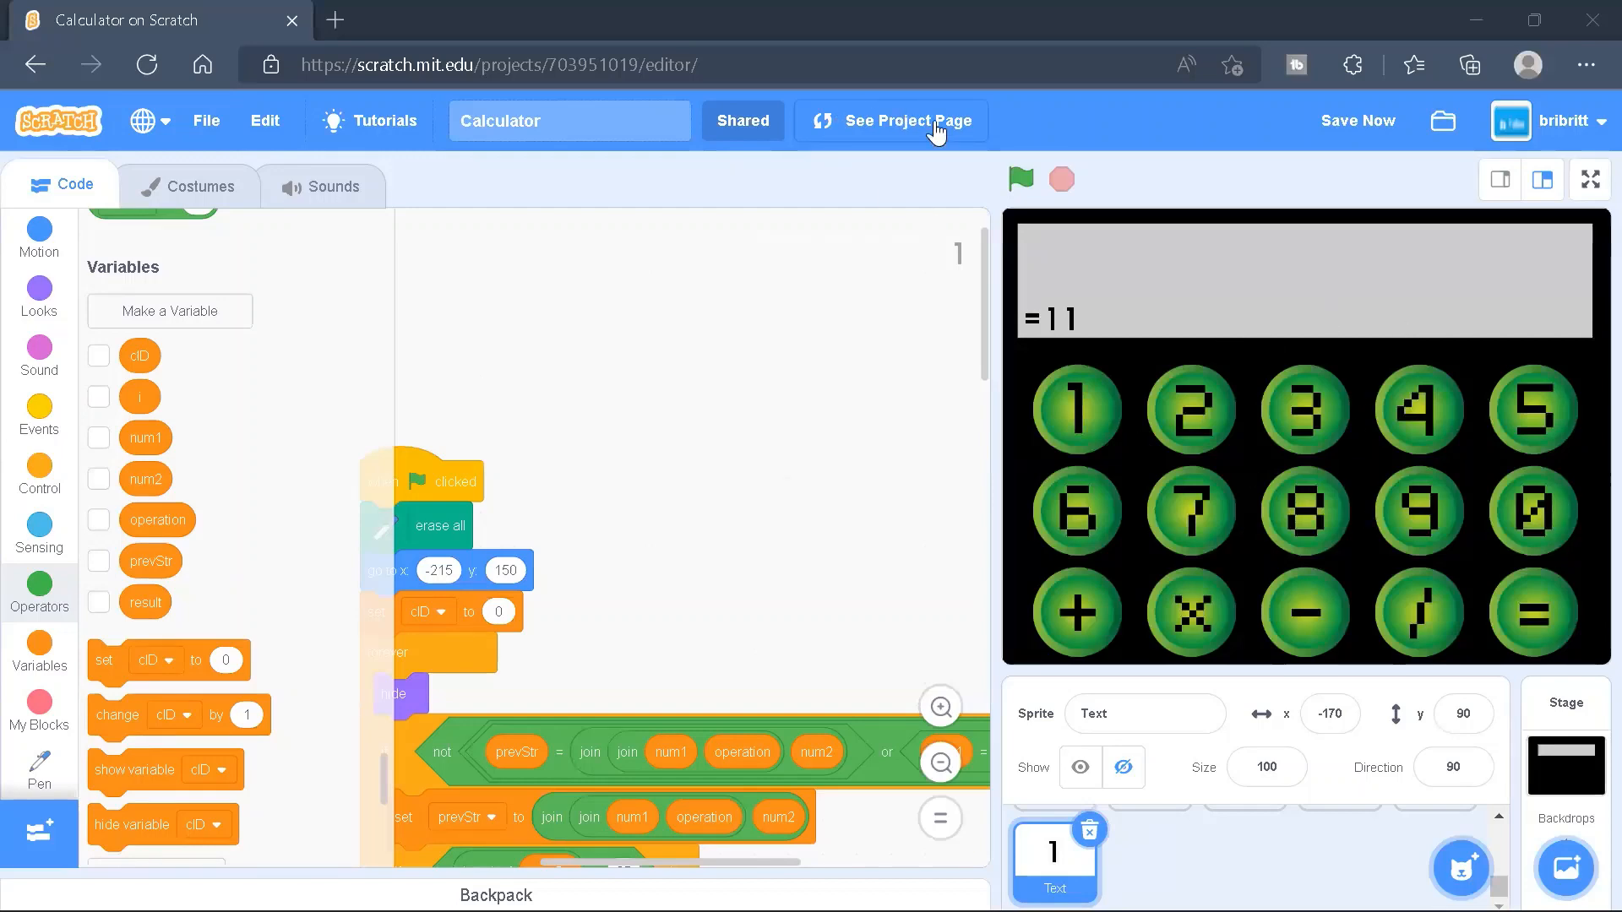
Run the calculator from its project page, computing 4+7 to show =11, then return to the editor
left_click(905, 120)
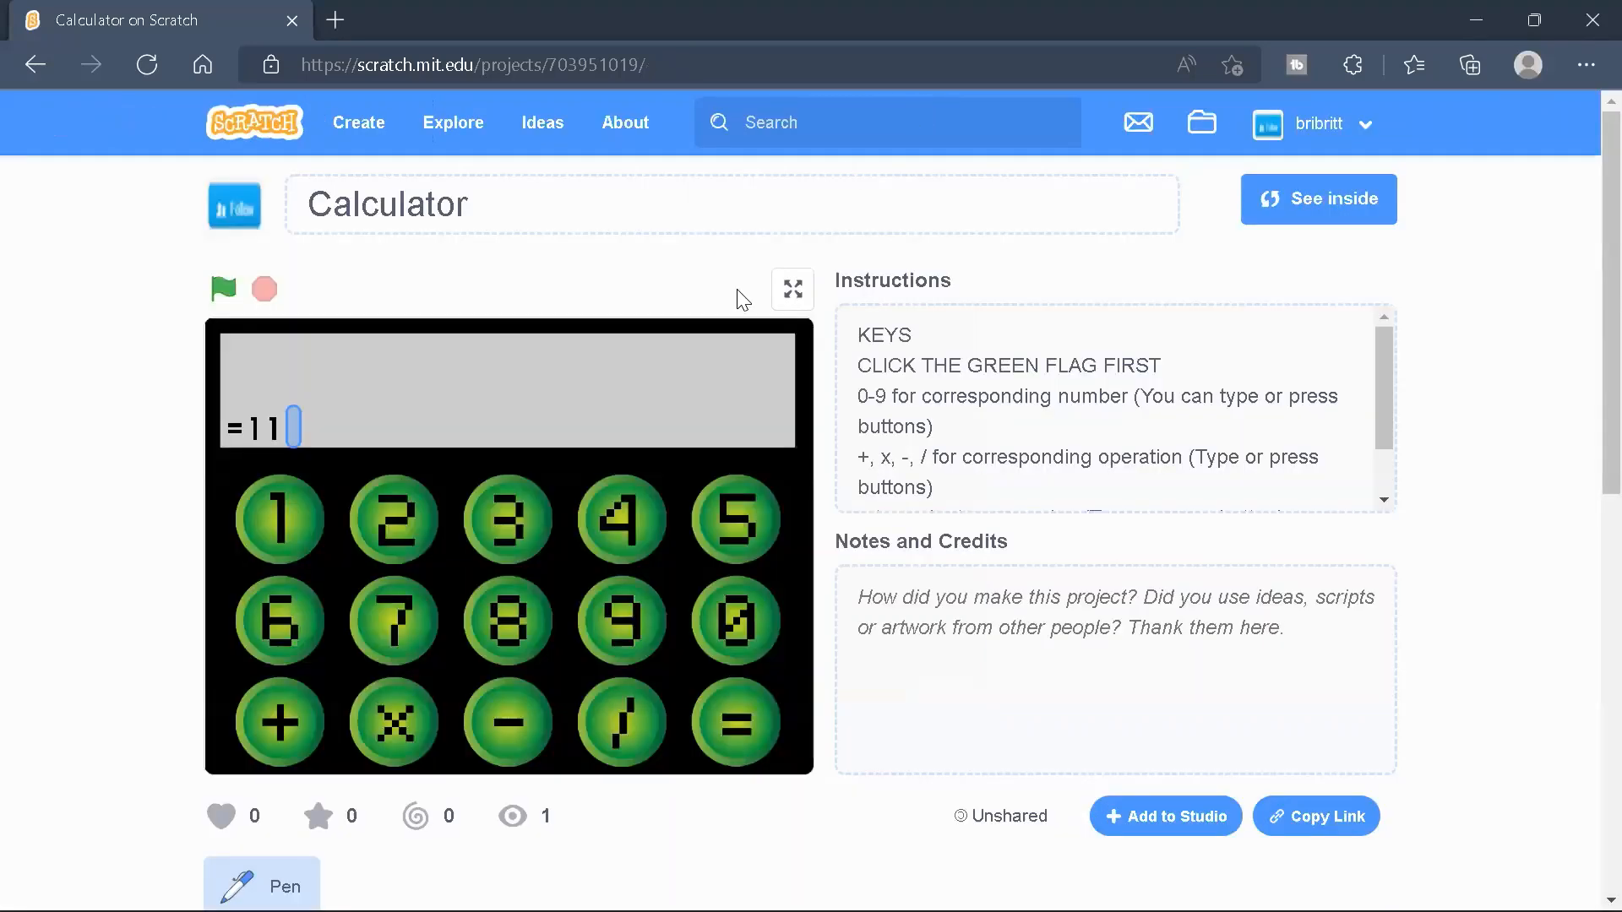
left_click(221, 288)
type("4+")
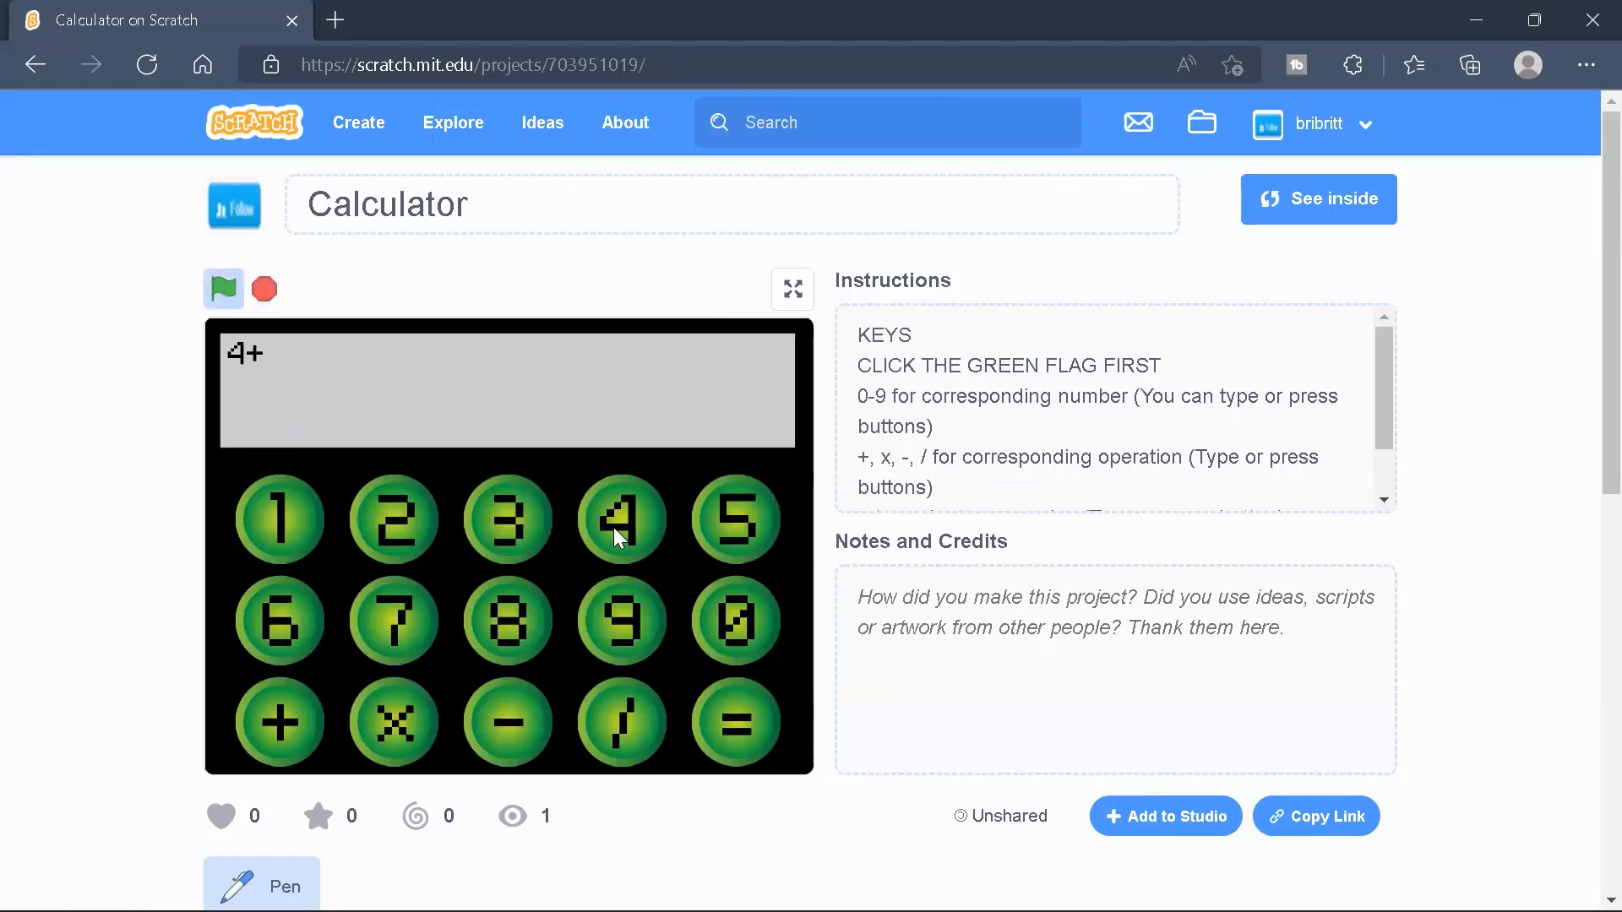
mouse_move(272, 743)
type("7")
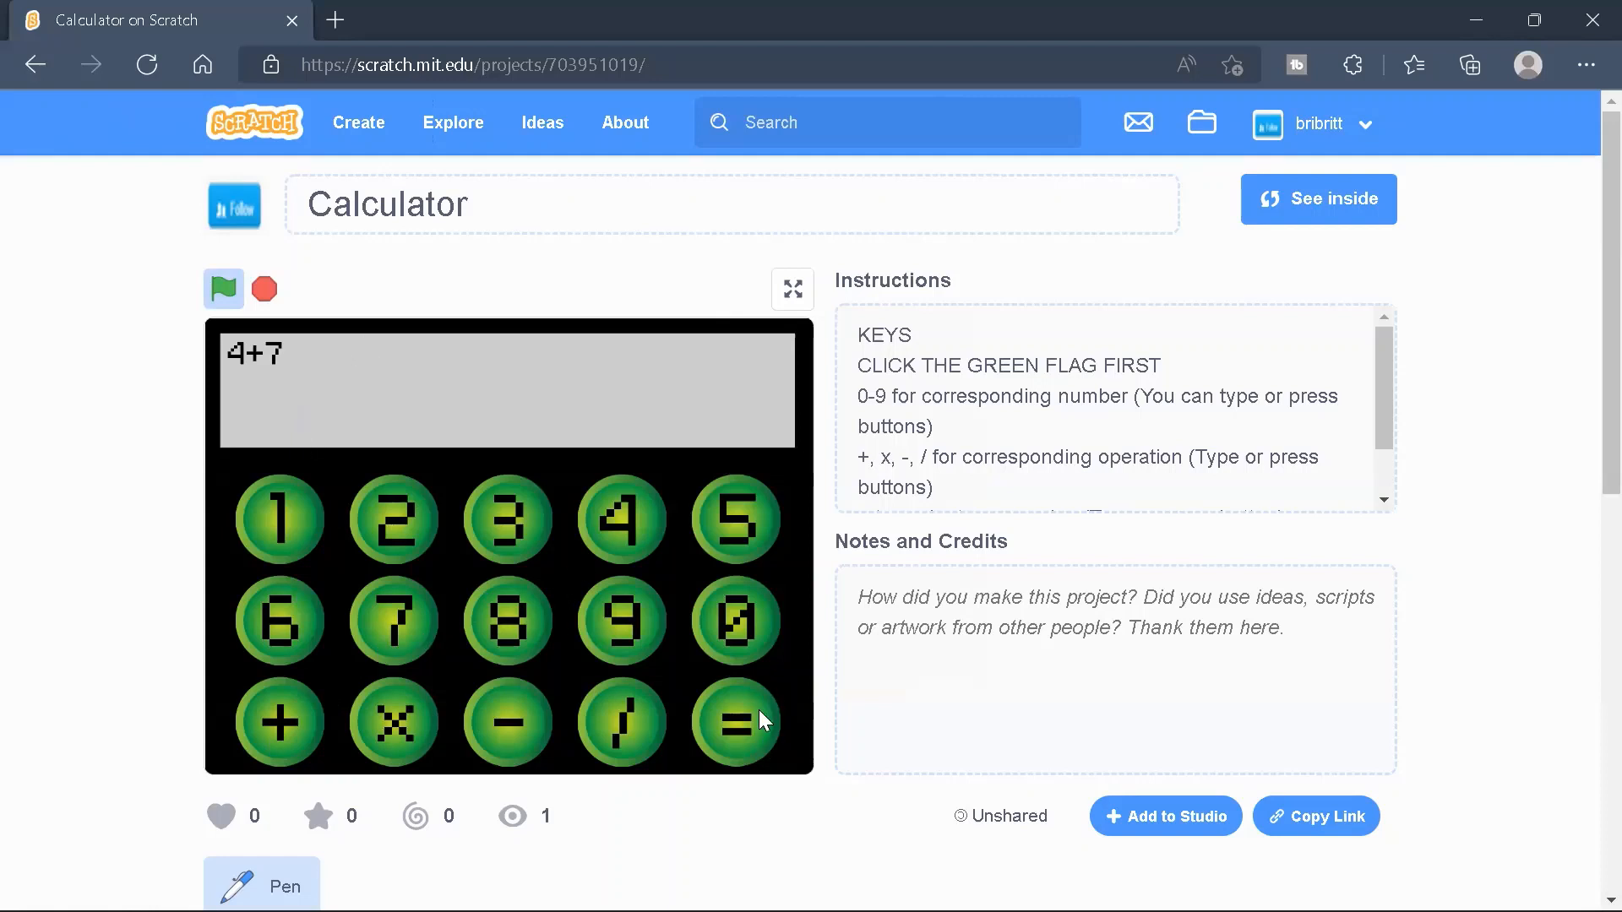
left_click(735, 720)
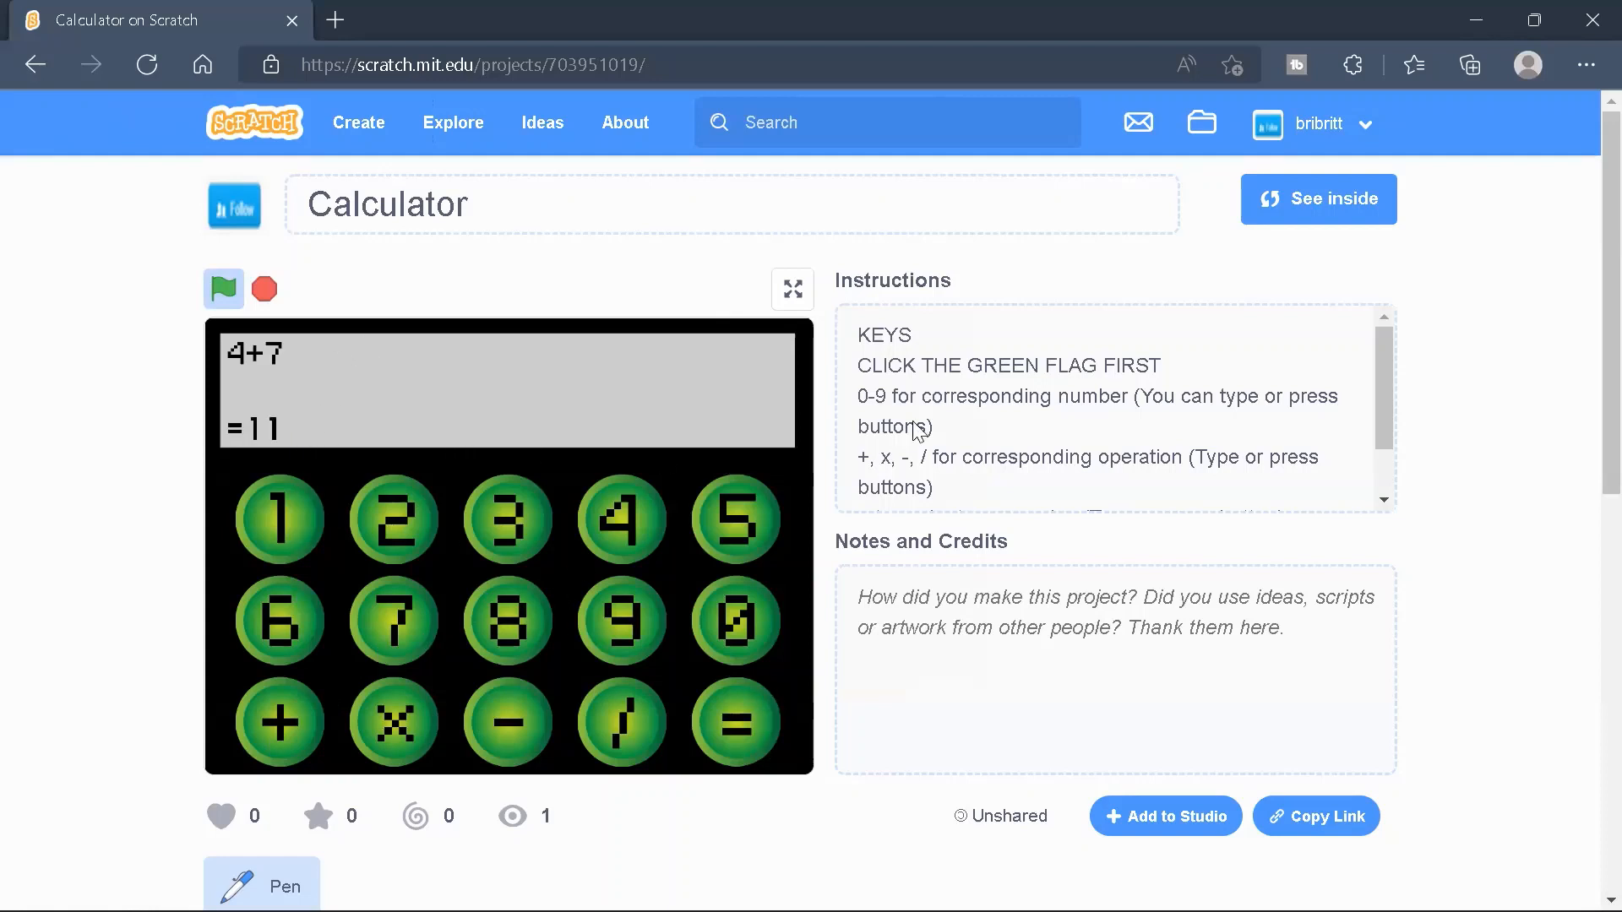
left_click(1318, 199)
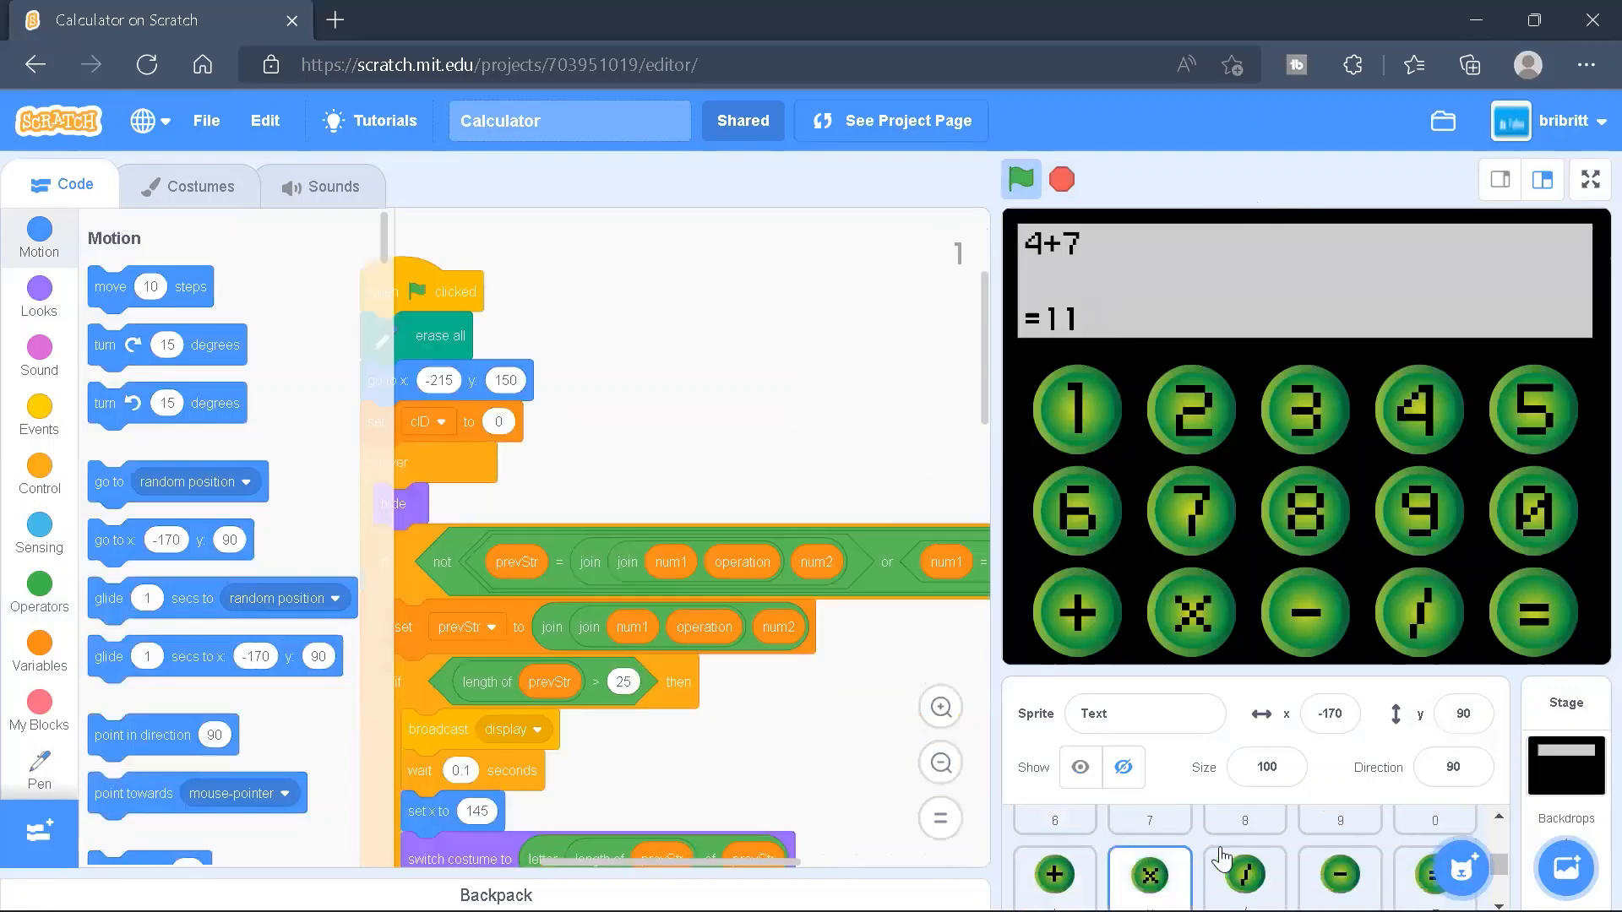
Select the Stage and view its black backdrop with the grey display strip
left_click(197, 186)
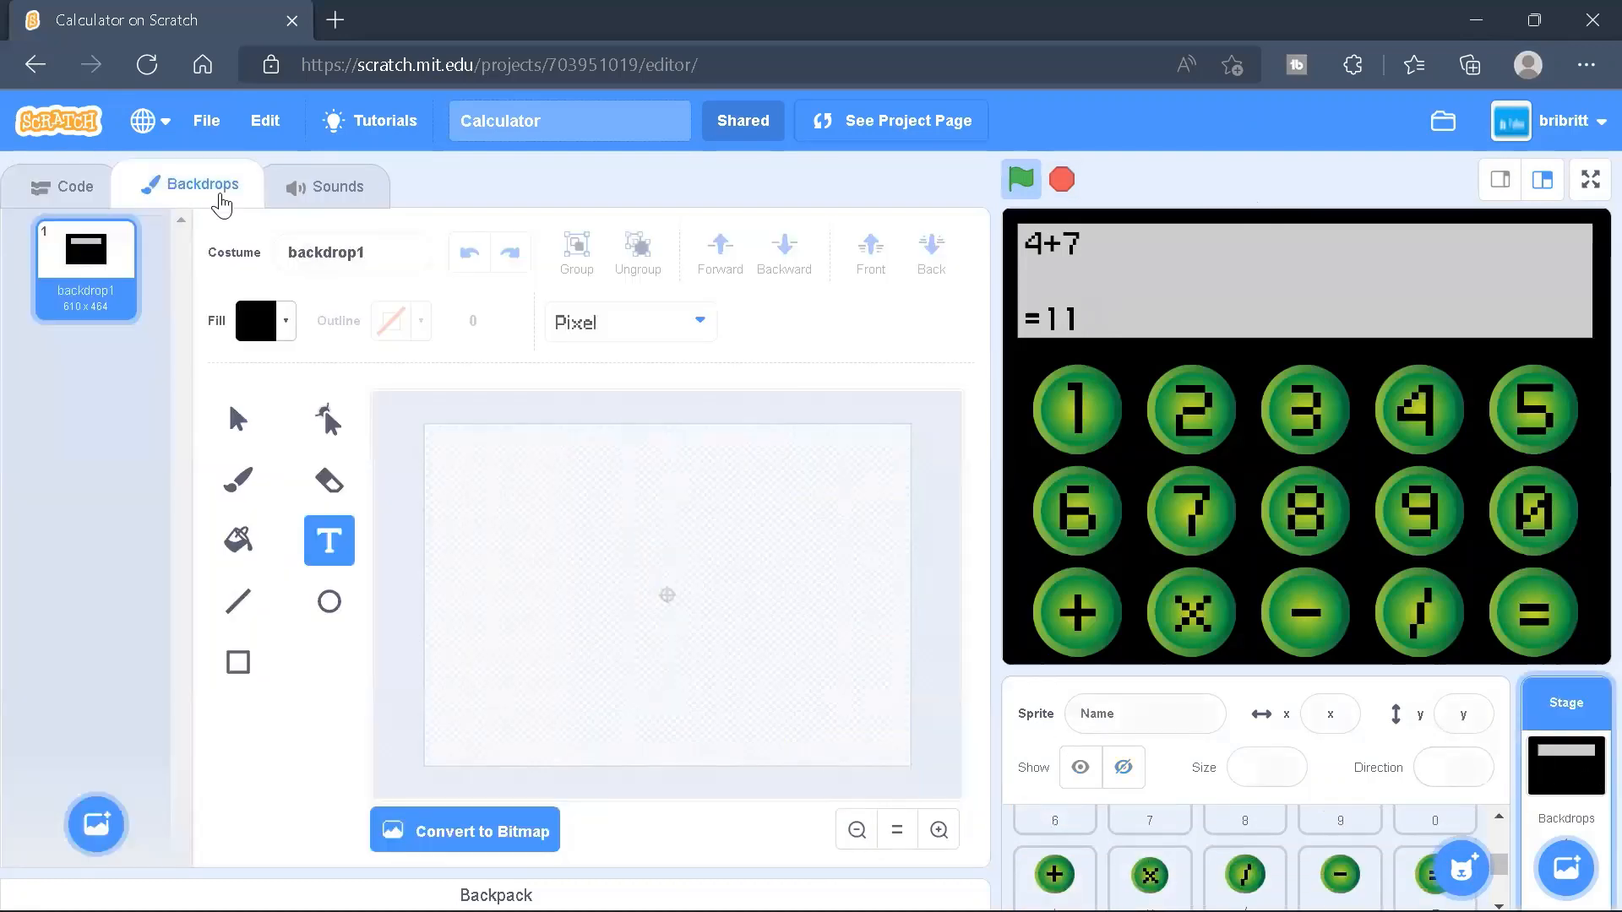
left_click(469, 252)
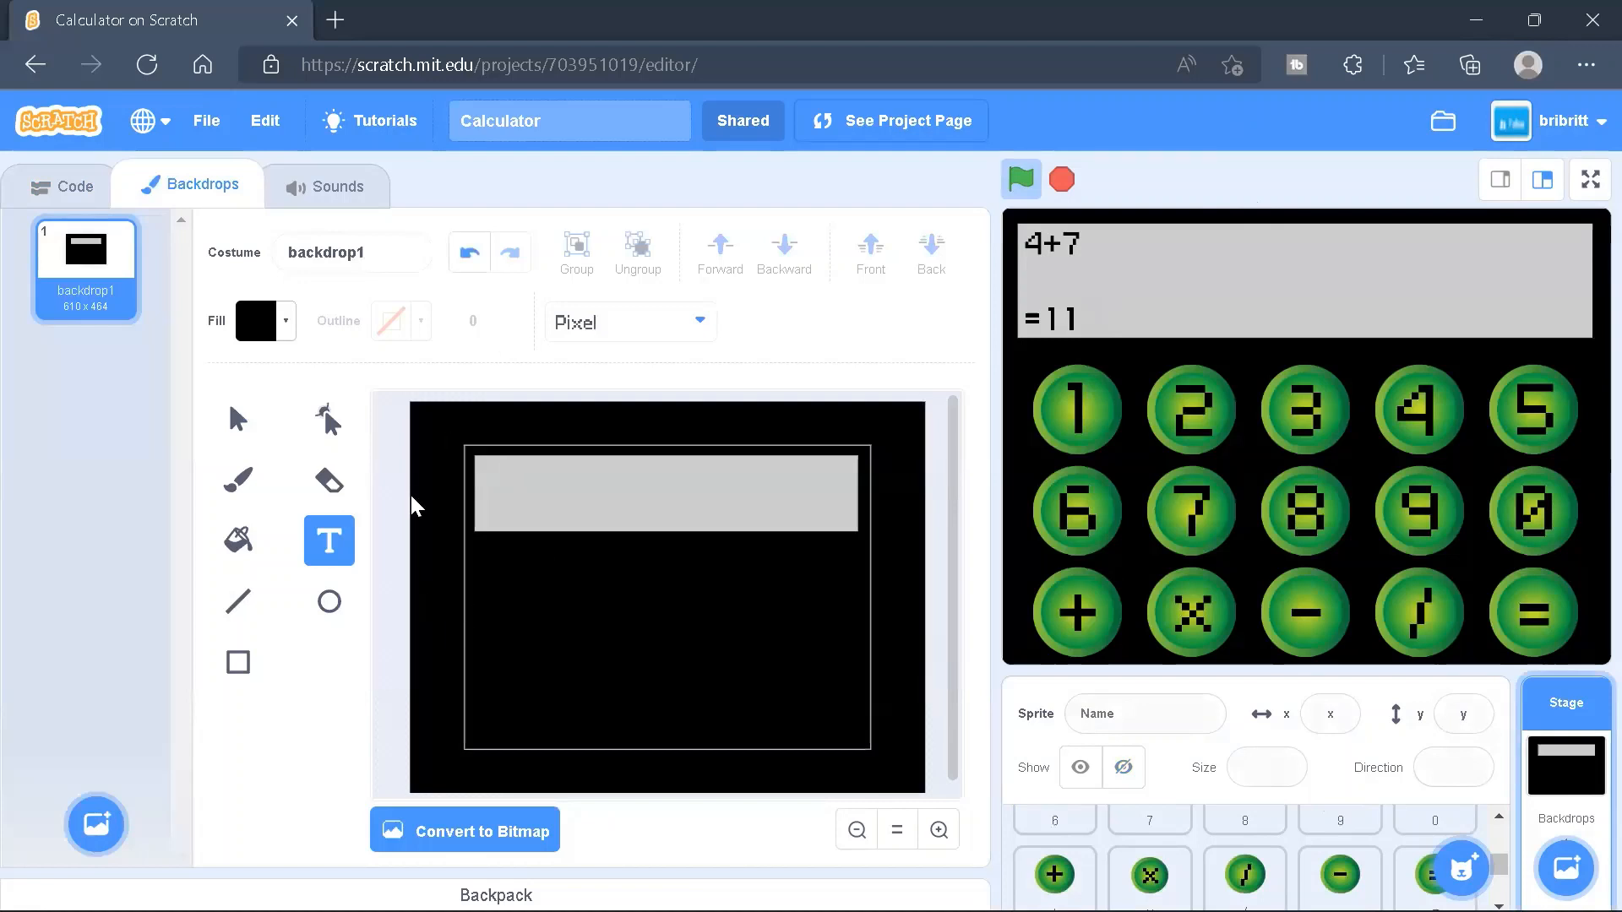
mouse_move(682, 718)
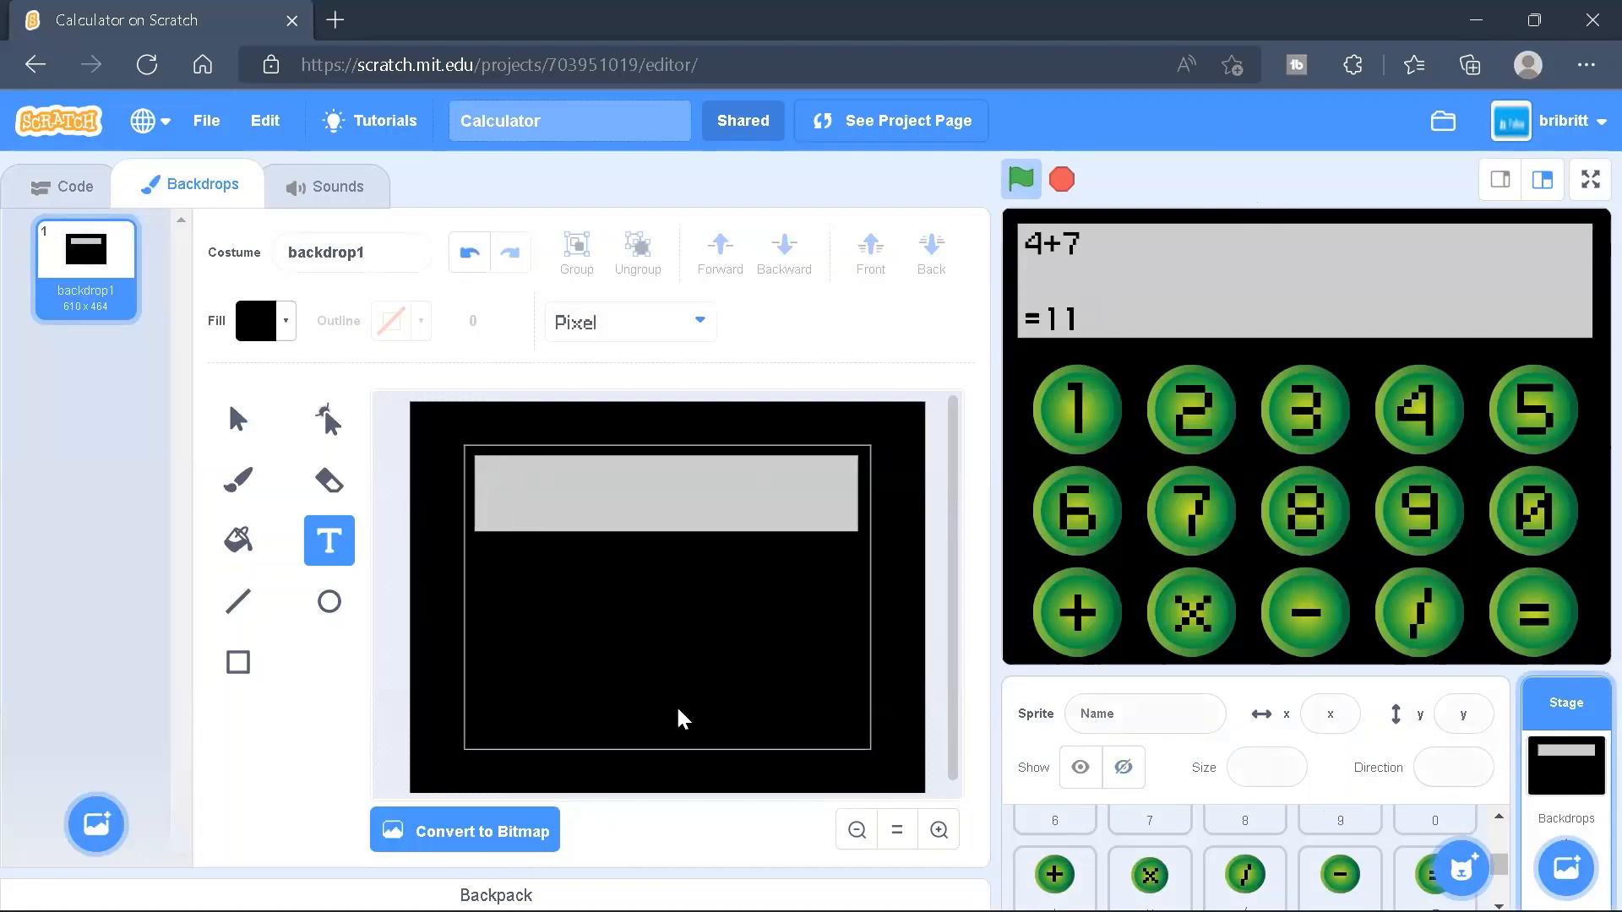
mouse_move(559, 496)
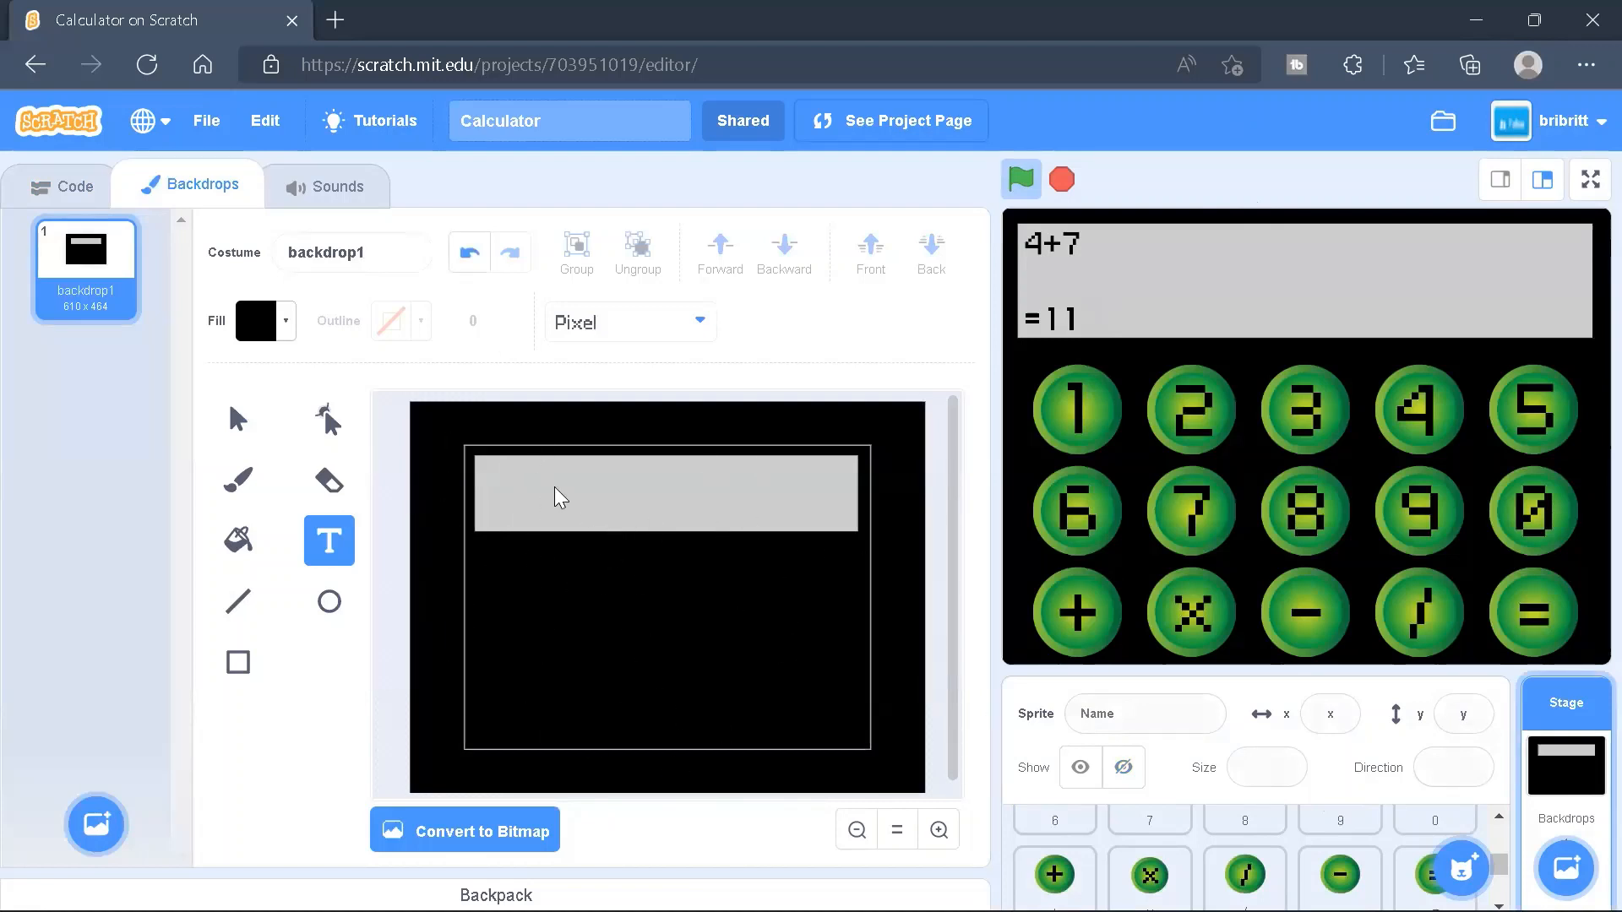
mouse_move(699, 519)
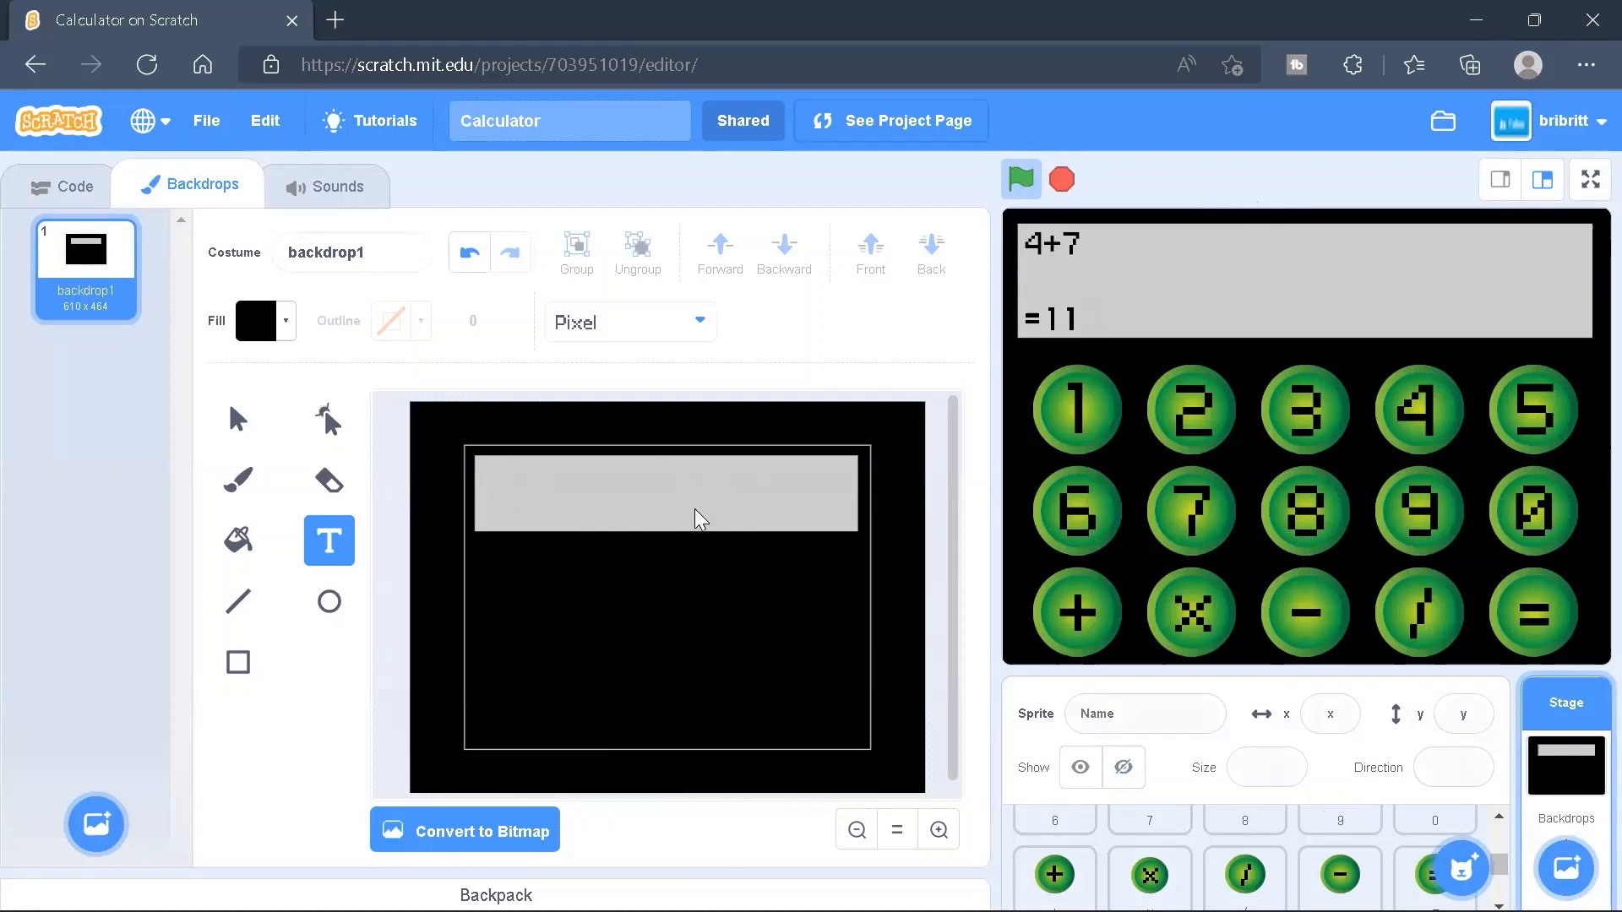
mouse_move(1078, 215)
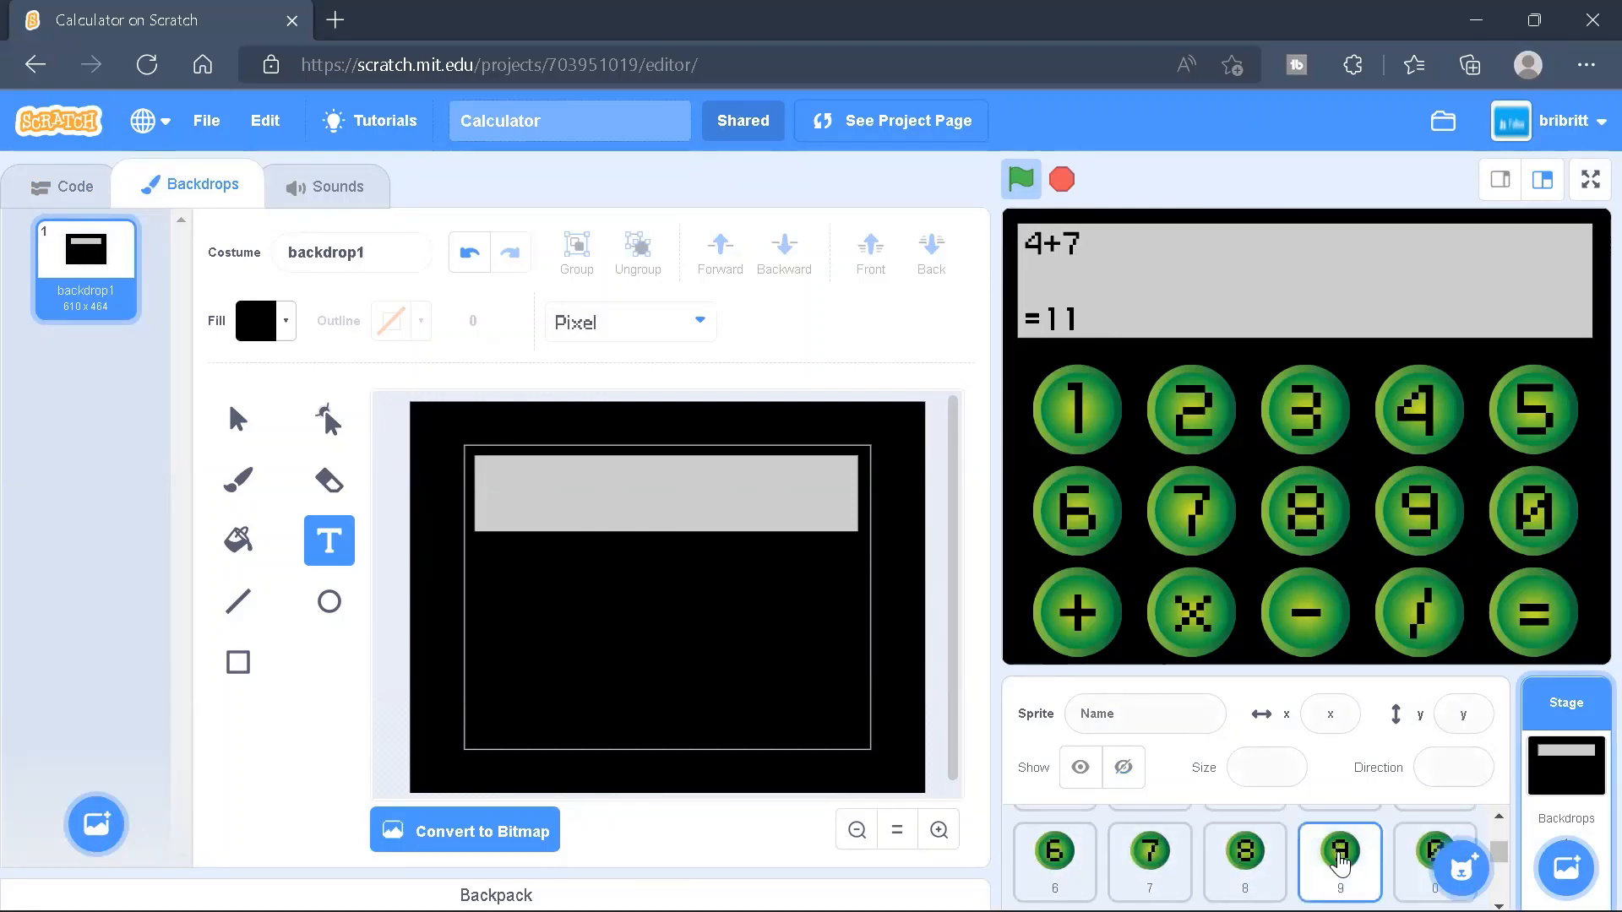
mouse_move(1341, 810)
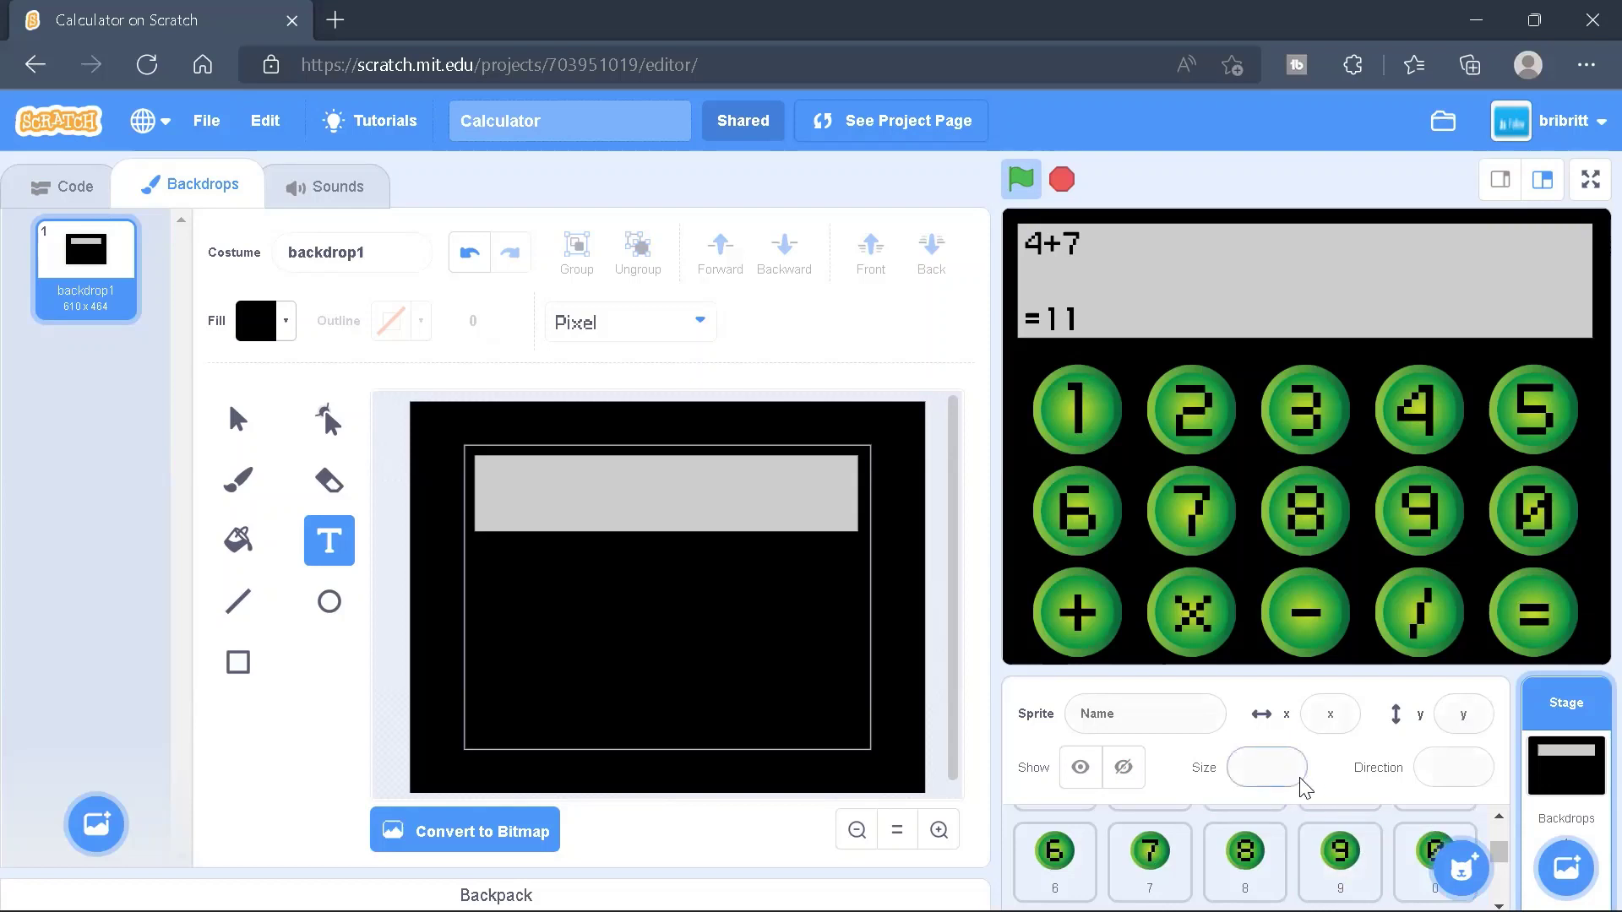
Browse the 1, 7, 8, +, − and = button sprites, ending on the Text sprite
left_click(1051, 853)
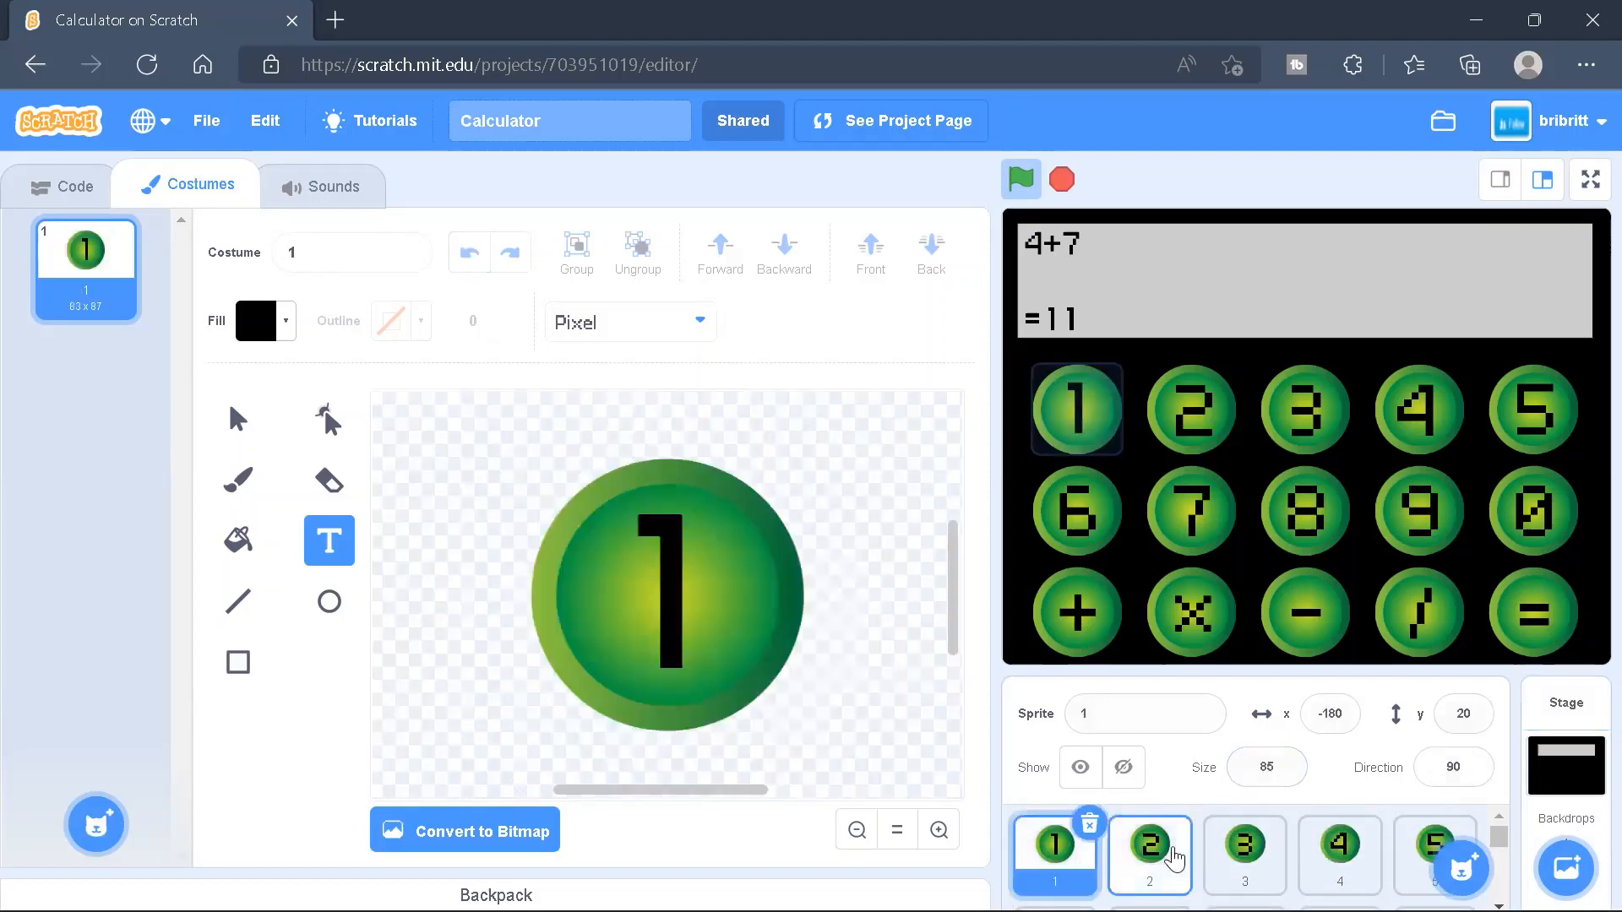
left_click(1148, 846)
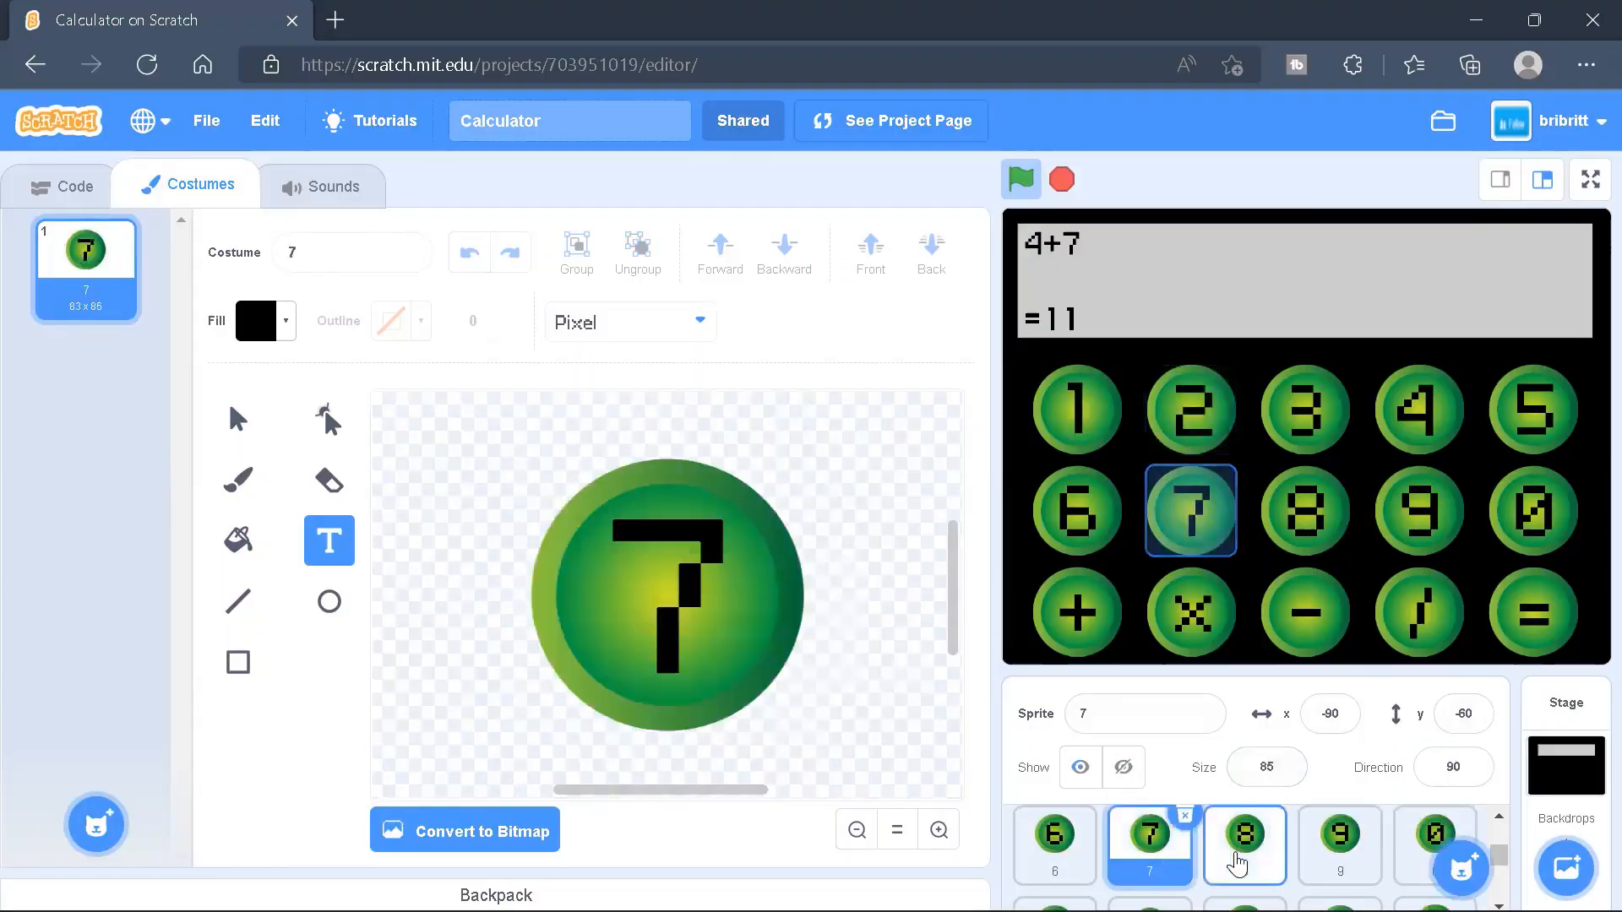
left_click(1244, 843)
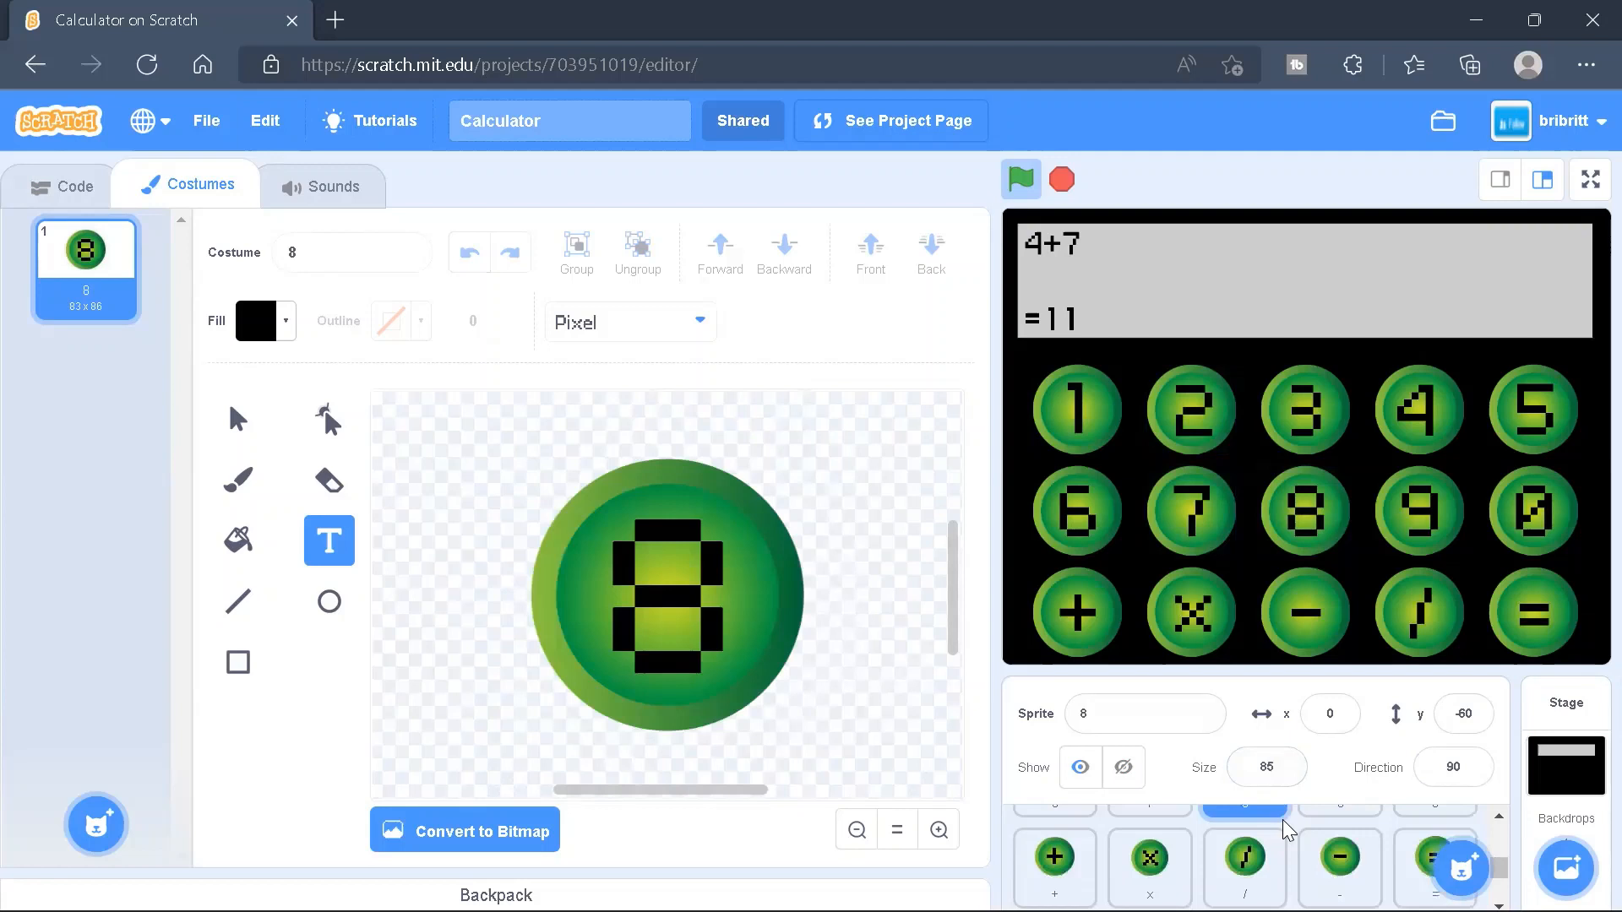
left_click(1054, 848)
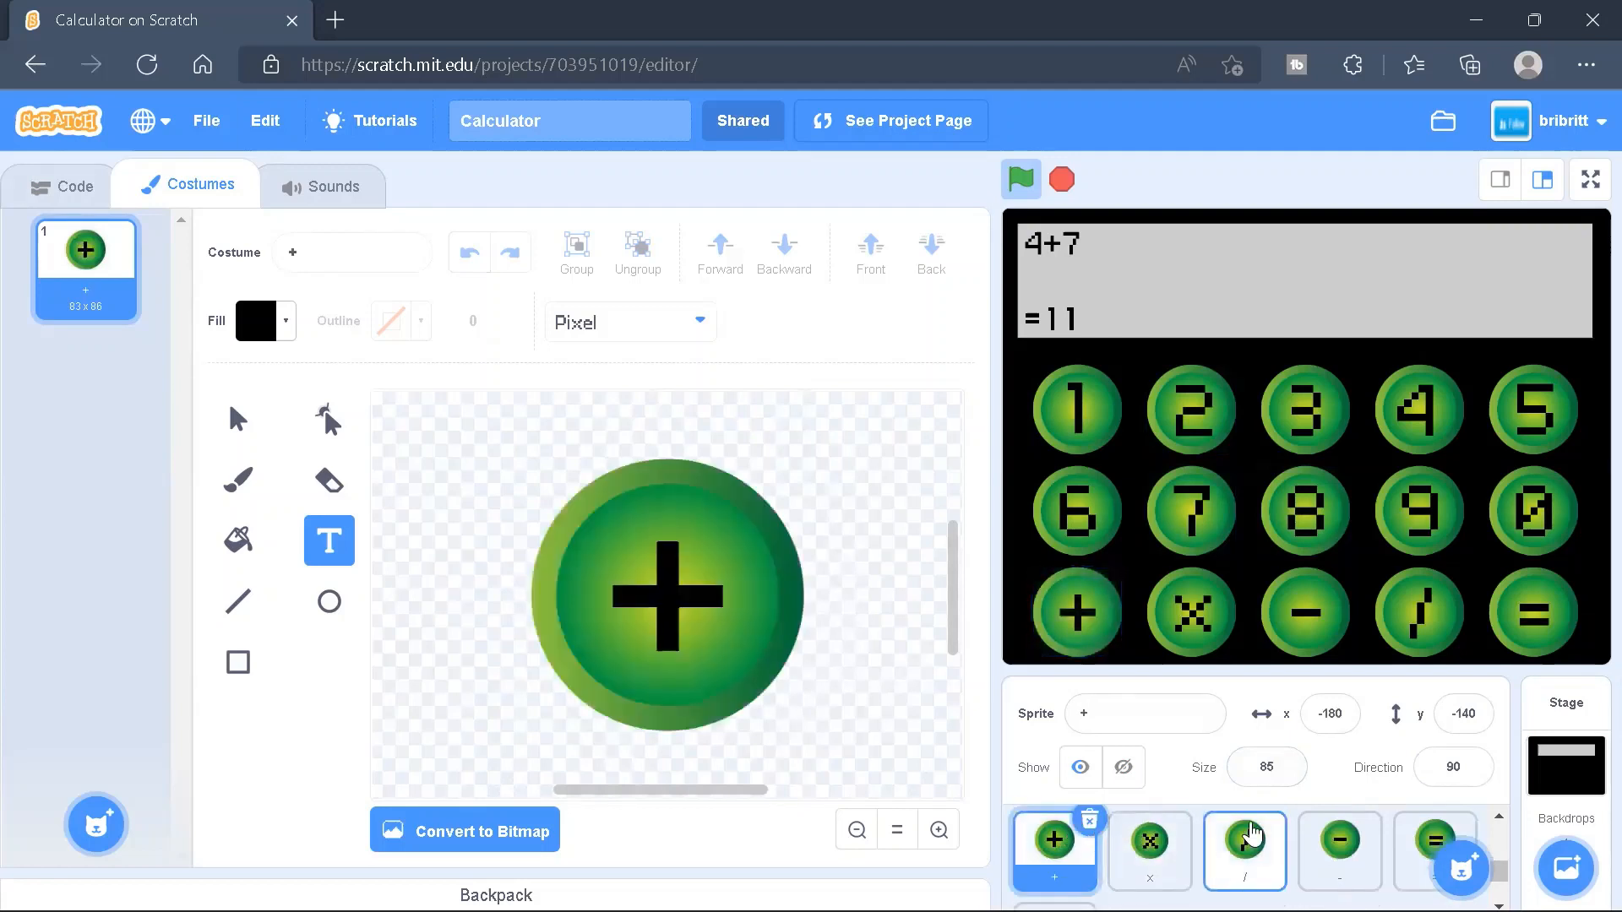
left_click(1337, 851)
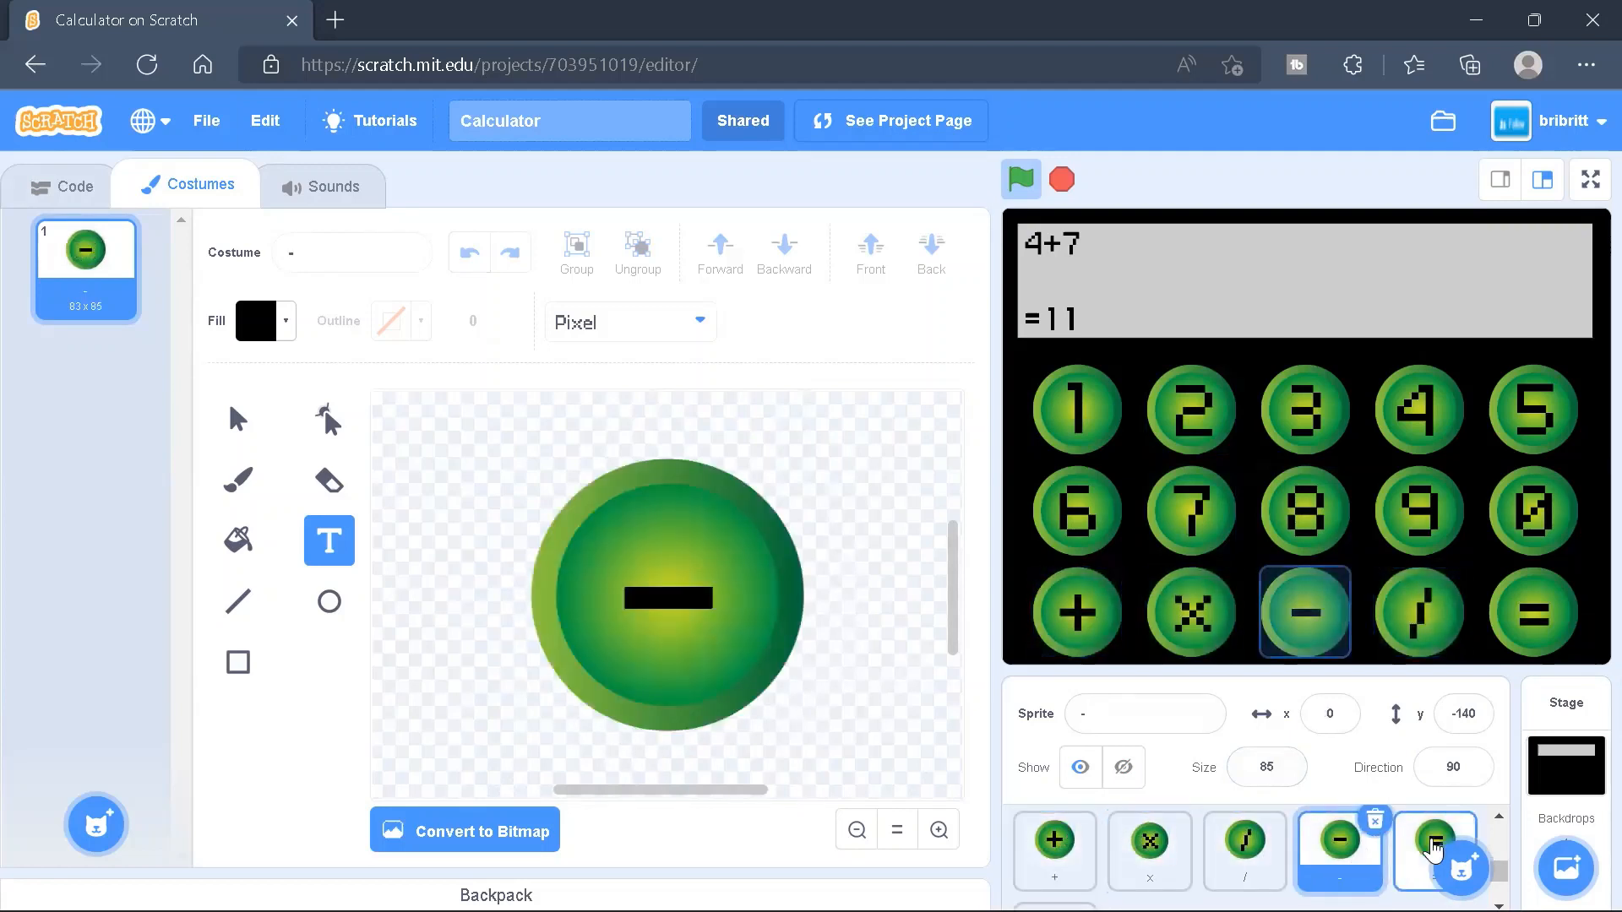
left_click(1433, 838)
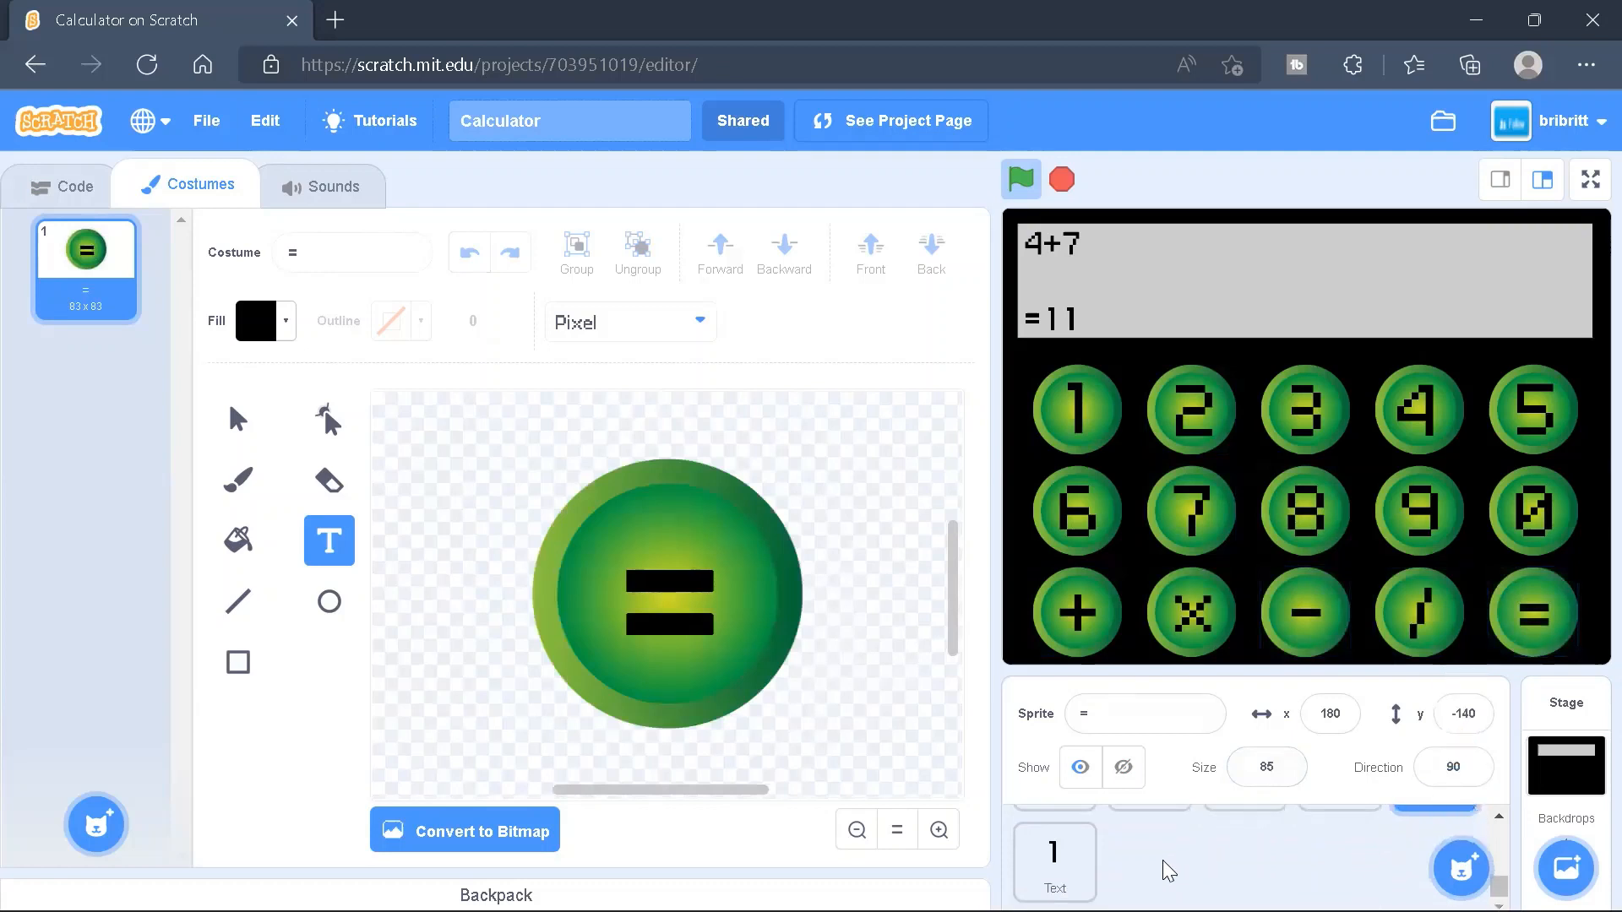
left_click(1053, 862)
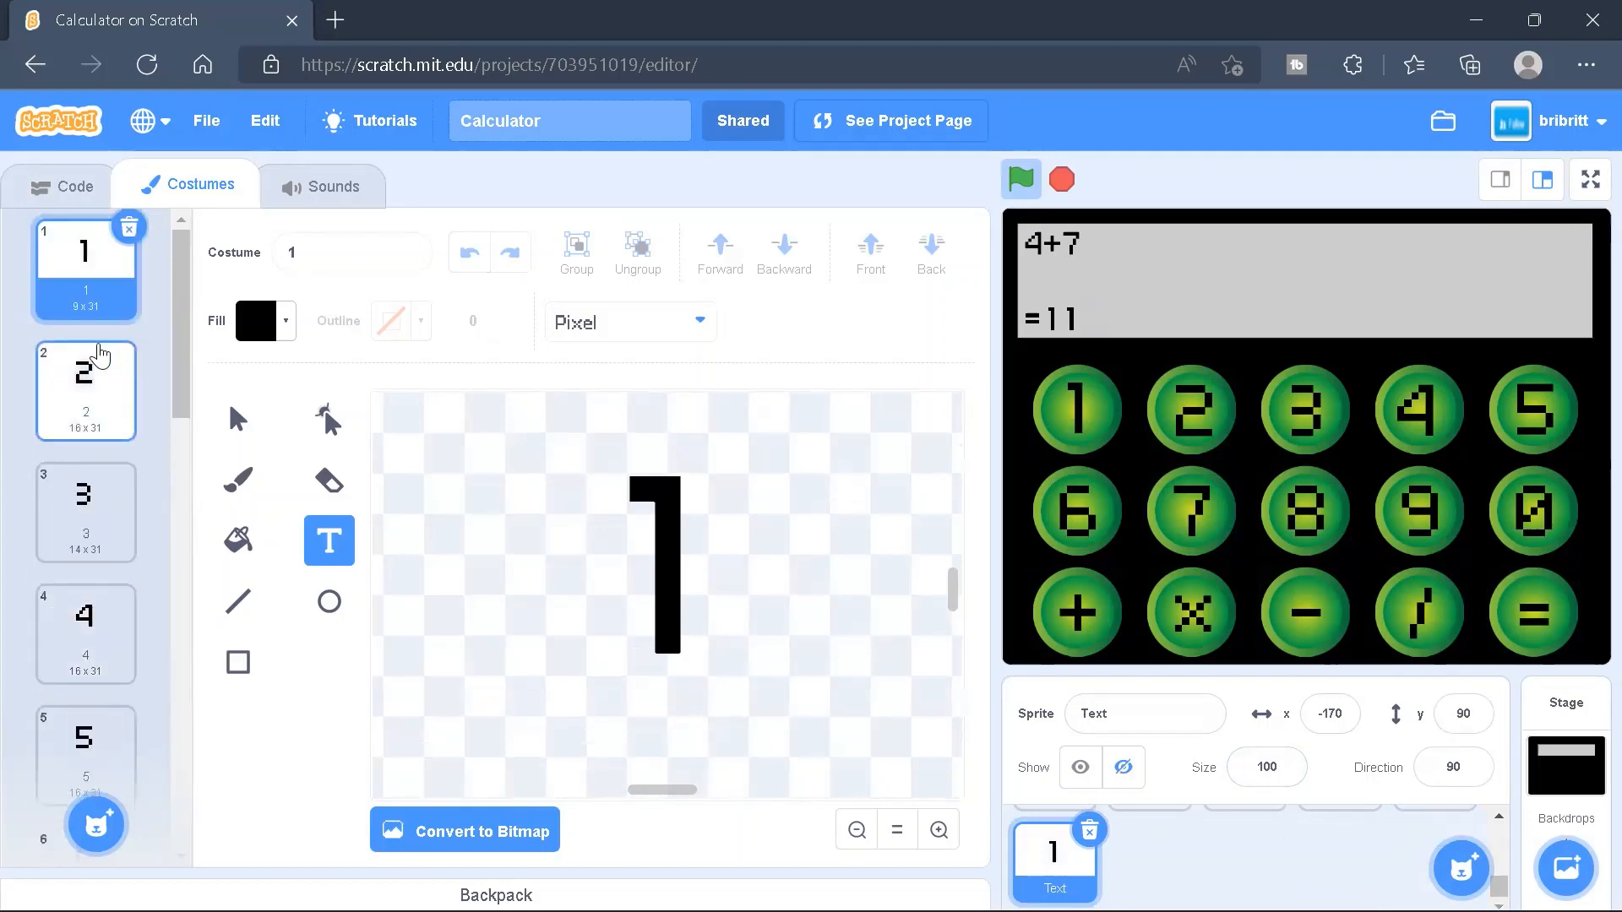
Scroll the Text sprite's costumes, viewing the 0, /, decimal point and e characters
scroll("down", 3)
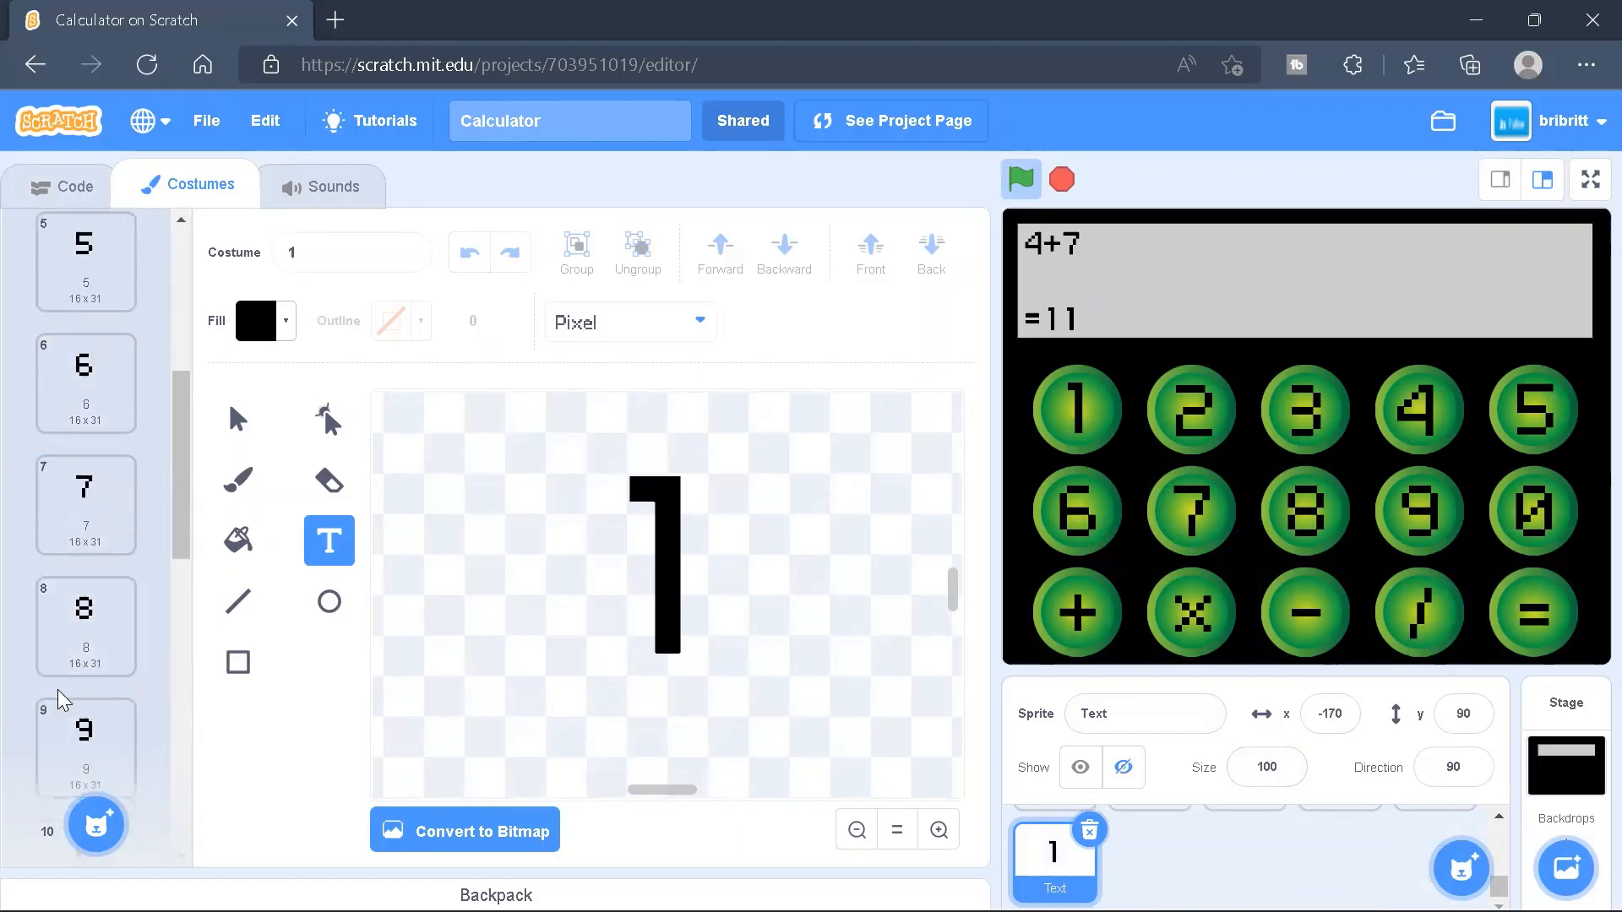
left_click(87, 662)
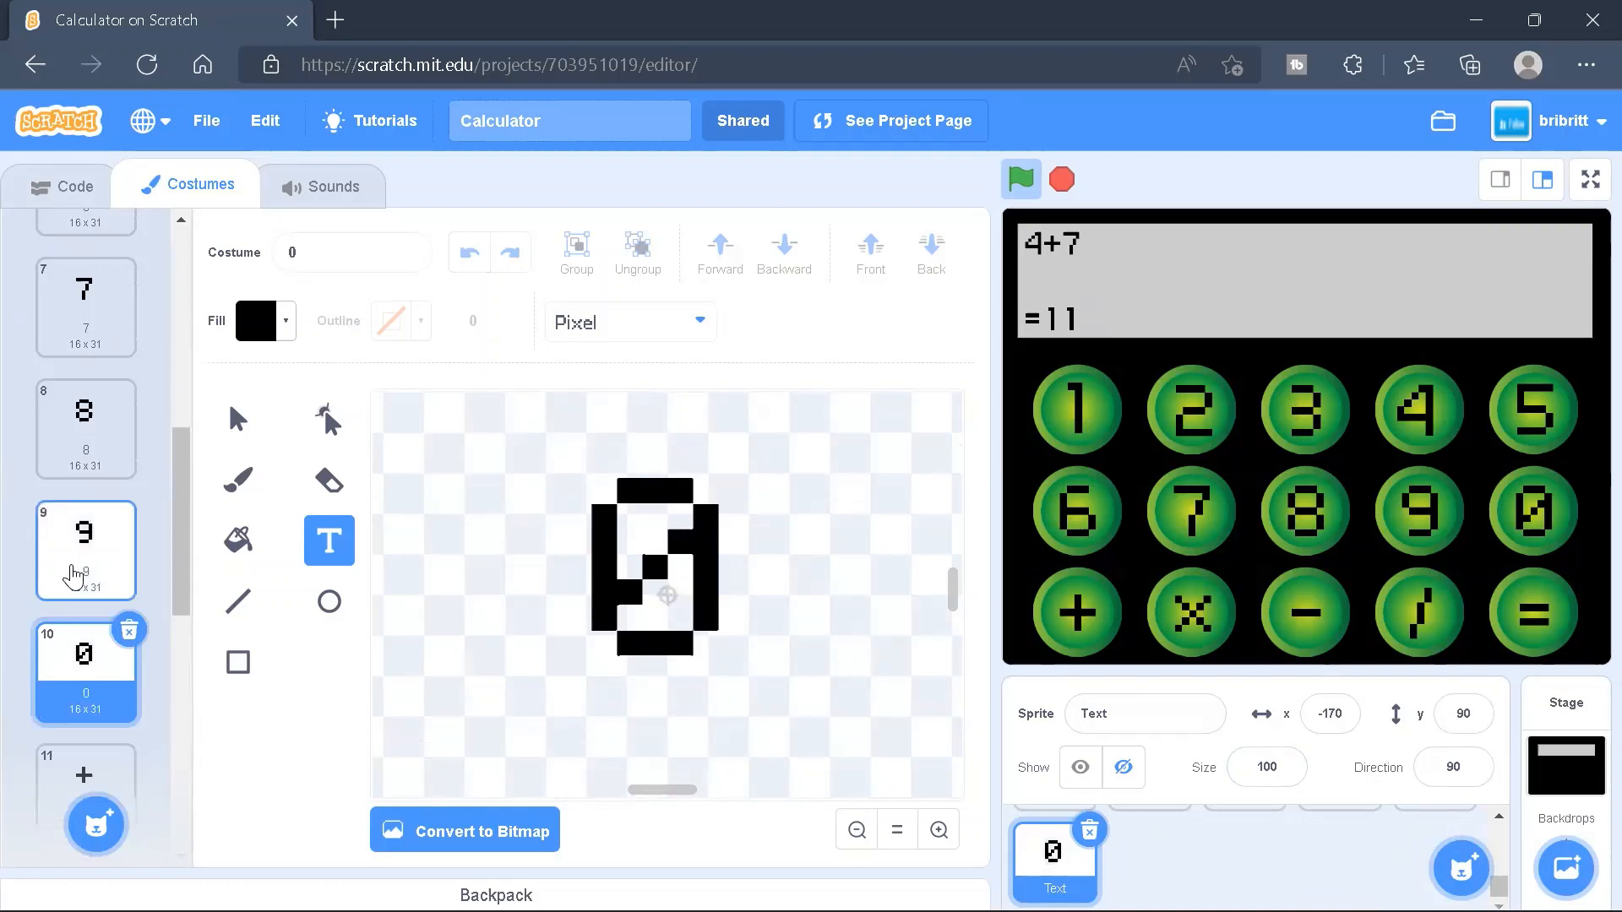
left_click(85, 295)
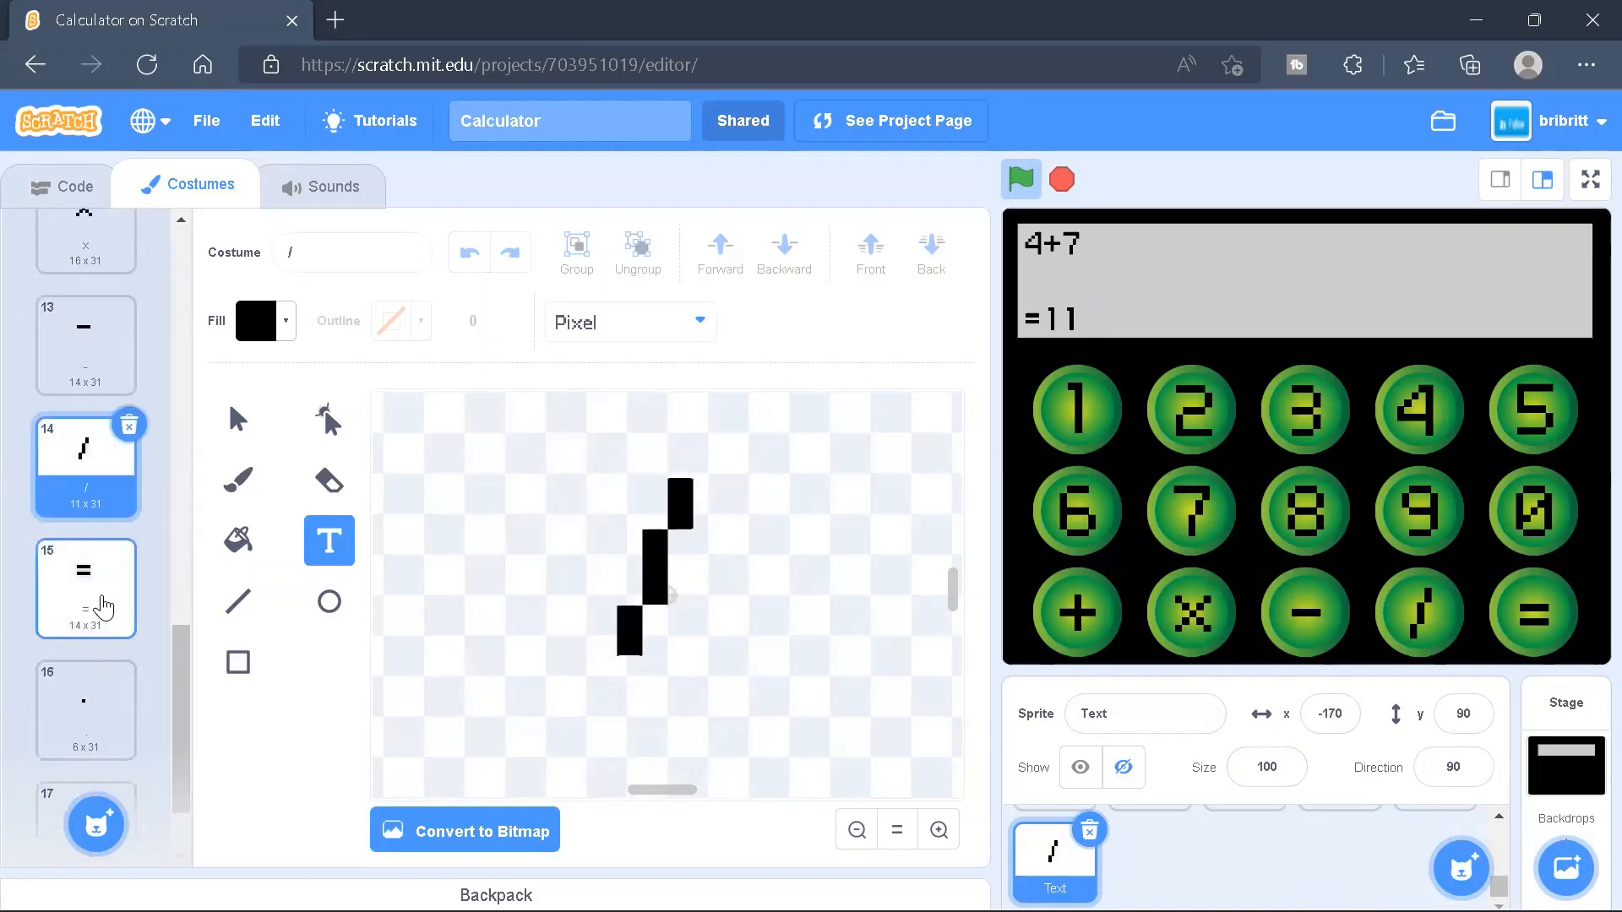
left_click(85, 588)
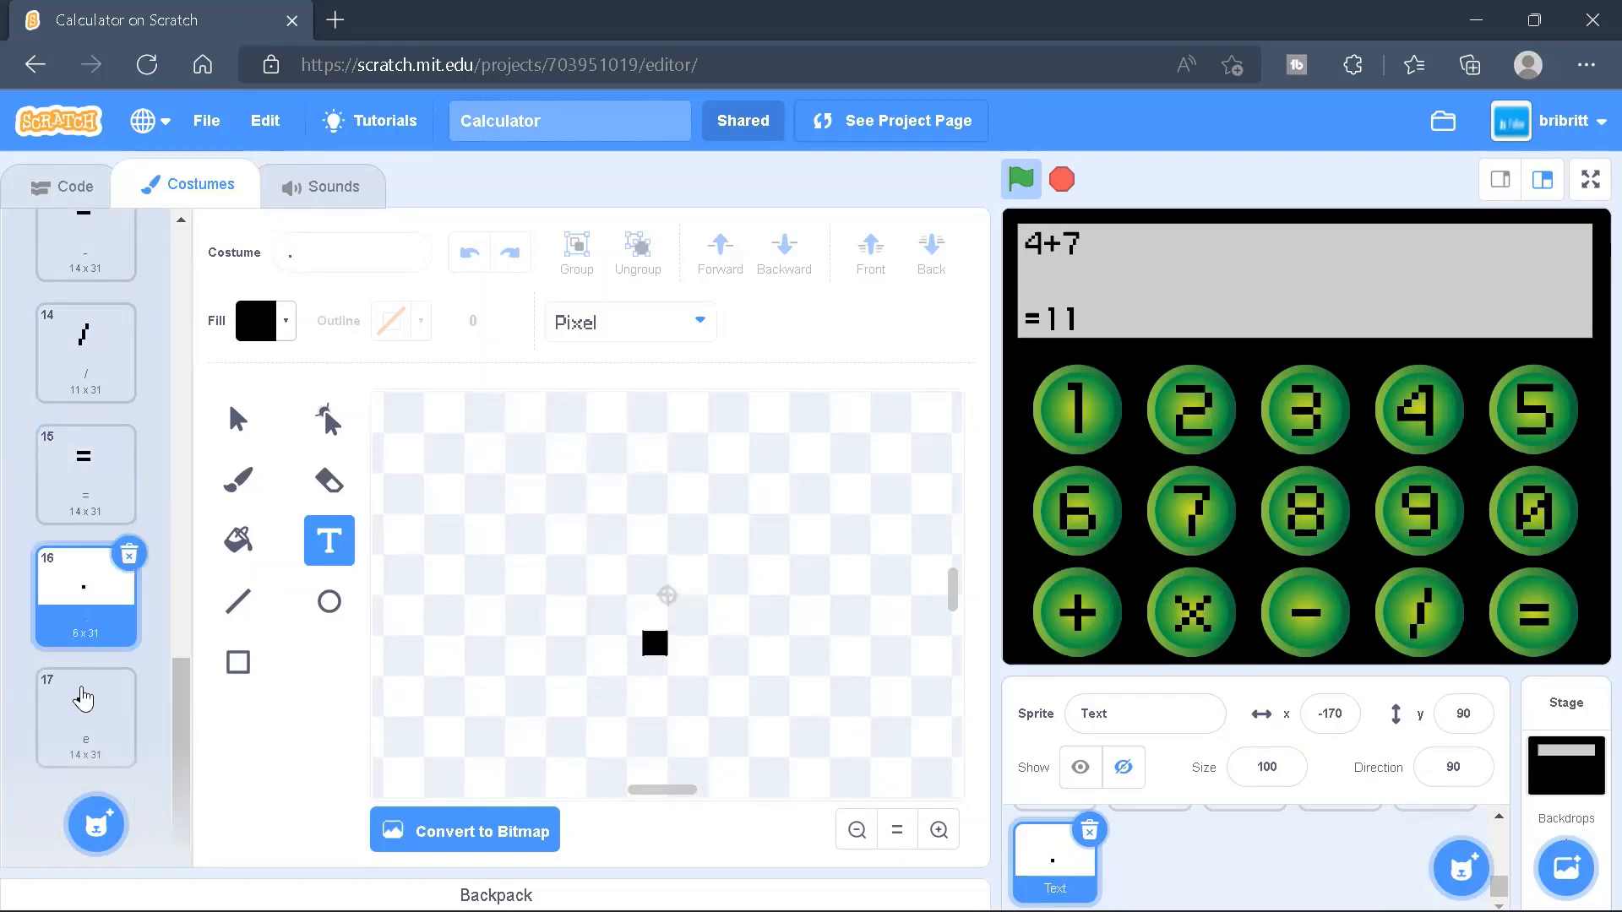
left_click(72, 185)
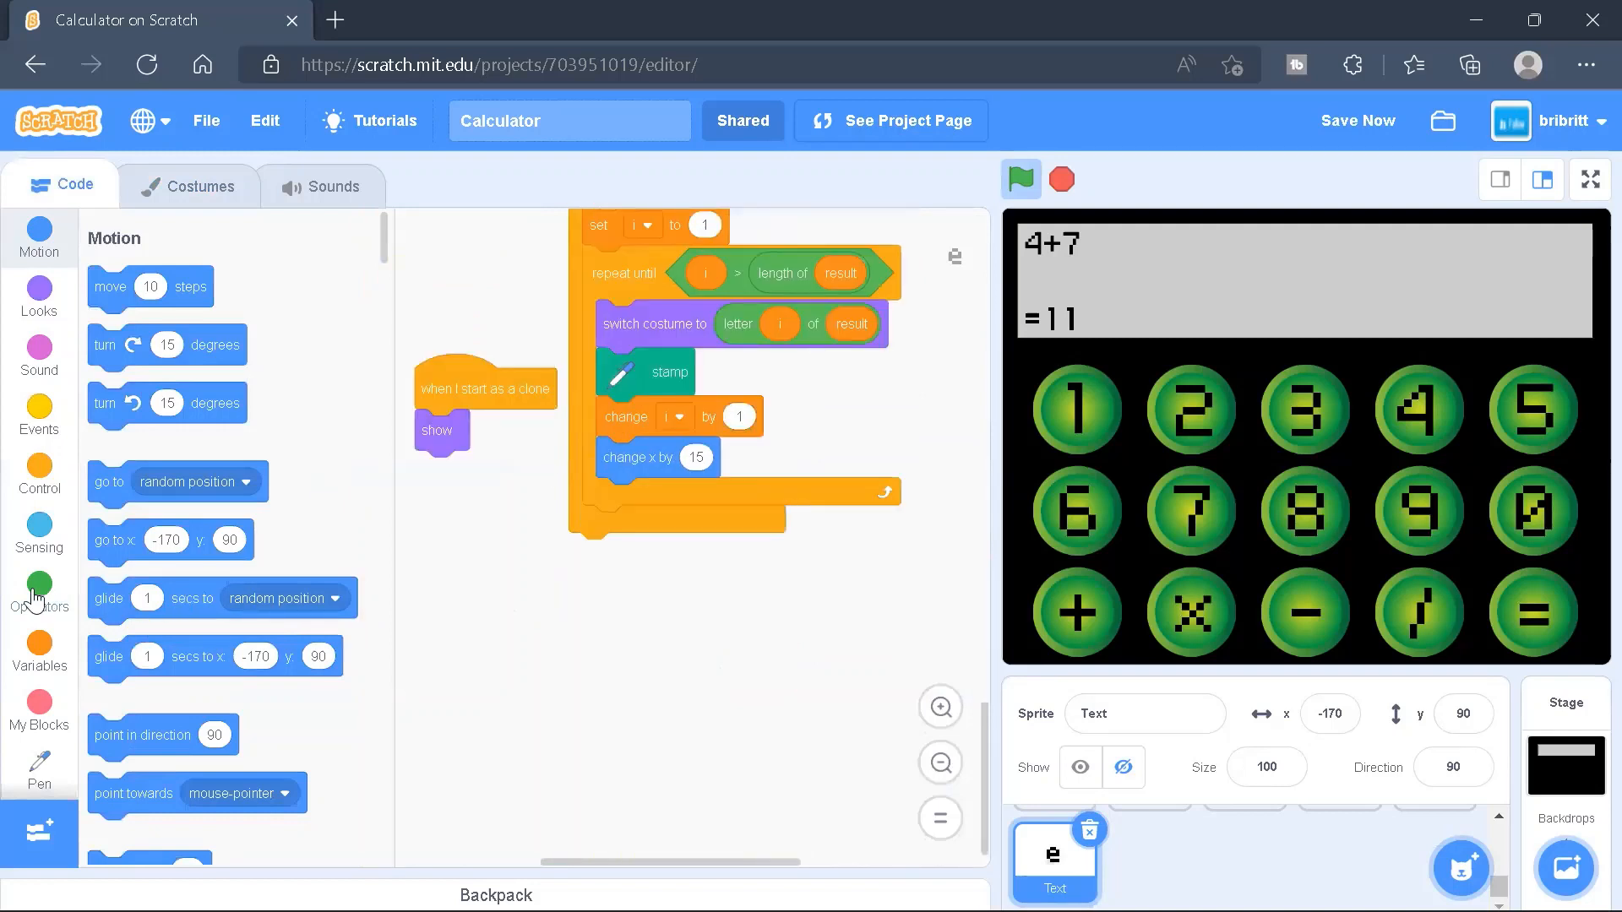
left_click(38, 590)
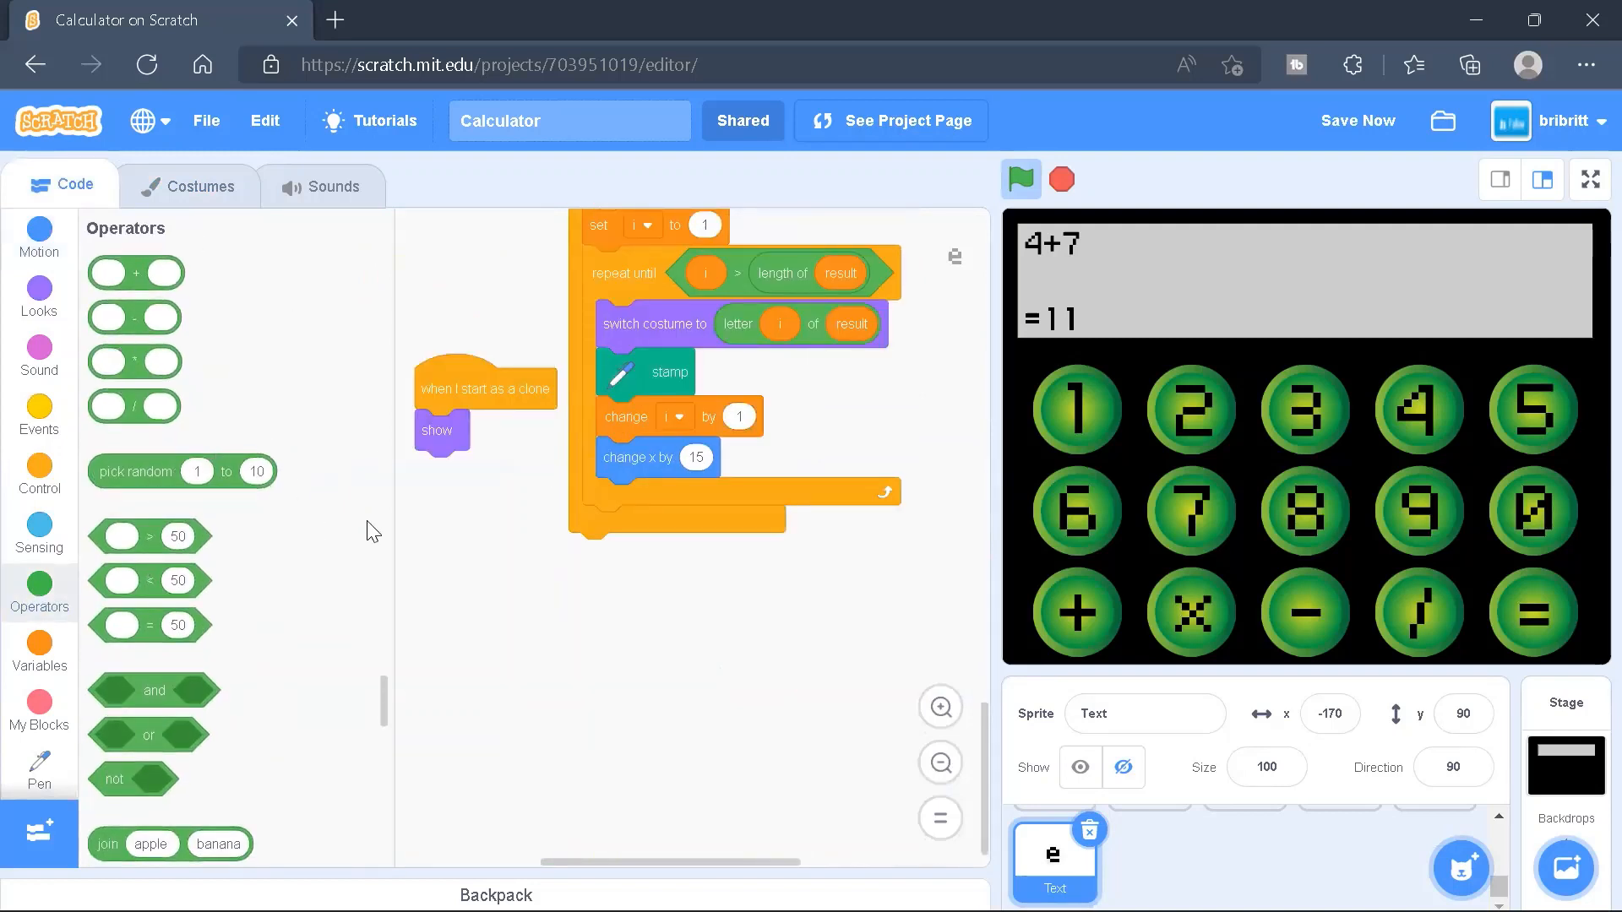
mouse_move(1099, 240)
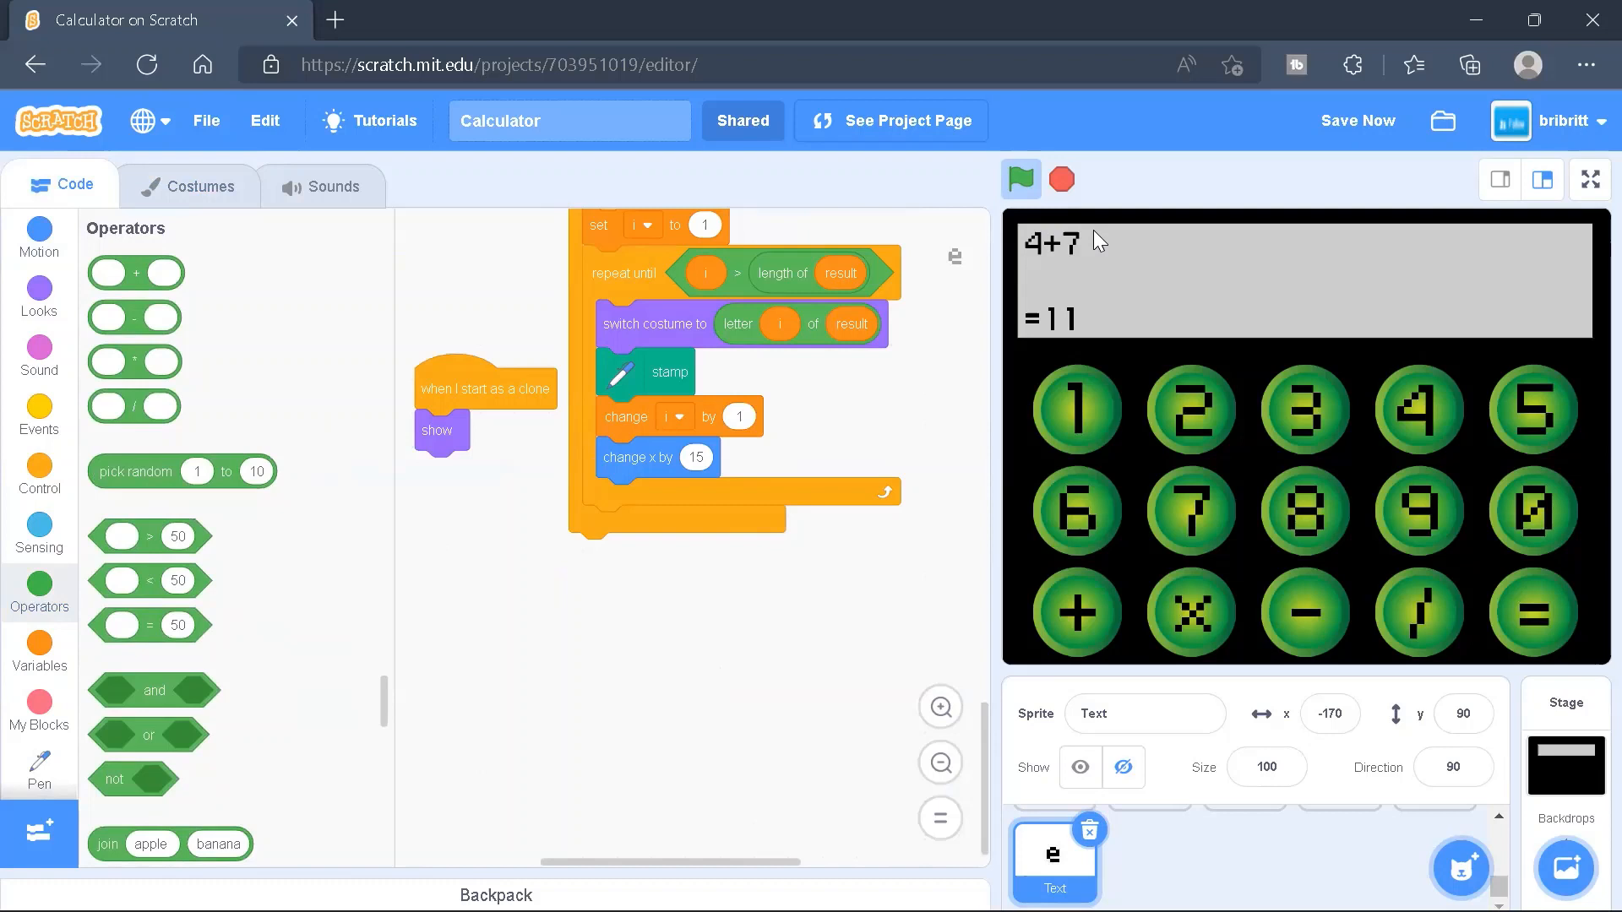
mouse_move(1051, 254)
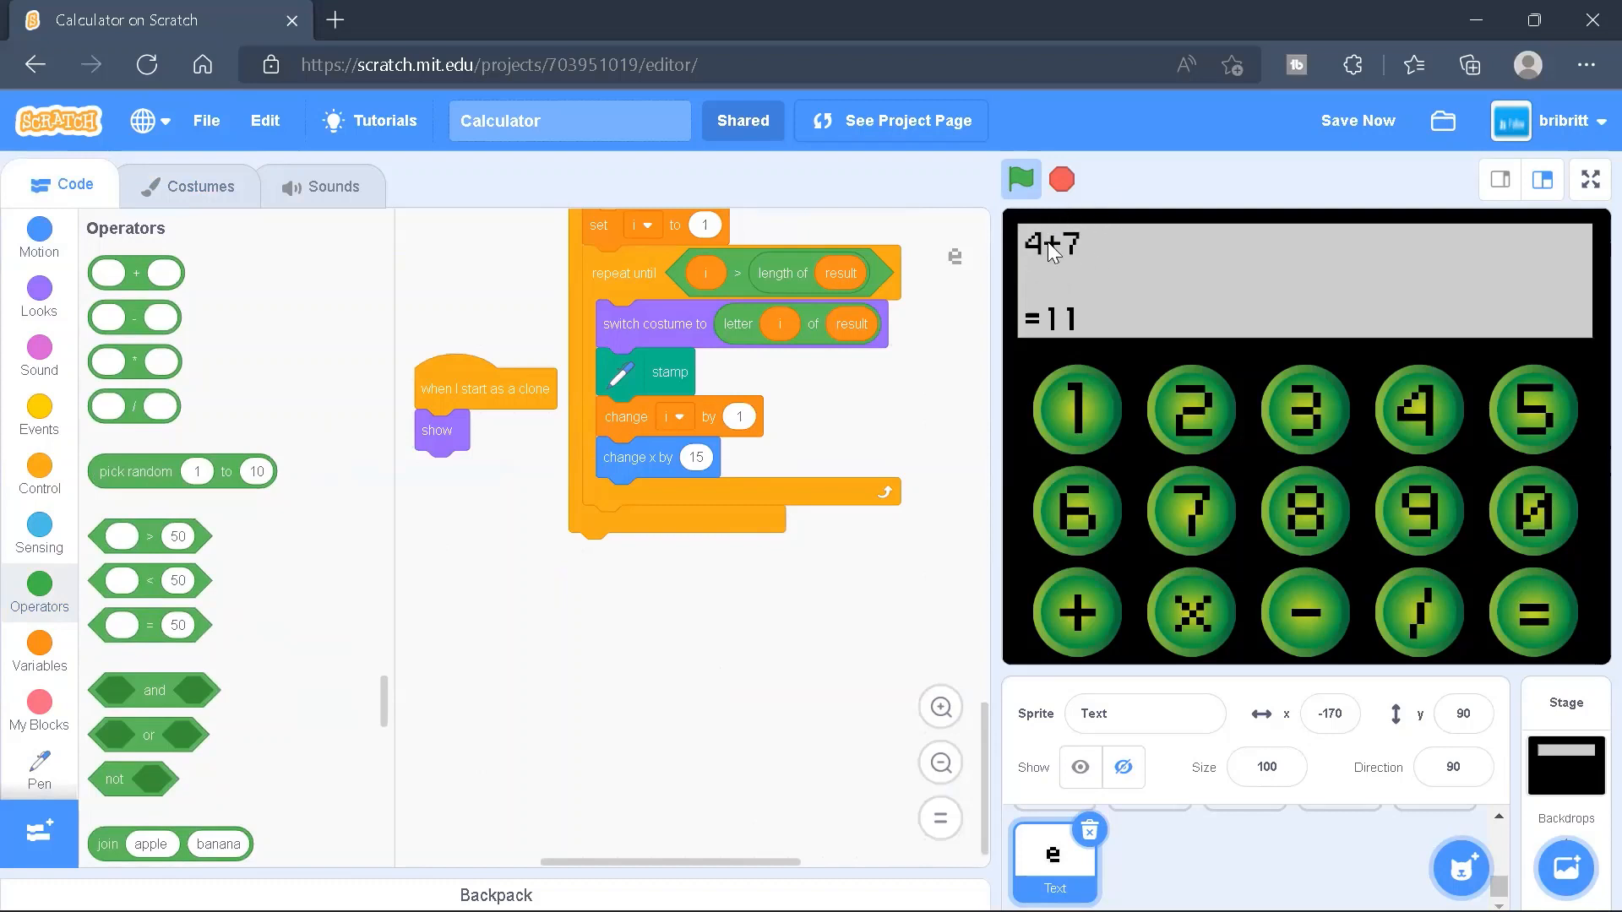
mouse_move(797, 670)
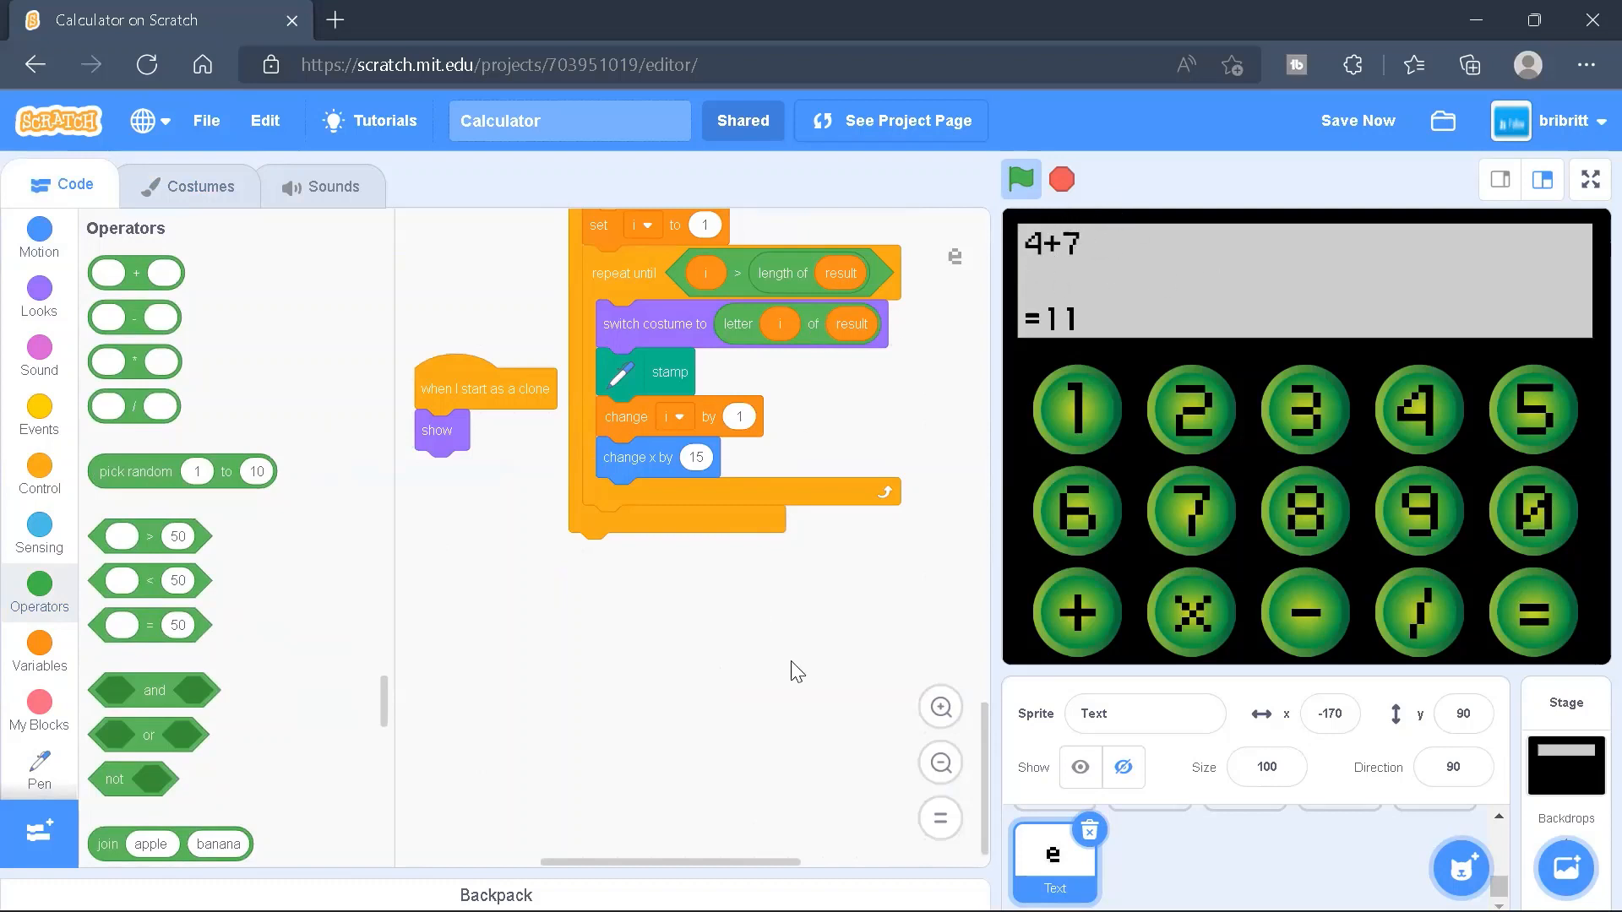
mouse_move(60, 709)
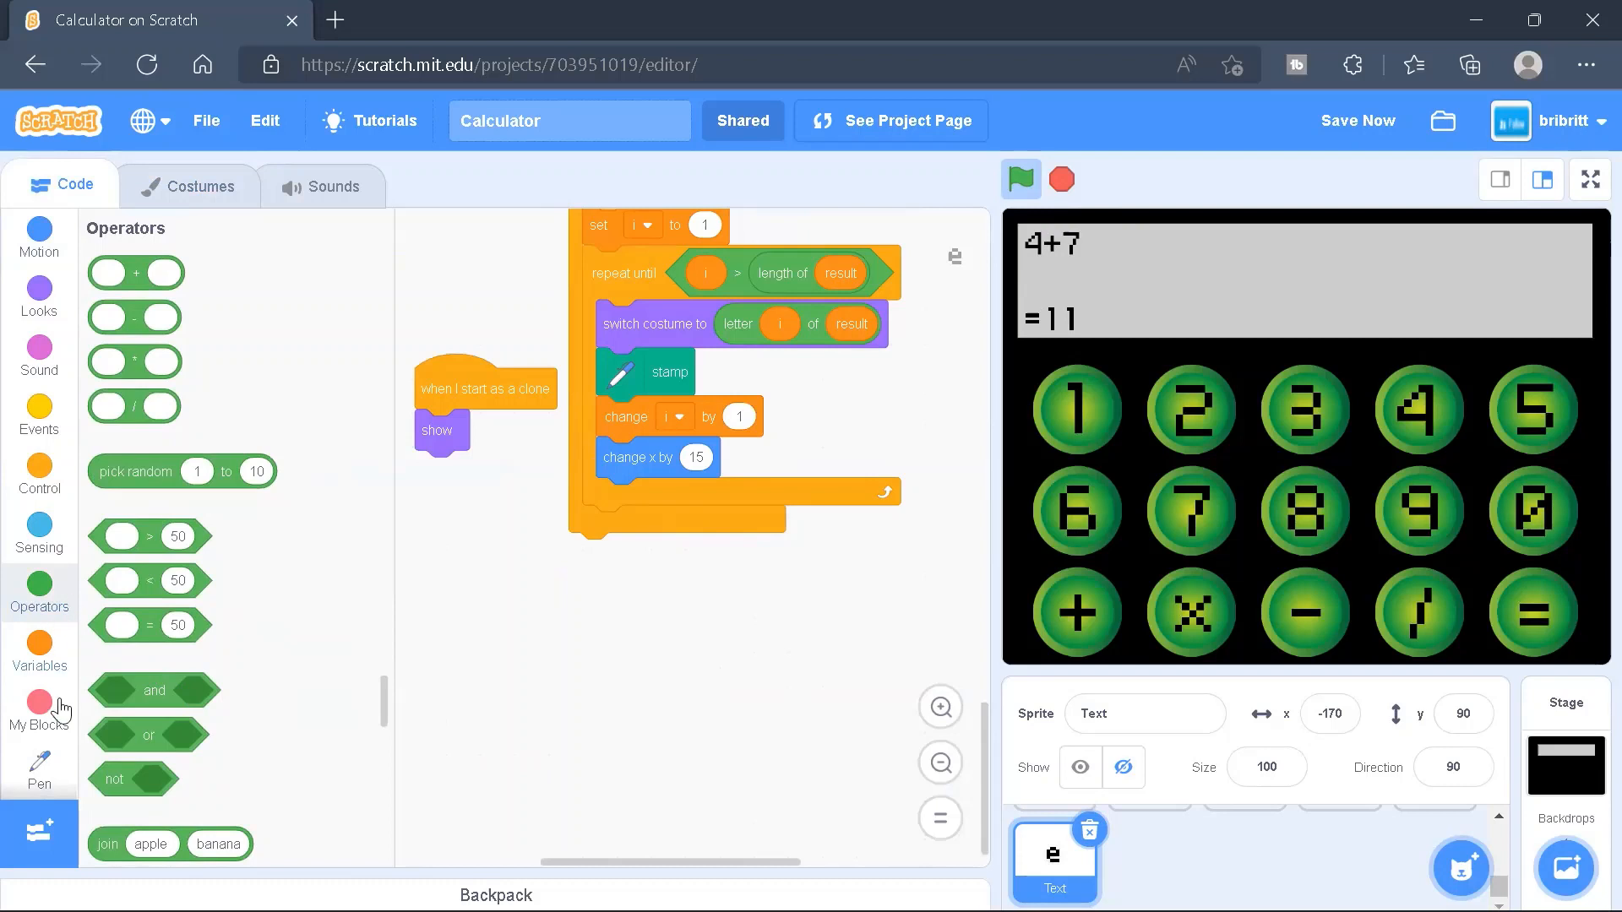
scroll("down", 3)
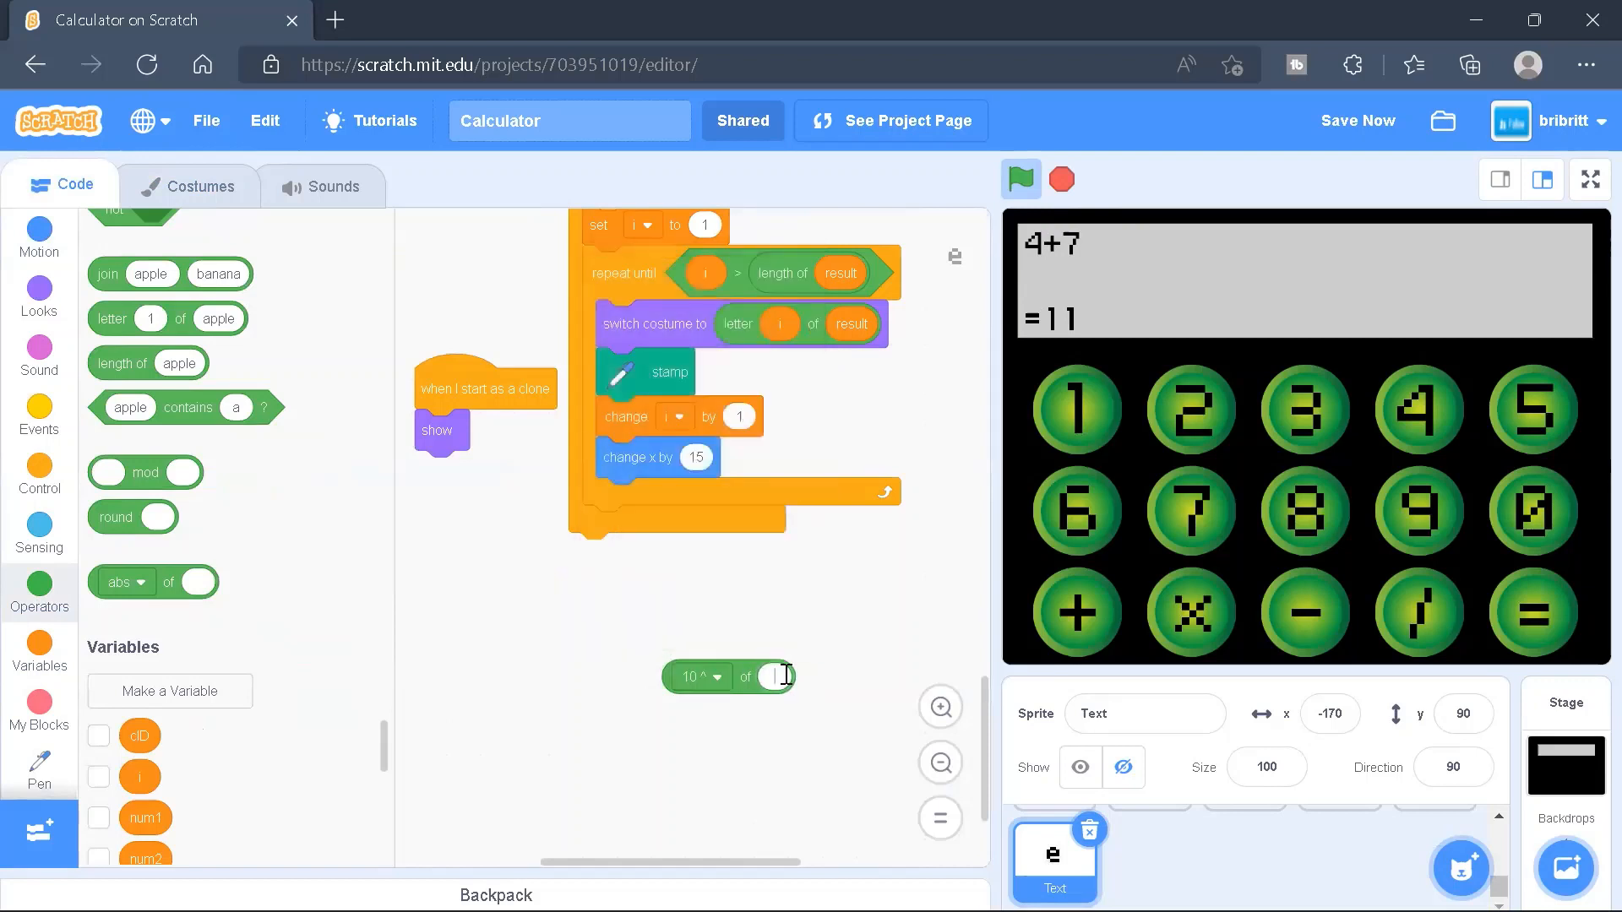
type("234")
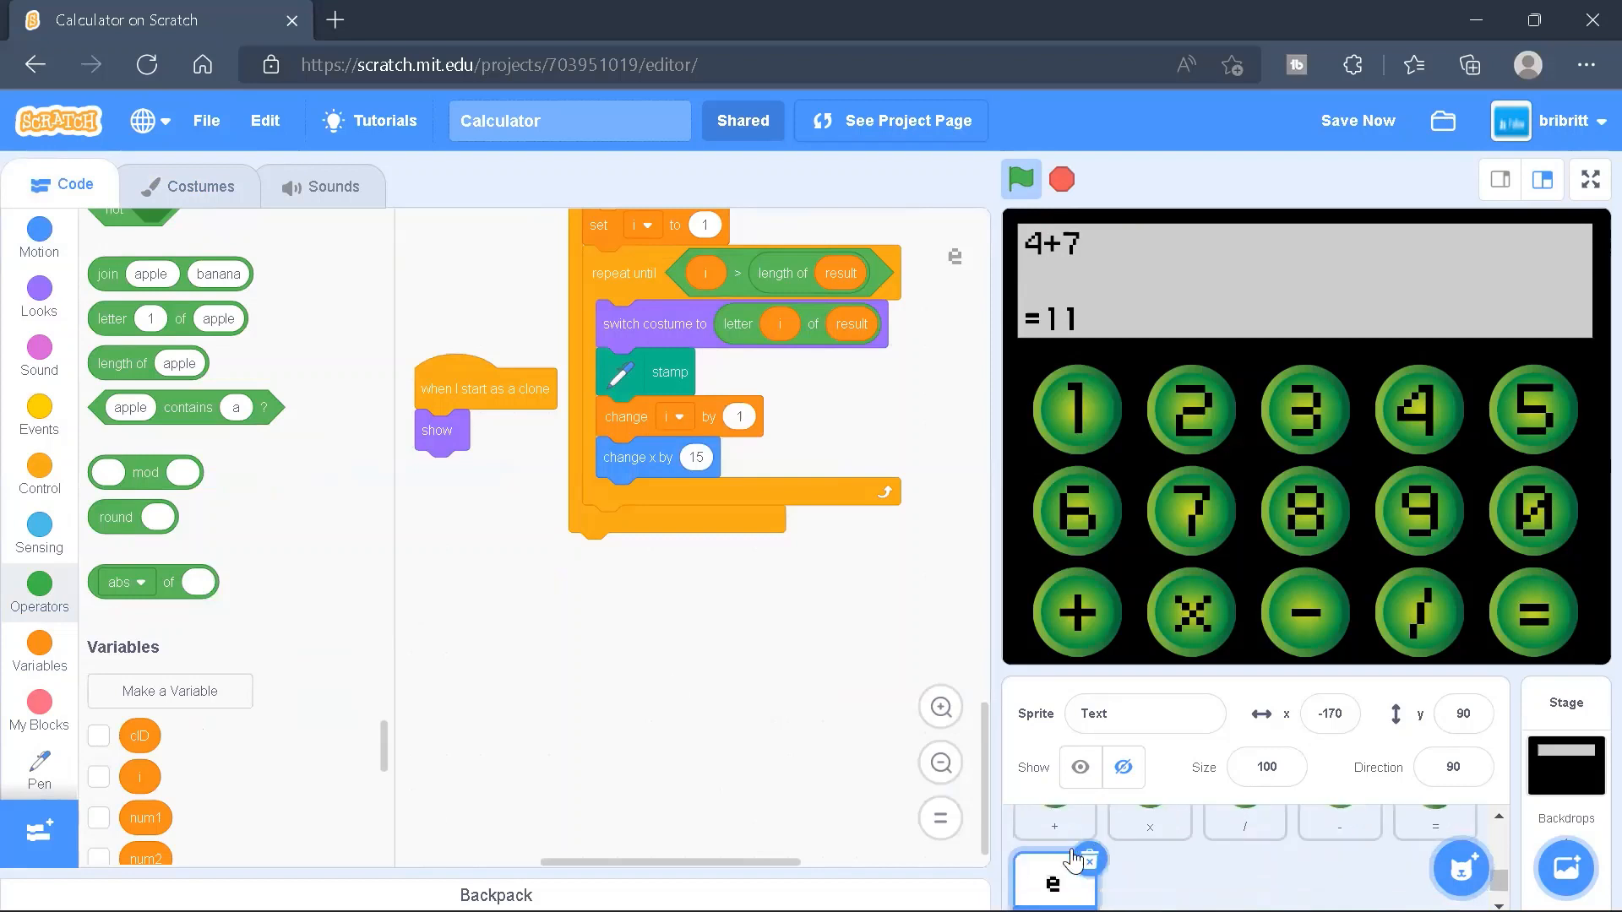
left_click(189, 185)
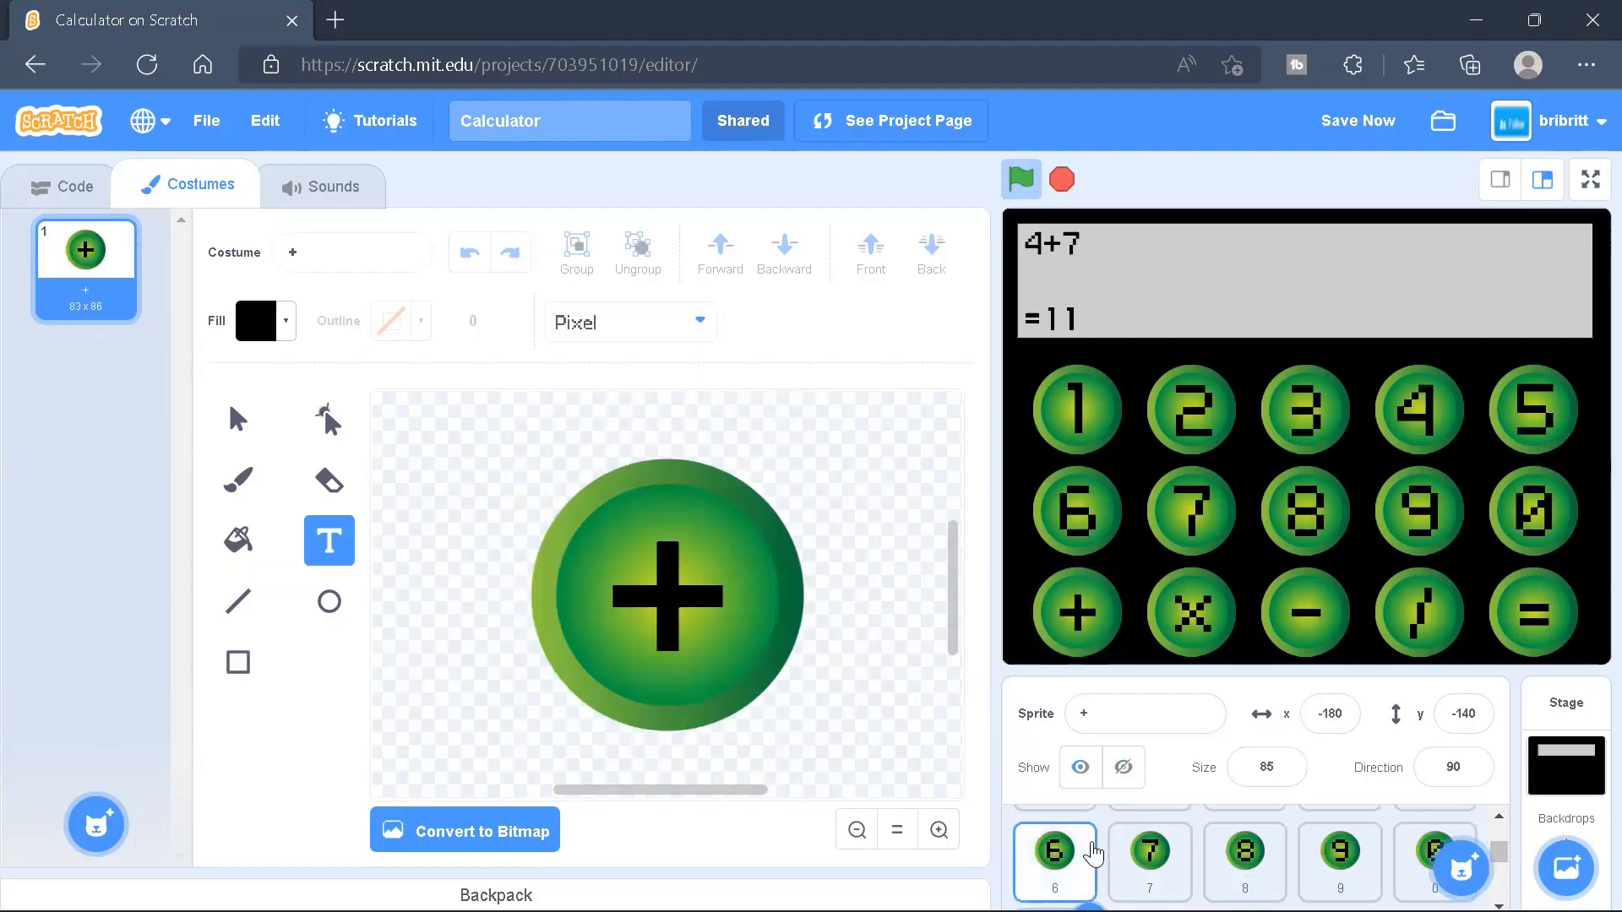
left_click(1053, 852)
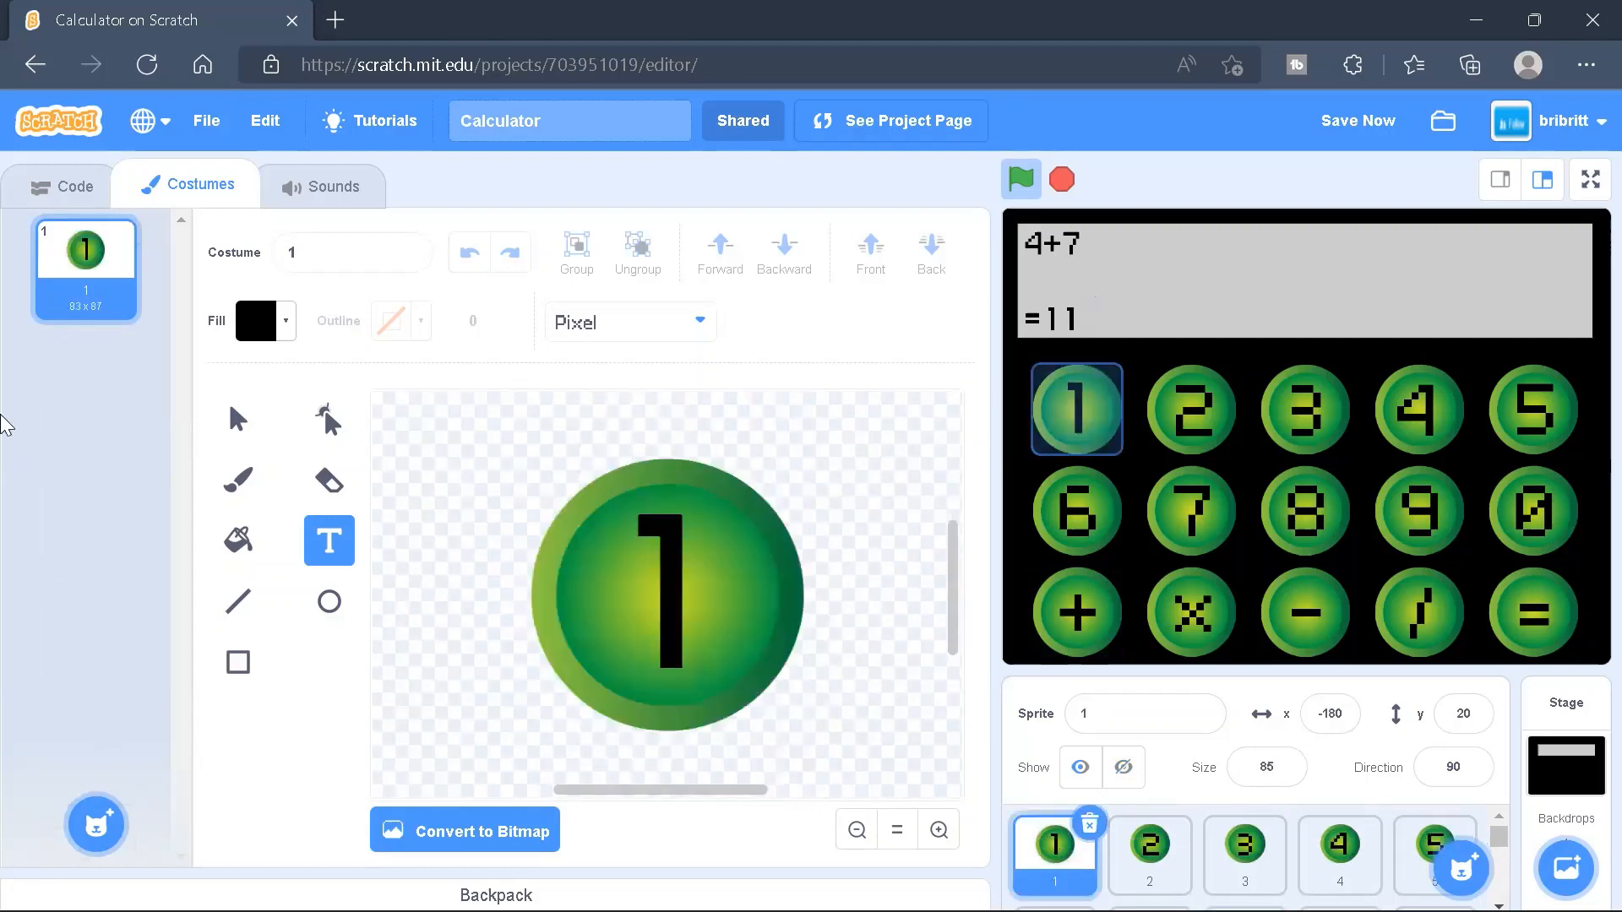
left_click(72, 186)
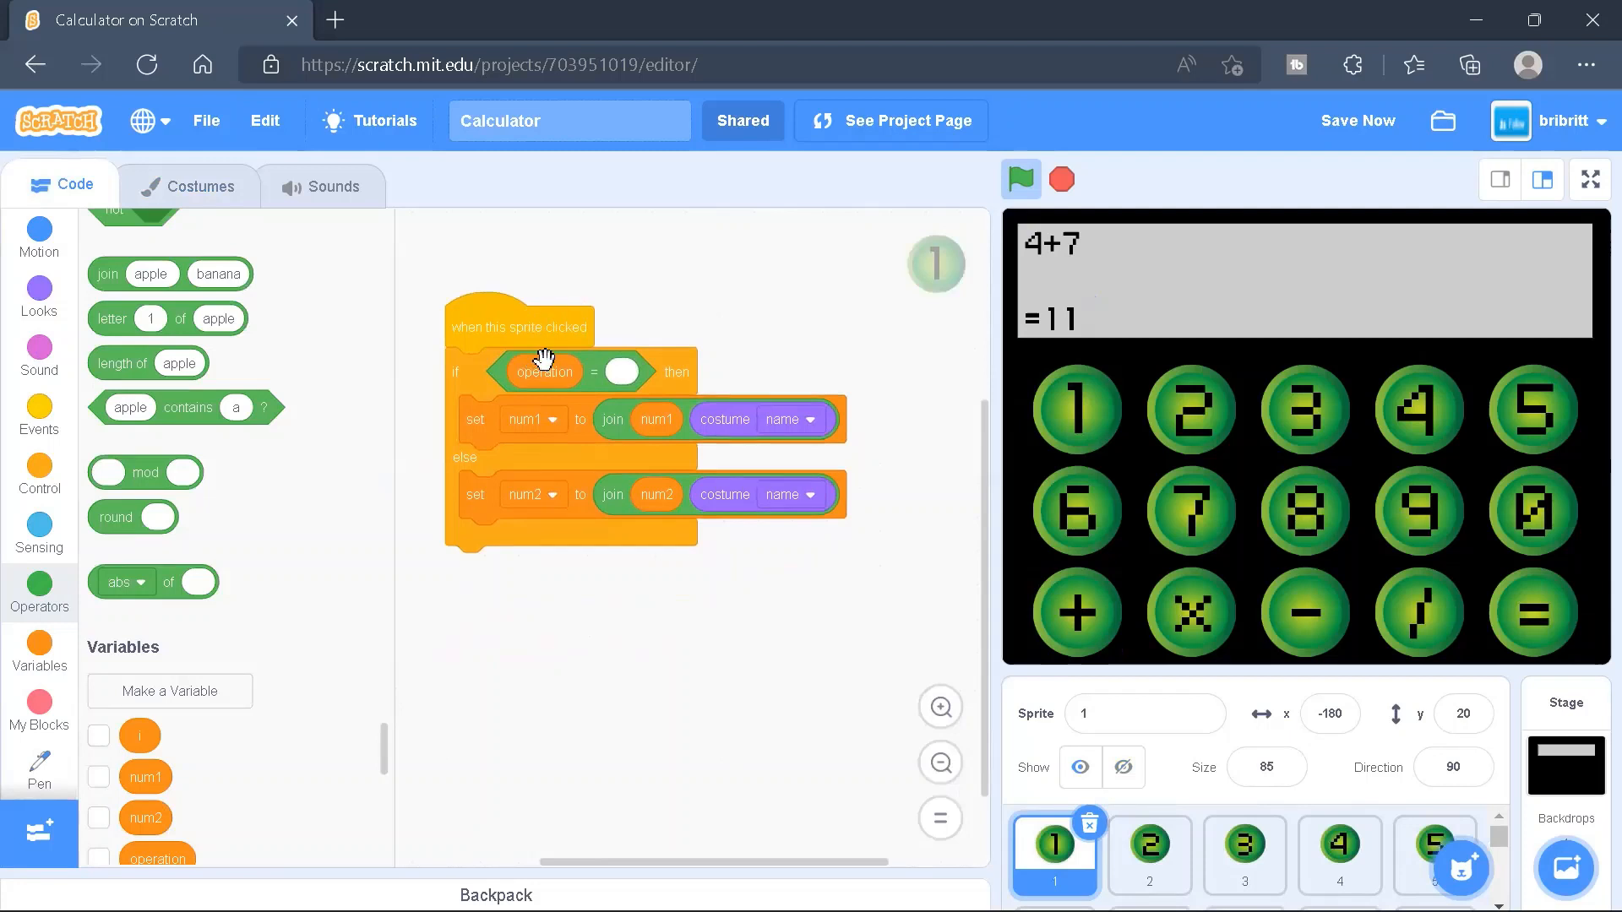
mouse_move(618, 370)
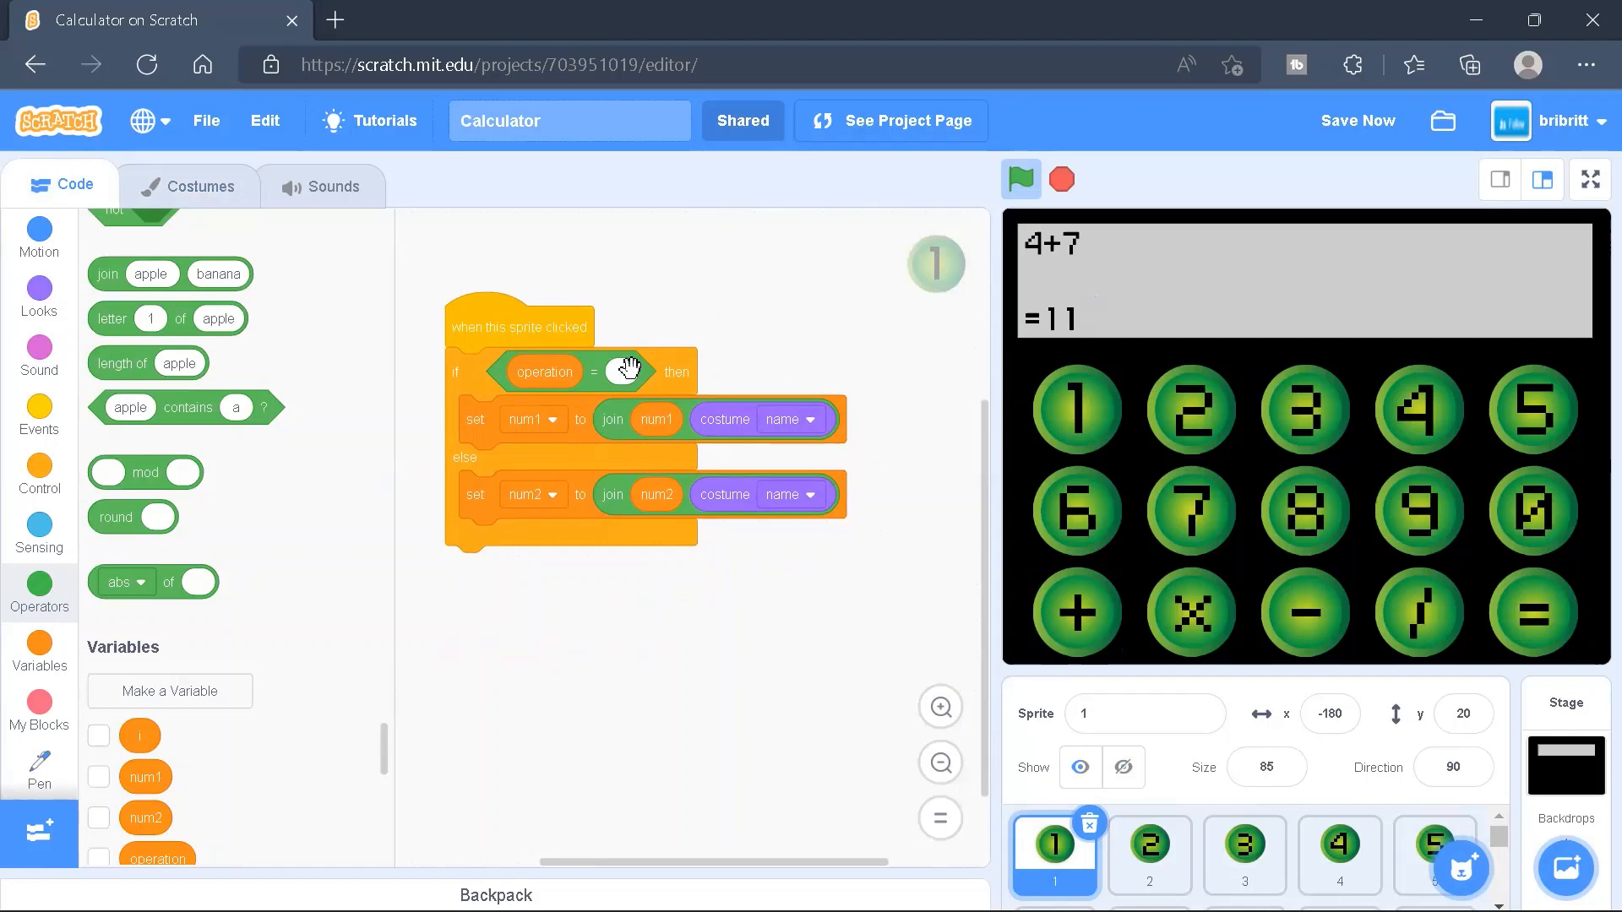
mouse_move(544, 421)
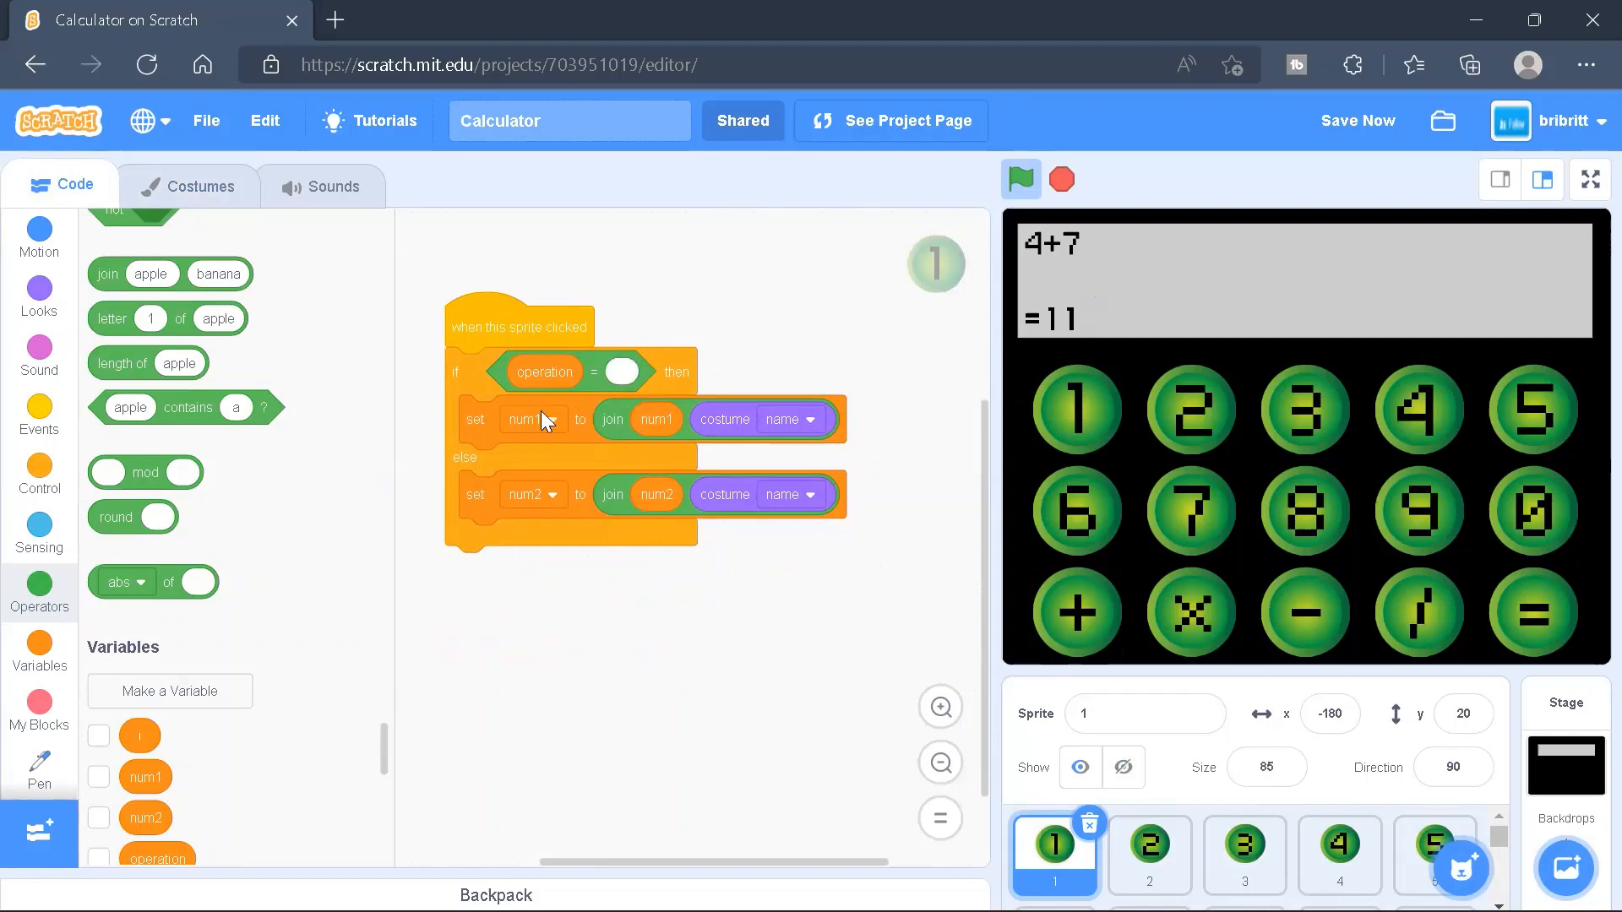
scroll("down", 3)
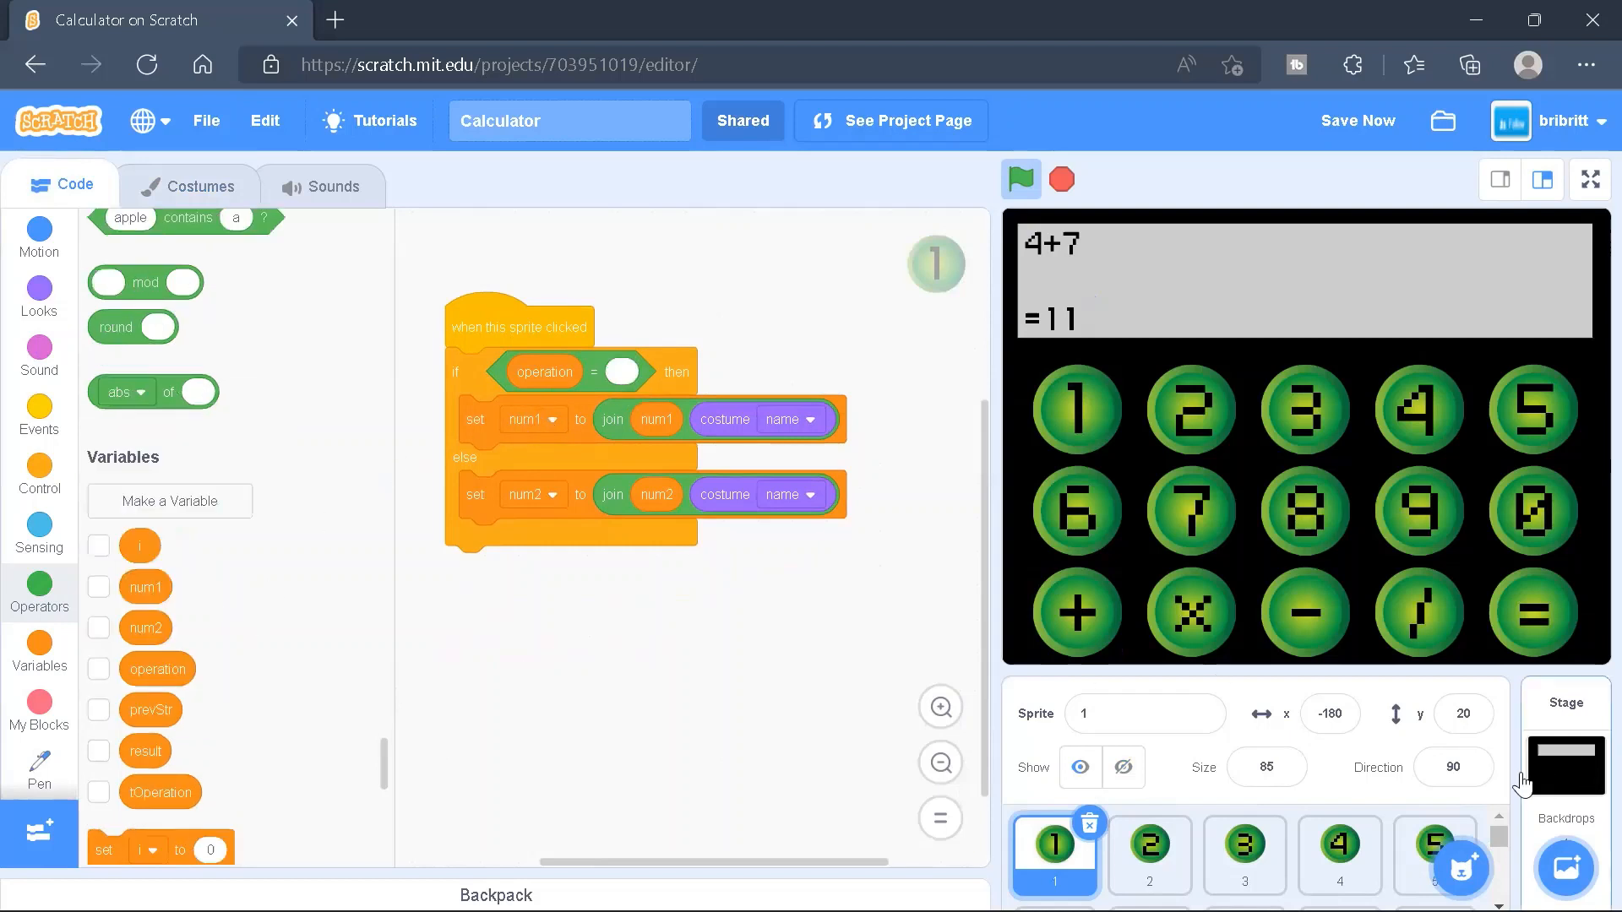
scroll("down", 3)
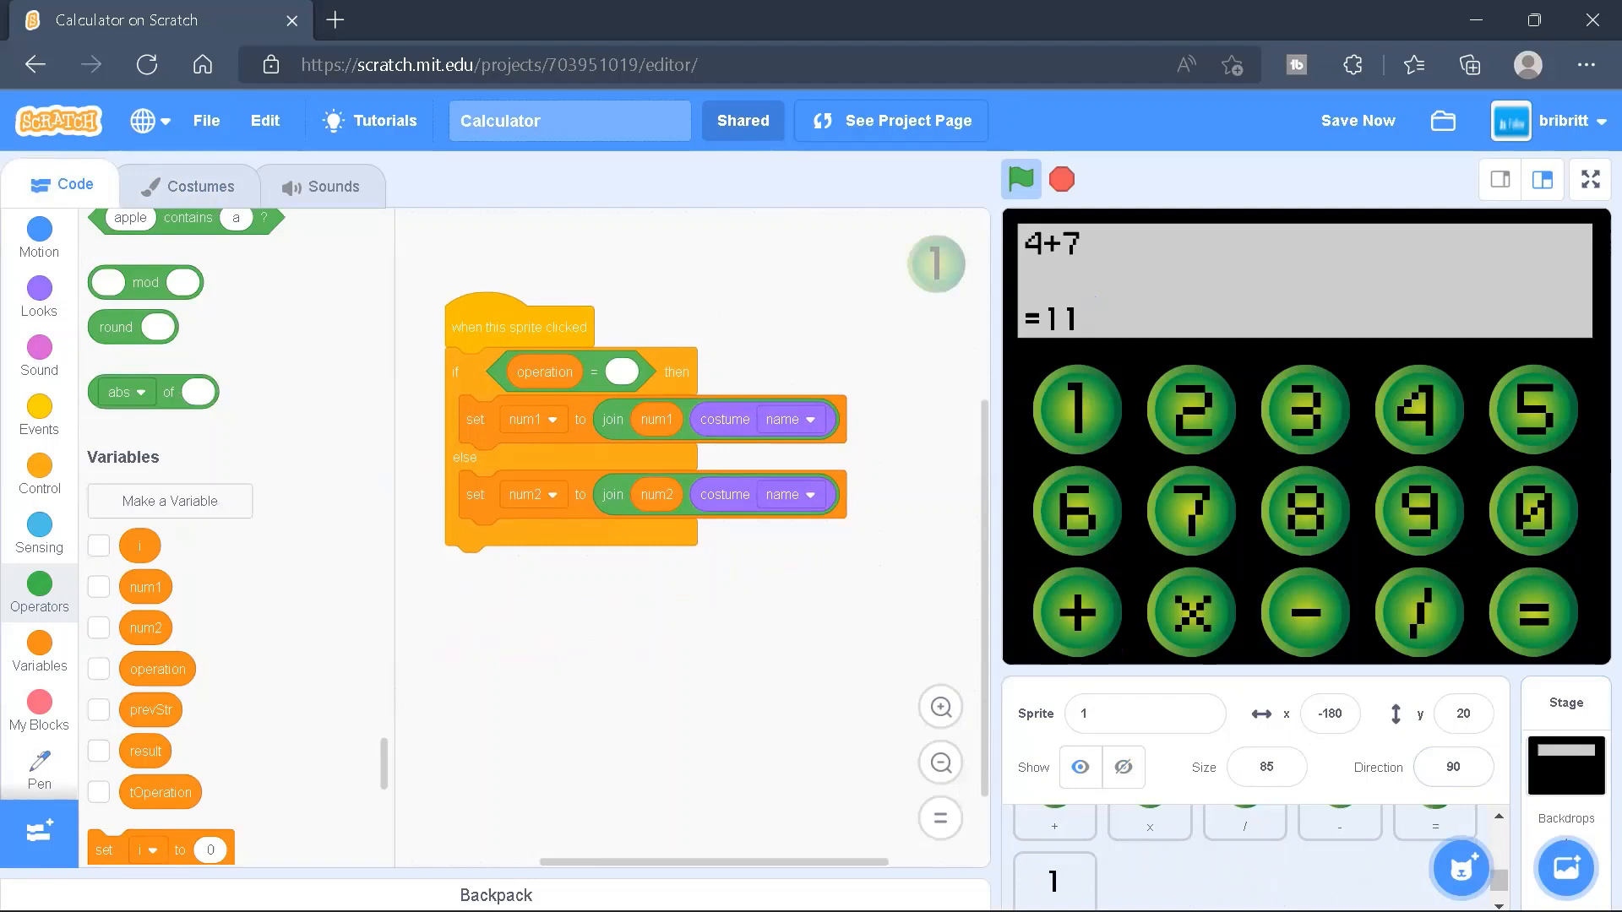
left_click(1053, 858)
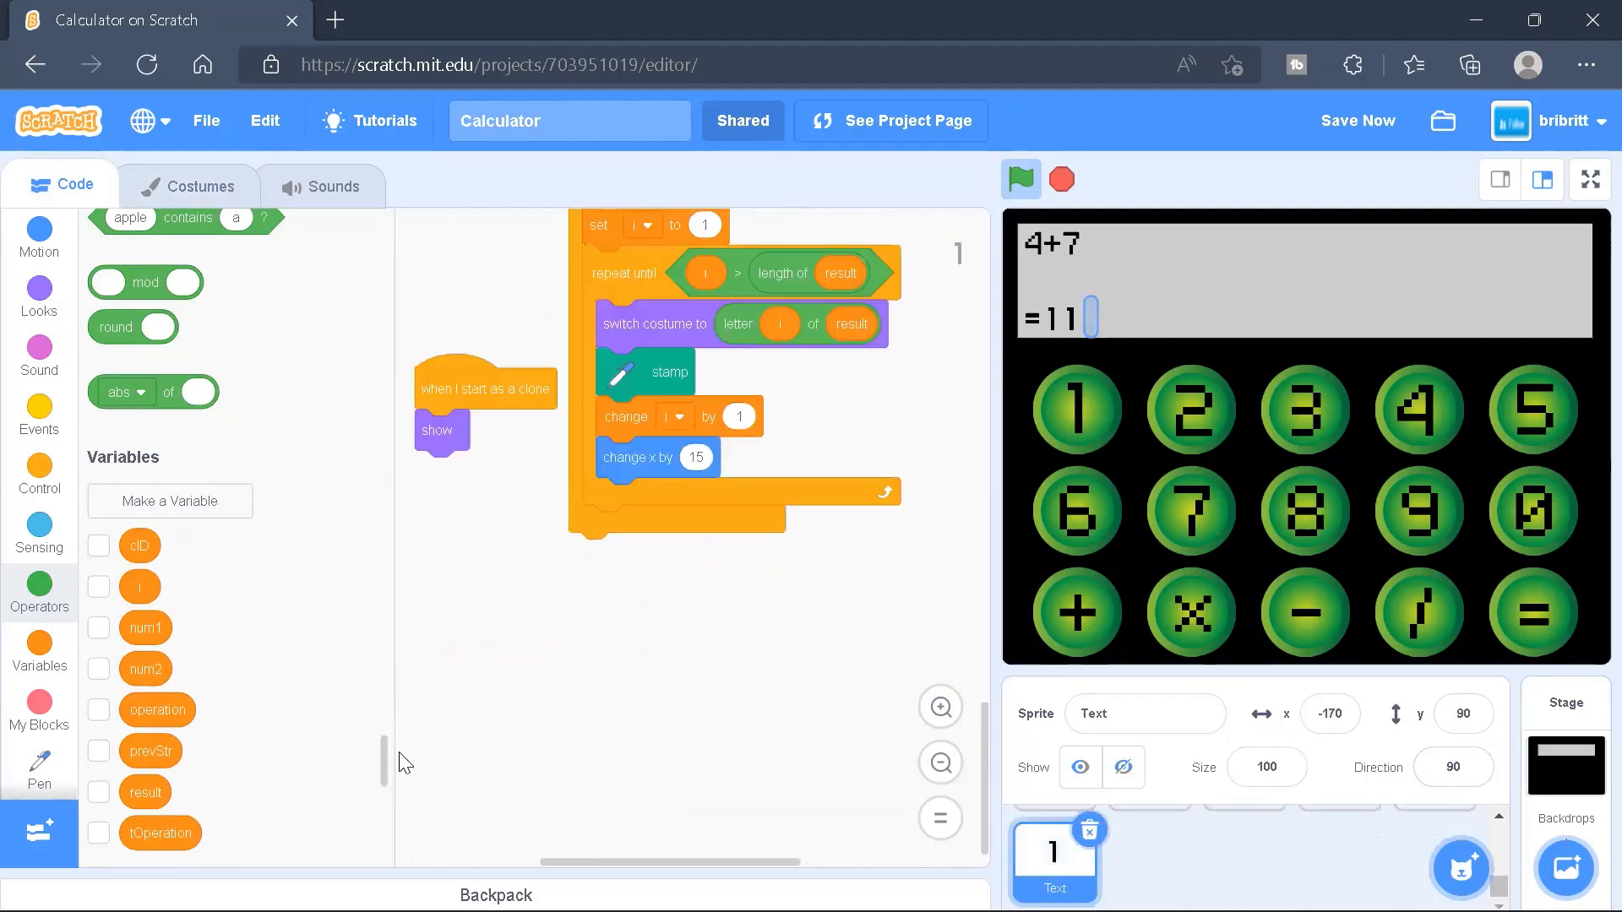
scroll("down", 3)
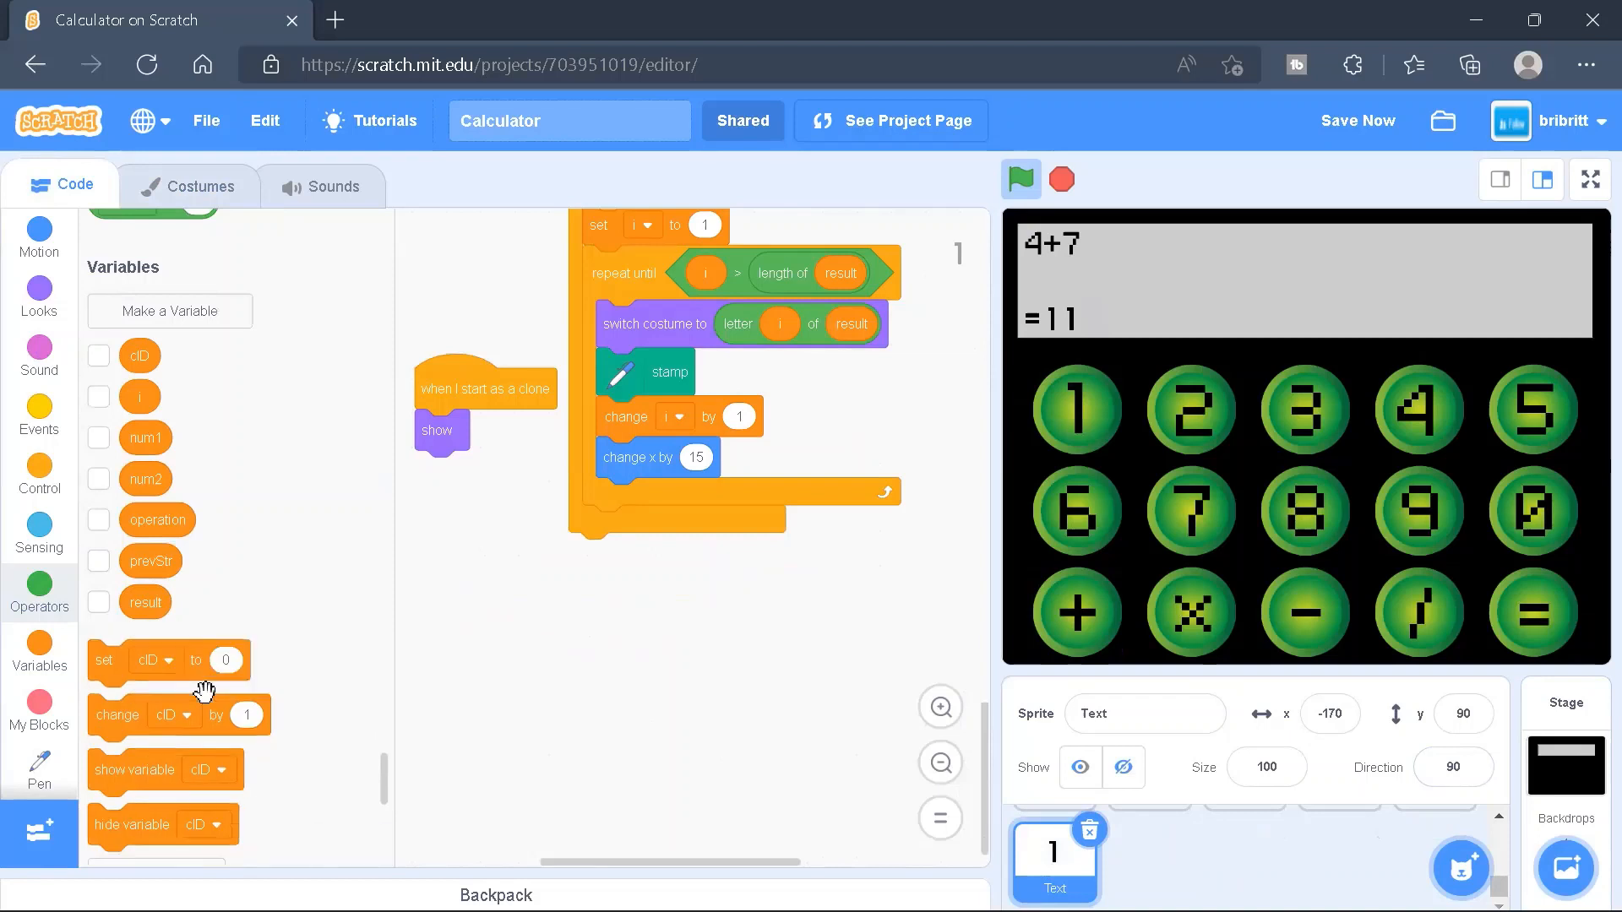
mouse_move(157, 517)
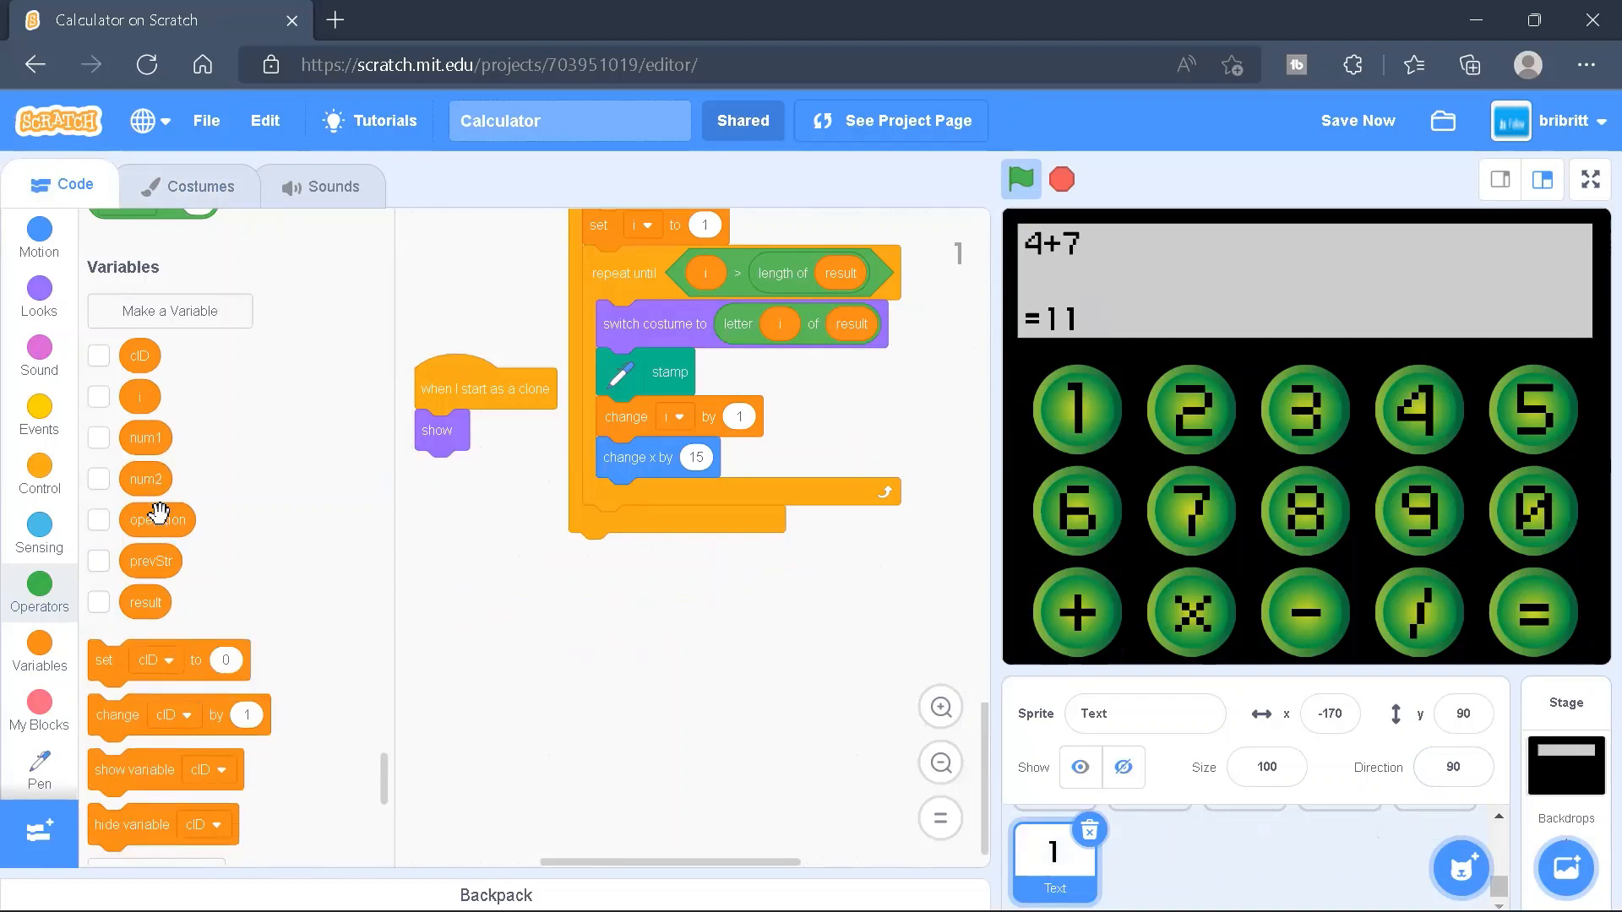
mouse_move(227, 579)
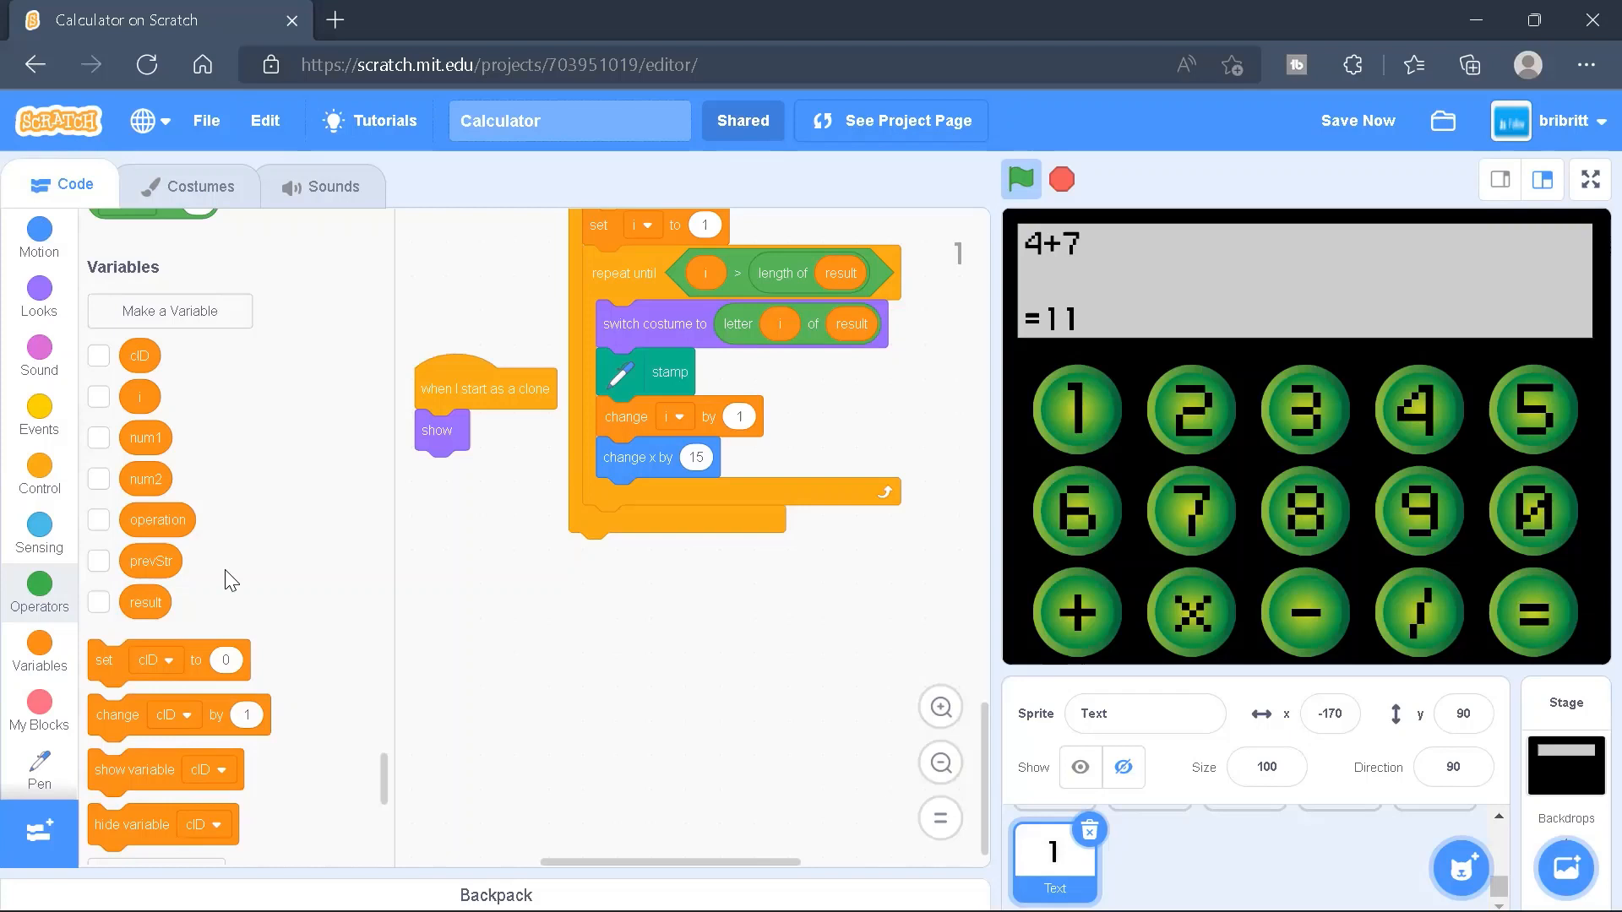
mouse_move(174, 356)
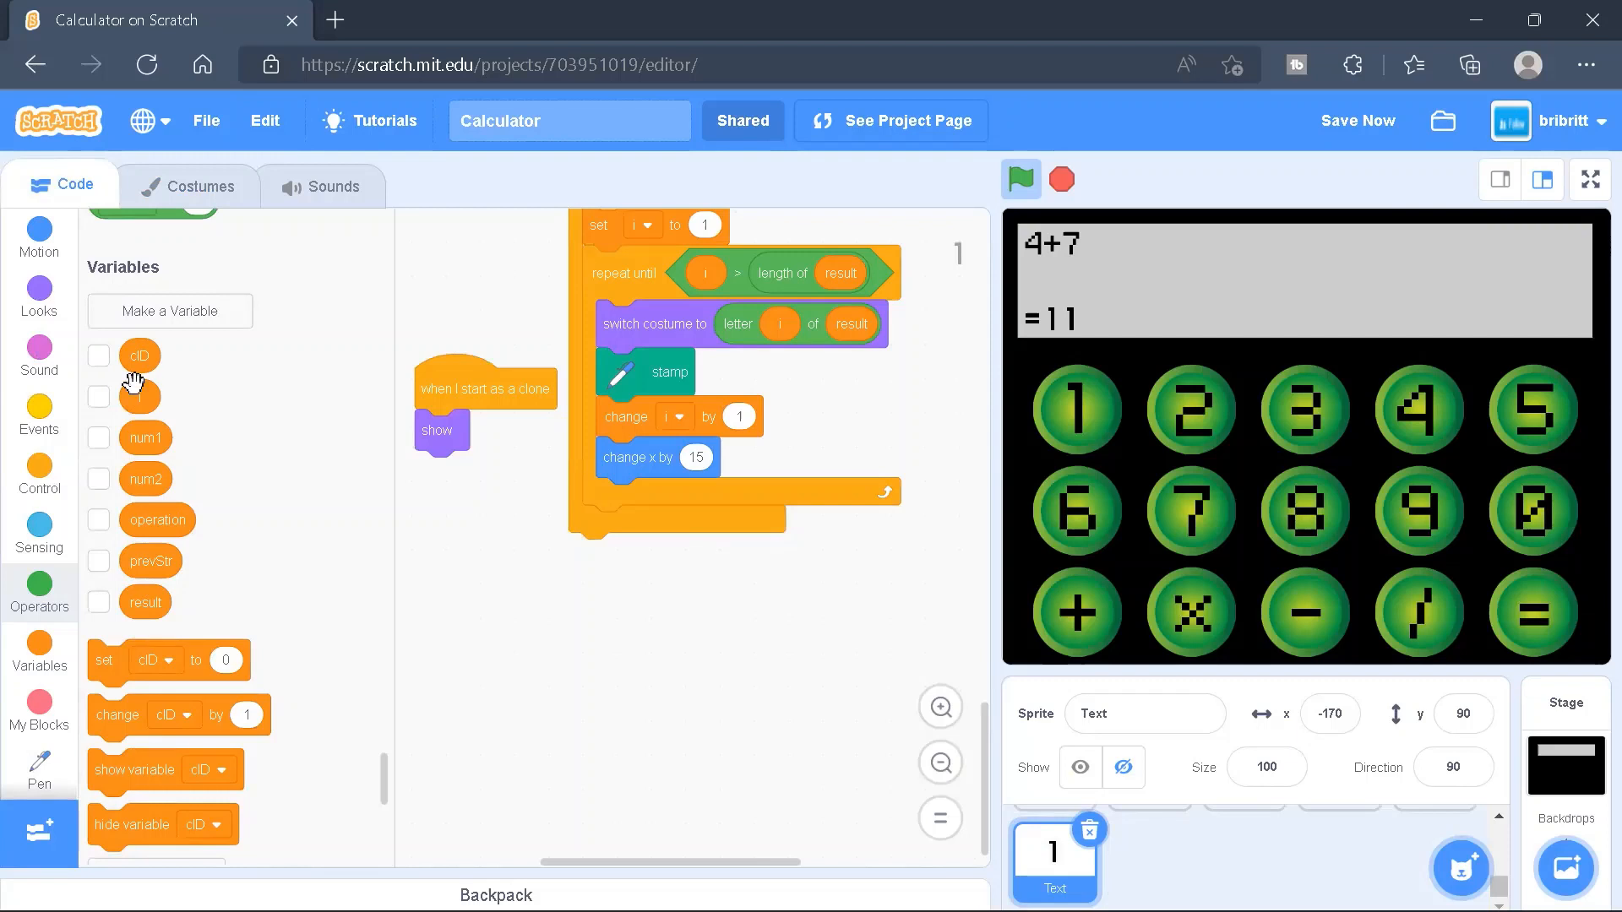
mouse_move(161, 443)
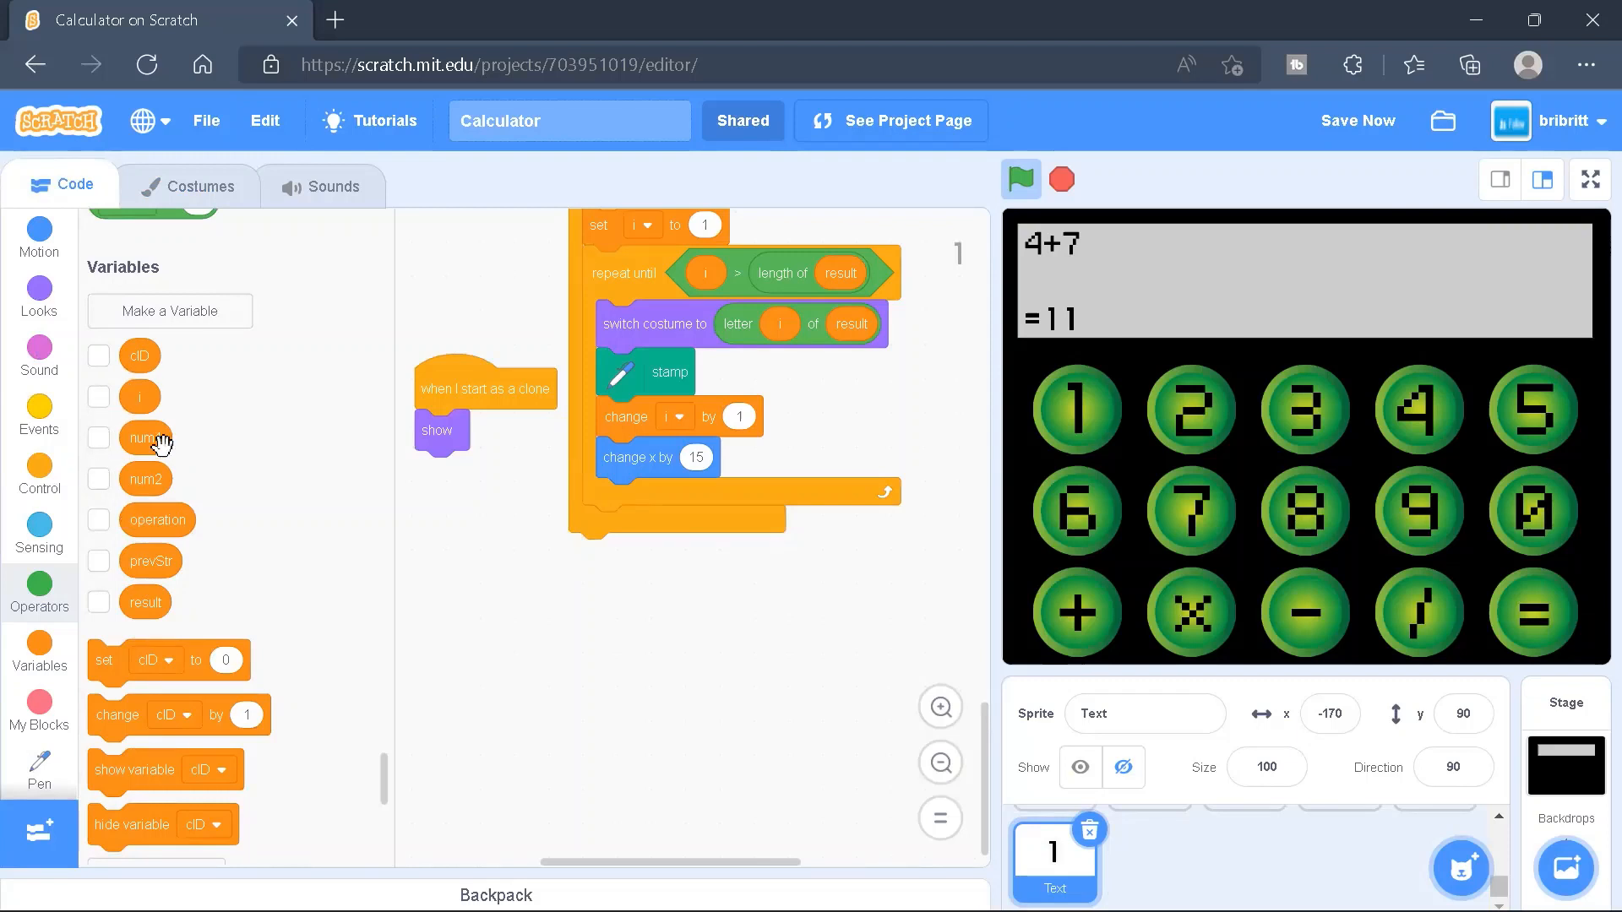
mouse_move(174, 548)
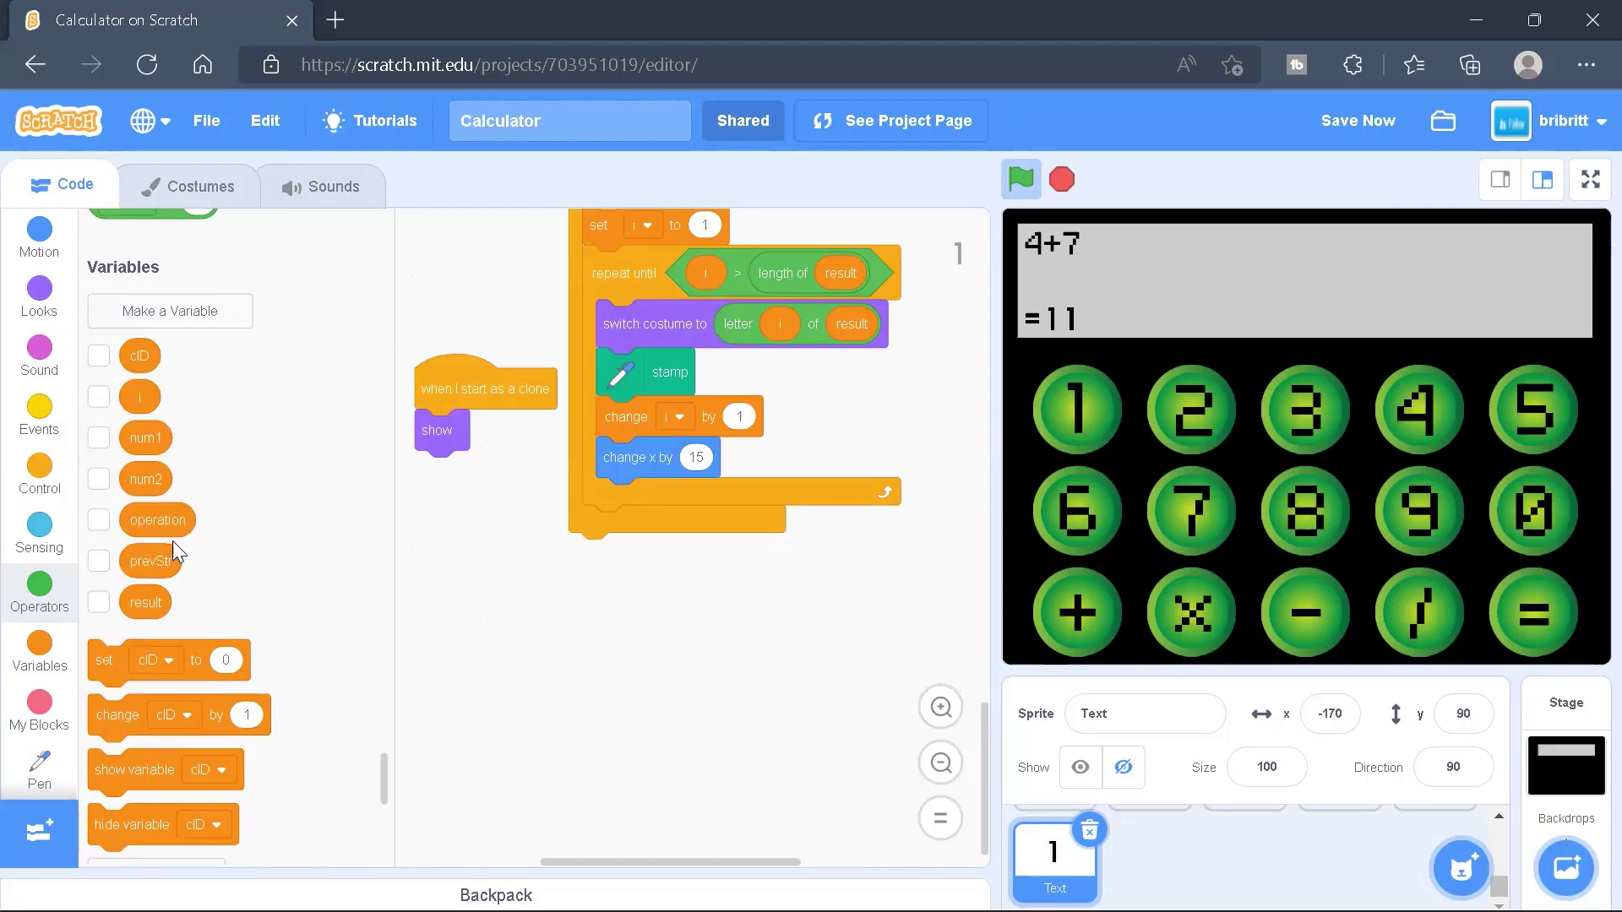
mouse_move(181, 580)
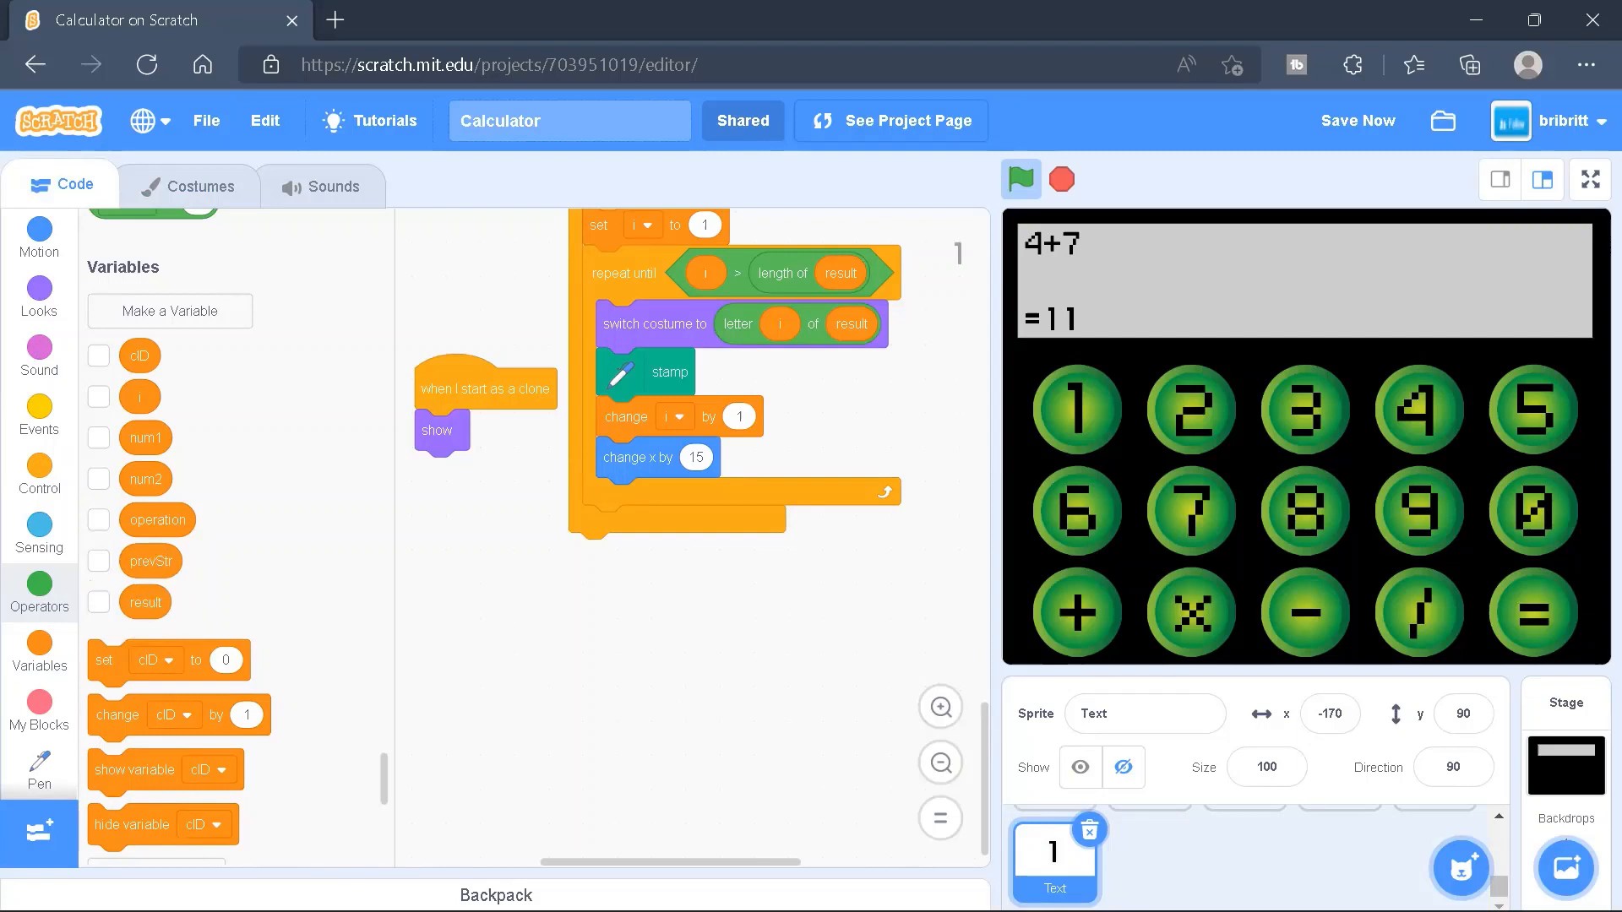
mouse_move(146, 438)
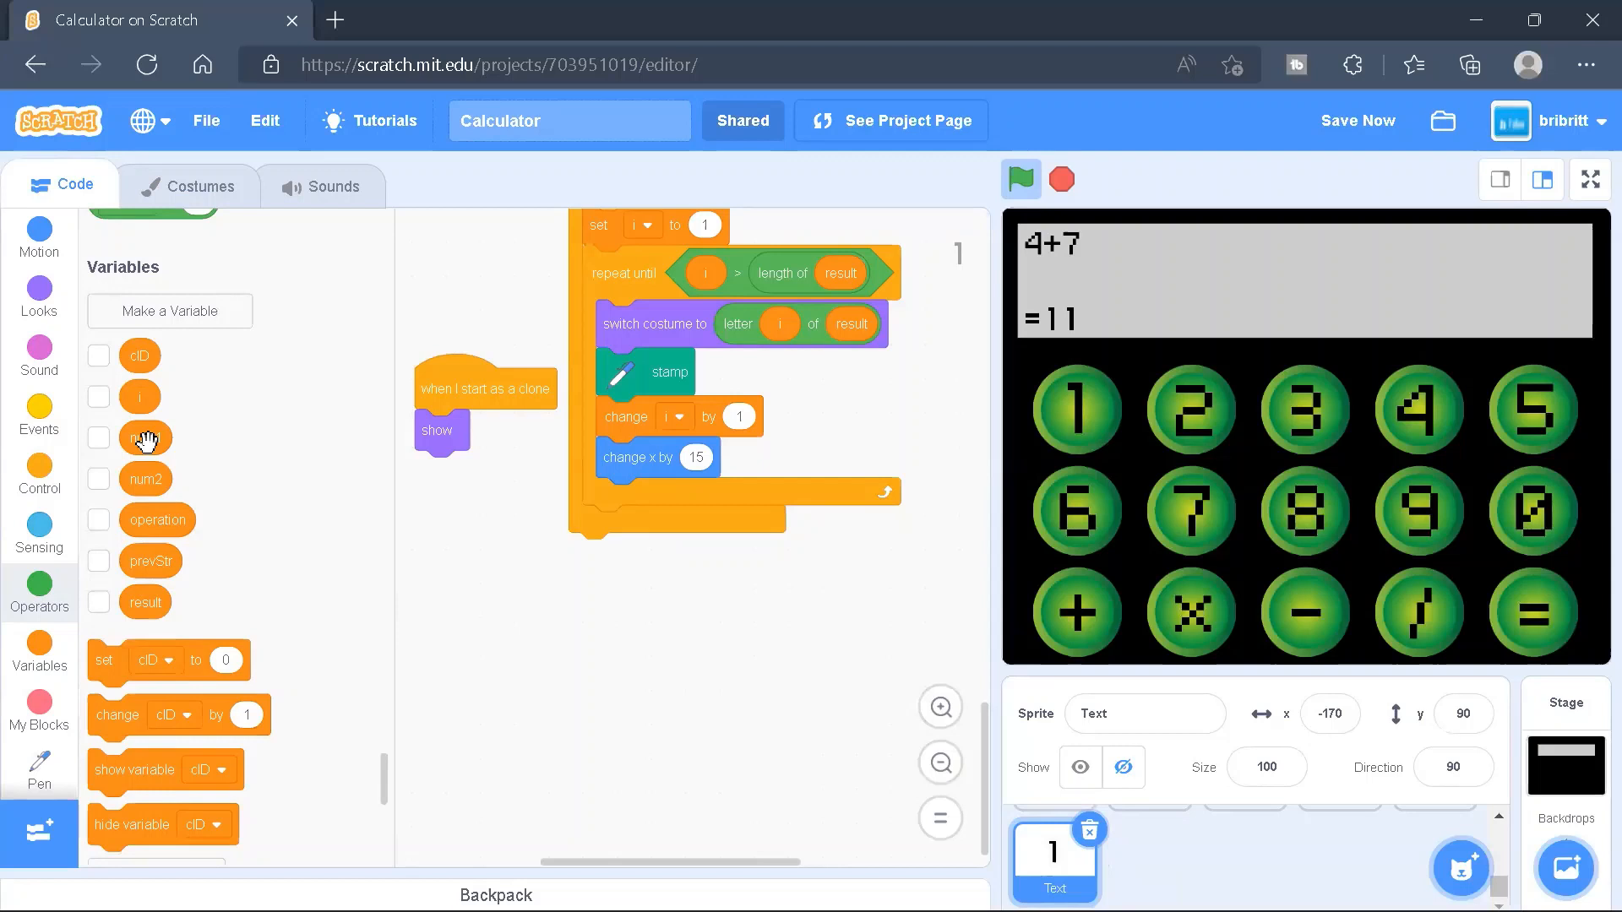
left_click(98, 355)
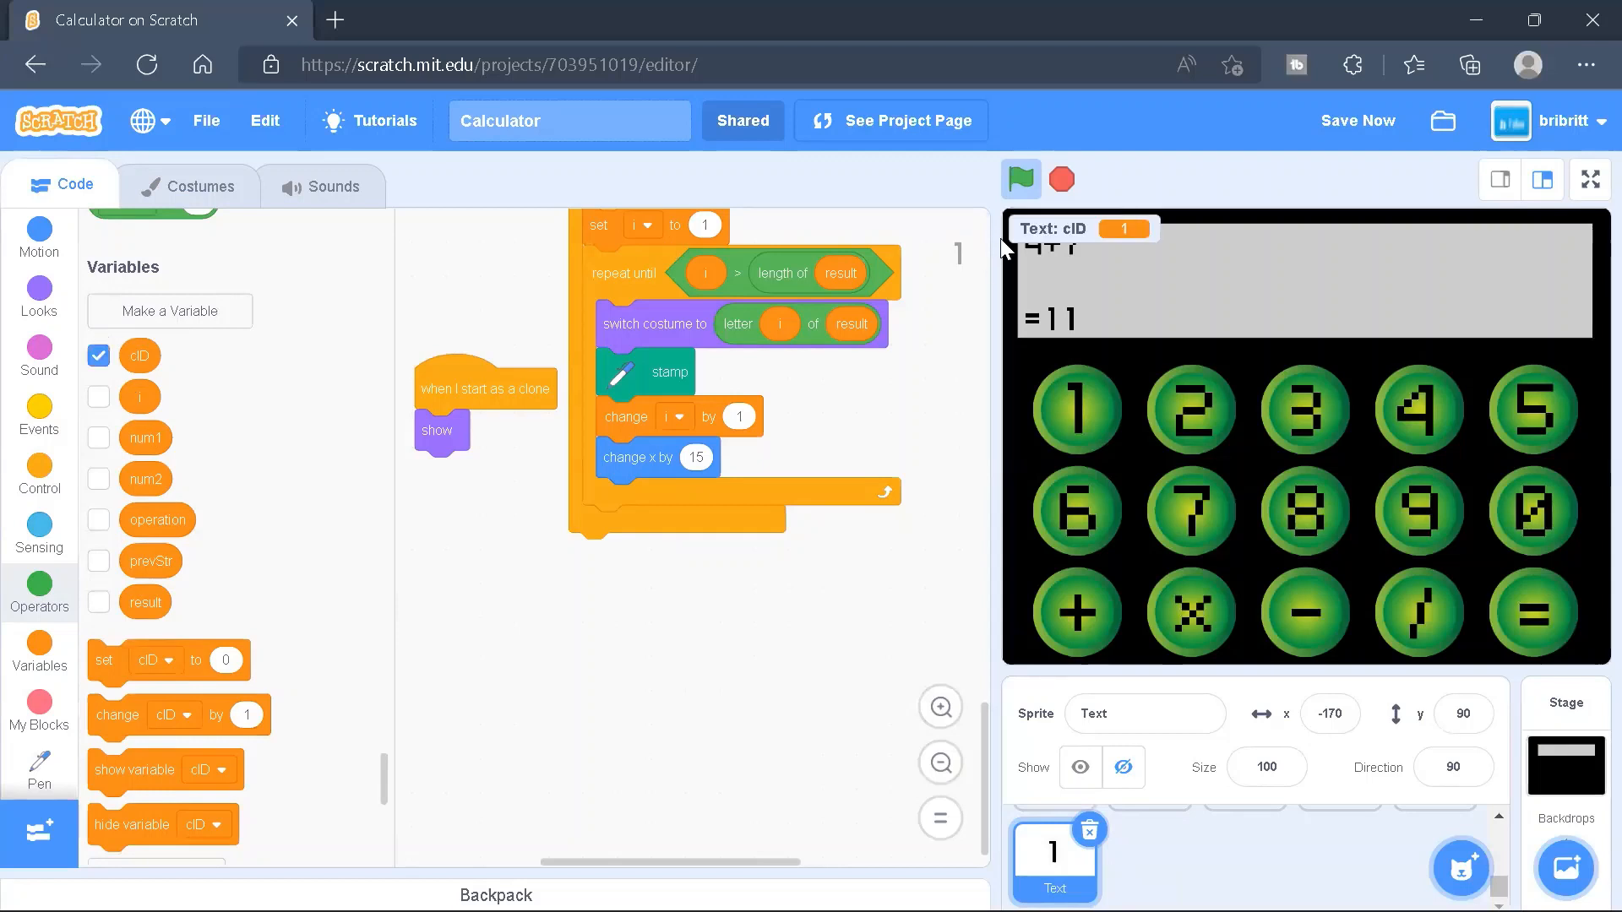
mouse_move(1120, 857)
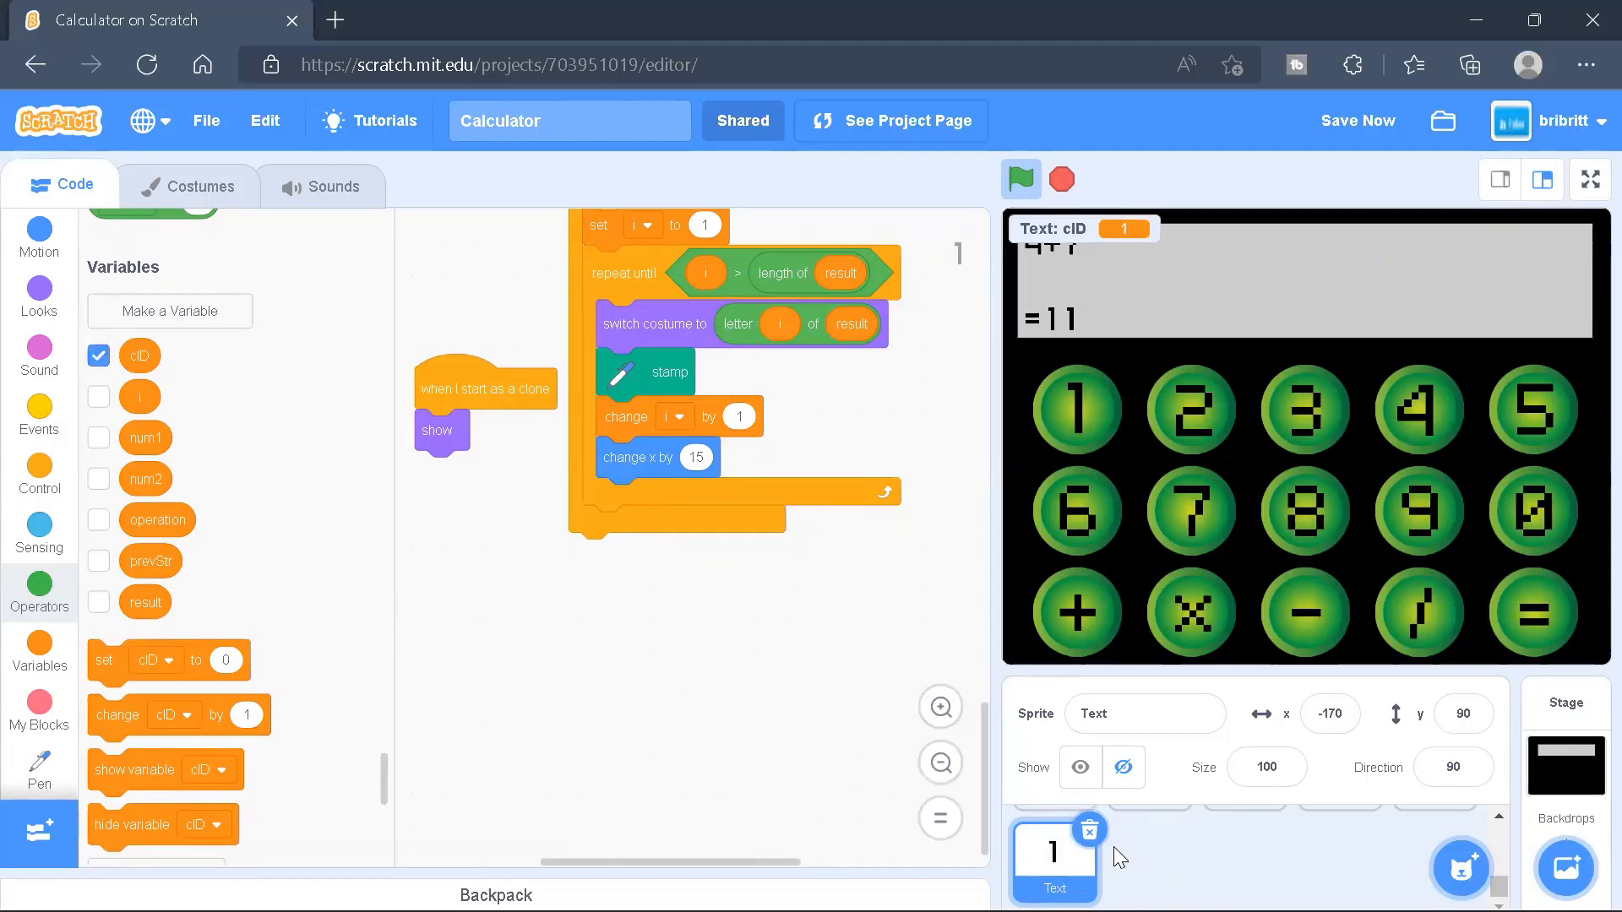
left_click(190, 185)
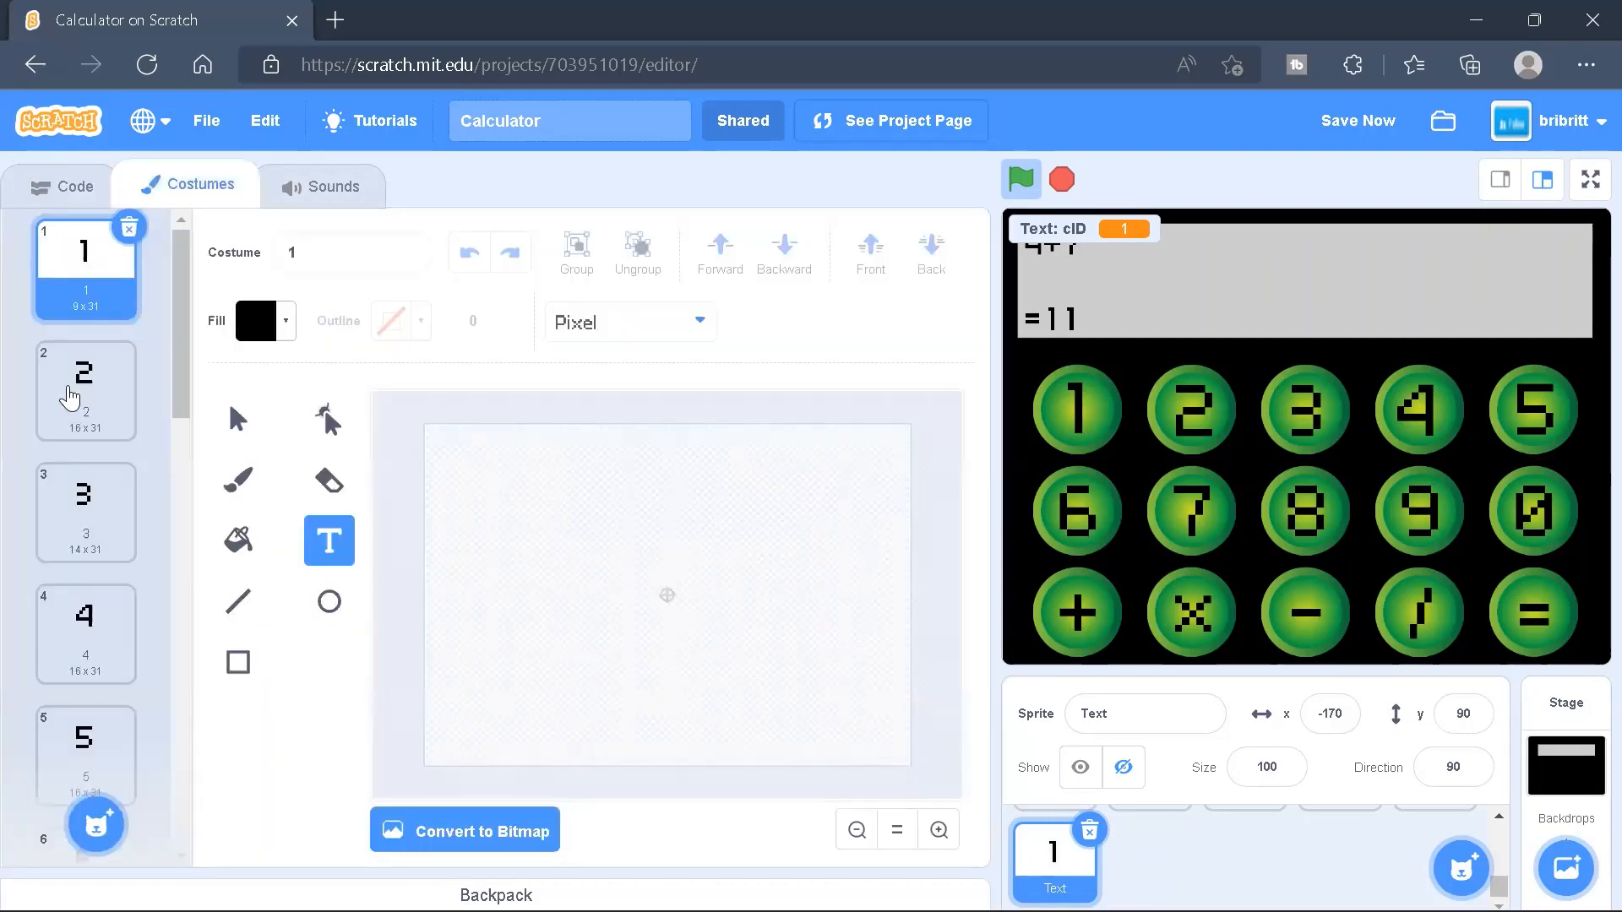
left_click(73, 185)
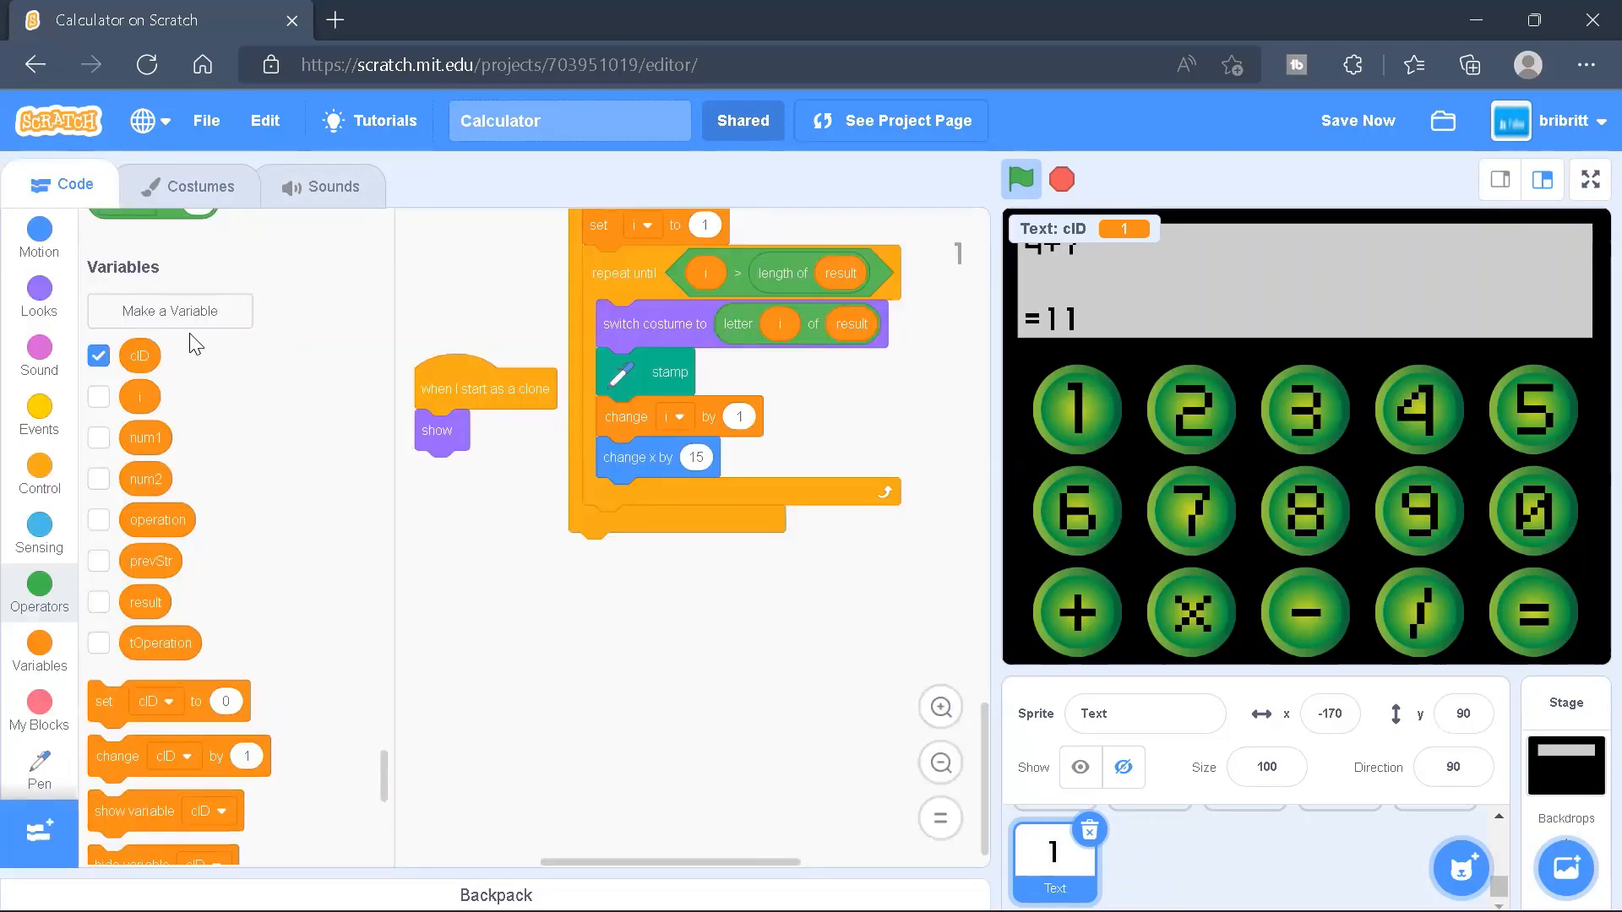
left_click(170, 310)
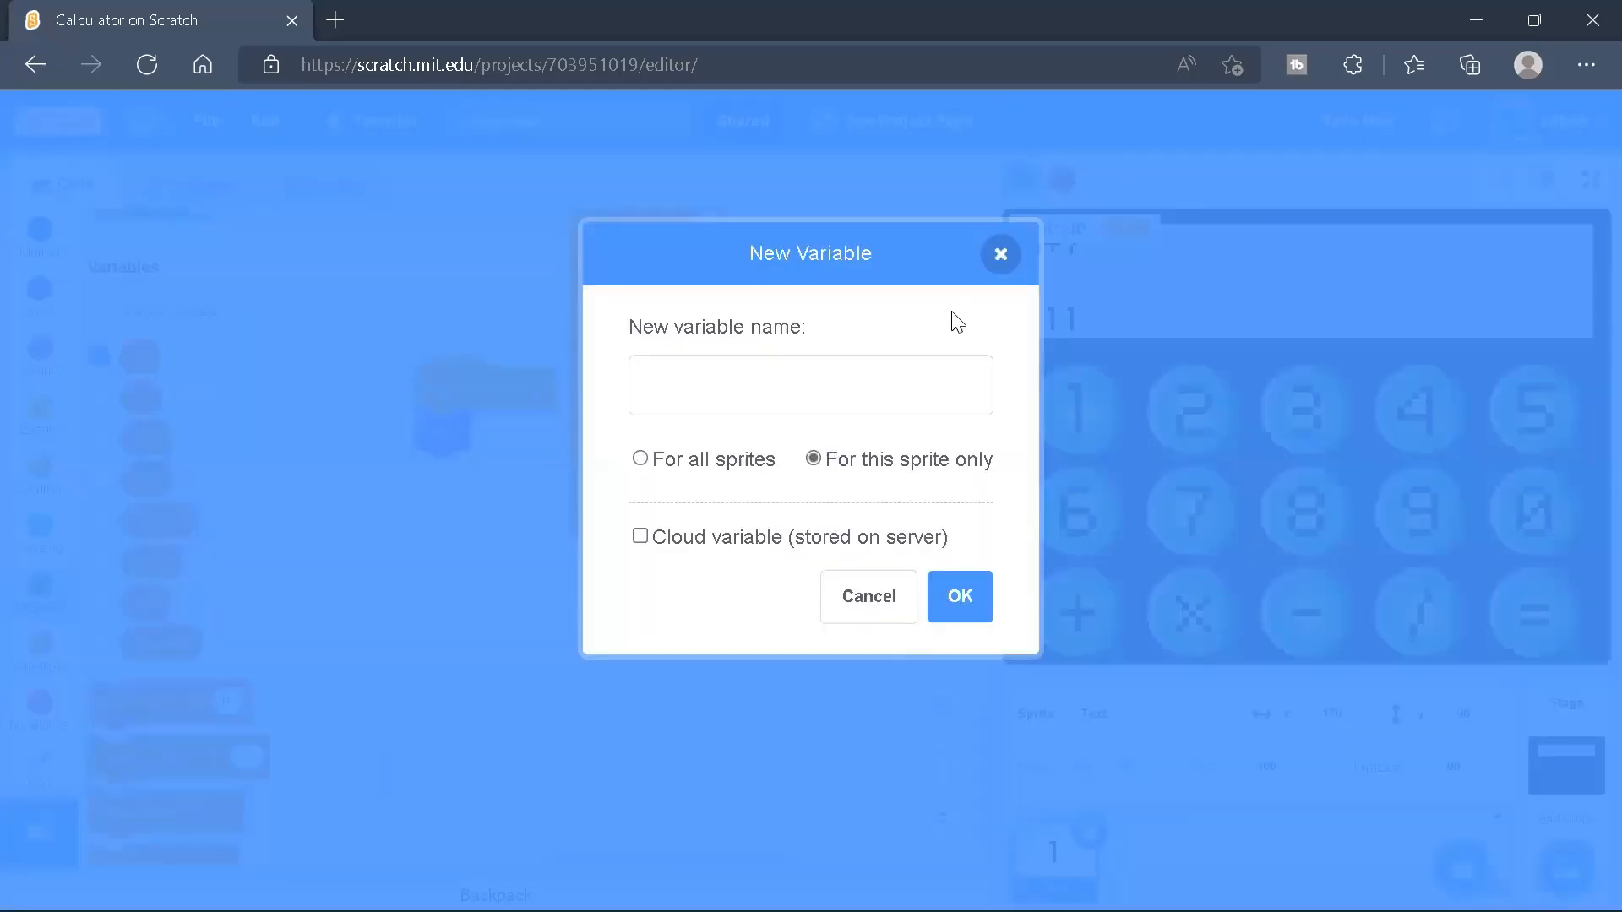
left_click(866, 597)
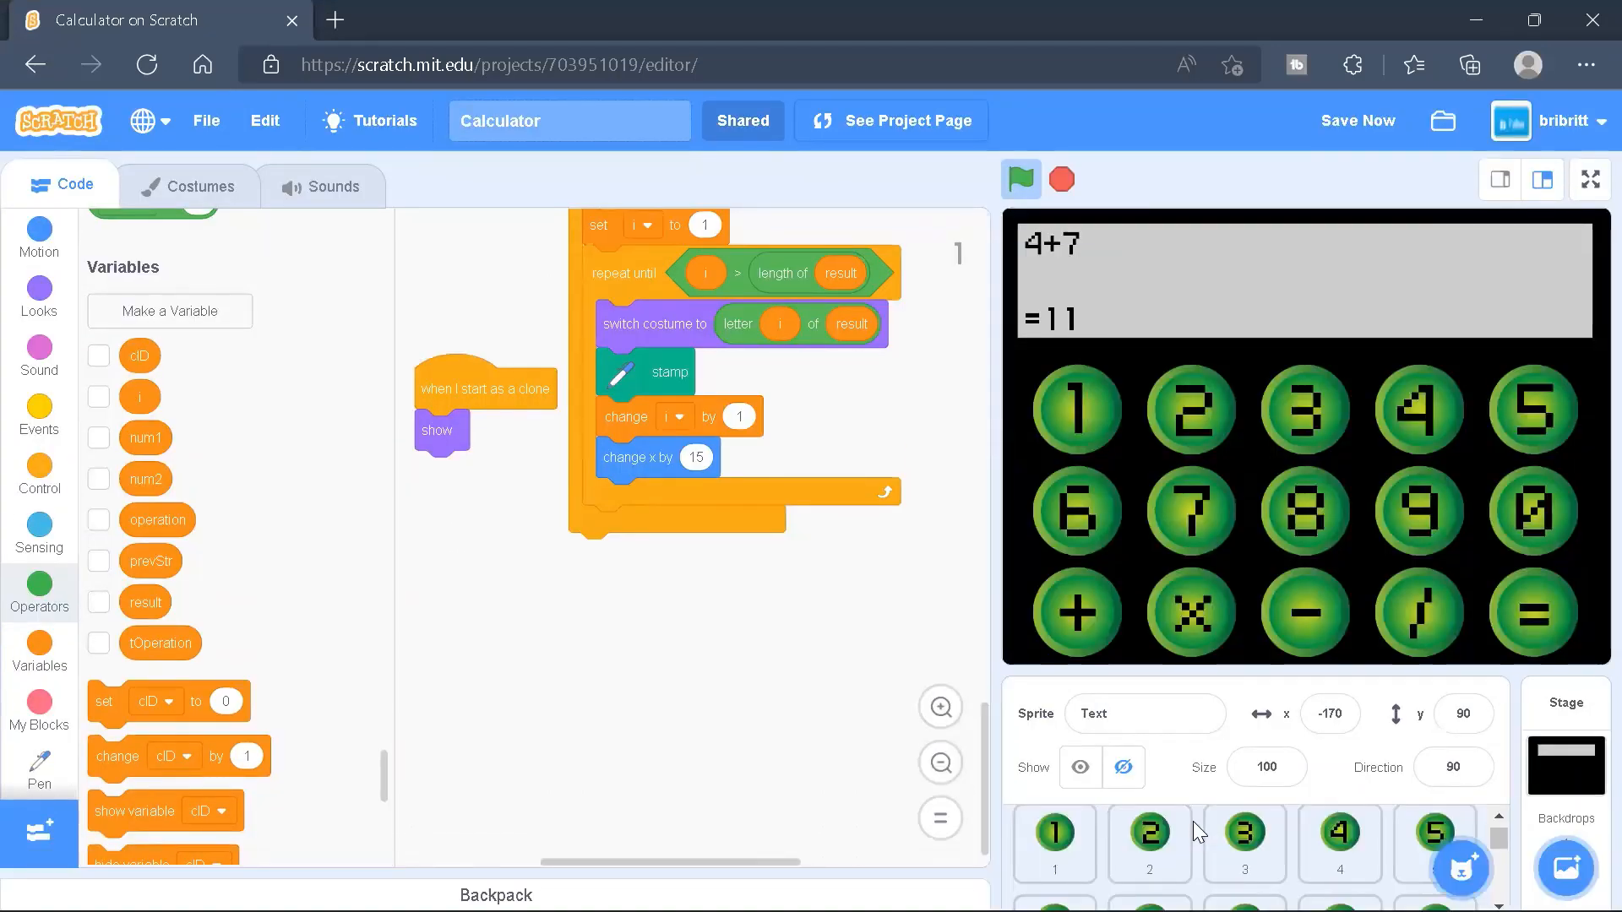
Open the 1 button sprite's click script that appends its digit to num1 or num2
left_click(1053, 843)
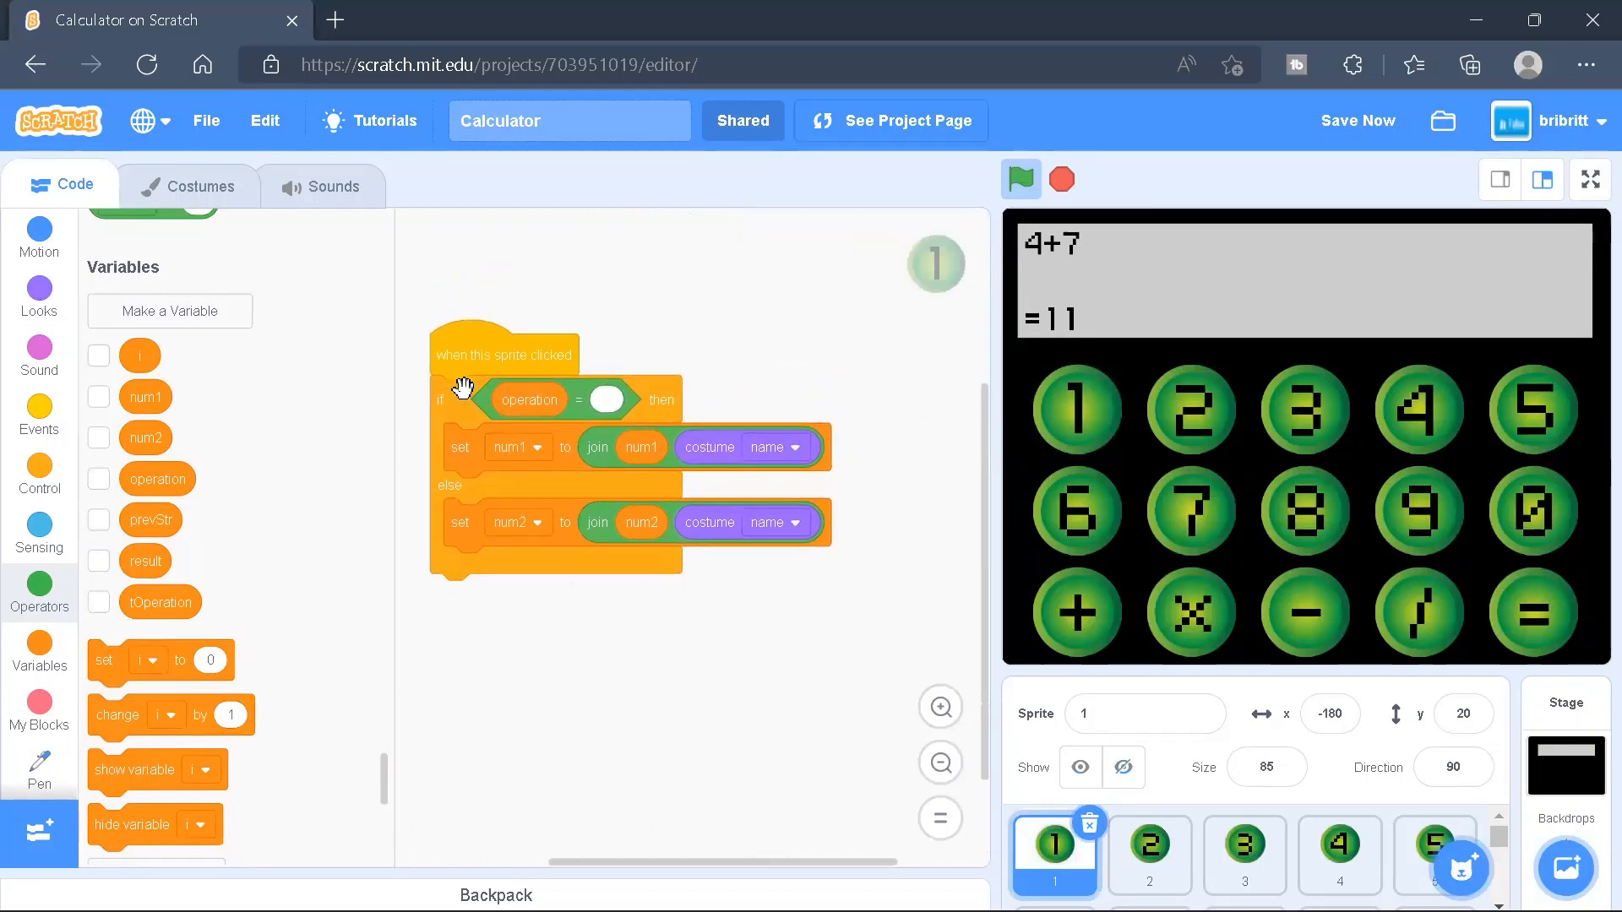
mouse_move(452, 399)
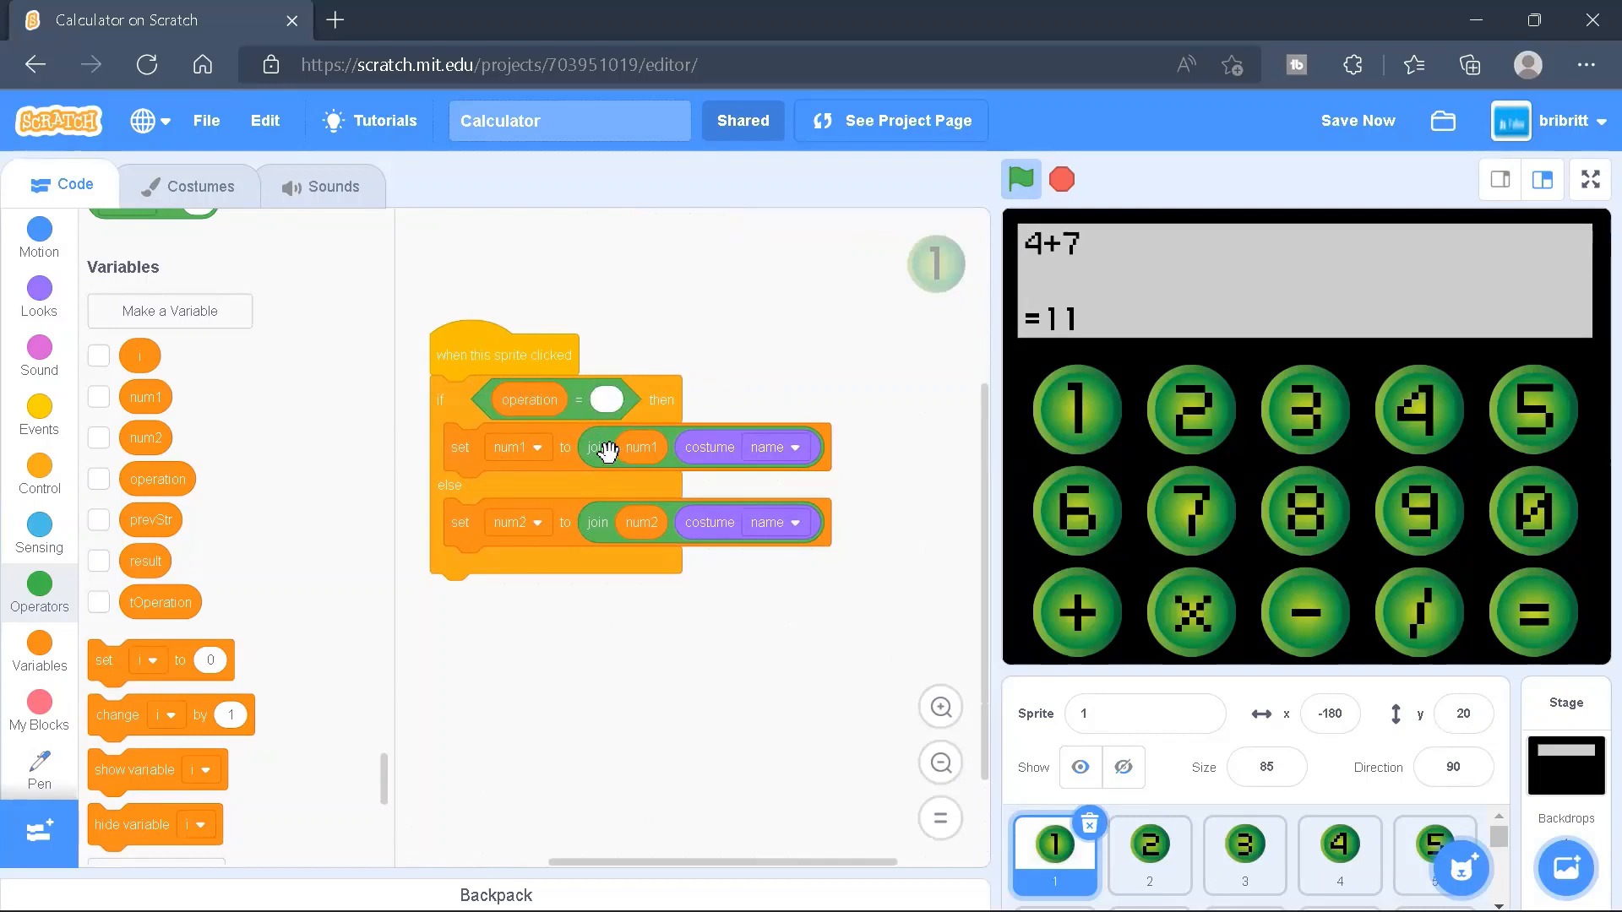
mouse_move(500, 469)
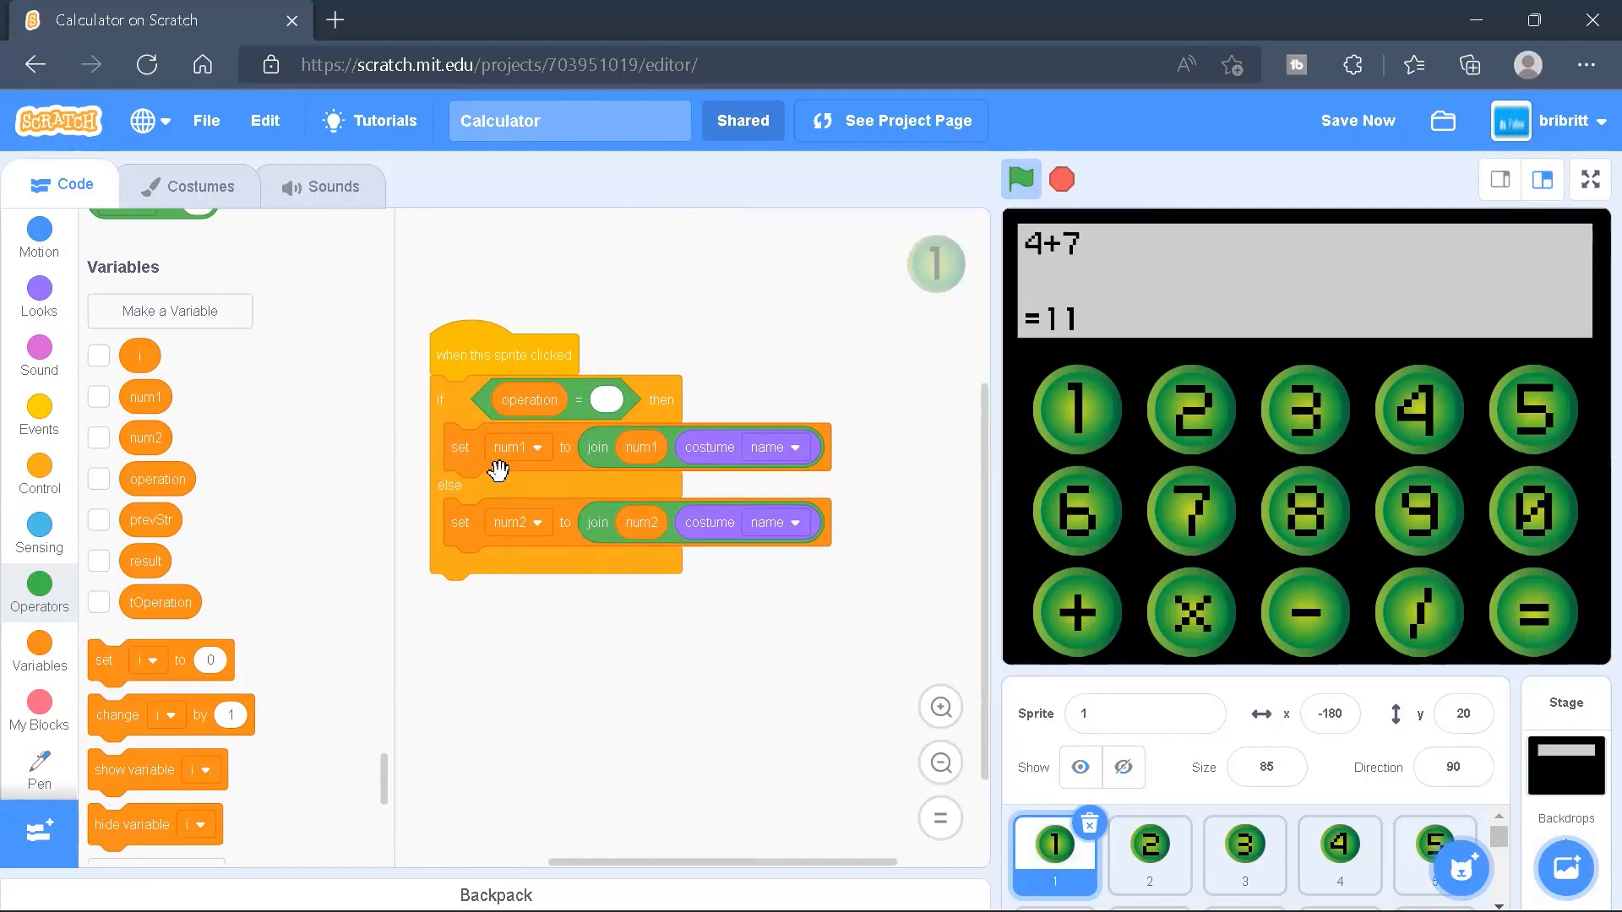
mouse_move(628, 451)
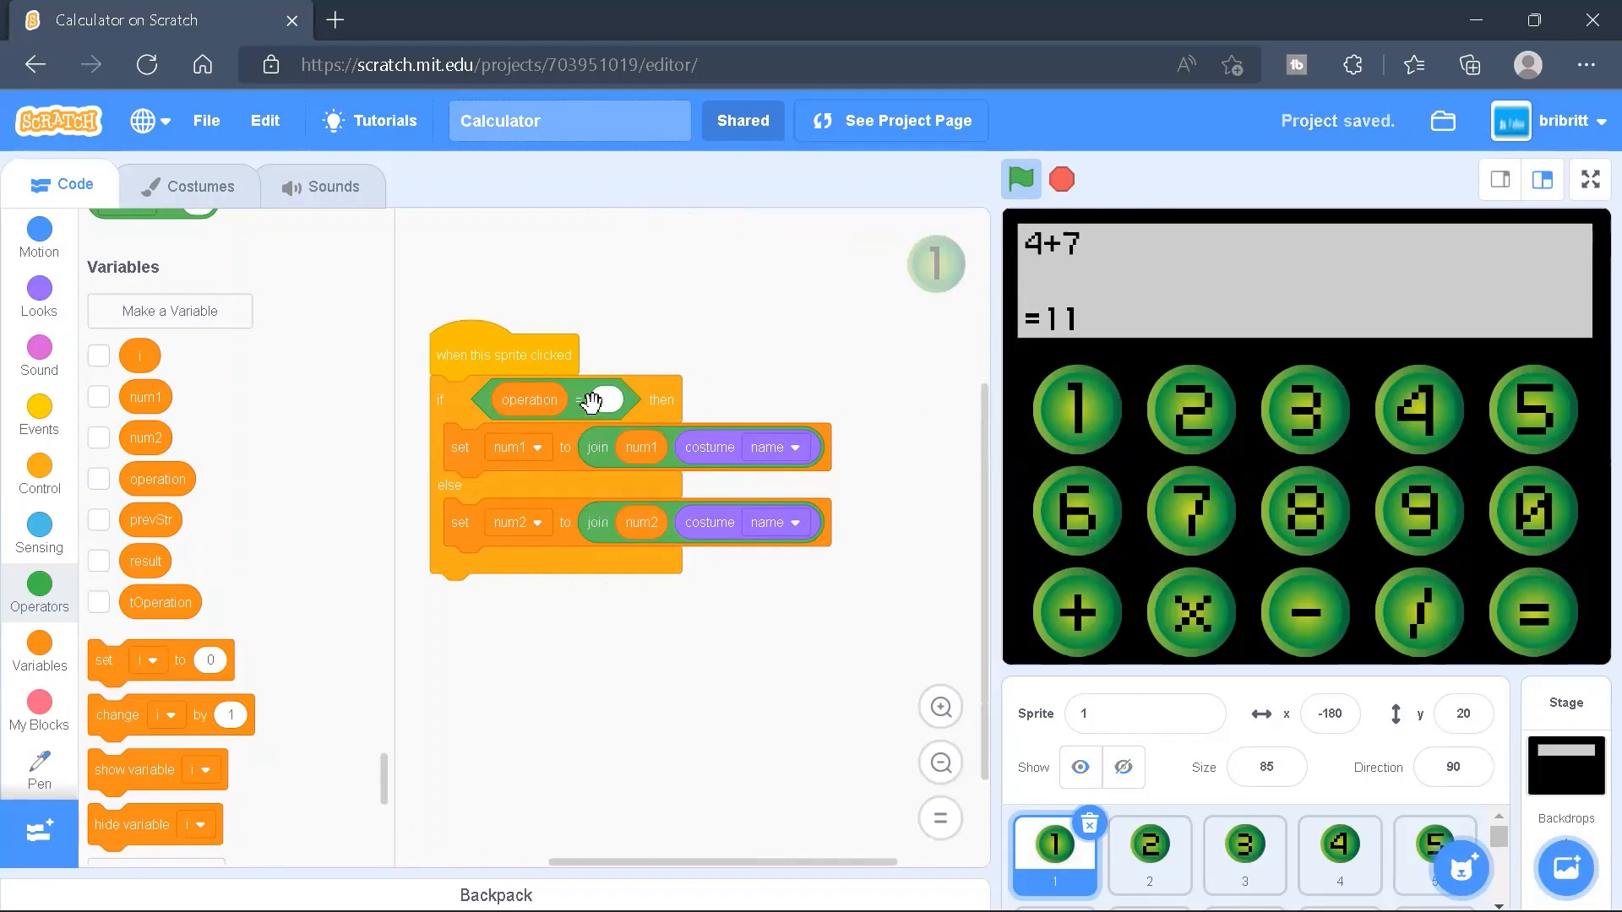
mouse_move(635, 370)
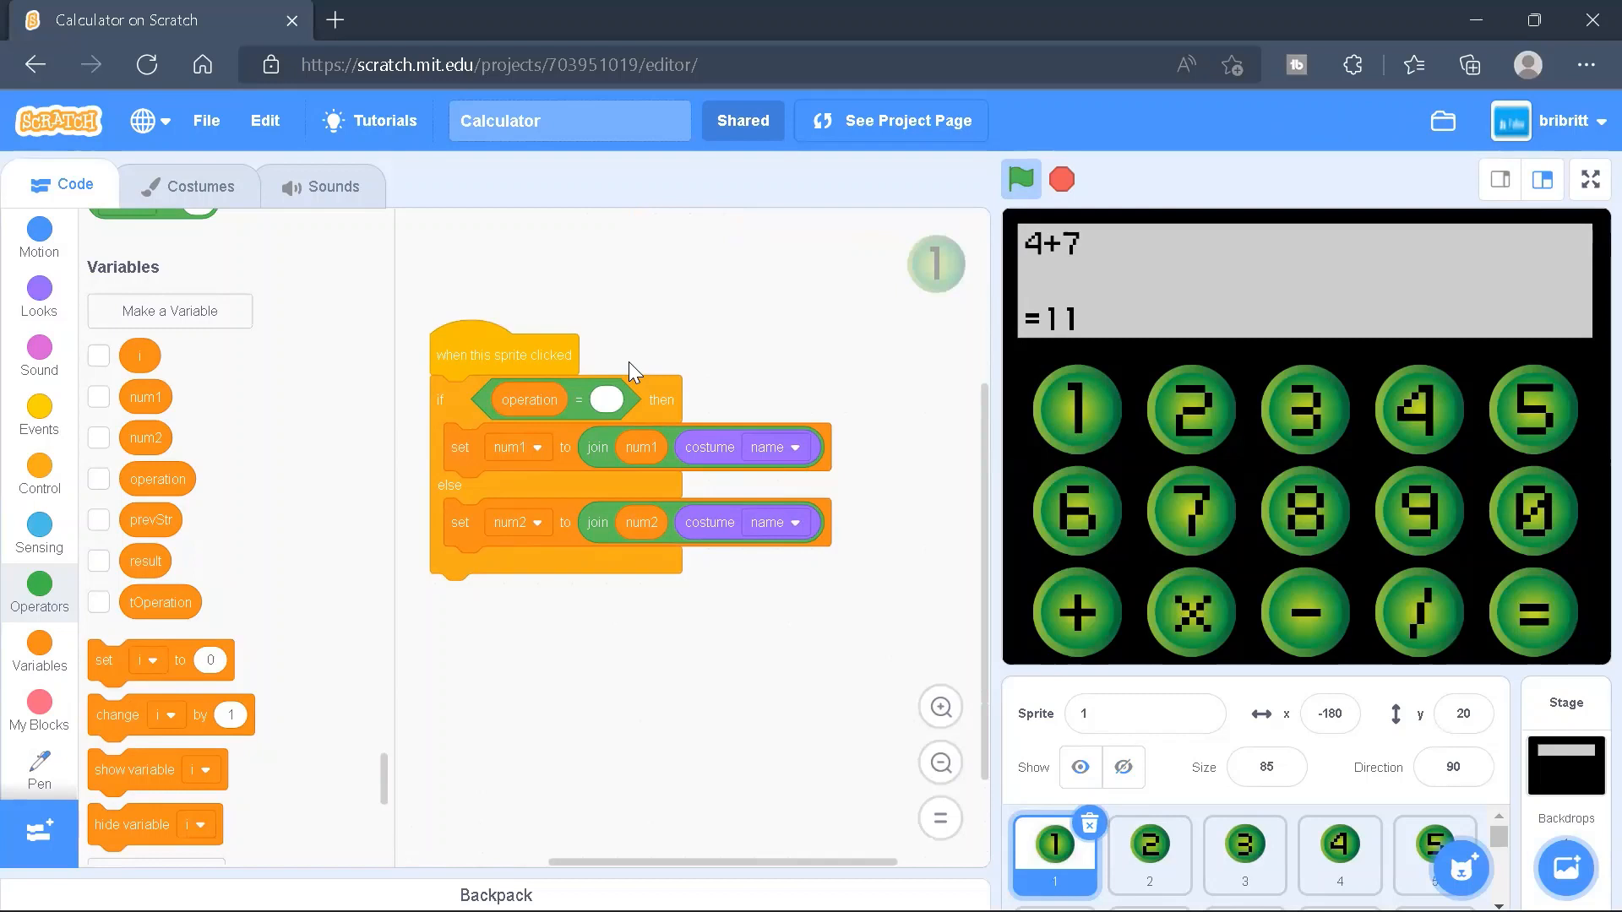
mouse_move(934, 628)
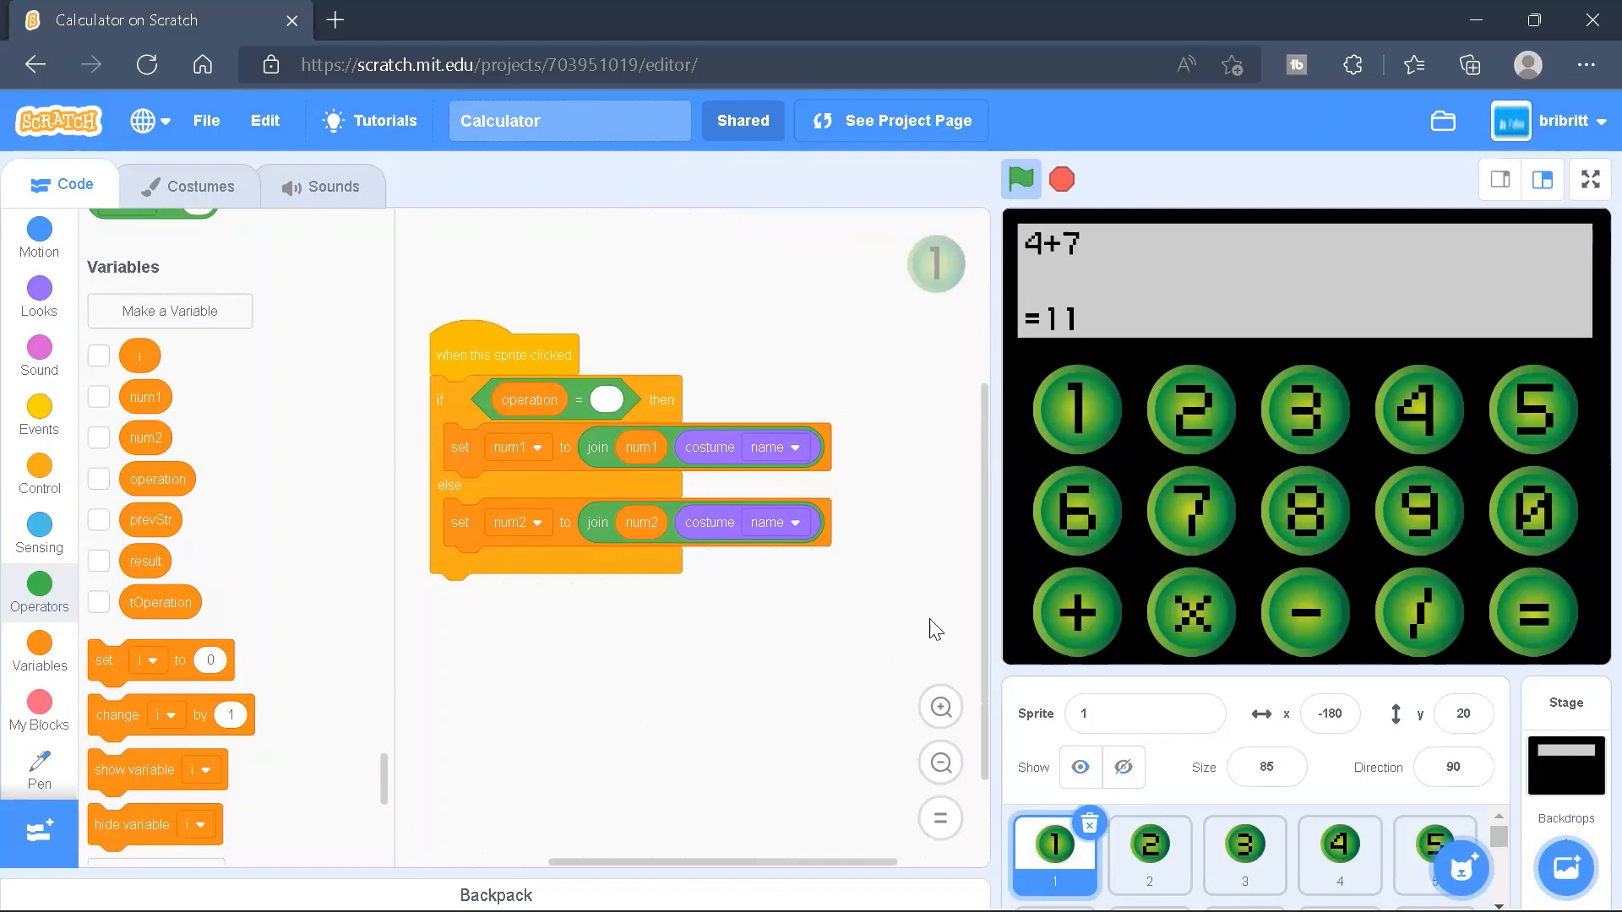
mouse_move(895, 777)
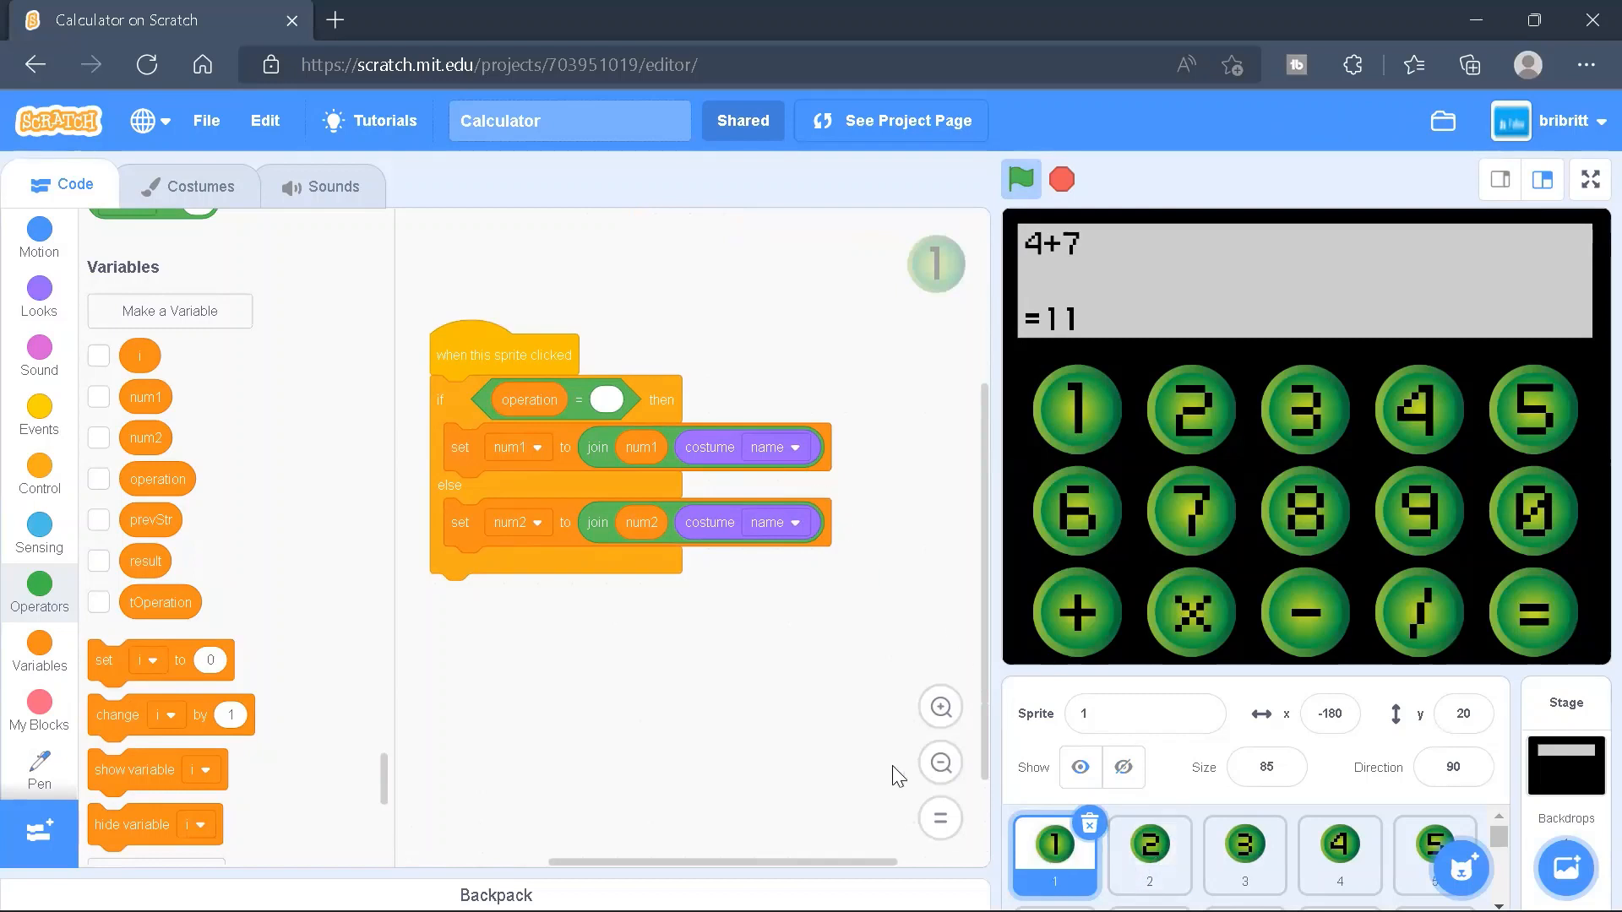
mouse_move(1235, 429)
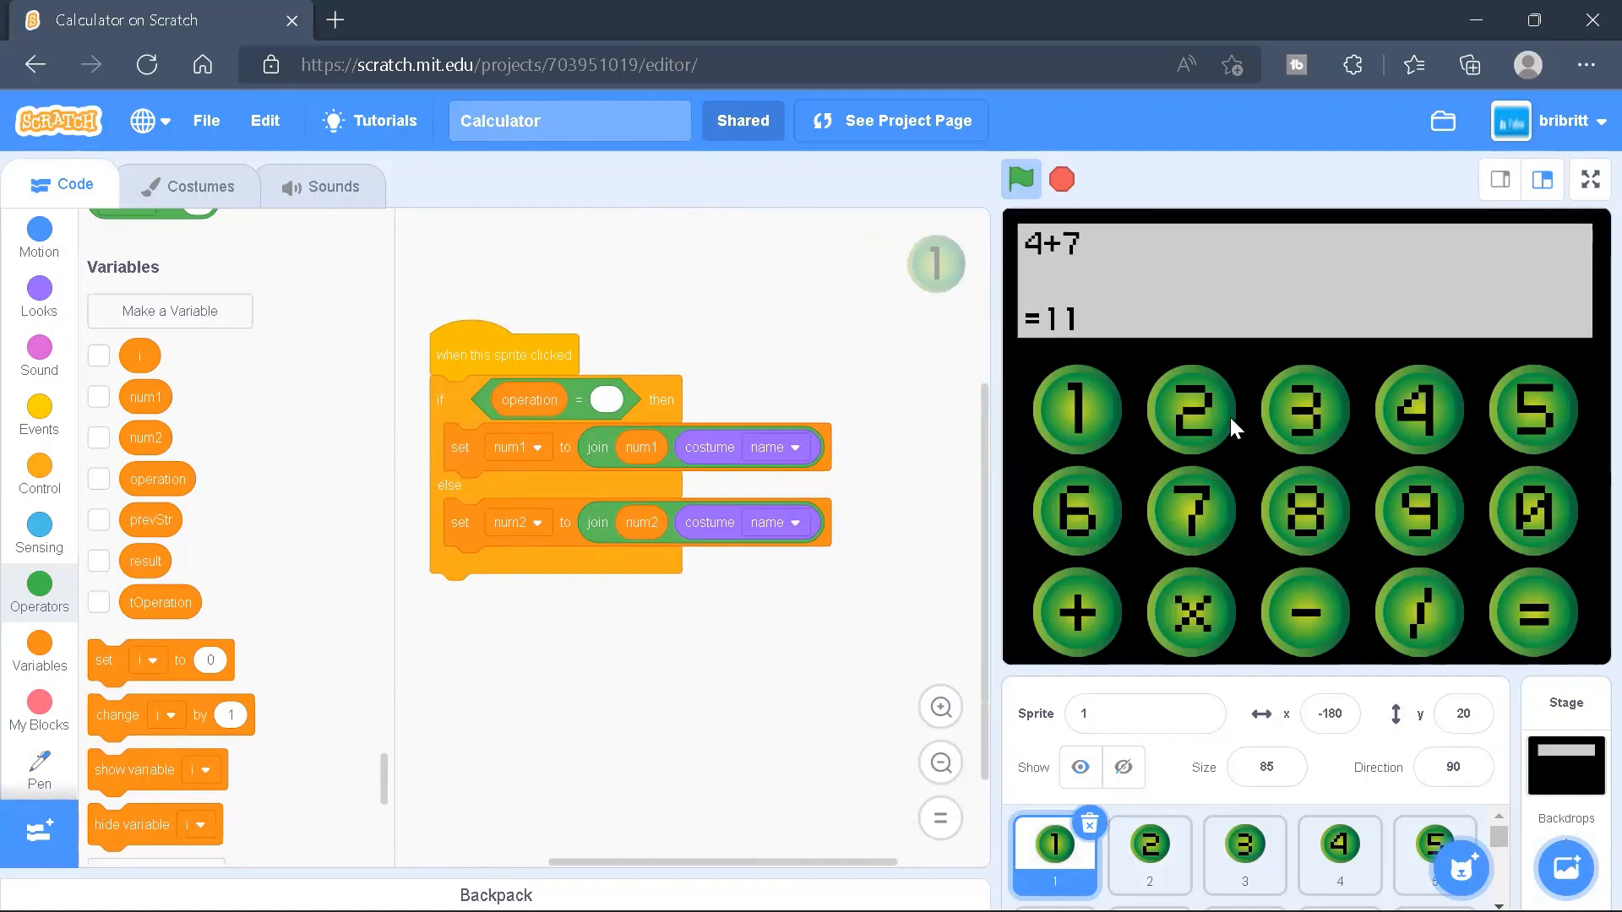
Select the 3 button sprite, show num1 on the stage, and check its costume name
left_click(1243, 848)
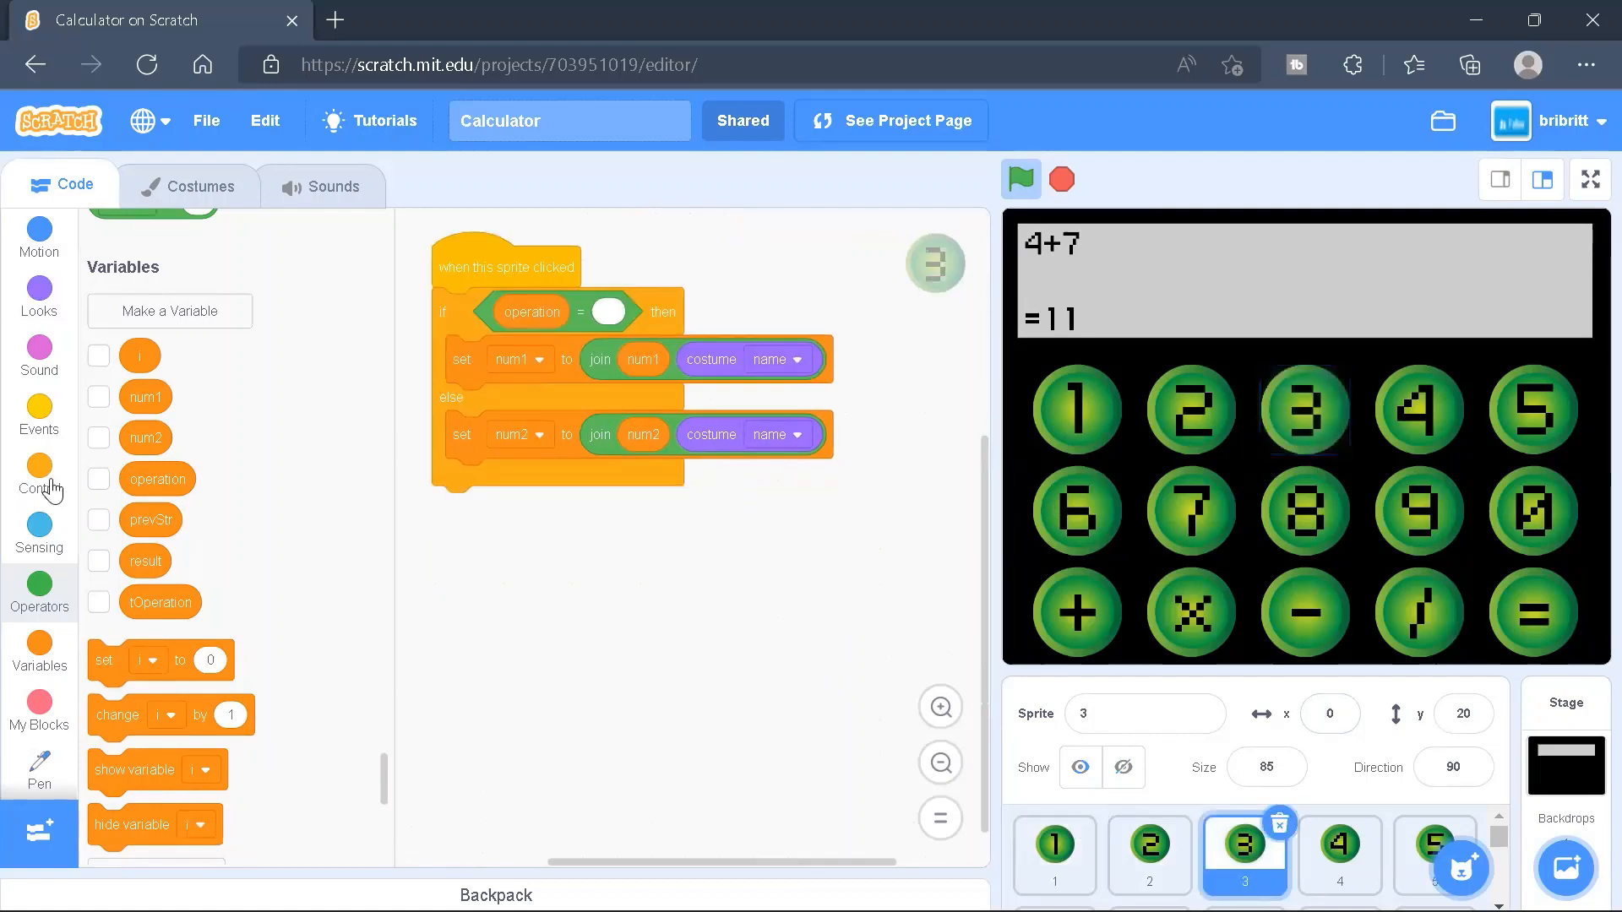
left_click(98, 397)
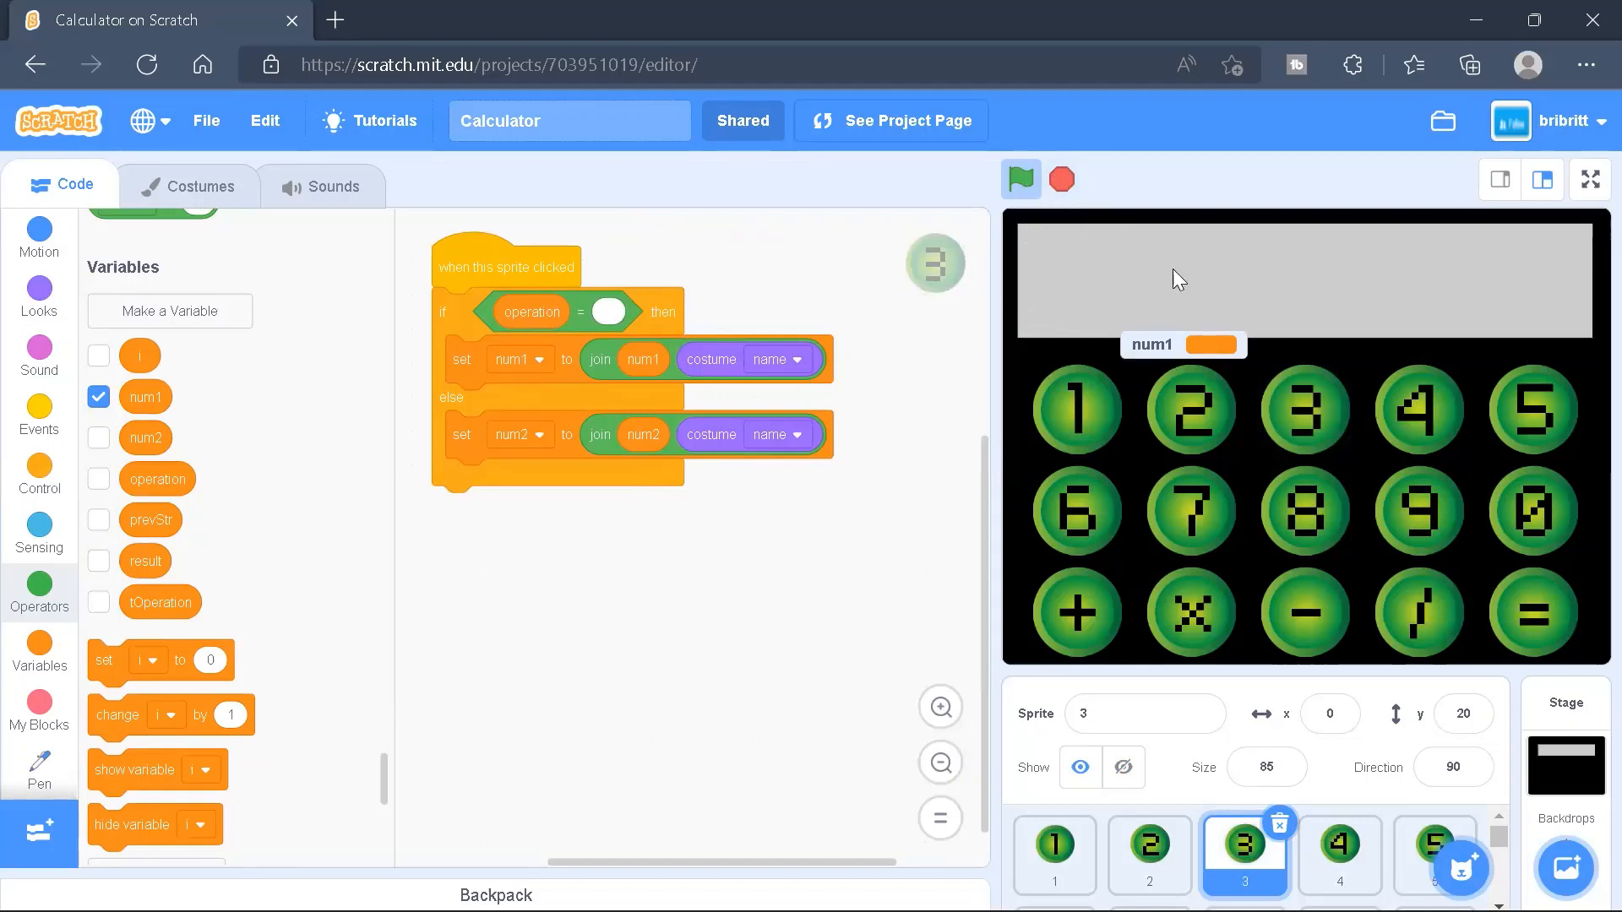
mouse_move(1295, 404)
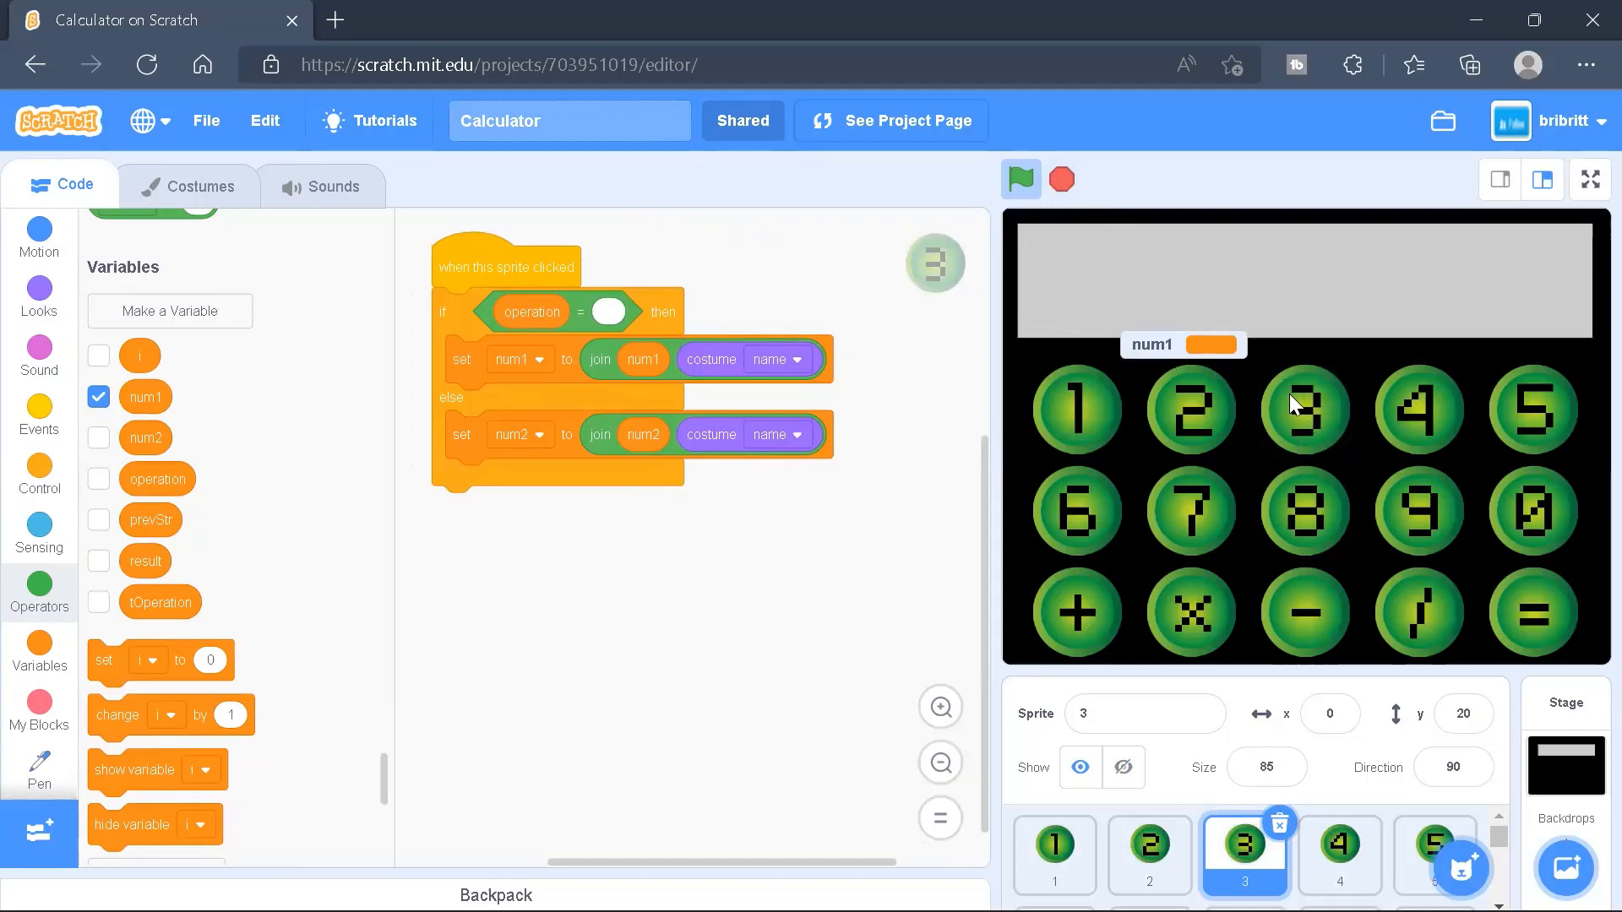
left_click(187, 185)
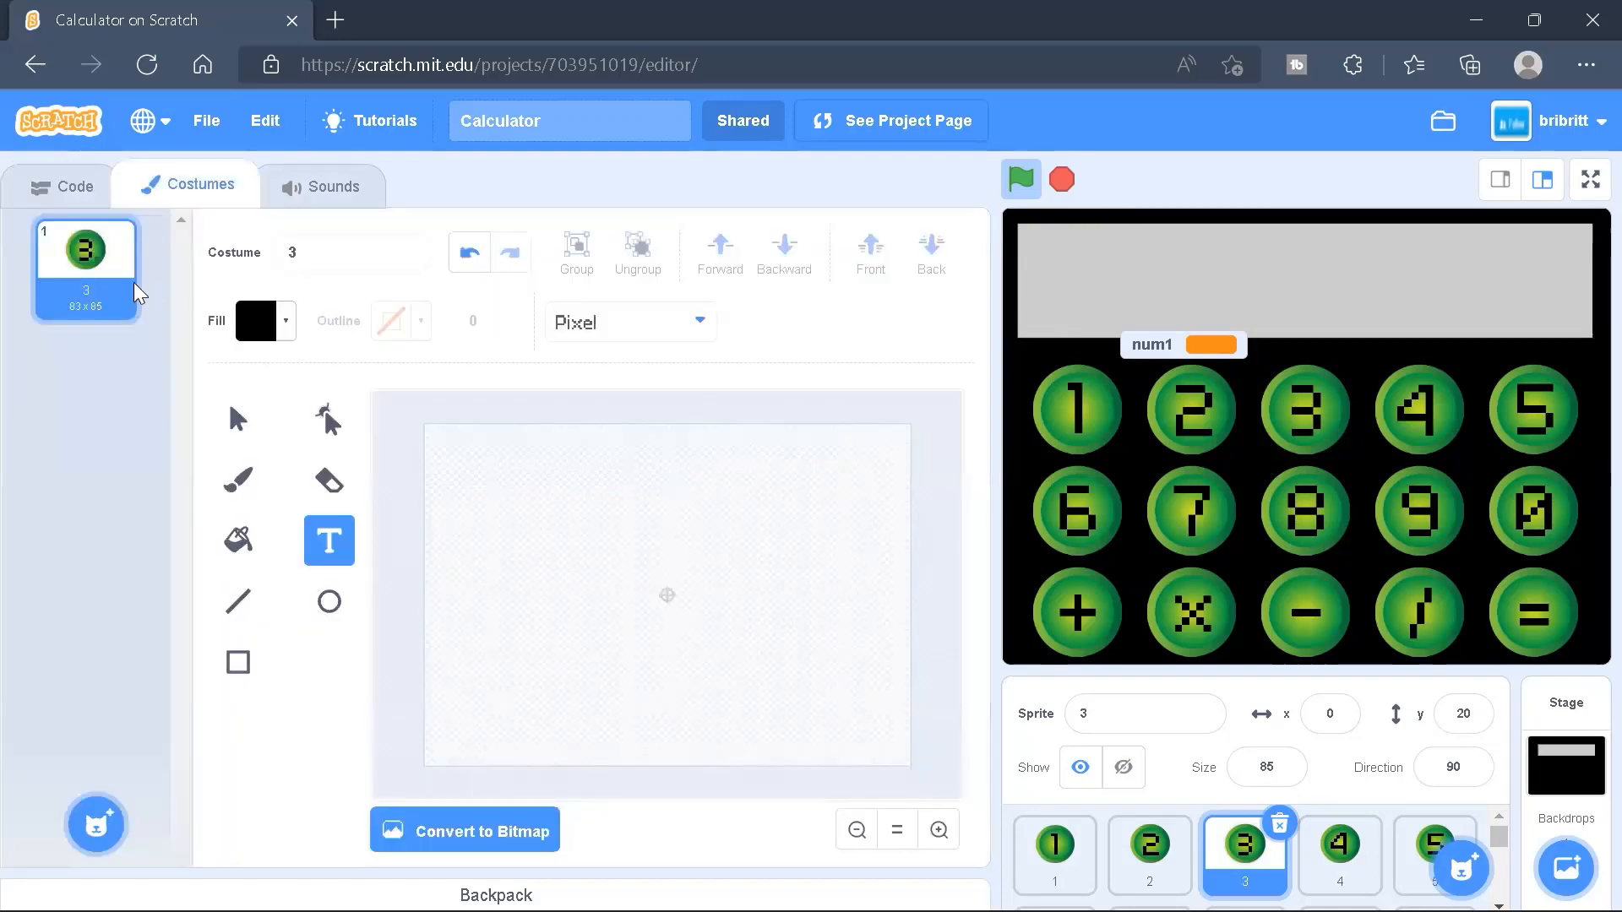
left_click(72, 185)
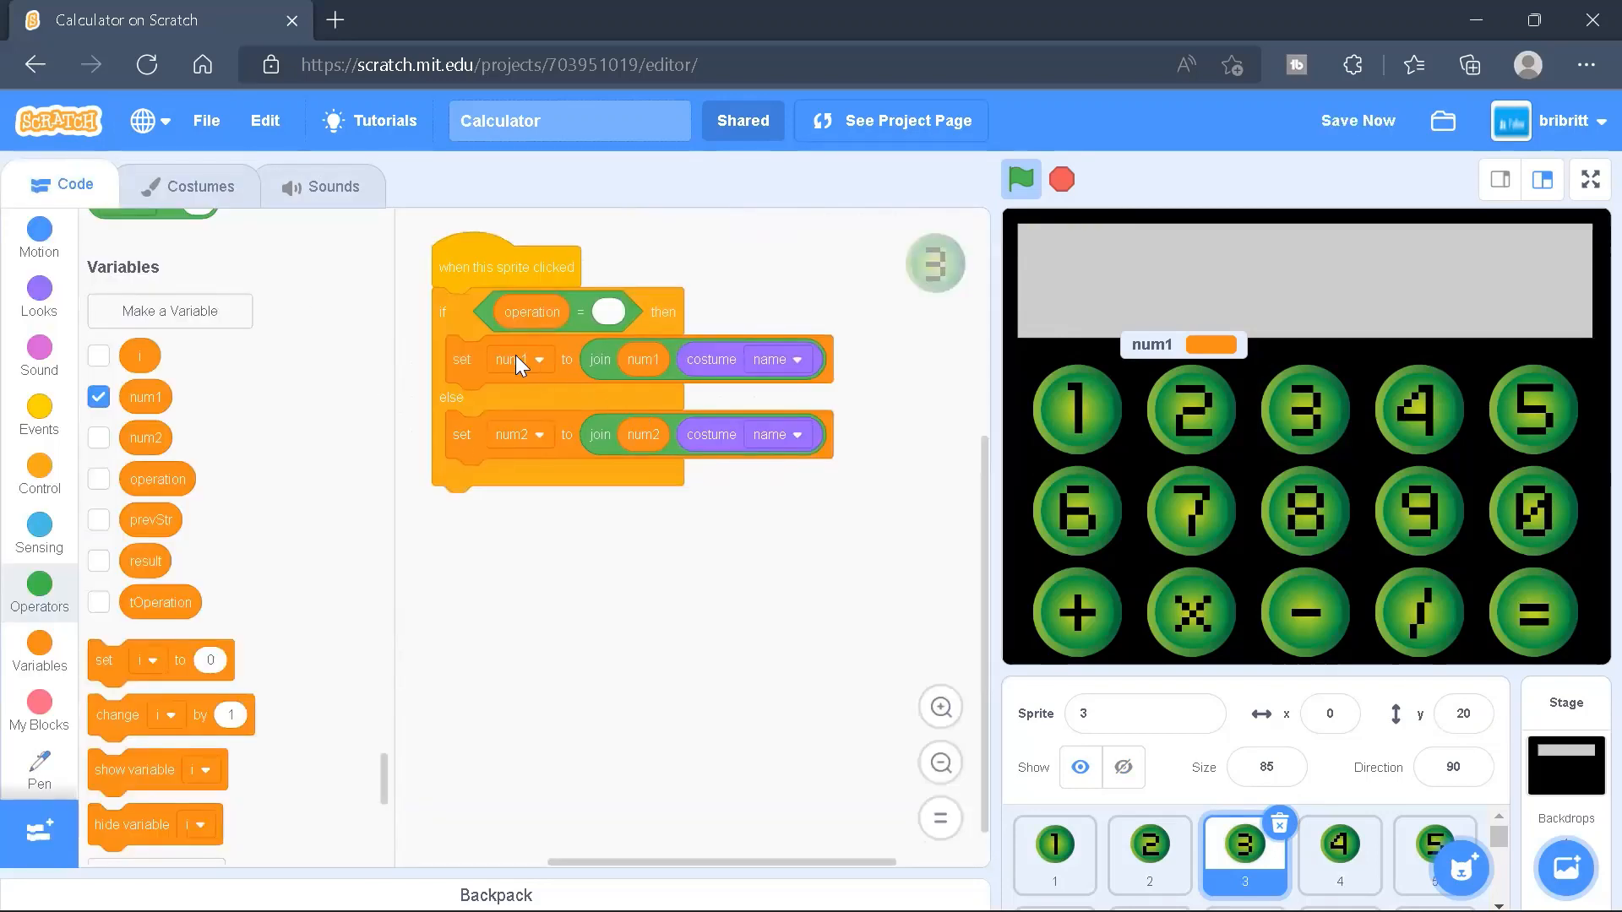
mouse_move(711, 359)
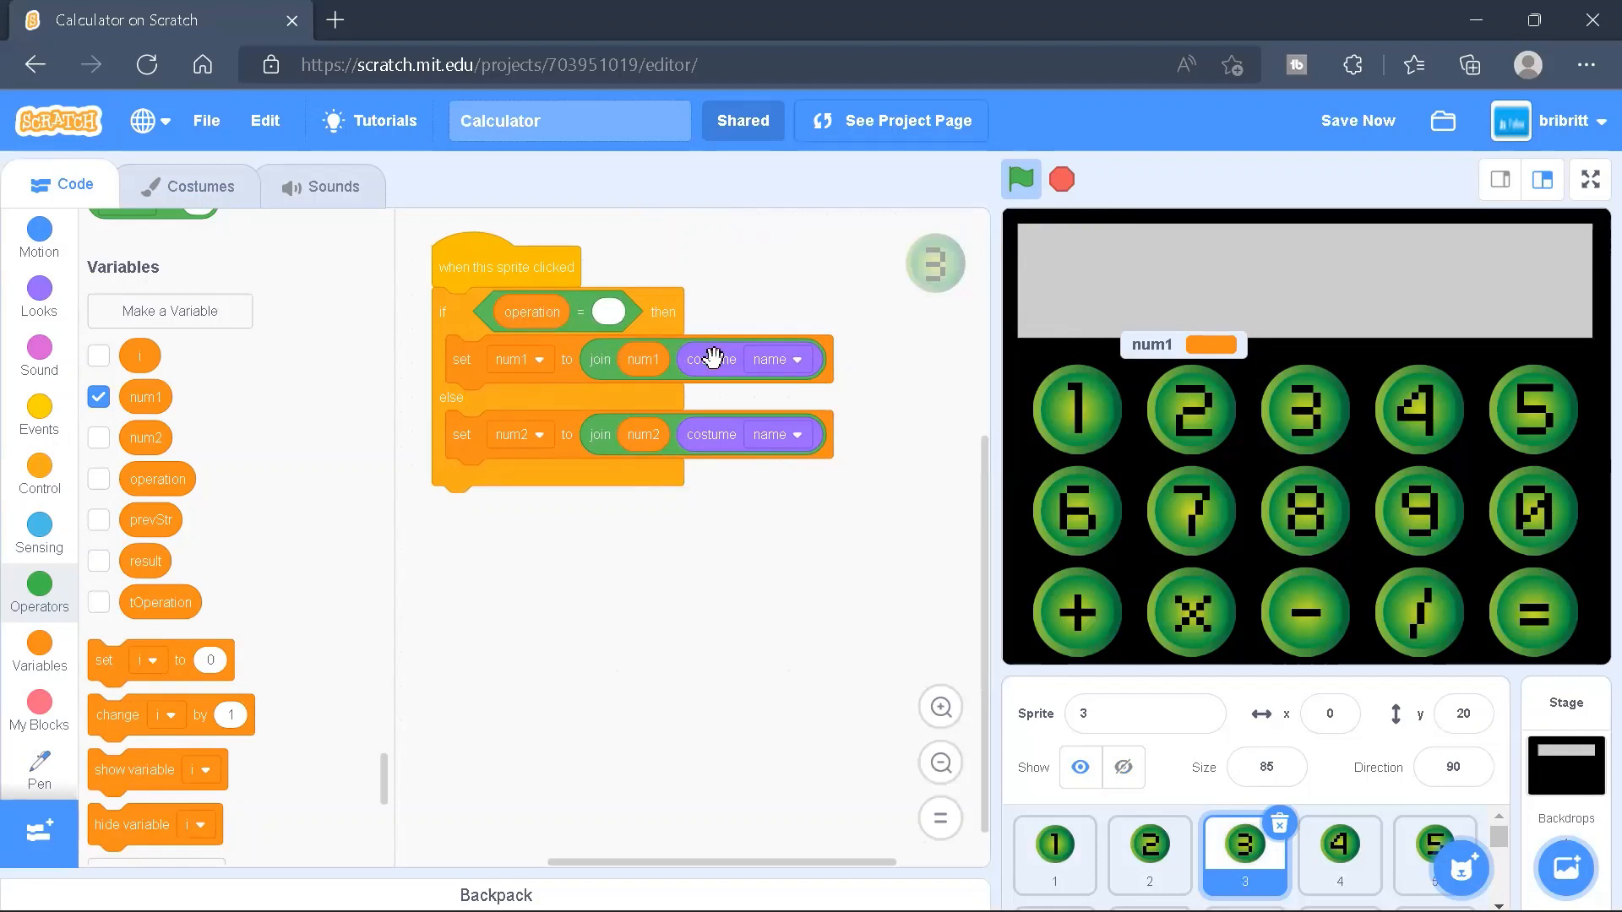
Test the 3 button on the stage, then restart and stop the project
left_click(1075, 612)
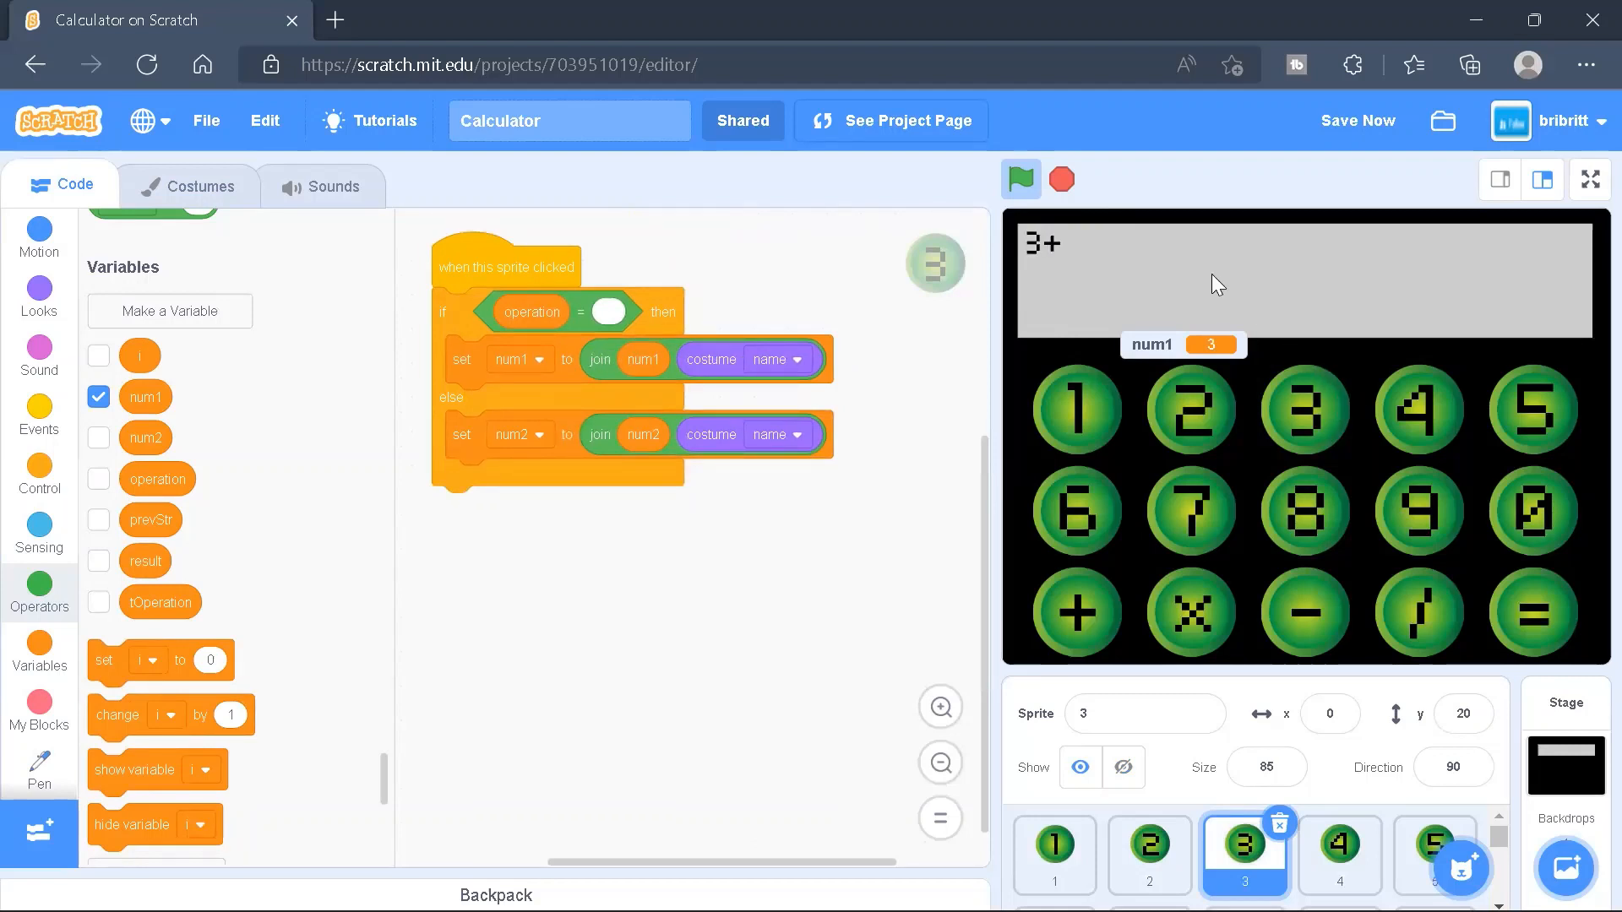
left_click(1019, 179)
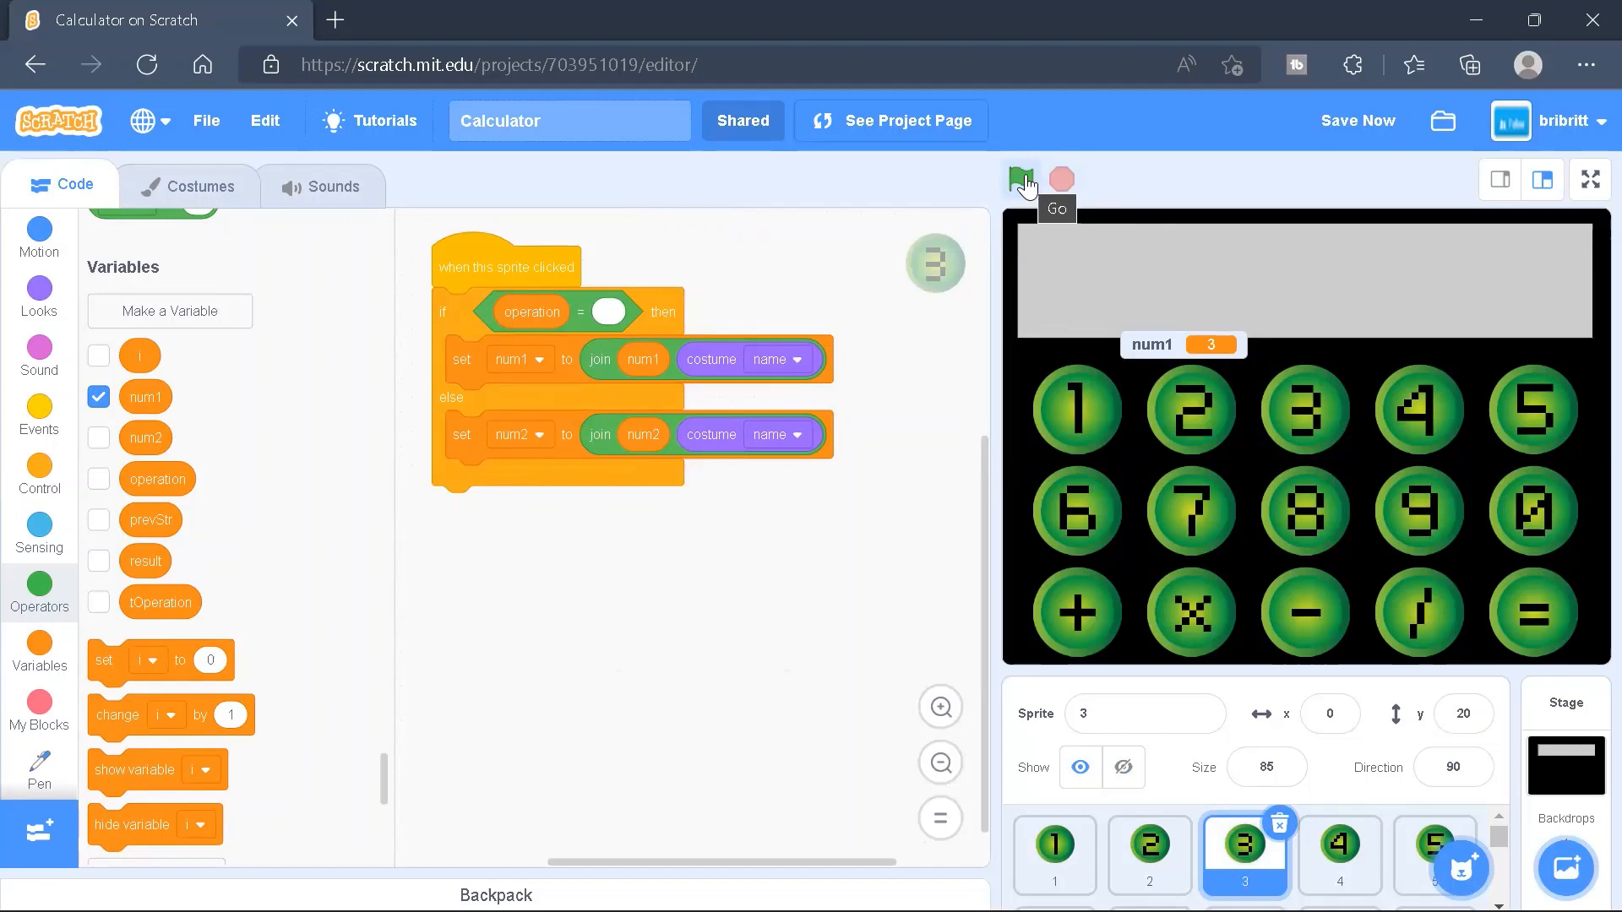
left_click(1021, 179)
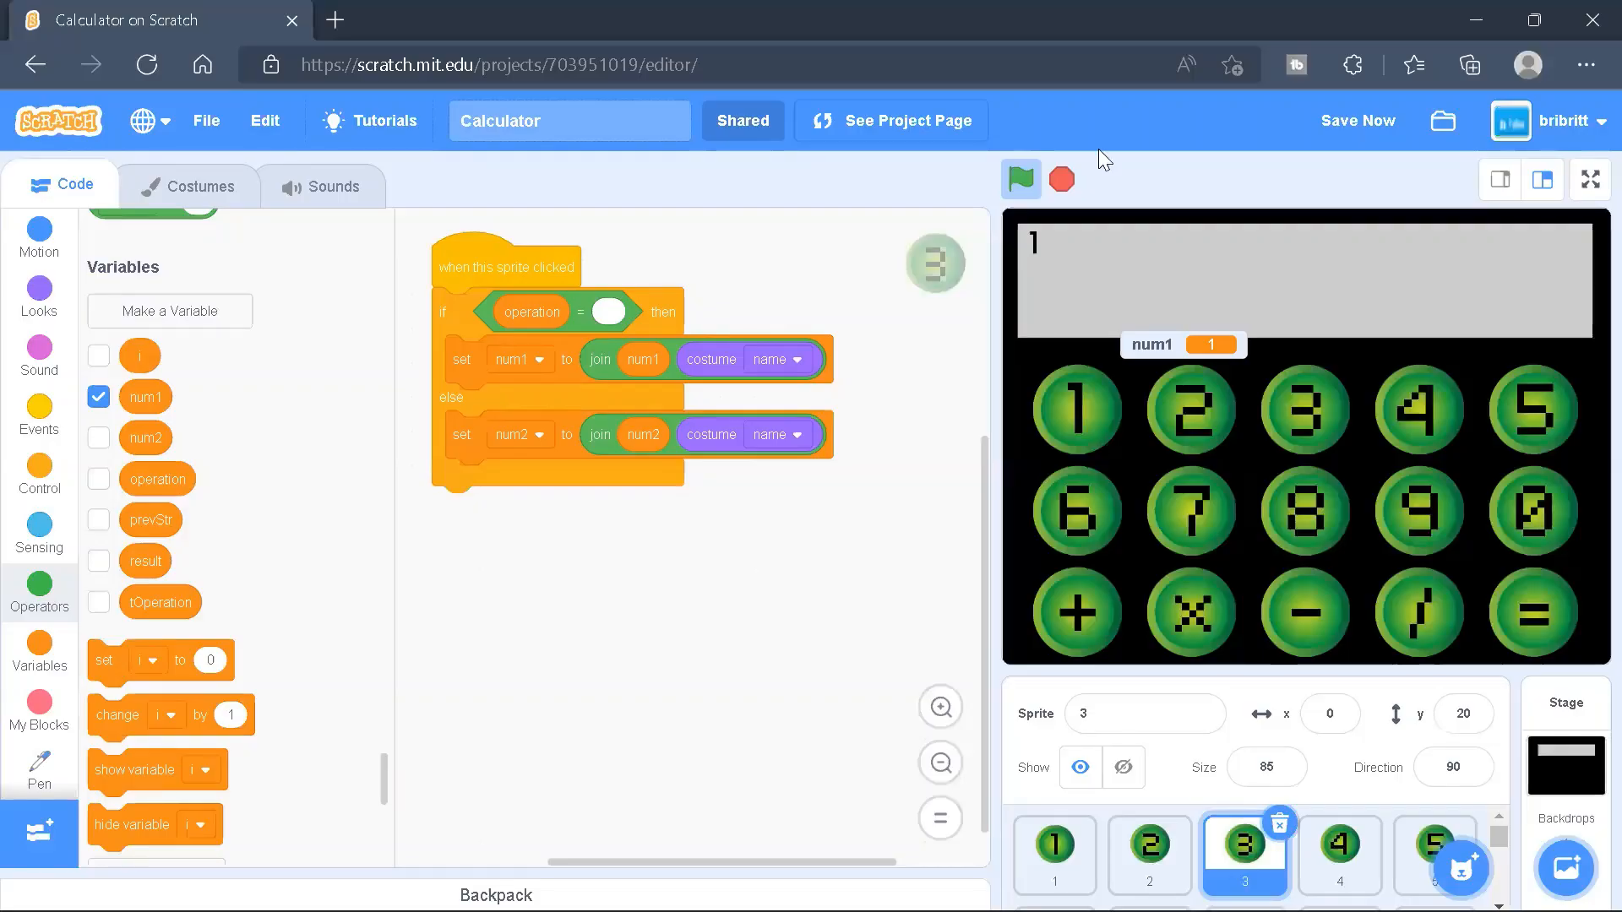
left_click(1018, 179)
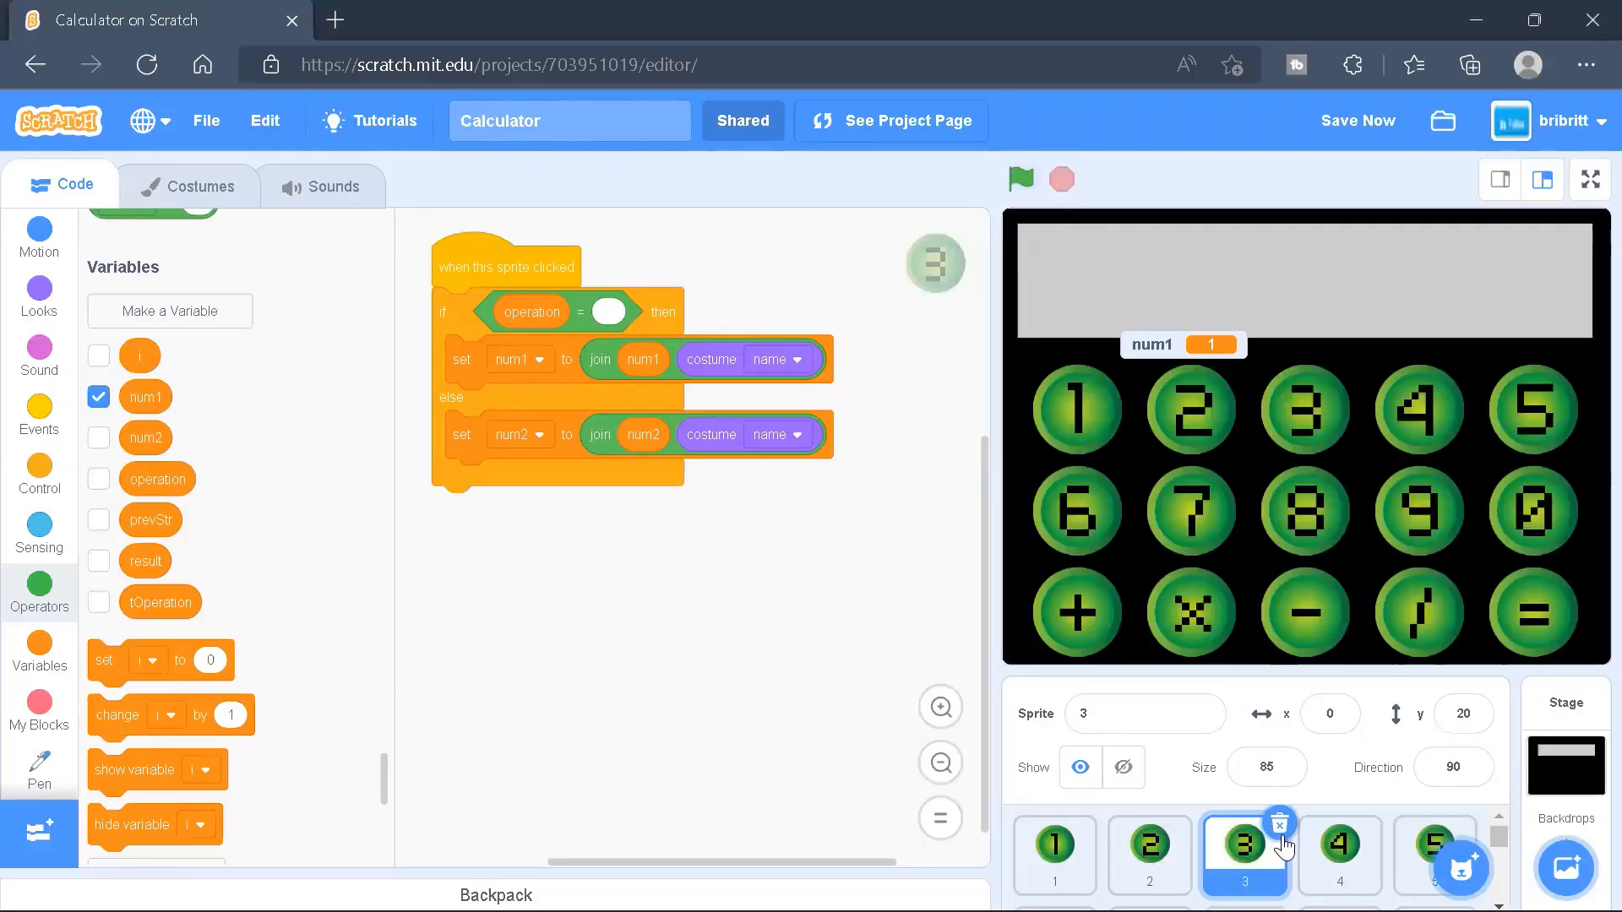
Select the + sprite, check its costume name, and reset the calculator
scroll("down", 3)
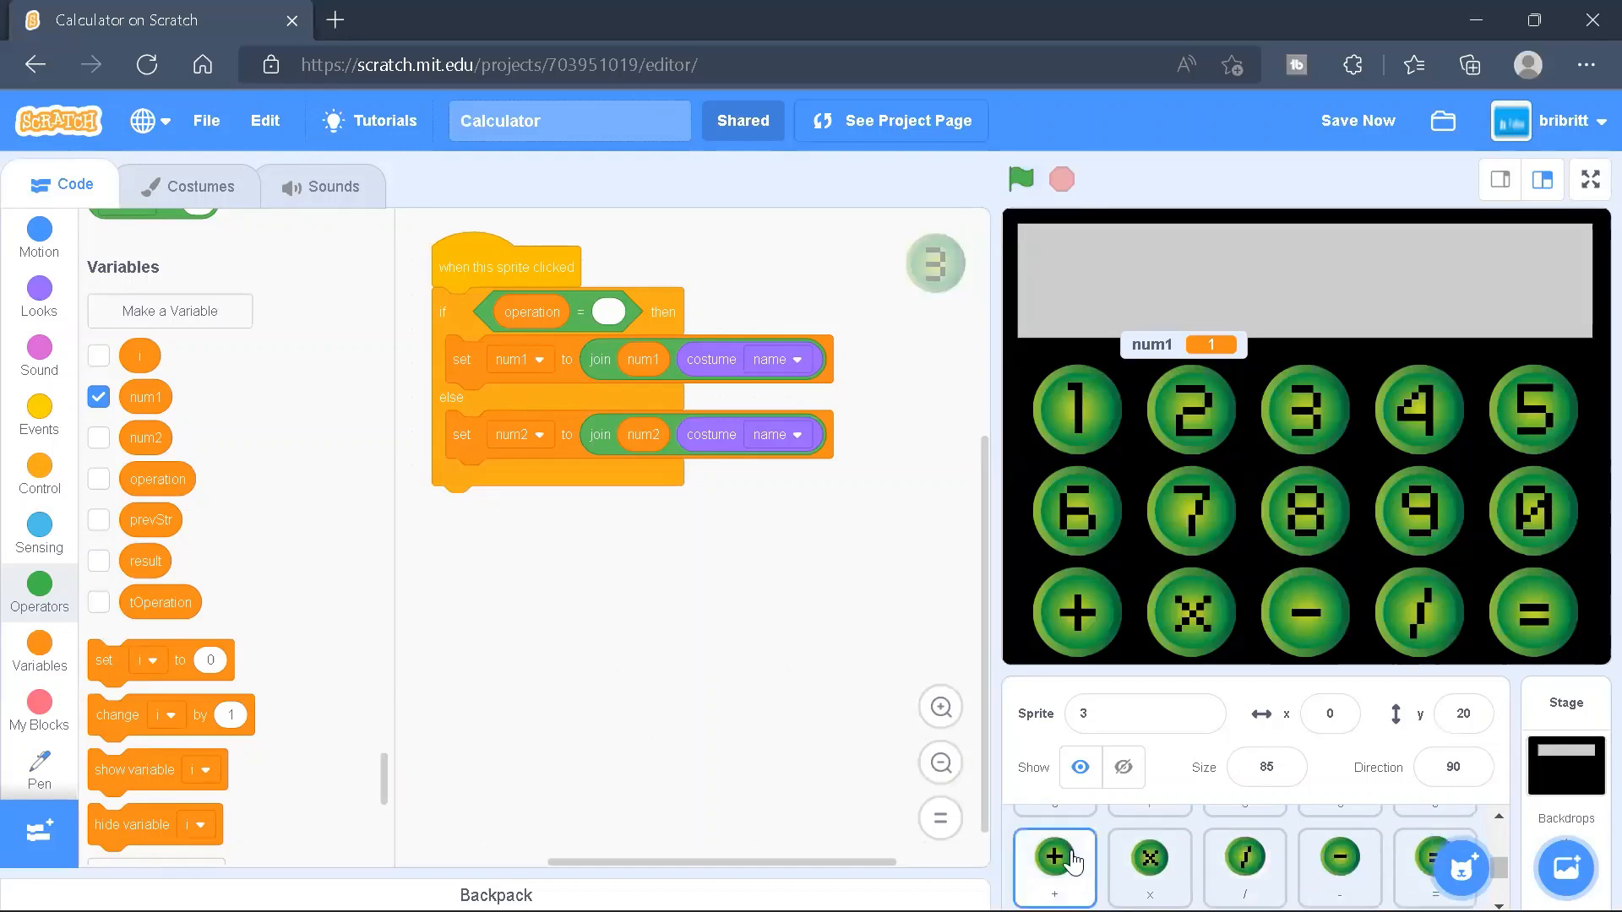
left_click(1053, 863)
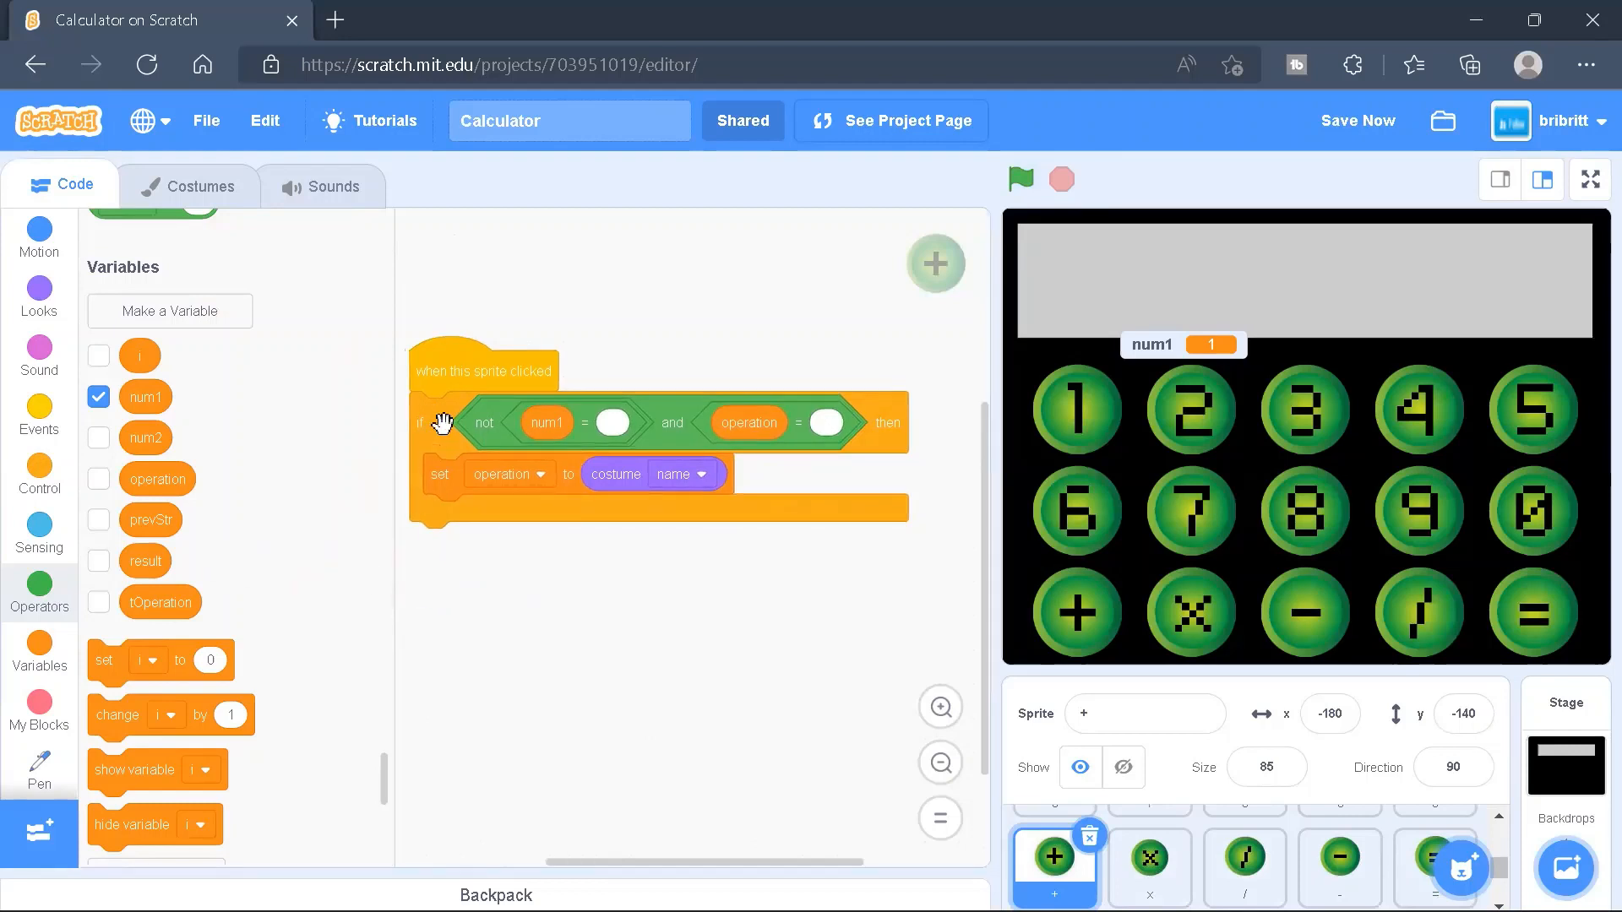
mouse_move(554, 422)
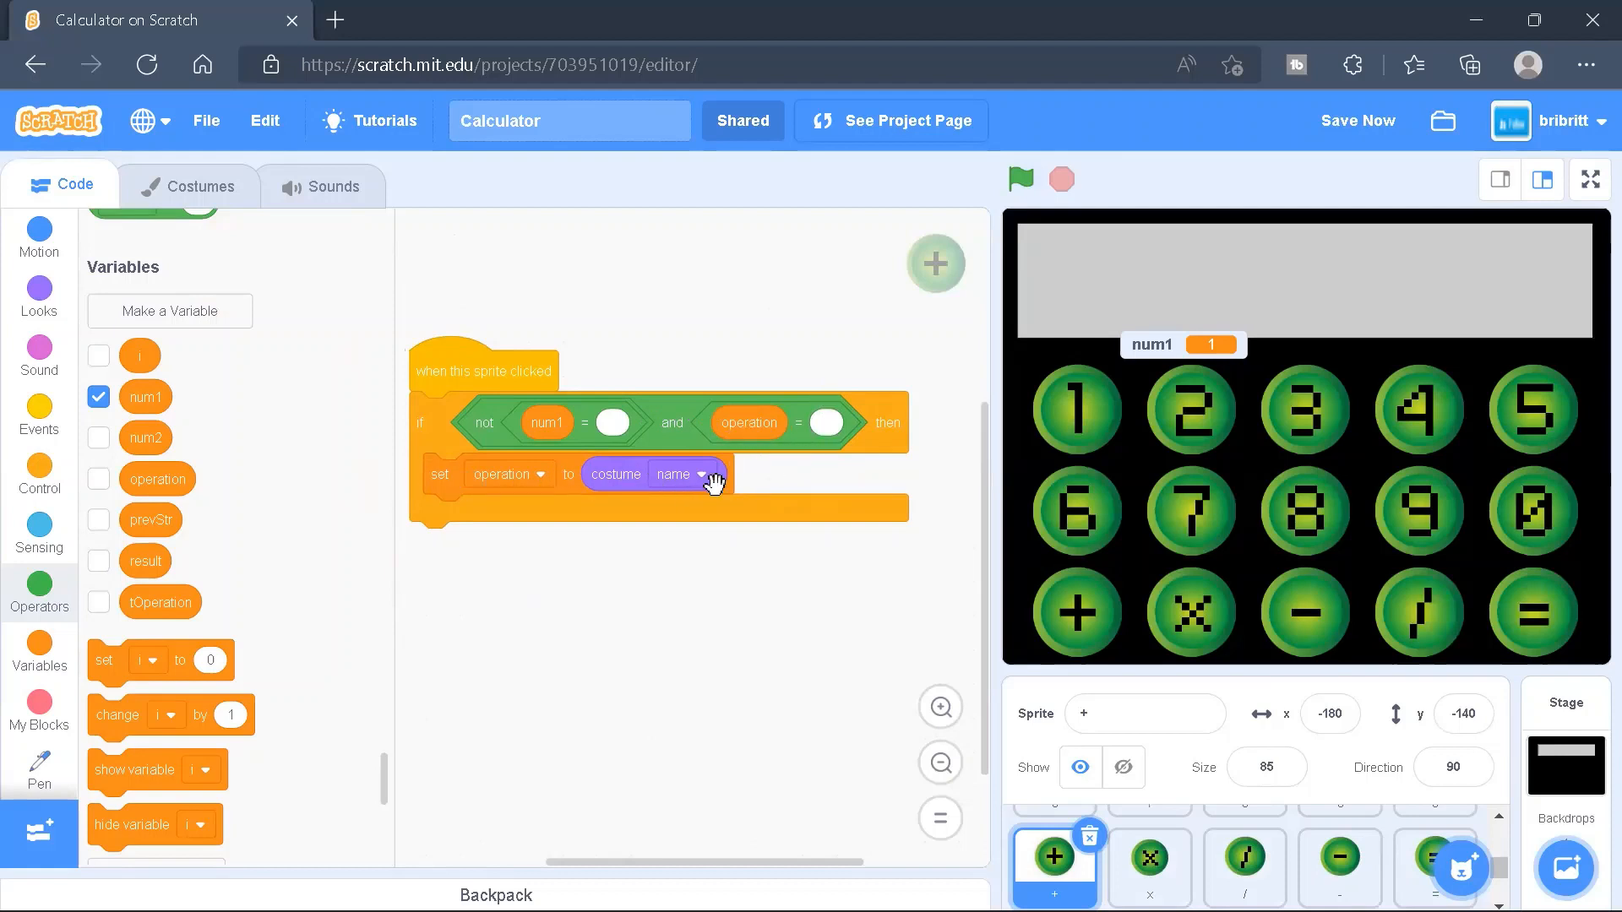
left_click(188, 185)
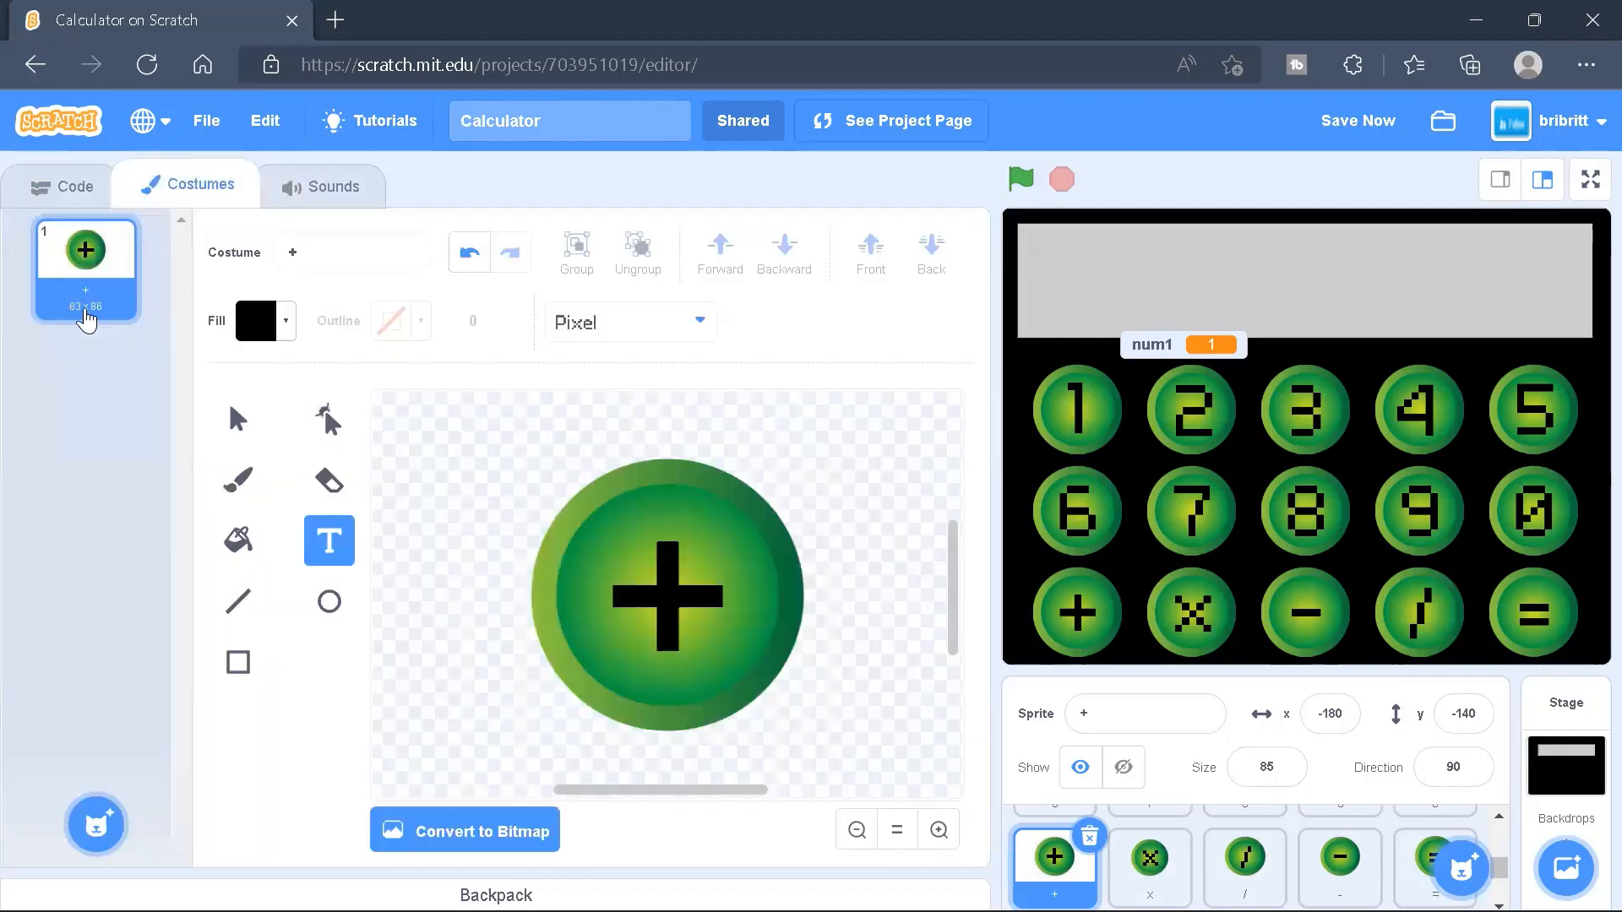
left_click(74, 186)
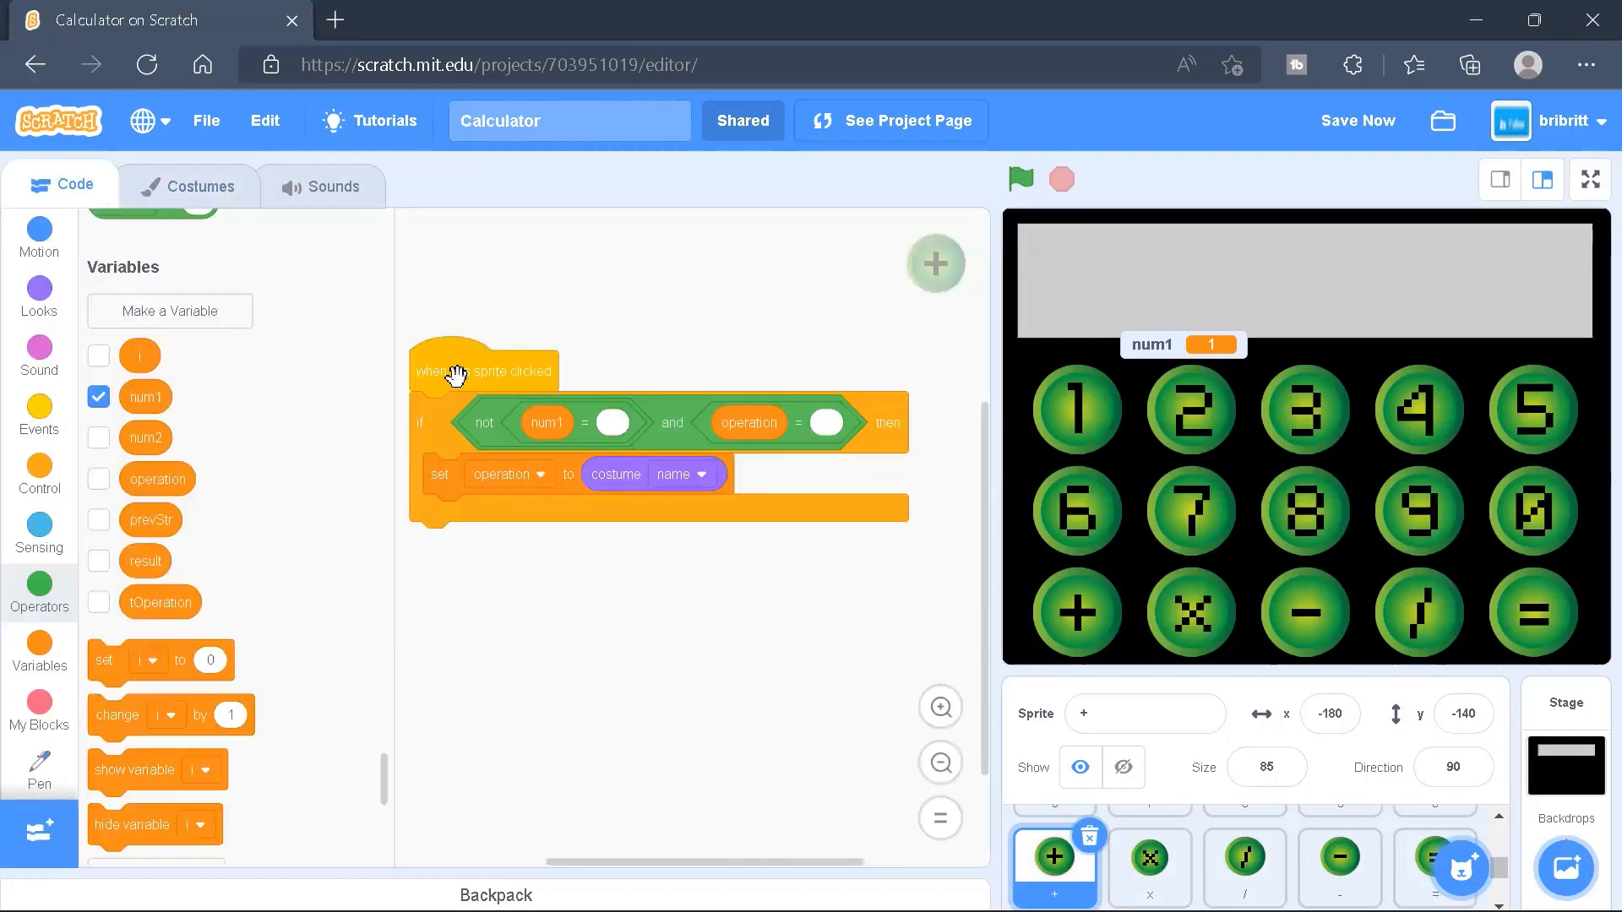
mouse_move(598, 509)
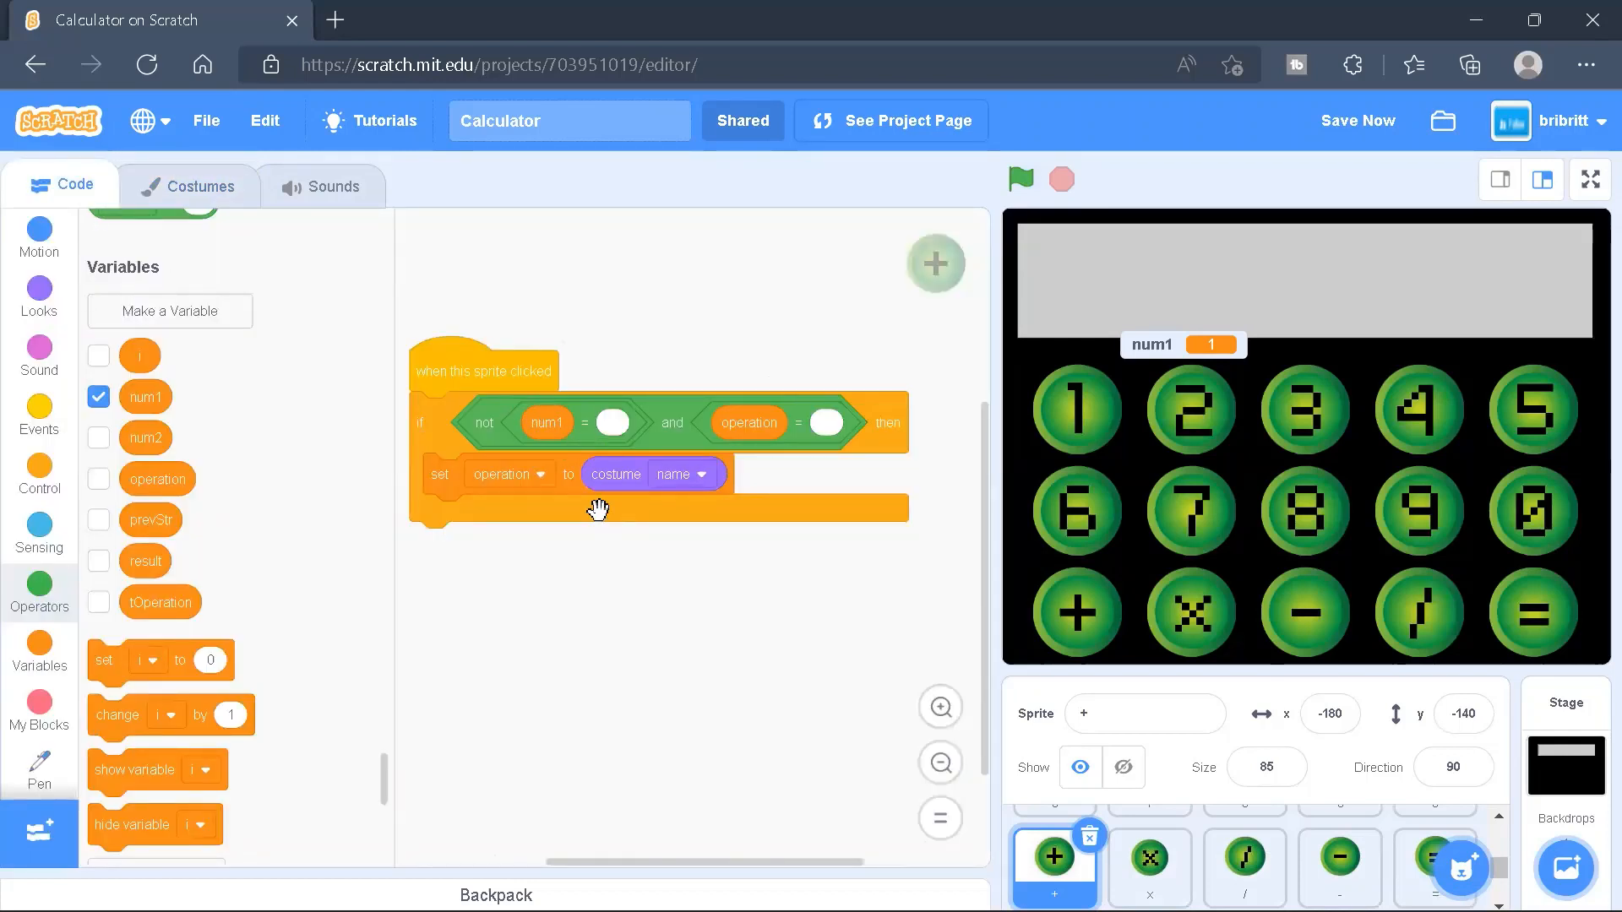
mouse_move(663, 461)
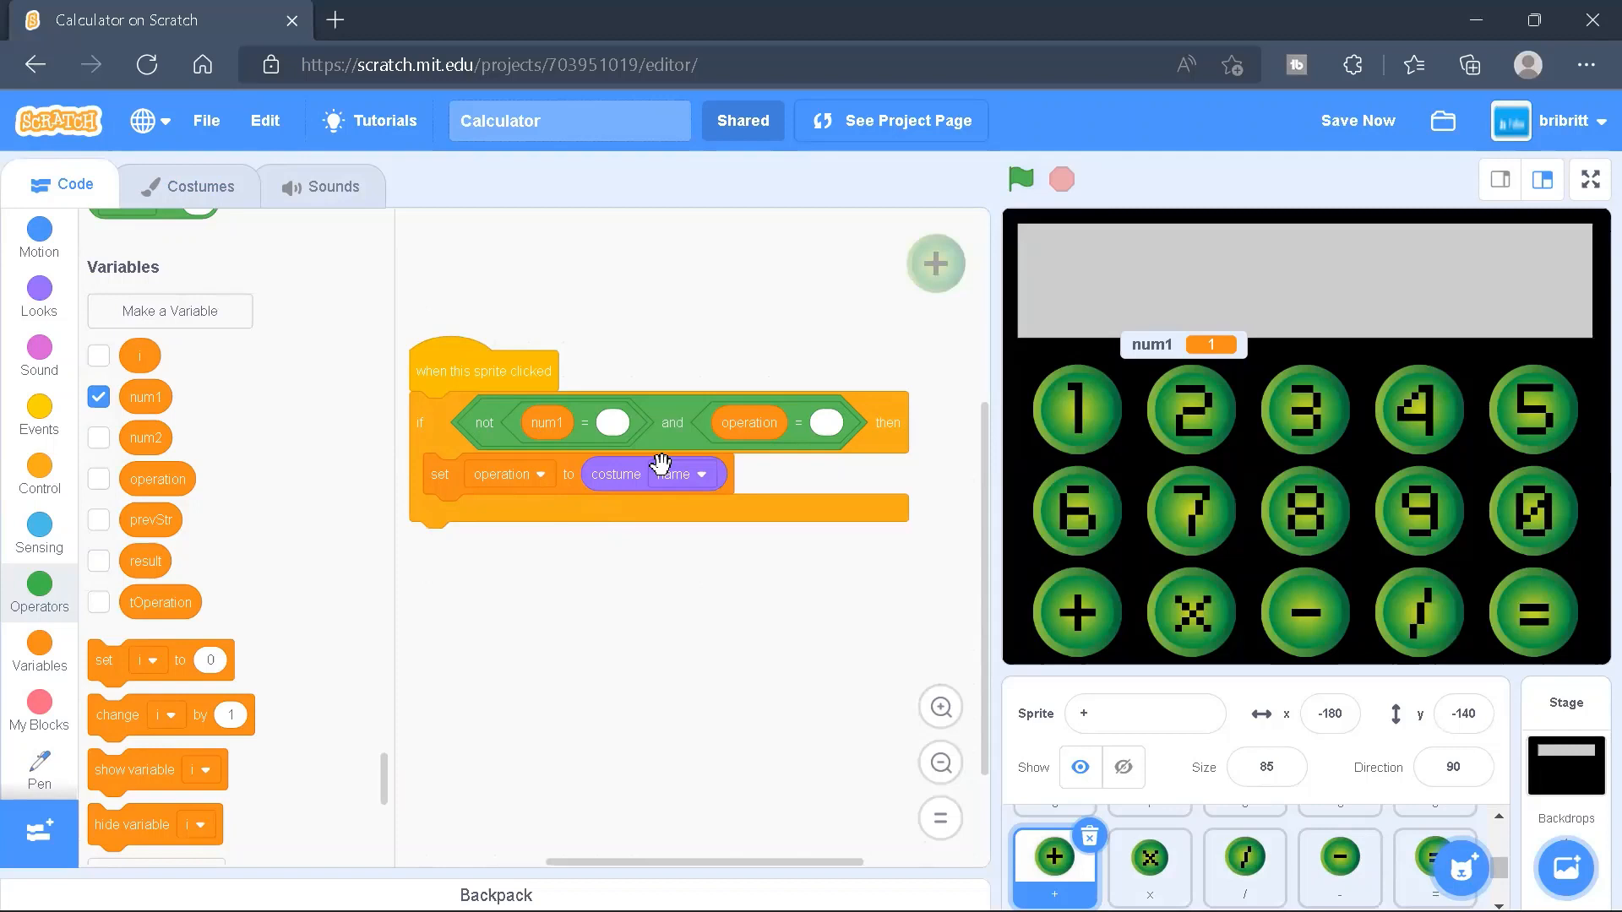
left_click(1019, 179)
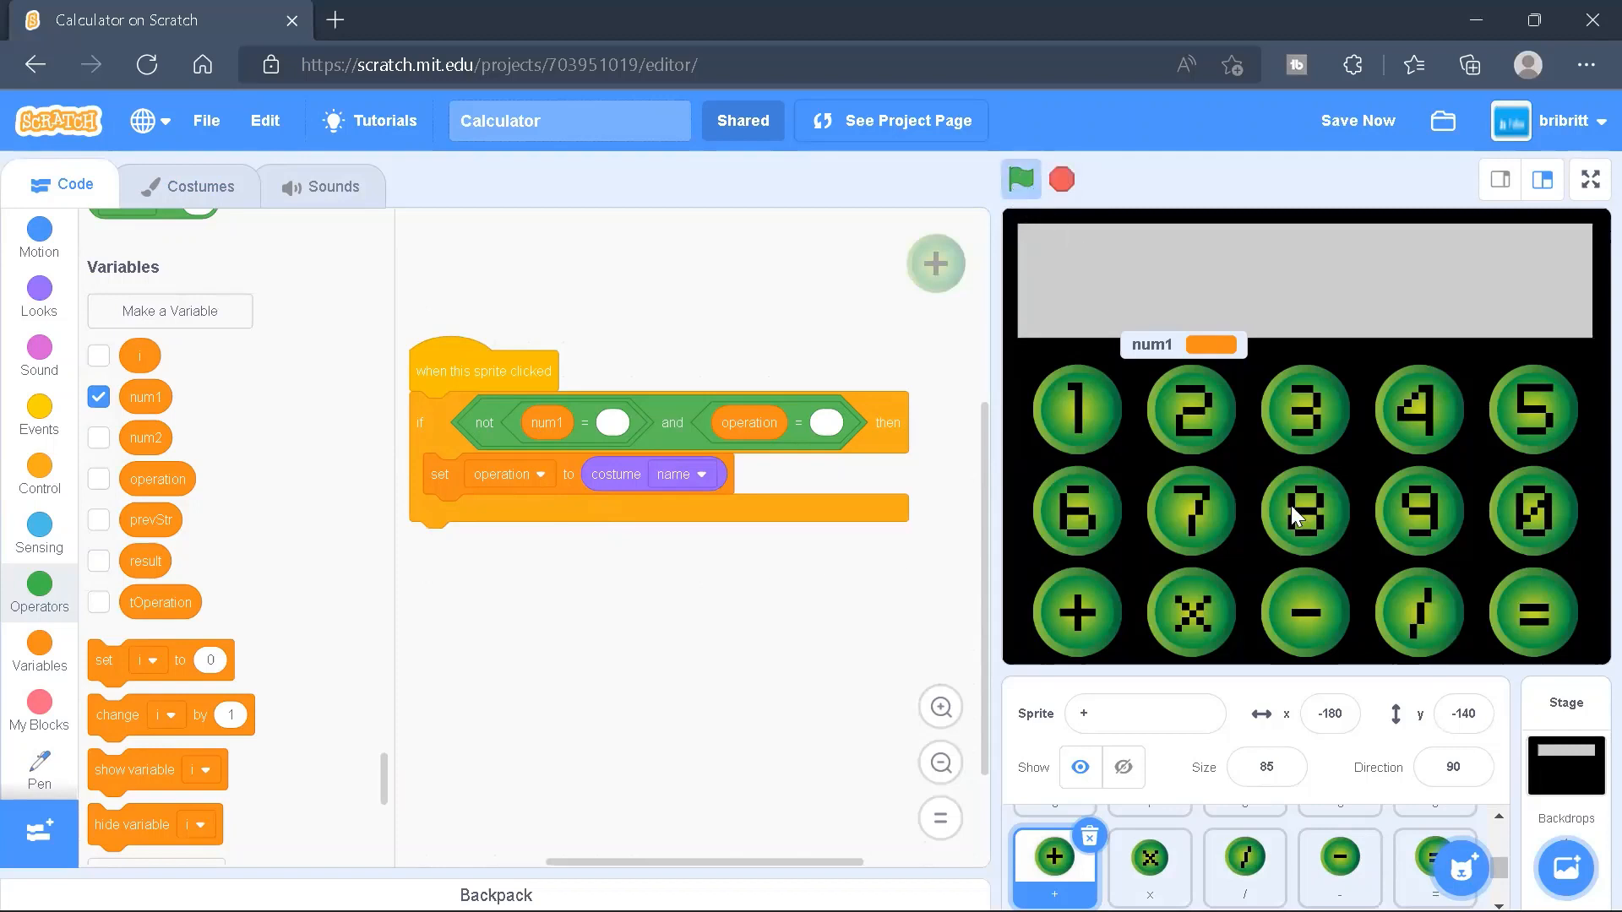
Press 8 and +, show operation on the stage, then enter 7 and x
left_click(1305, 511)
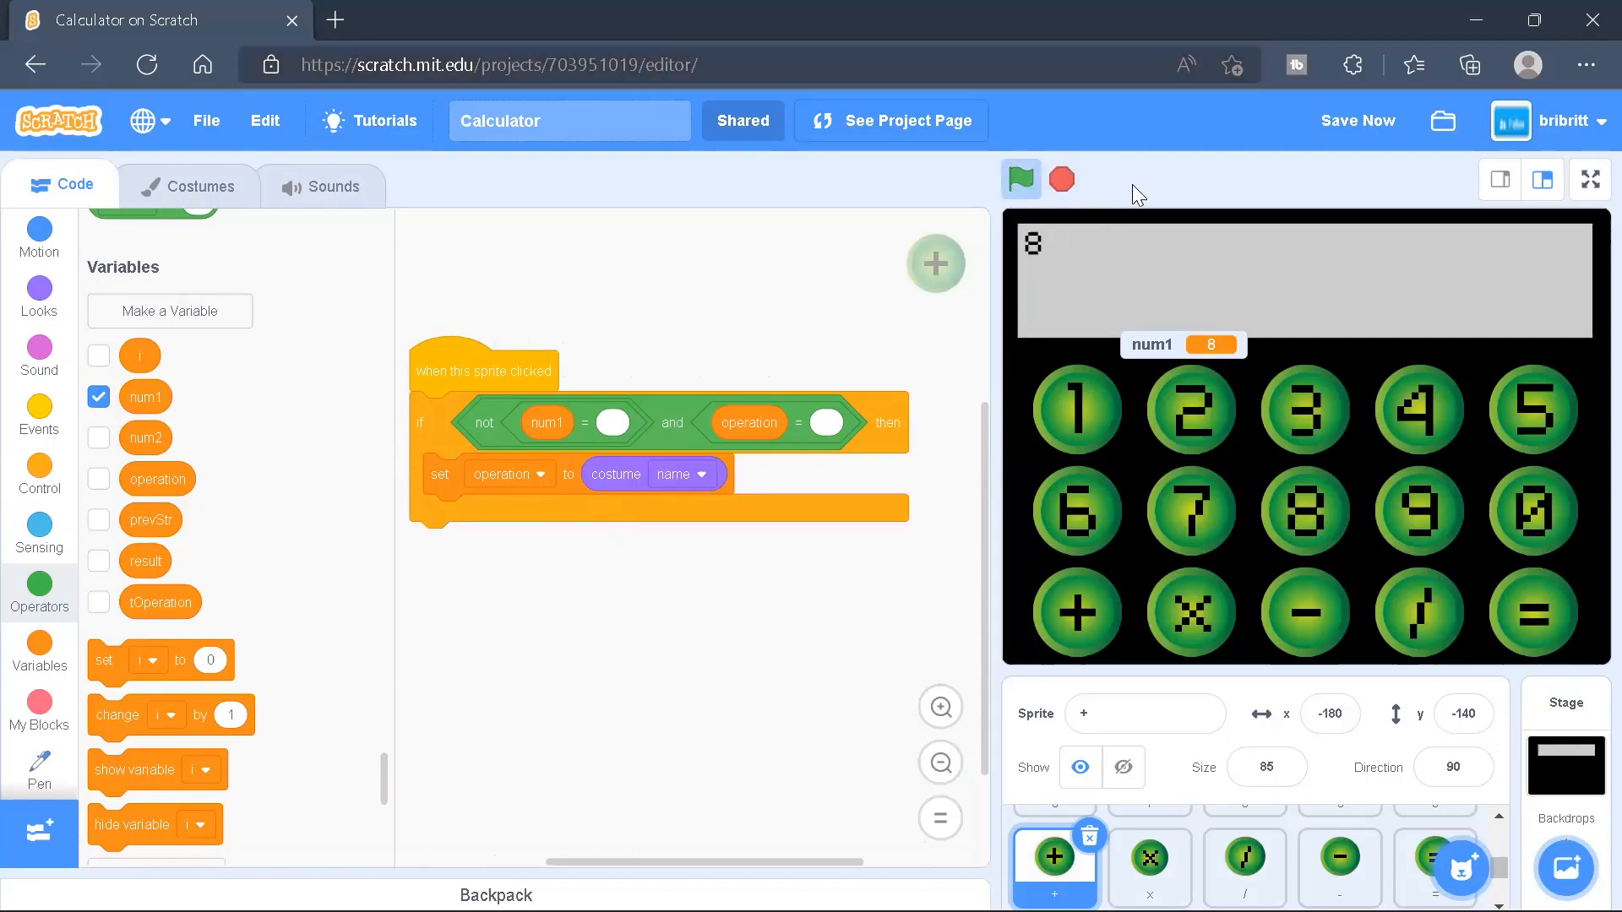
mouse_move(1220, 346)
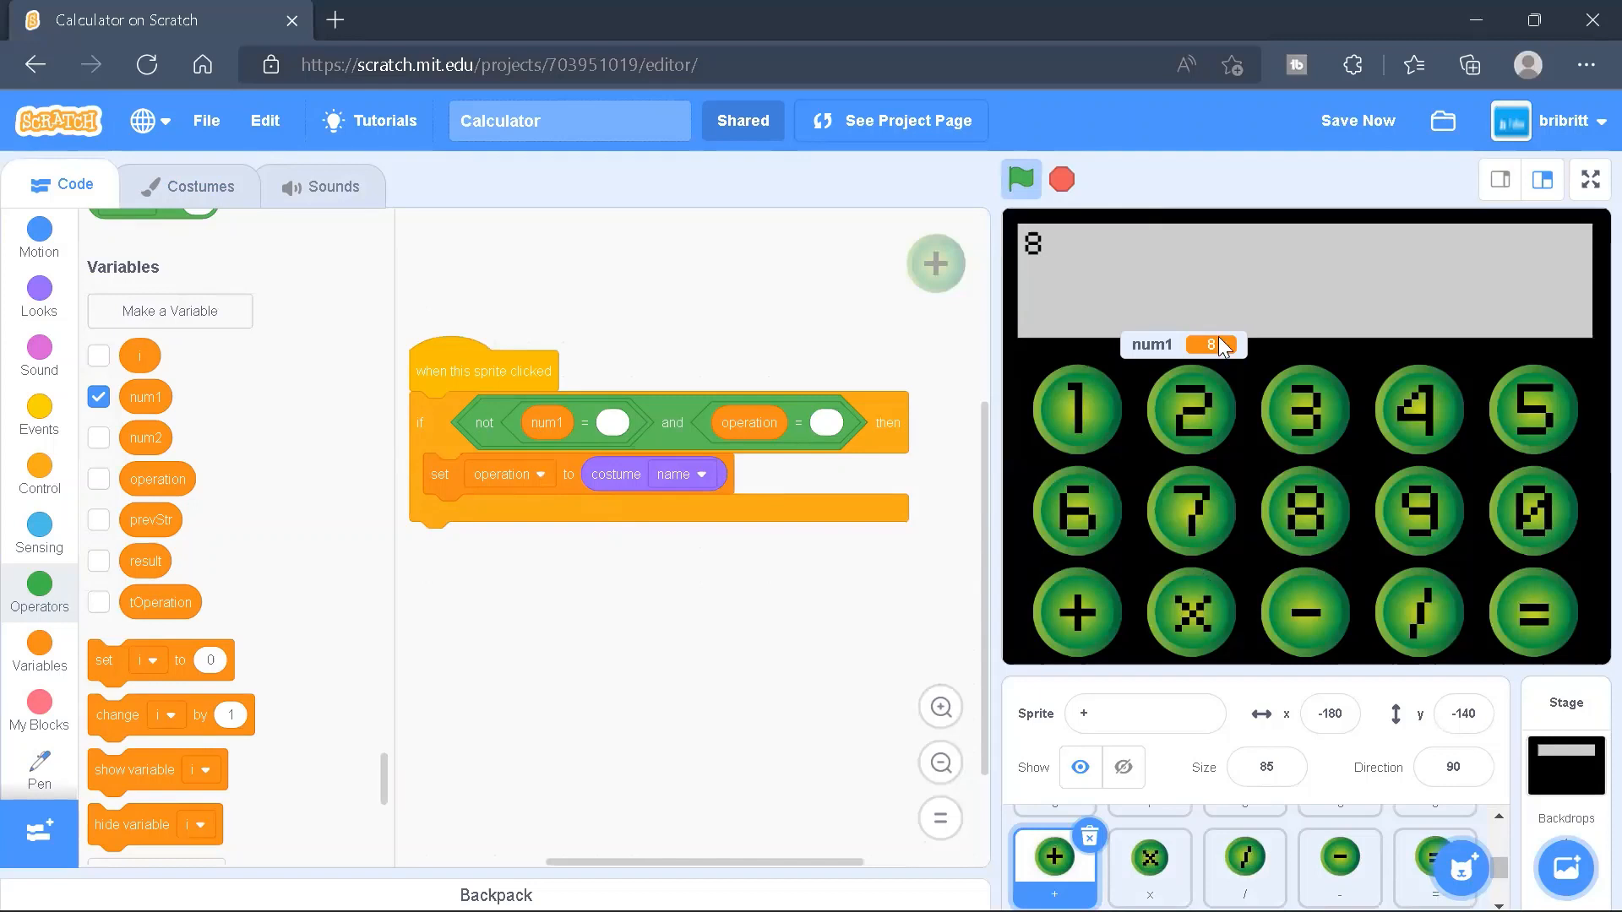
mouse_move(1129, 598)
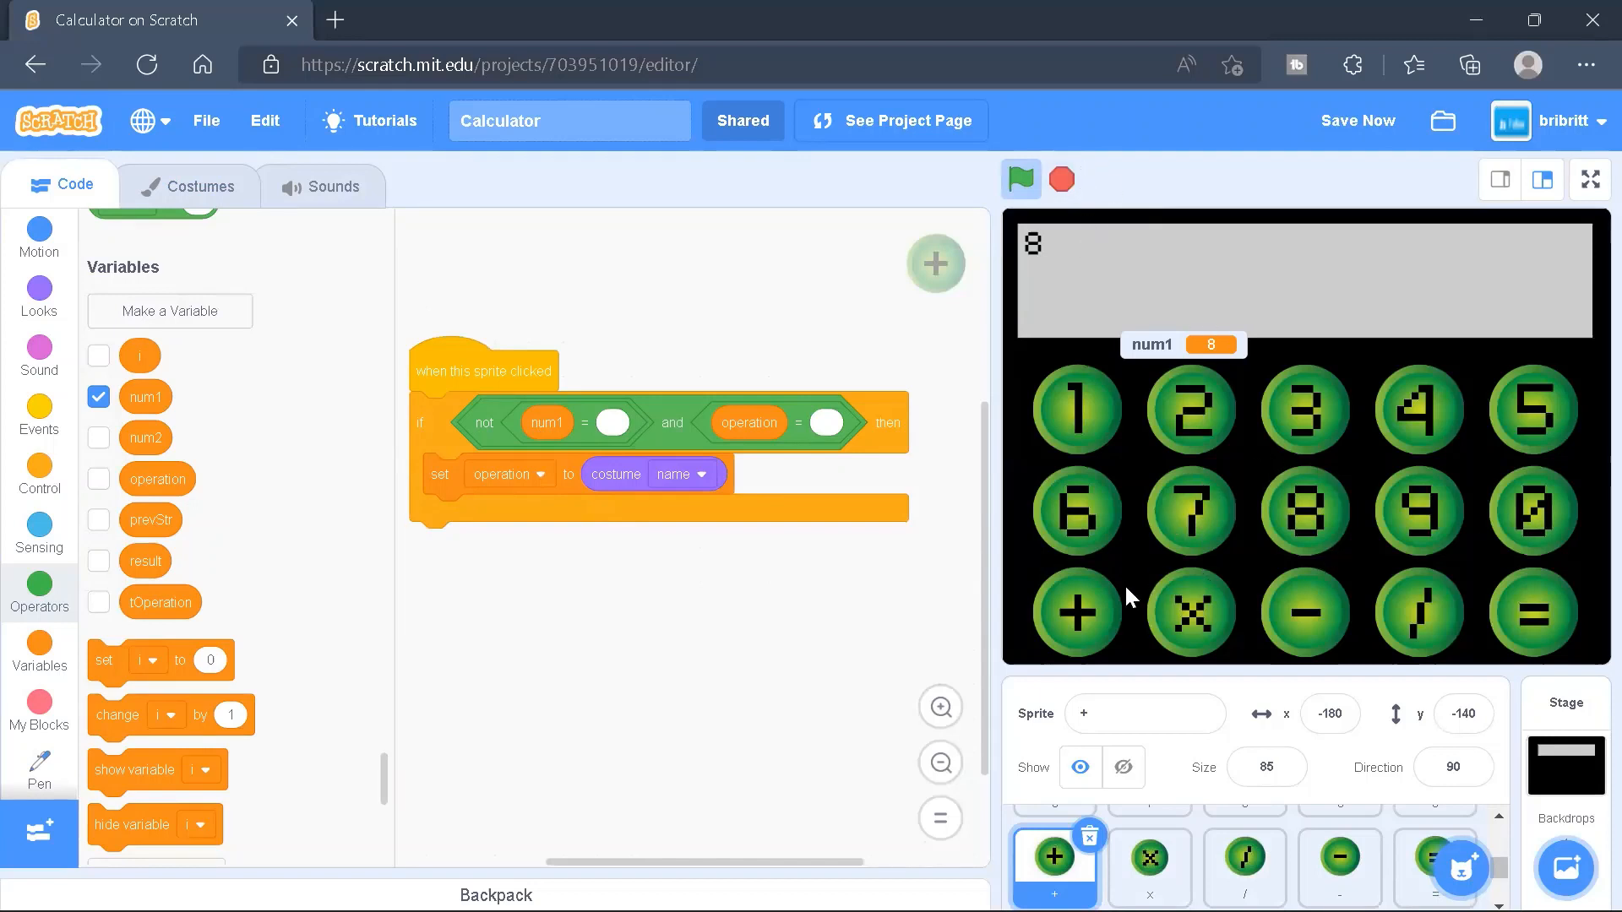
mouse_move(1062, 641)
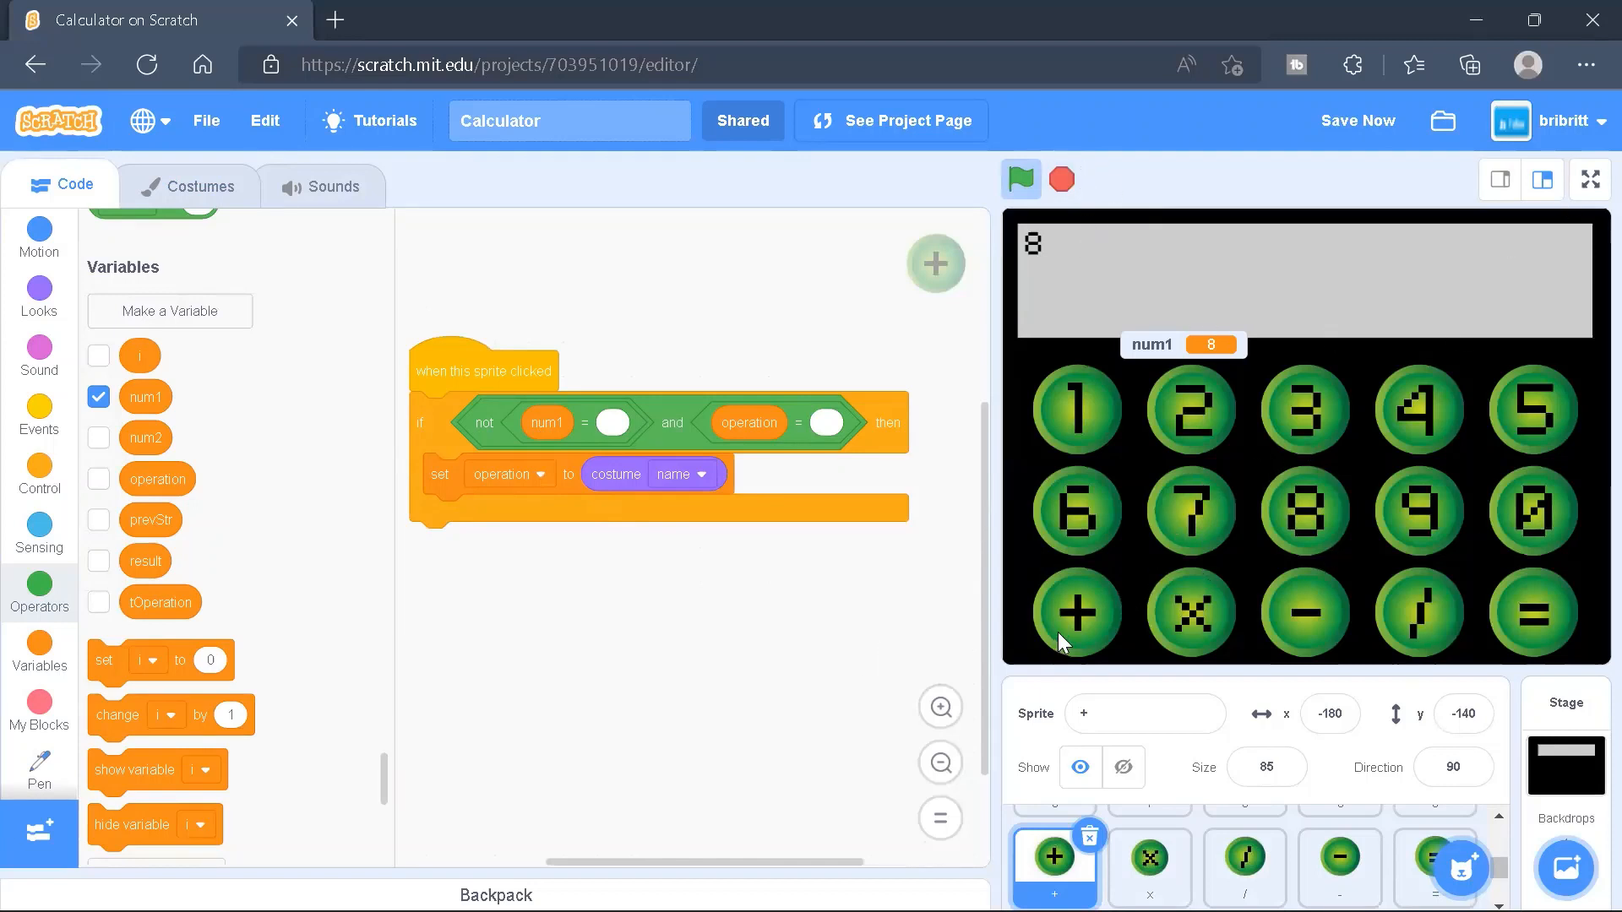
left_click(1075, 613)
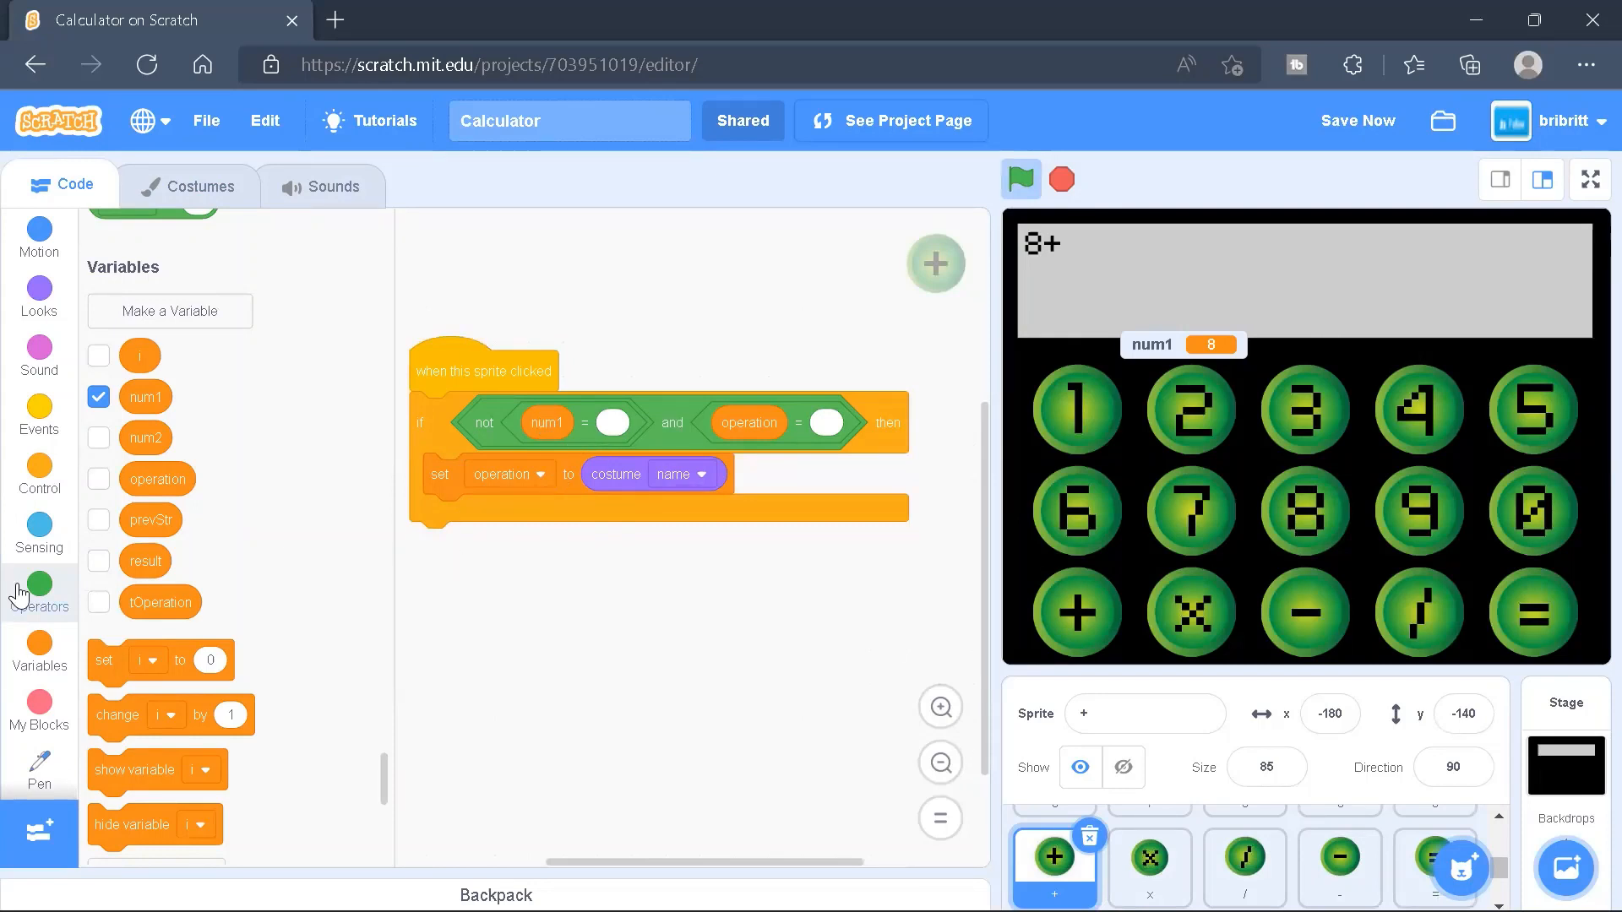
left_click(98, 478)
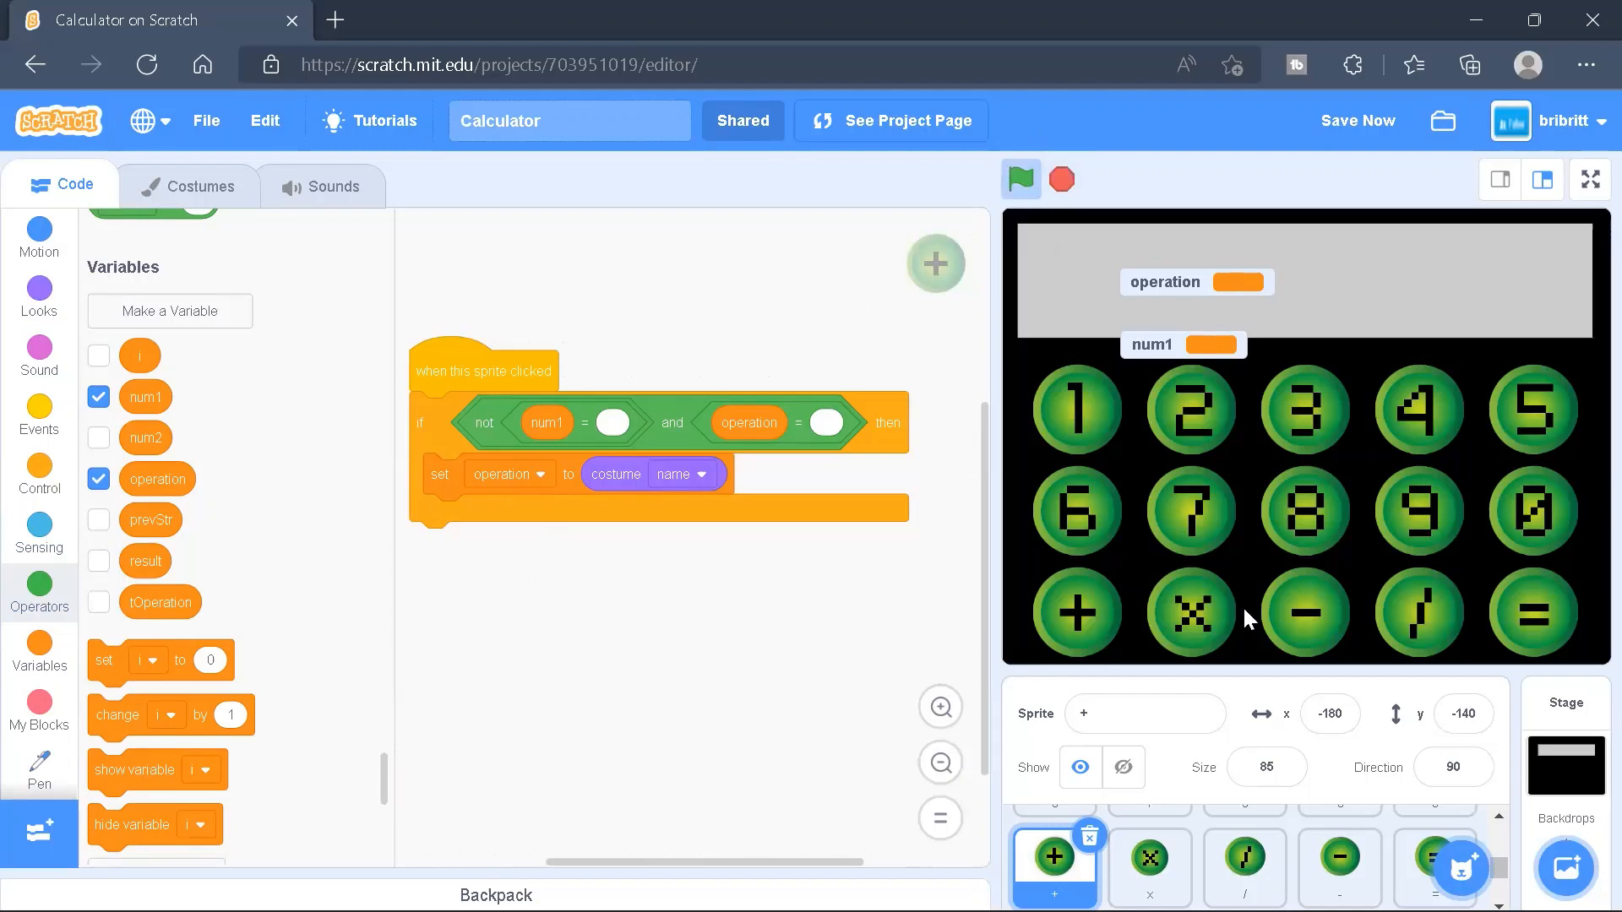
mouse_move(1098, 619)
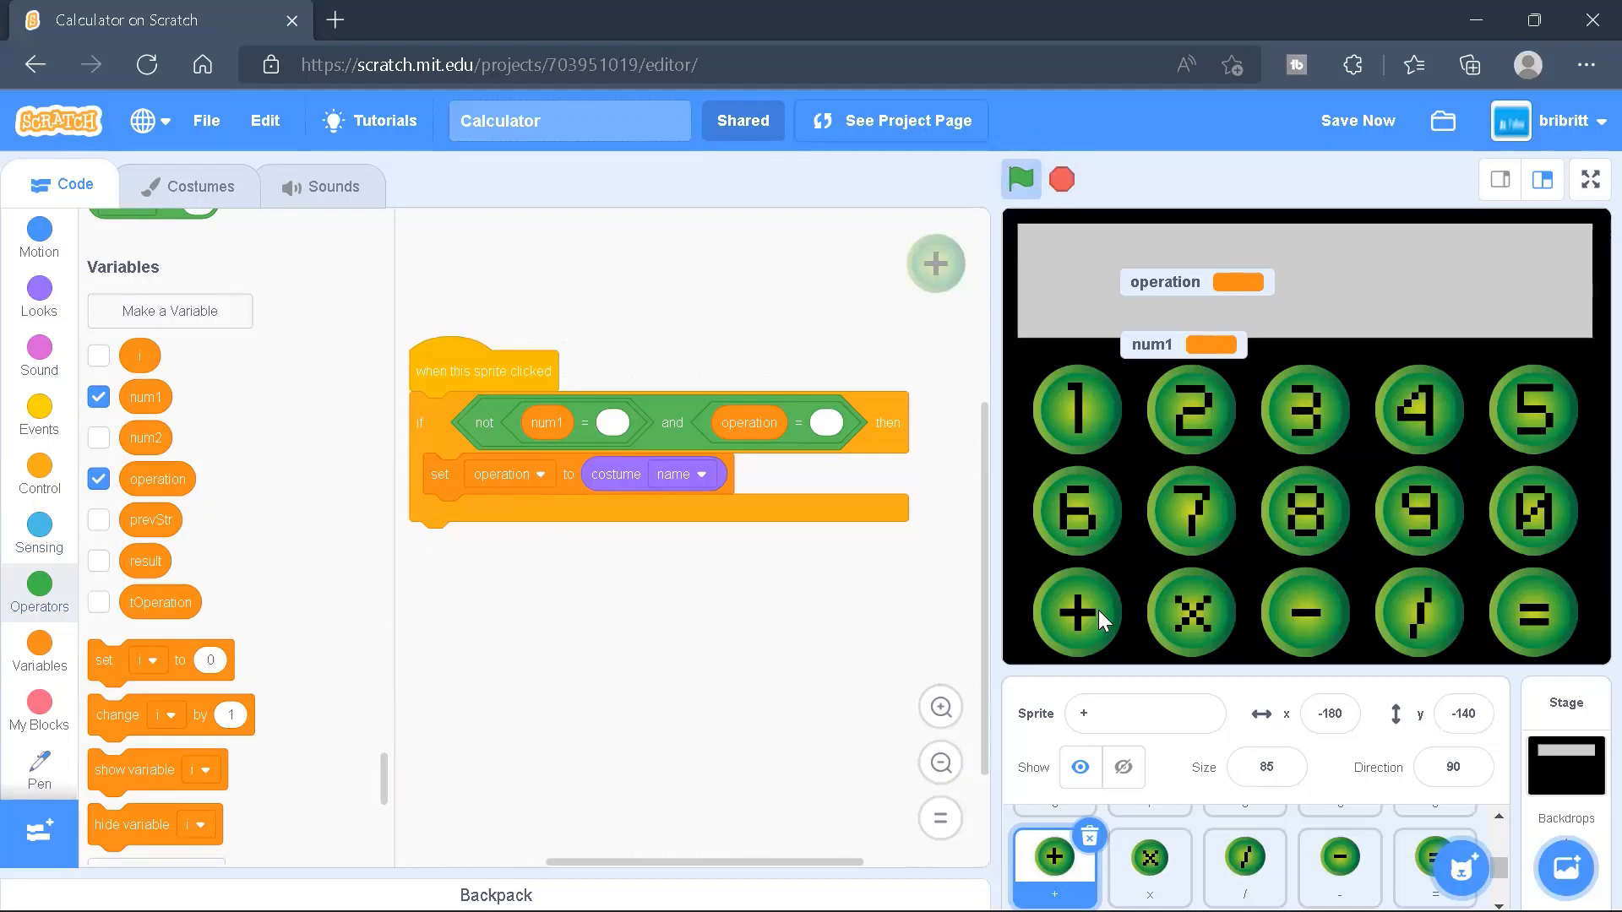
mouse_move(600, 450)
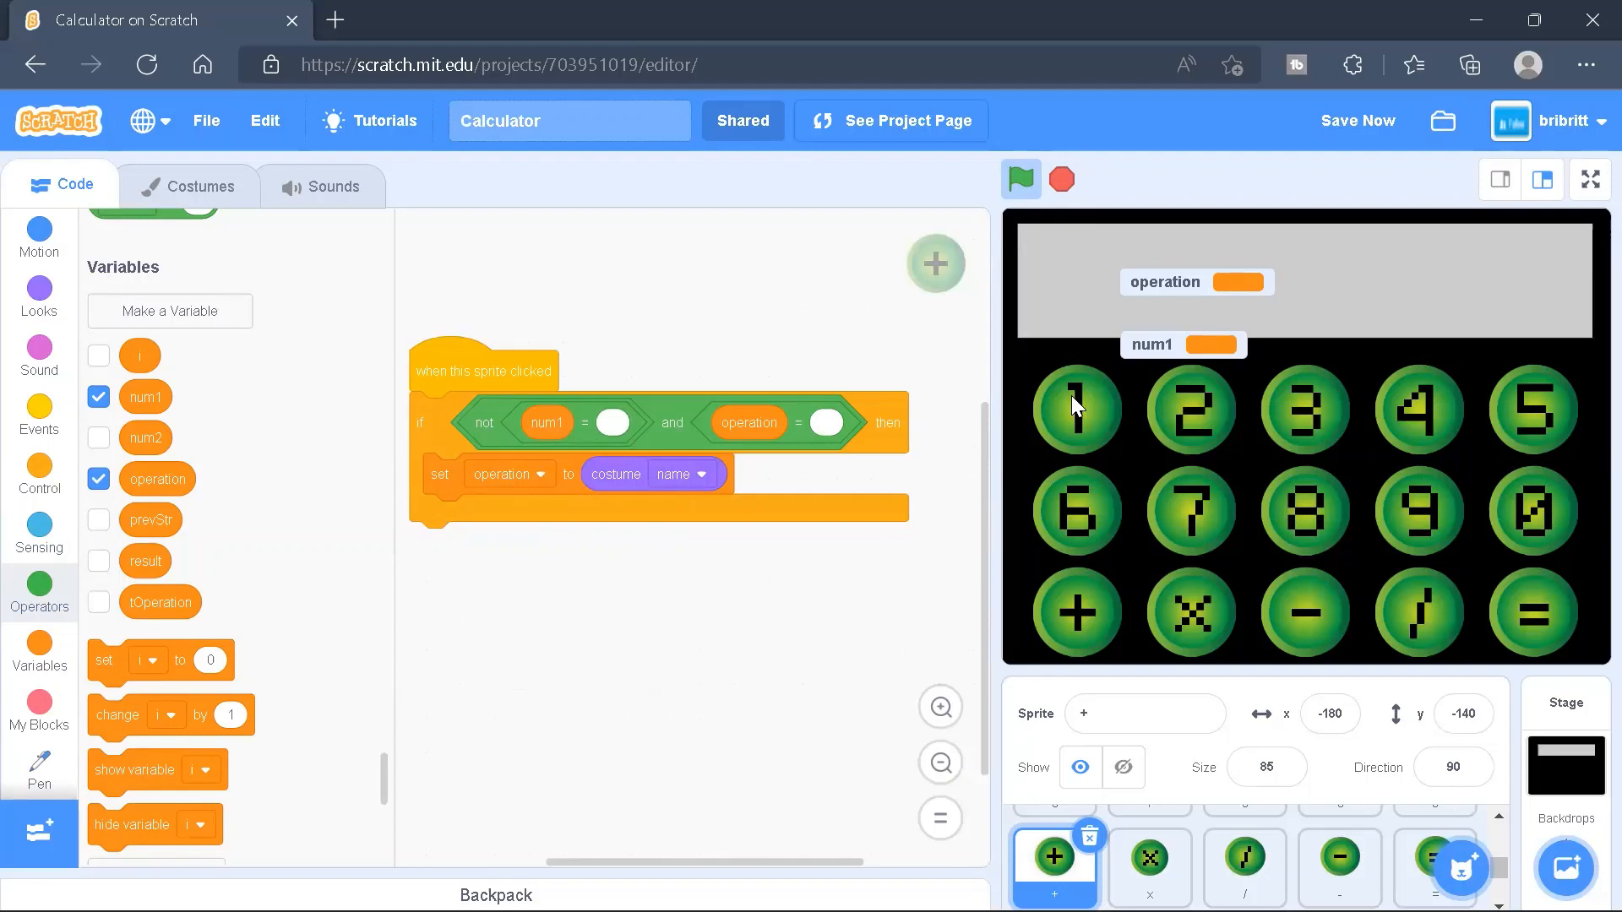
mouse_move(1063, 179)
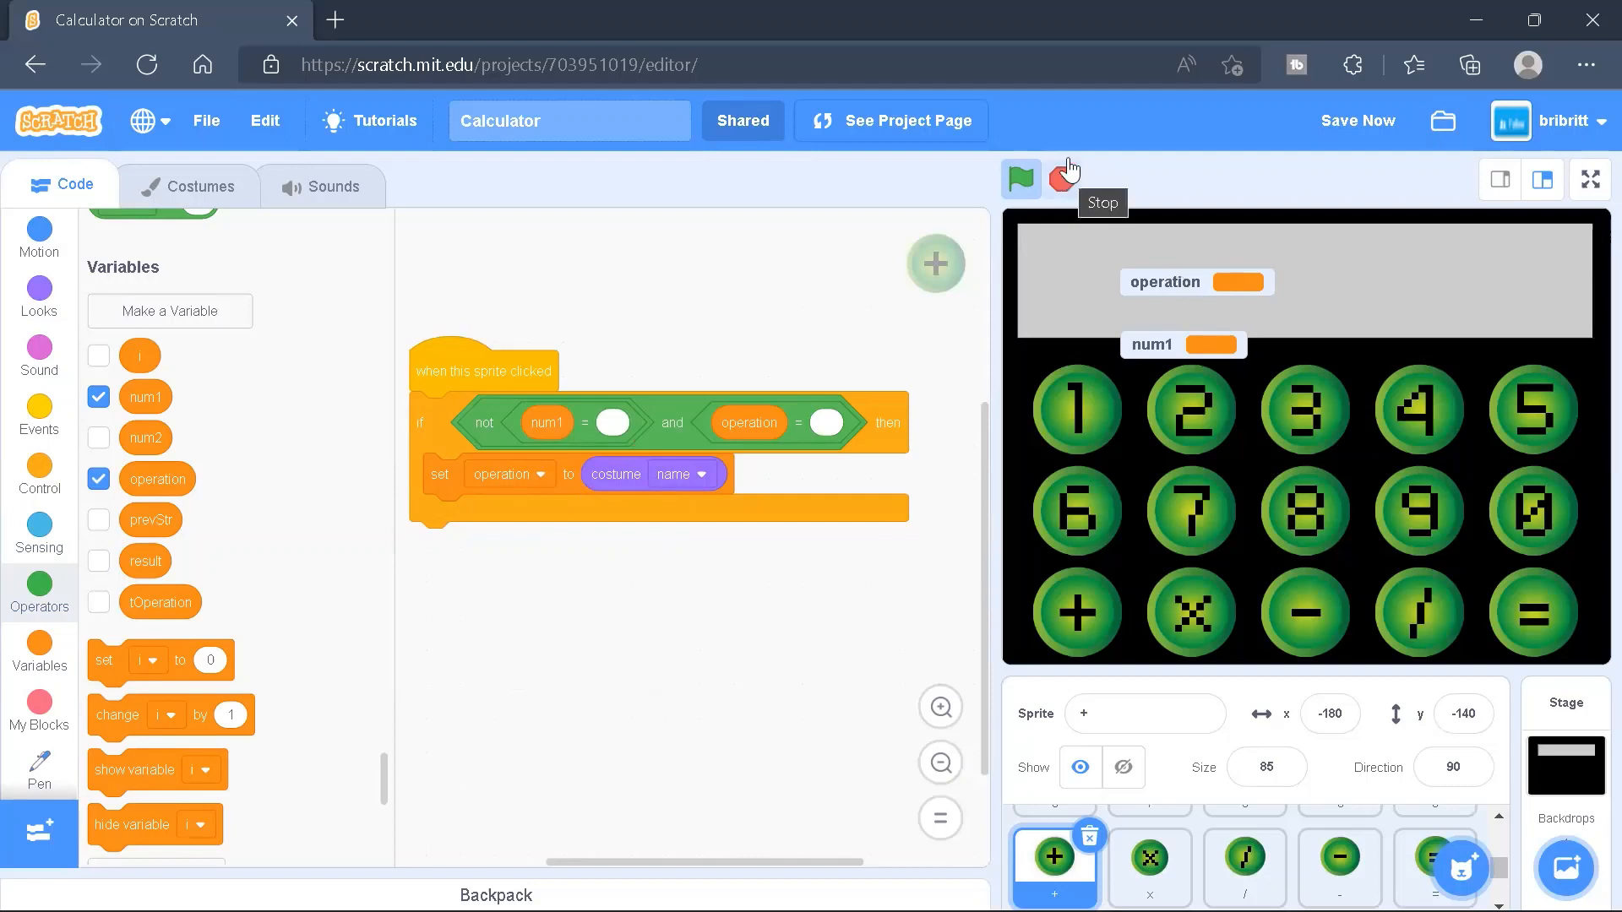
mouse_move(1590, 179)
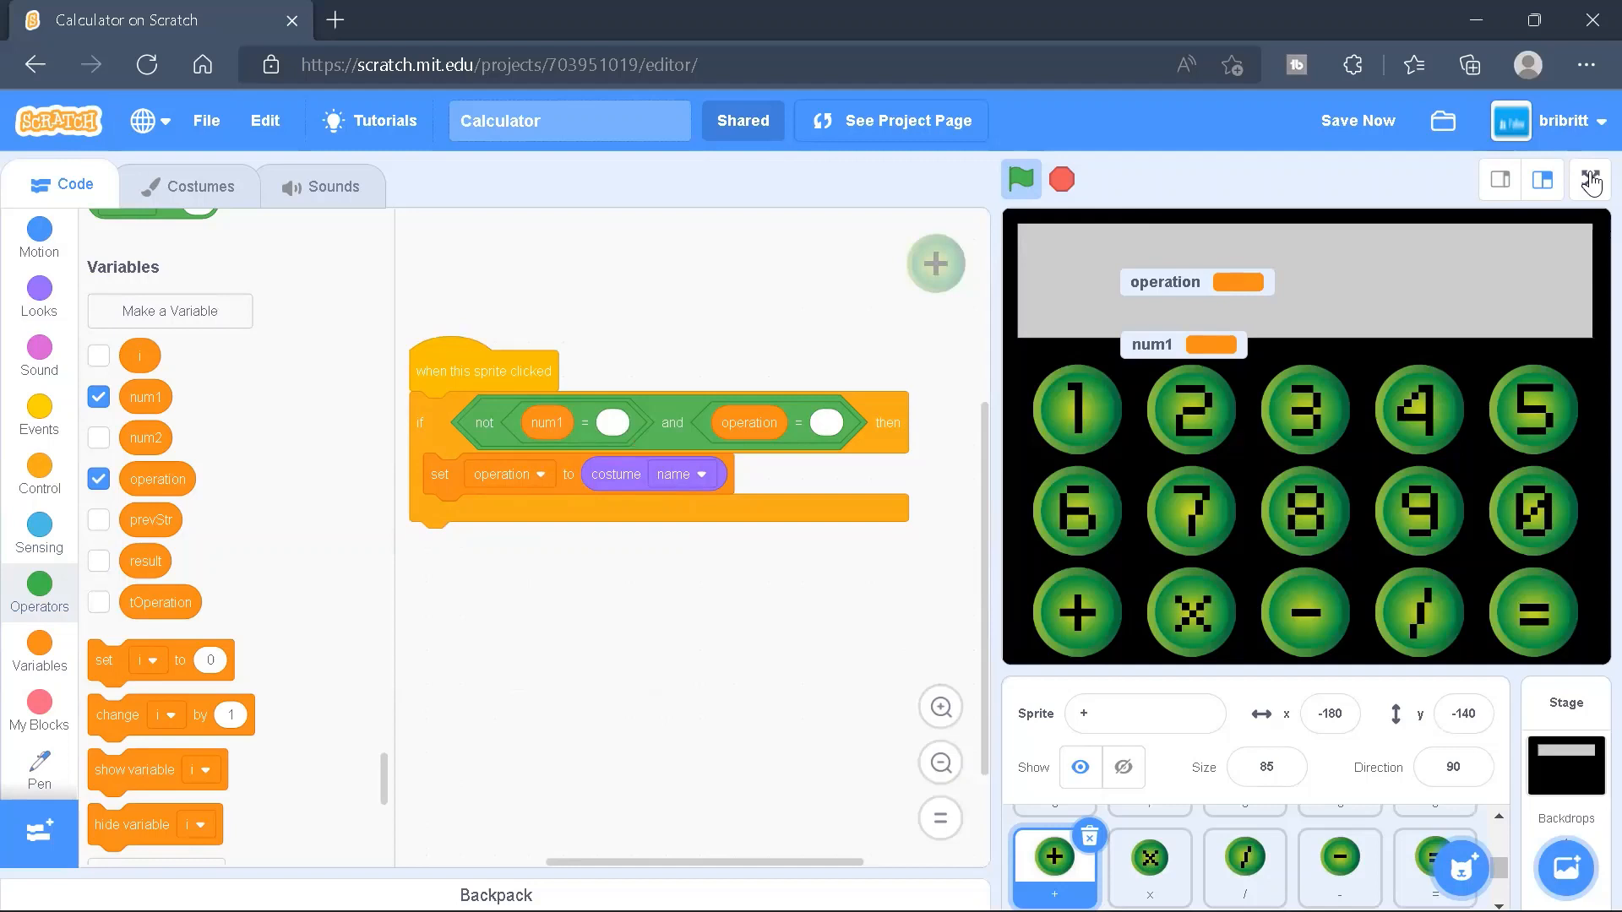
left_click(1192, 510)
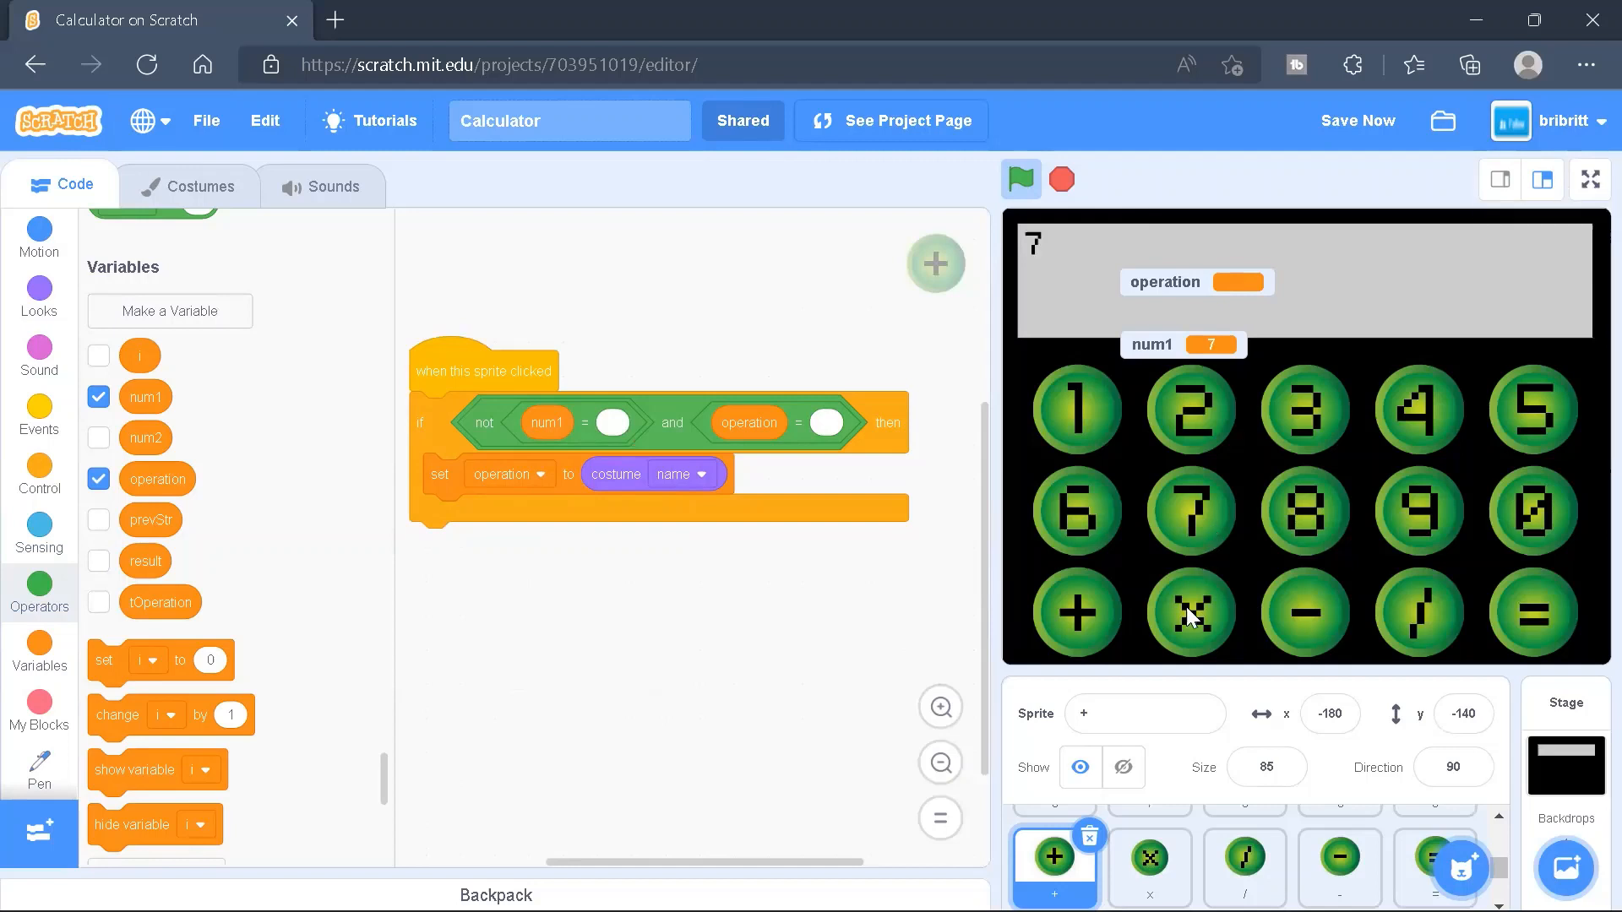
left_click(1192, 613)
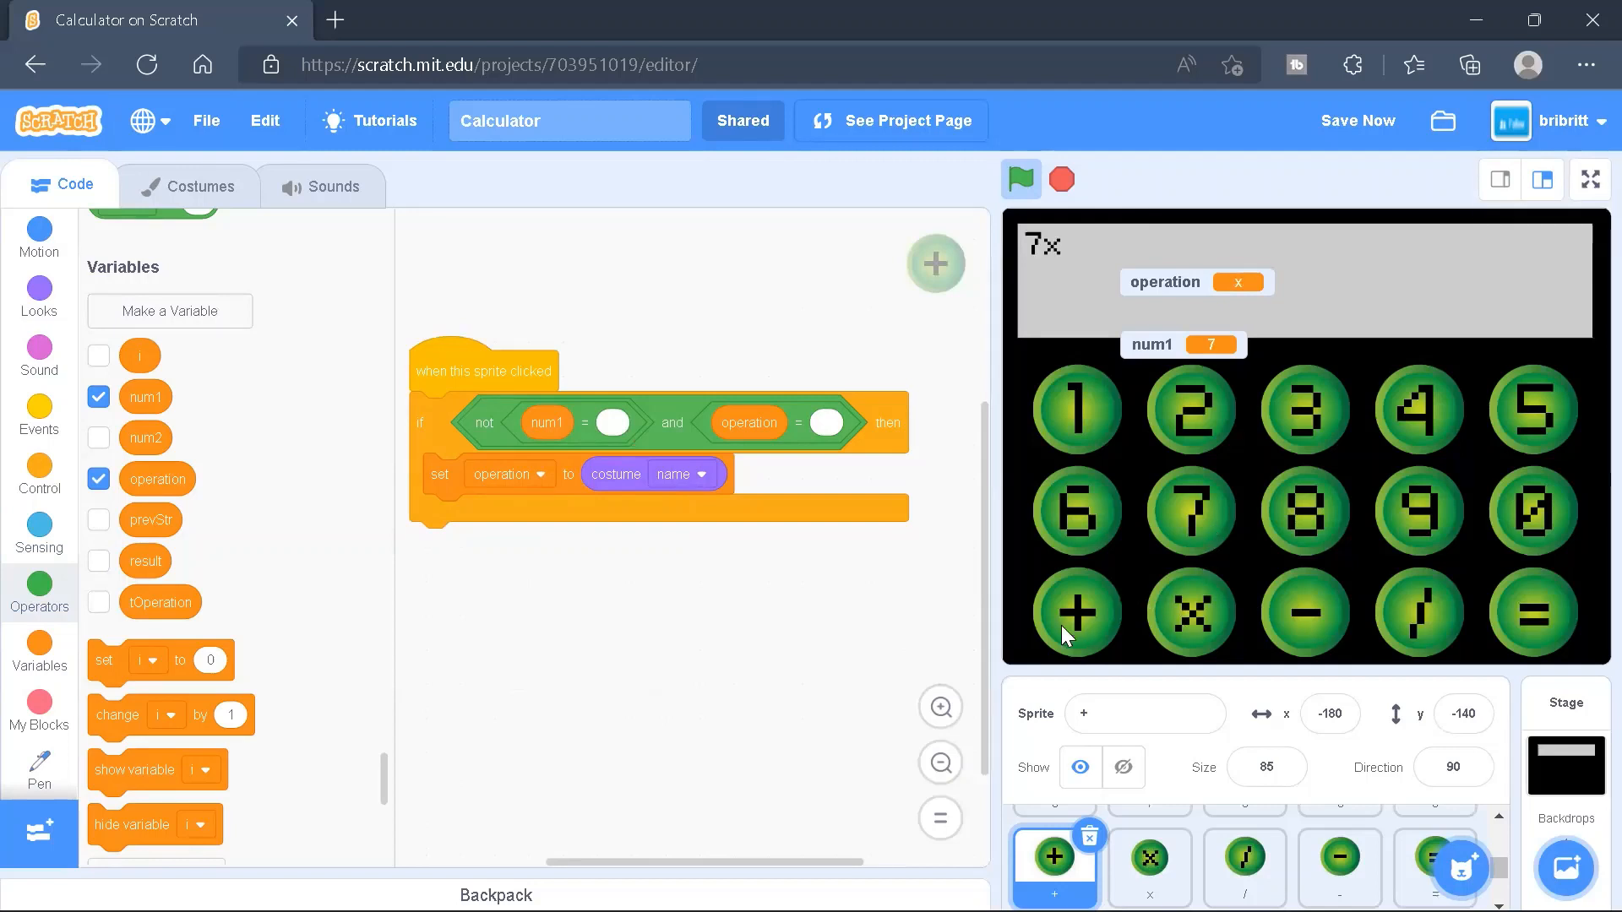
mouse_move(826, 434)
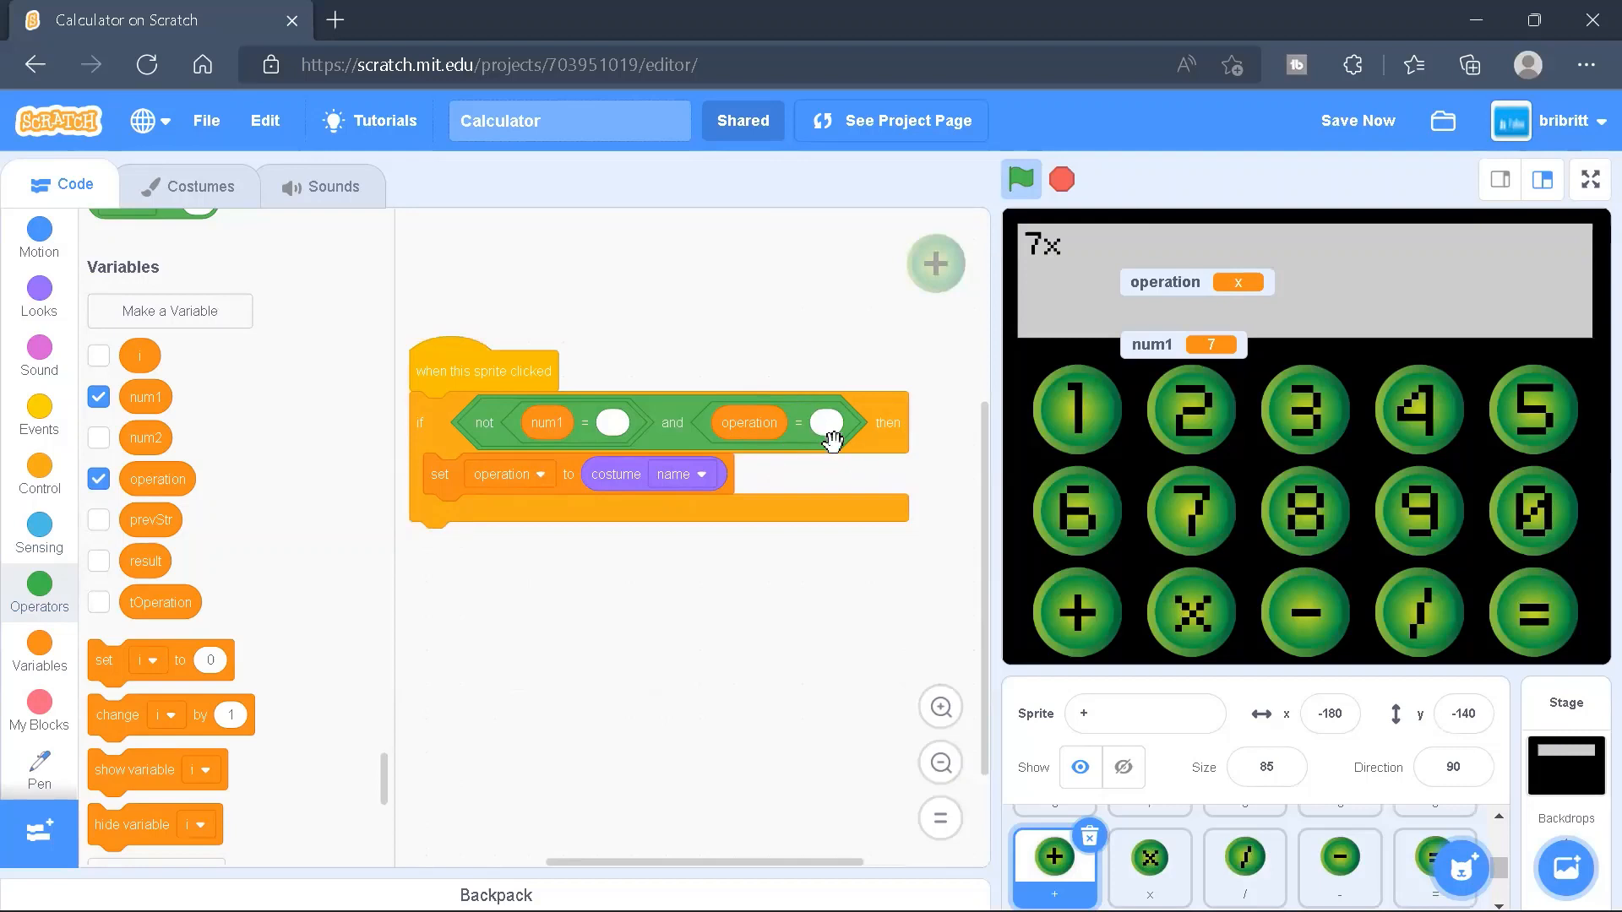
mouse_move(1068, 797)
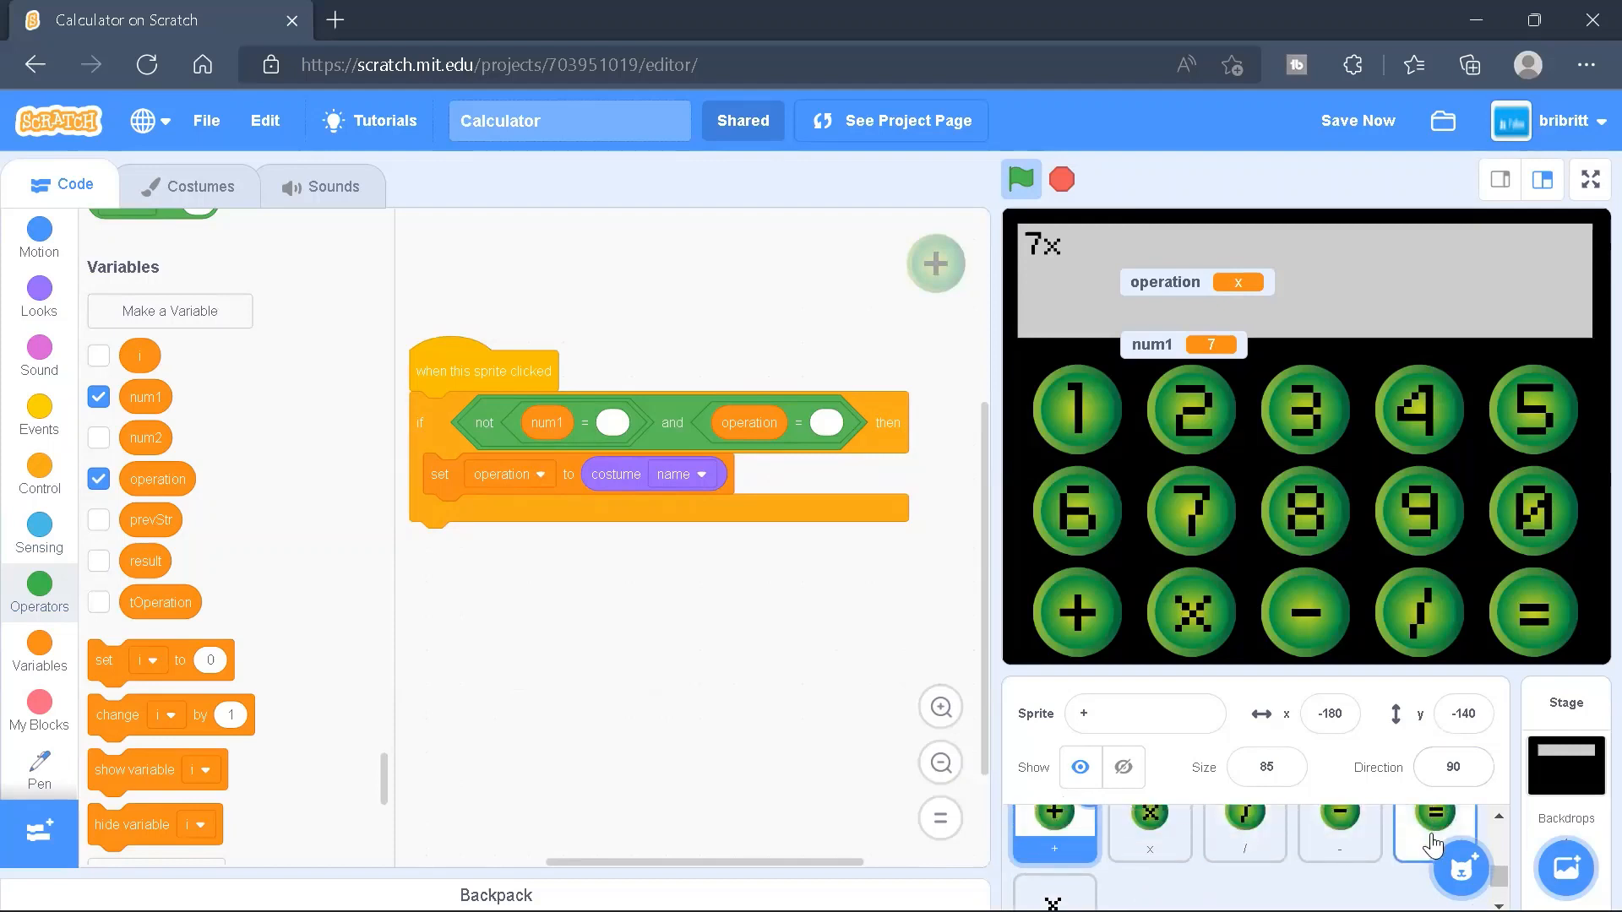
Review the = sprite's calculate broadcast and result-setting receiver scripts, typing 'calcu' as a message
left_click(1433, 822)
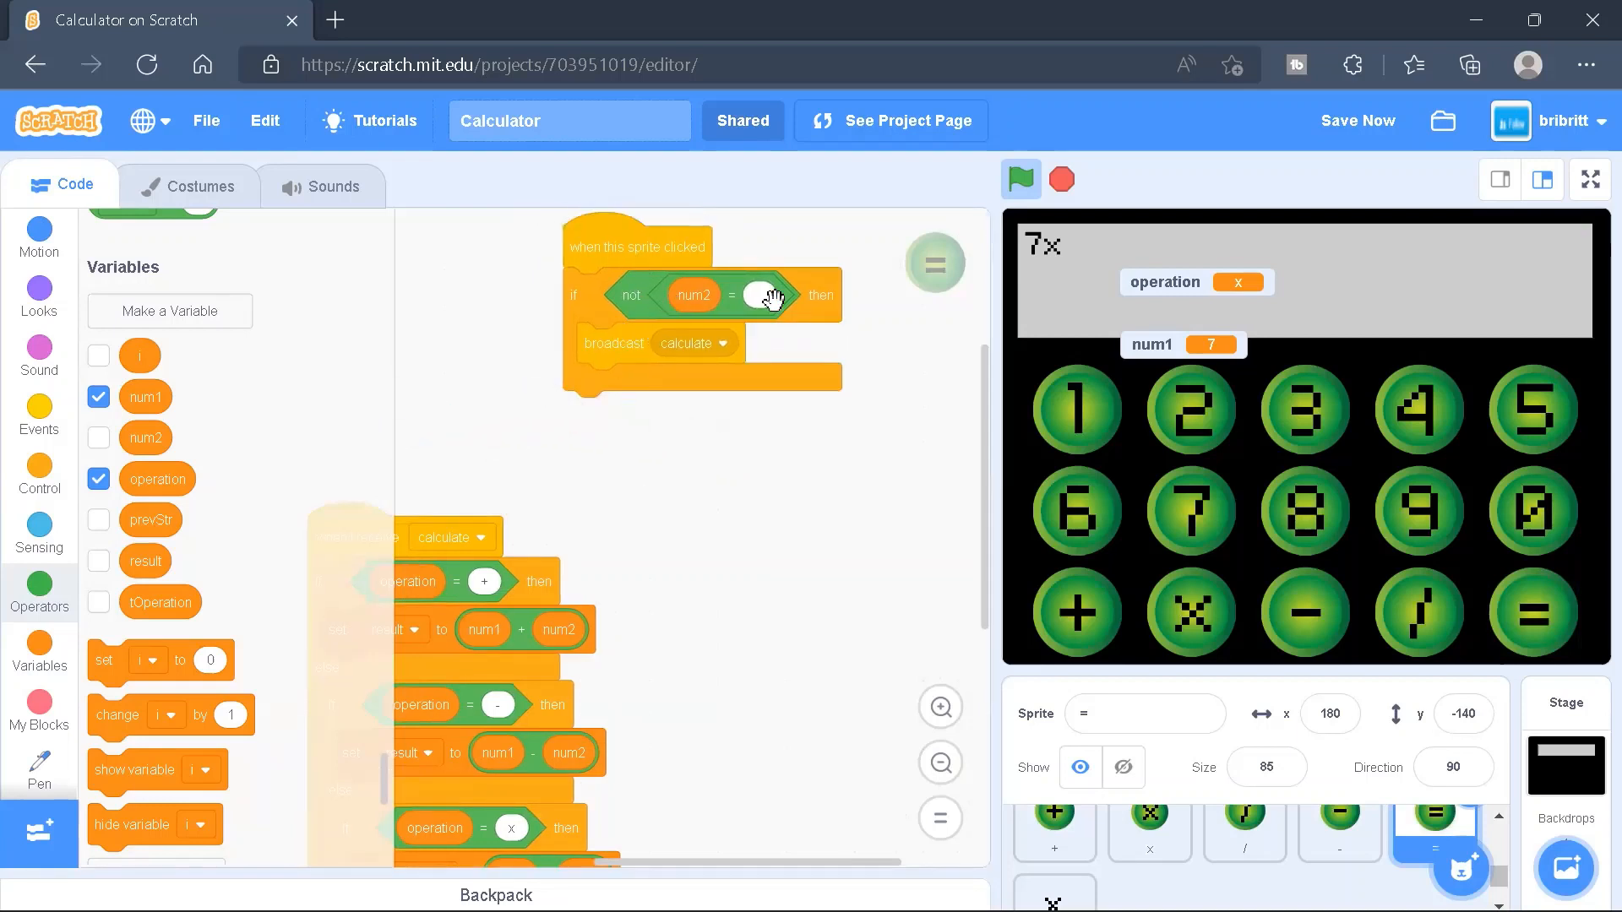
mouse_move(714, 333)
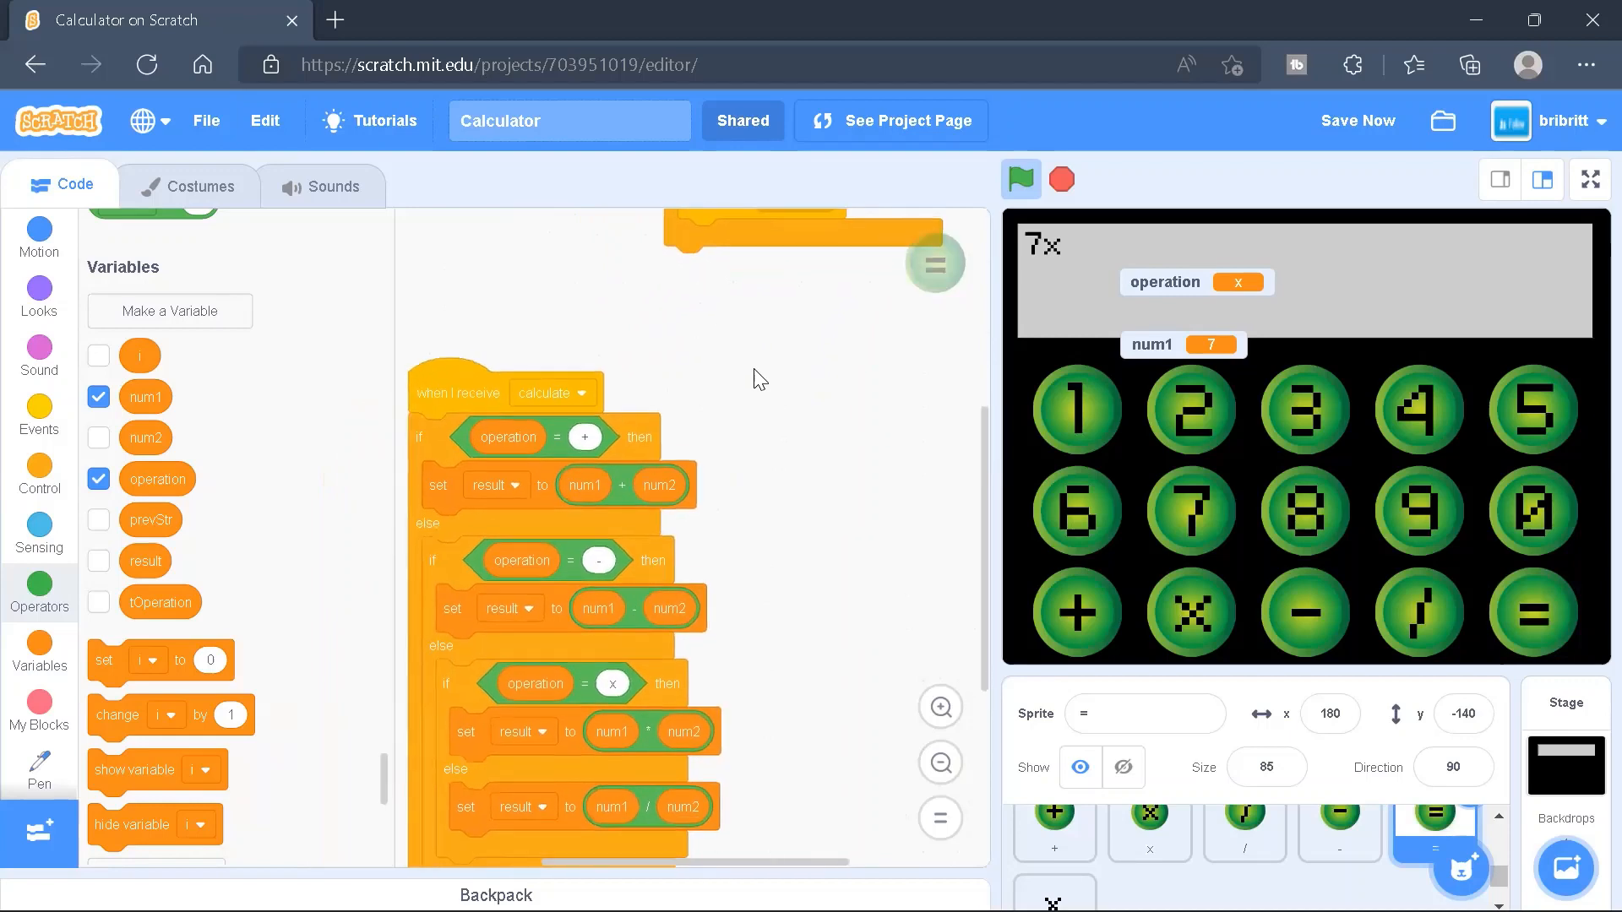
scroll("down", 3)
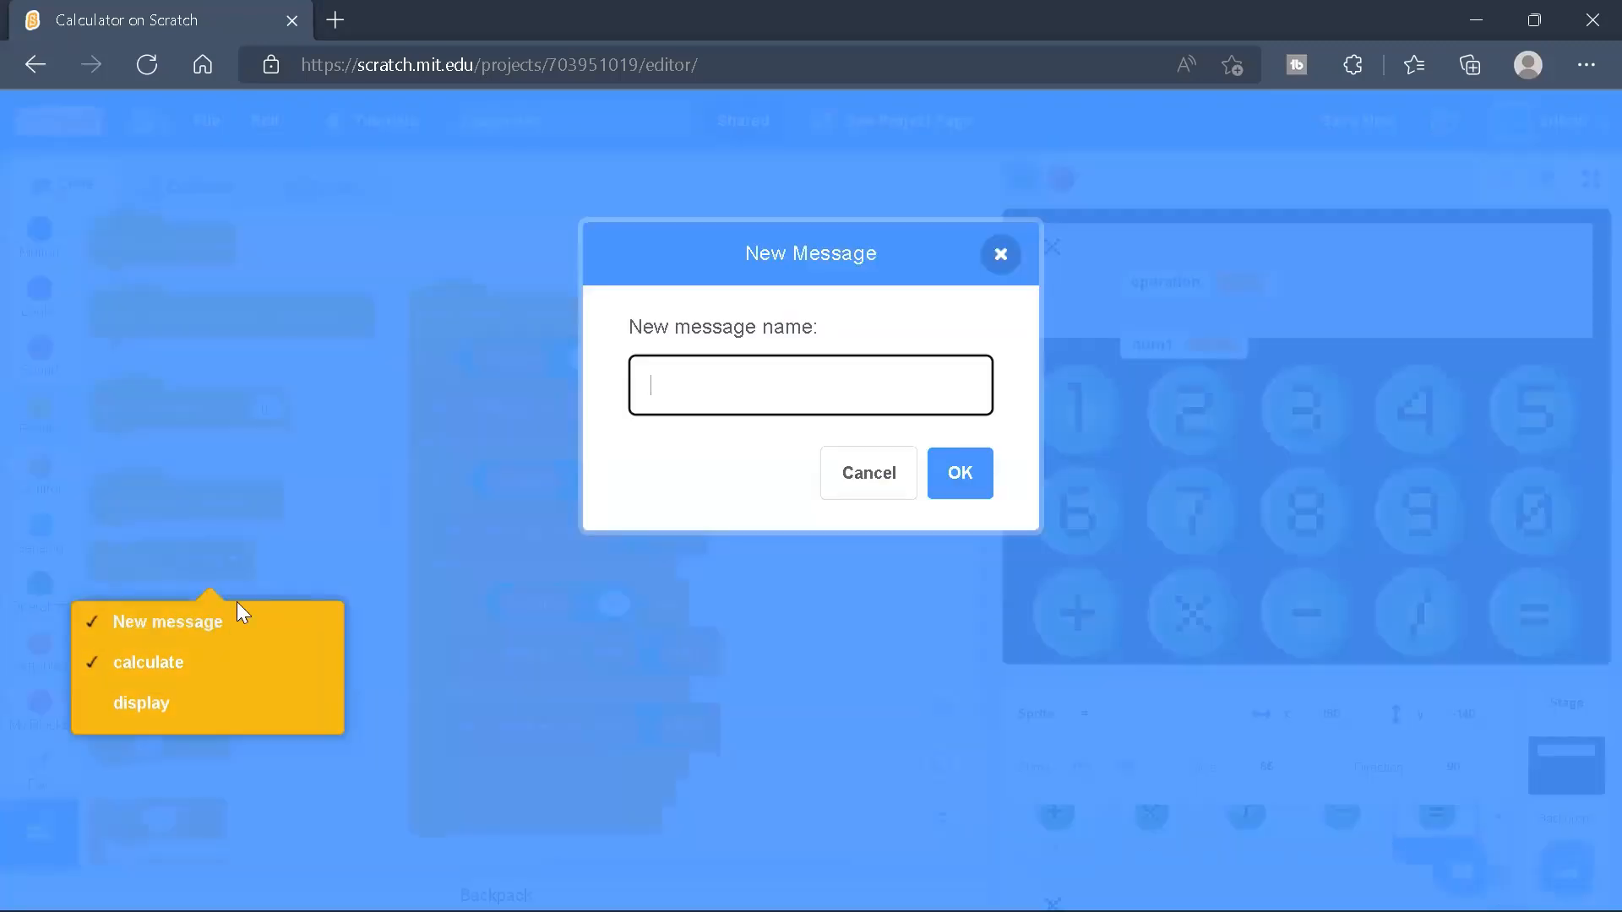
type("calcu")
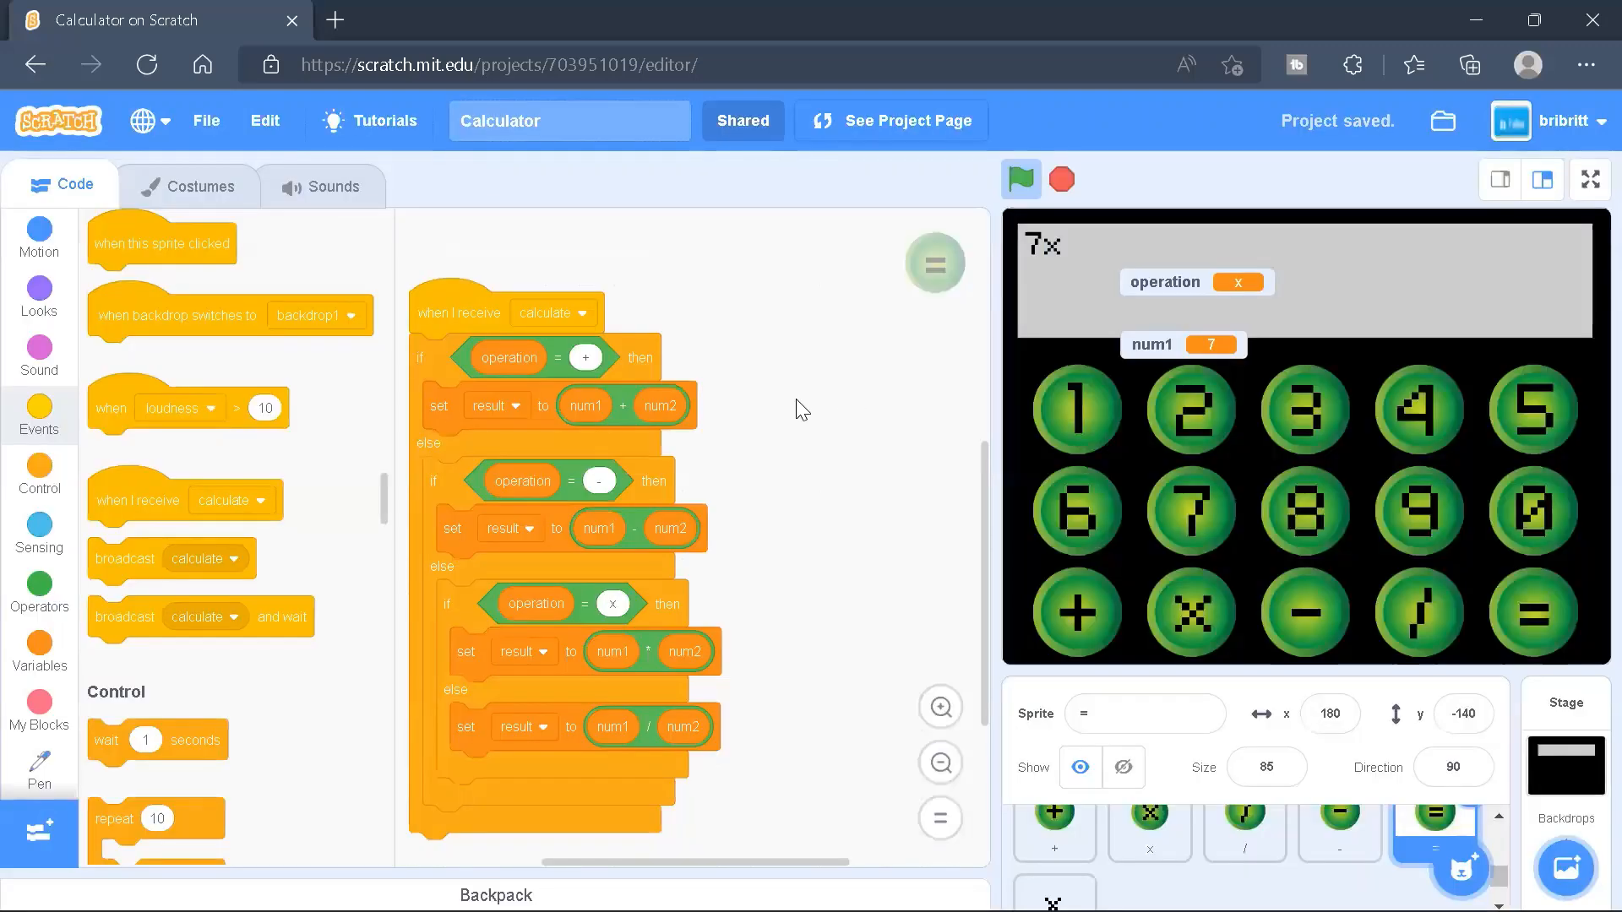
mouse_move(591, 329)
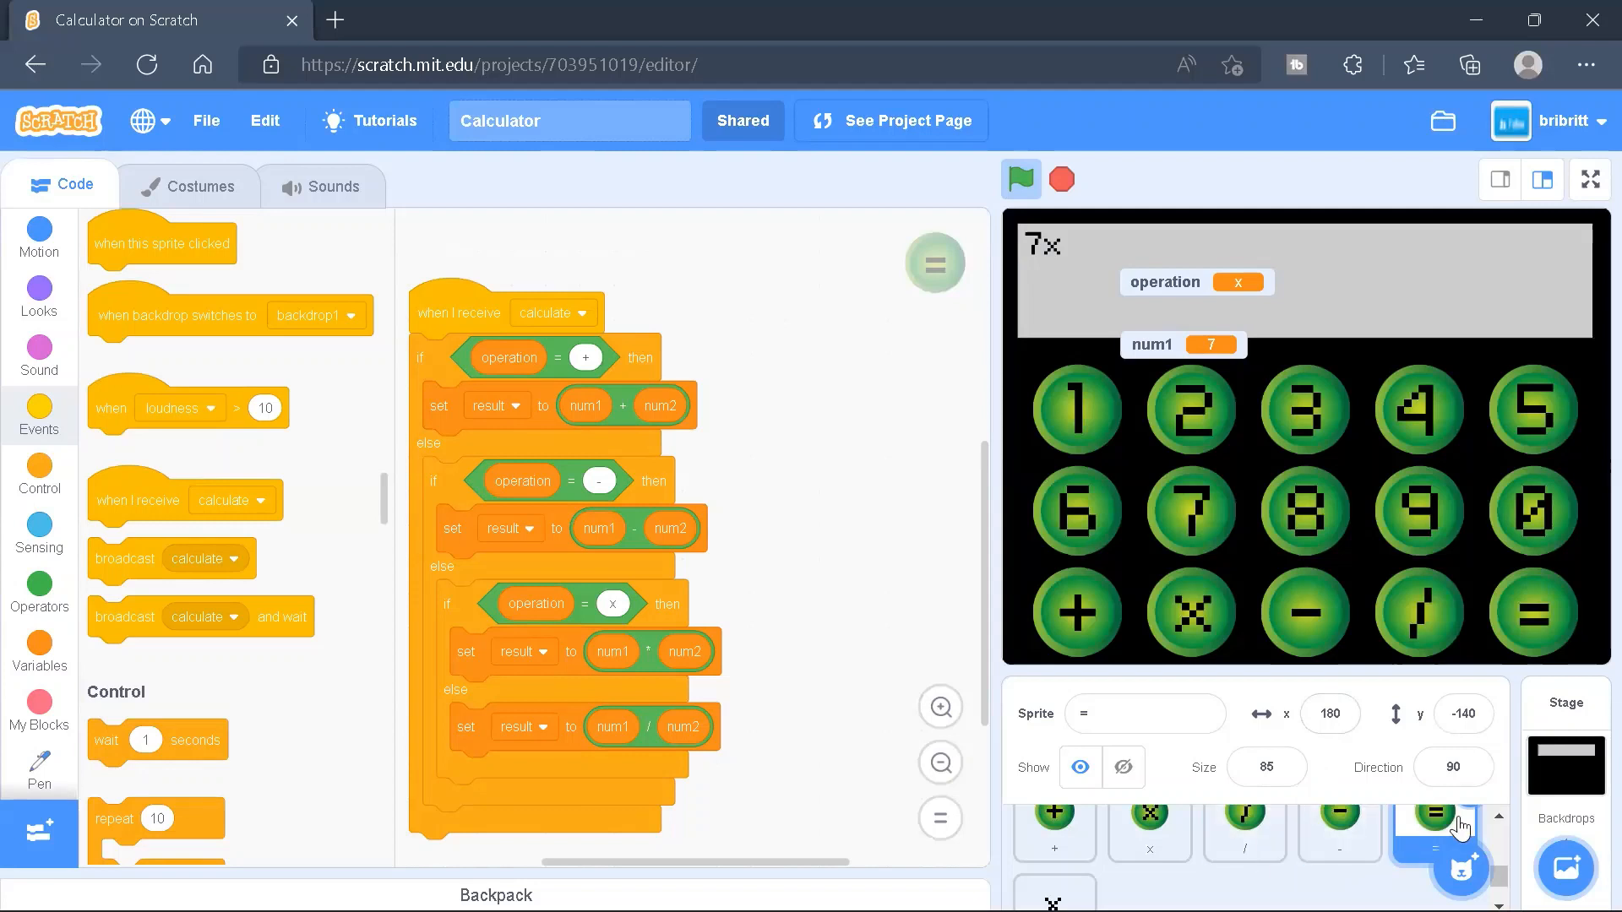
mouse_move(821, 515)
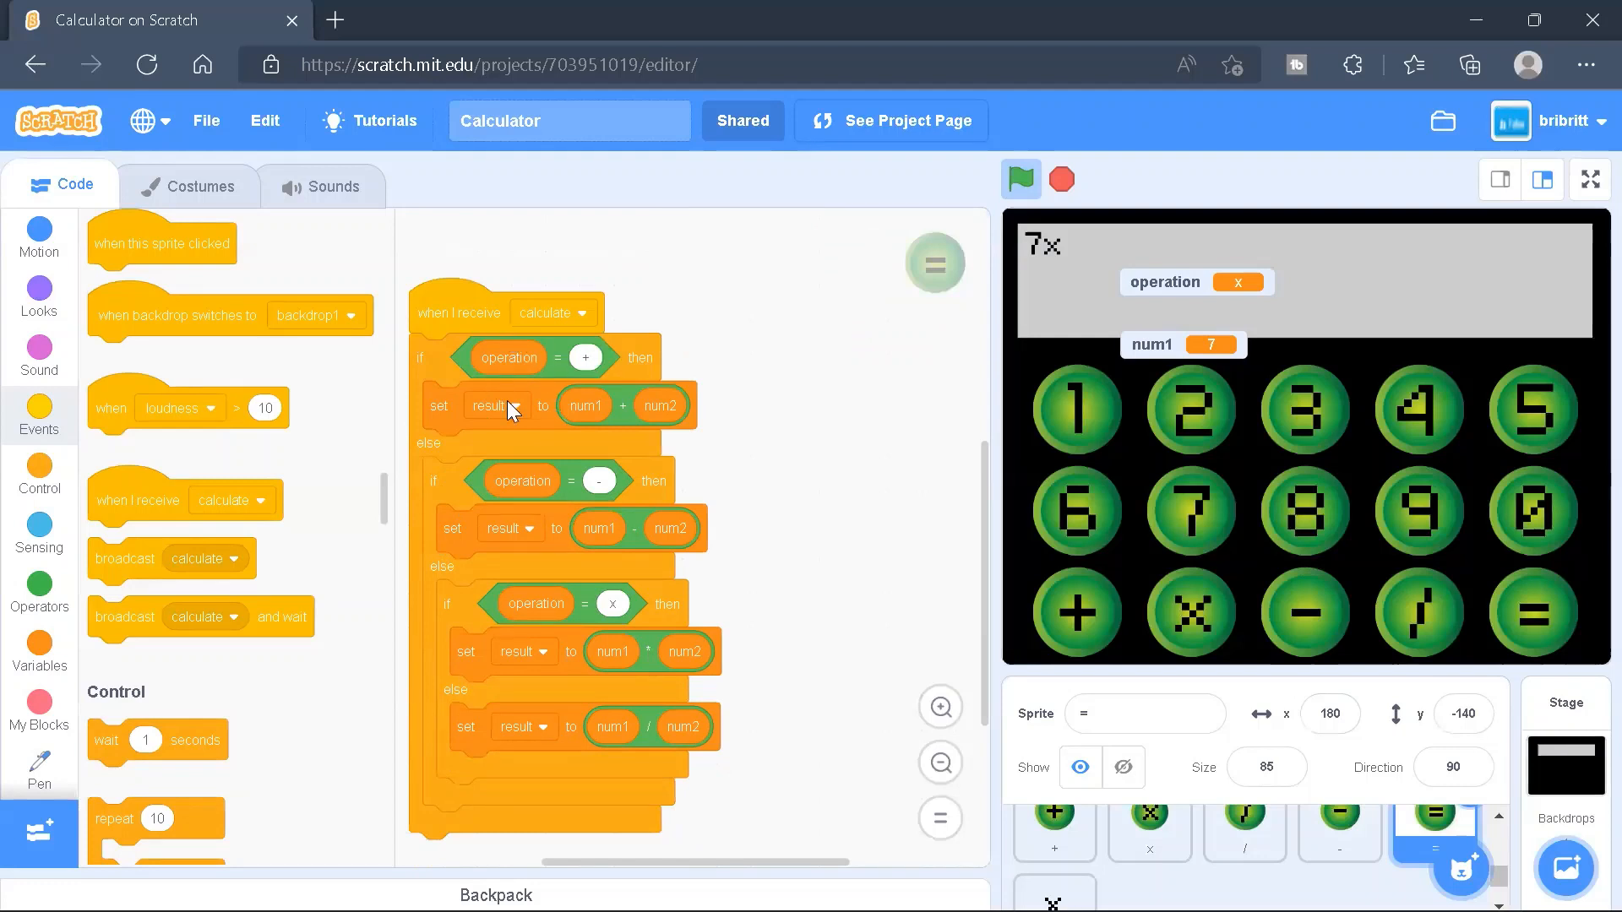
mouse_move(634, 483)
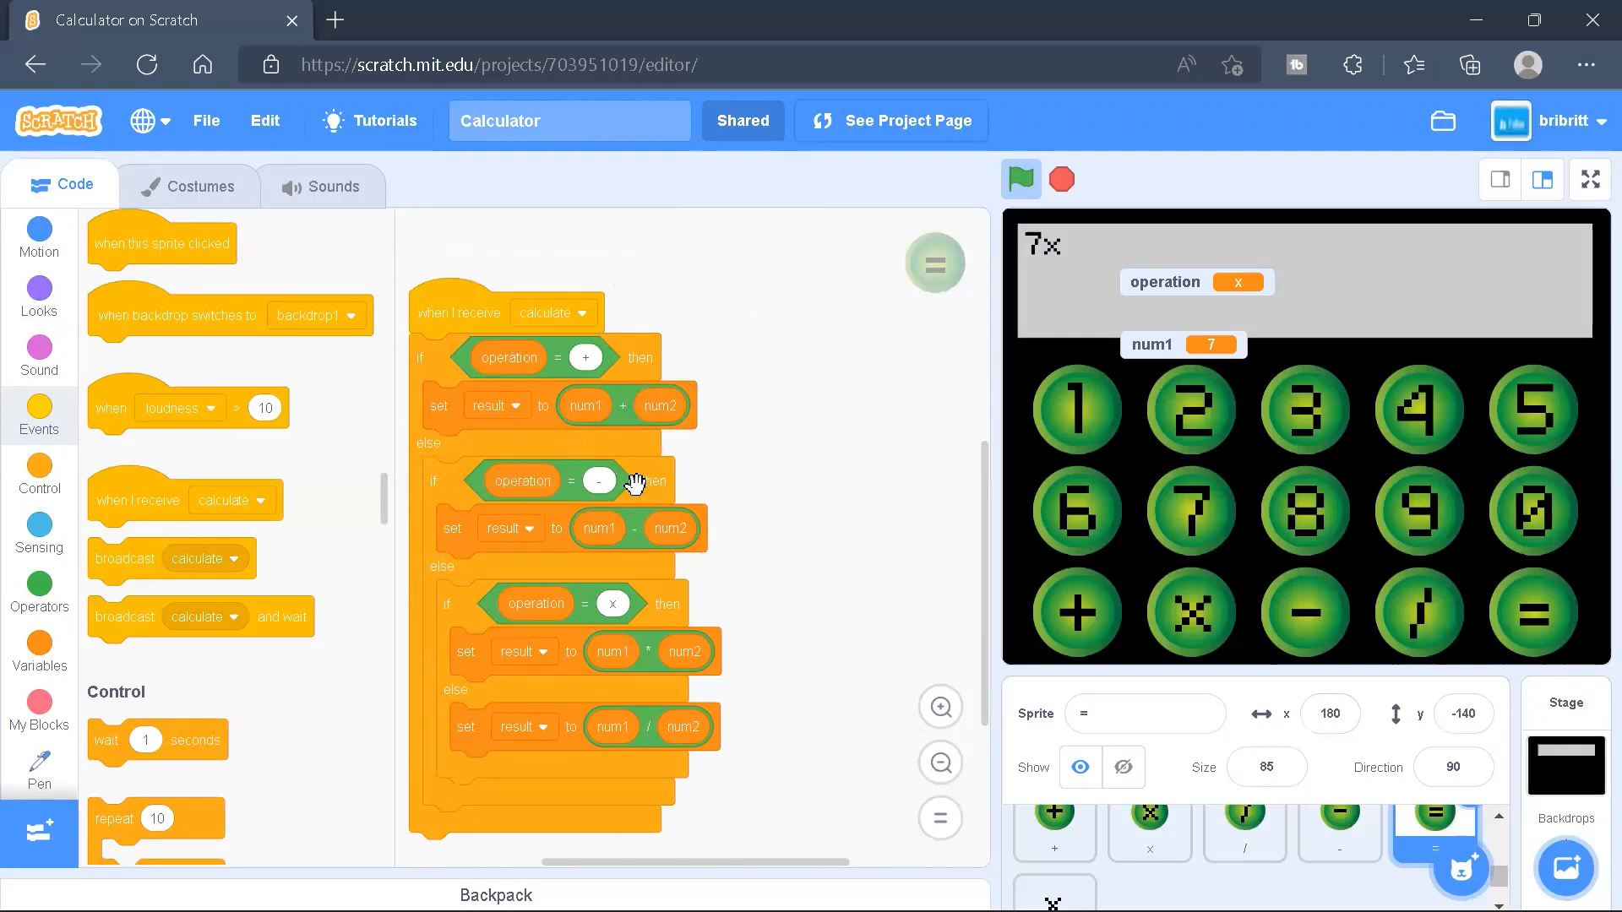
scroll("down", 3)
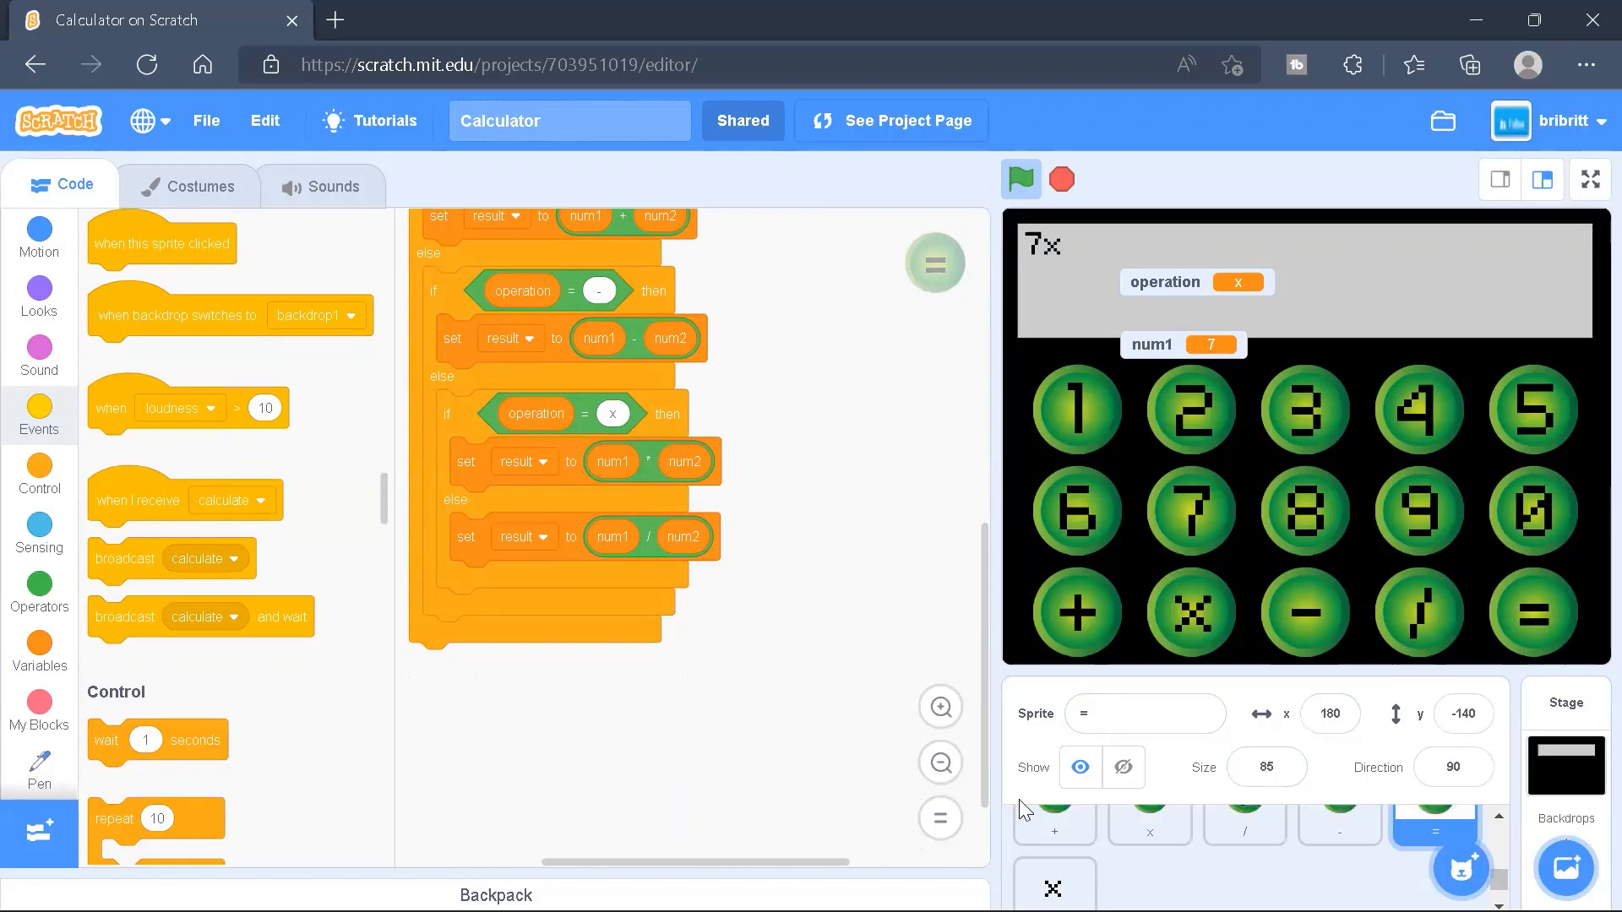
Select the Text sprite and bring up the Pen block category
left_click(1054, 858)
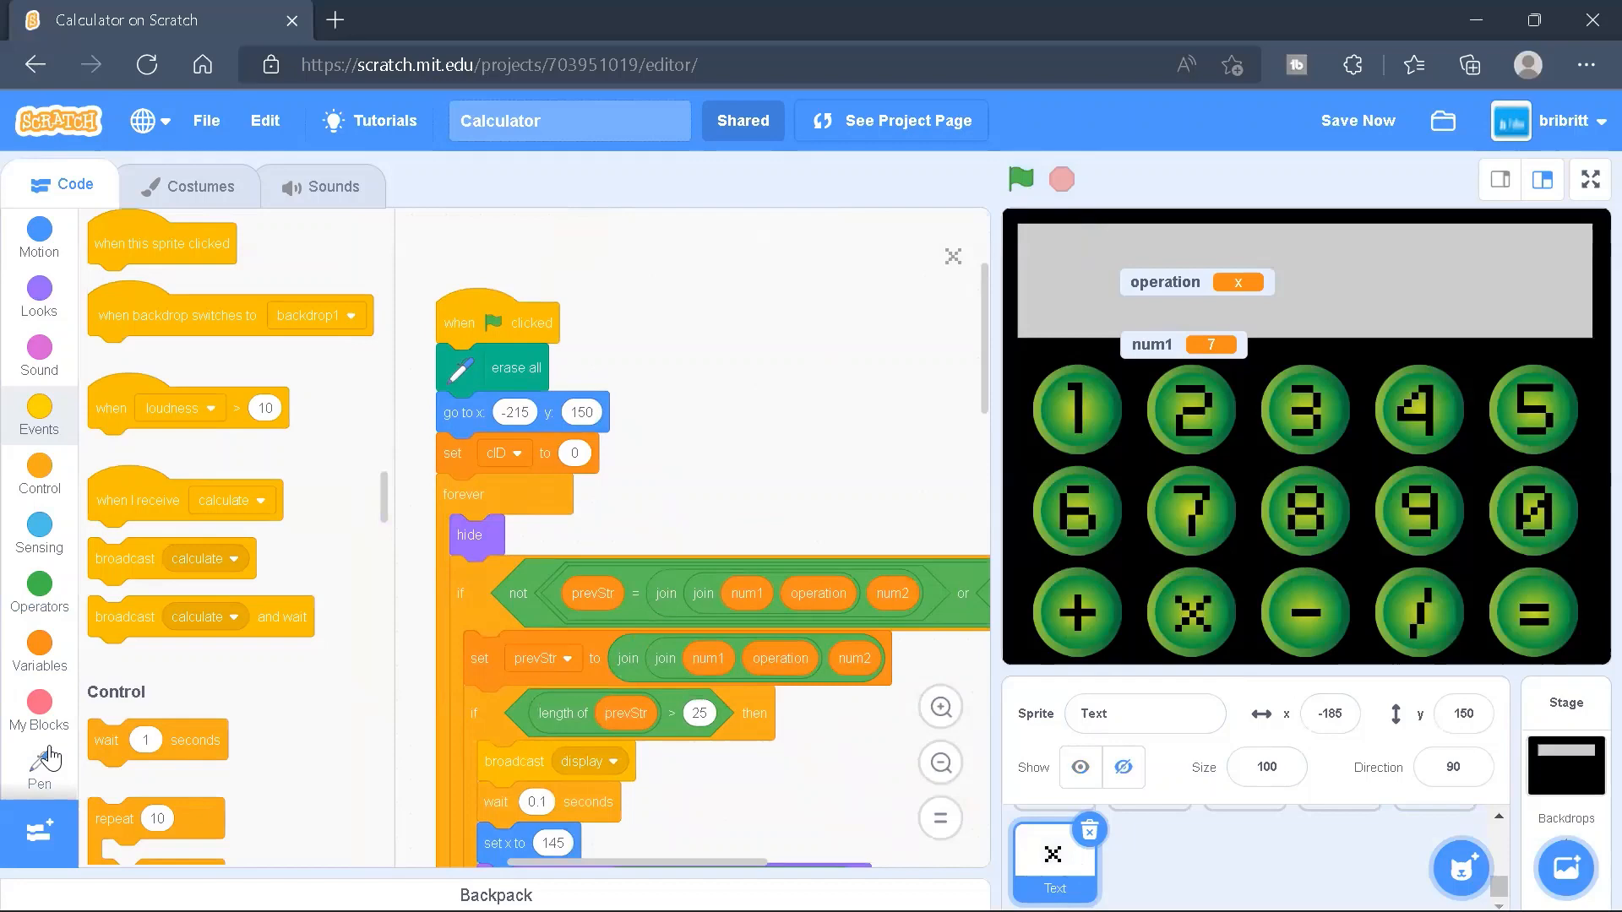
left_click(38, 769)
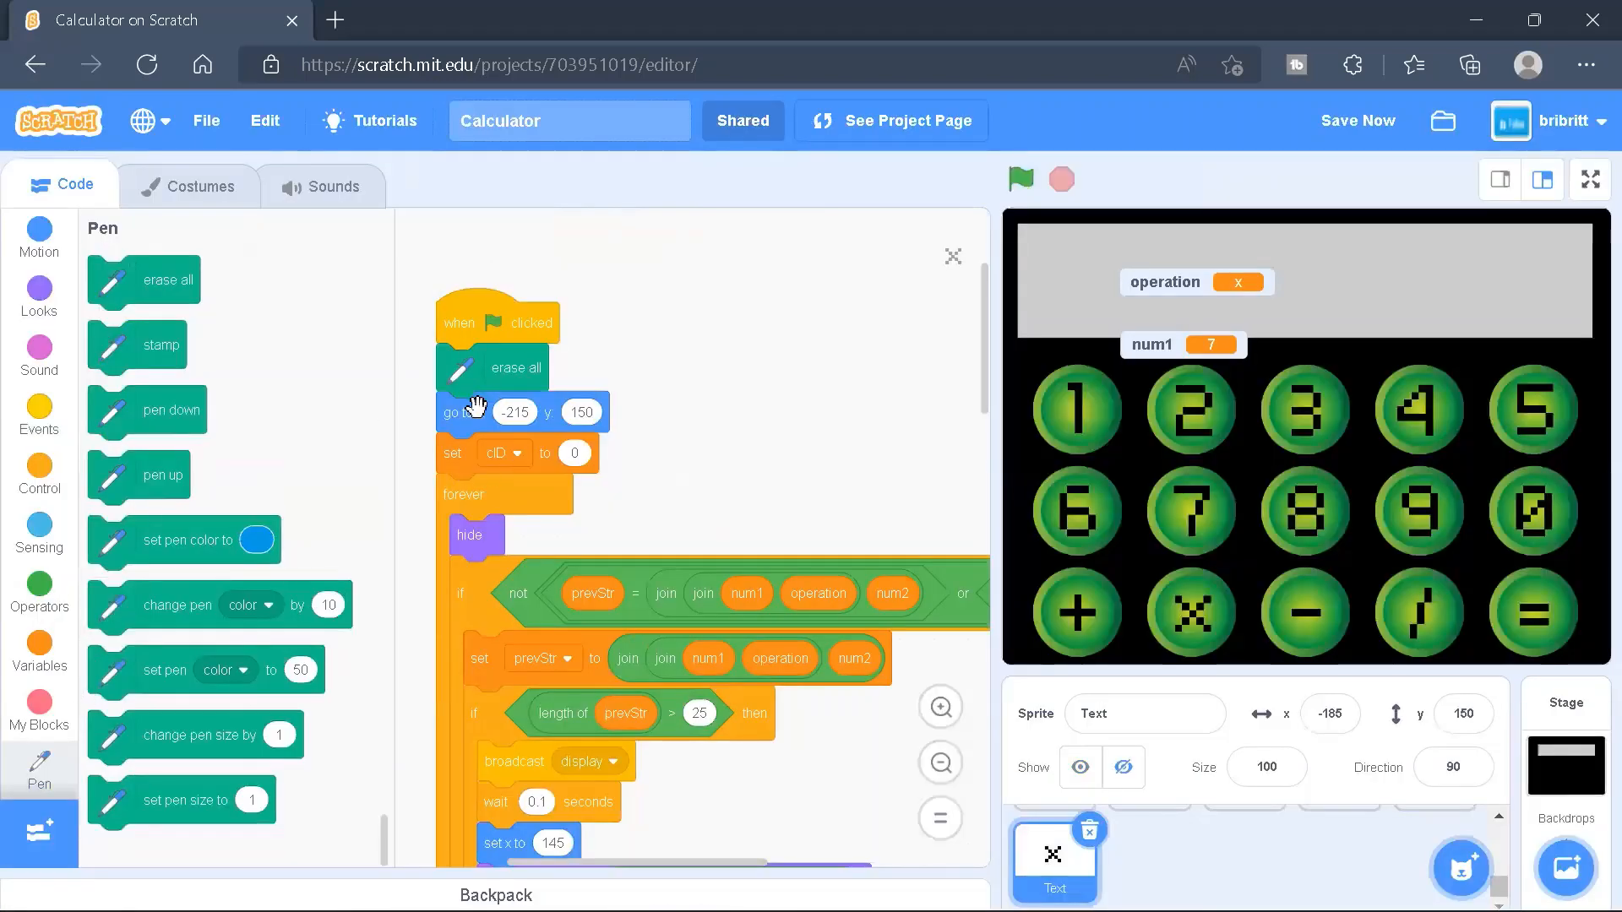
mouse_move(508, 388)
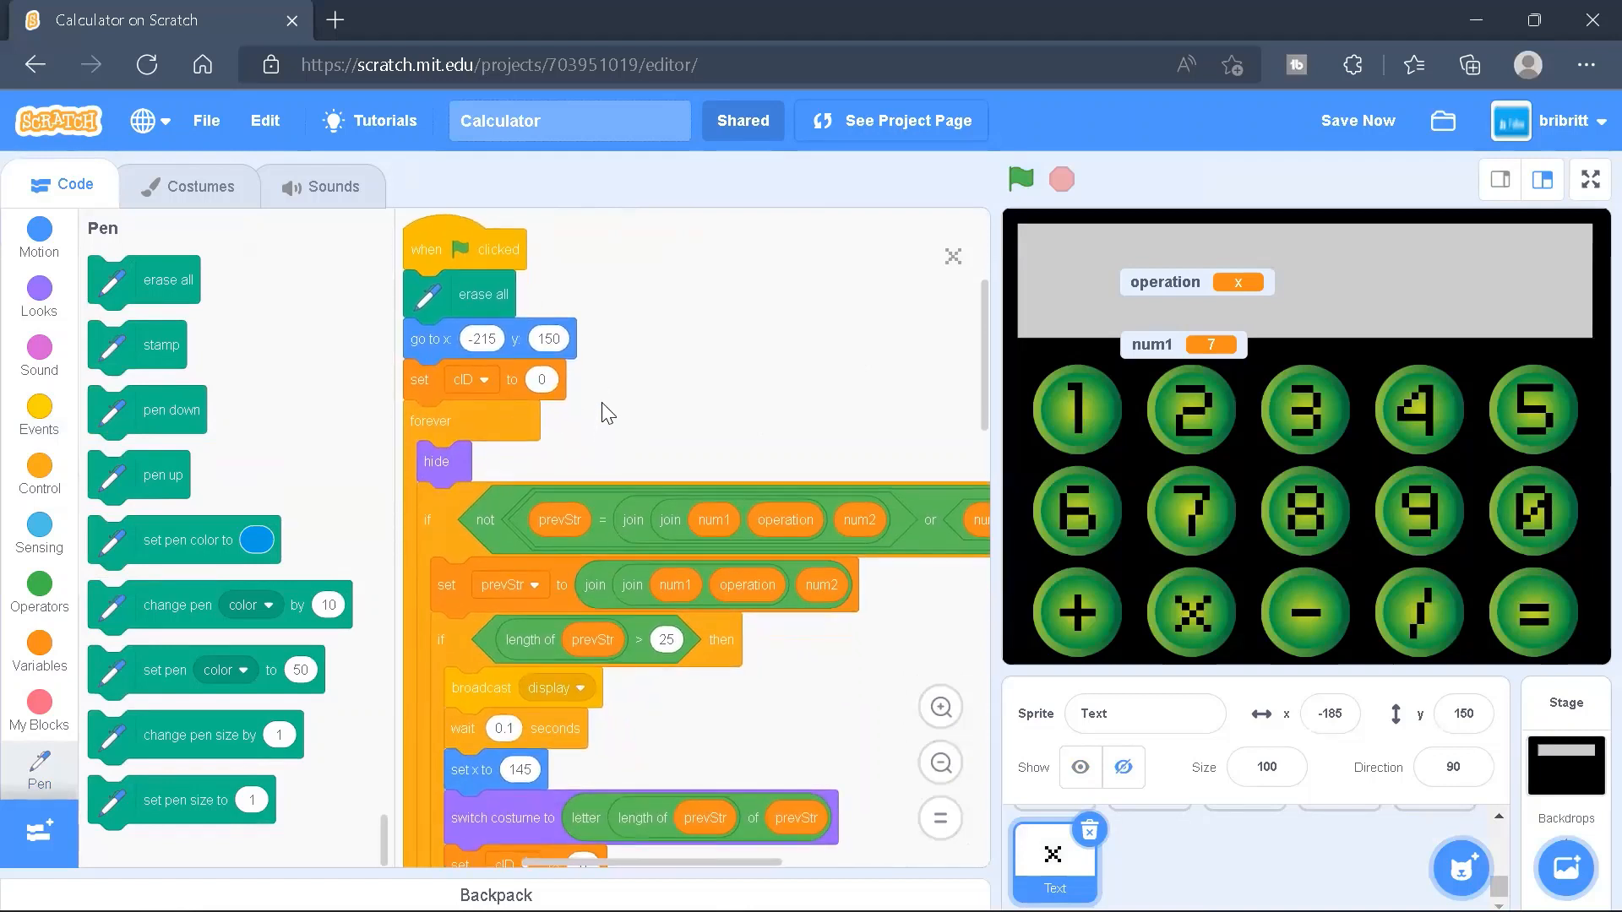
mouse_move(720, 349)
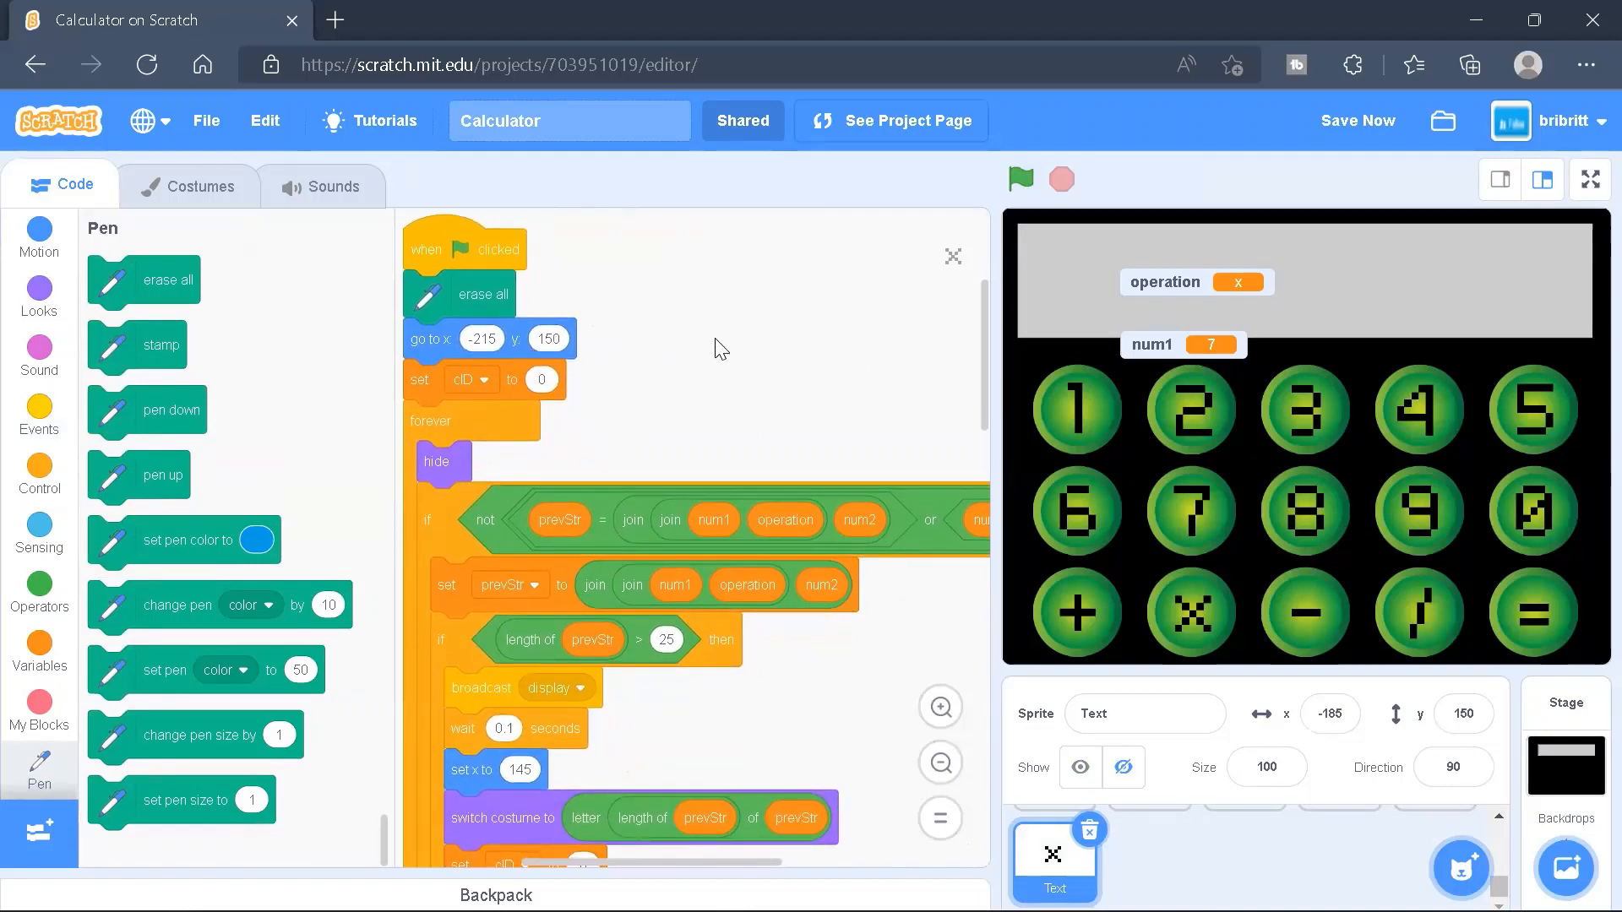
mouse_move(816, 309)
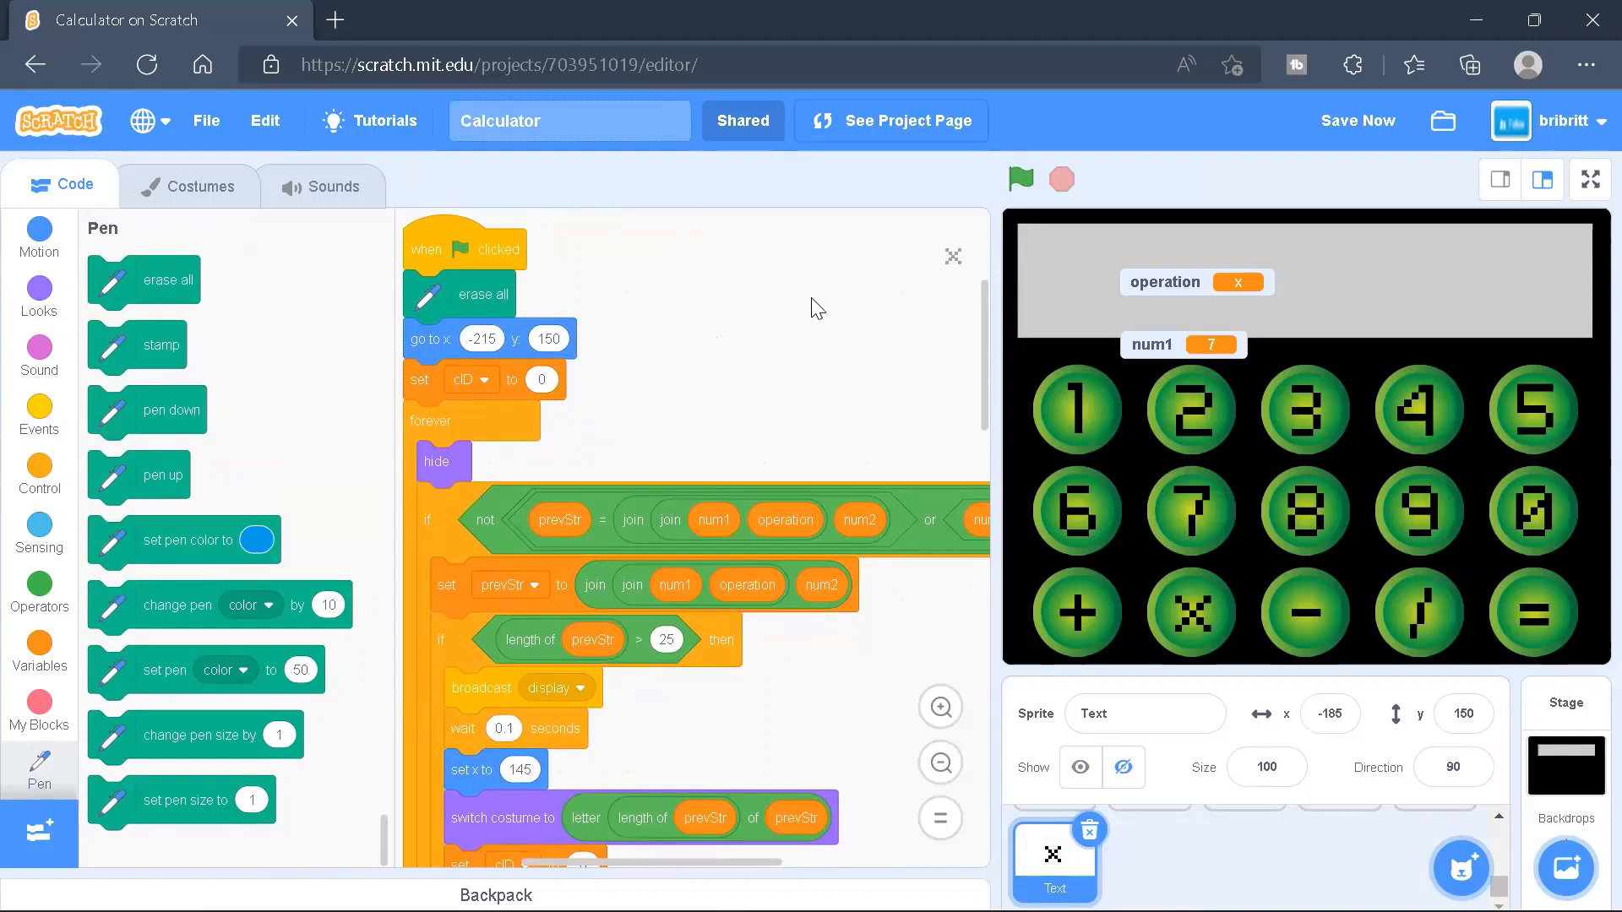
mouse_move(865, 353)
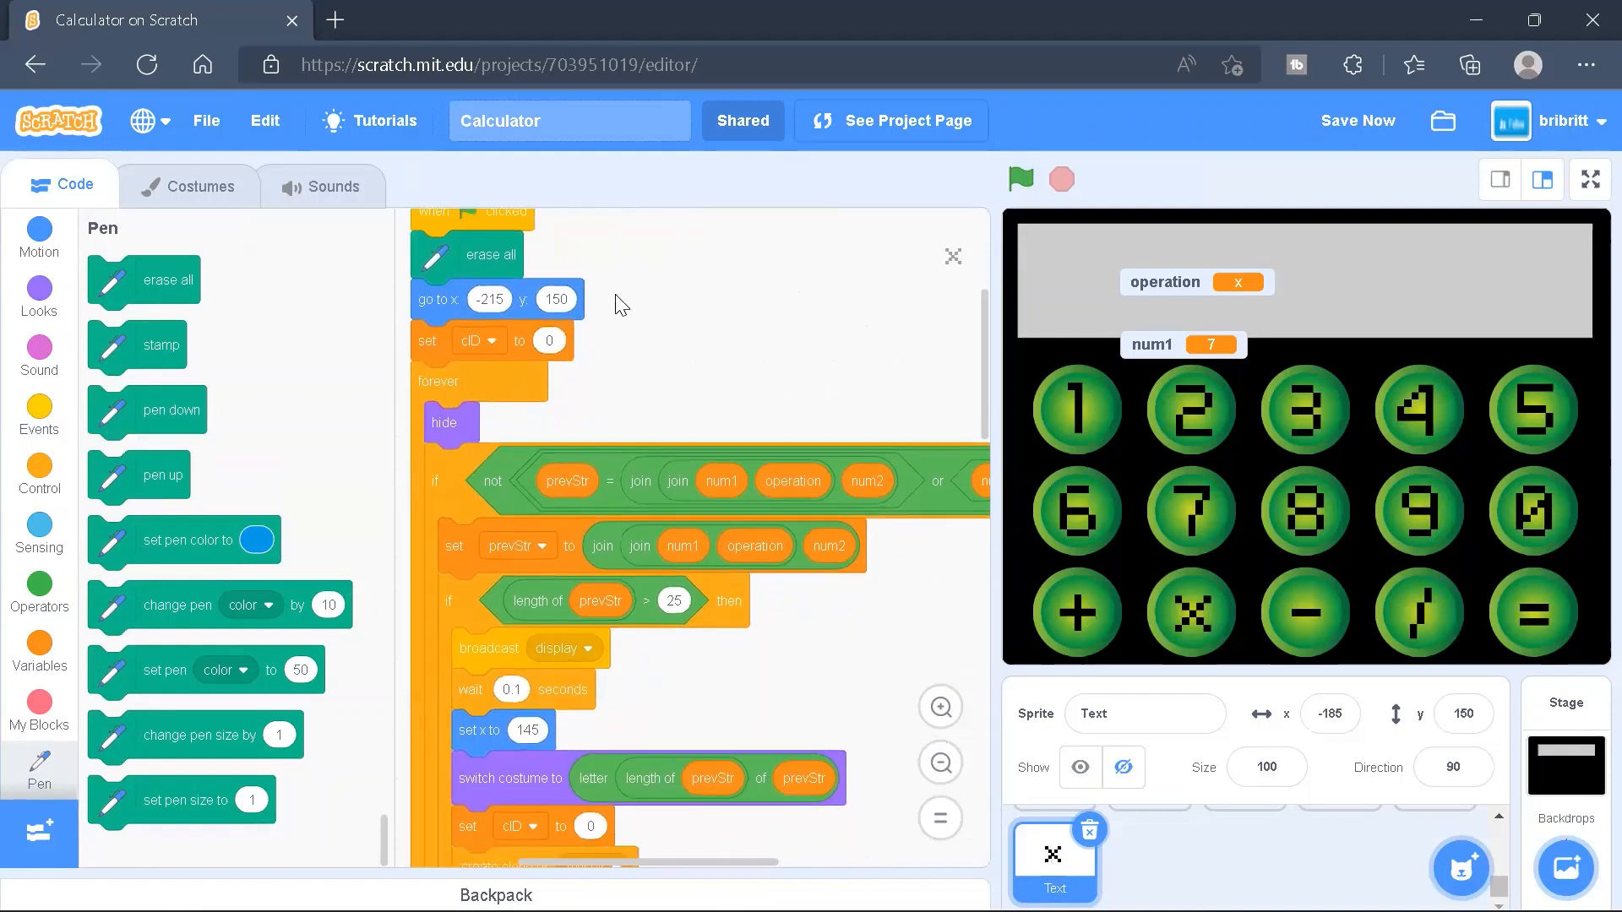
mouse_move(728, 378)
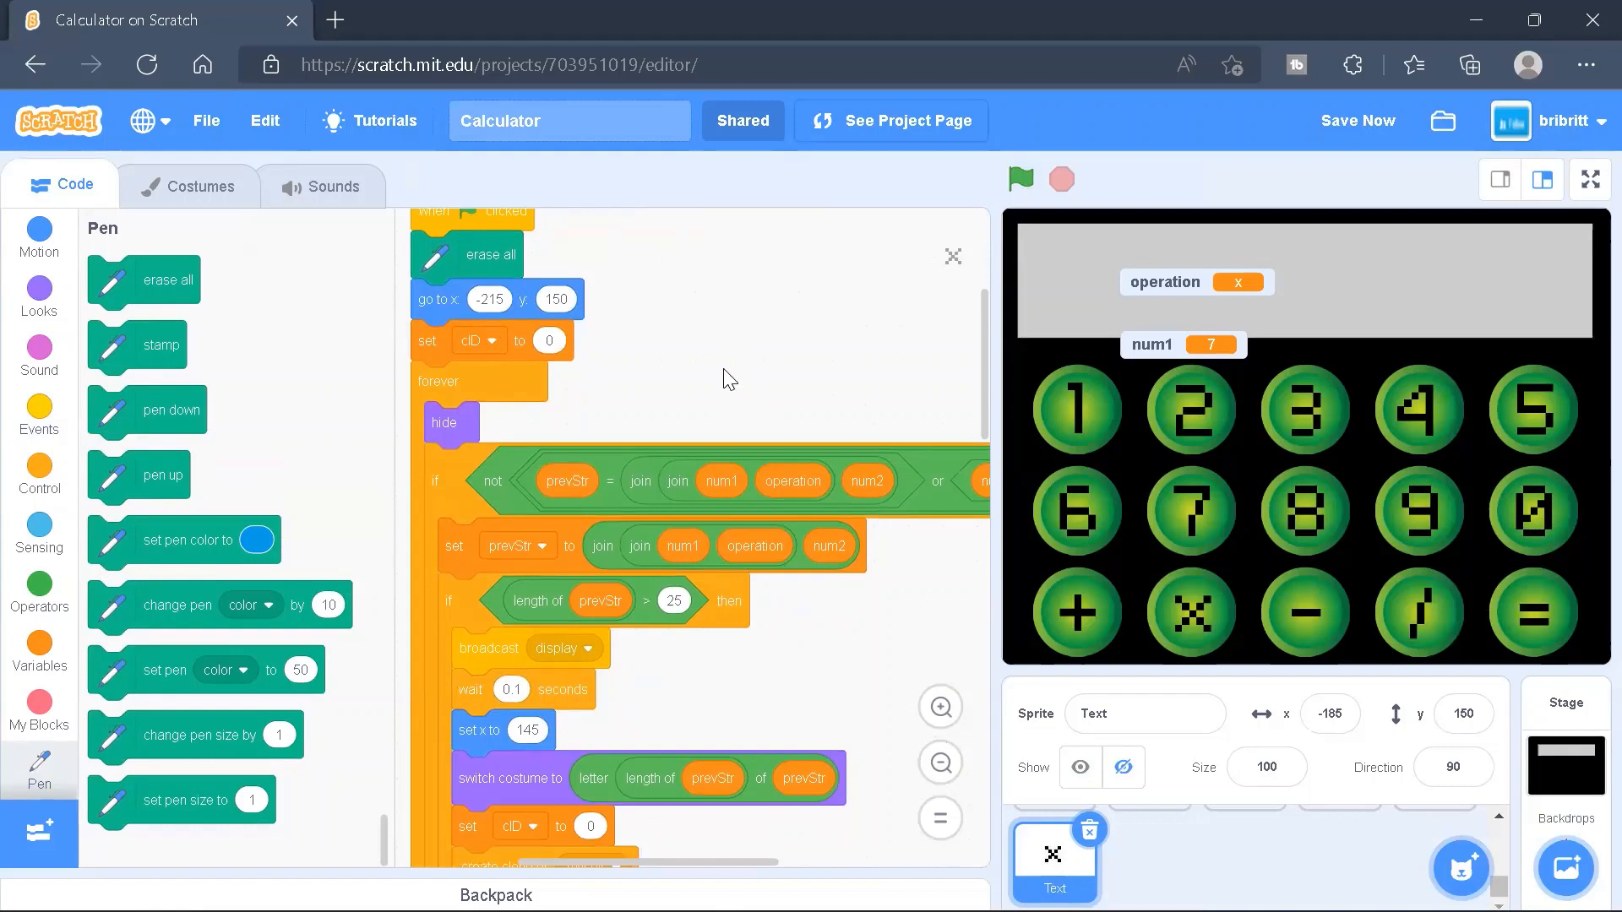
mouse_move(715, 452)
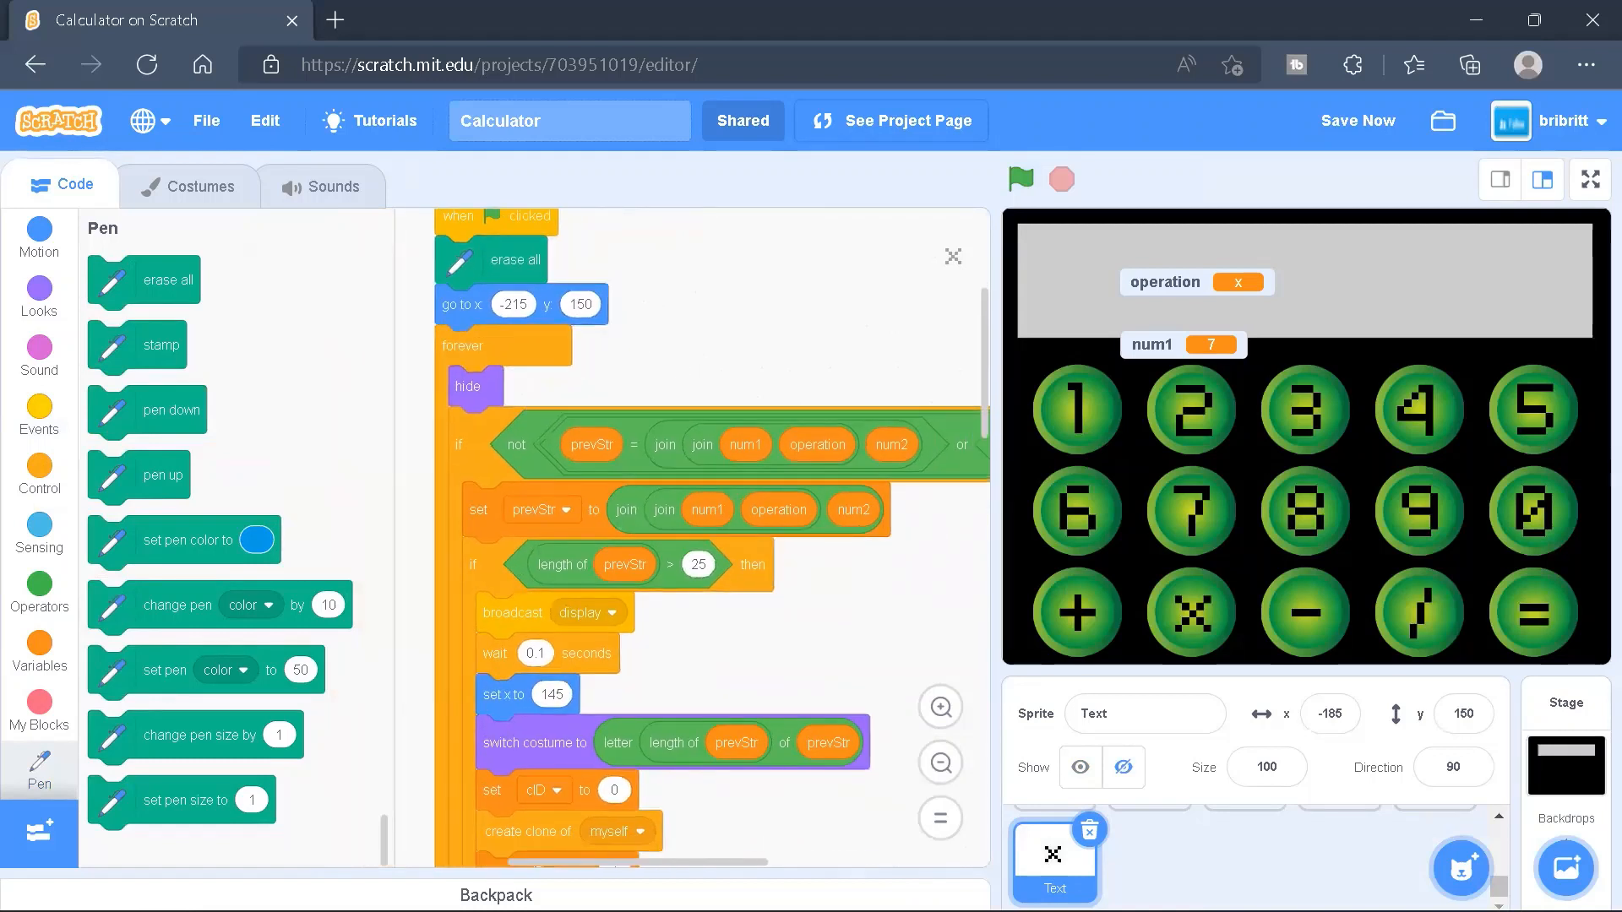
mouse_move(820, 600)
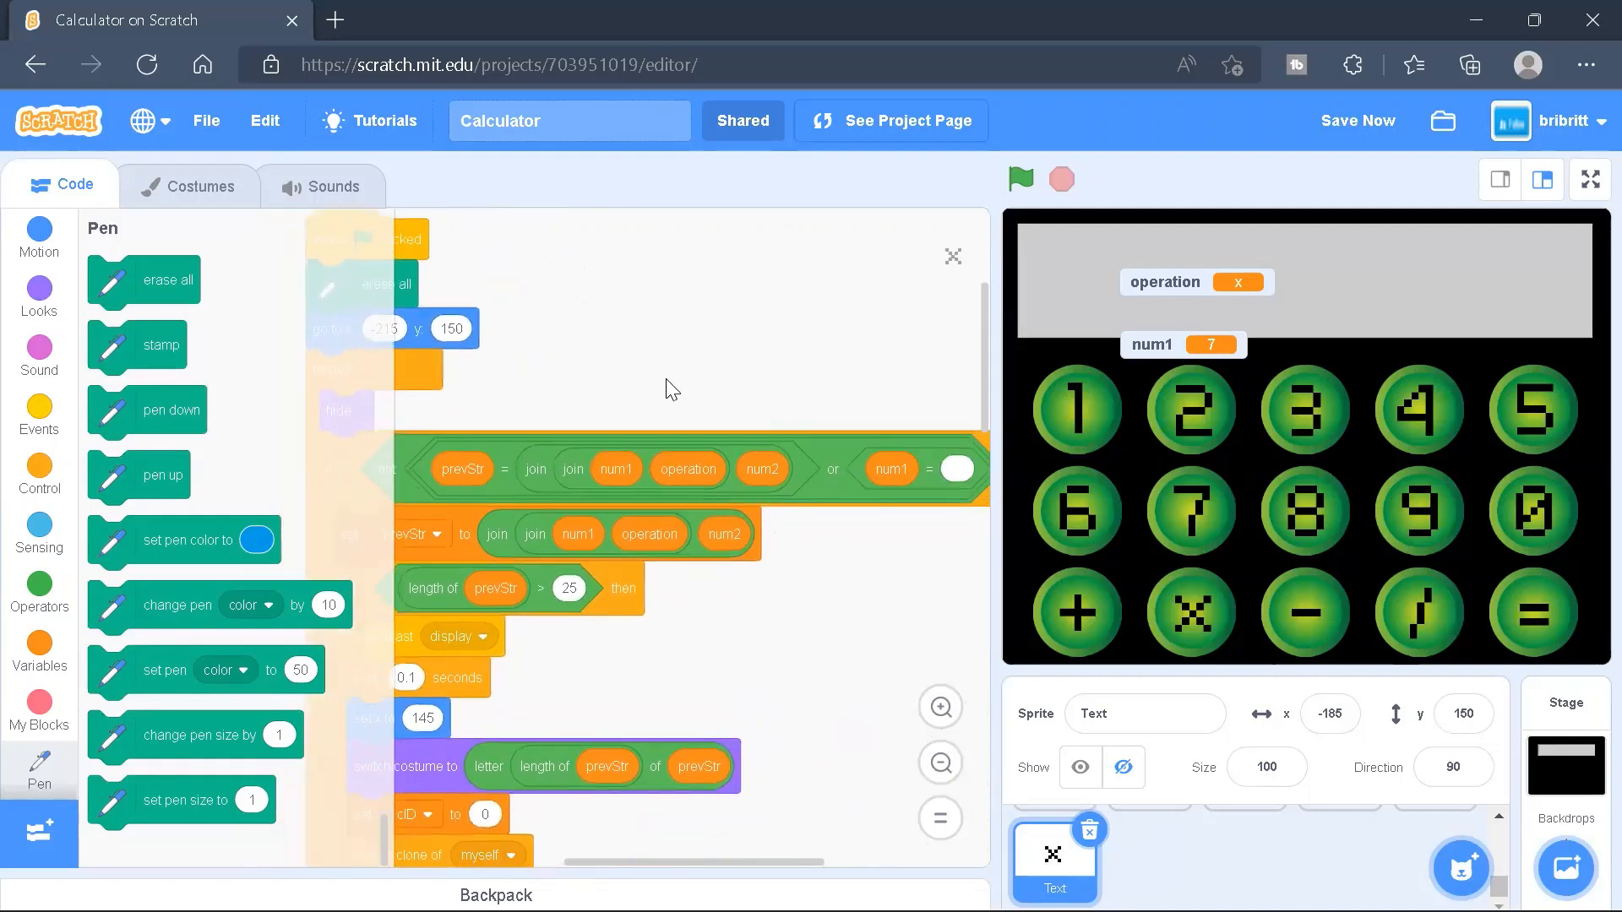
mouse_move(708, 469)
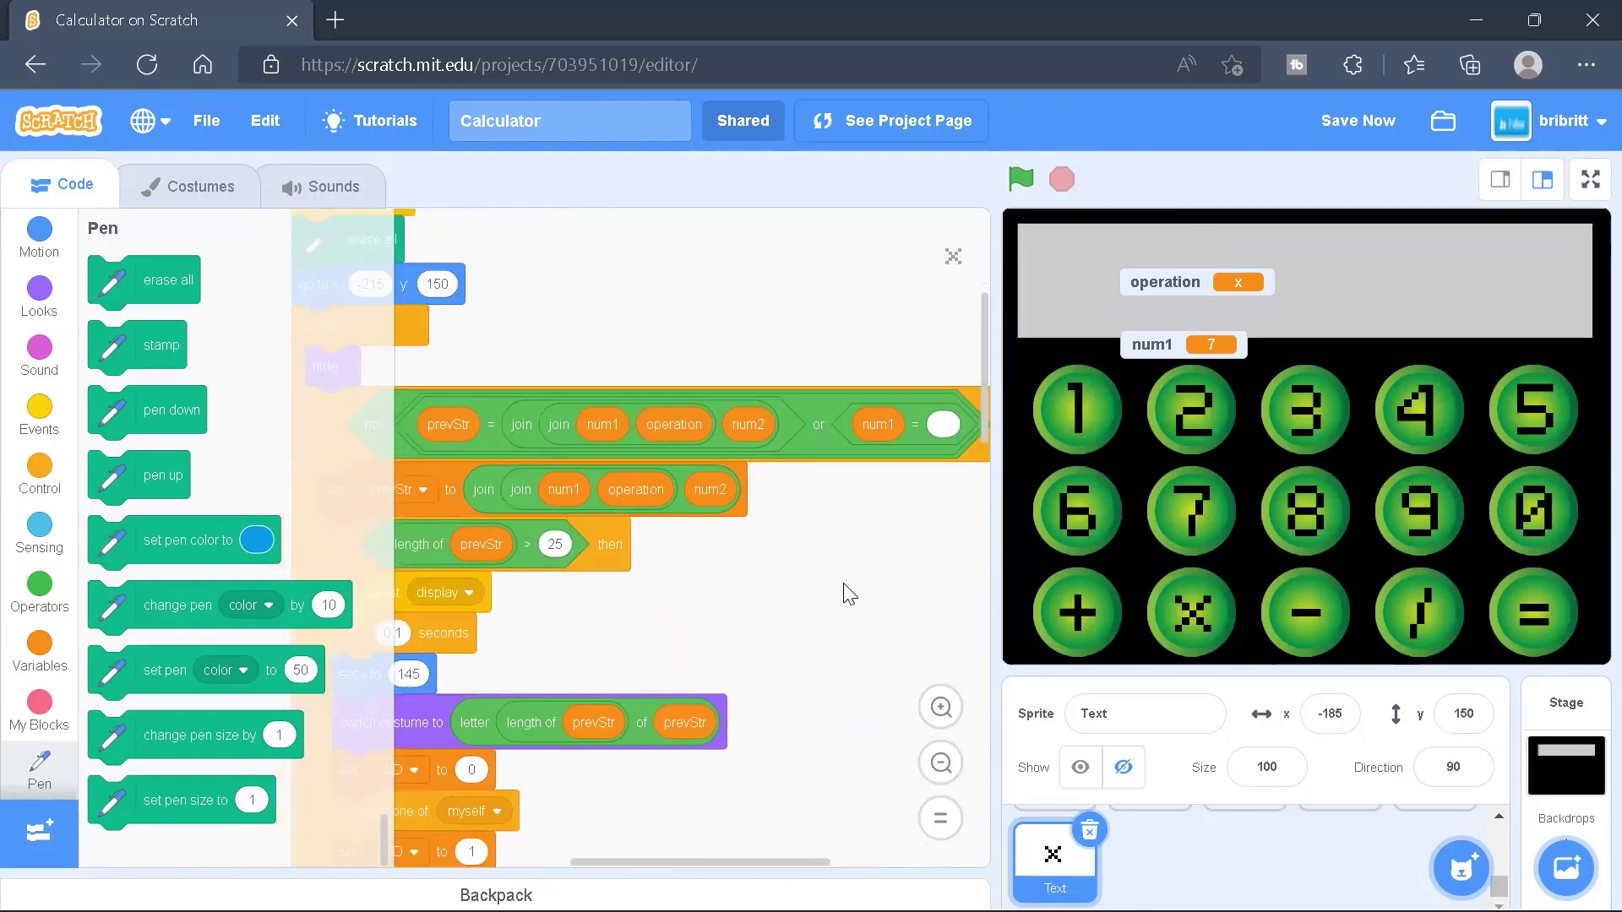
scroll("up", 3)
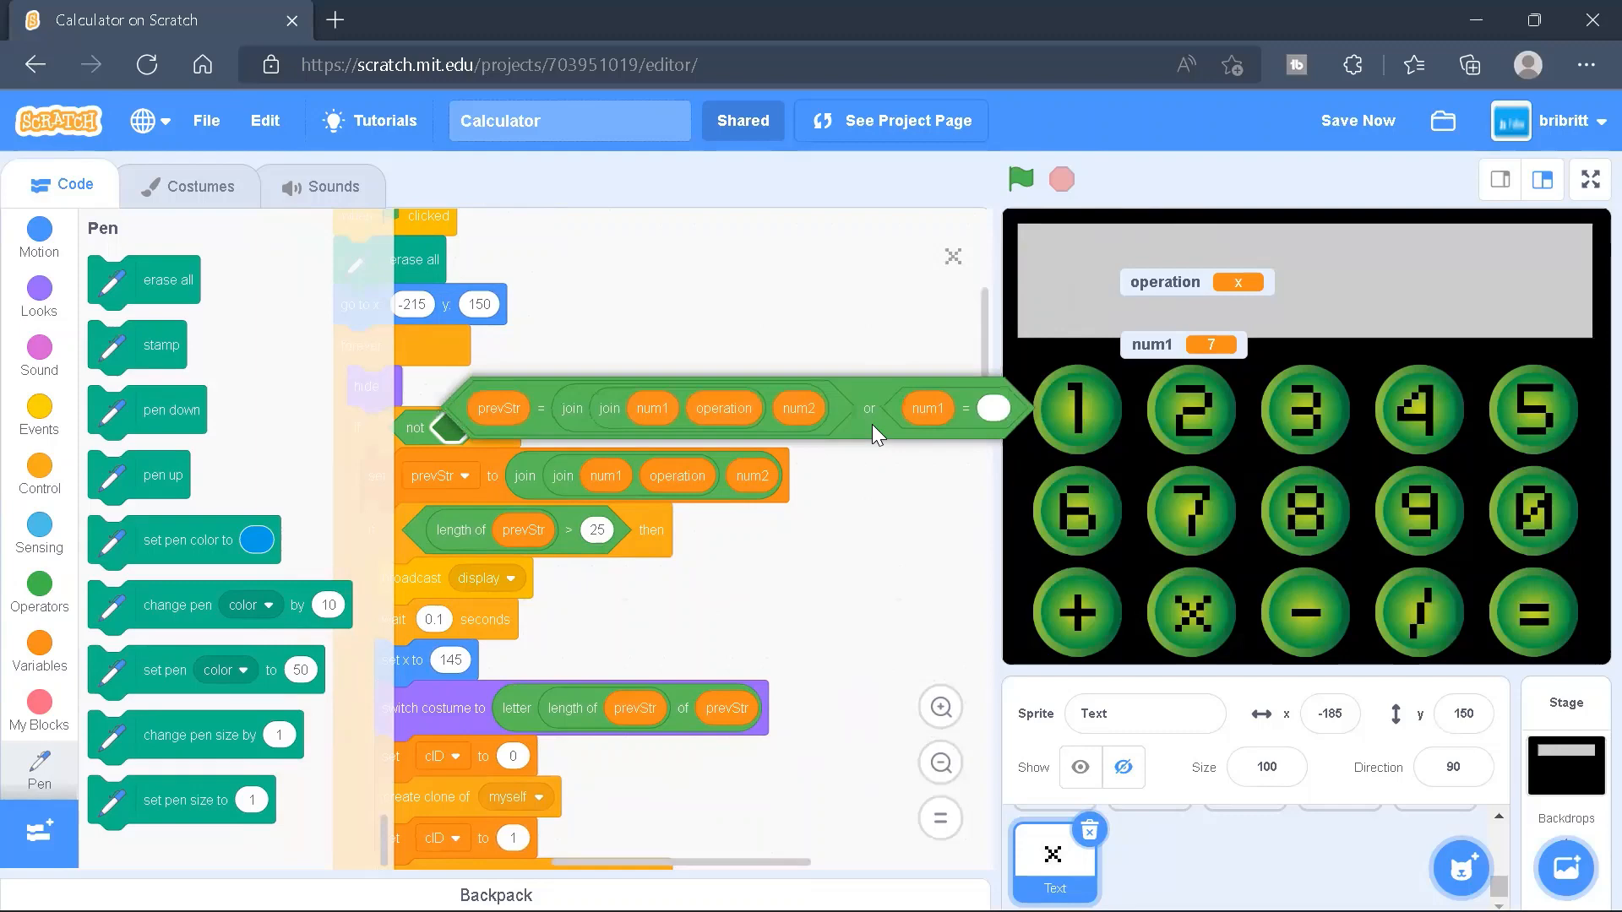
scroll("down", 3)
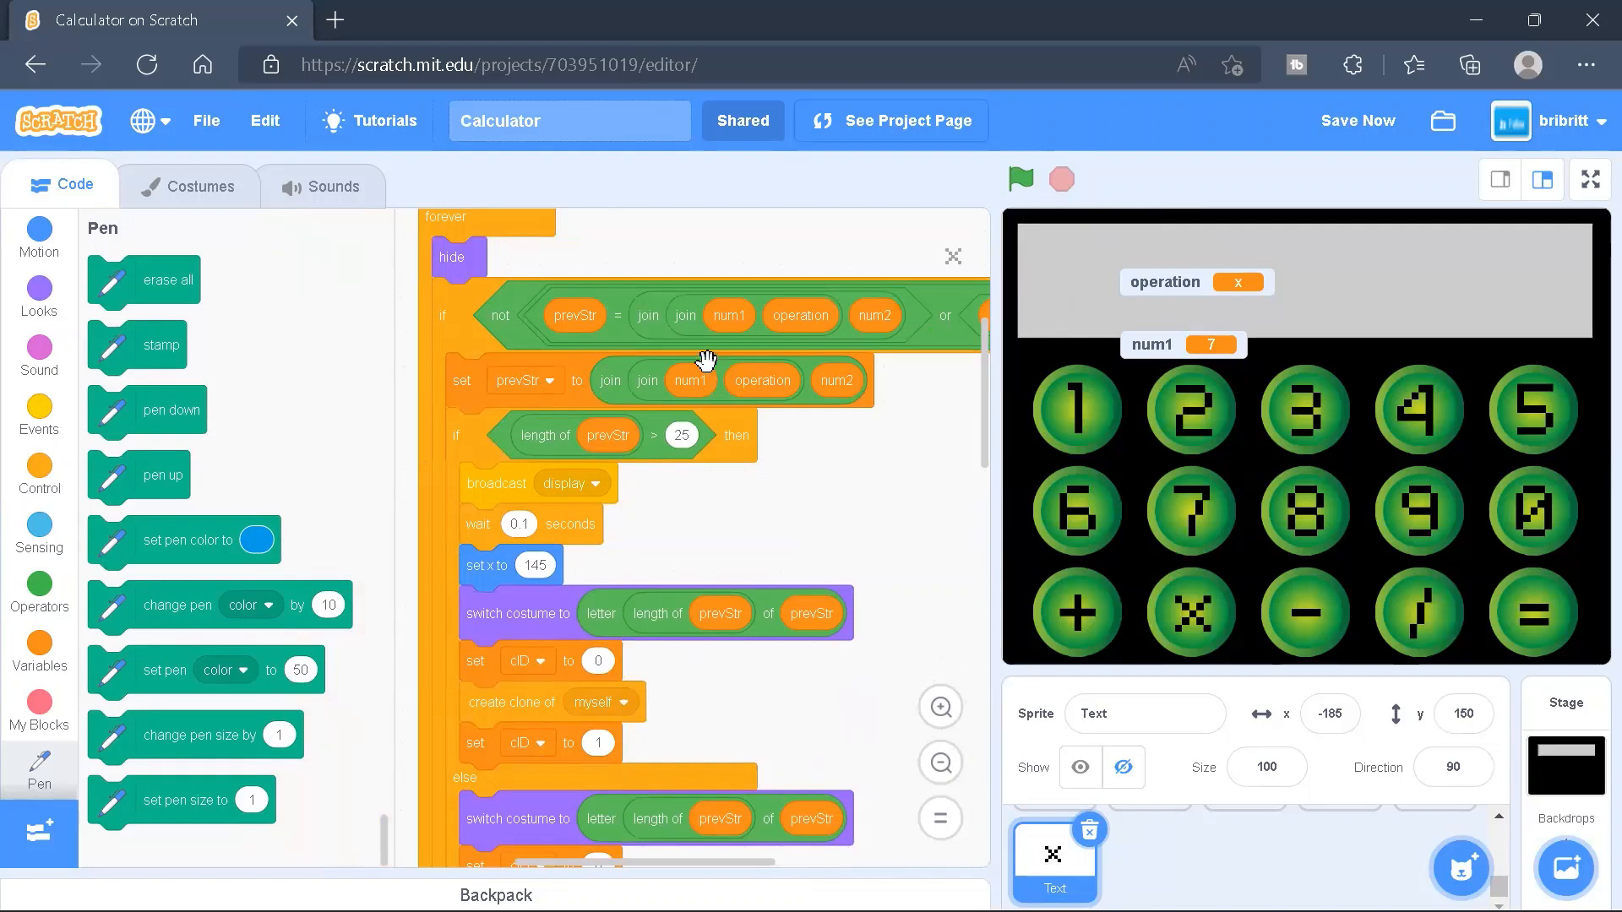
mouse_move(608, 427)
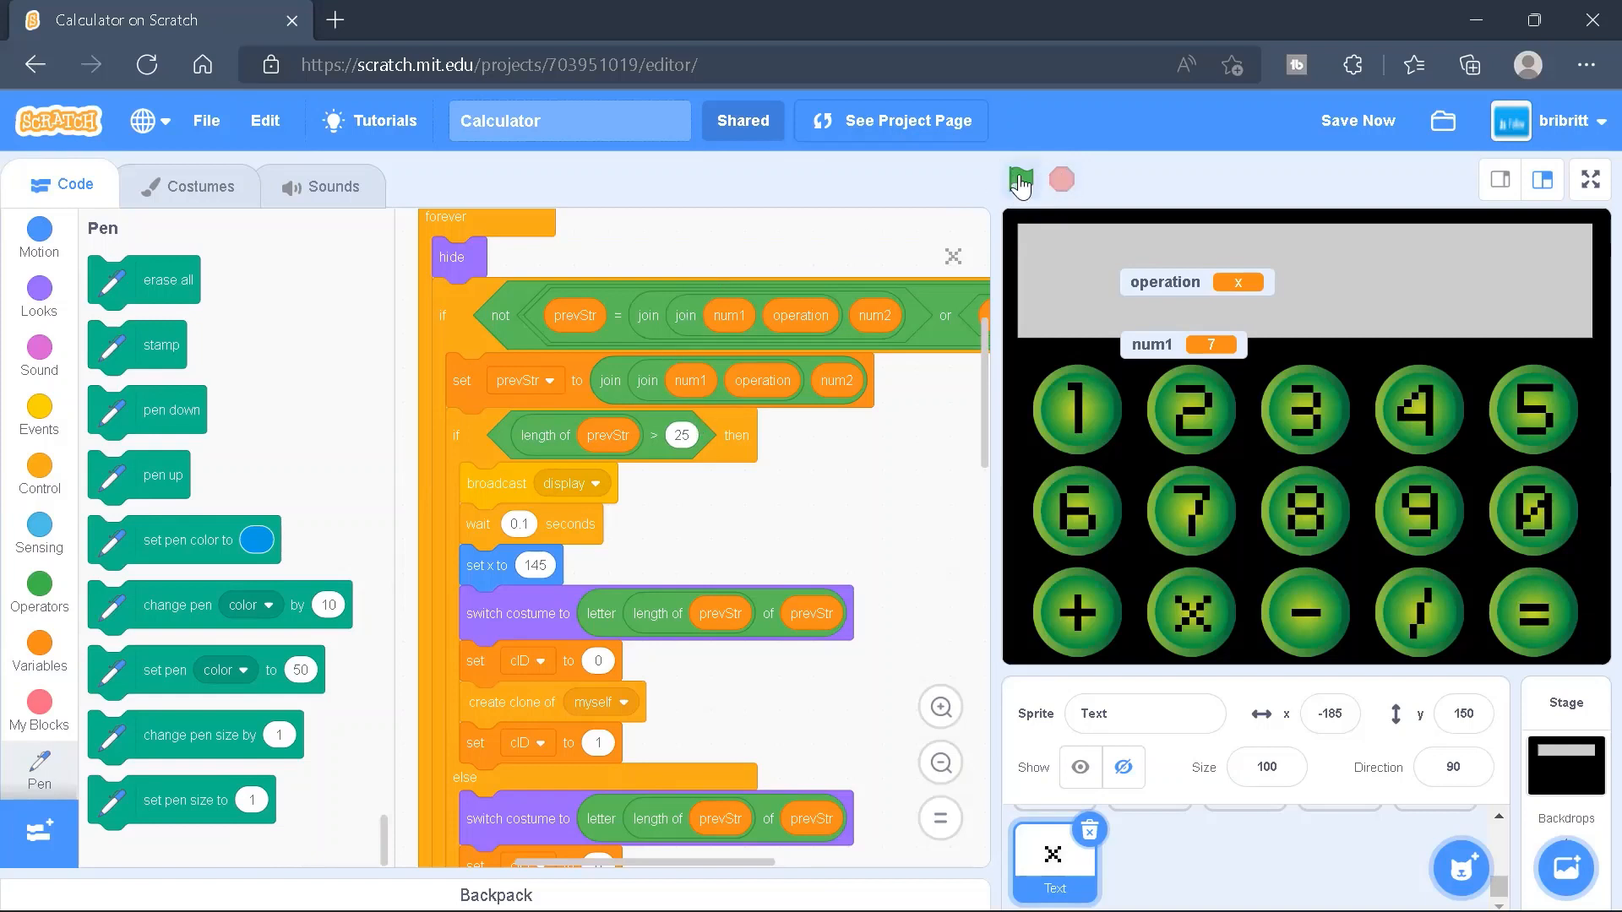
mouse_move(1021, 183)
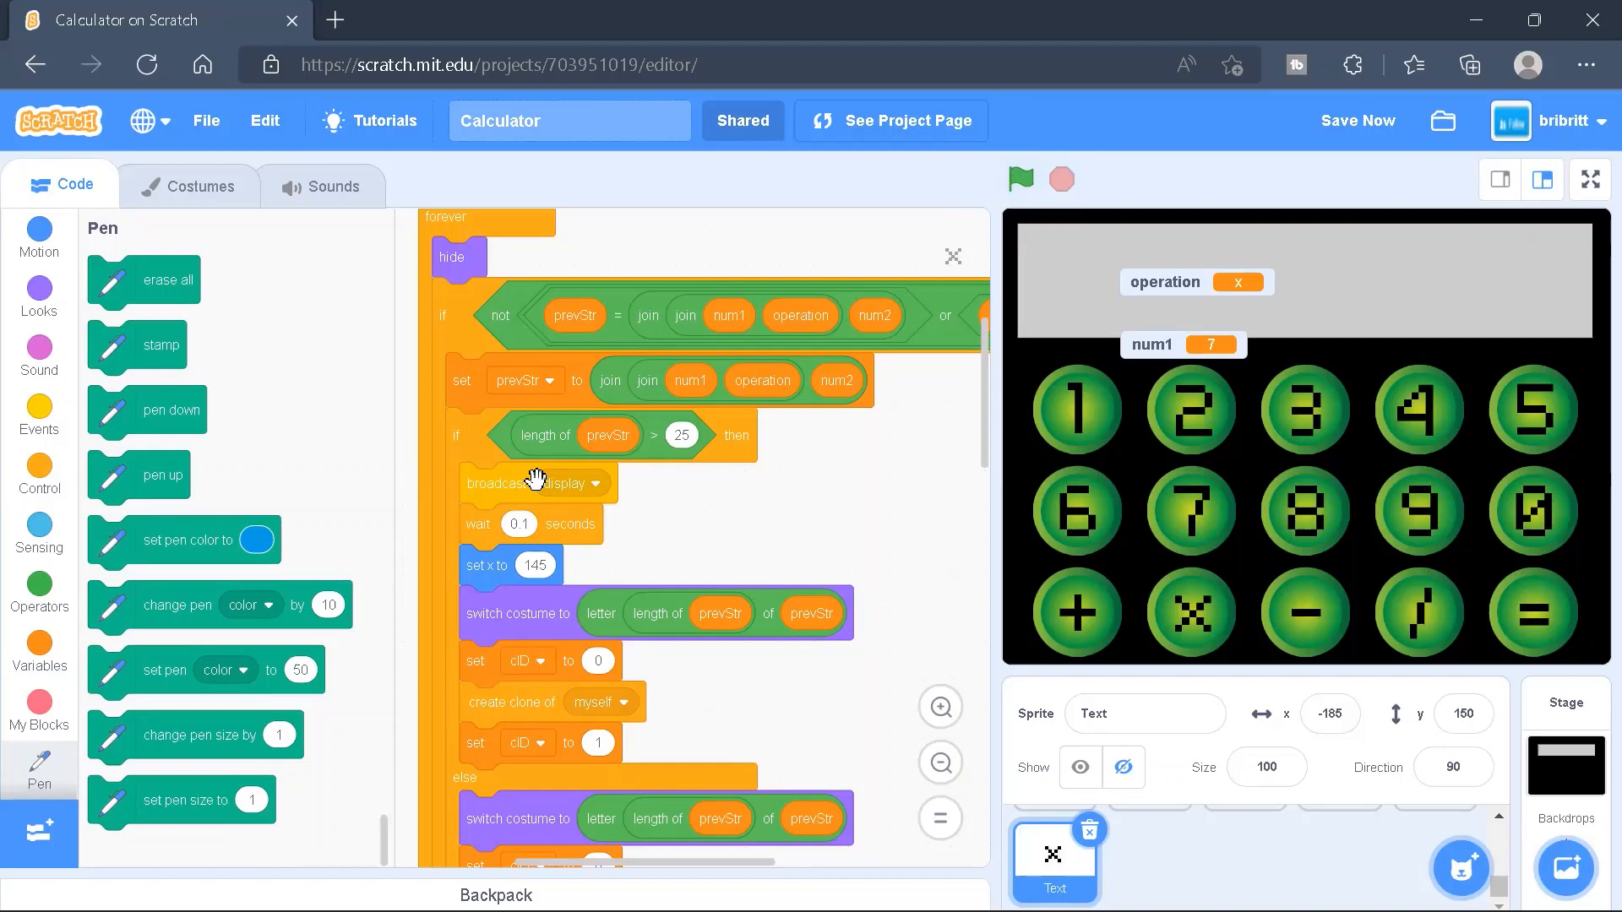
scroll("down", 3)
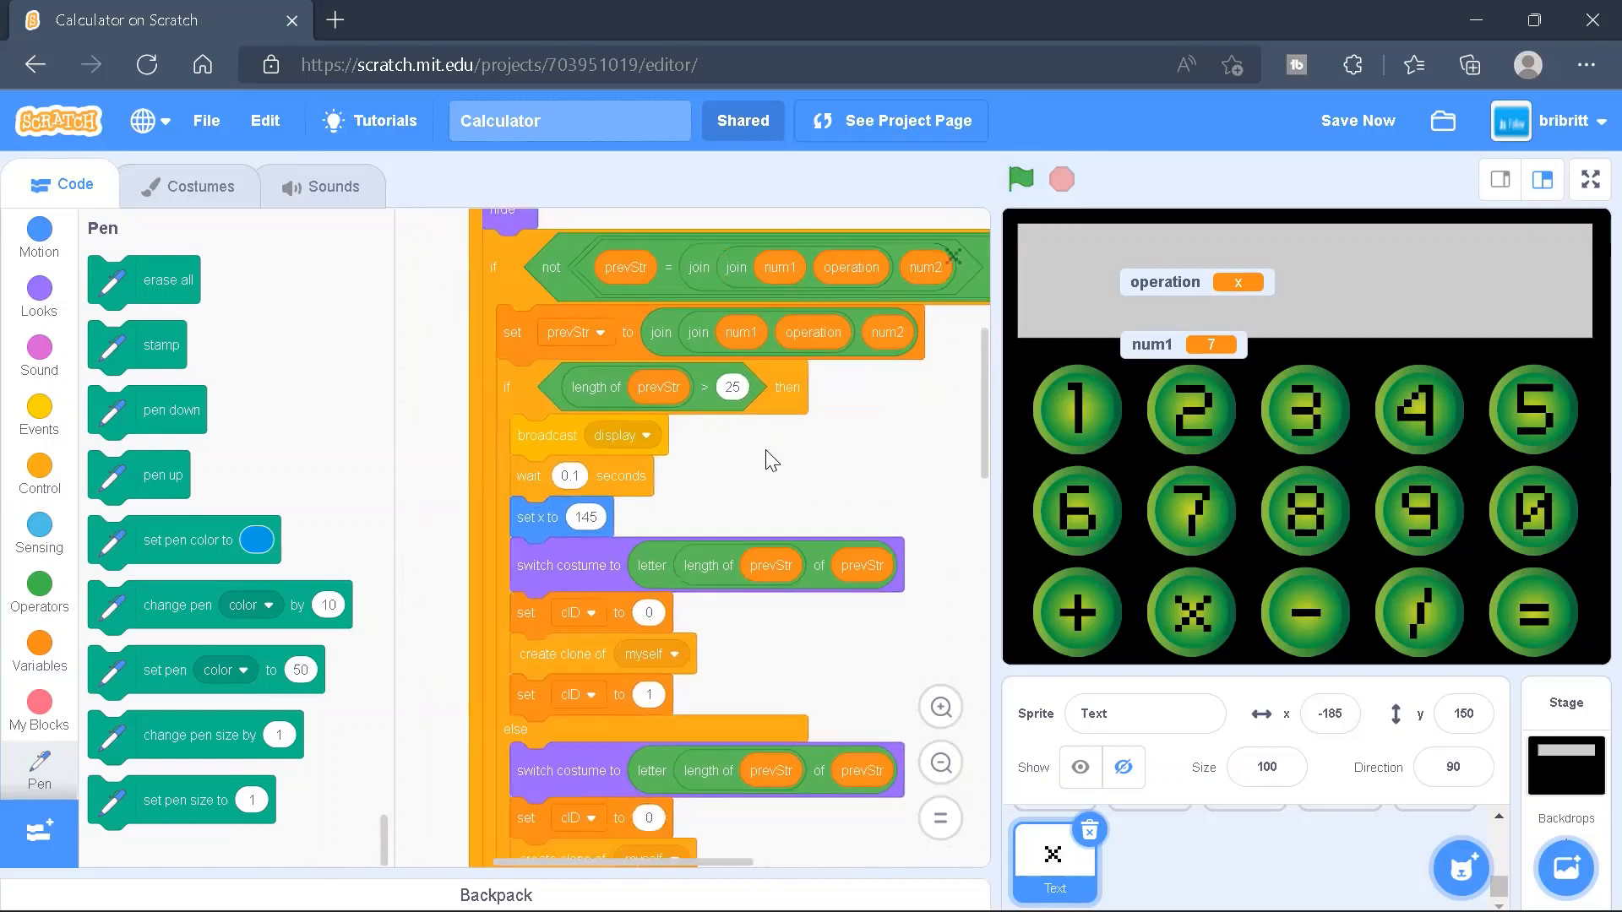
scroll("up", 3)
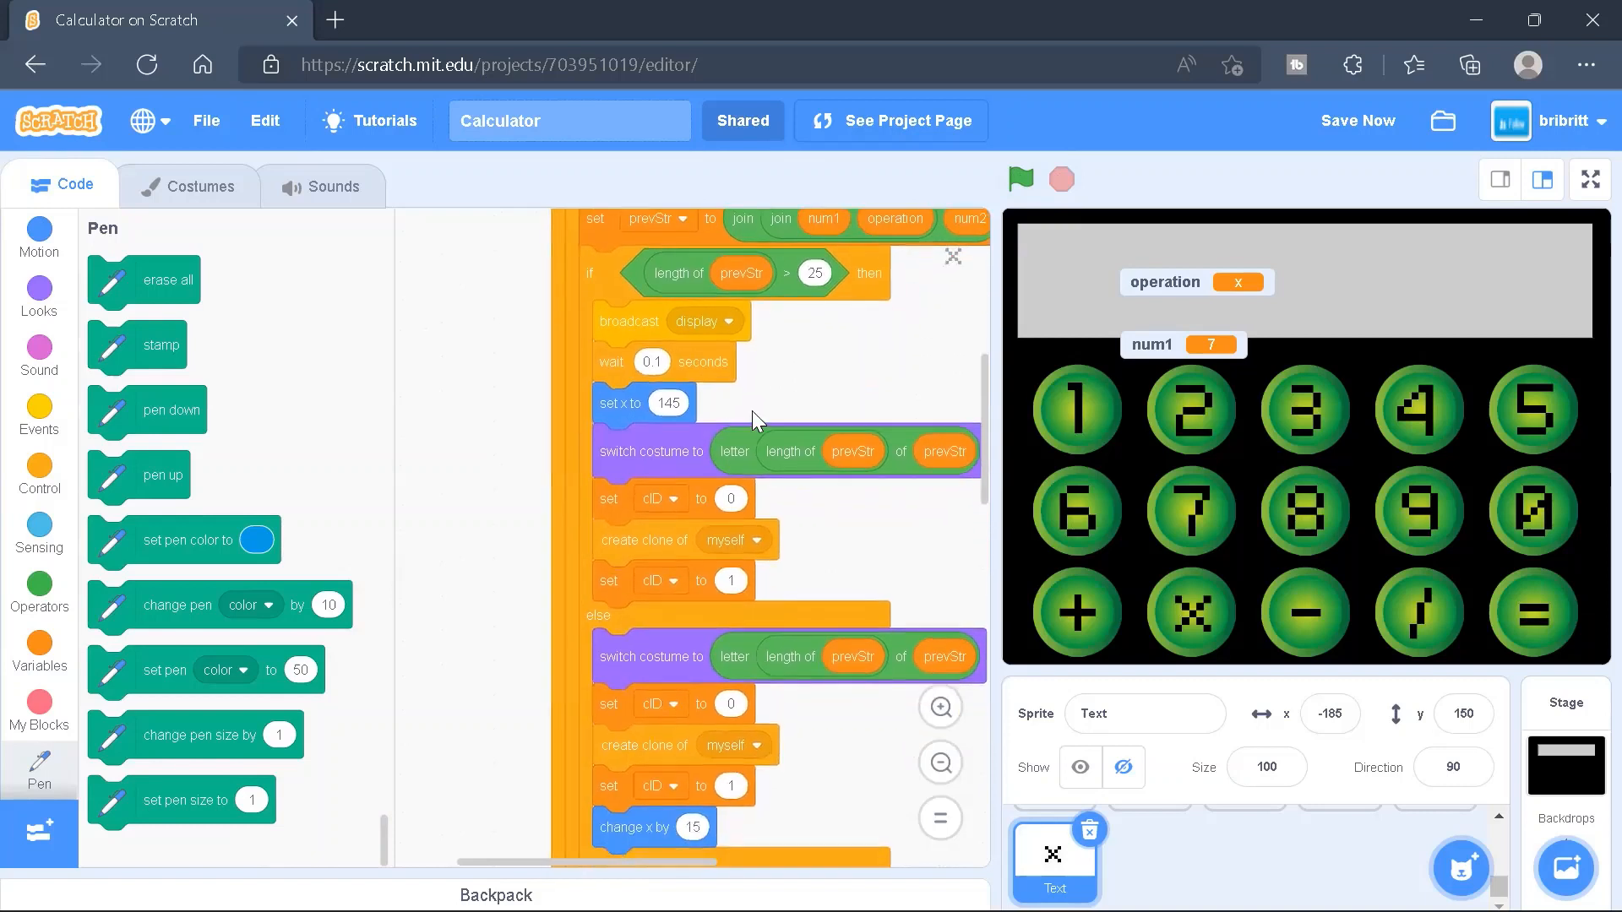
mouse_move(1418, 212)
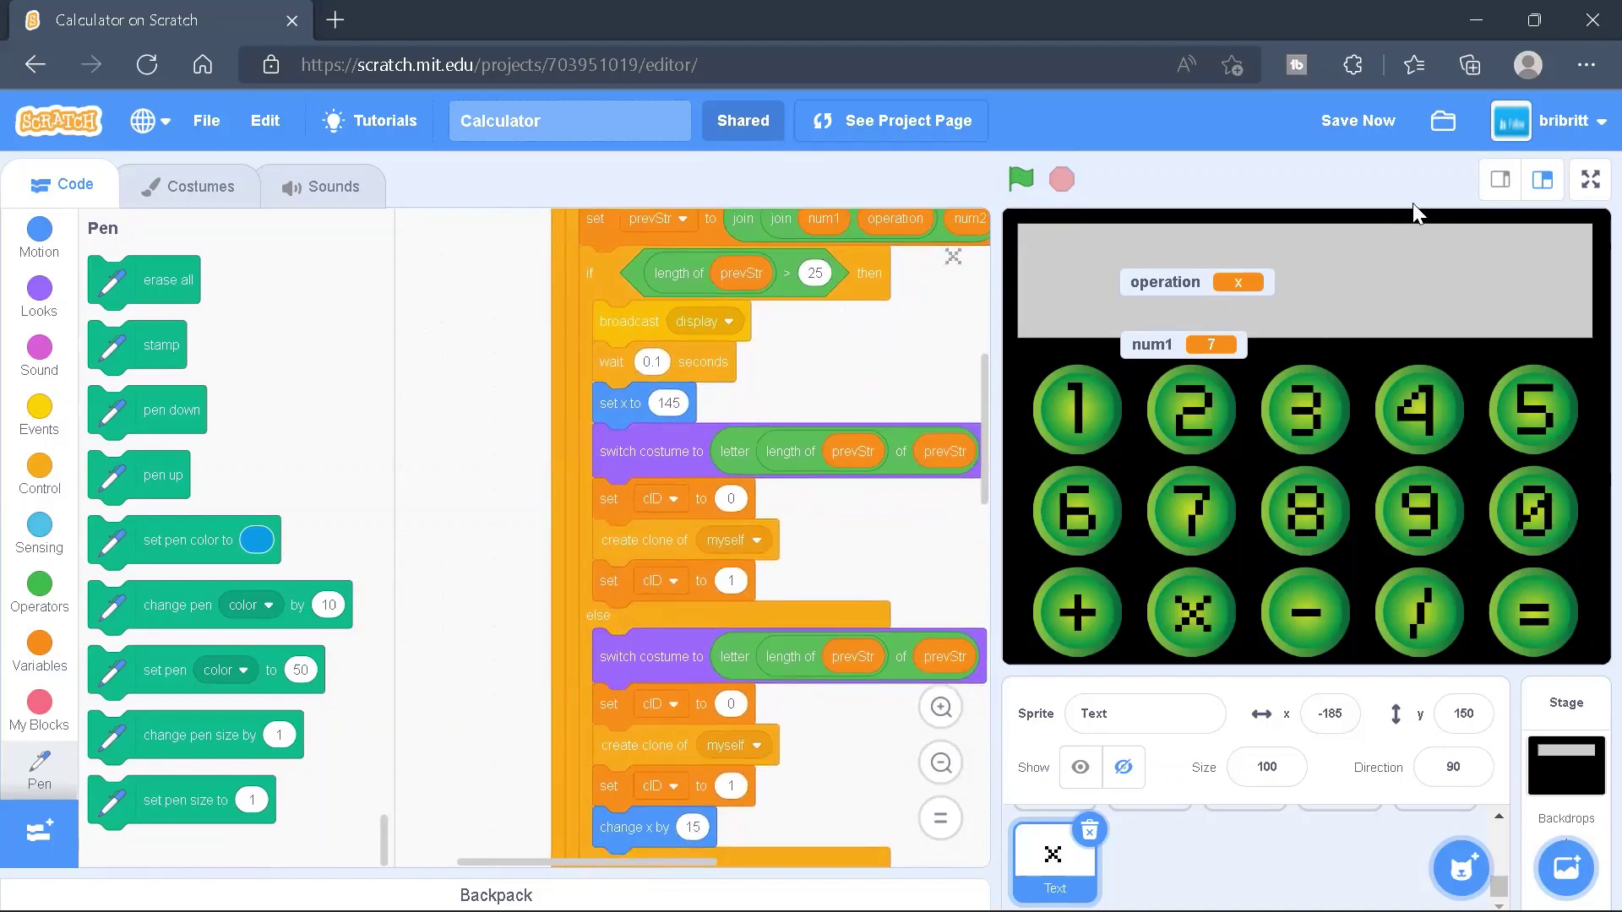
mouse_move(841, 363)
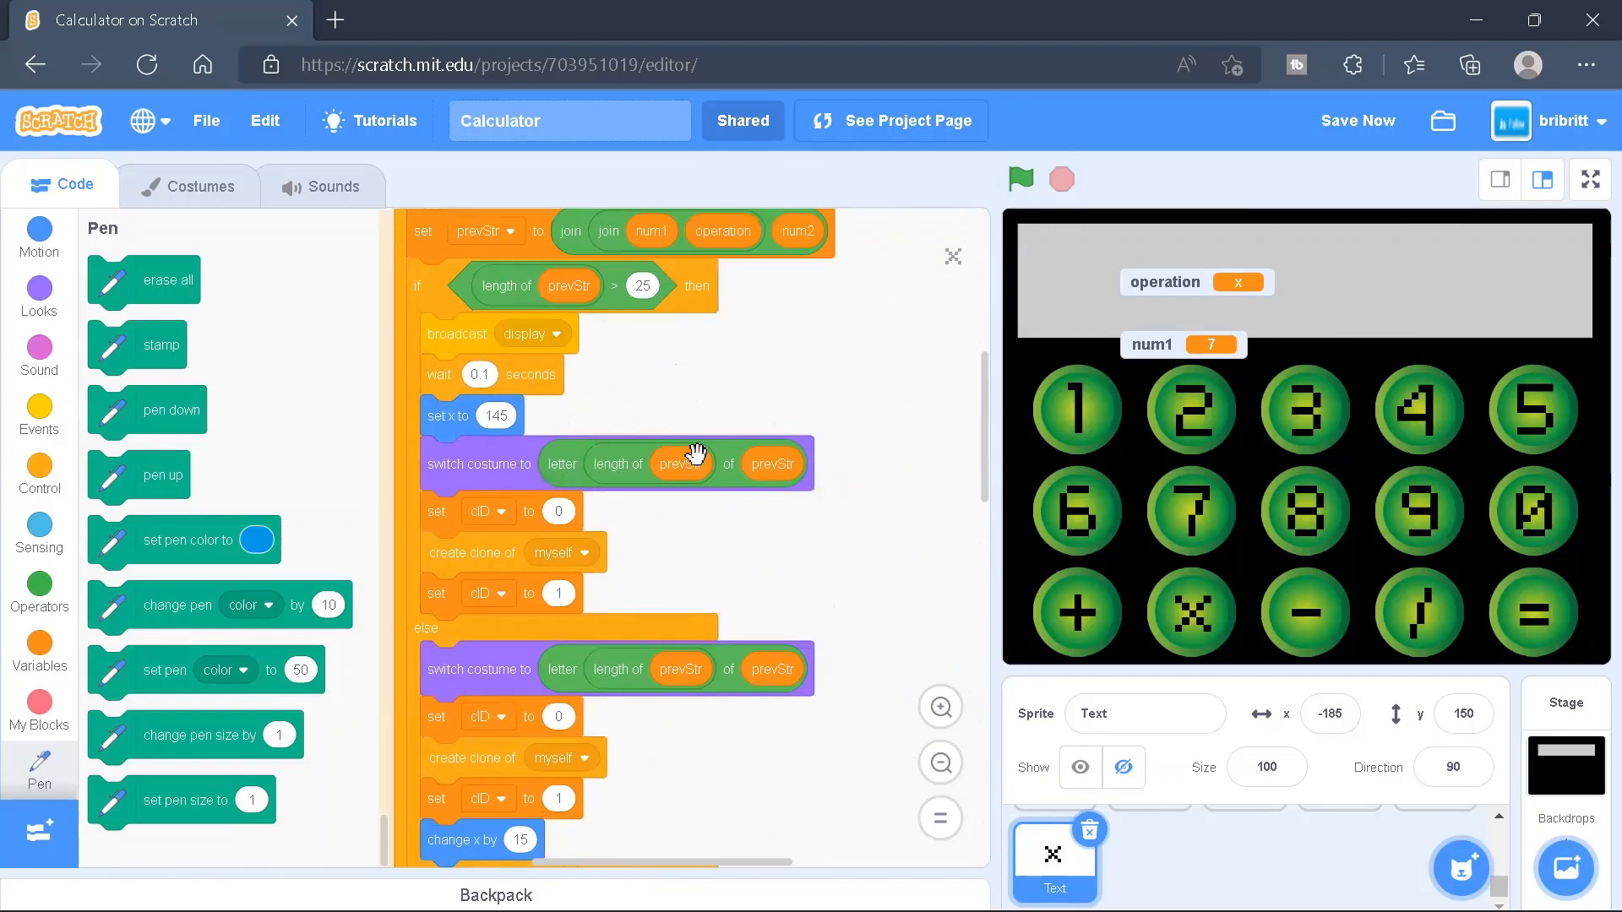
scroll("down", 3)
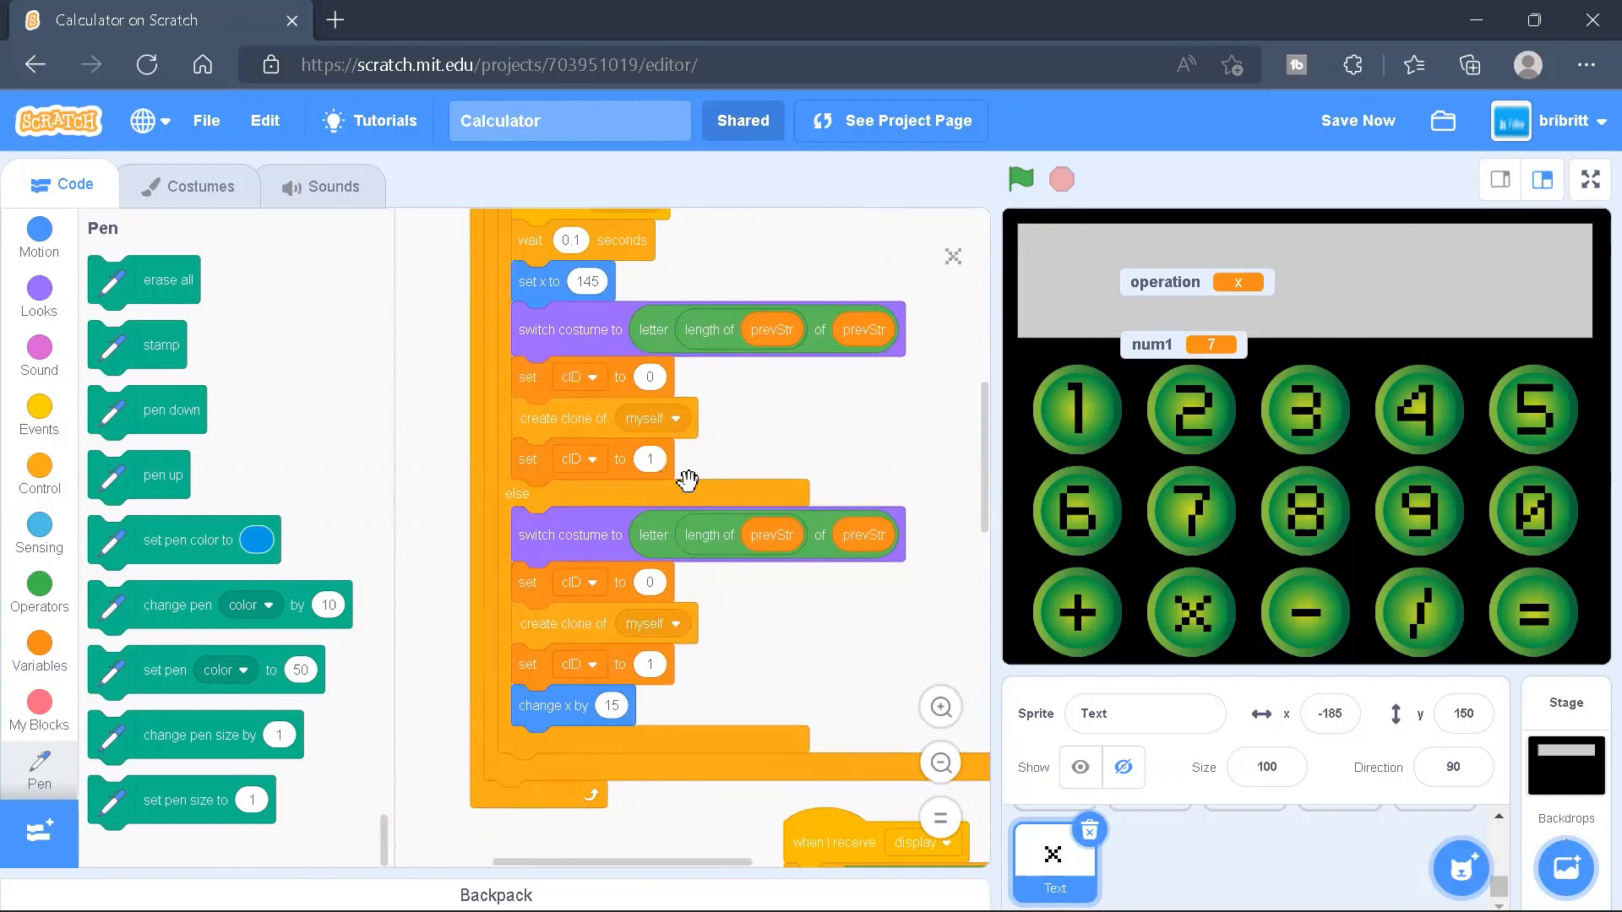
mouse_move(613, 531)
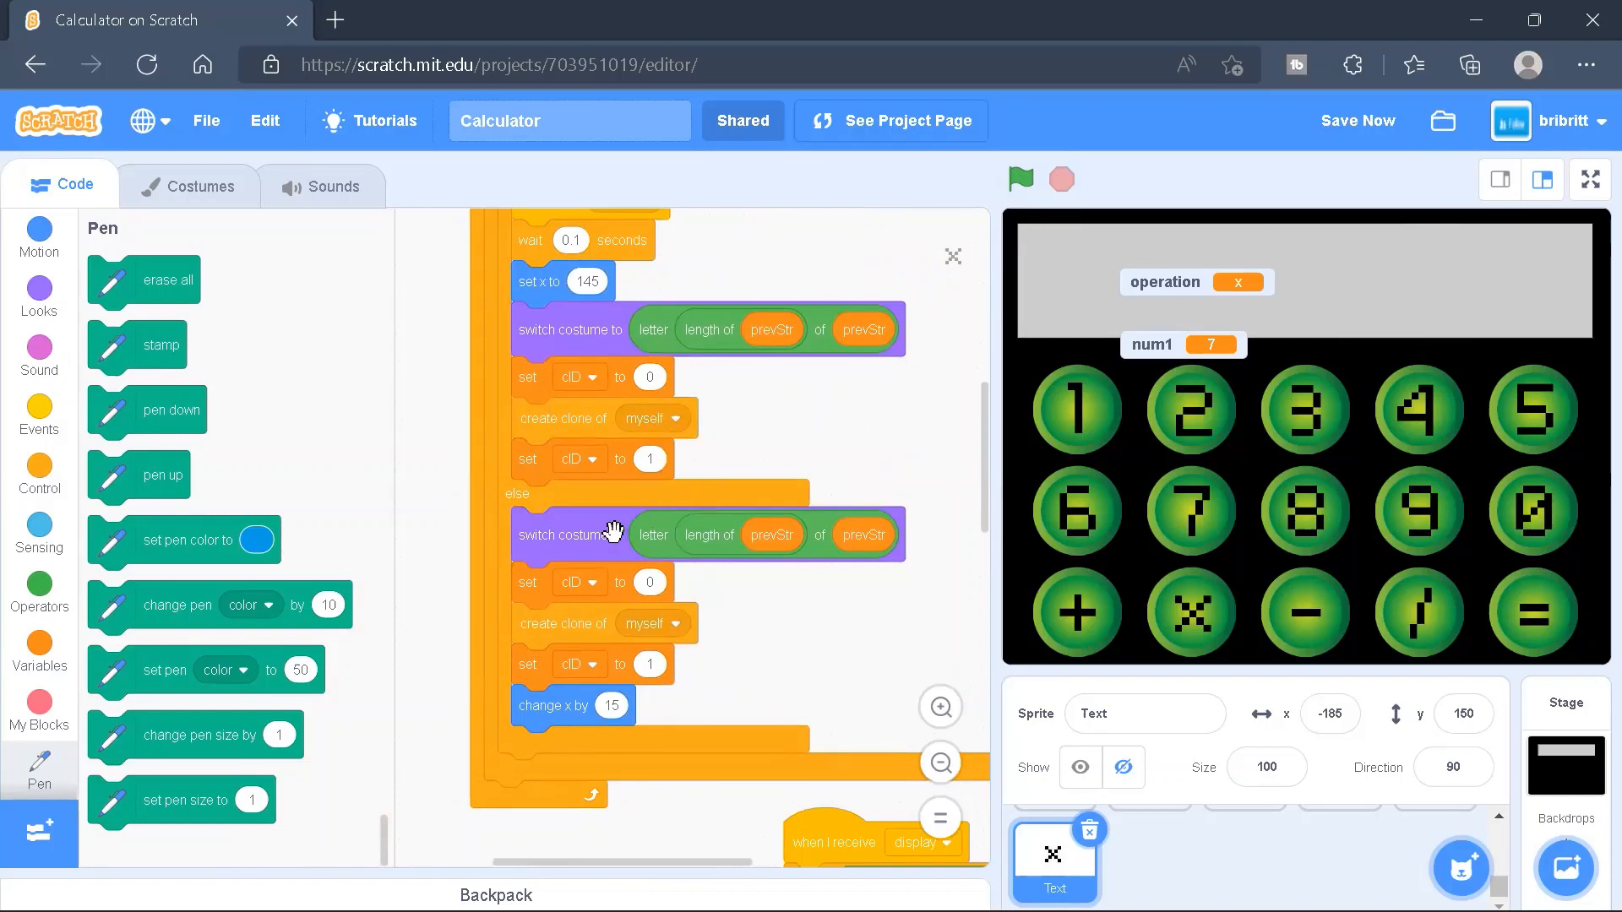
mouse_move(734, 557)
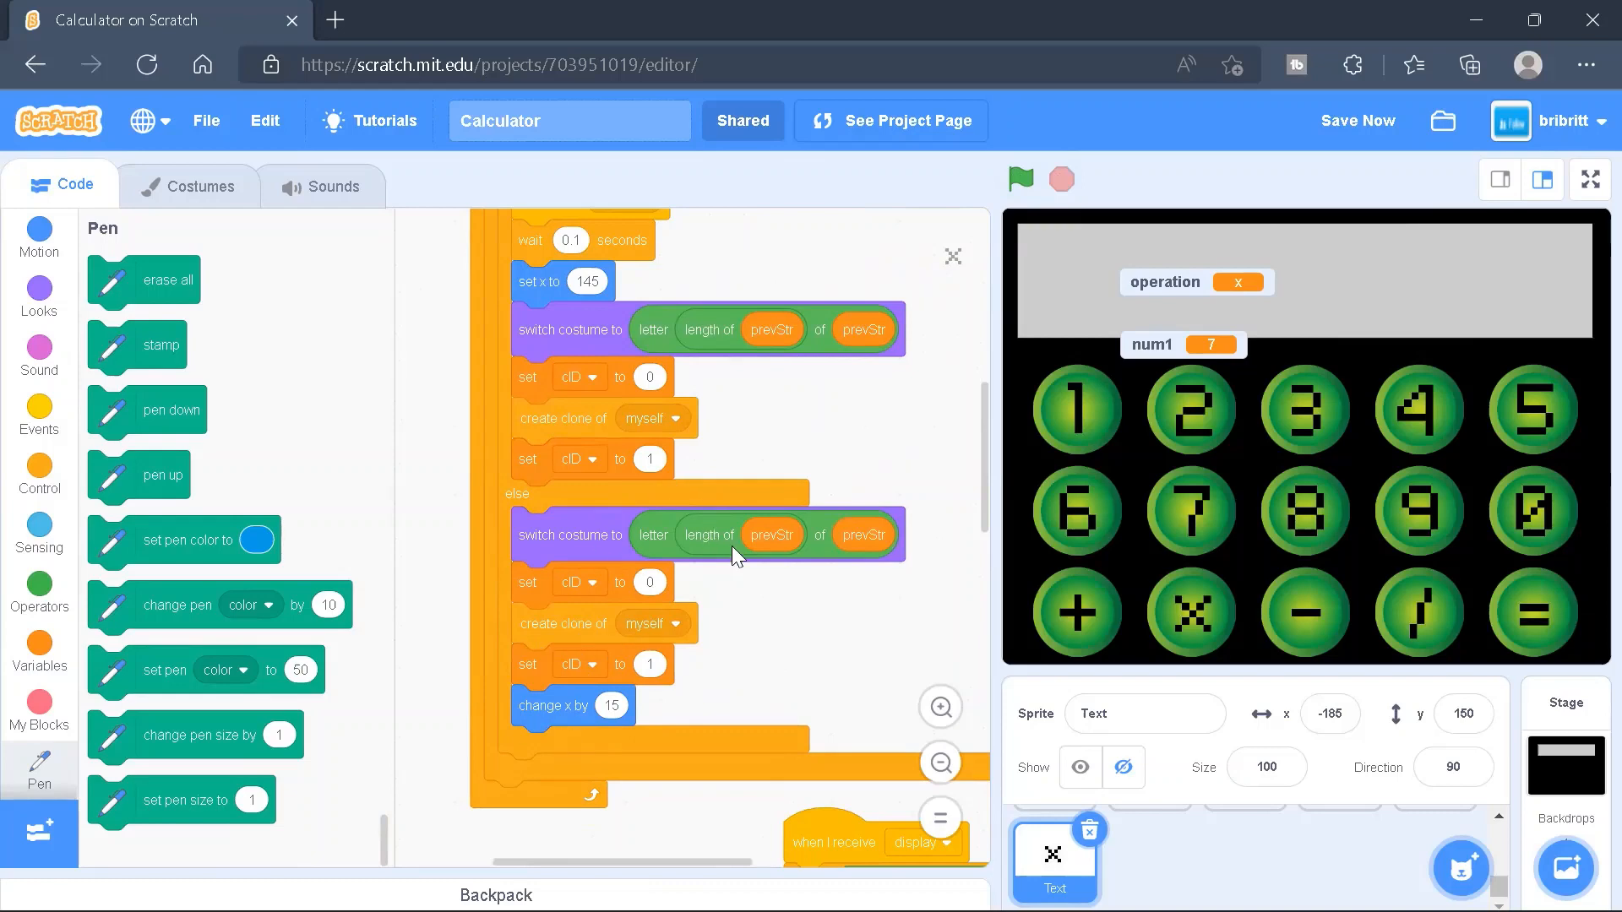
scroll("down", 3)
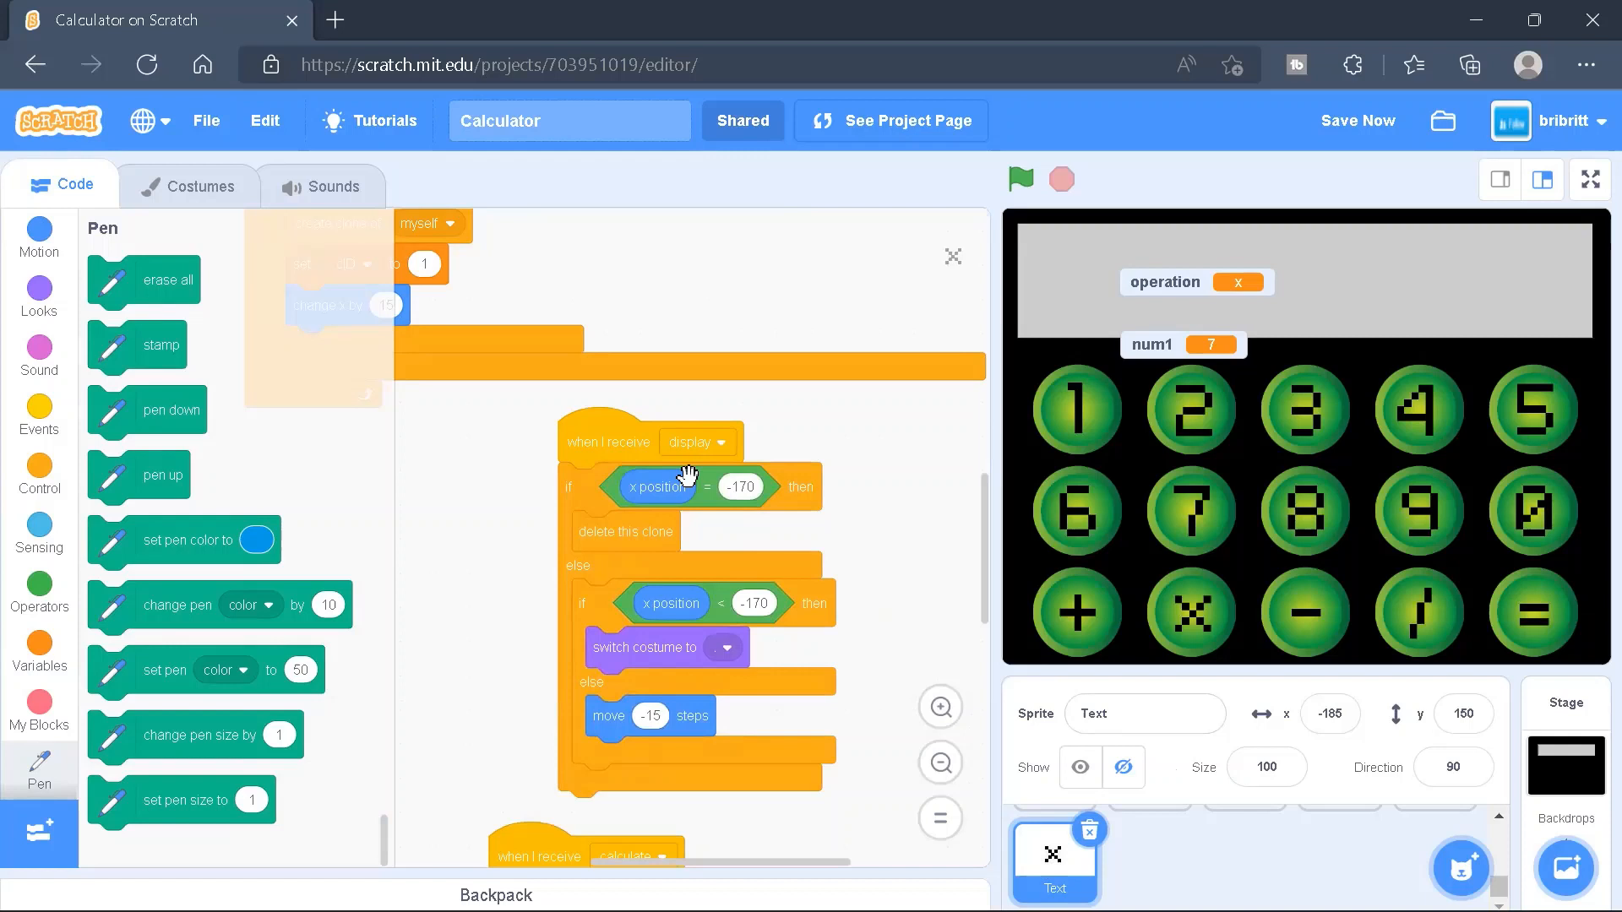
mouse_move(1045, 193)
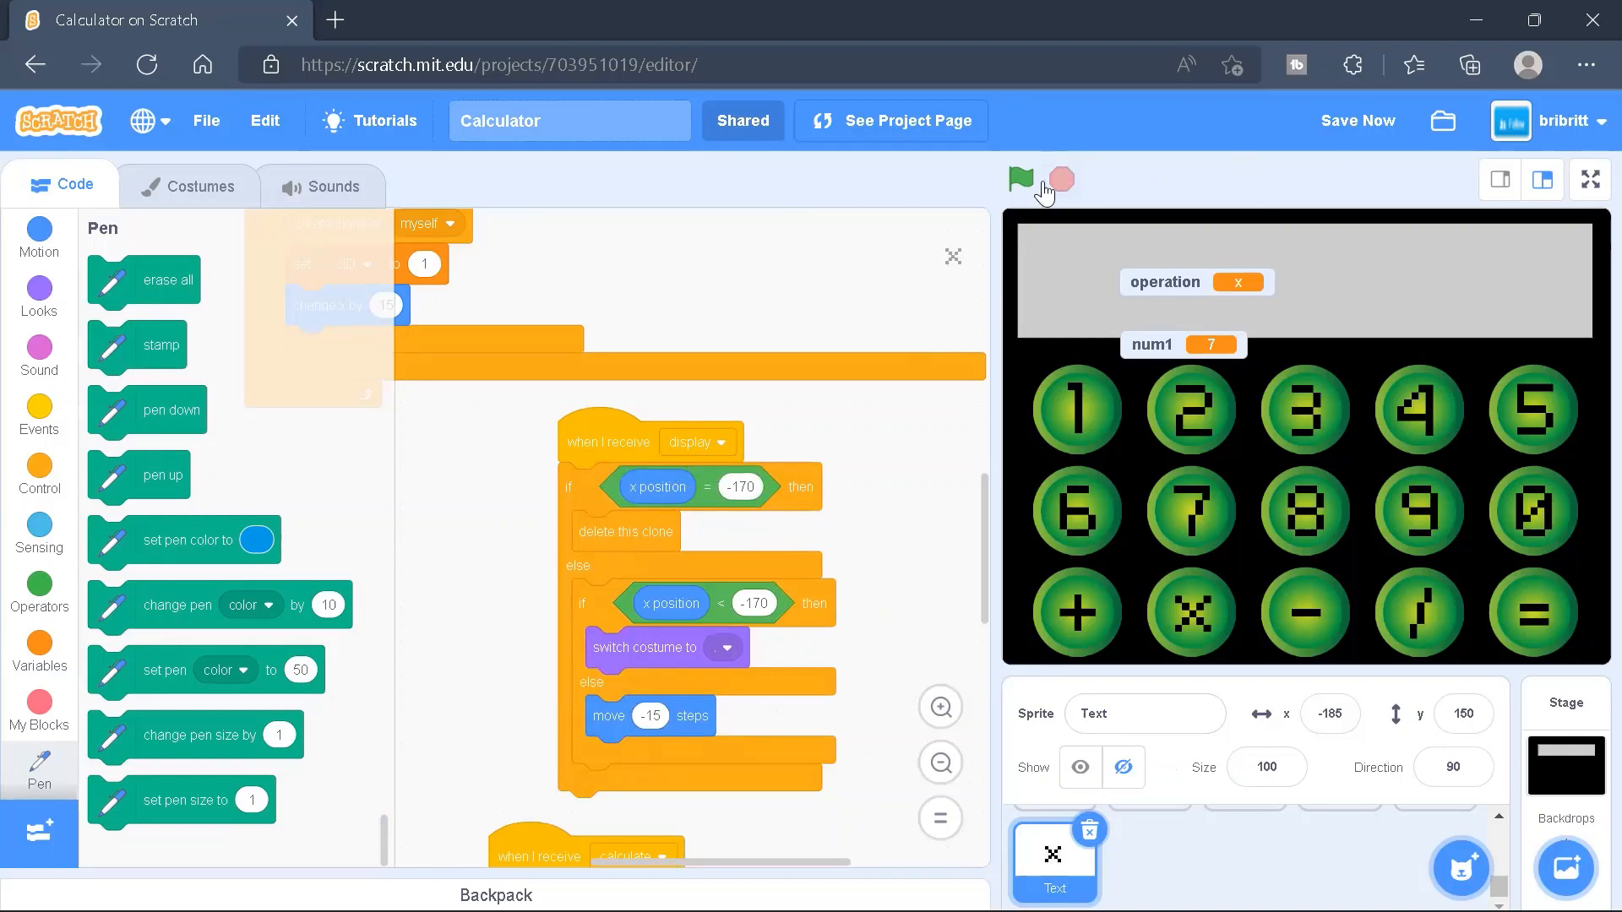
Run the calculator and enter digits until the long number displays with leading '...'
left_click(1019, 180)
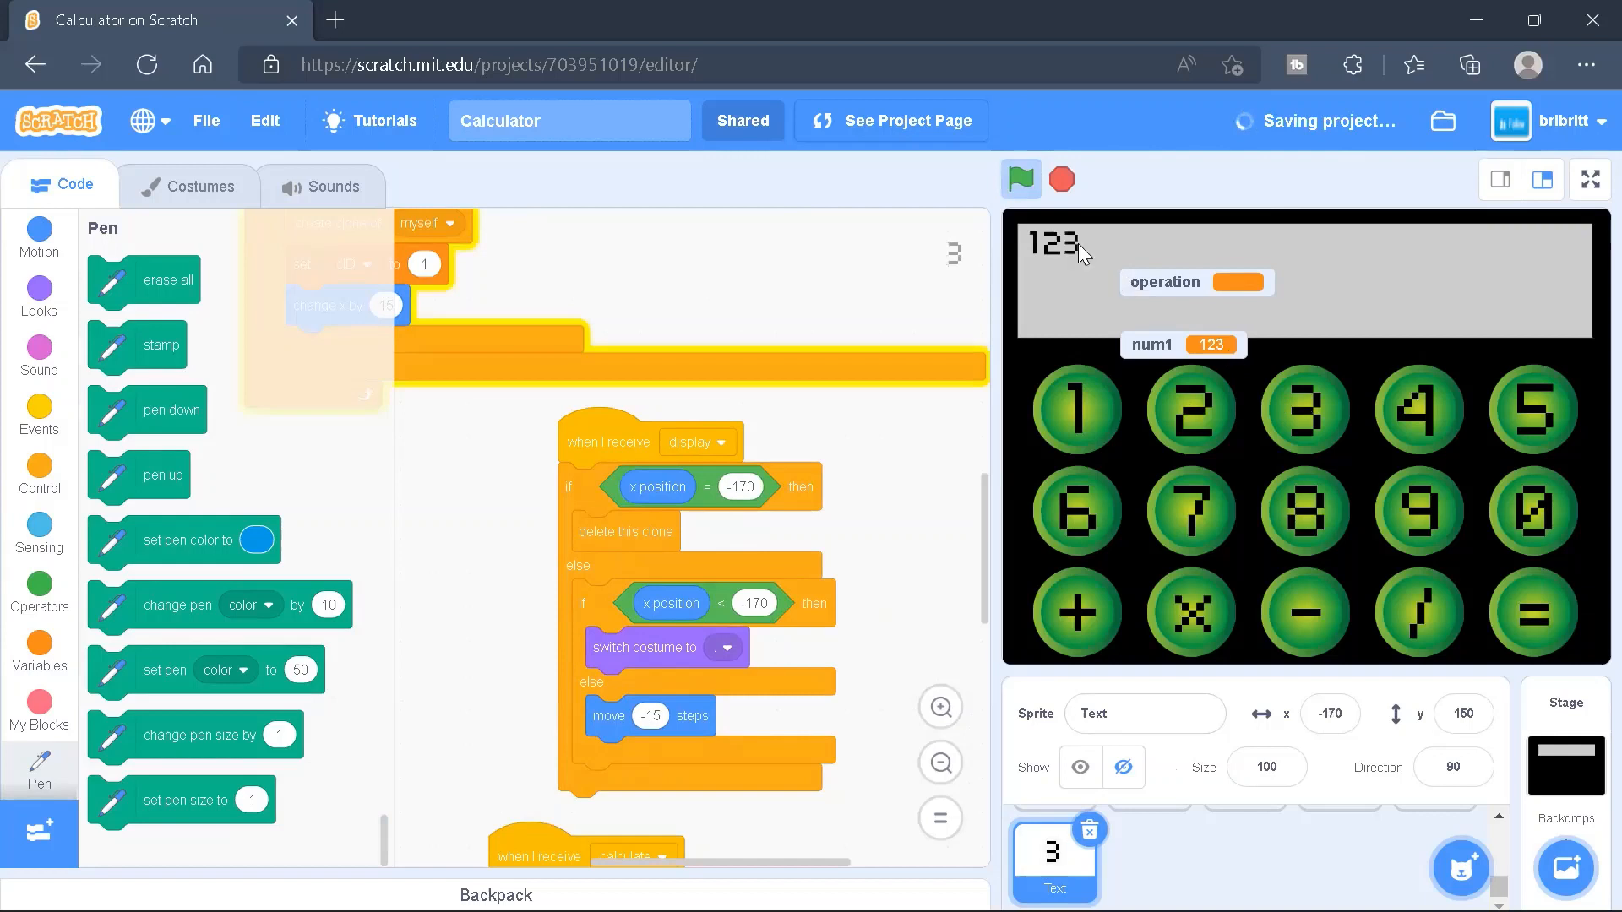
left_click(1190, 510)
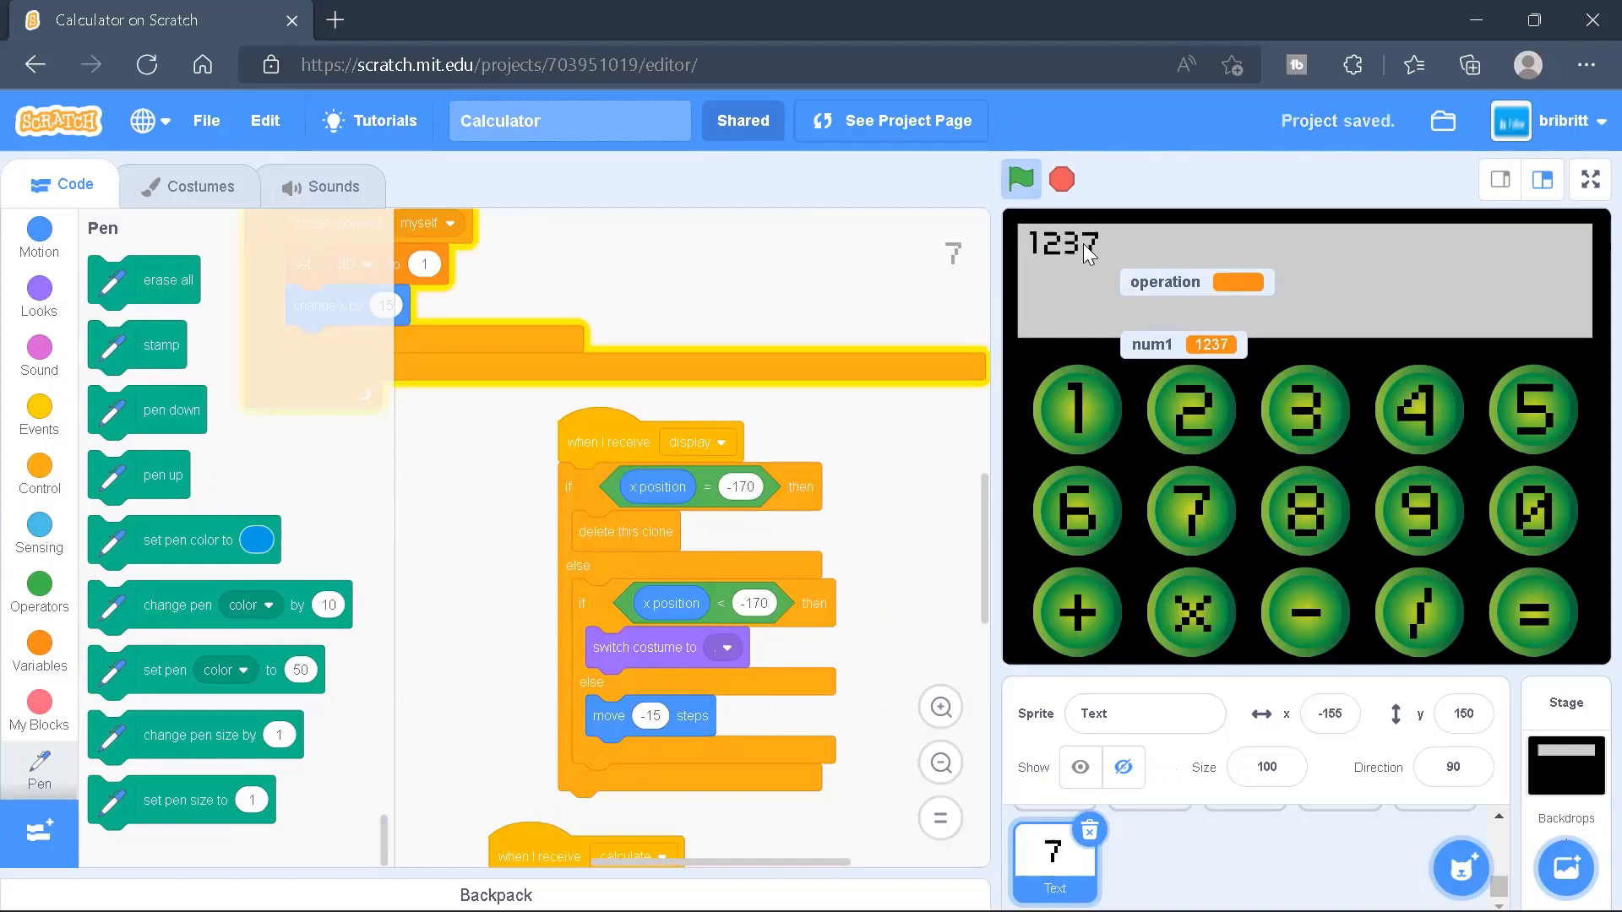
left_click(1534, 409)
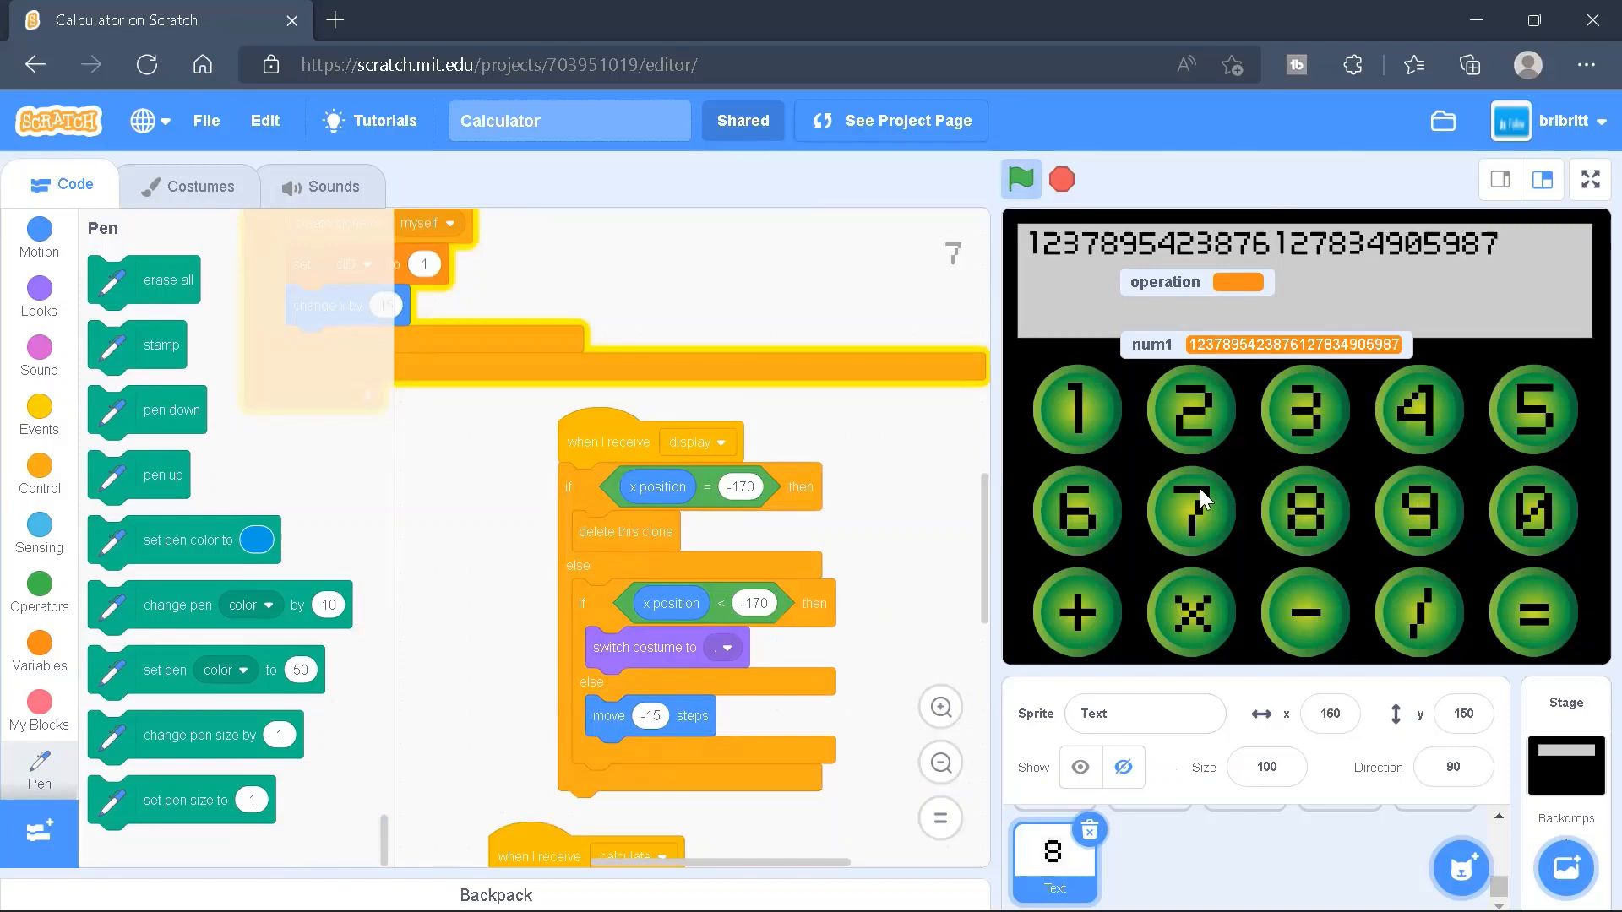
left_click(1304, 407)
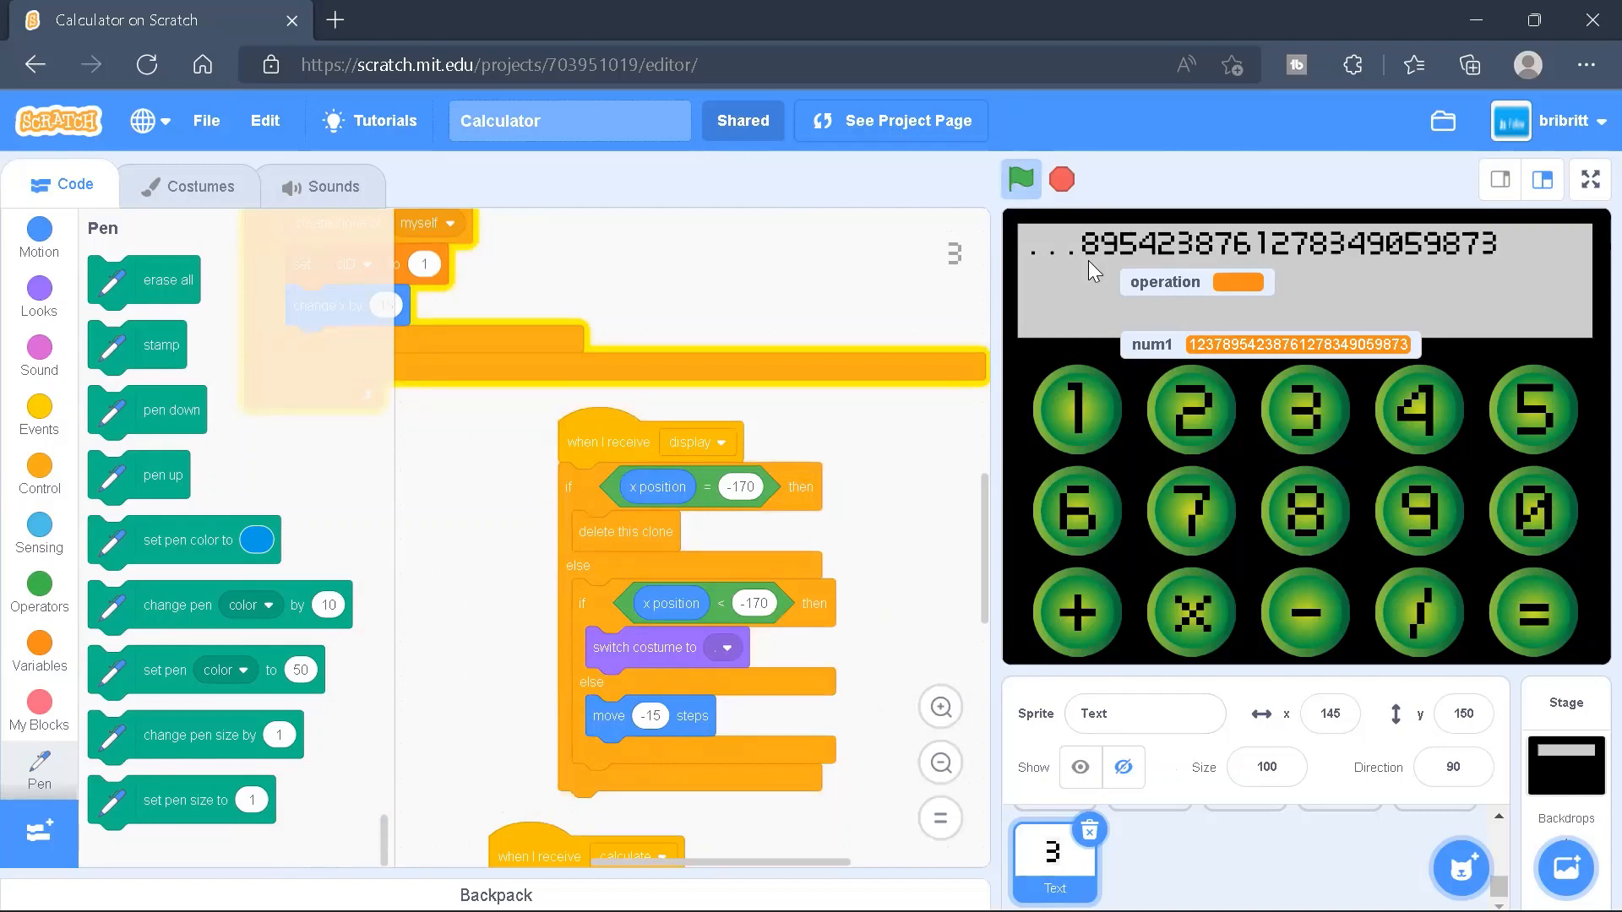
left_click(1075, 407)
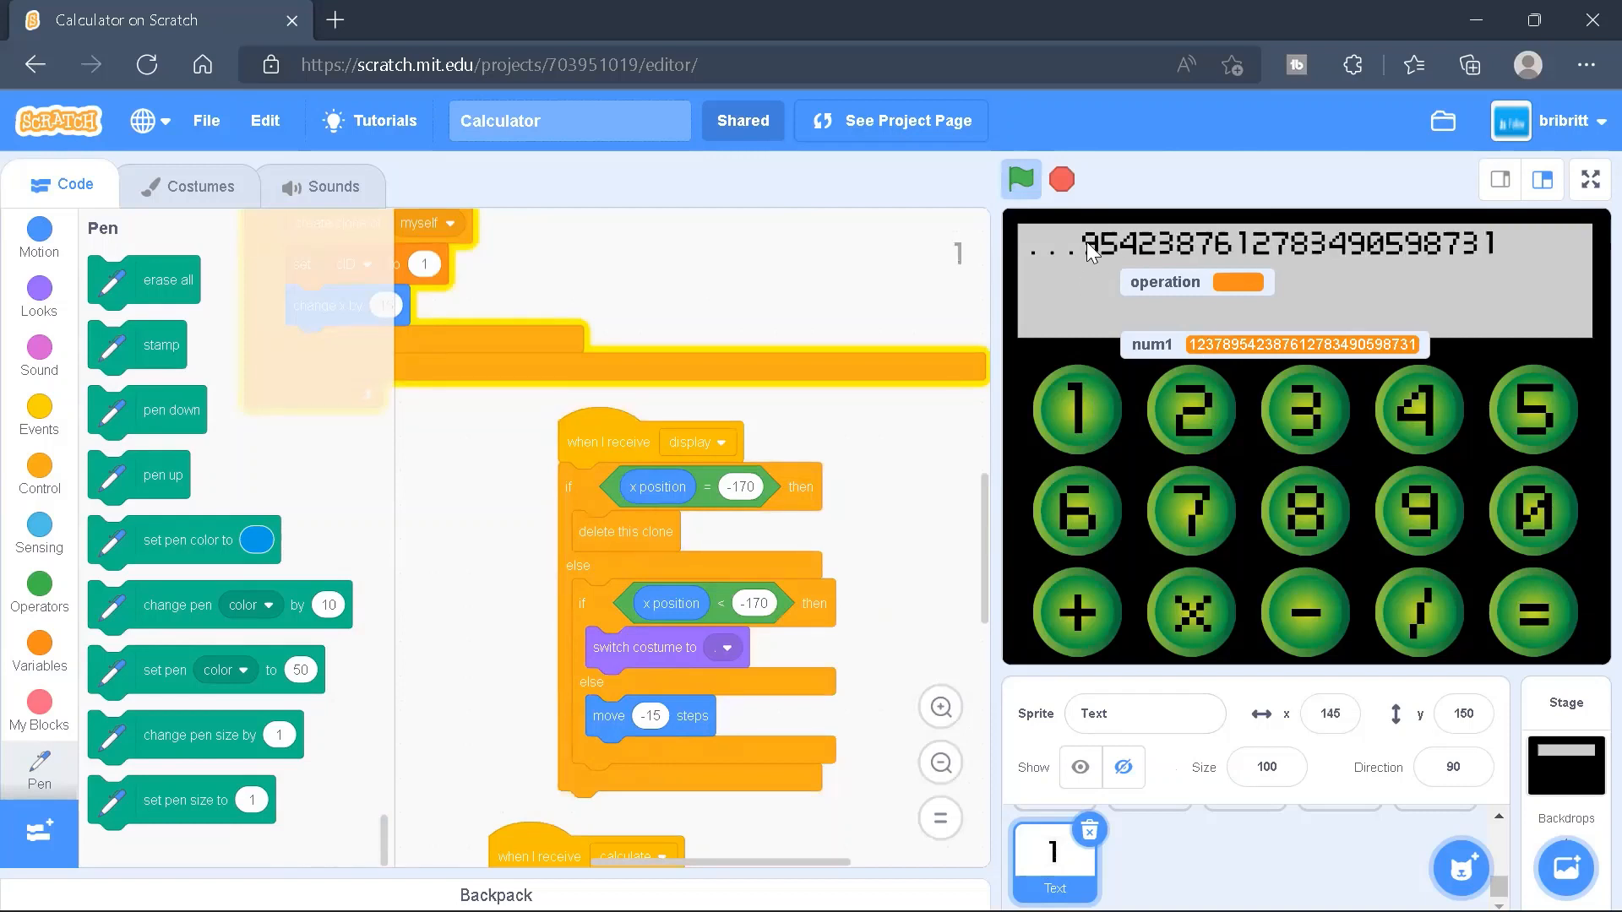
mouse_move(760, 262)
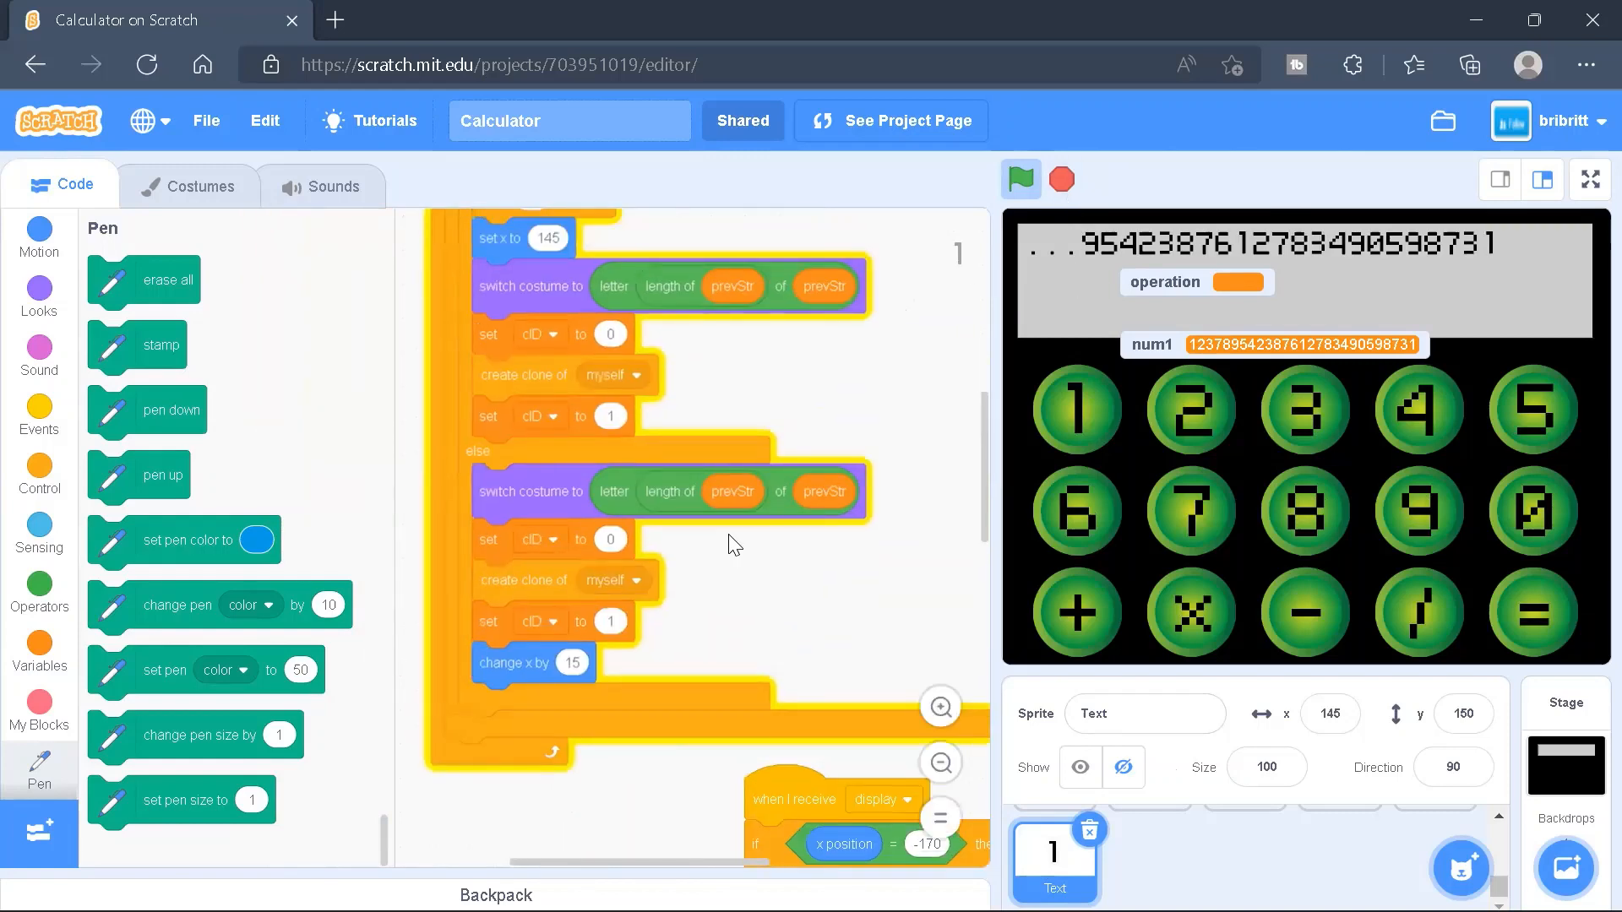
scroll("up", 3)
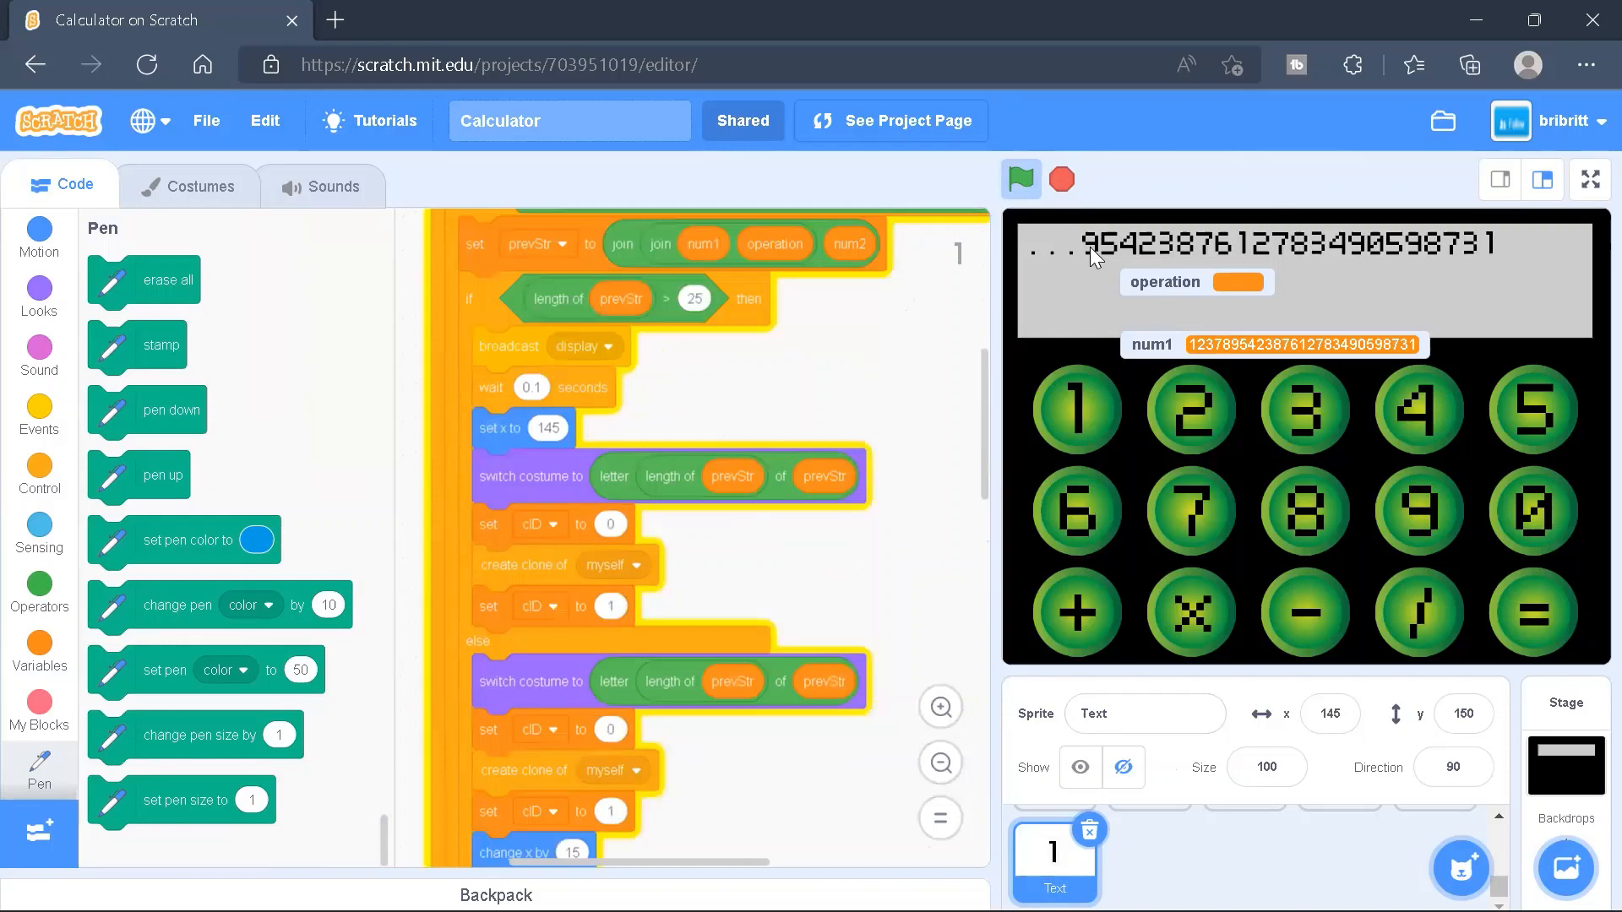
mouse_move(946, 416)
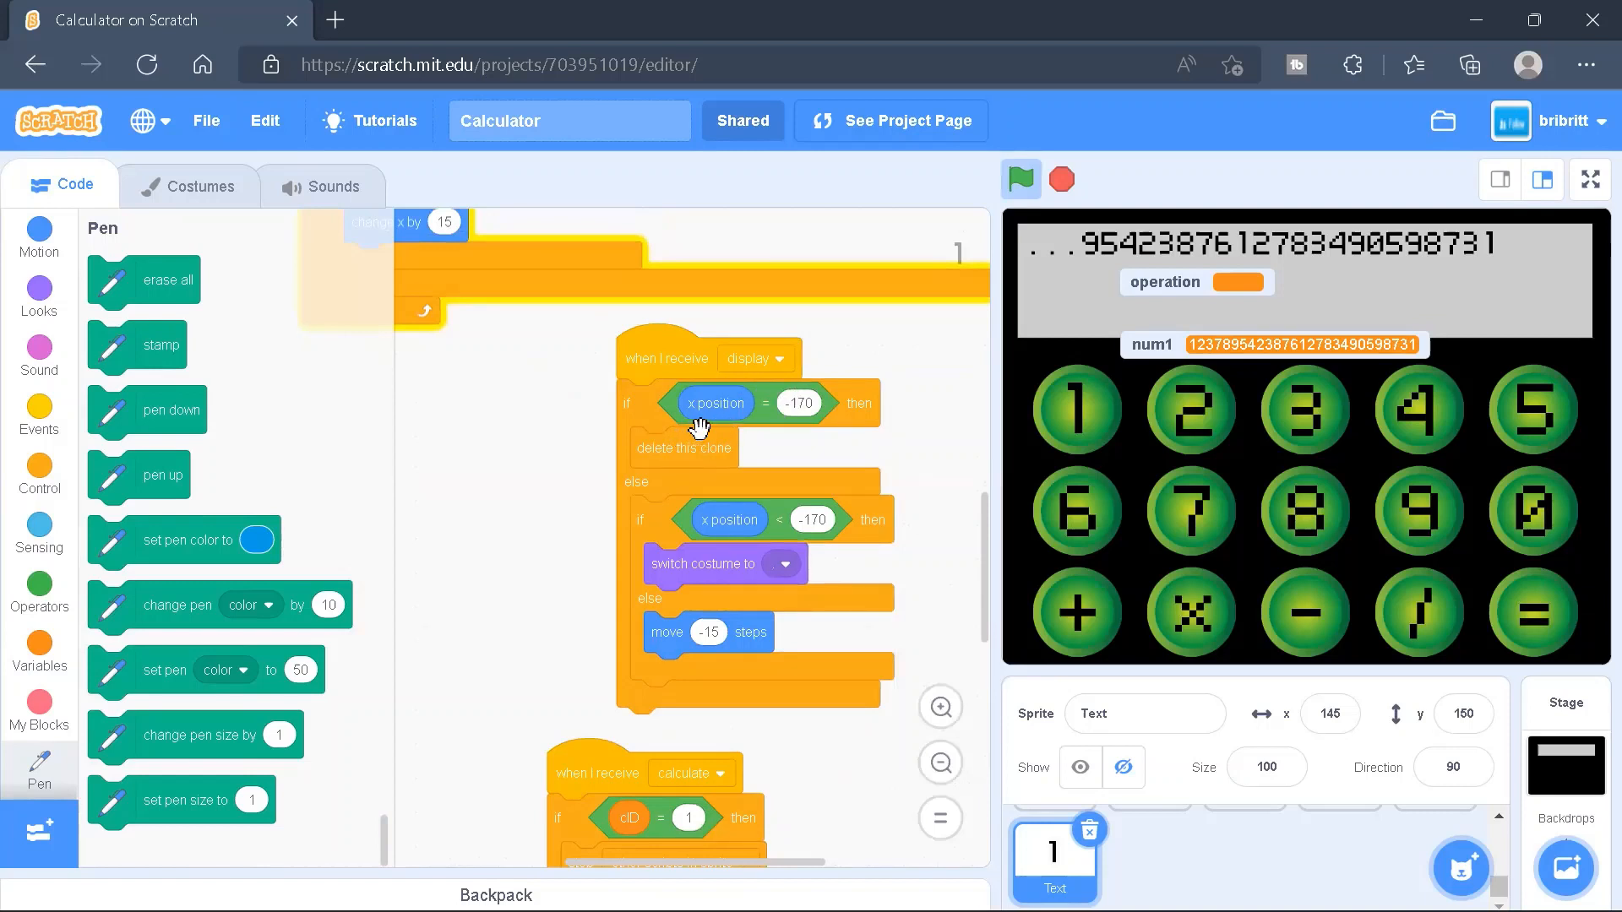
mouse_move(1066, 329)
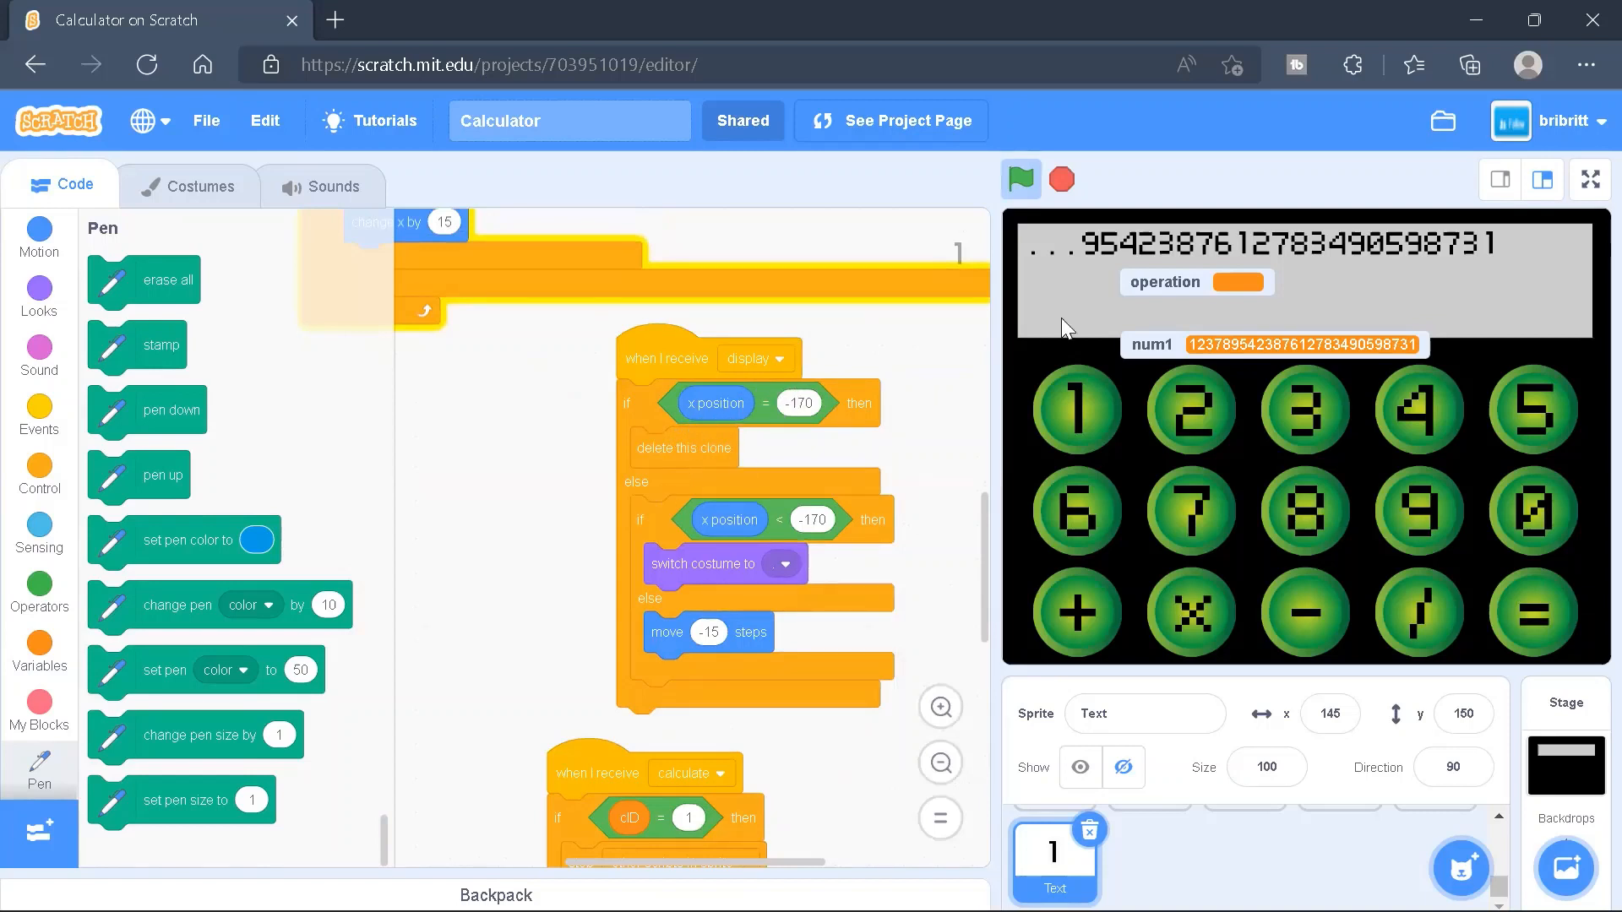
mouse_move(1068, 267)
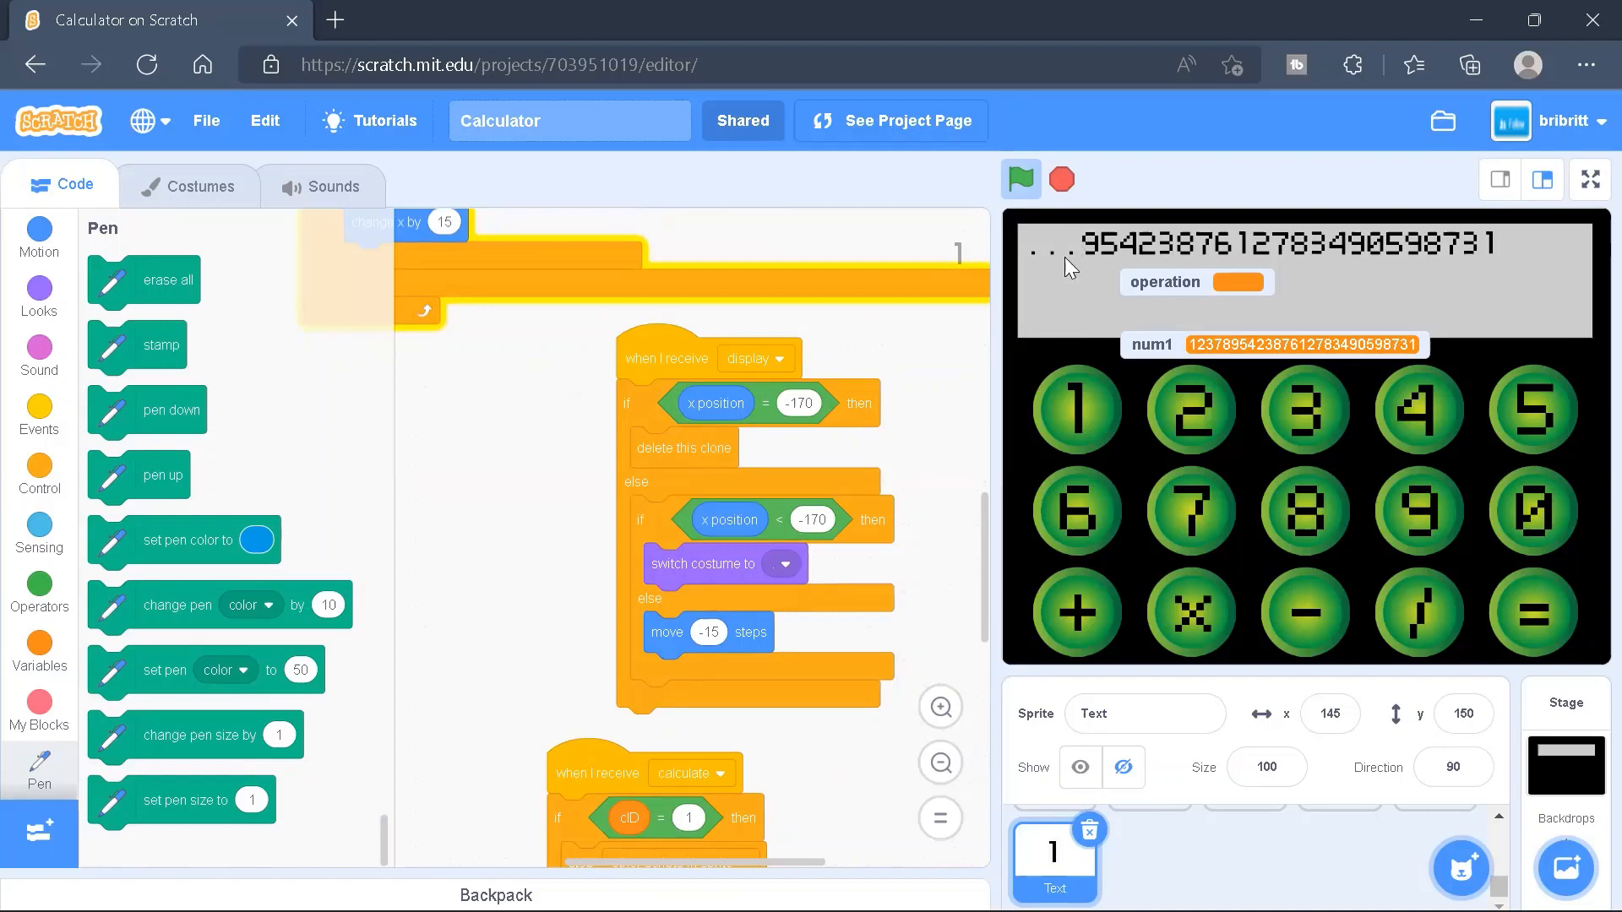
mouse_move(1057, 243)
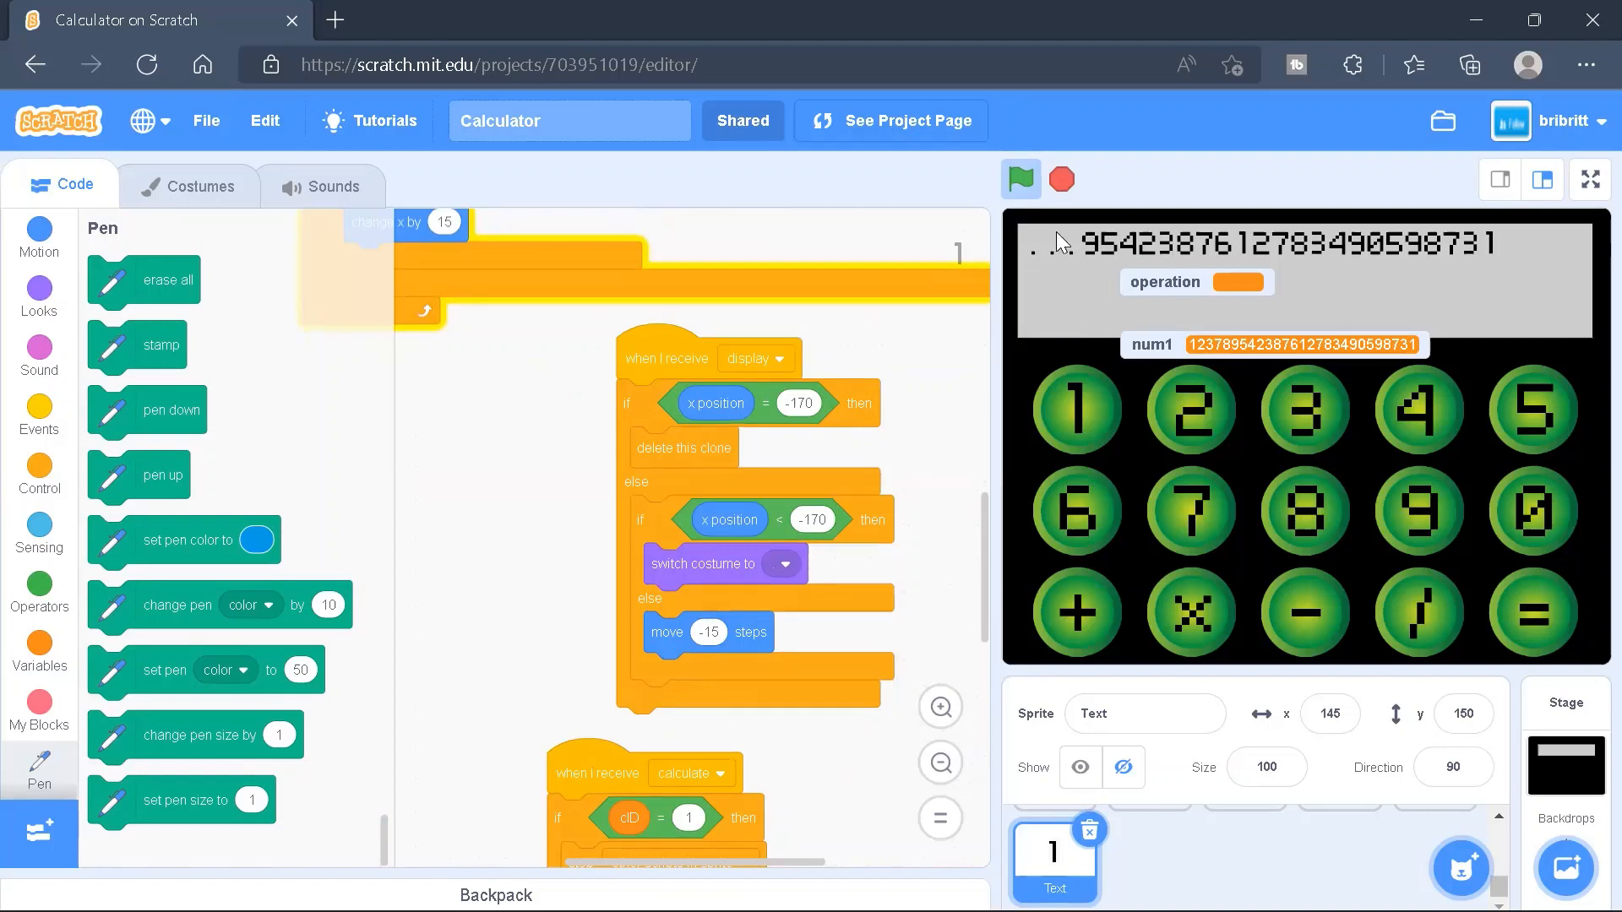
mouse_move(690, 471)
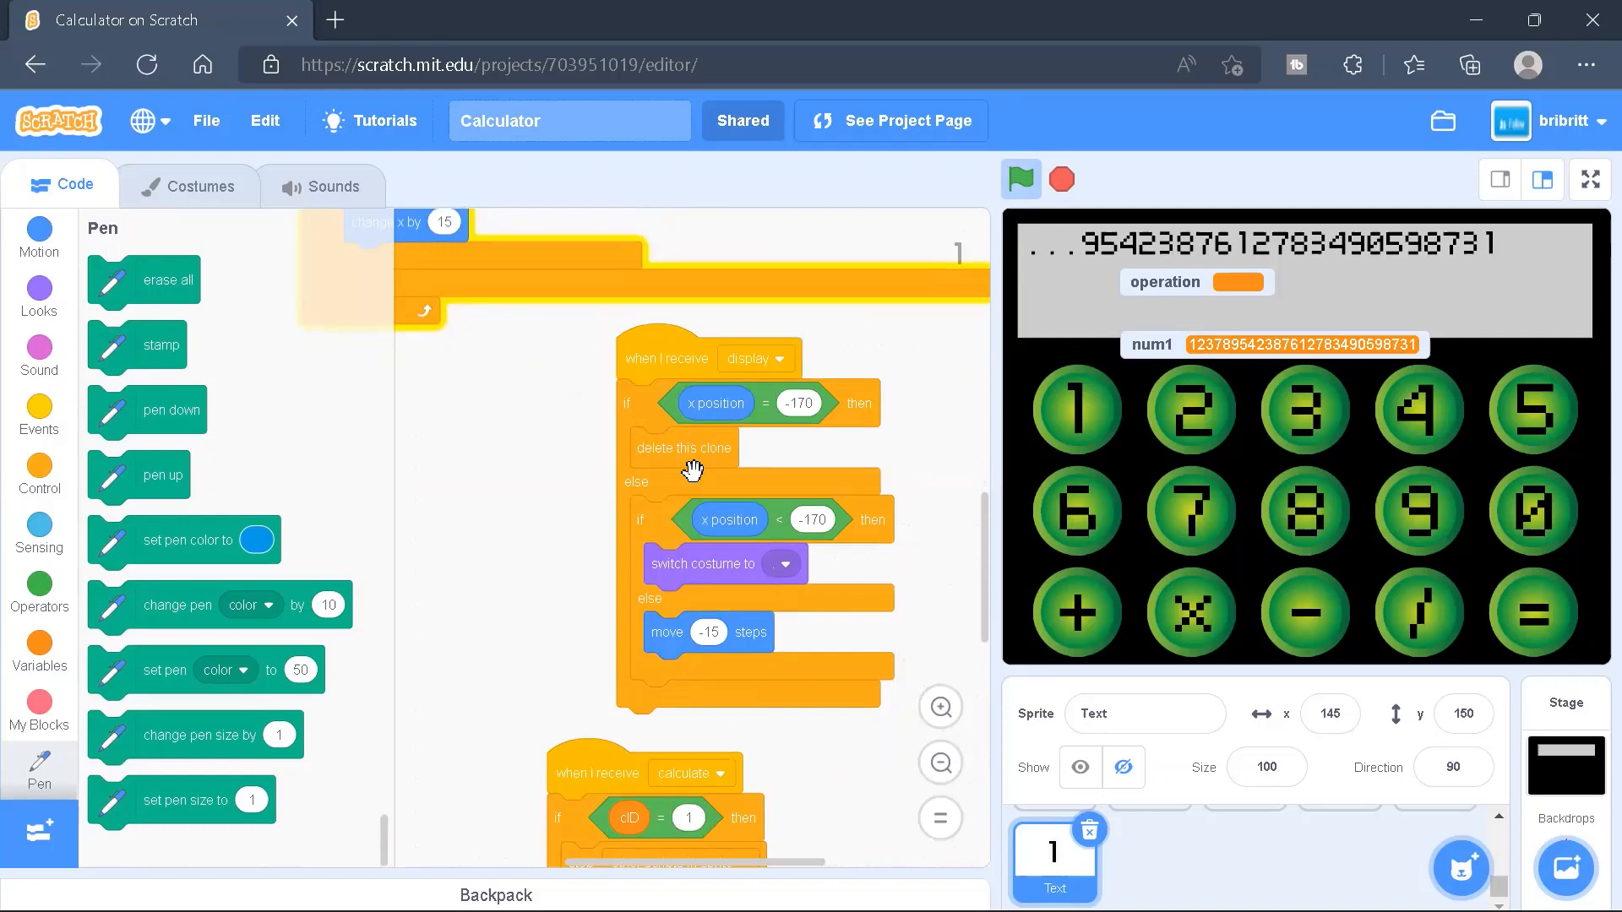
mouse_move(1078, 350)
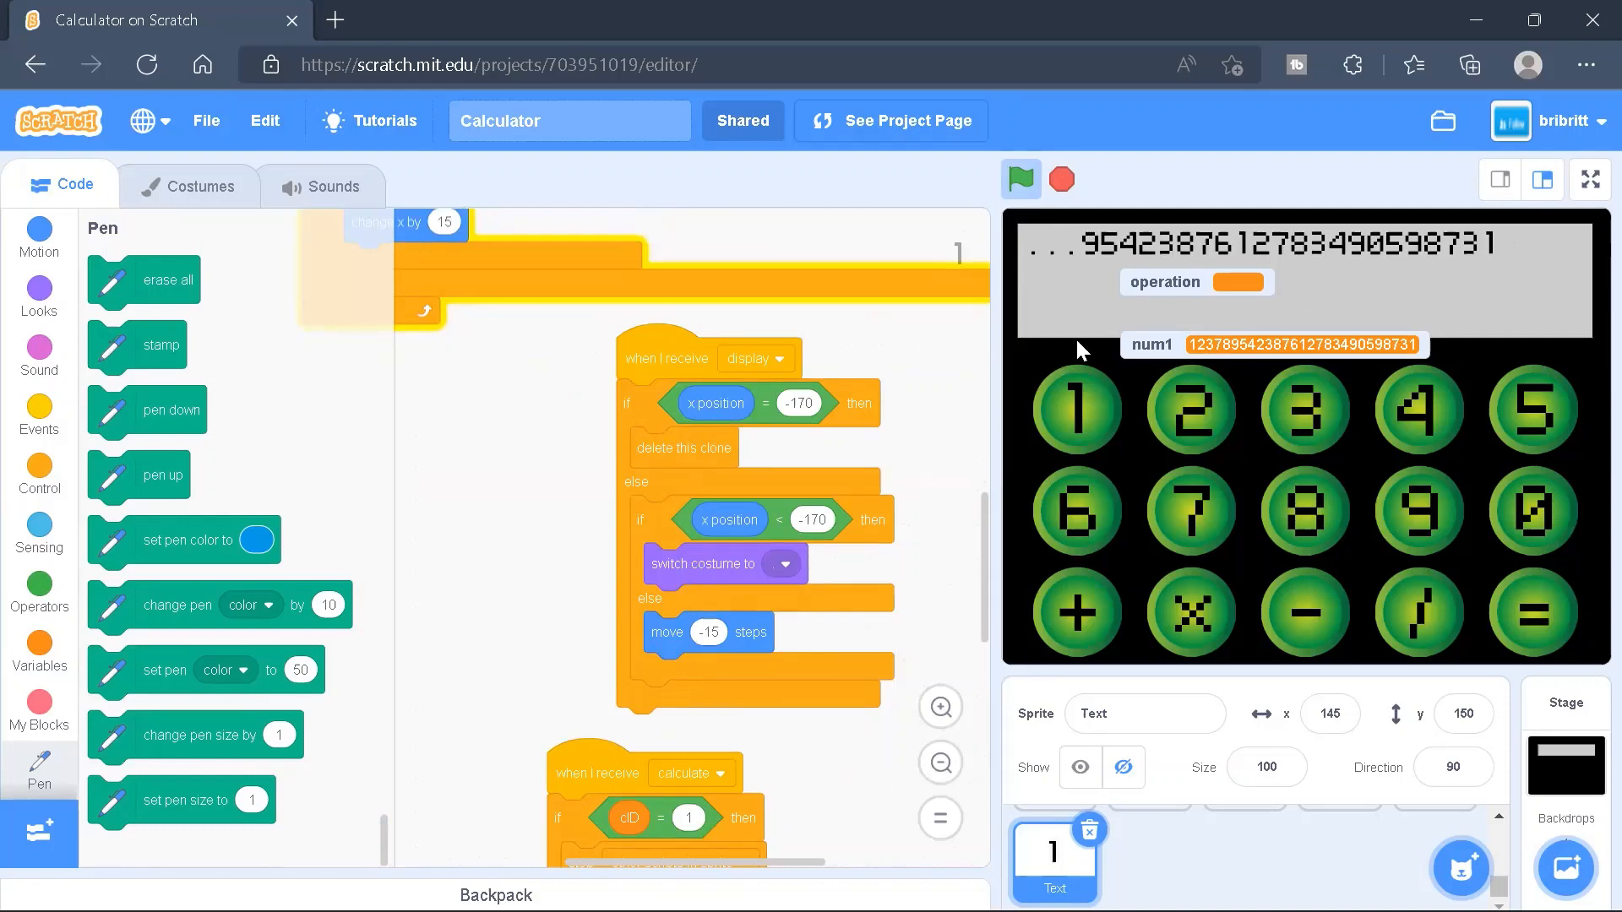
scroll("down", 3)
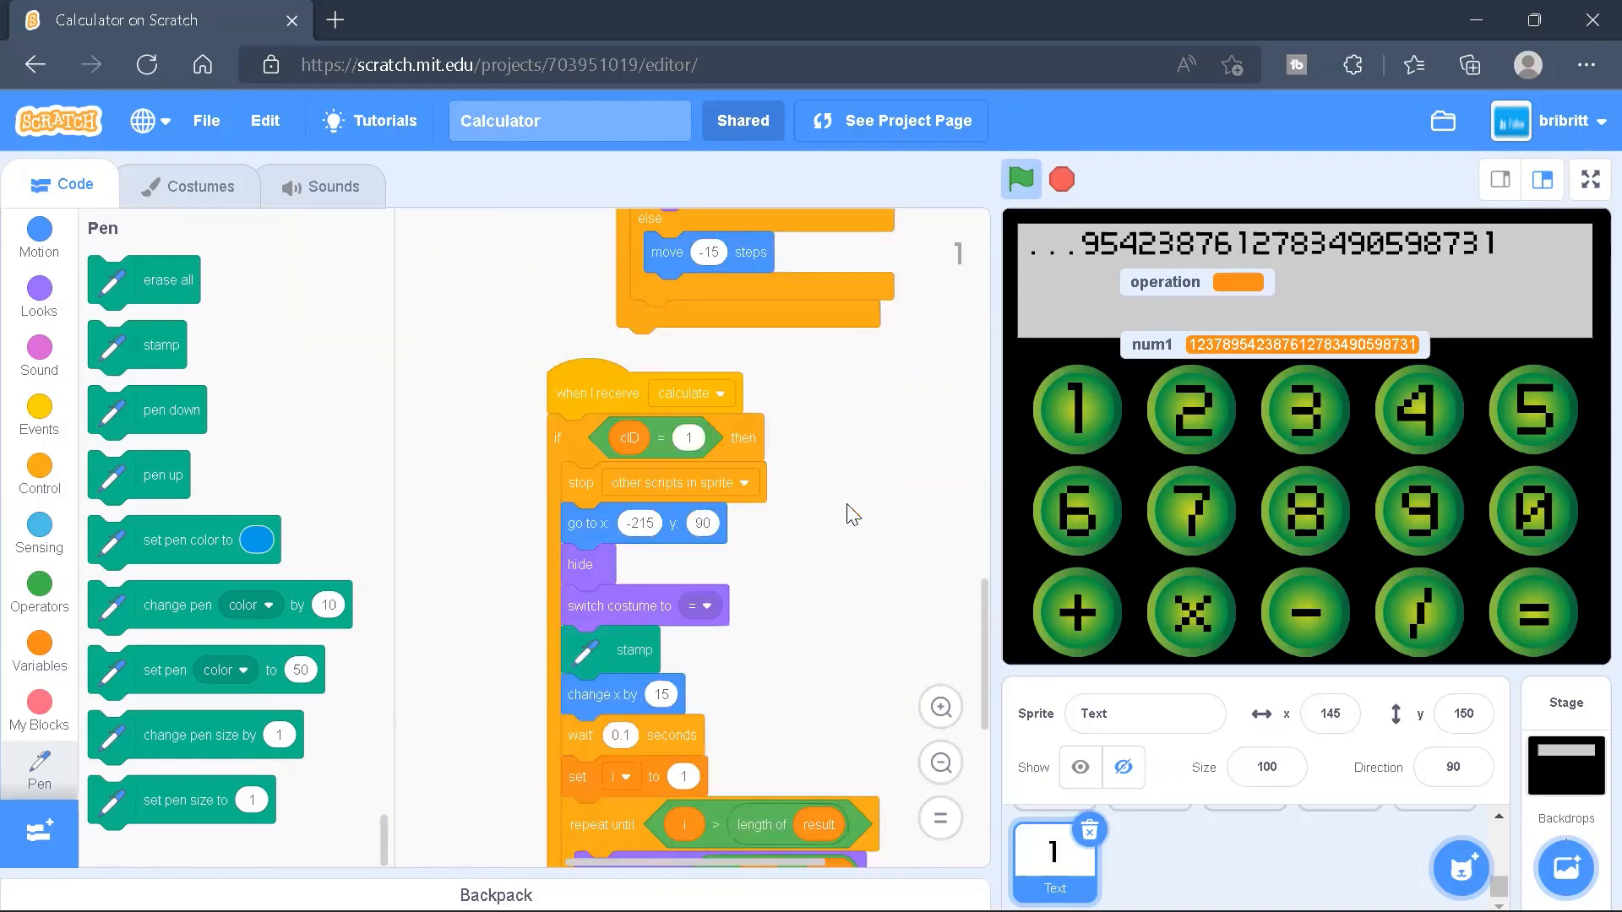
mouse_move(827, 401)
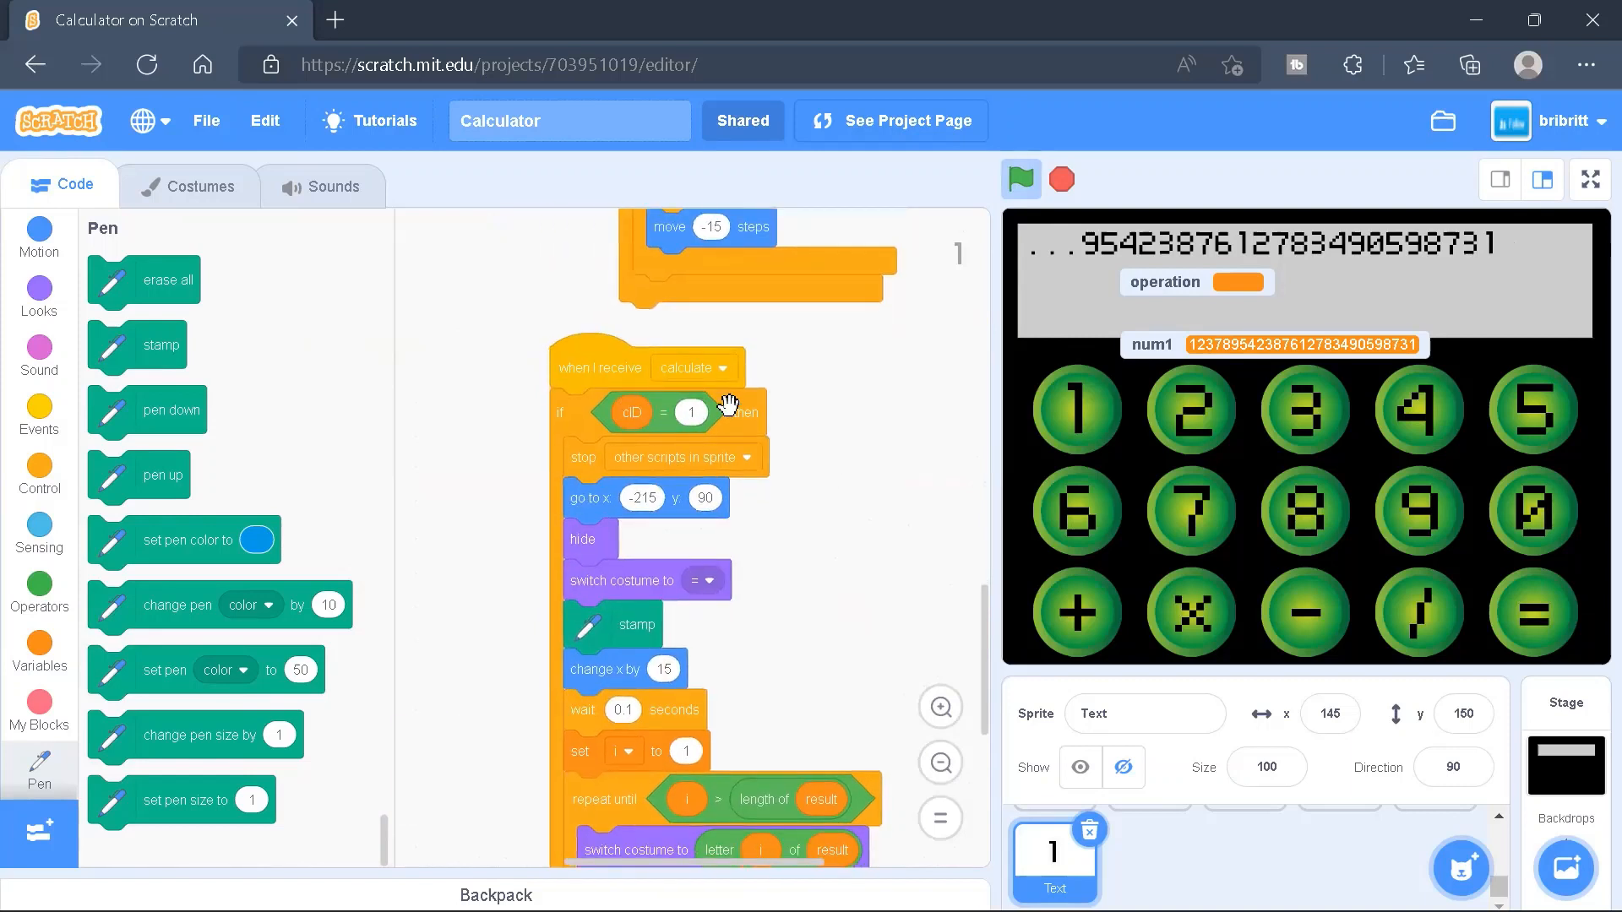
mouse_move(789, 391)
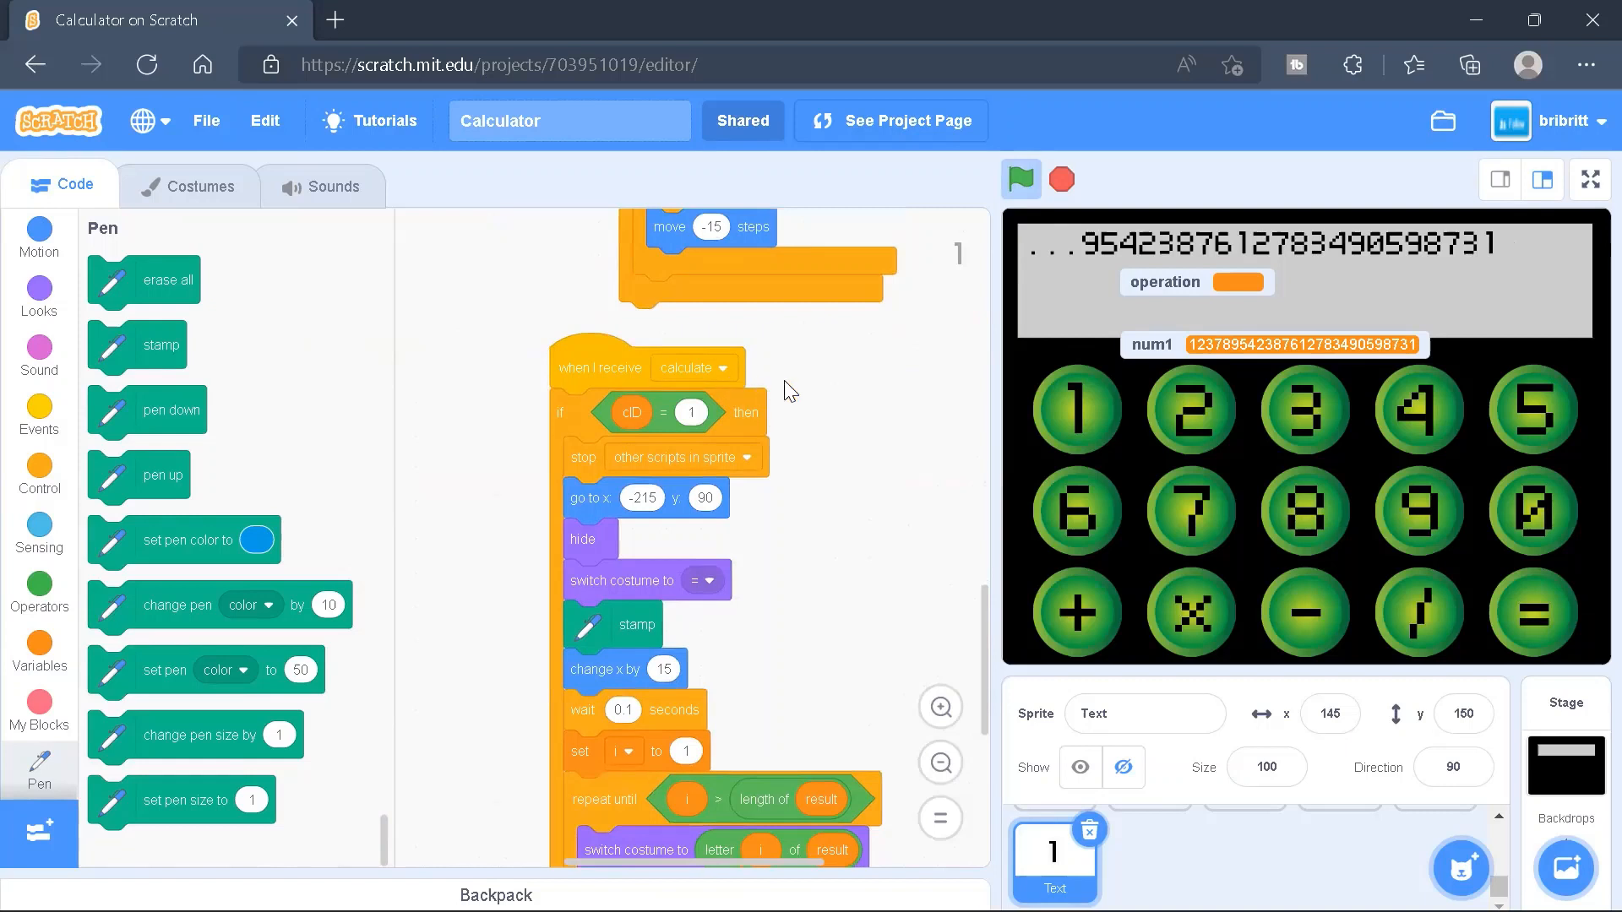
mouse_move(1186, 368)
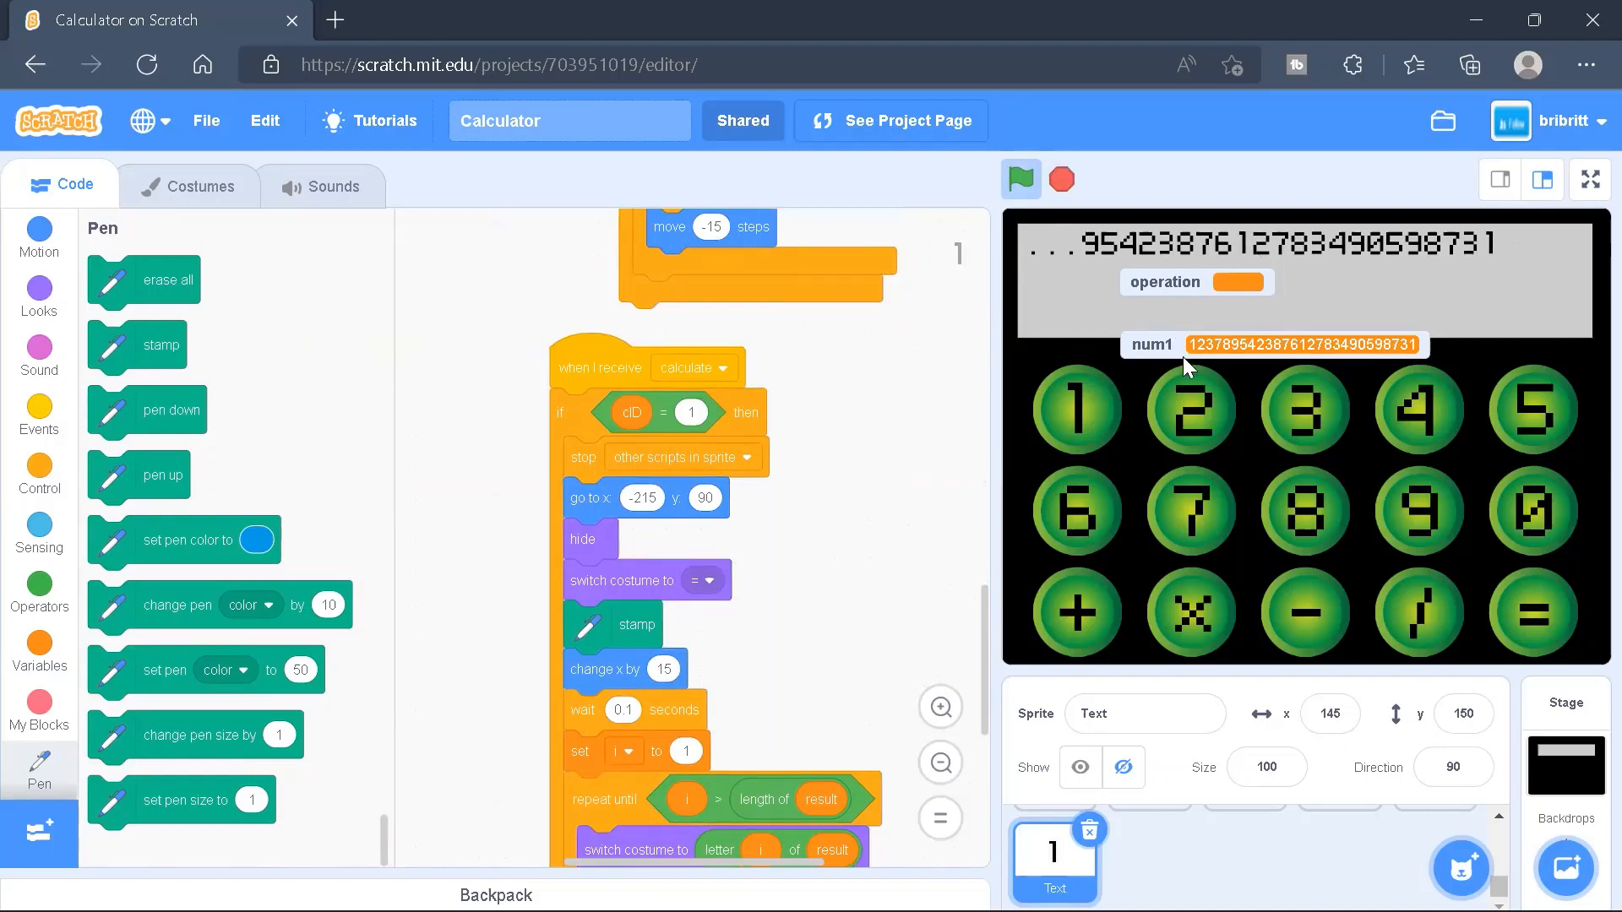
mouse_move(1140, 257)
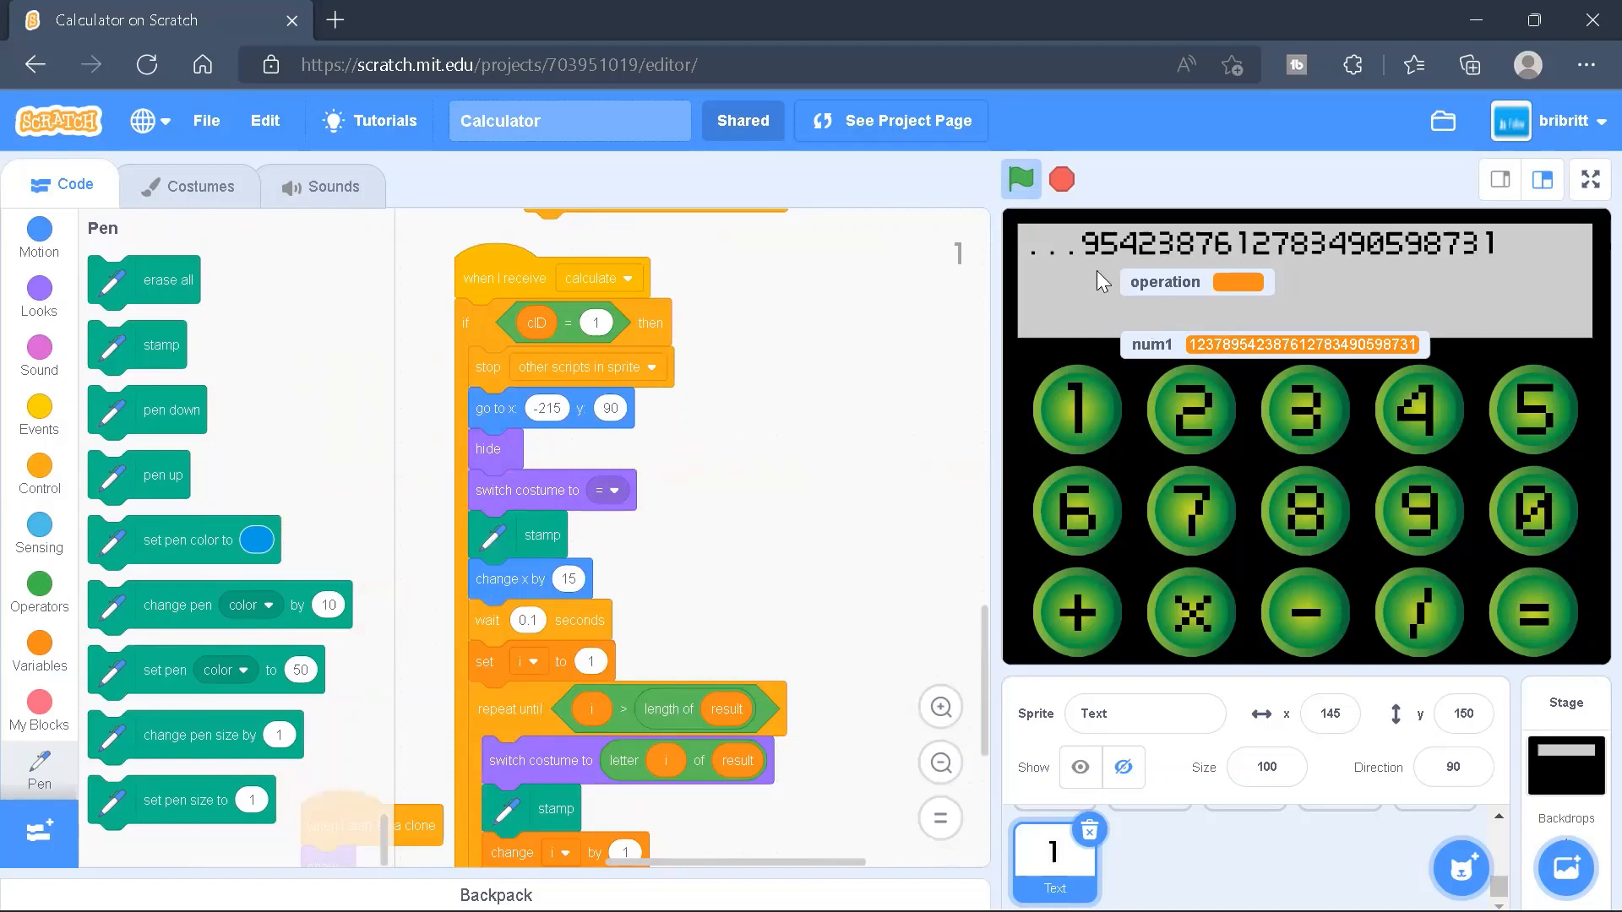
mouse_move(1033, 336)
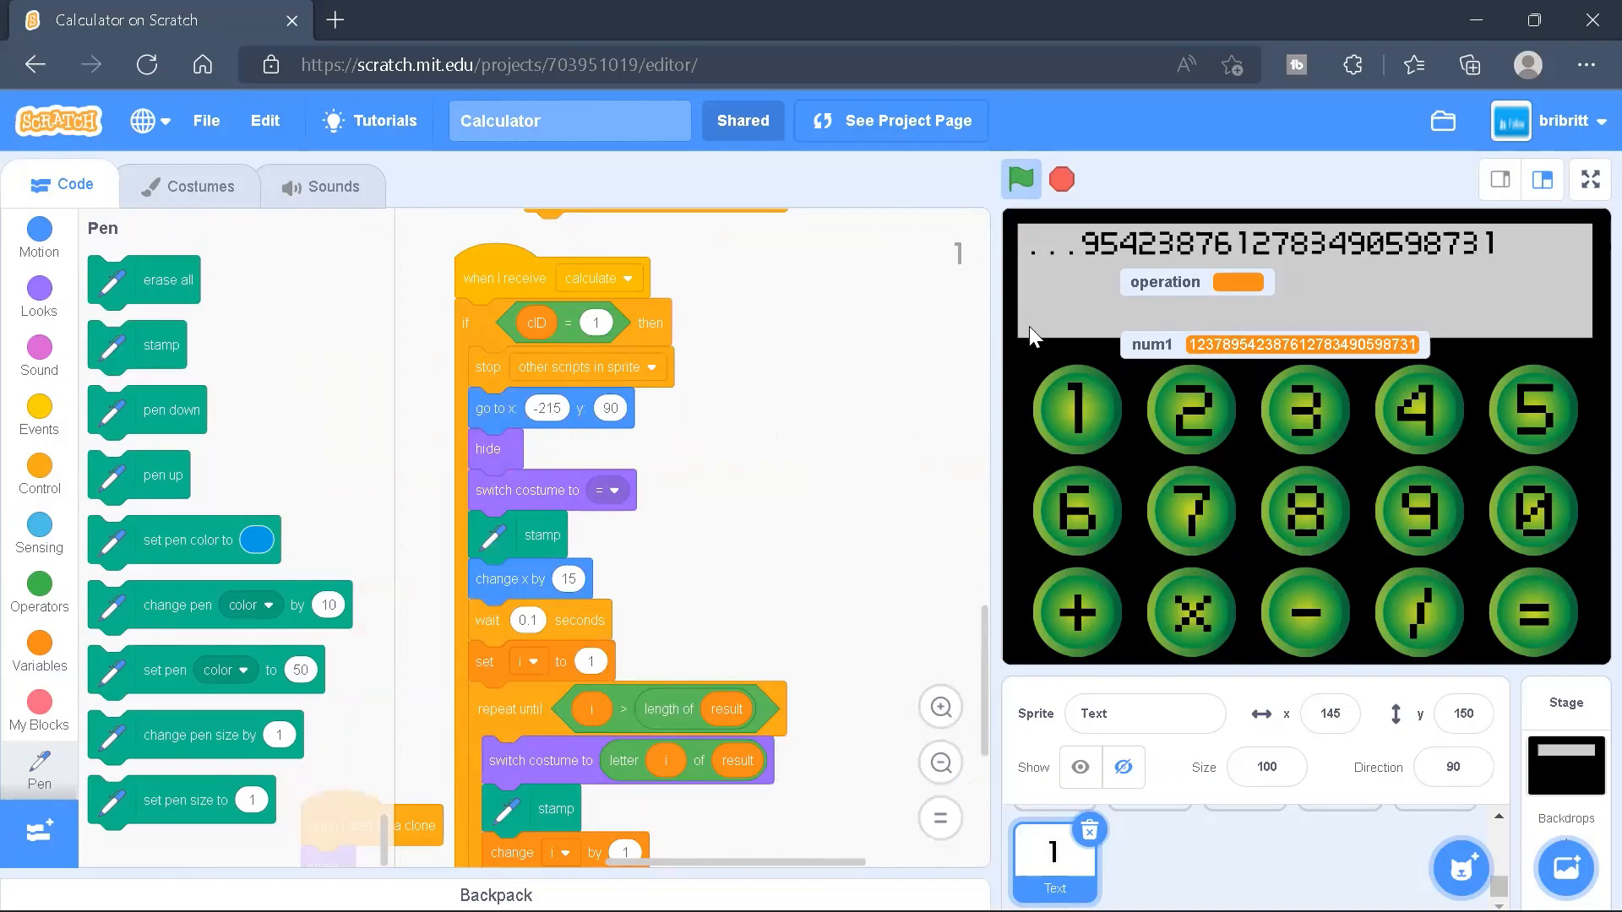
mouse_move(752, 342)
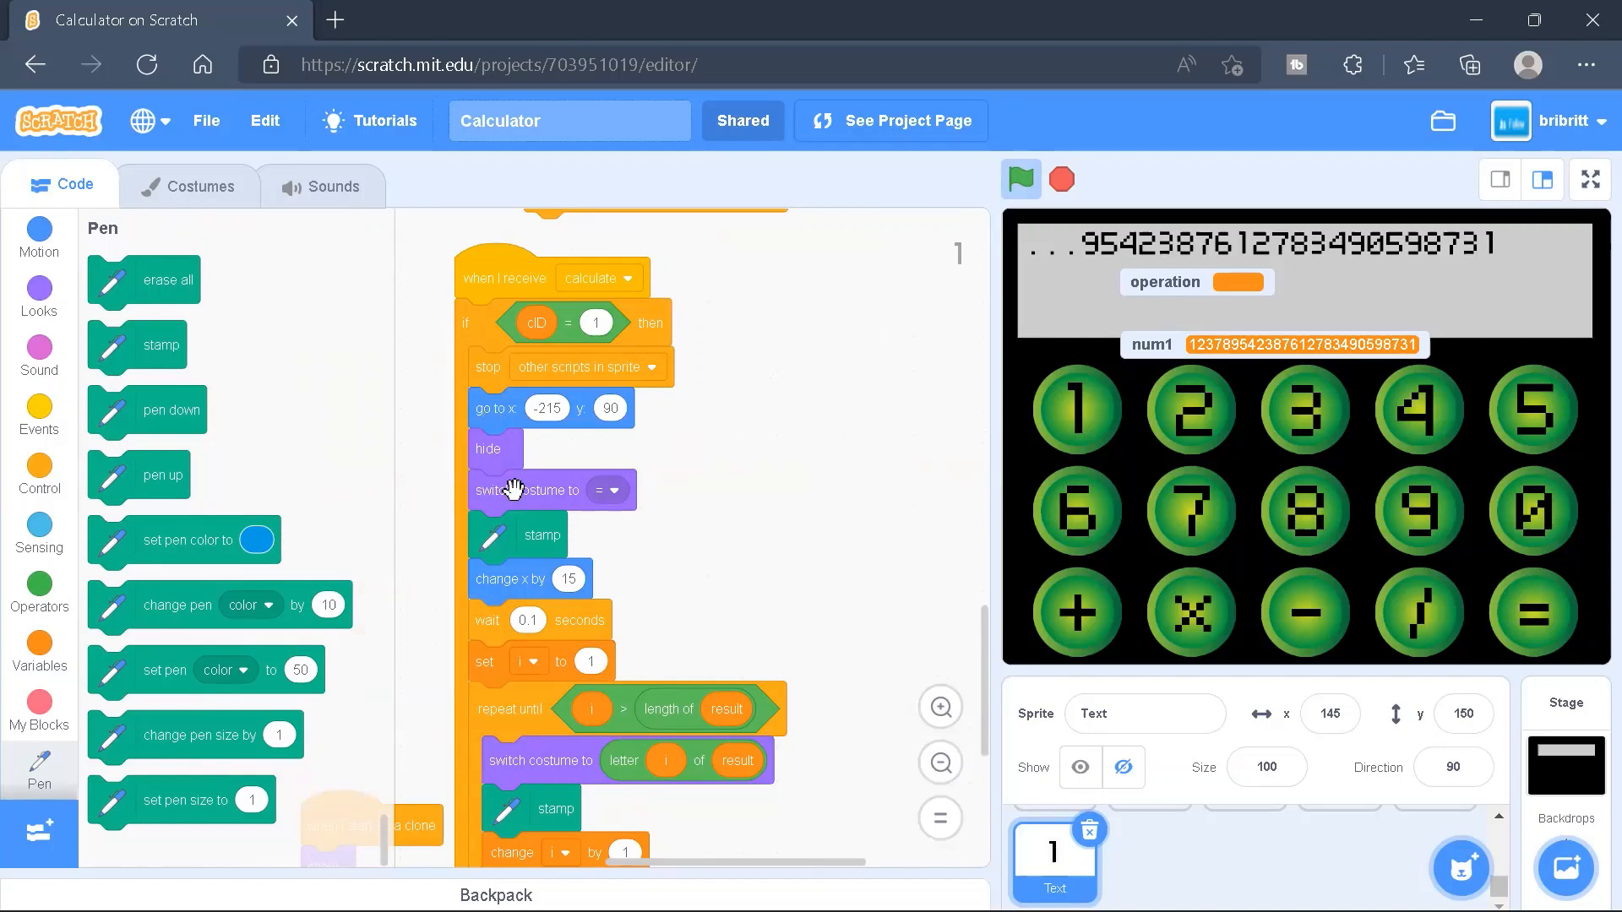
mouse_move(1053, 305)
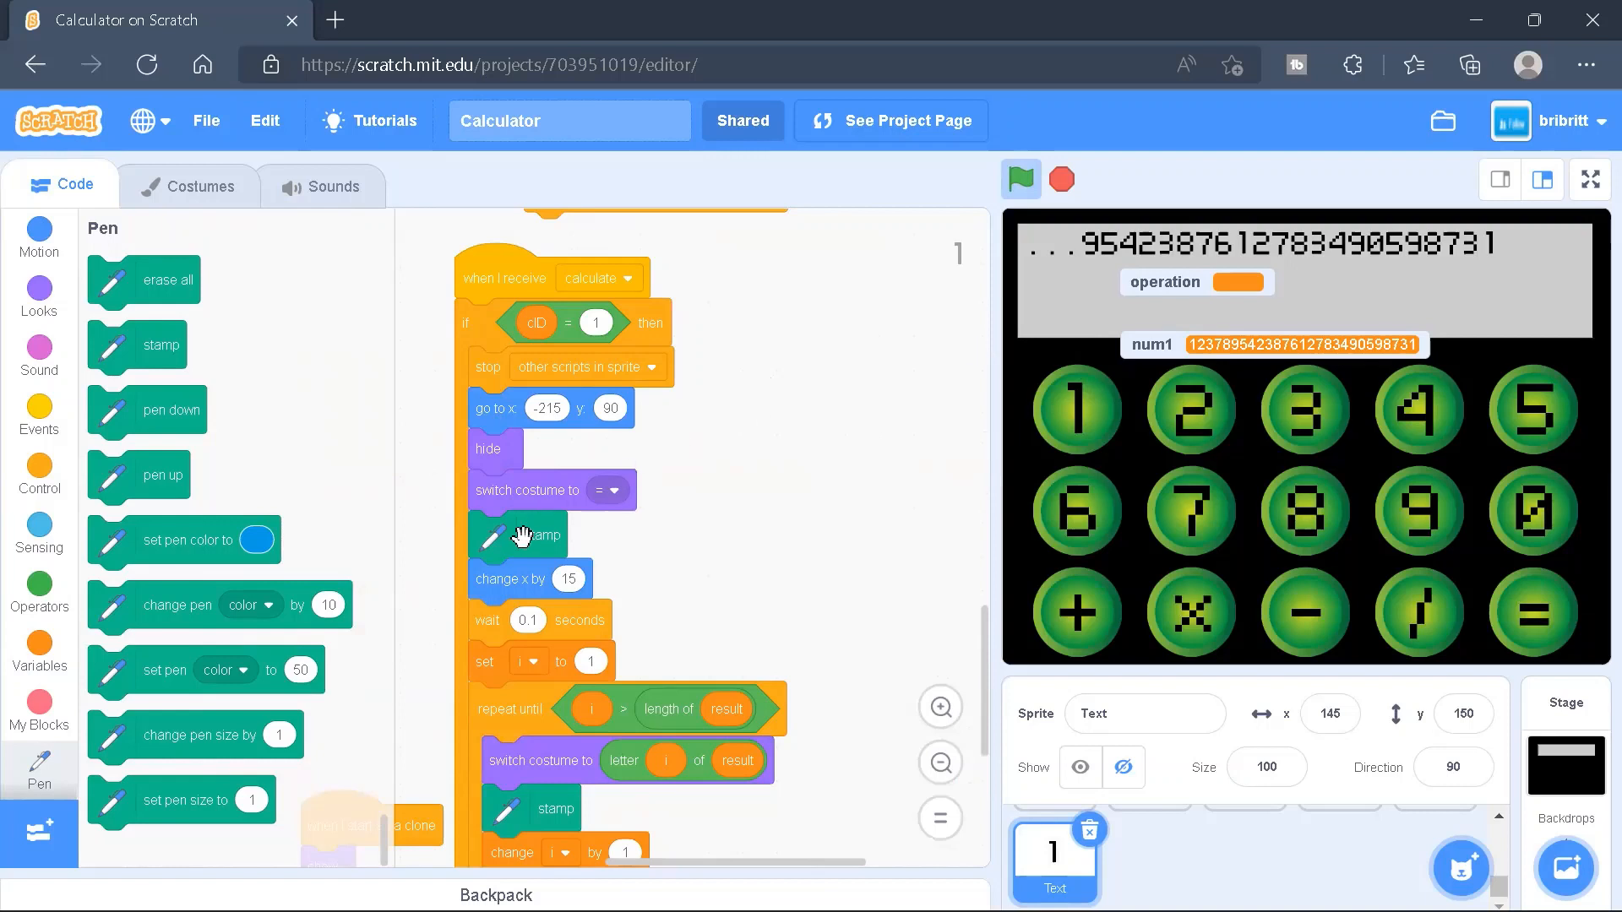
mouse_move(1068, 314)
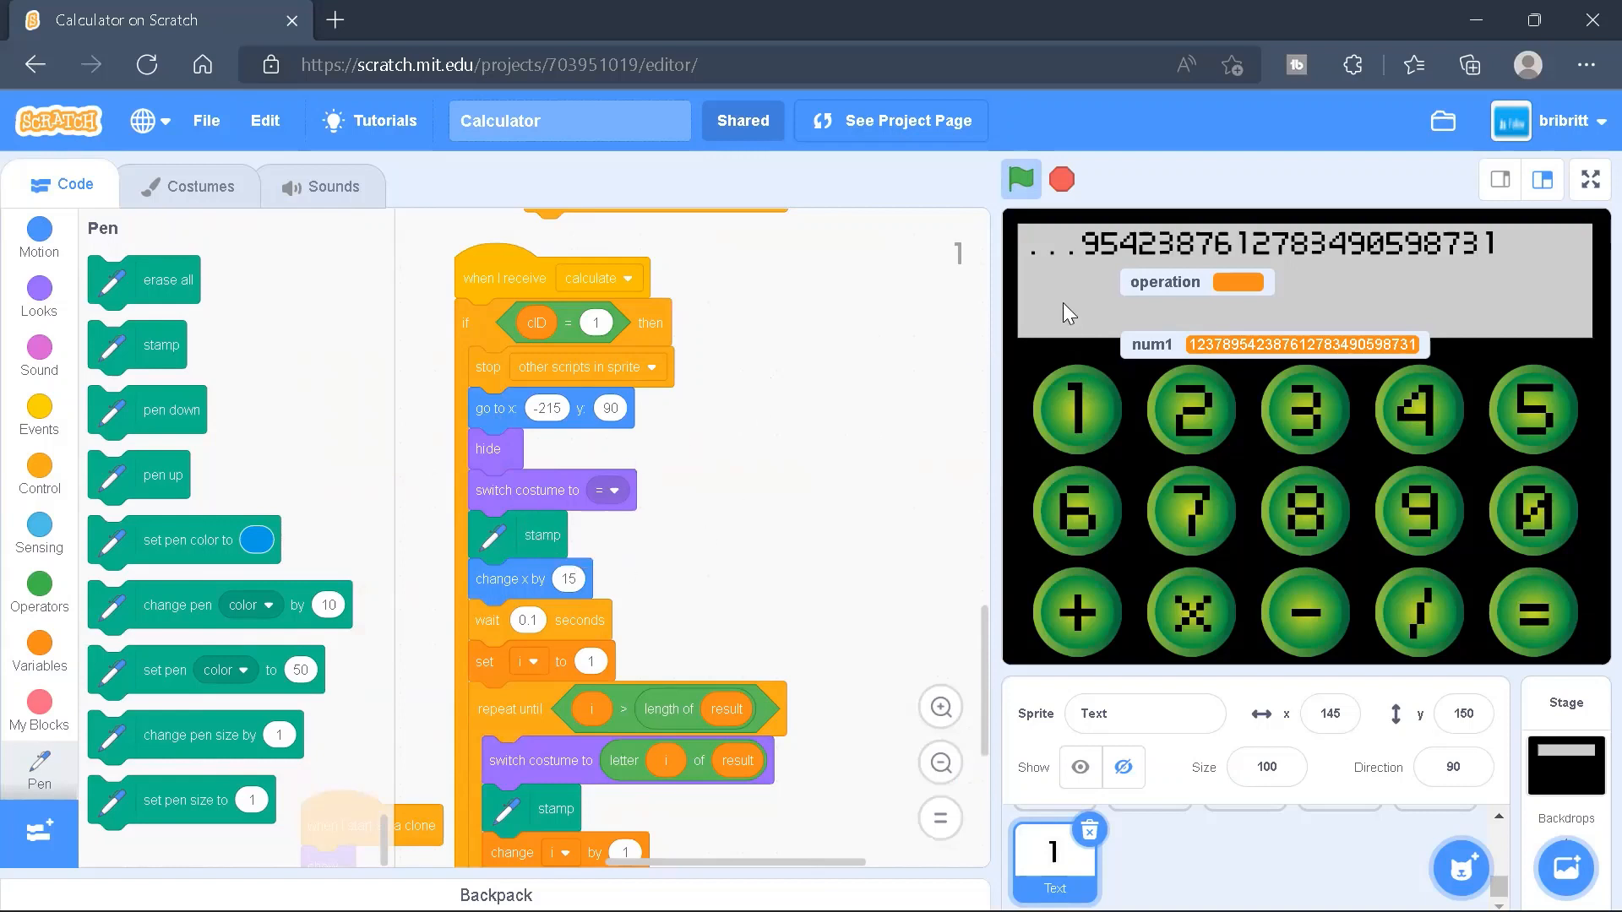
mouse_move(1111, 359)
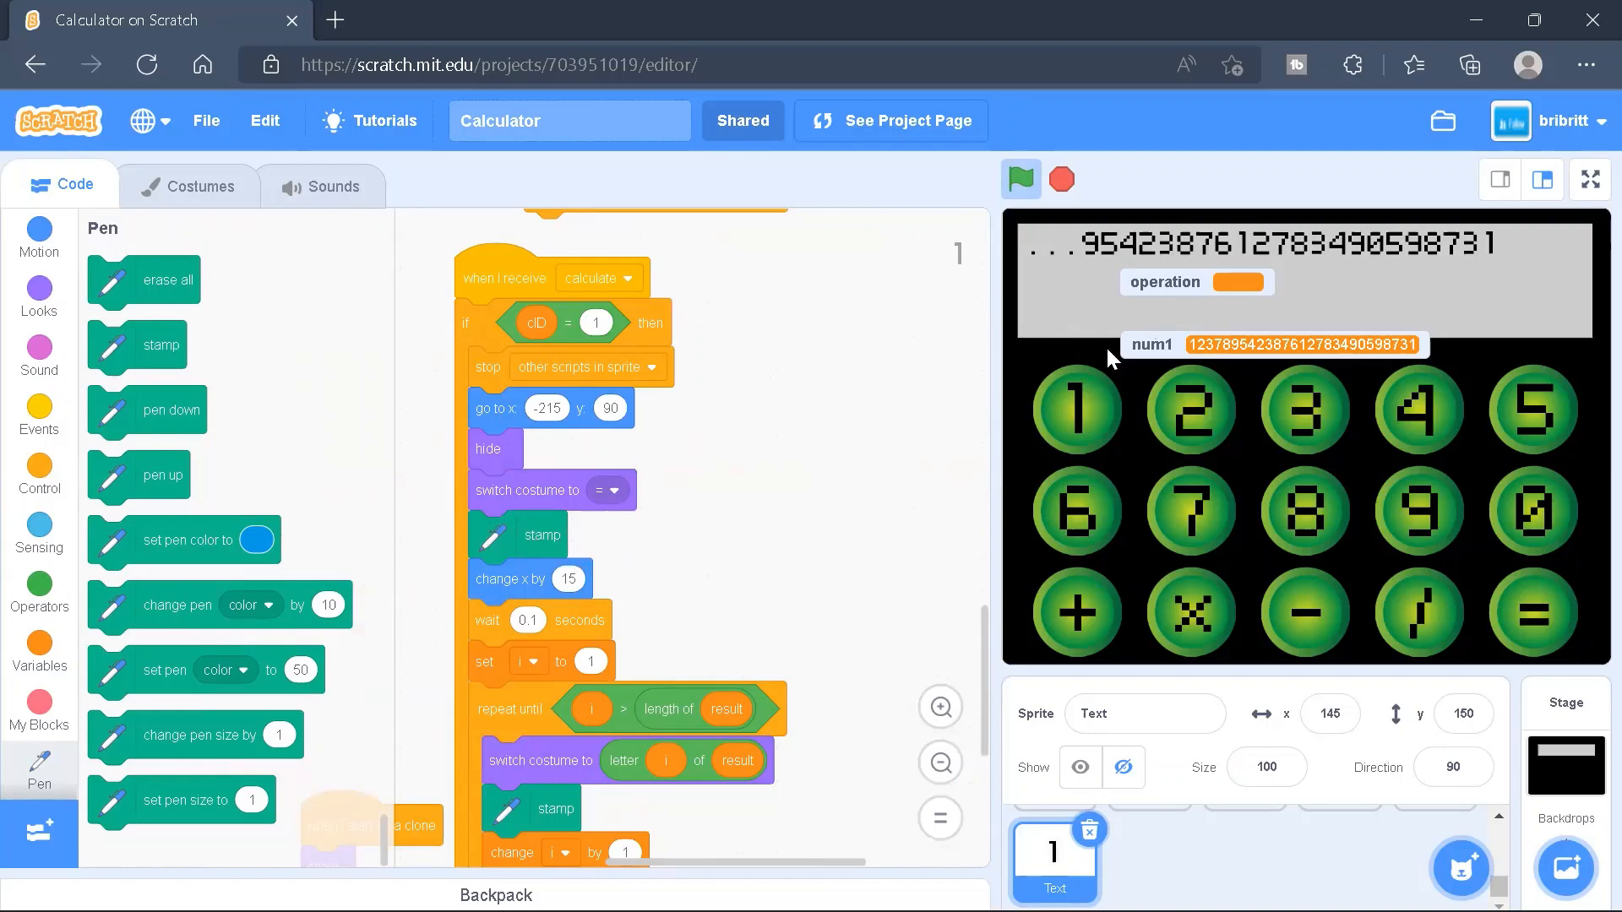
mouse_move(567, 401)
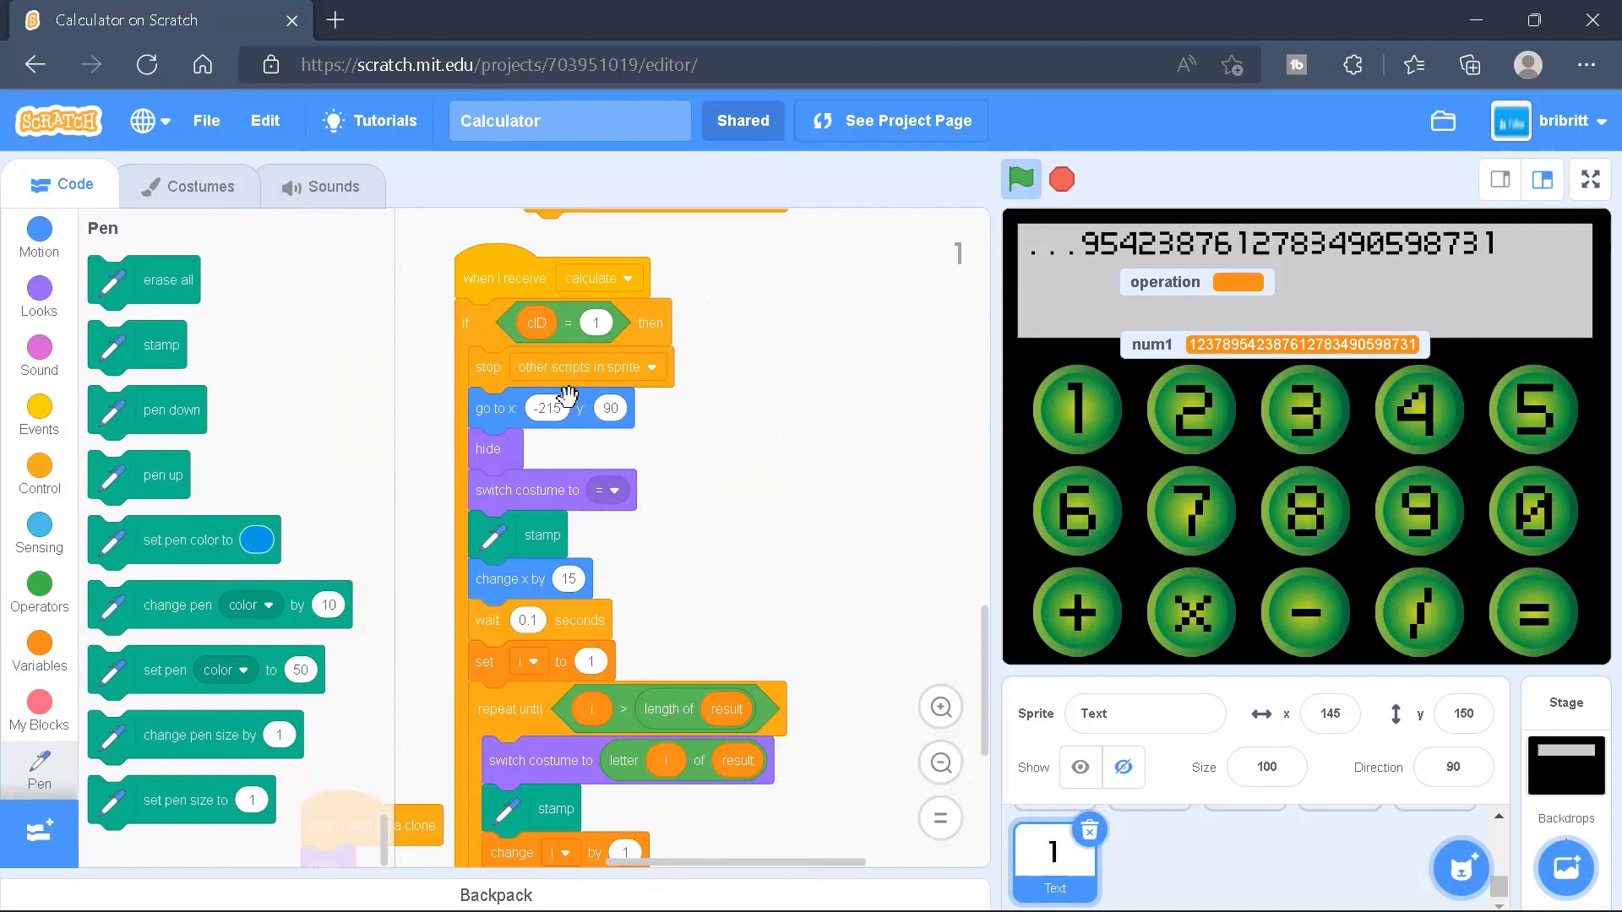
mouse_move(593, 407)
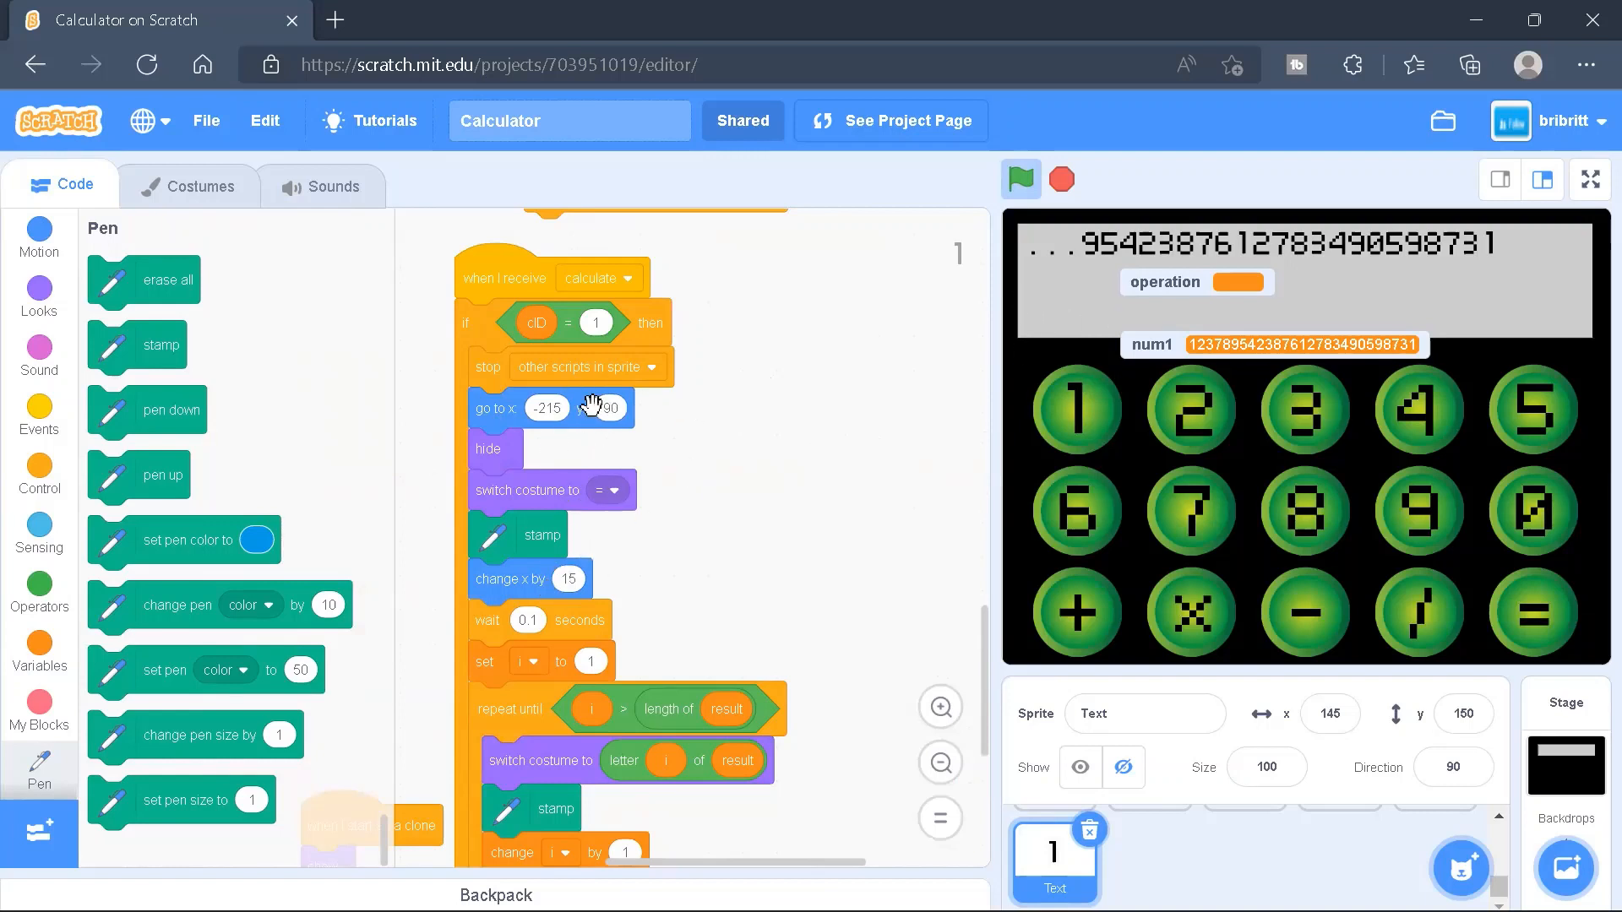
mouse_move(729, 342)
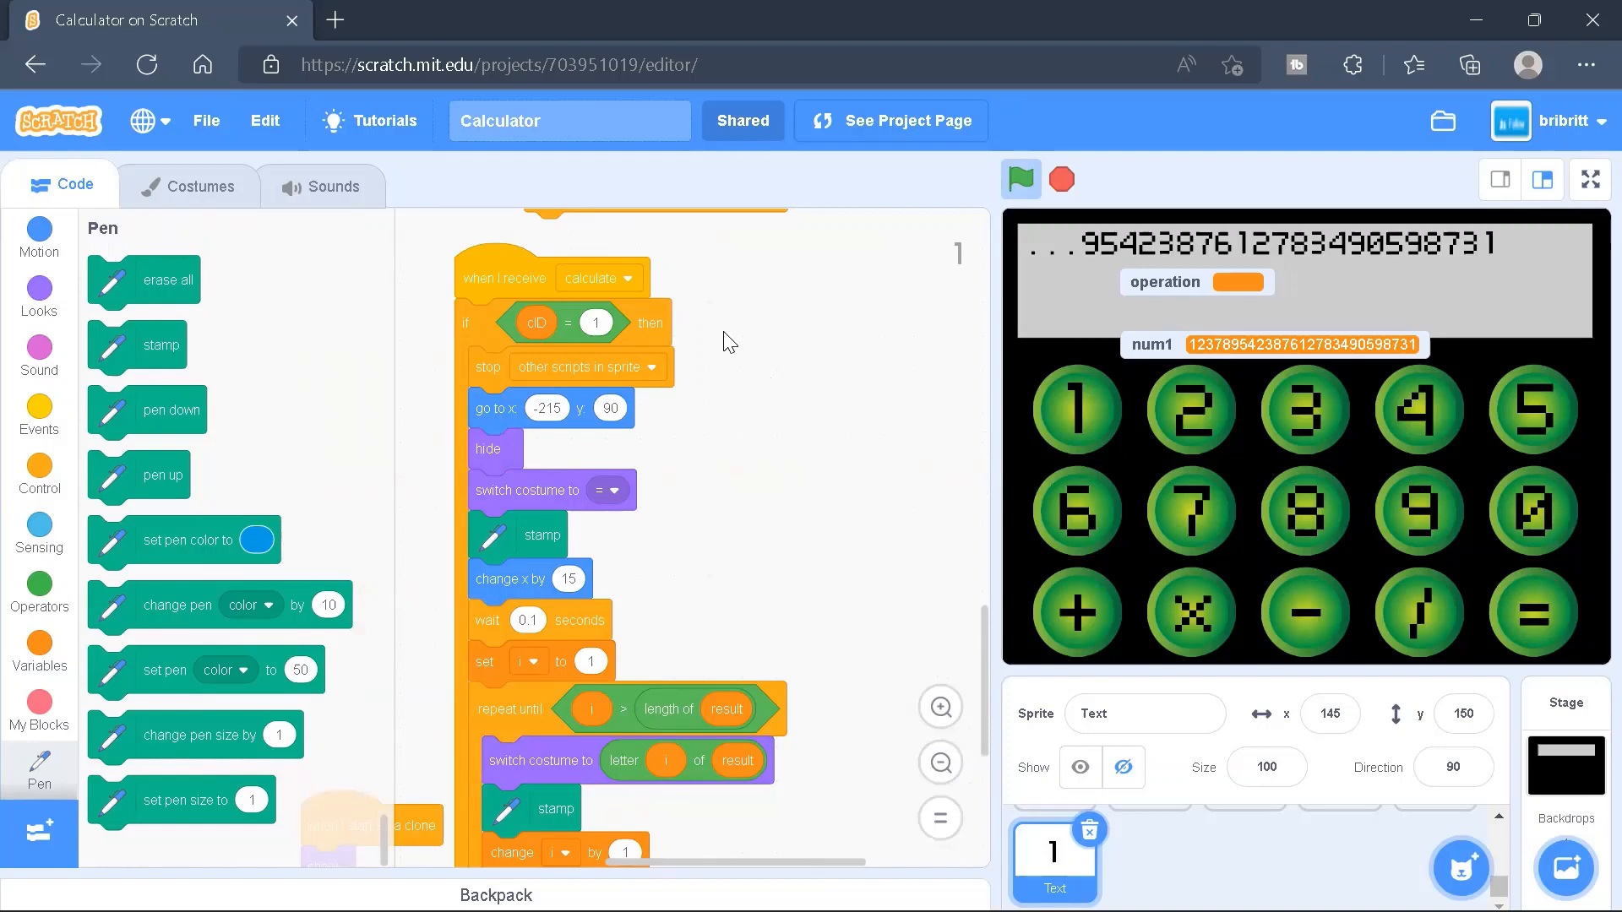
mouse_move(673, 476)
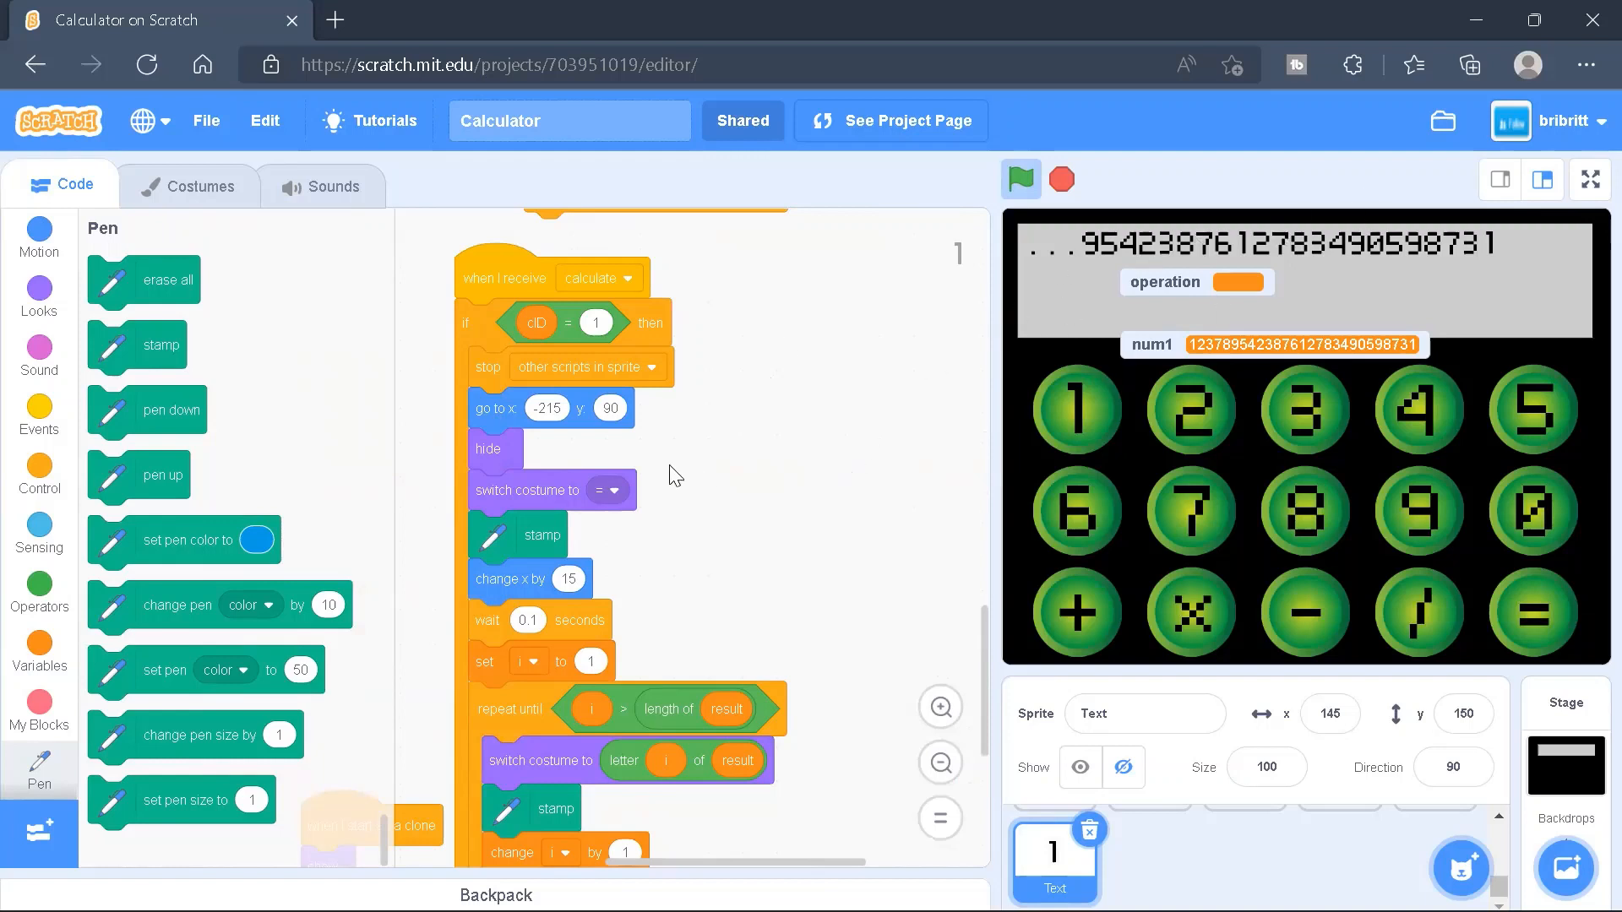
scroll("down", 3)
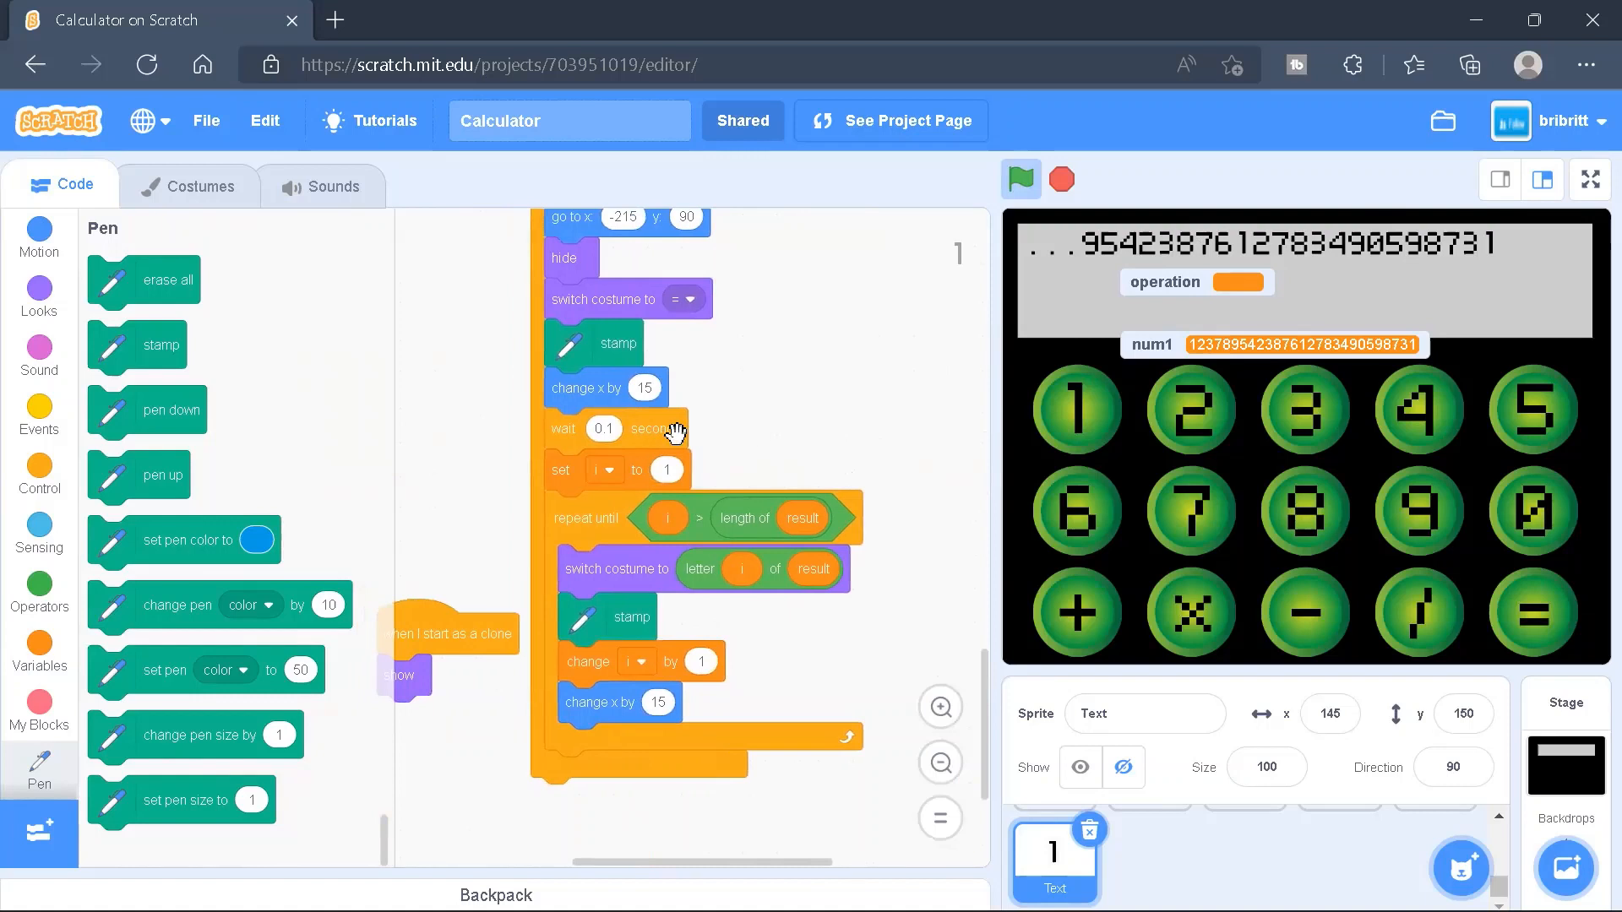
mouse_move(624, 473)
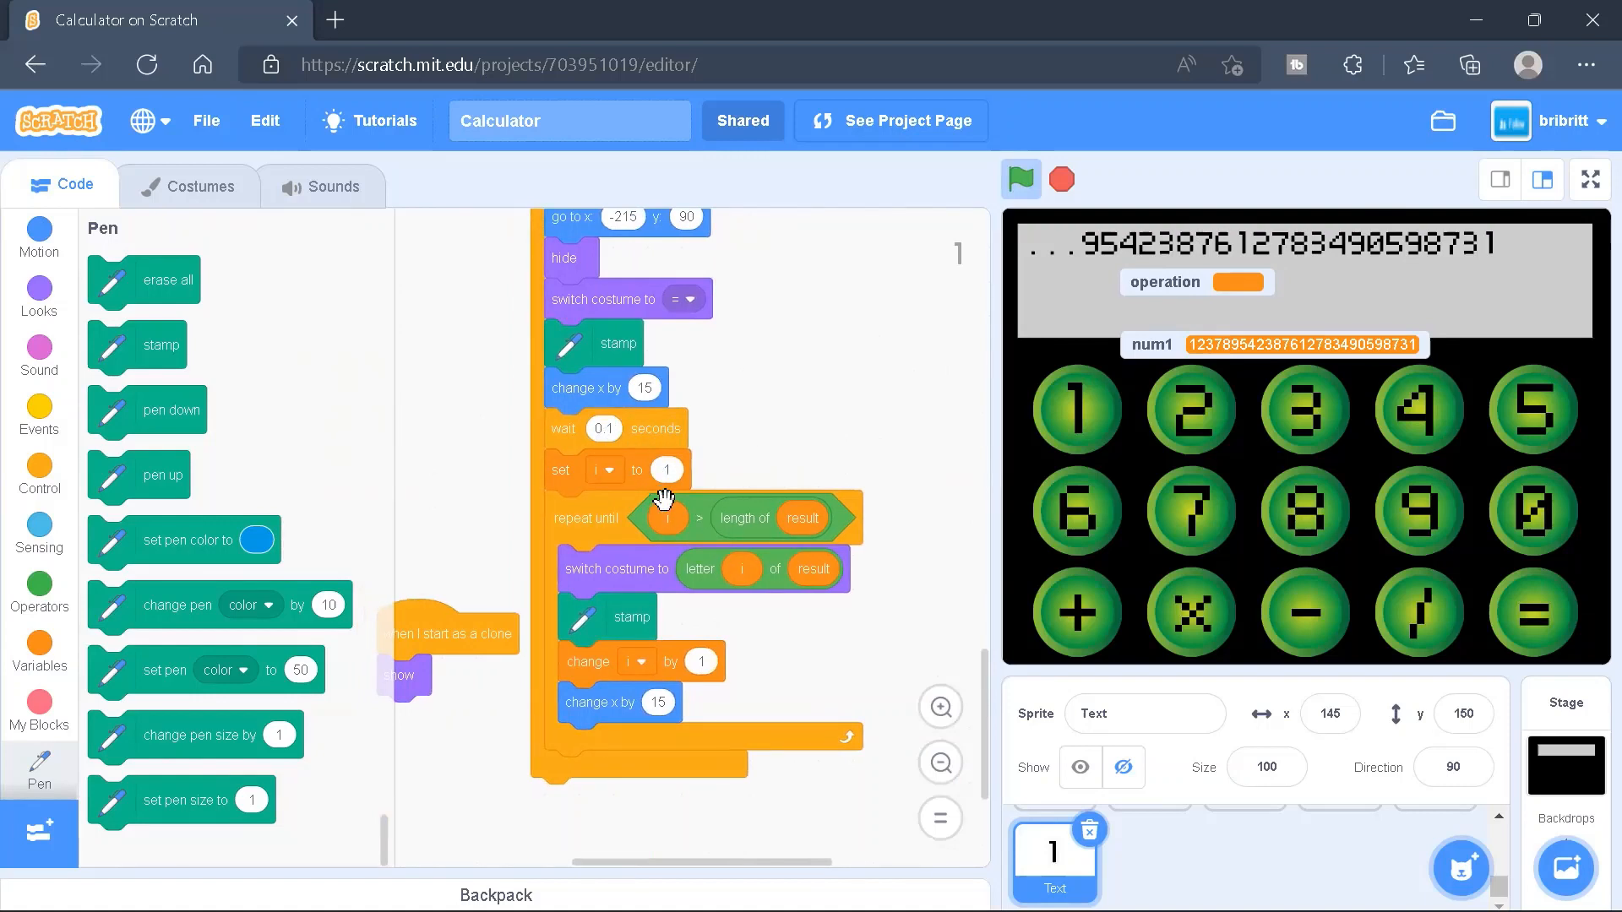
mouse_move(740, 512)
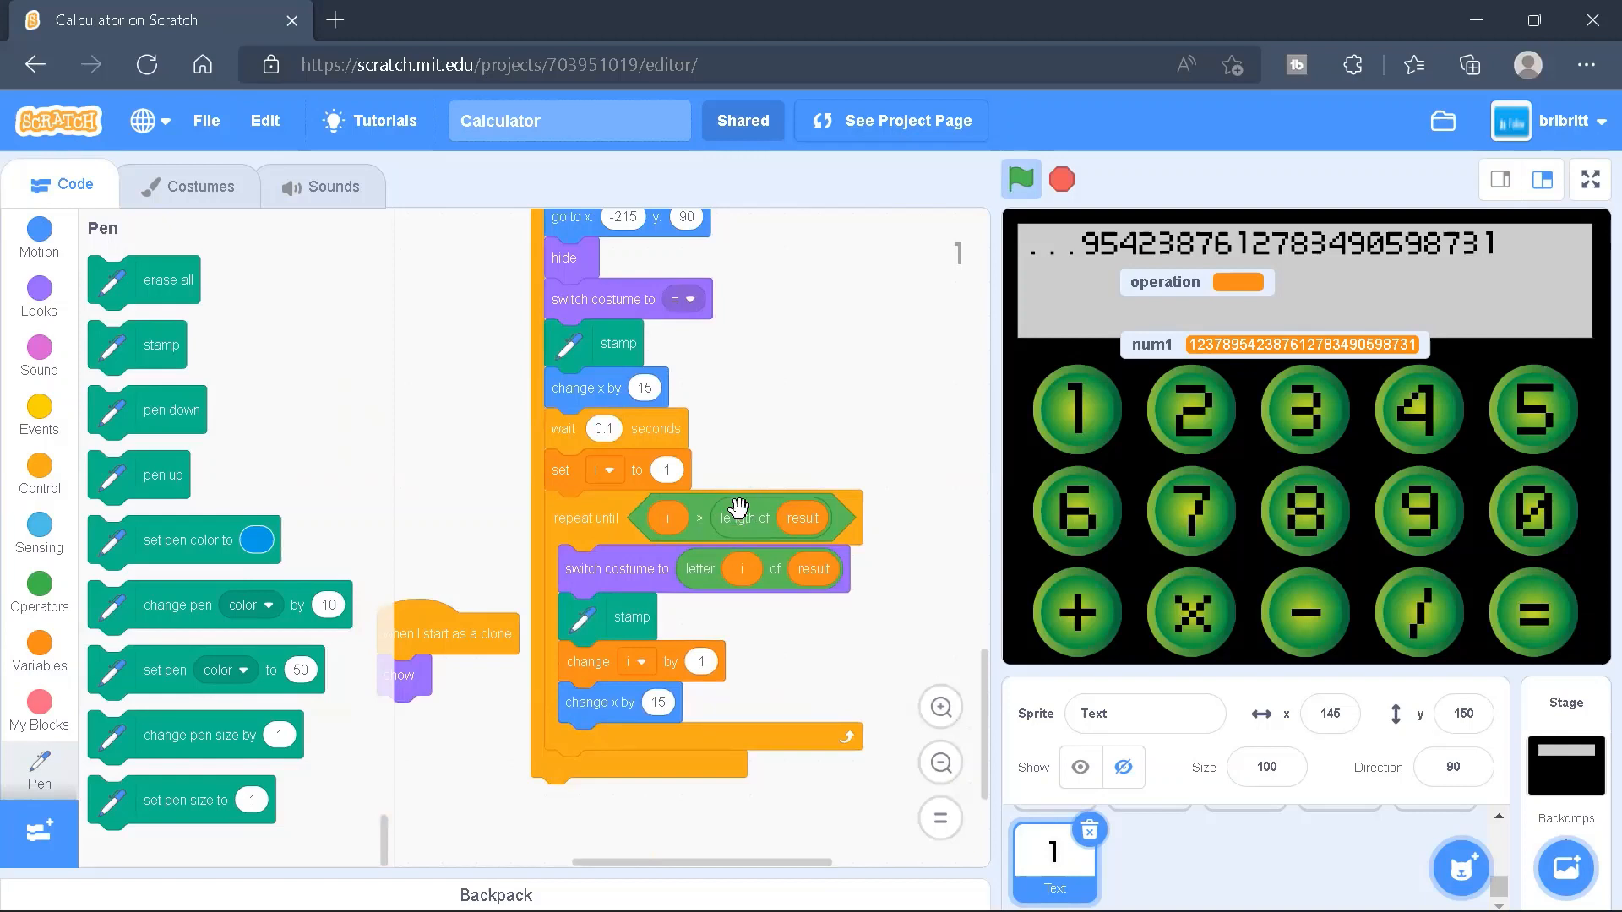
mouse_move(699, 569)
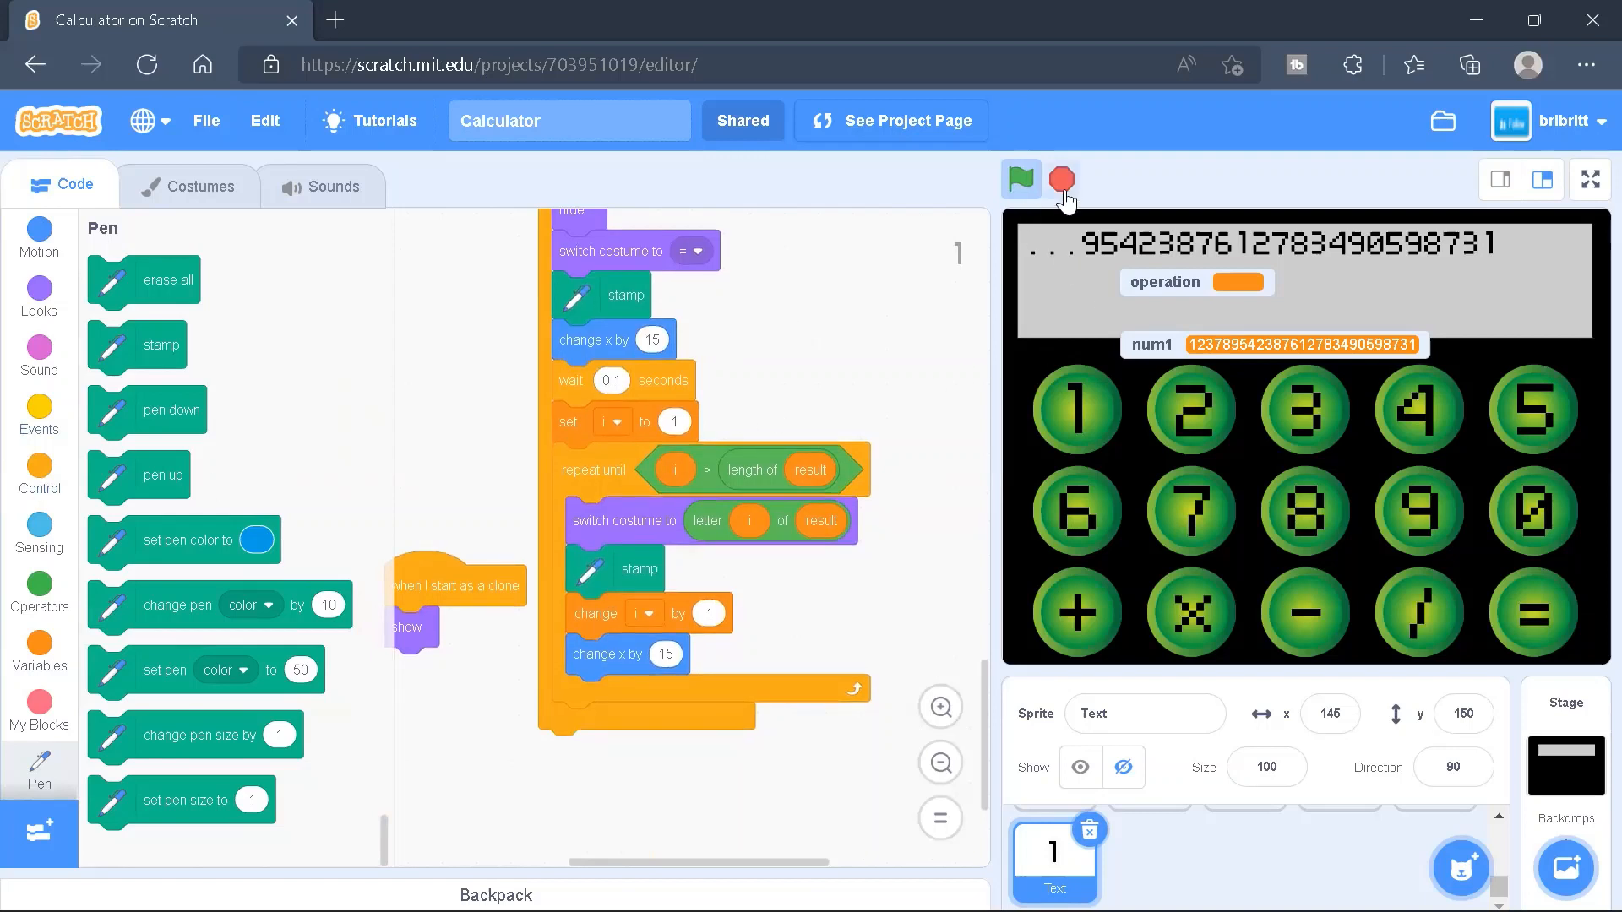
Stop the running calculator and restart it for a fresh test
left_click(38, 474)
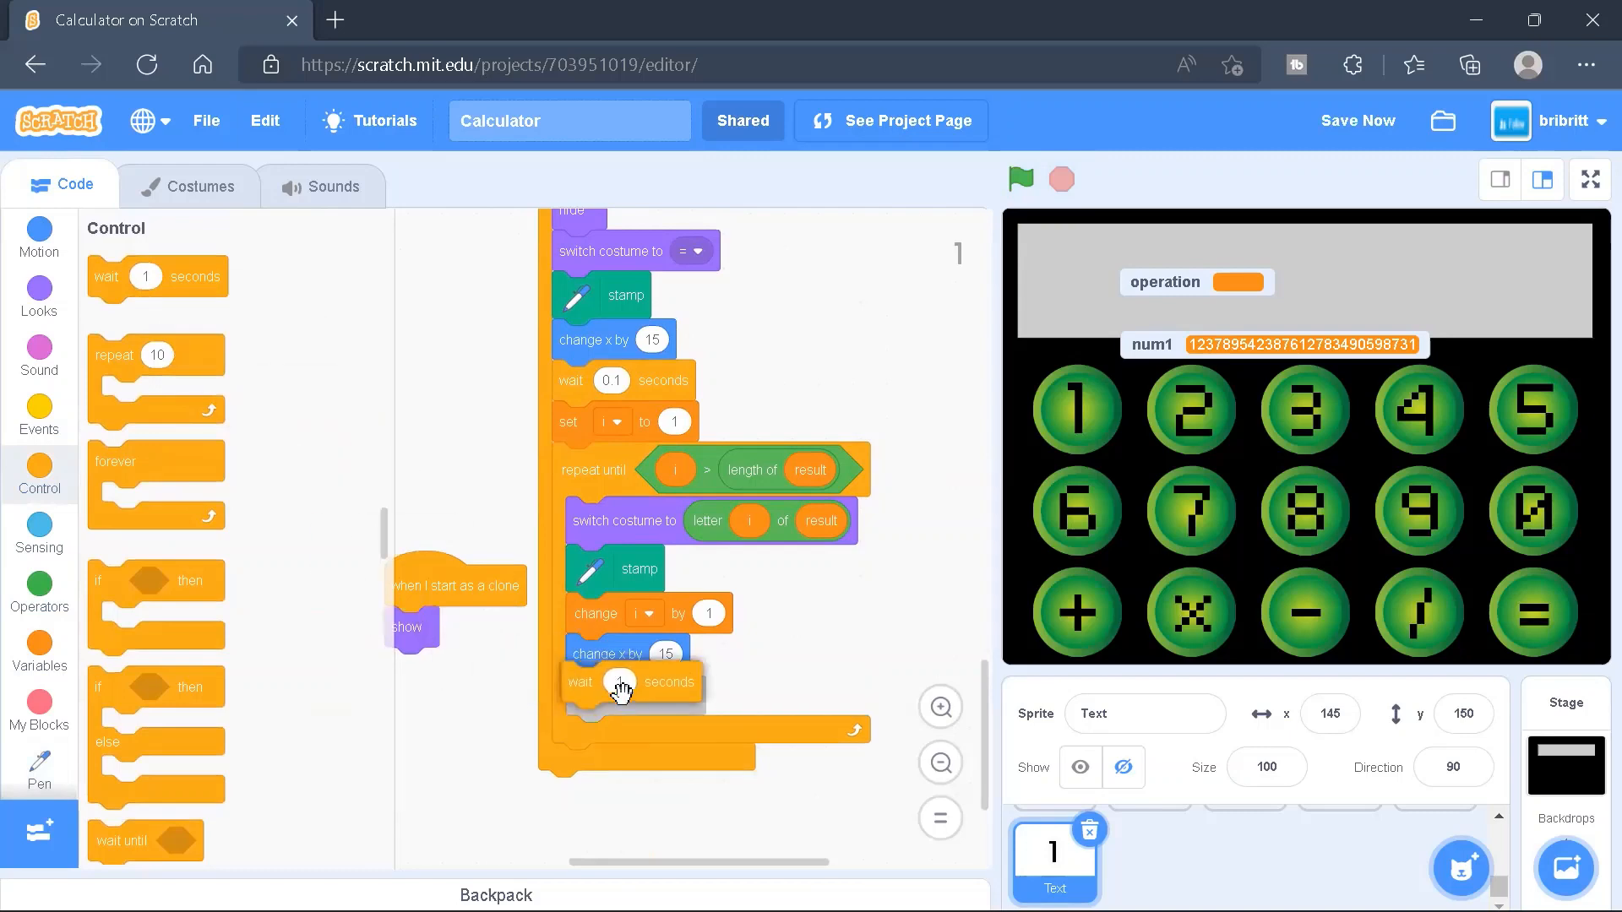
left_click(1019, 179)
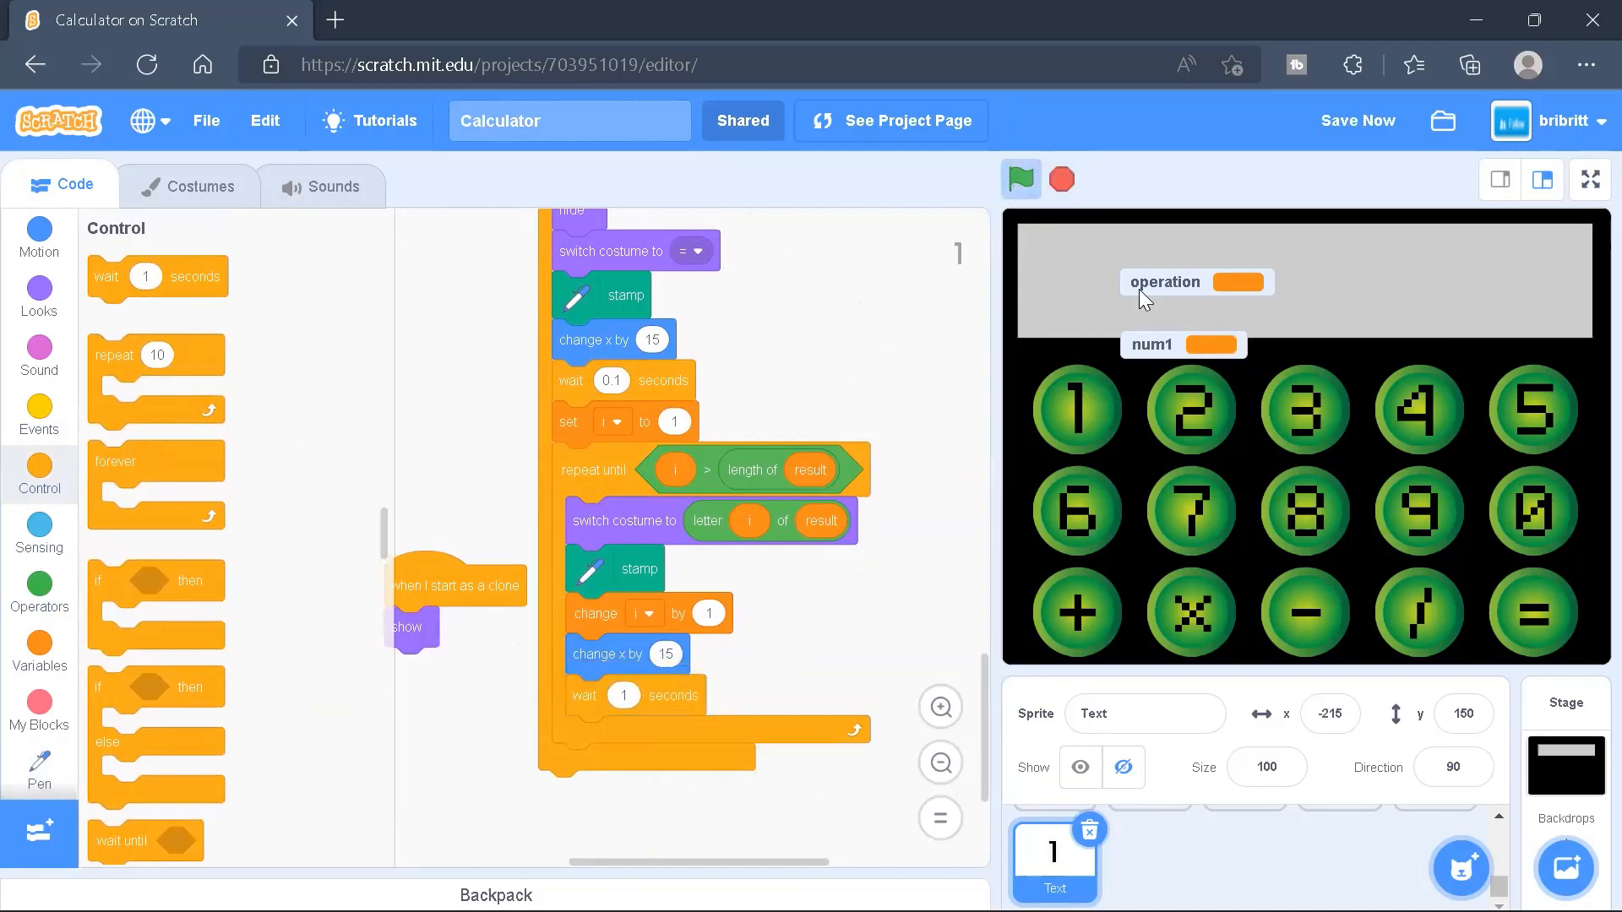
left_click(1191, 409)
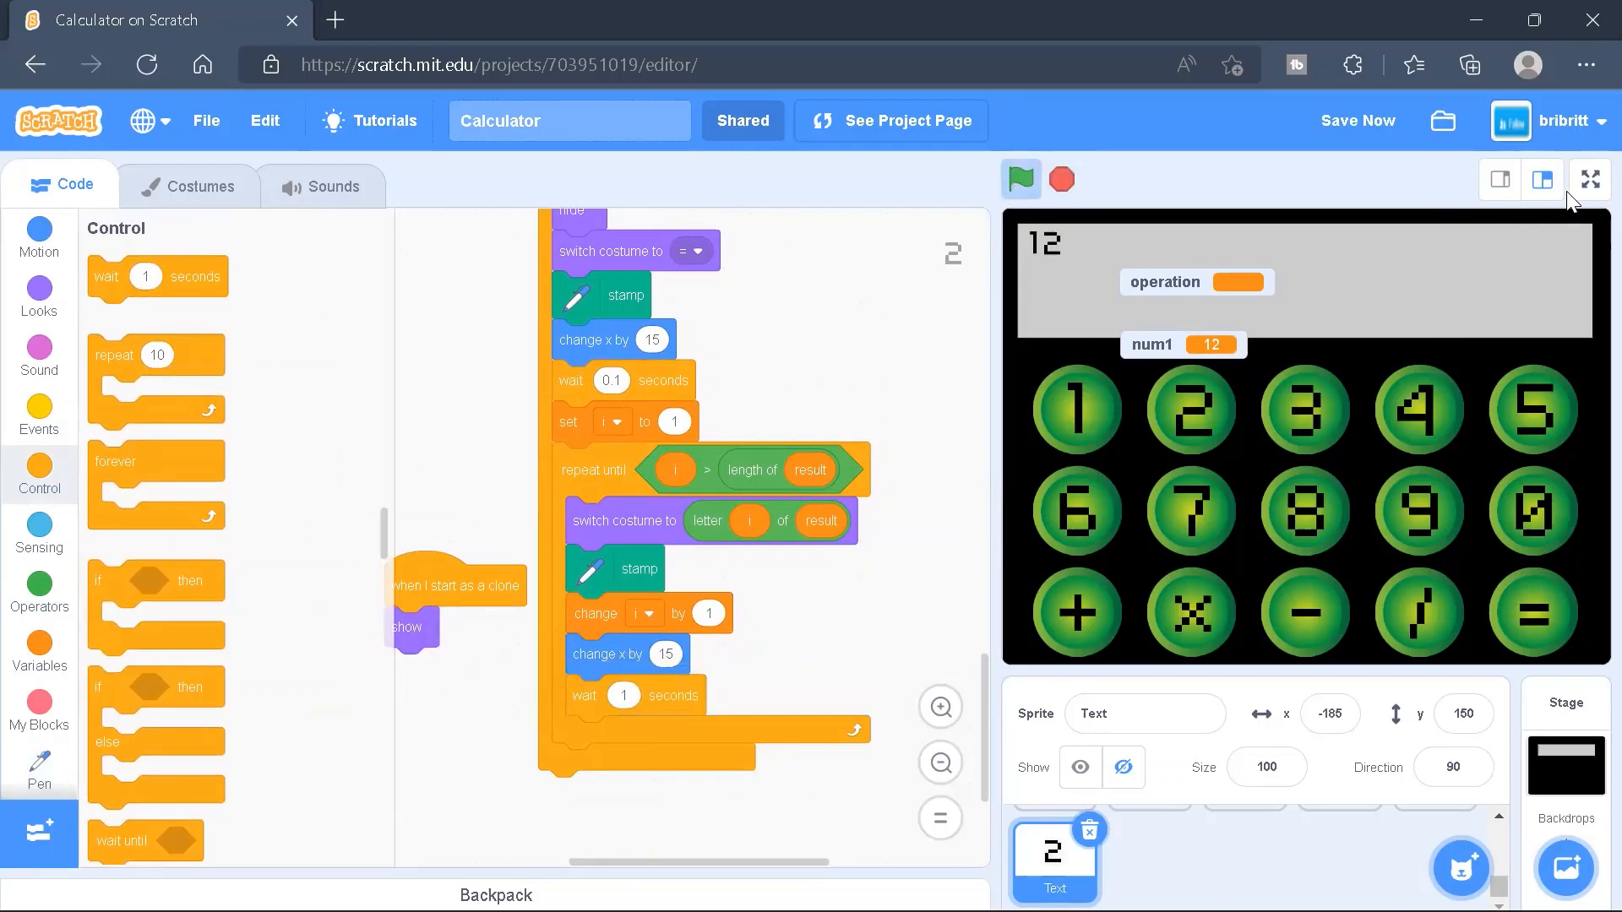
In full screen, compute 12345/1 so the display shows =12345
left_click(1589, 179)
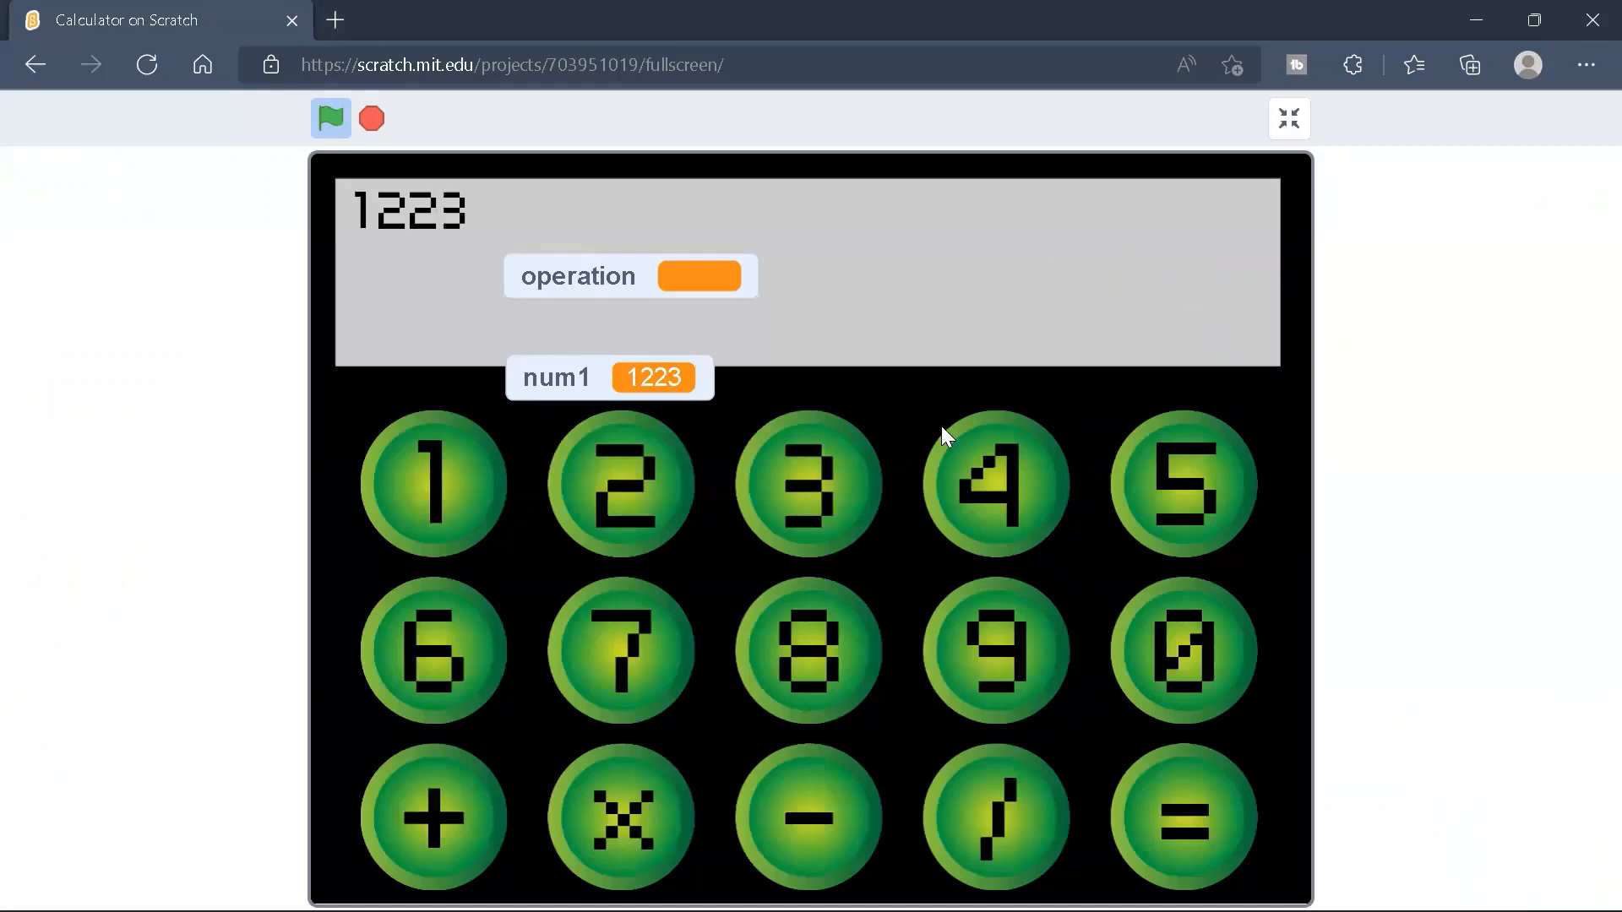
left_click(330, 119)
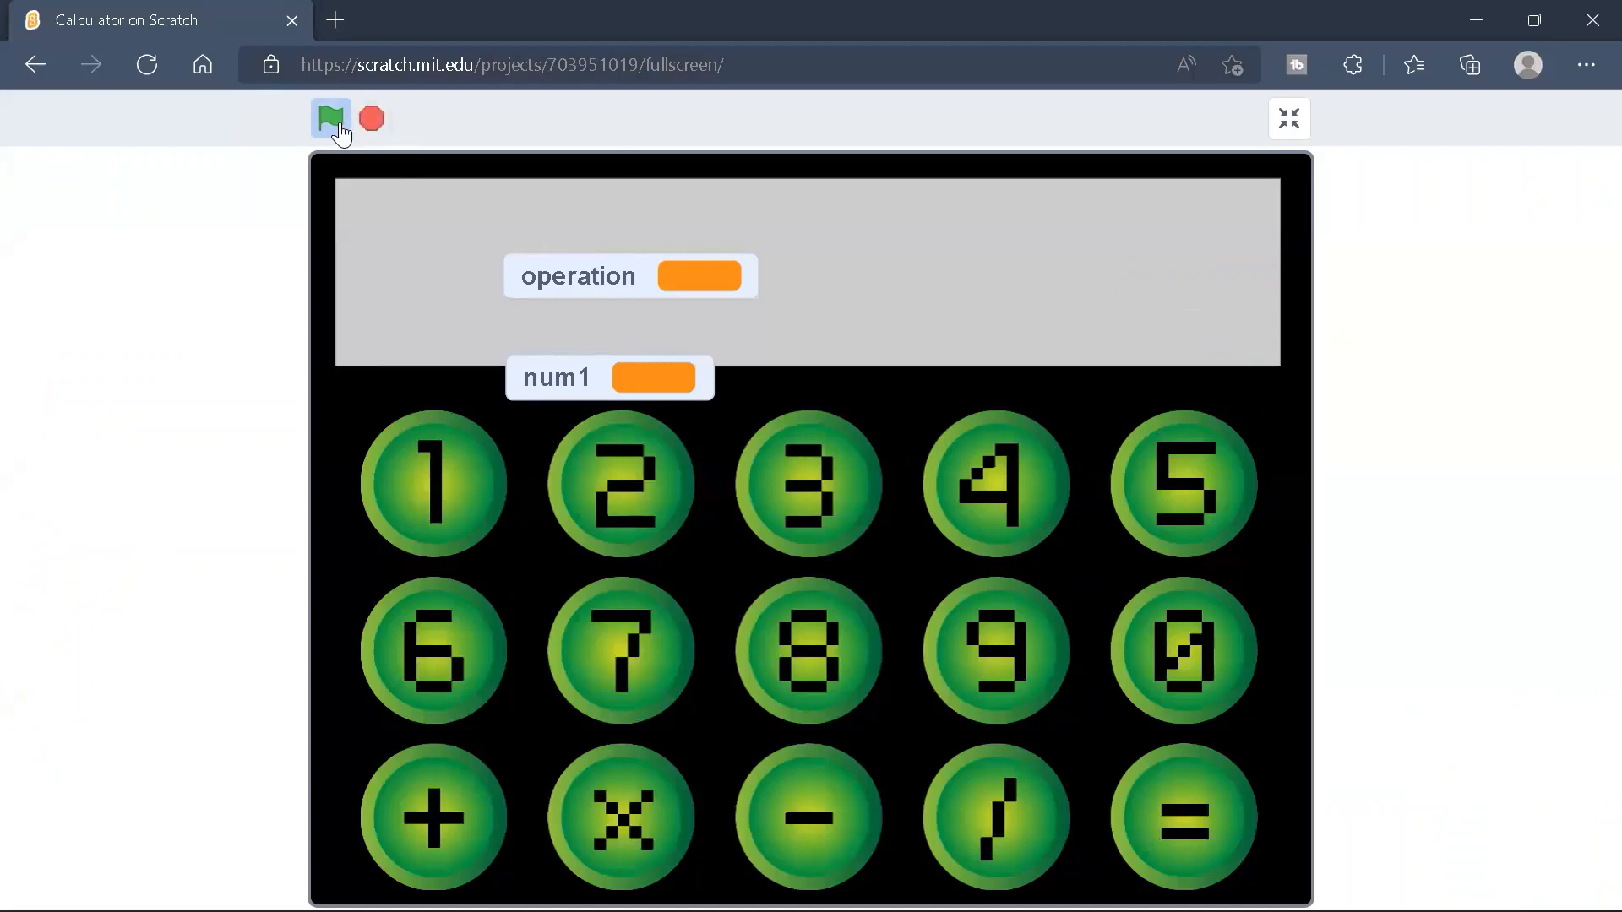
left_click(331, 118)
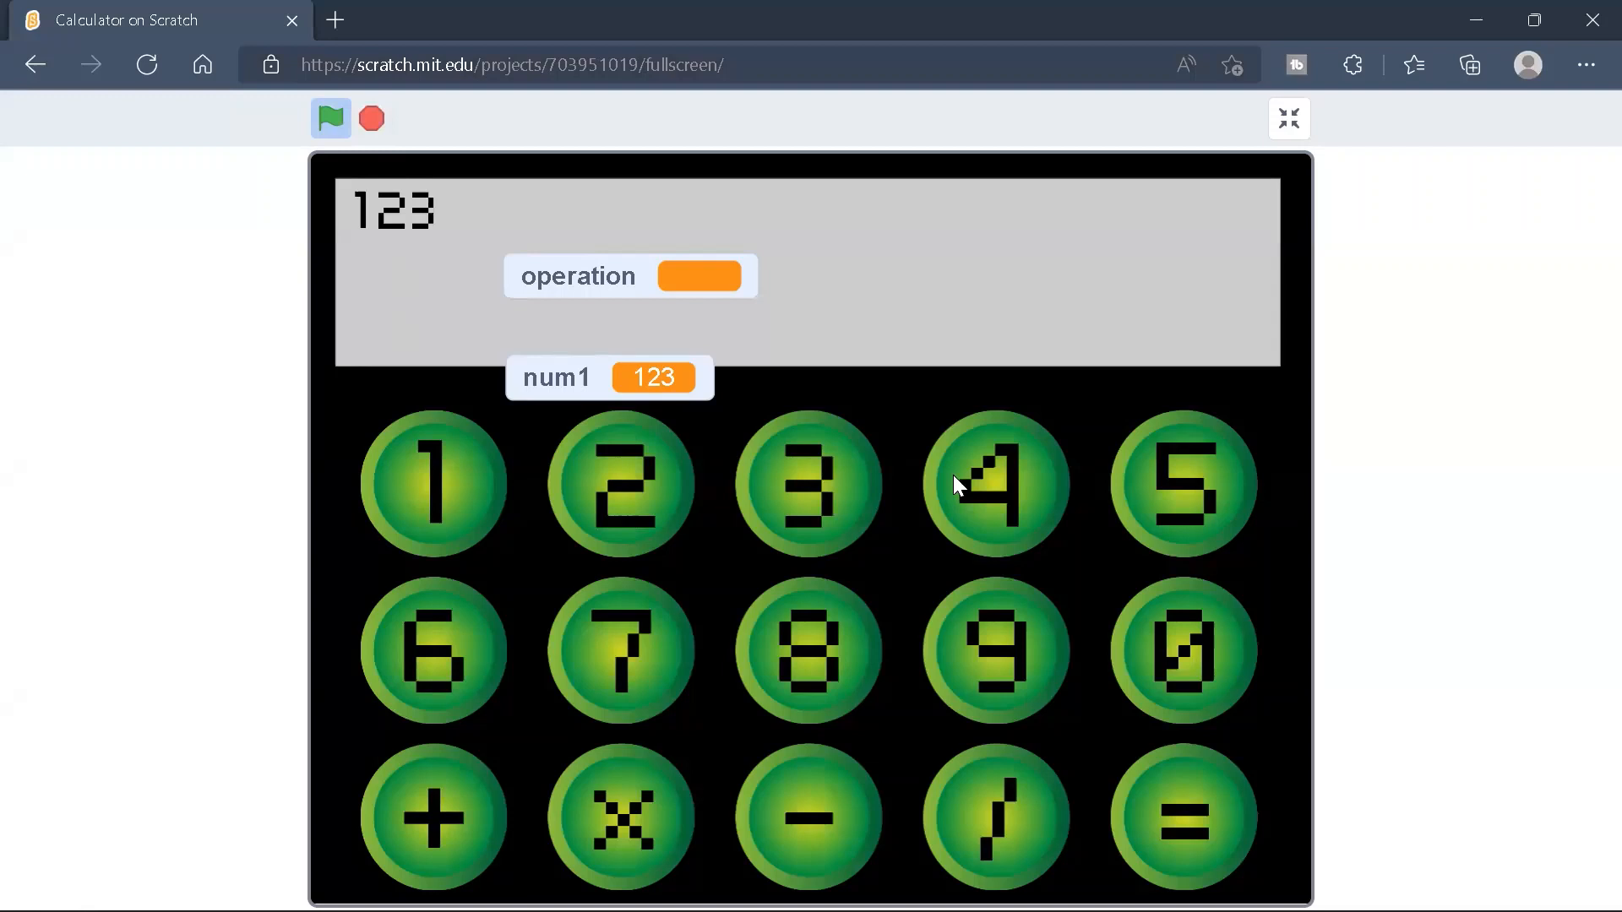
left_click(994, 817)
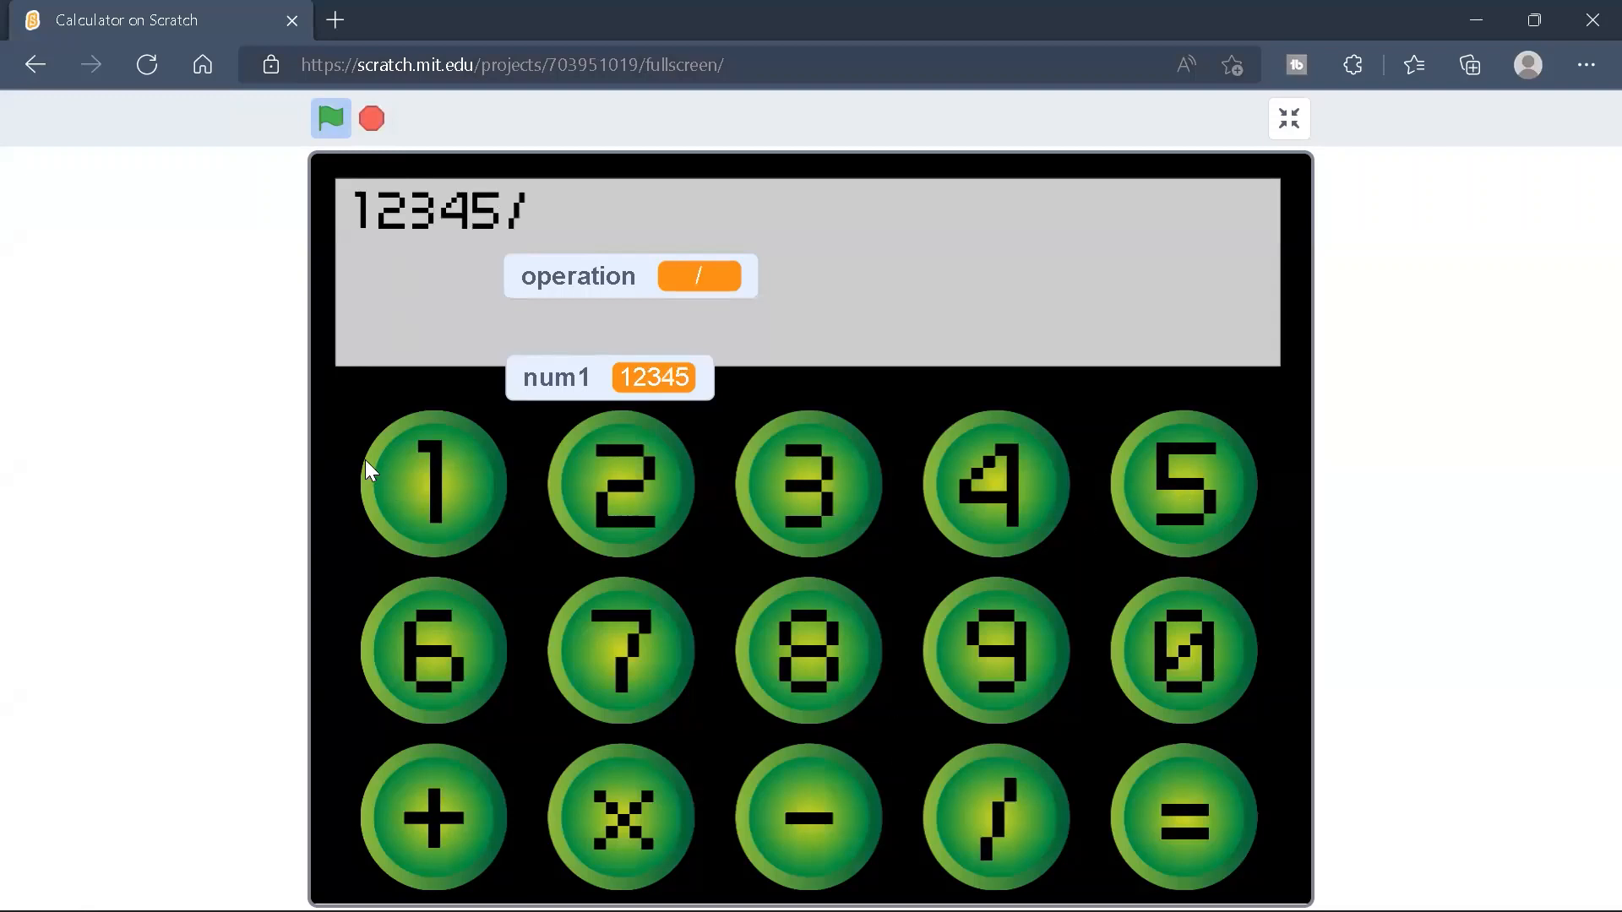
left_click(433, 483)
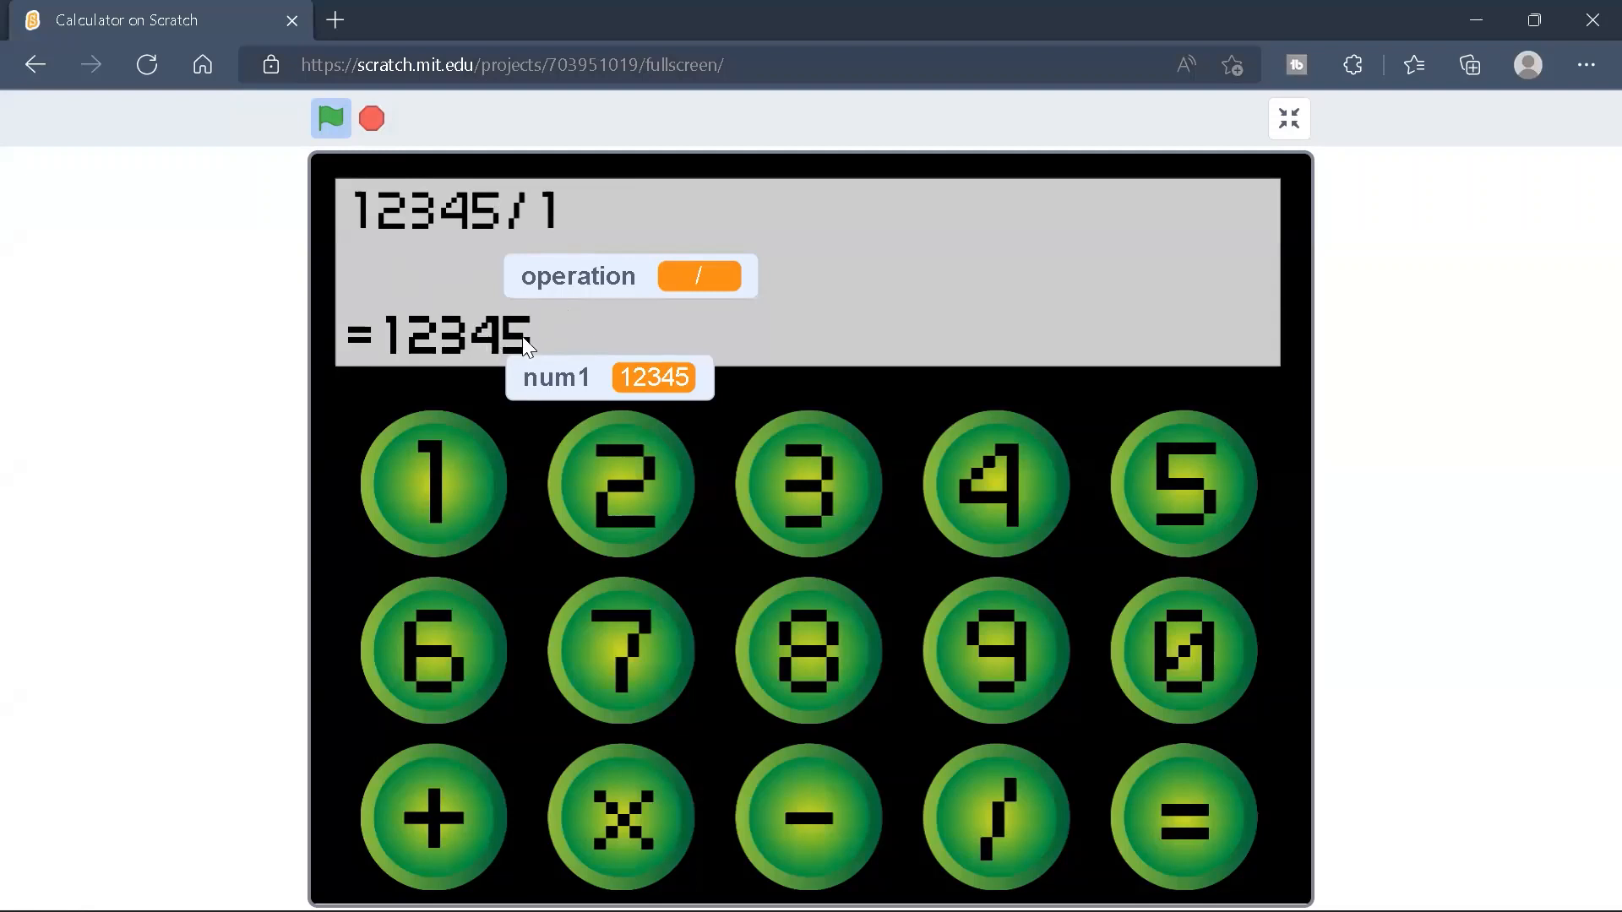
left_click(1287, 119)
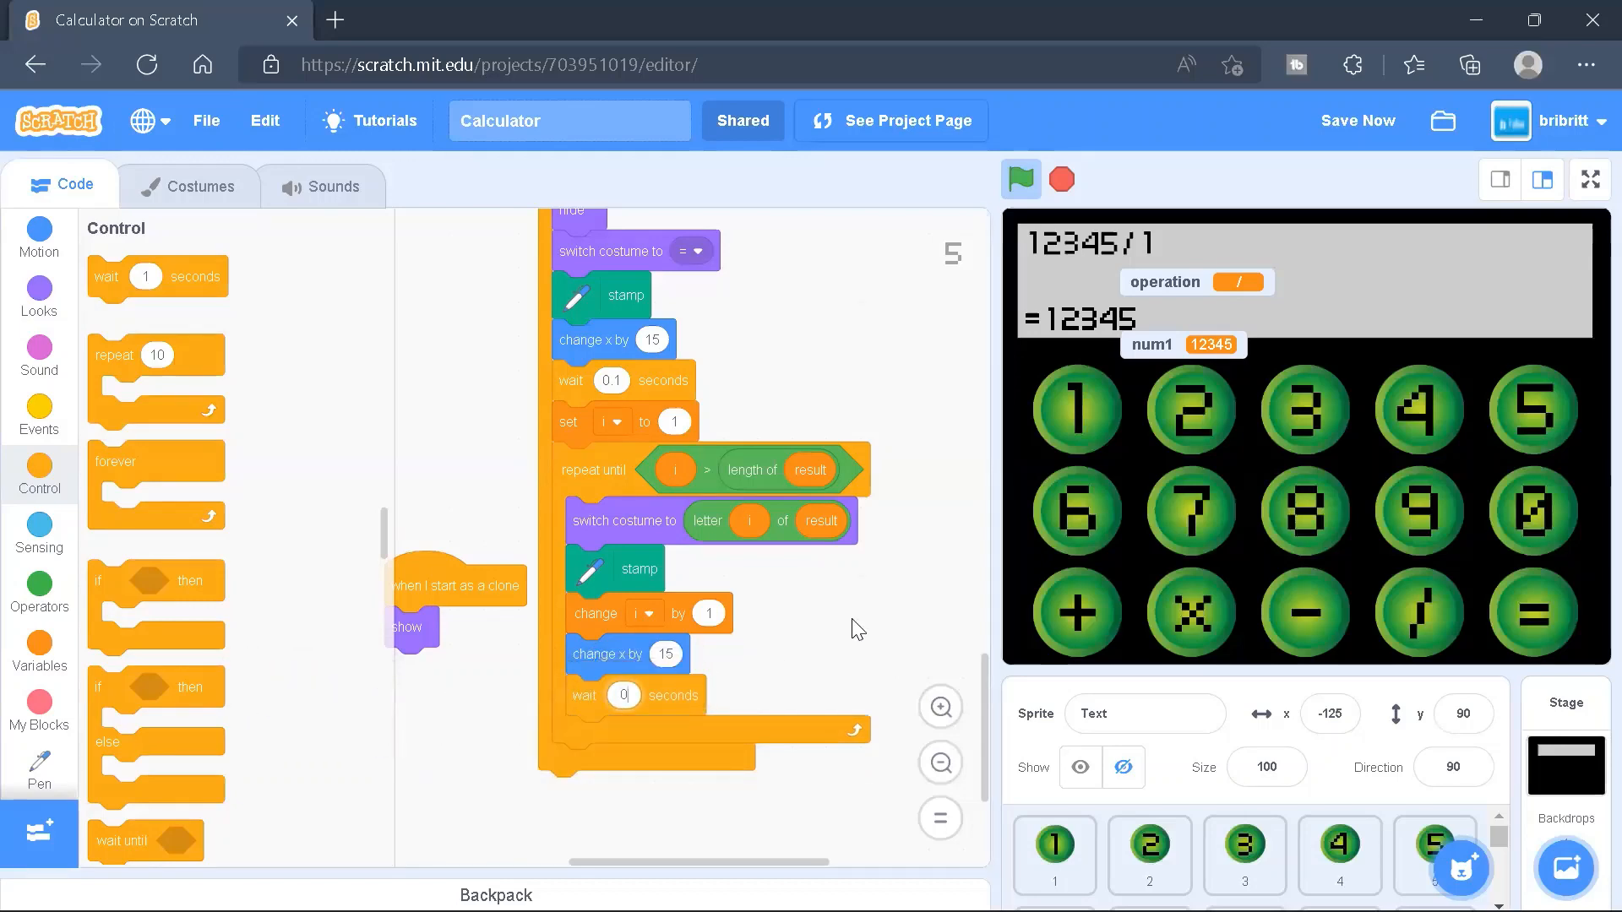
In full screen, divide 123459876 by 1 so the display shows =123459876
left_click(1590, 180)
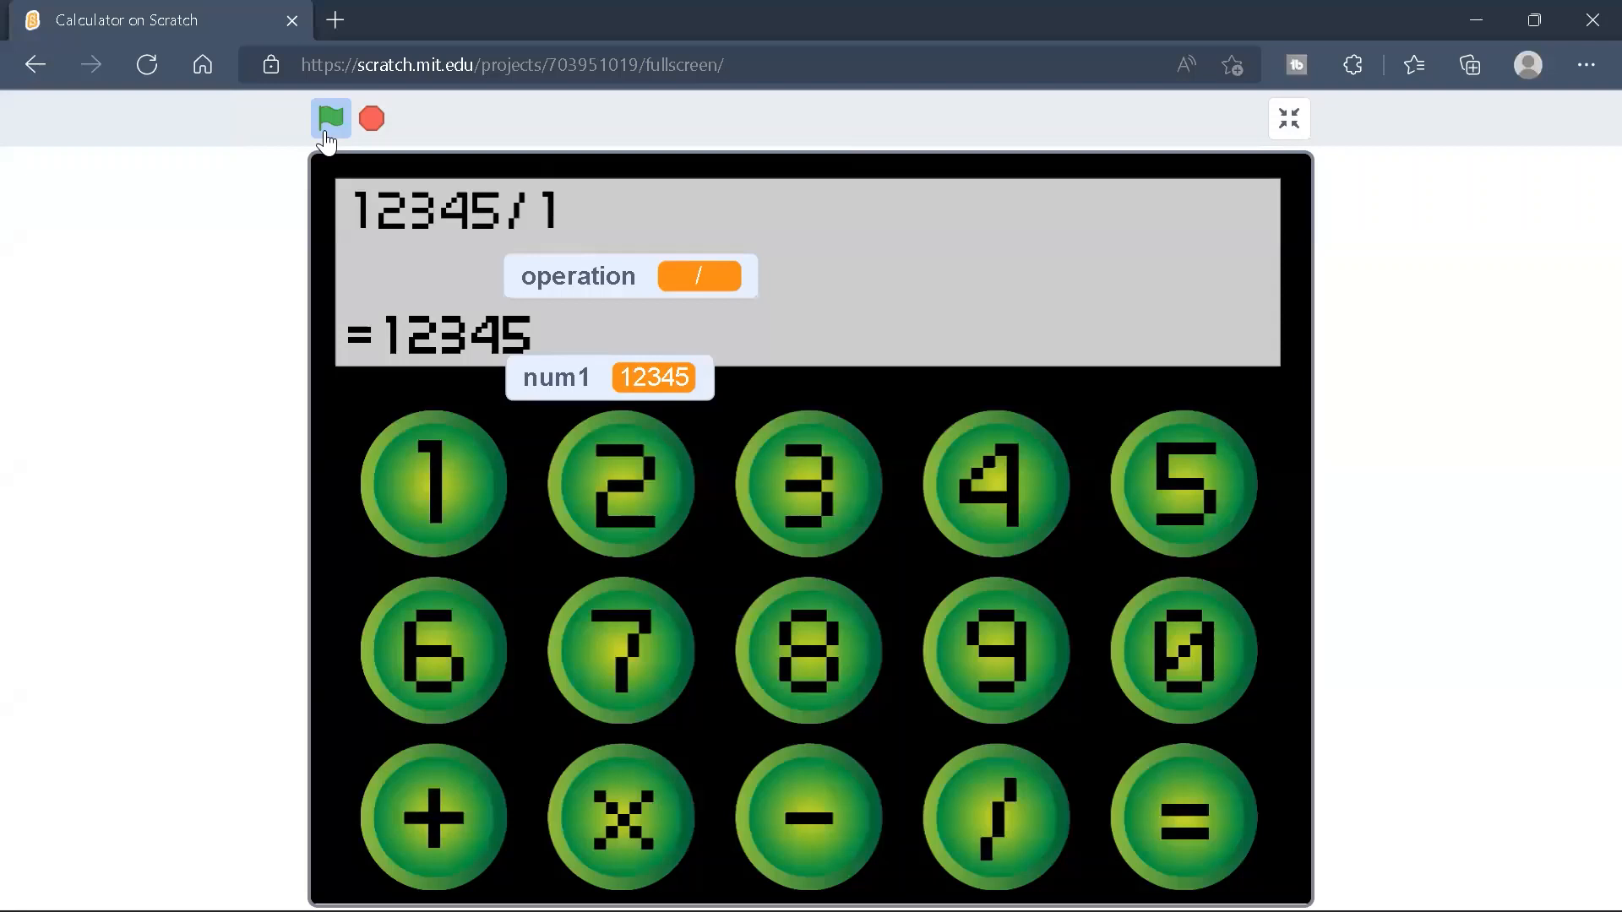
left_click(332, 118)
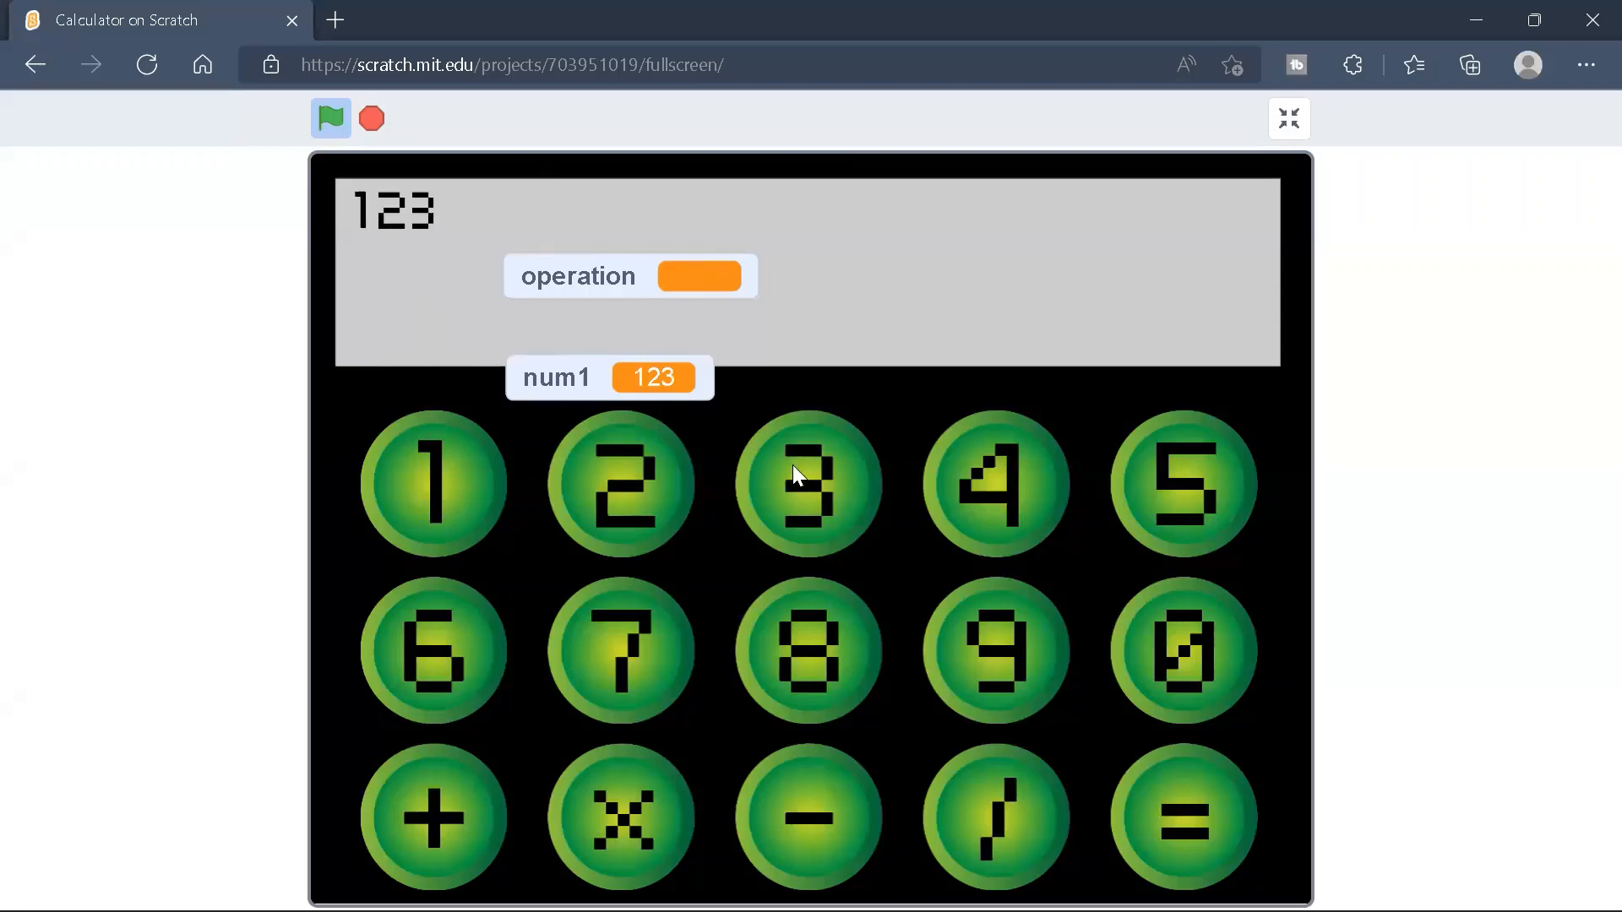
left_click(996, 817)
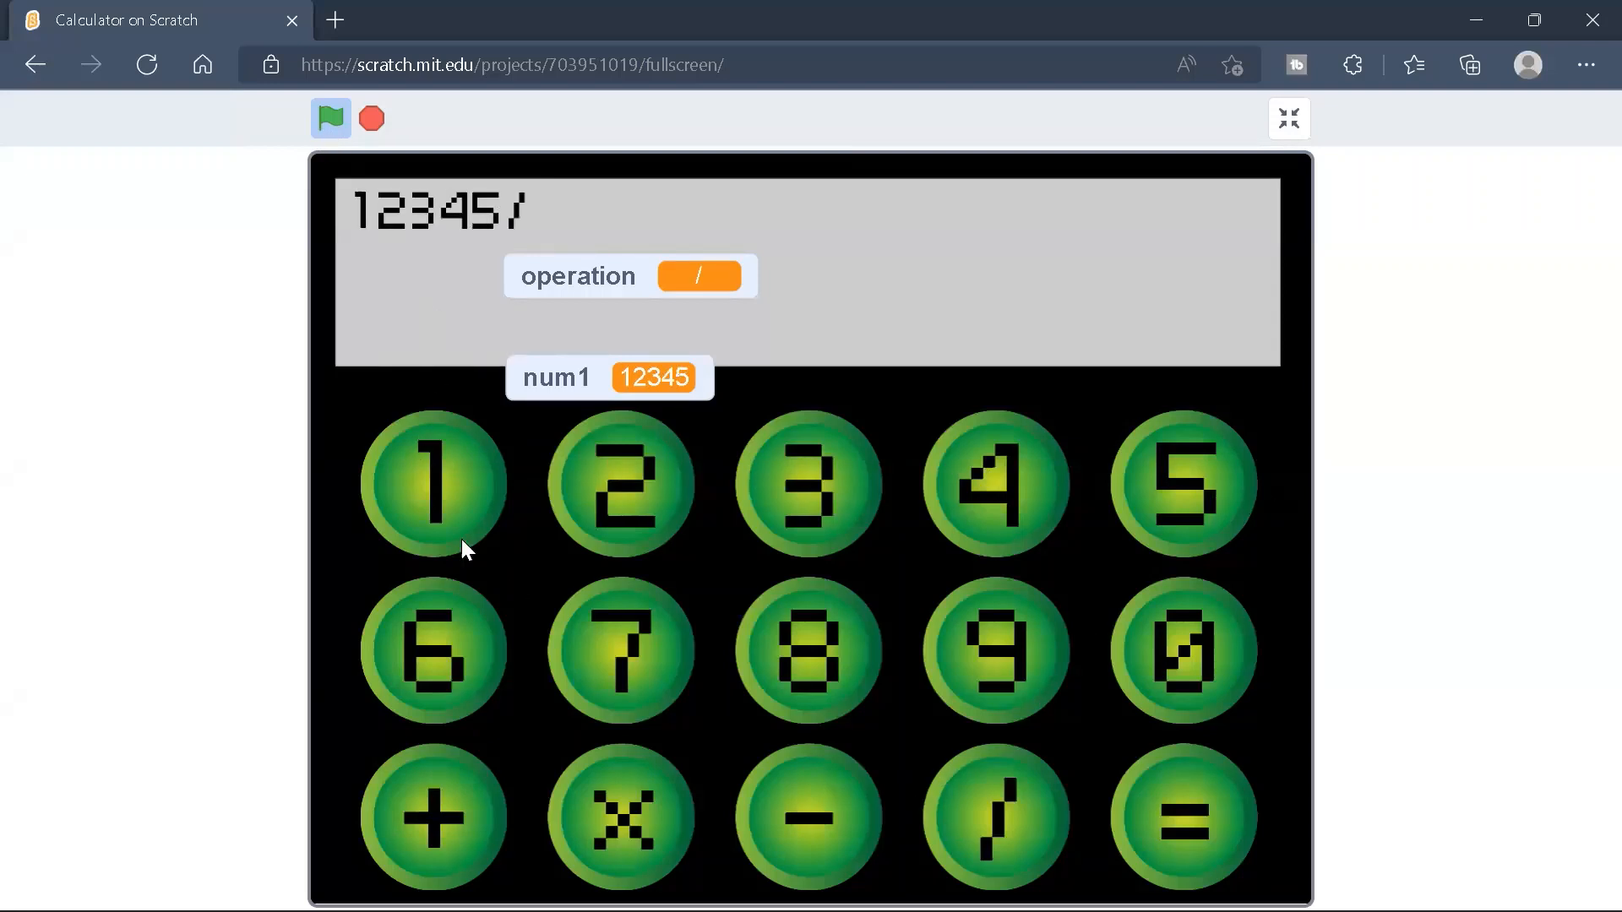
left_click(432, 483)
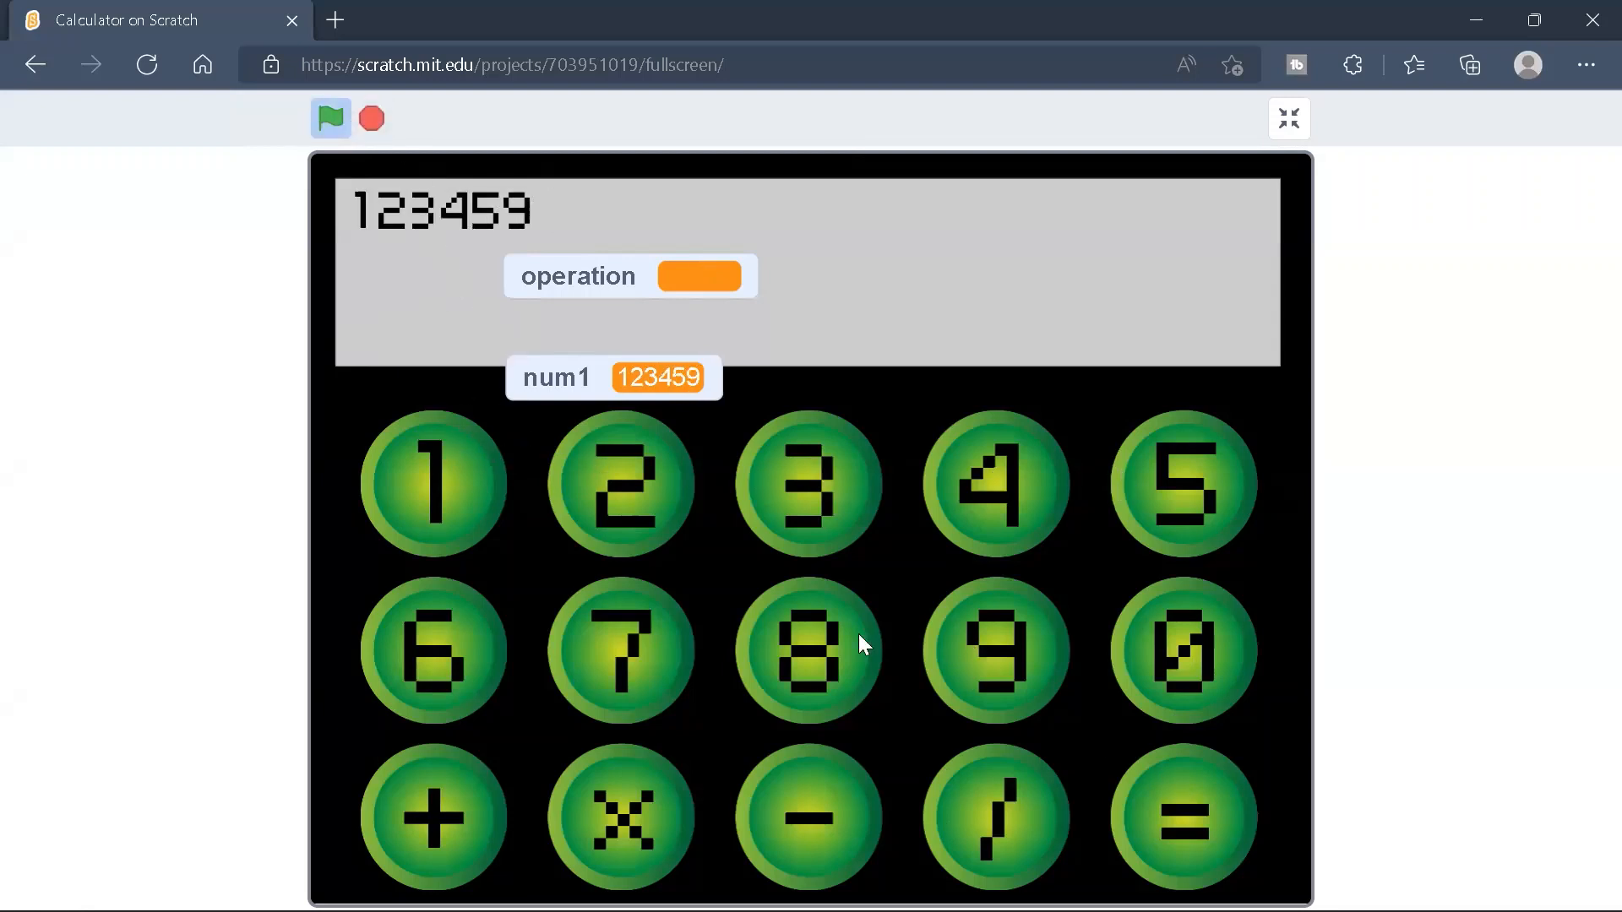
left_click(995, 816)
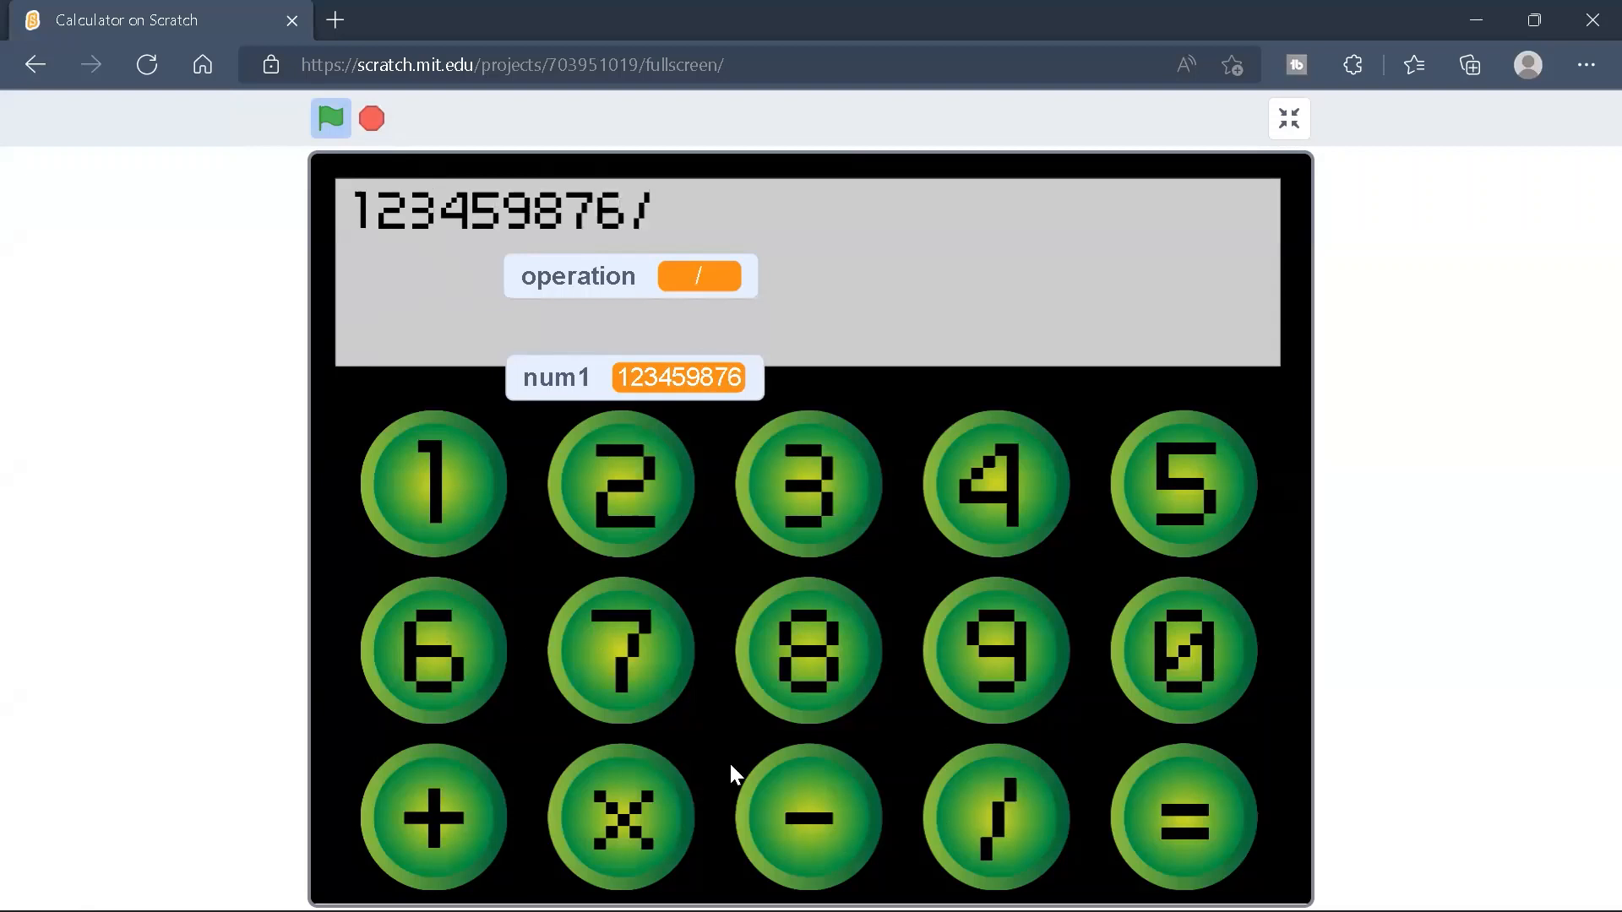
left_click(432, 483)
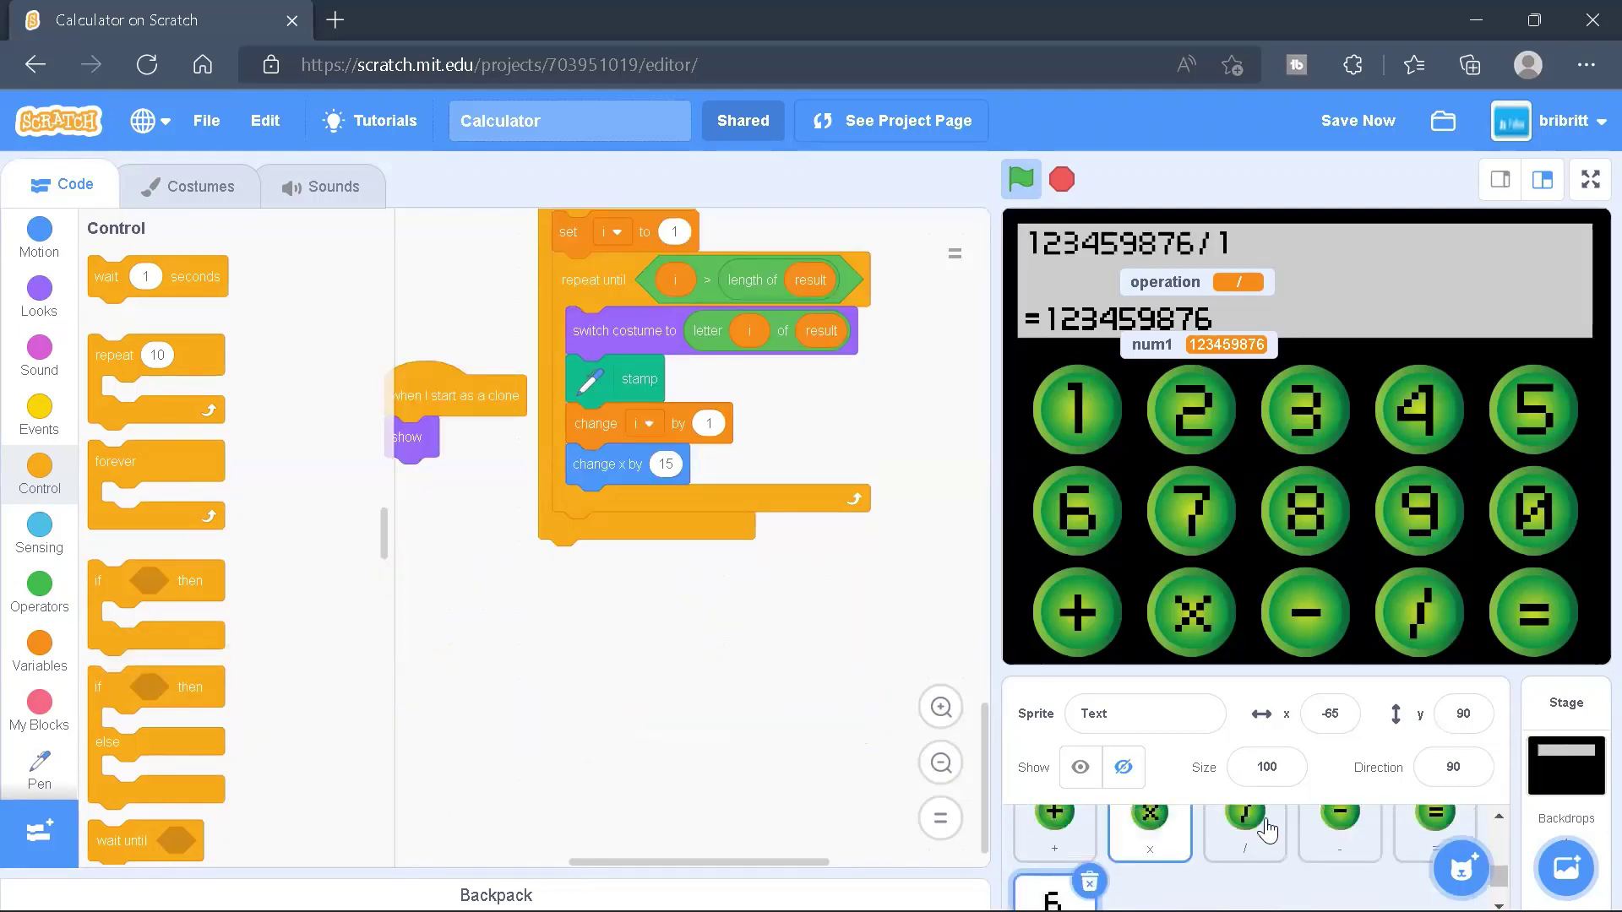
left_click(1565, 724)
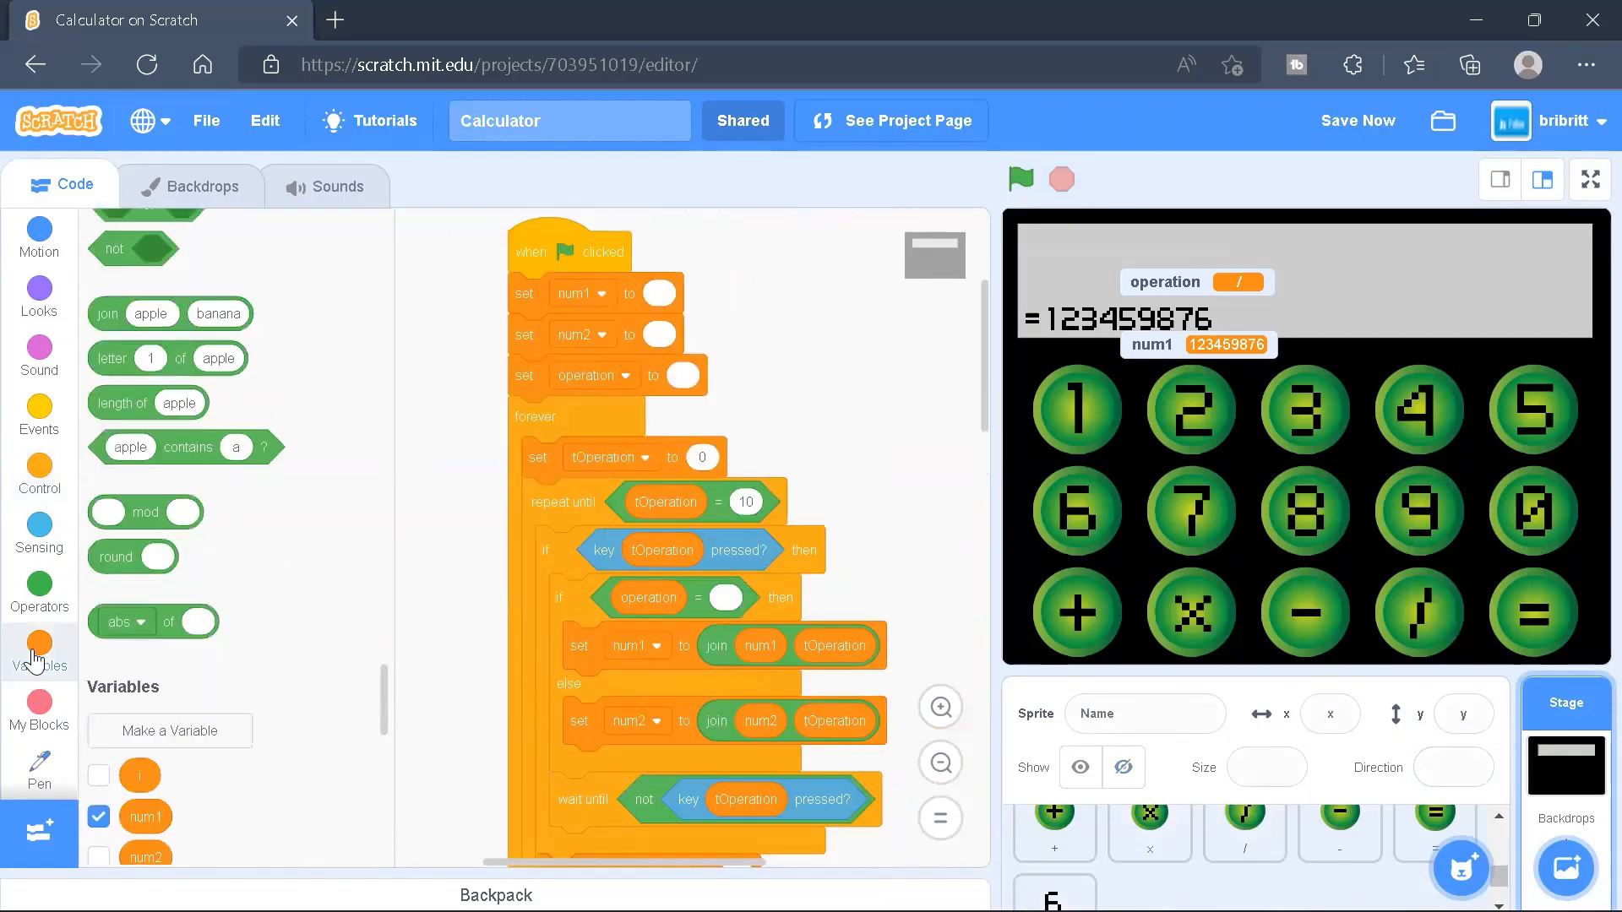
left_click(317, 612)
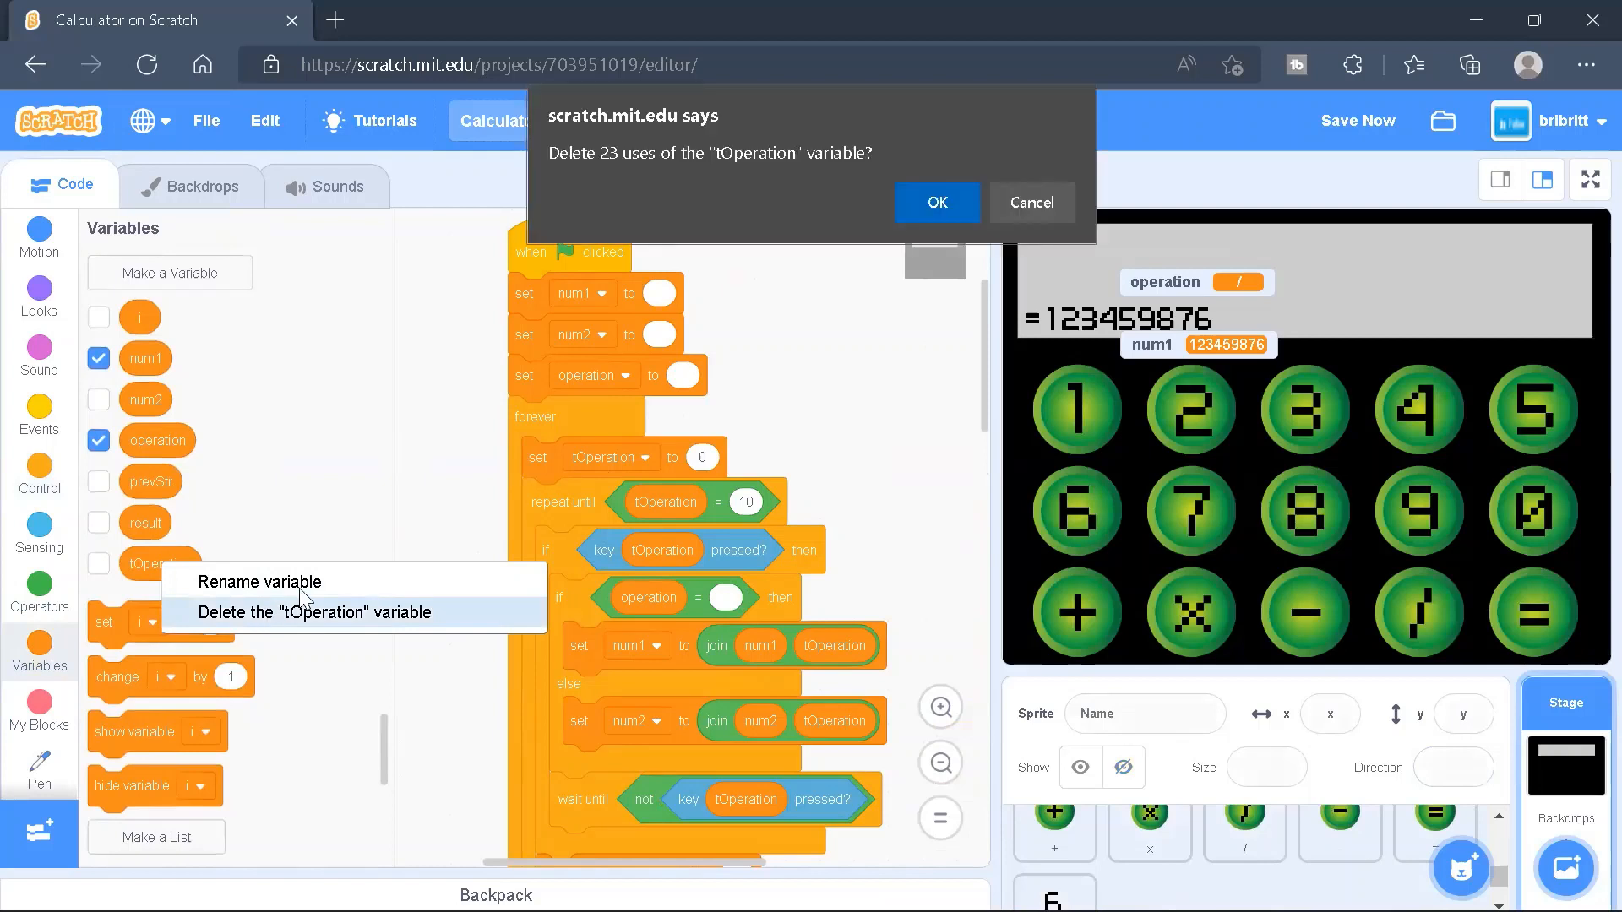
mouse_move(862, 304)
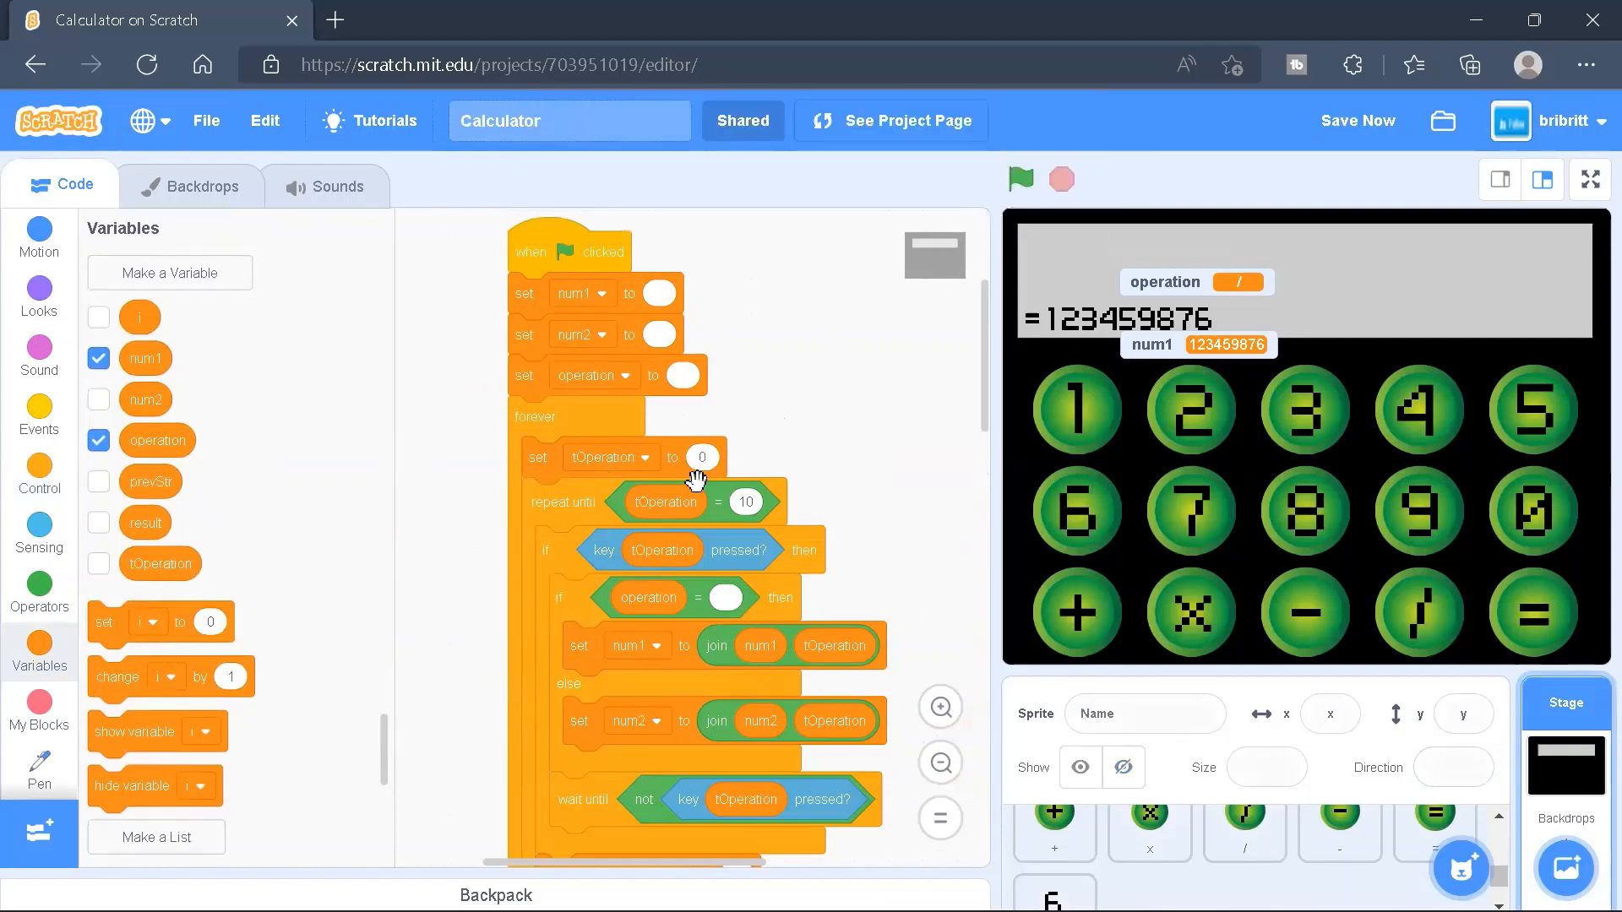
mouse_move(647, 504)
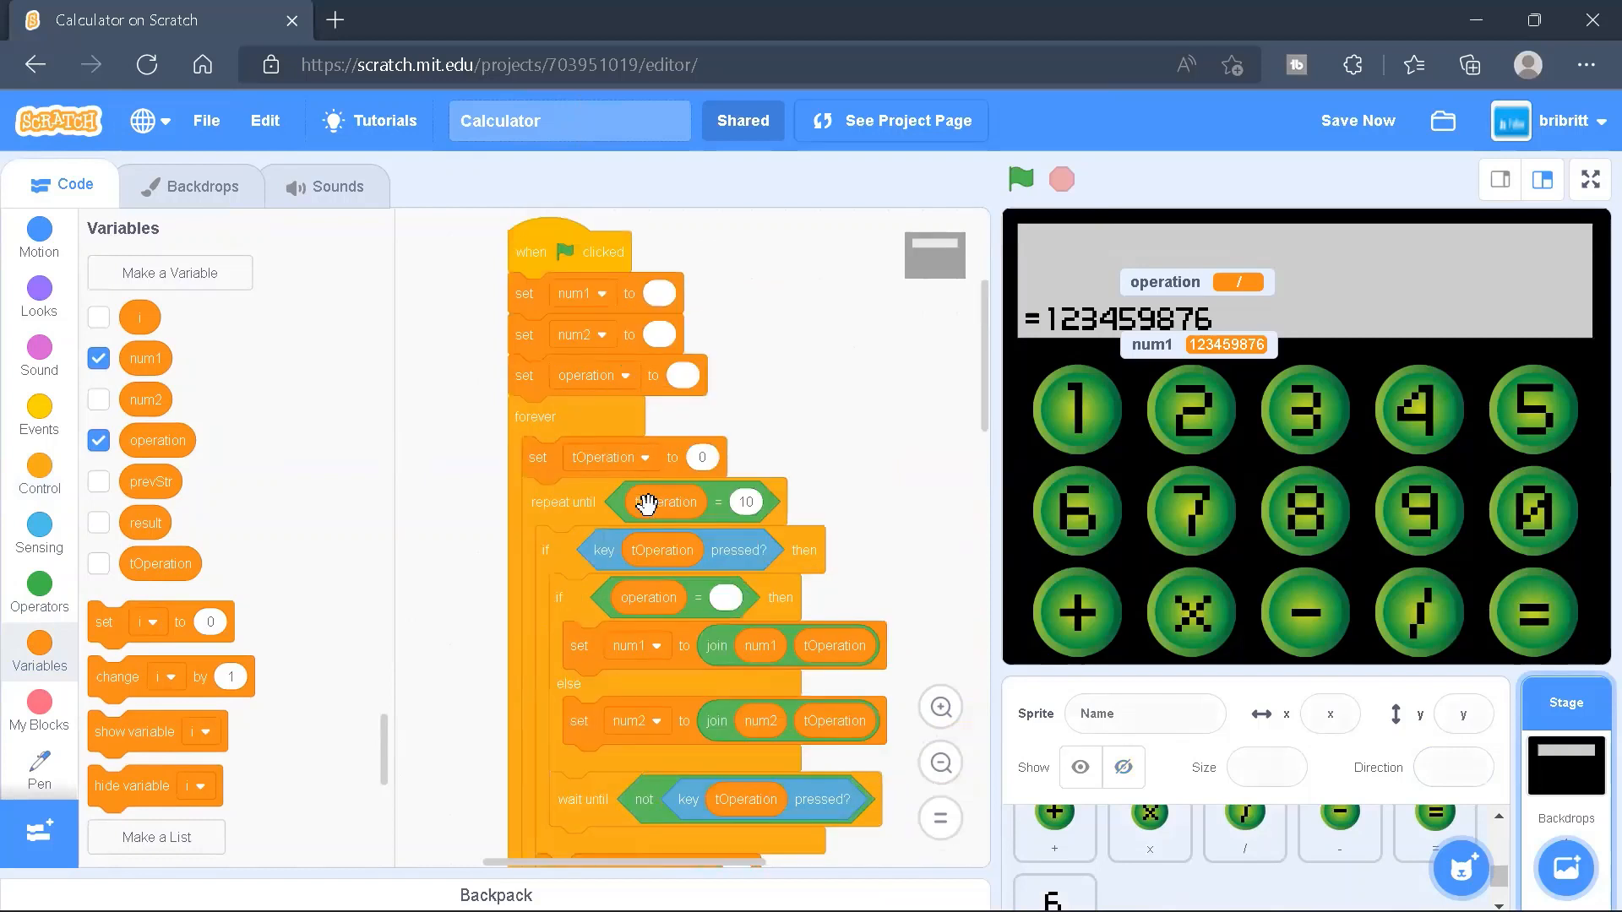
mouse_move(690, 439)
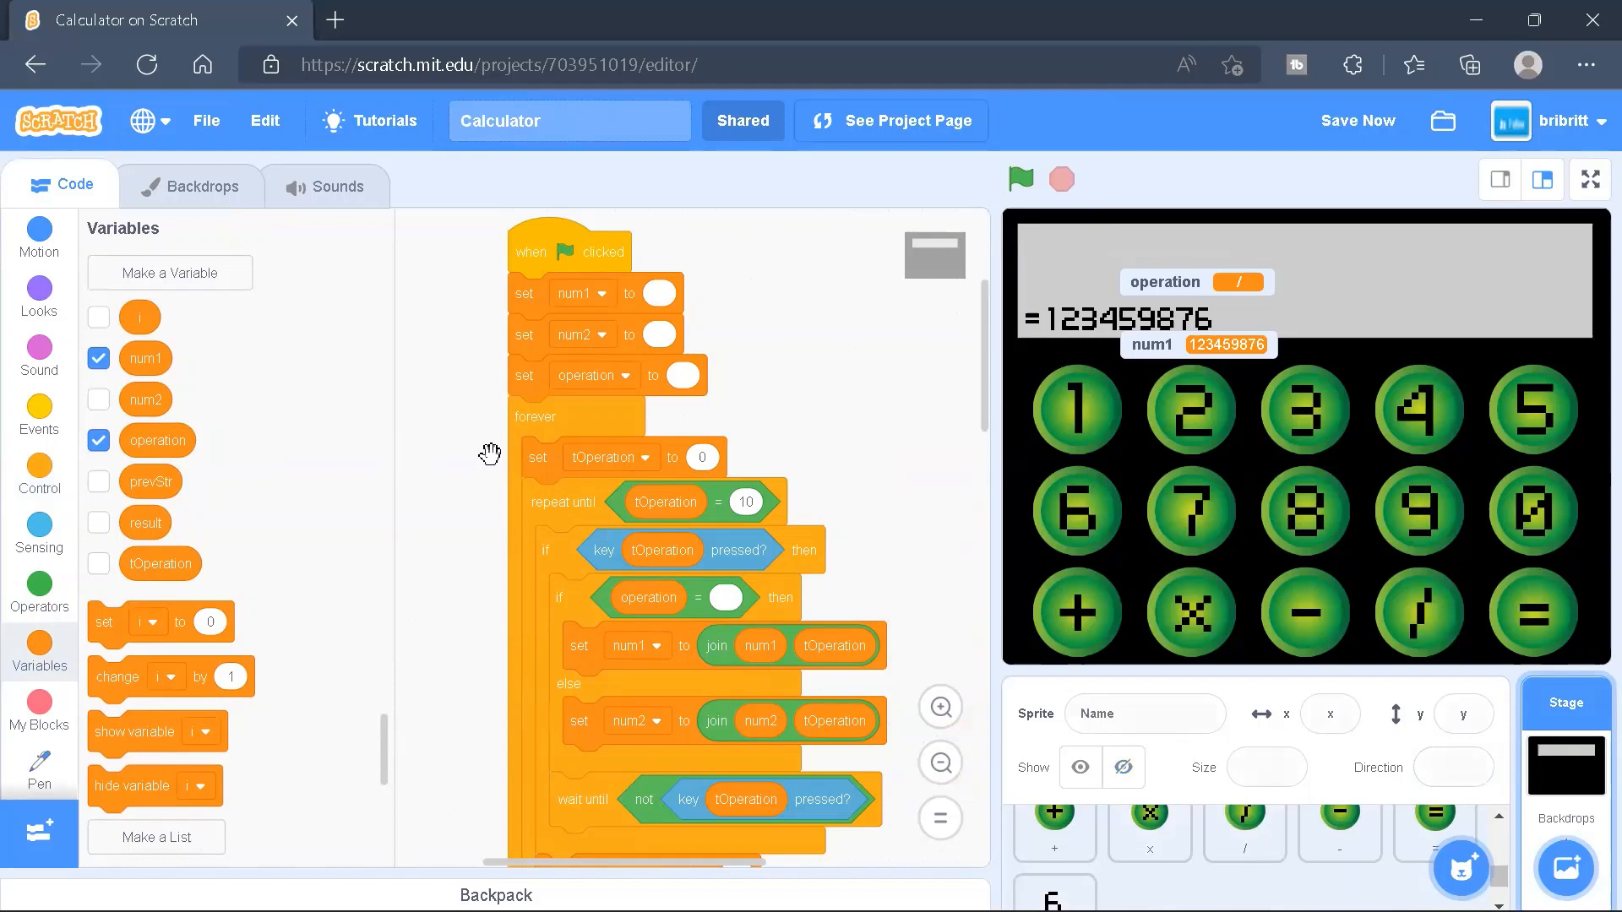
mouse_move(776, 432)
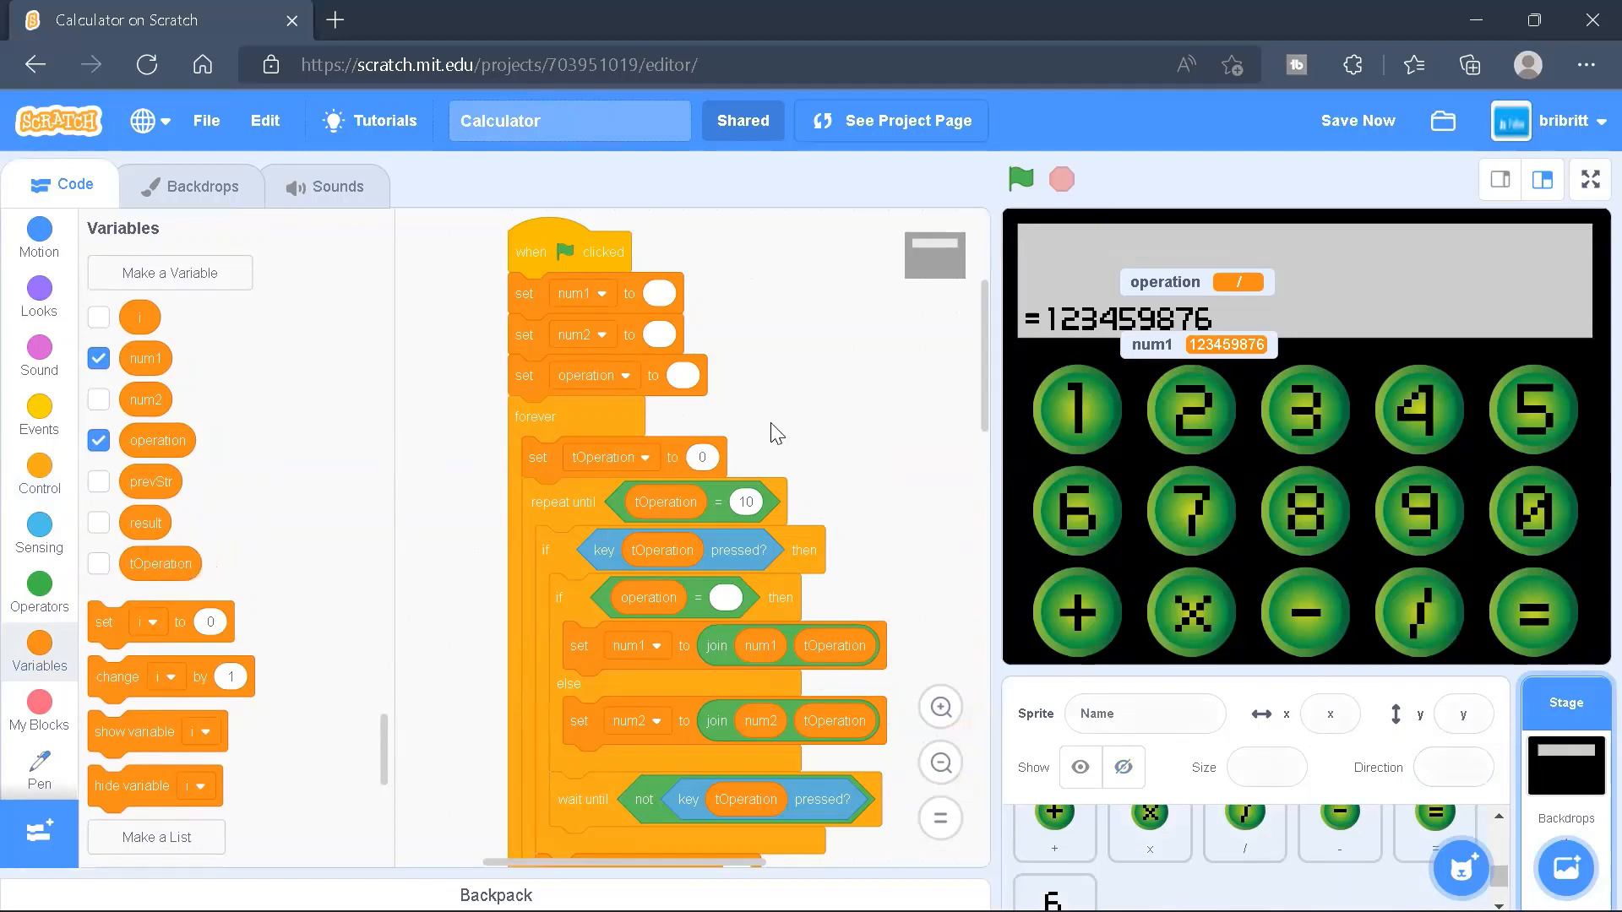
mouse_move(713, 439)
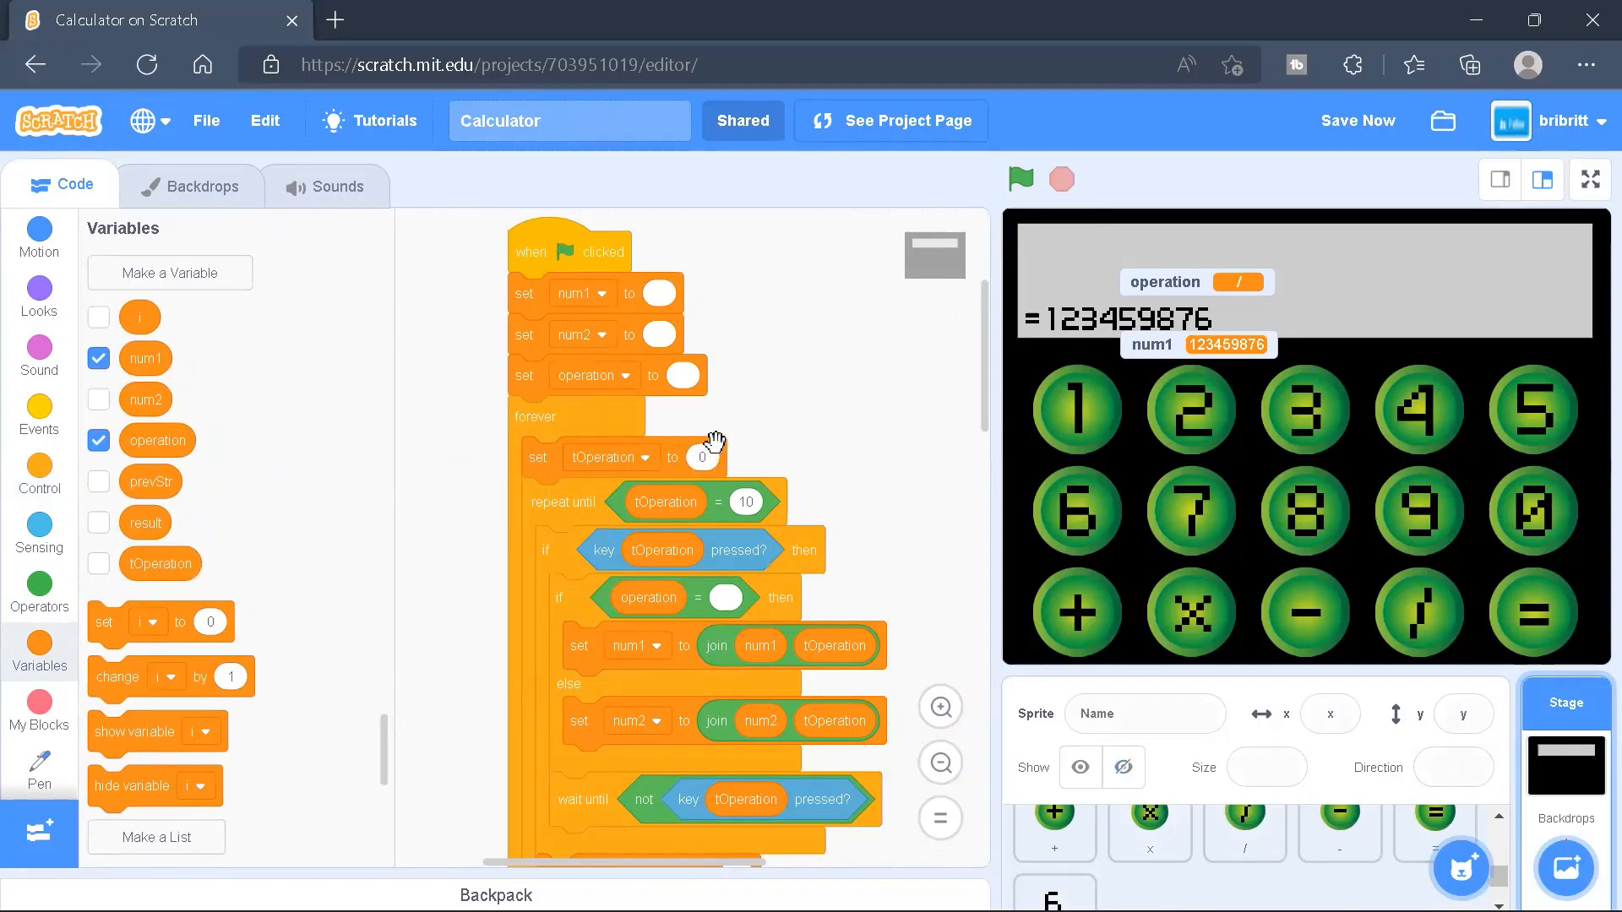
mouse_move(1192, 419)
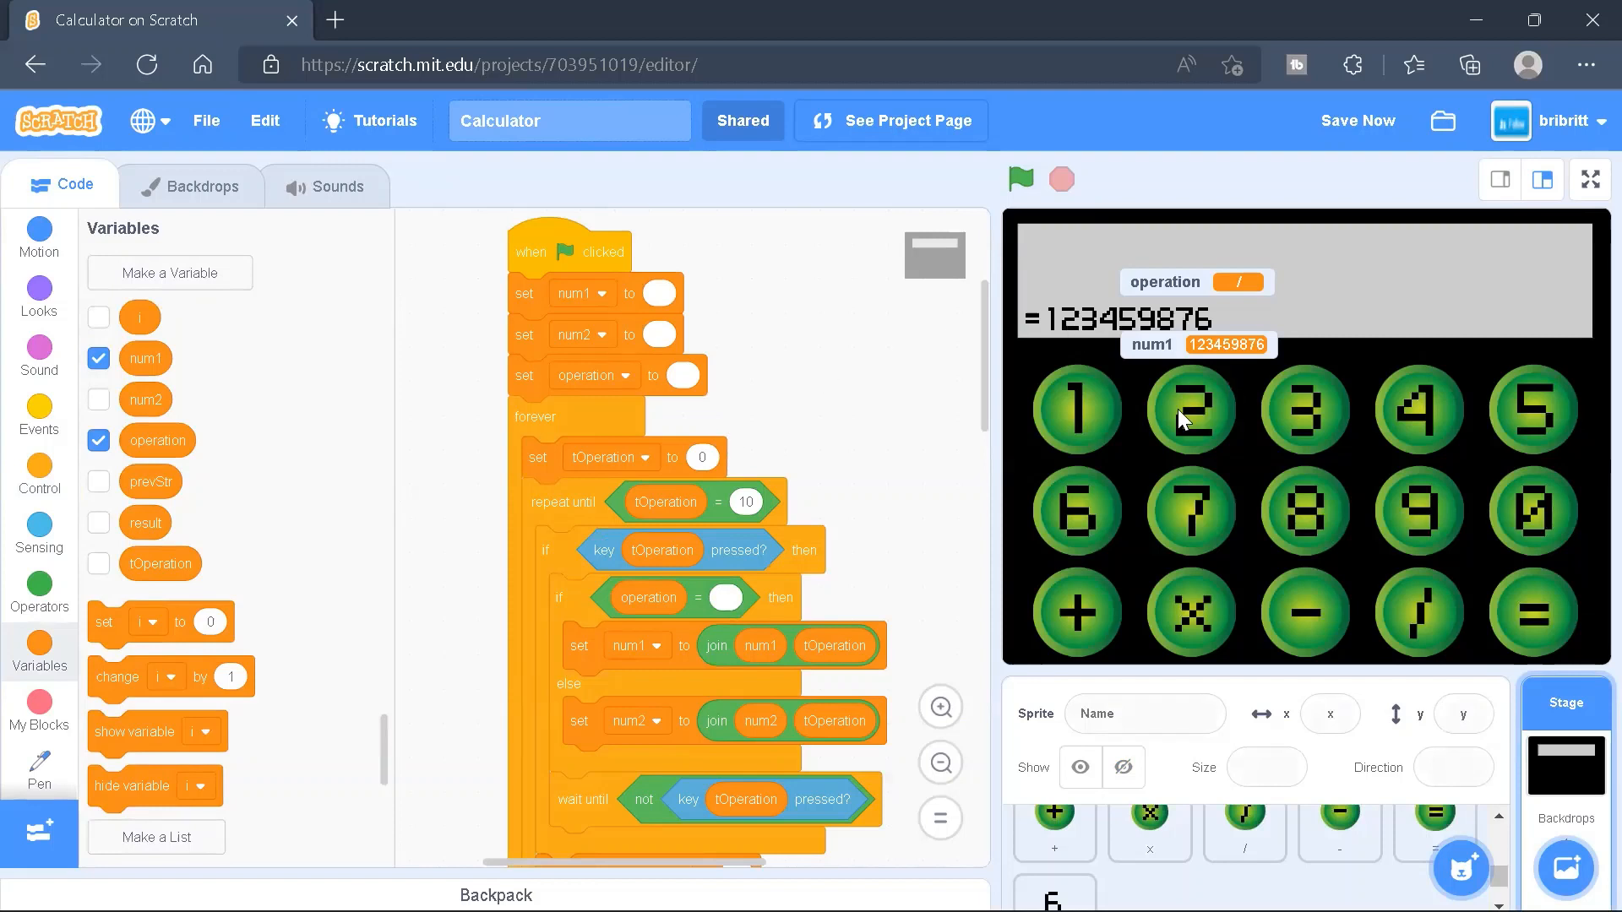
mouse_move(1557, 515)
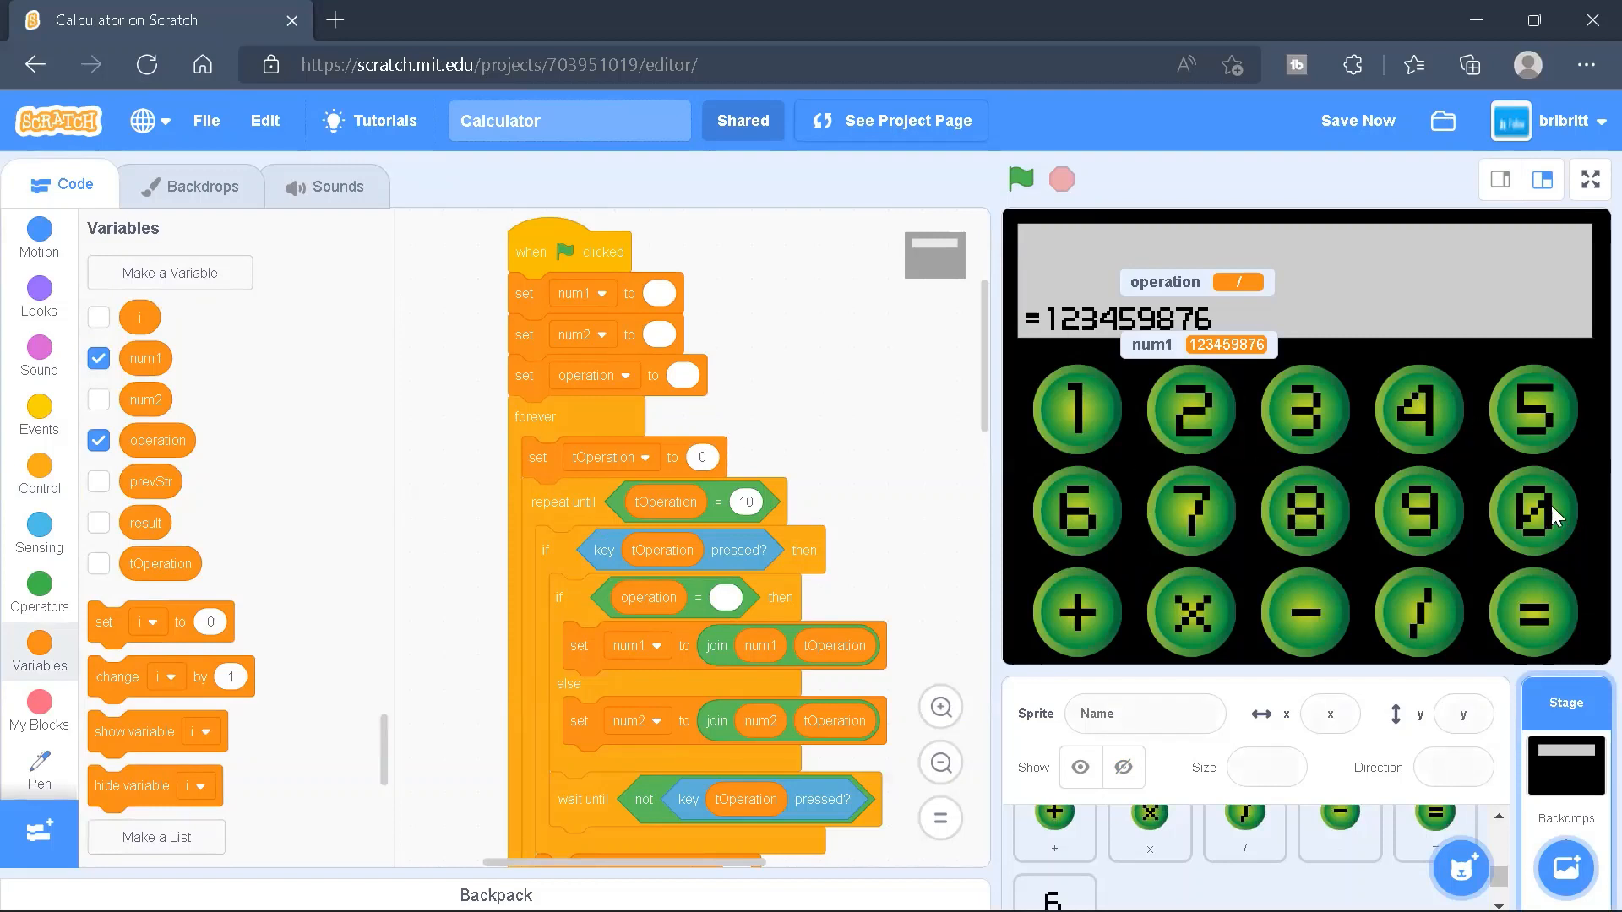
mouse_move(570, 565)
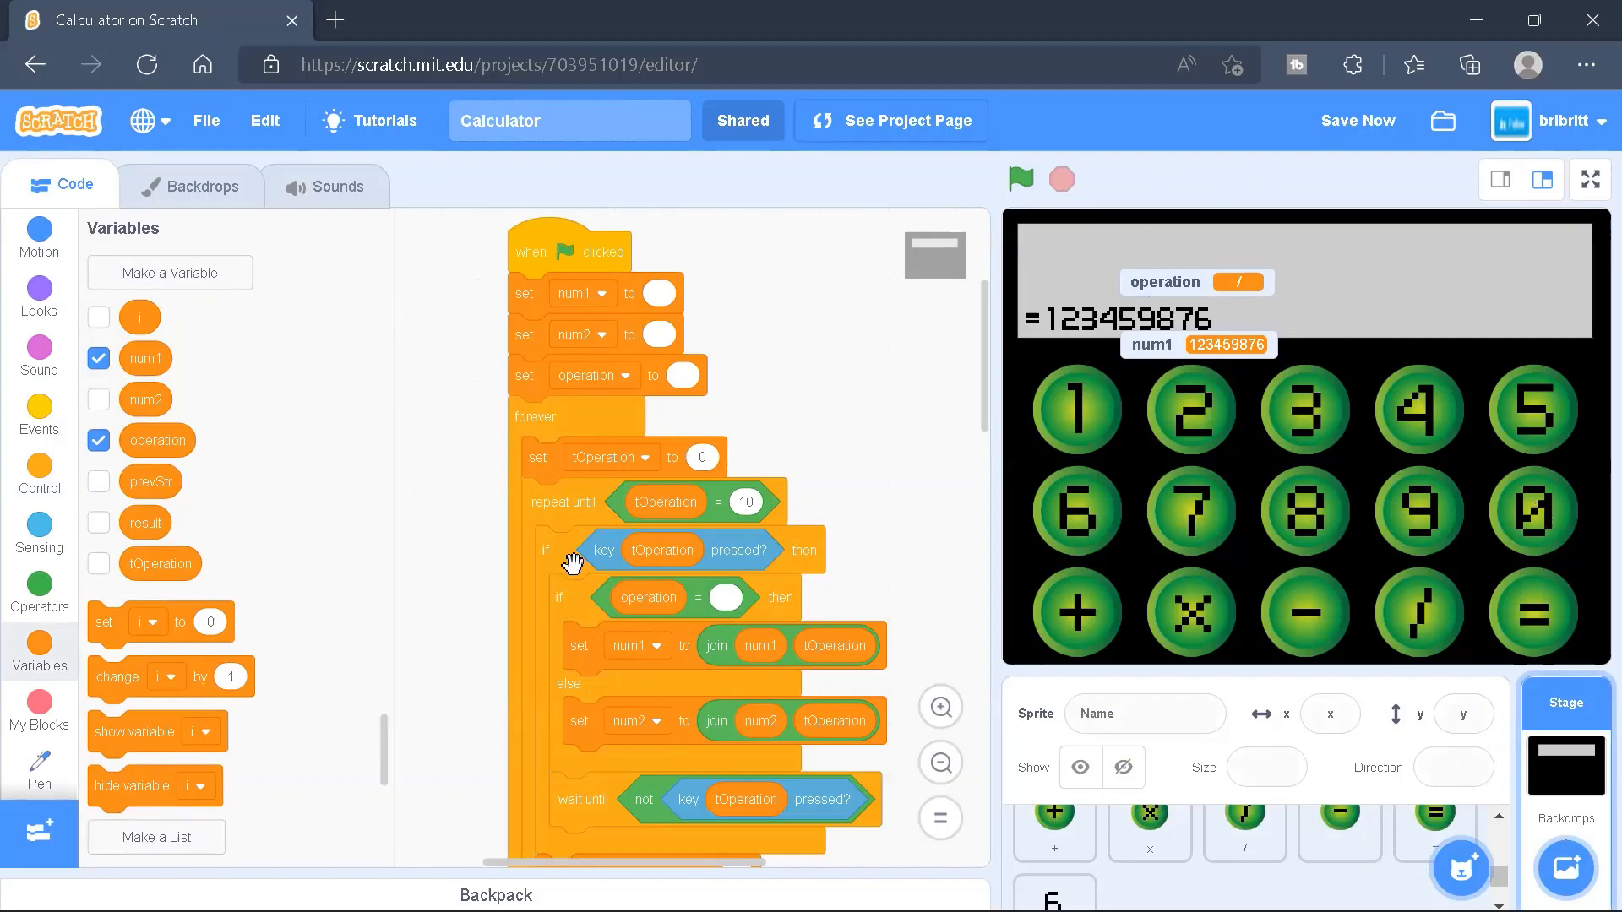
mouse_move(698, 602)
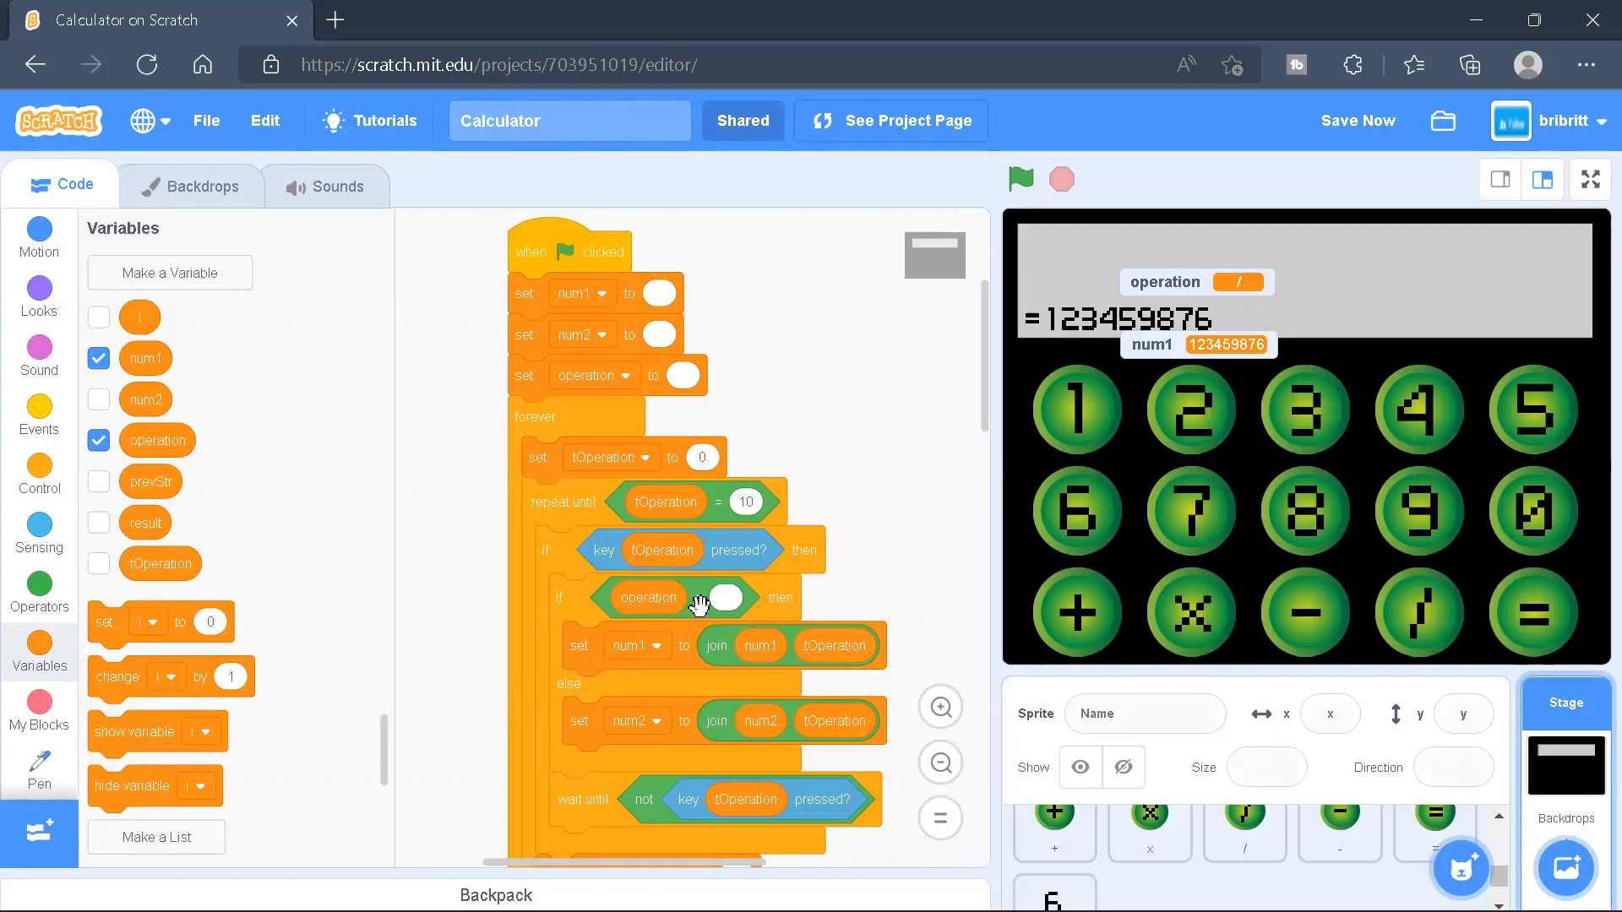
scroll("down", 3)
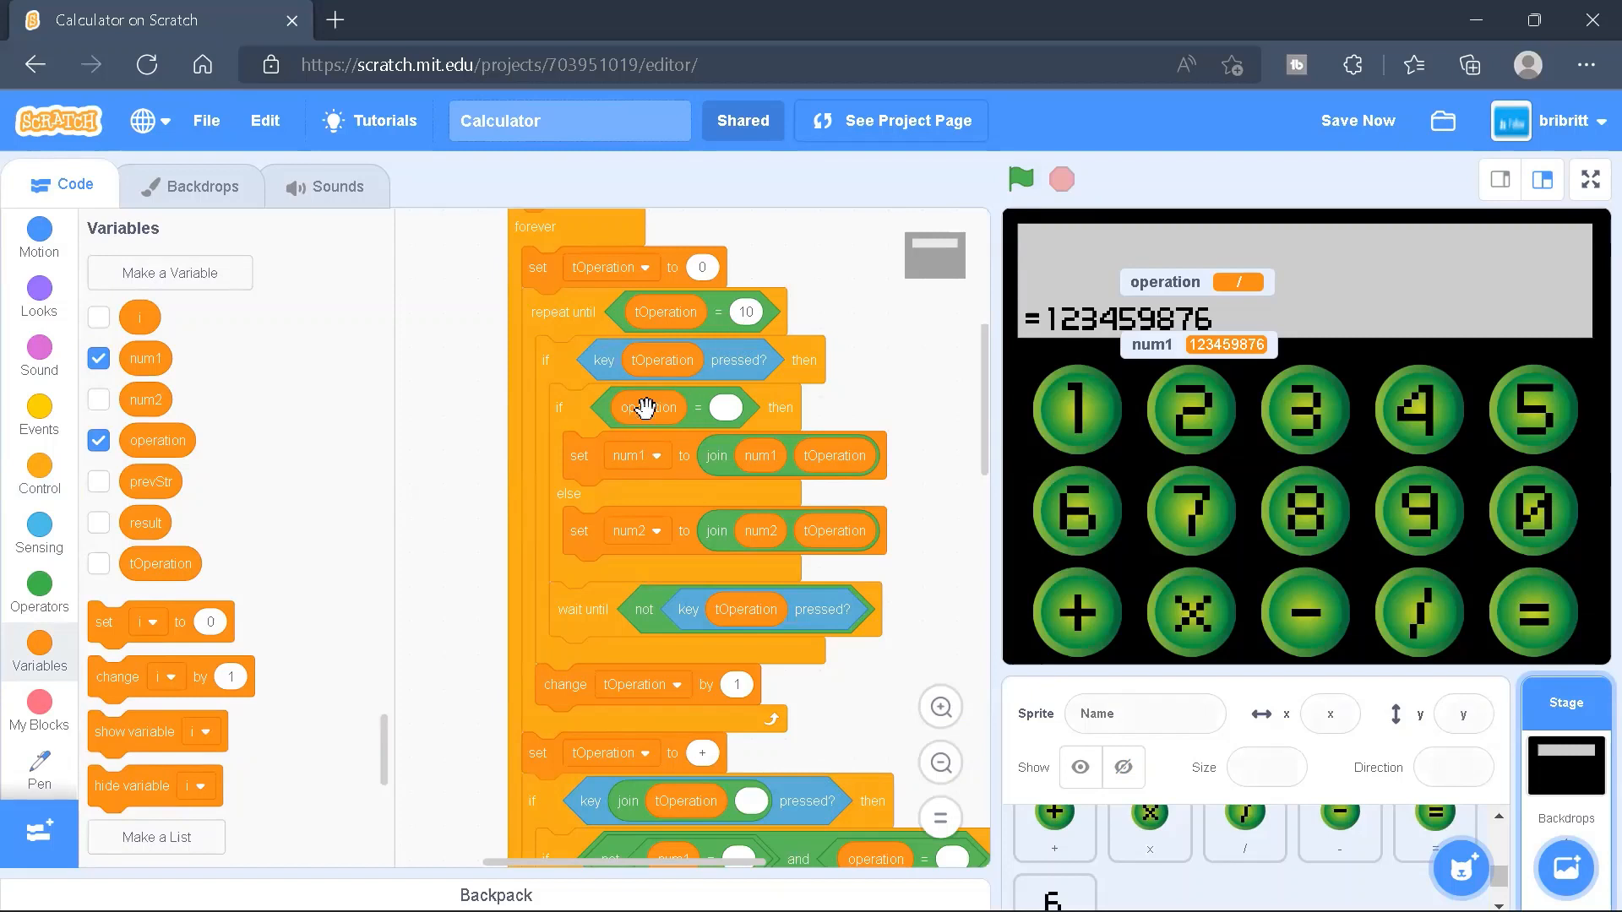
mouse_move(681, 447)
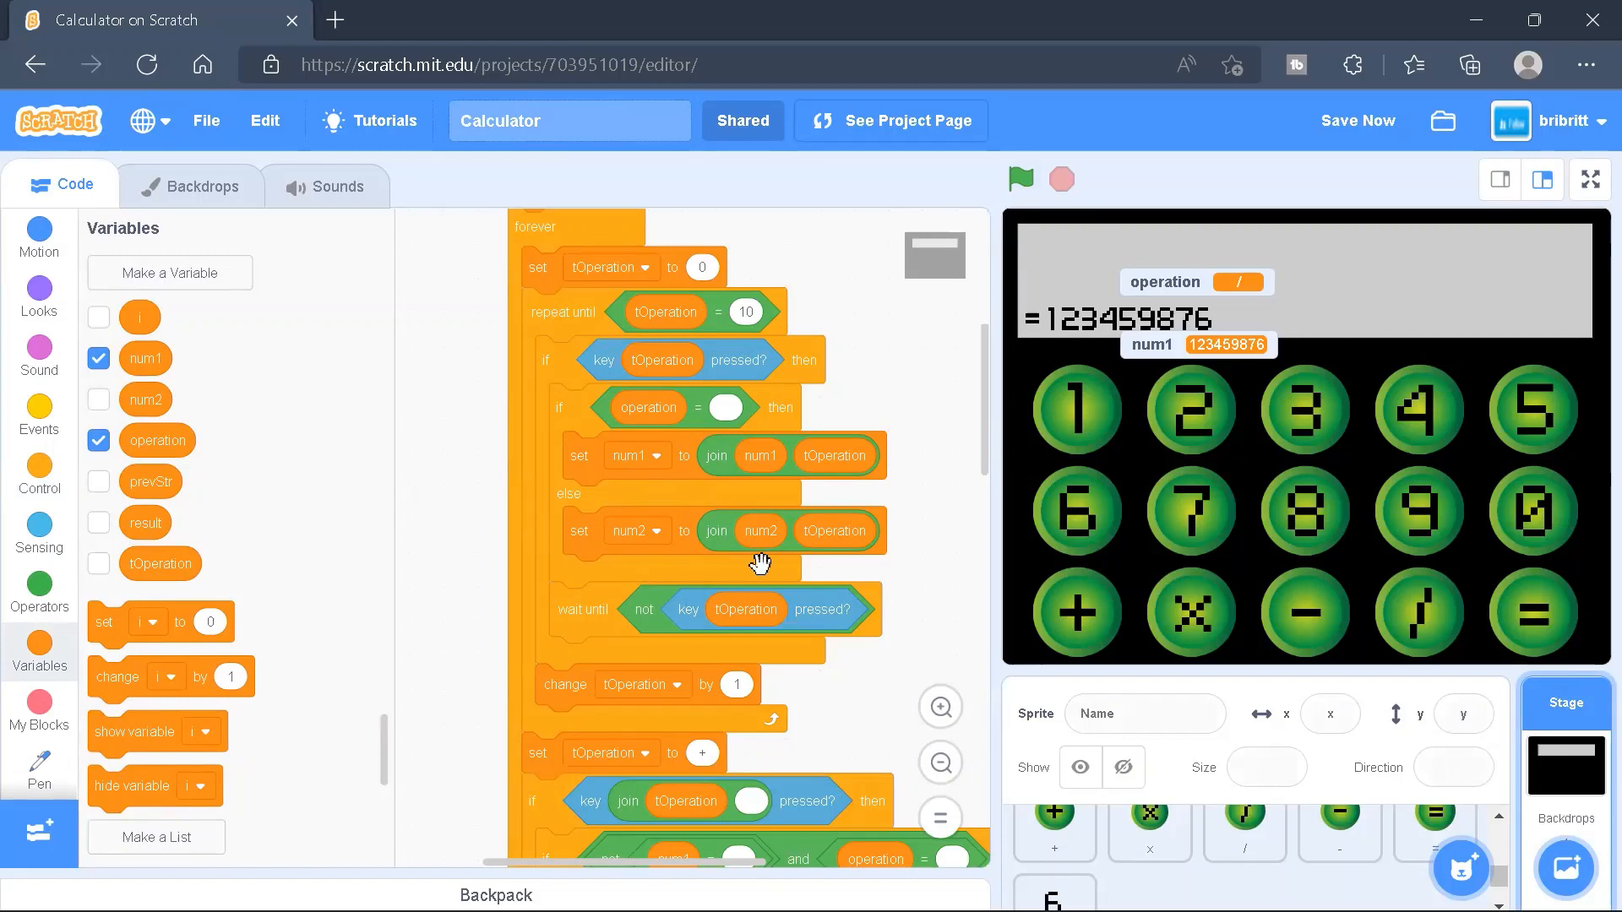
mouse_move(538, 590)
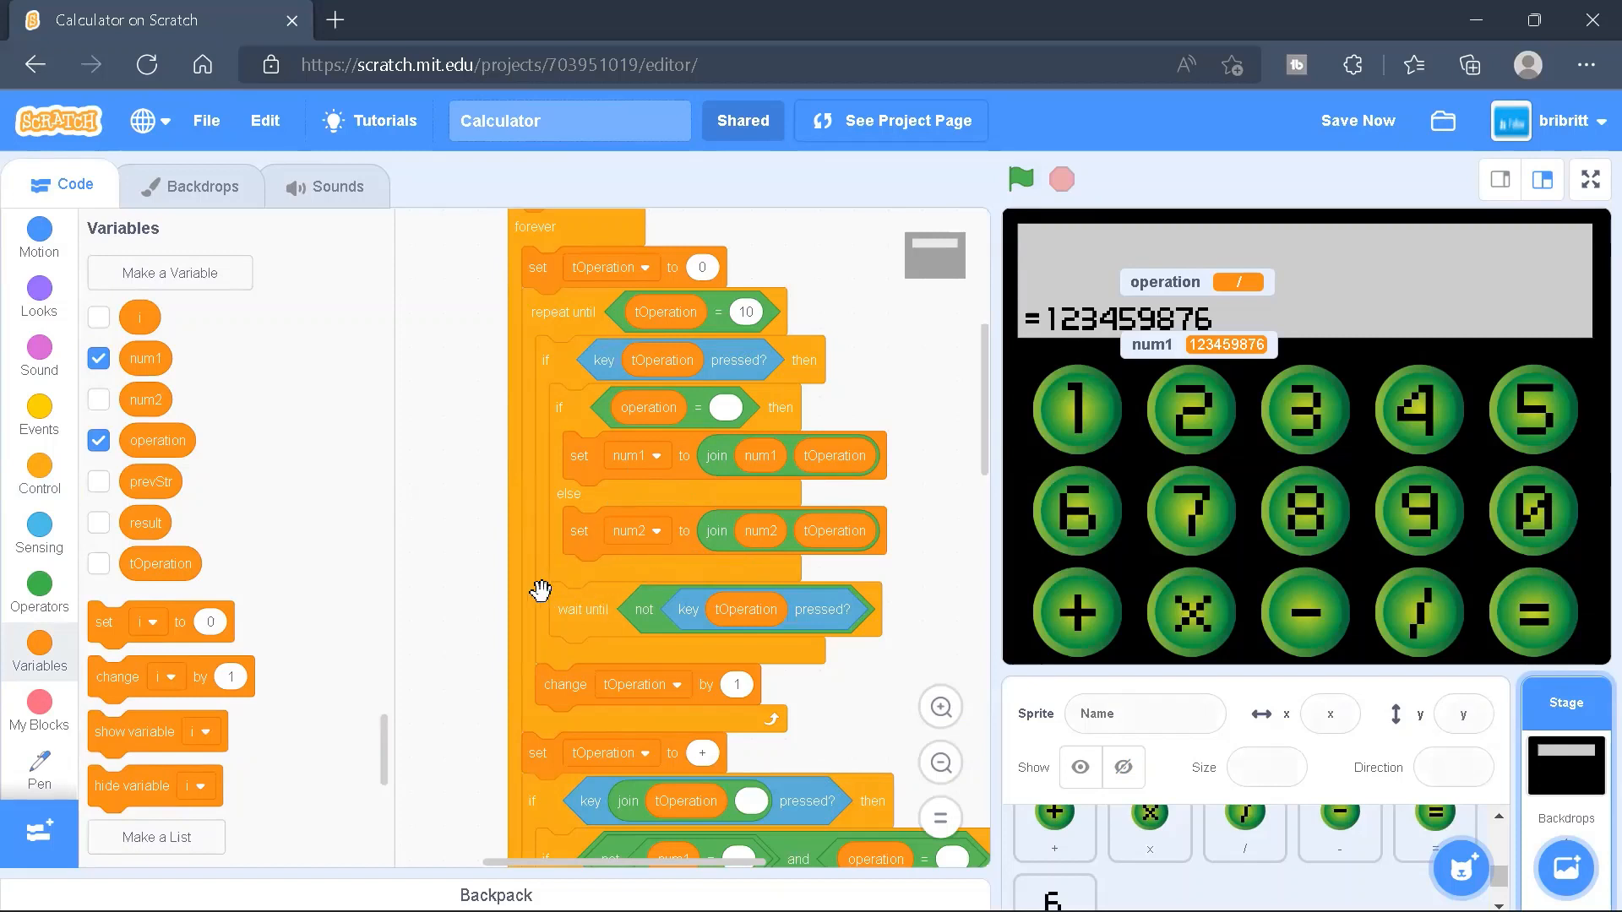
mouse_move(955, 486)
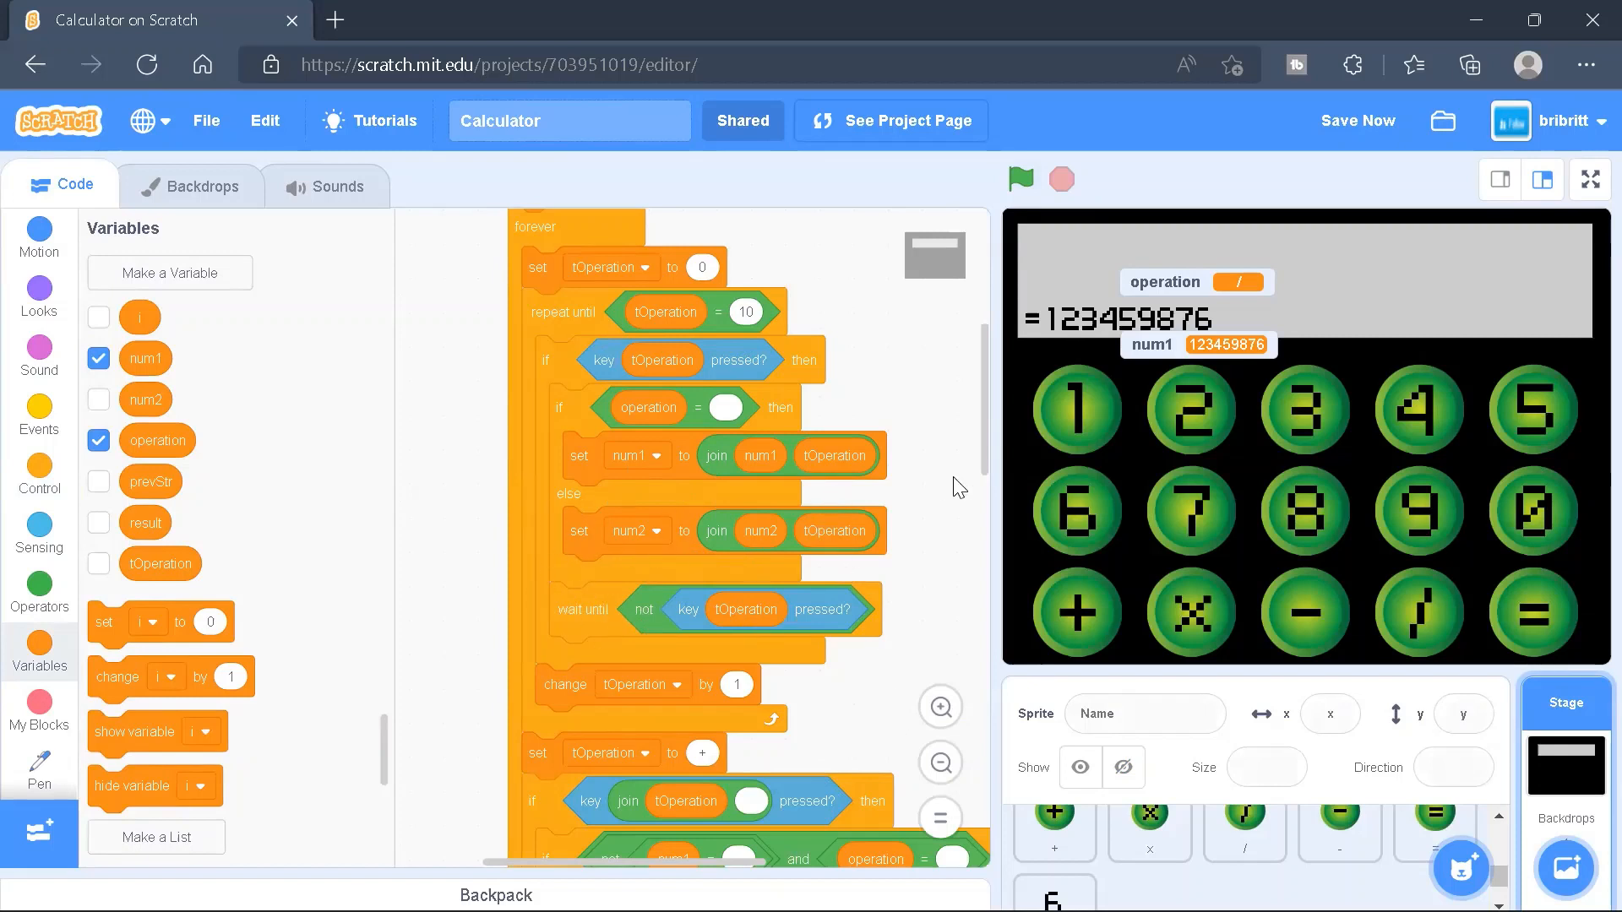
mouse_move(705, 466)
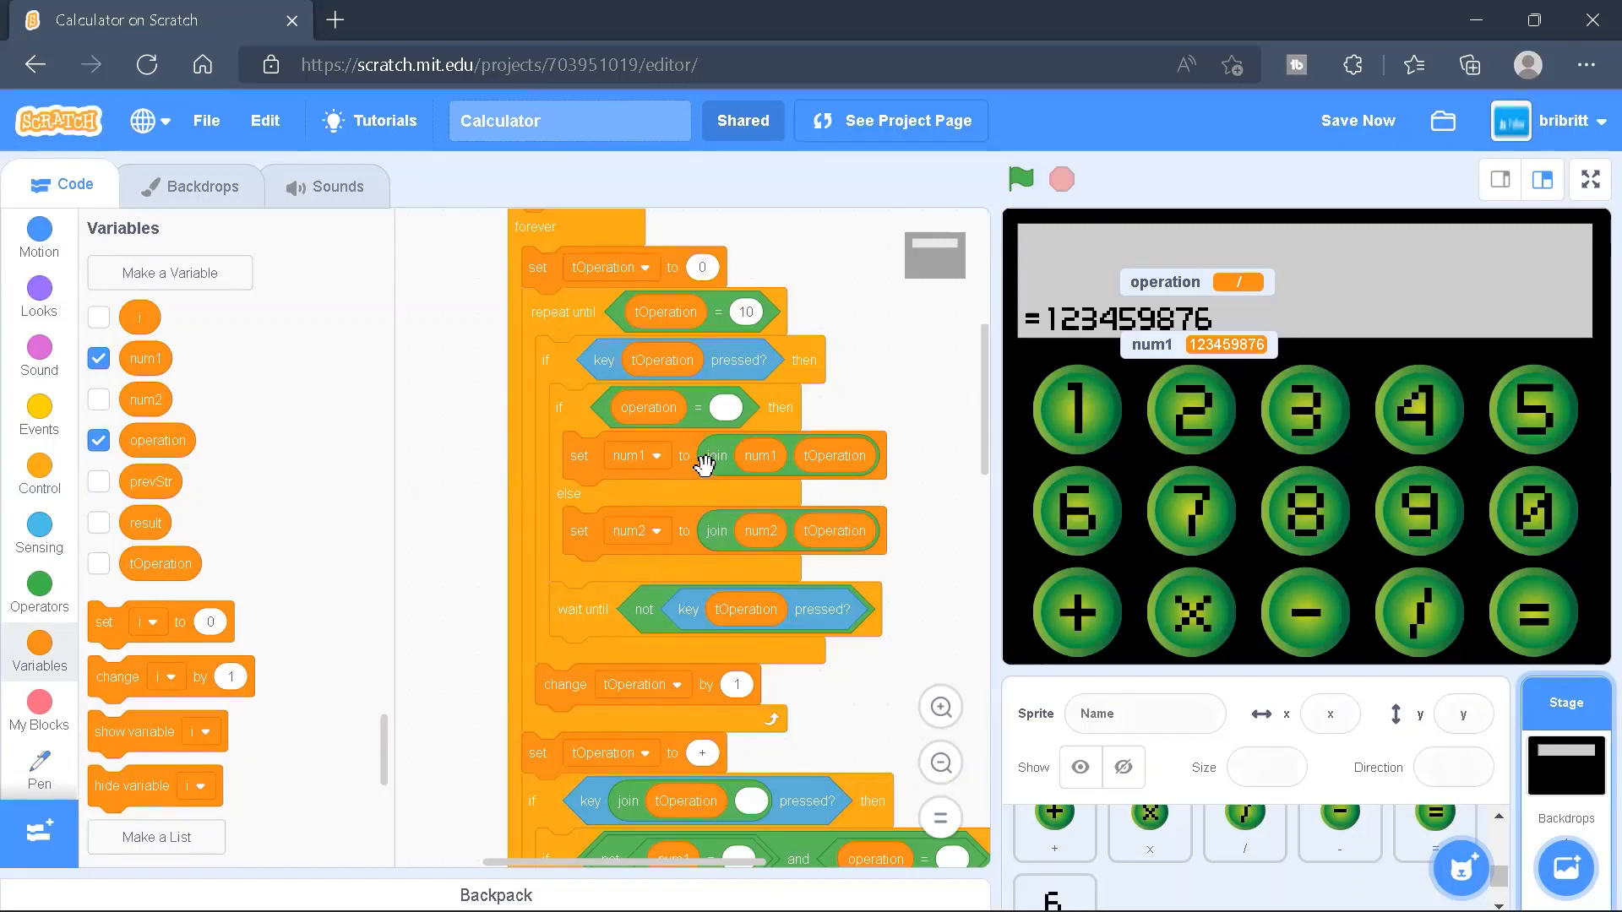
scroll("down", 3)
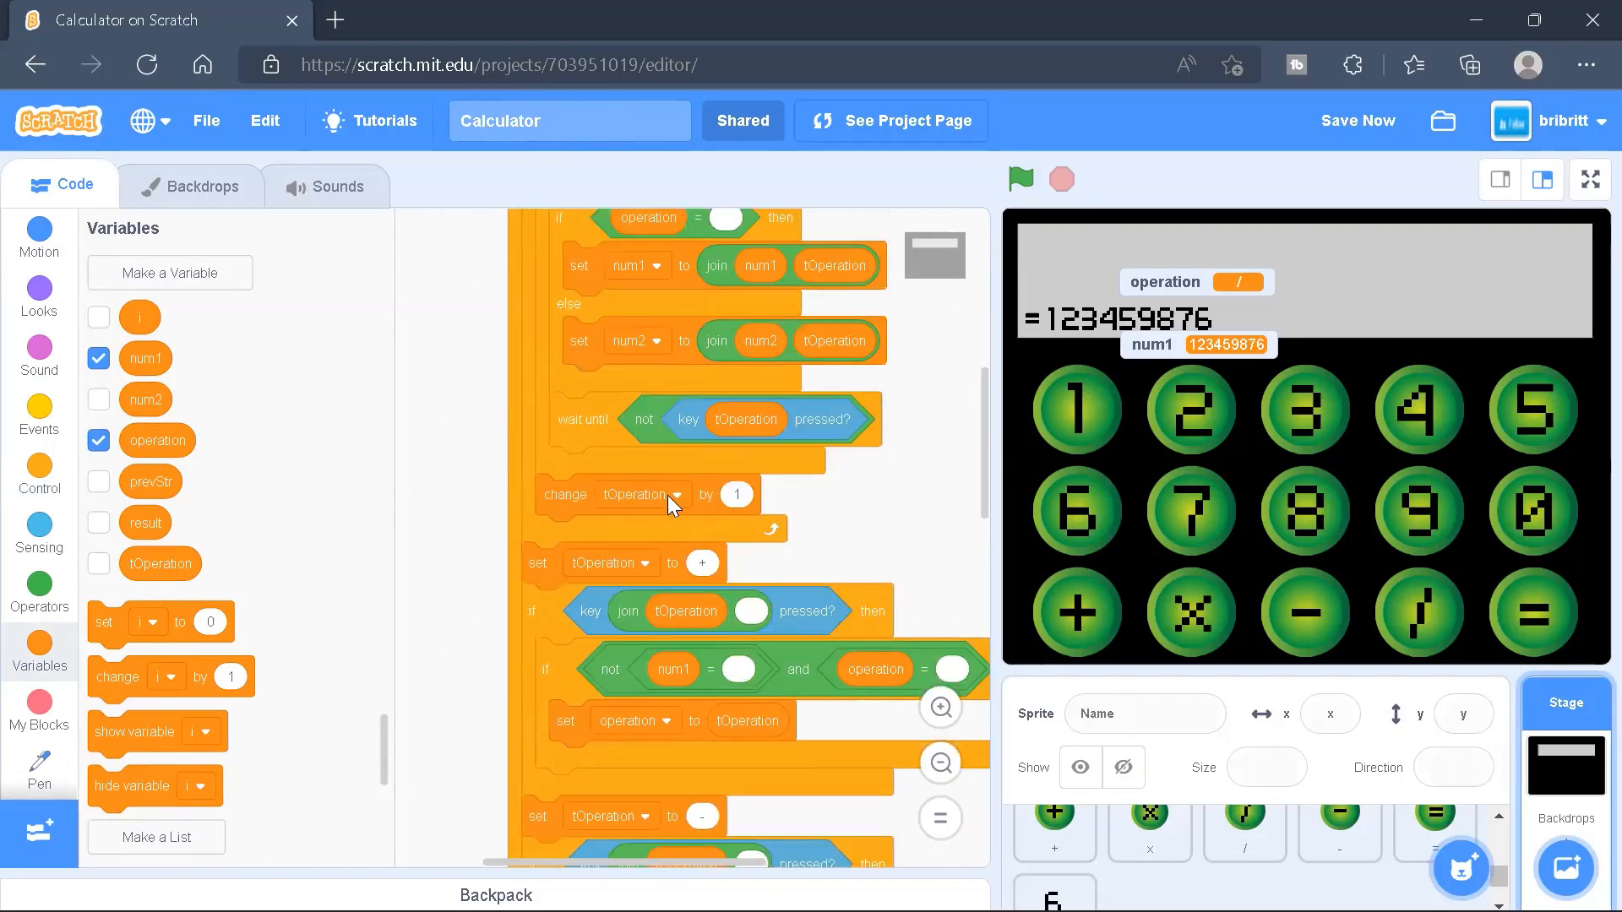
mouse_move(1241, 424)
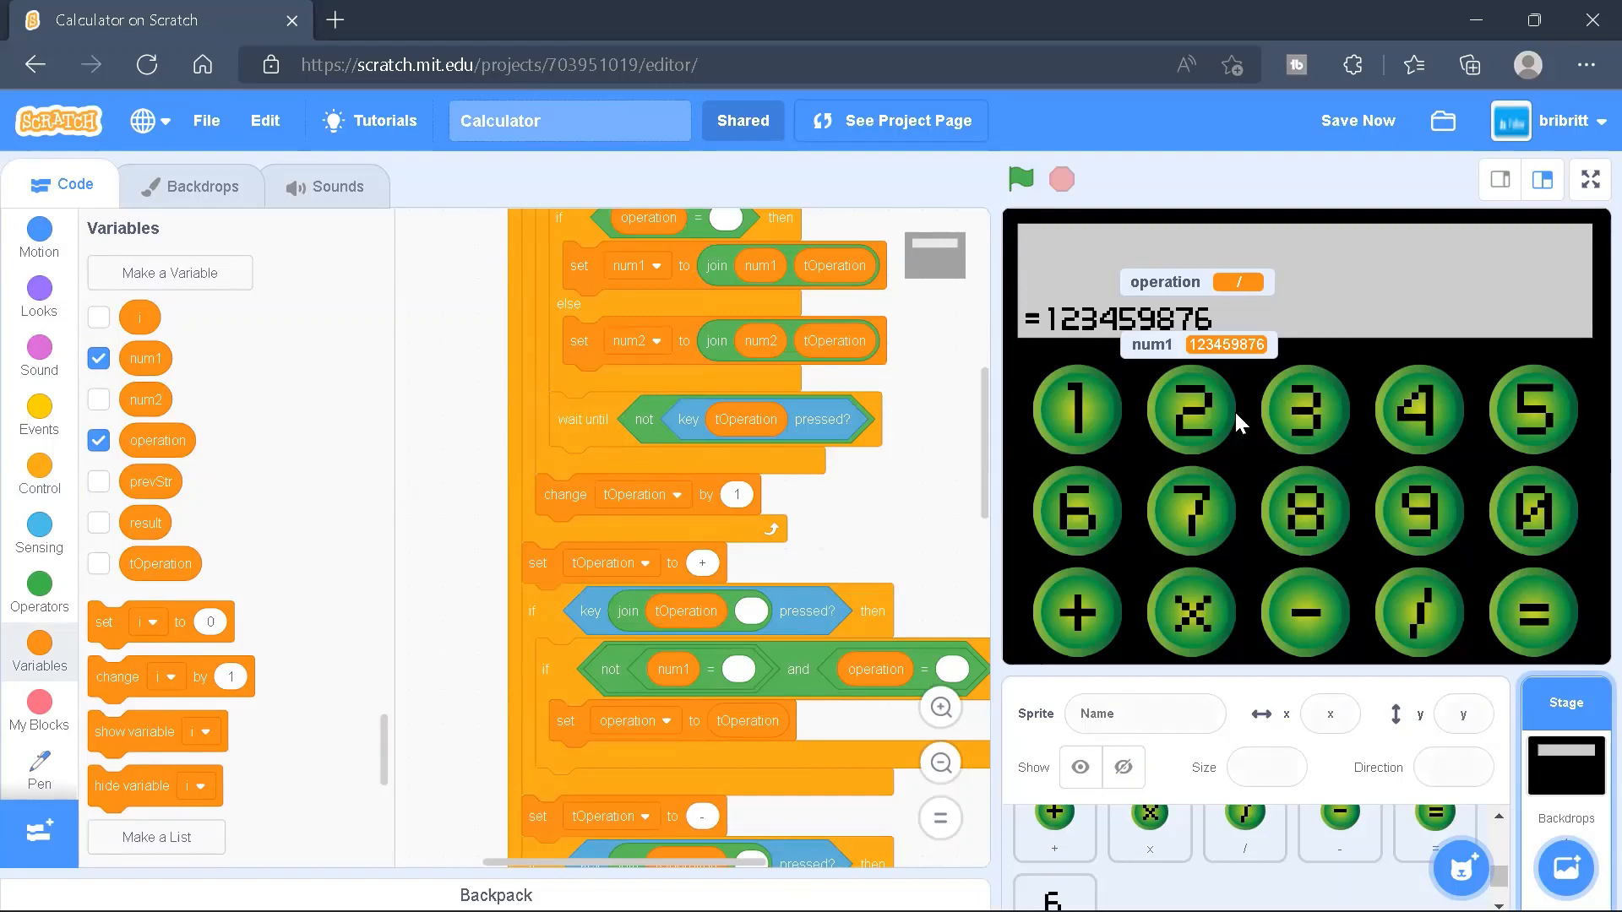
mouse_move(1051, 506)
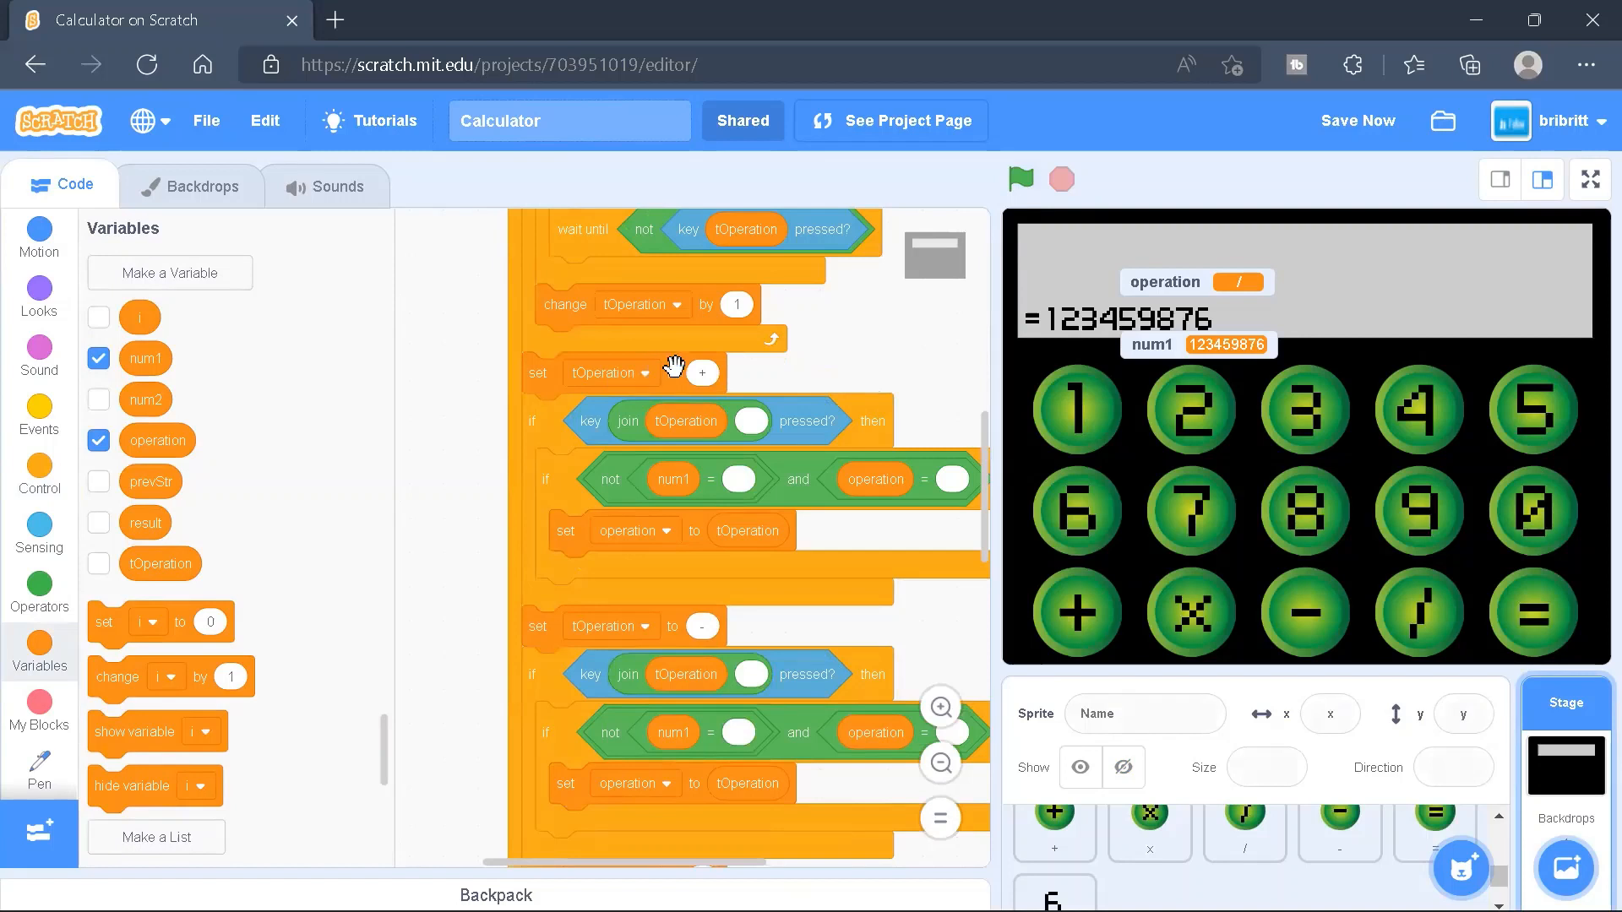
mouse_move(747, 445)
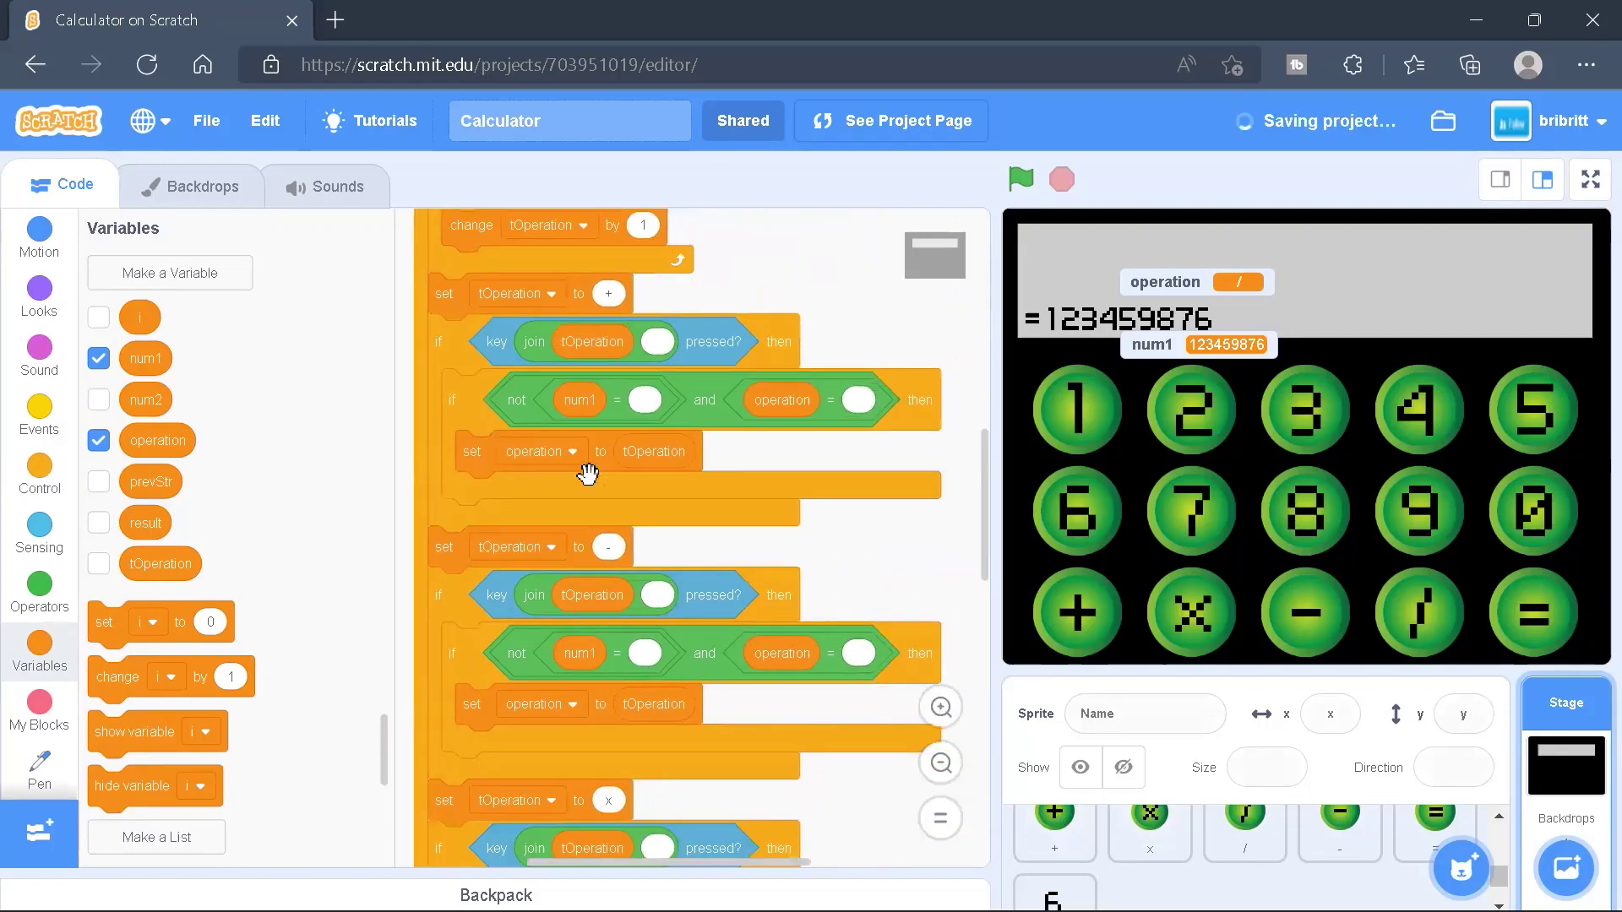
scroll("down", 3)
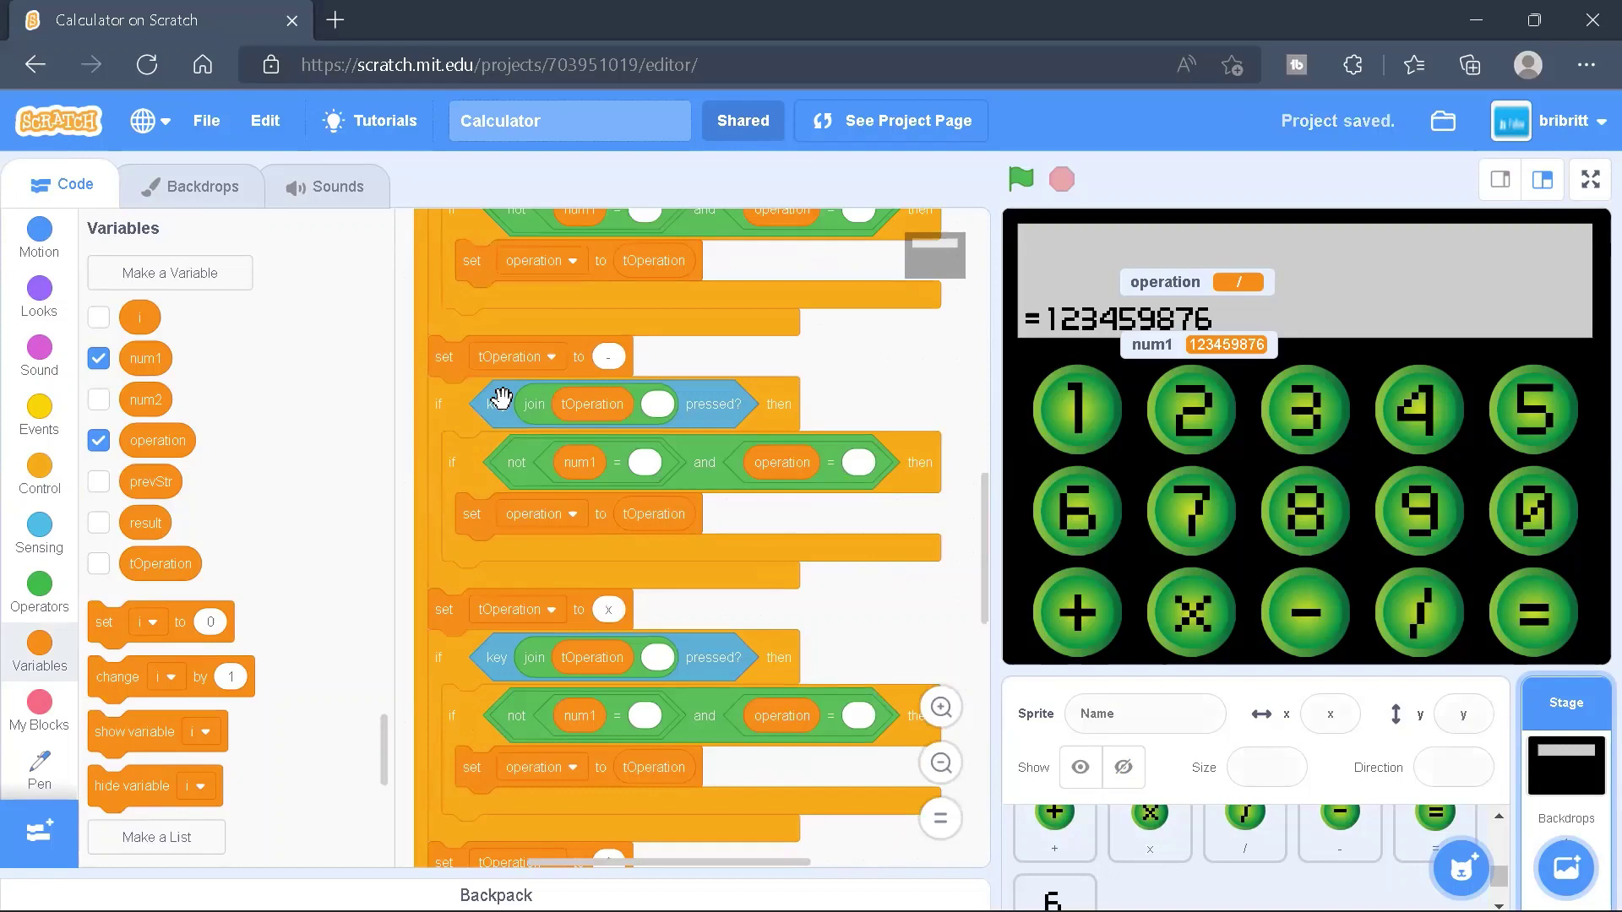
scroll("down", 3)
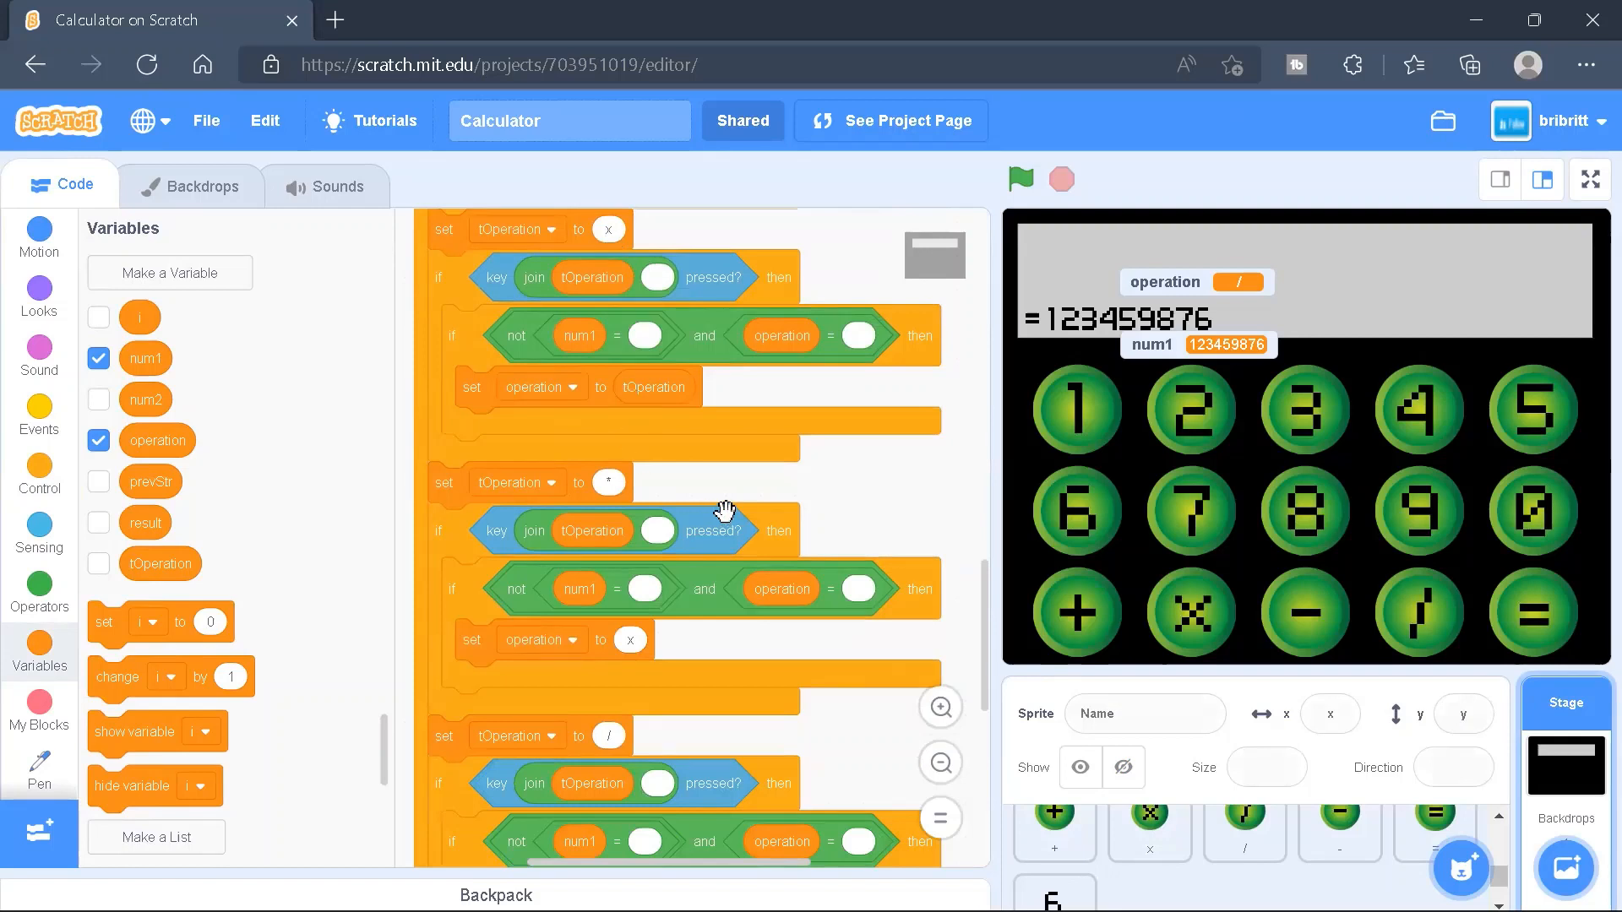
mouse_move(616, 487)
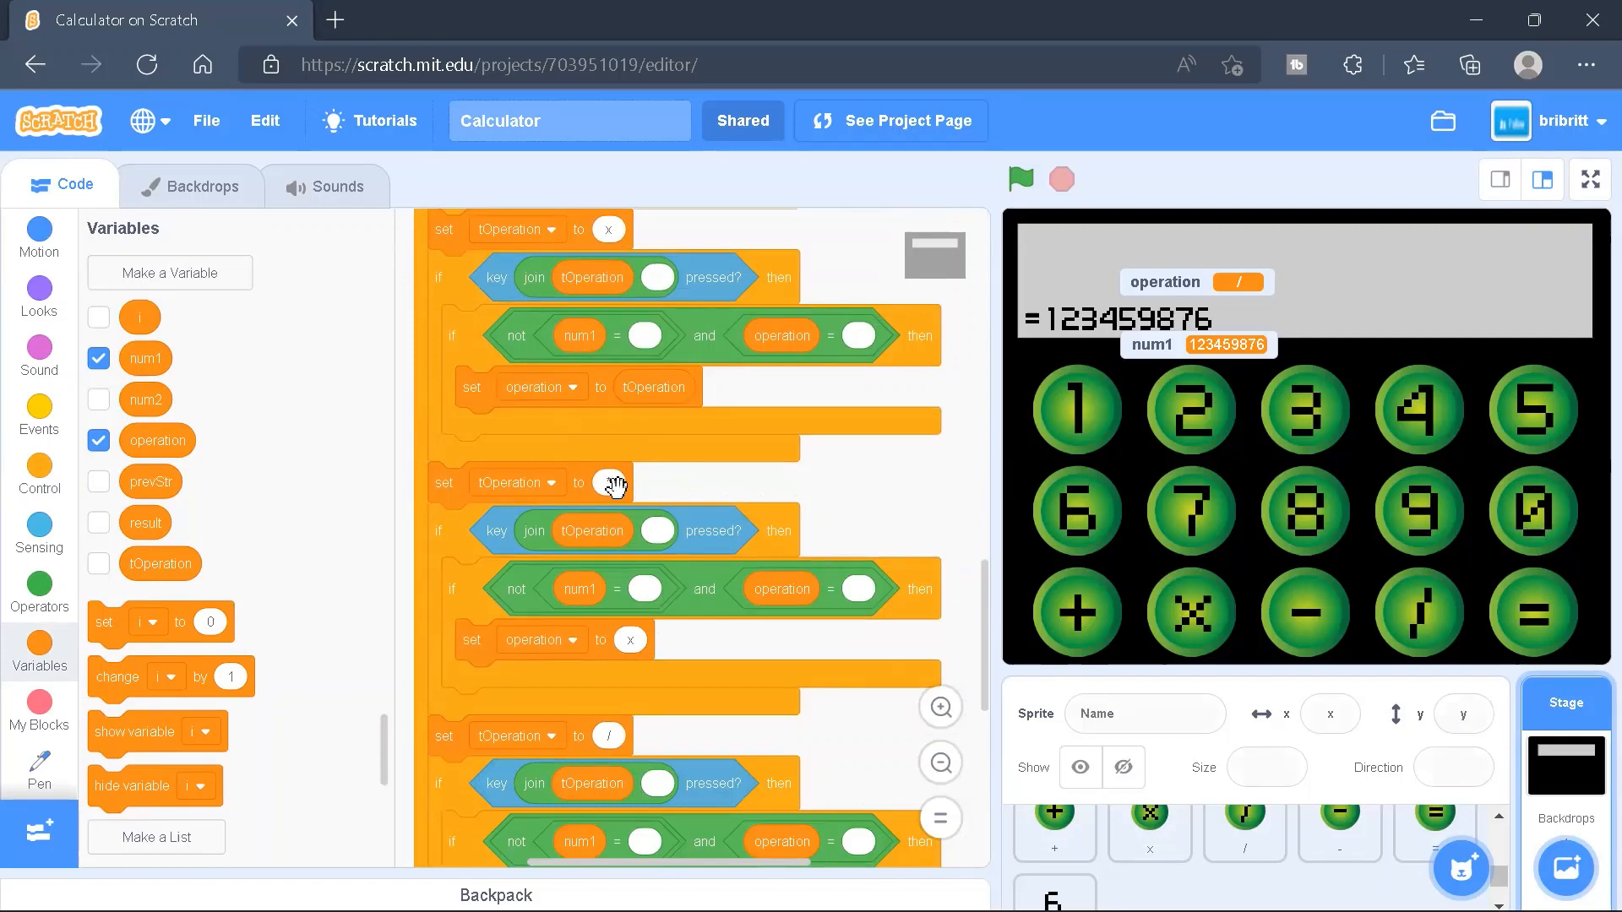
mouse_move(613, 479)
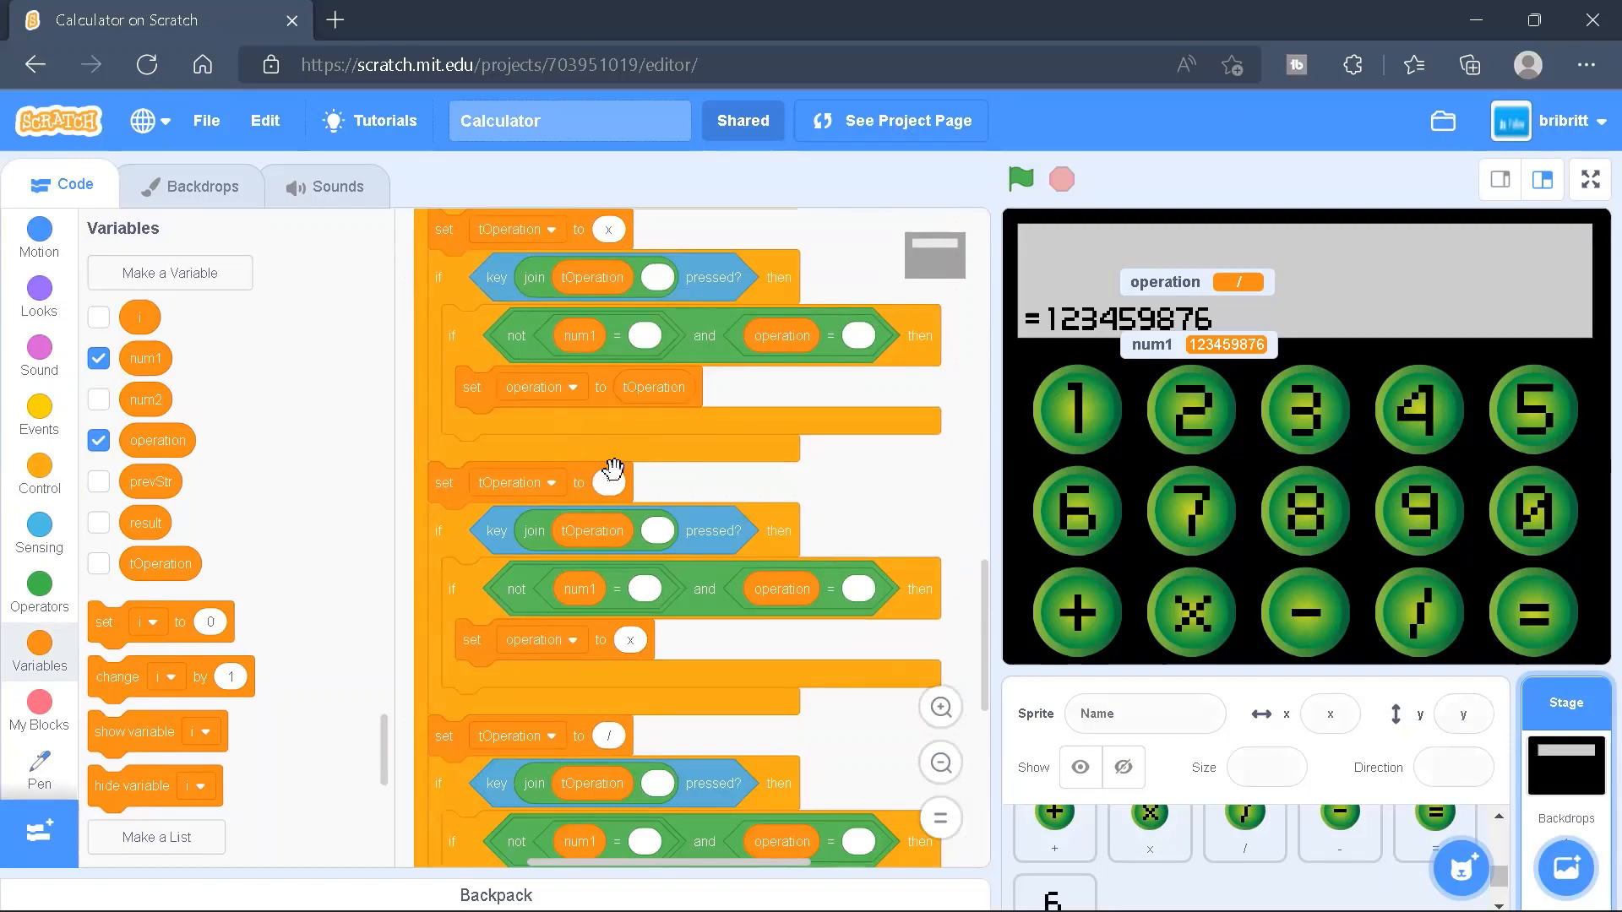
scroll("down", 3)
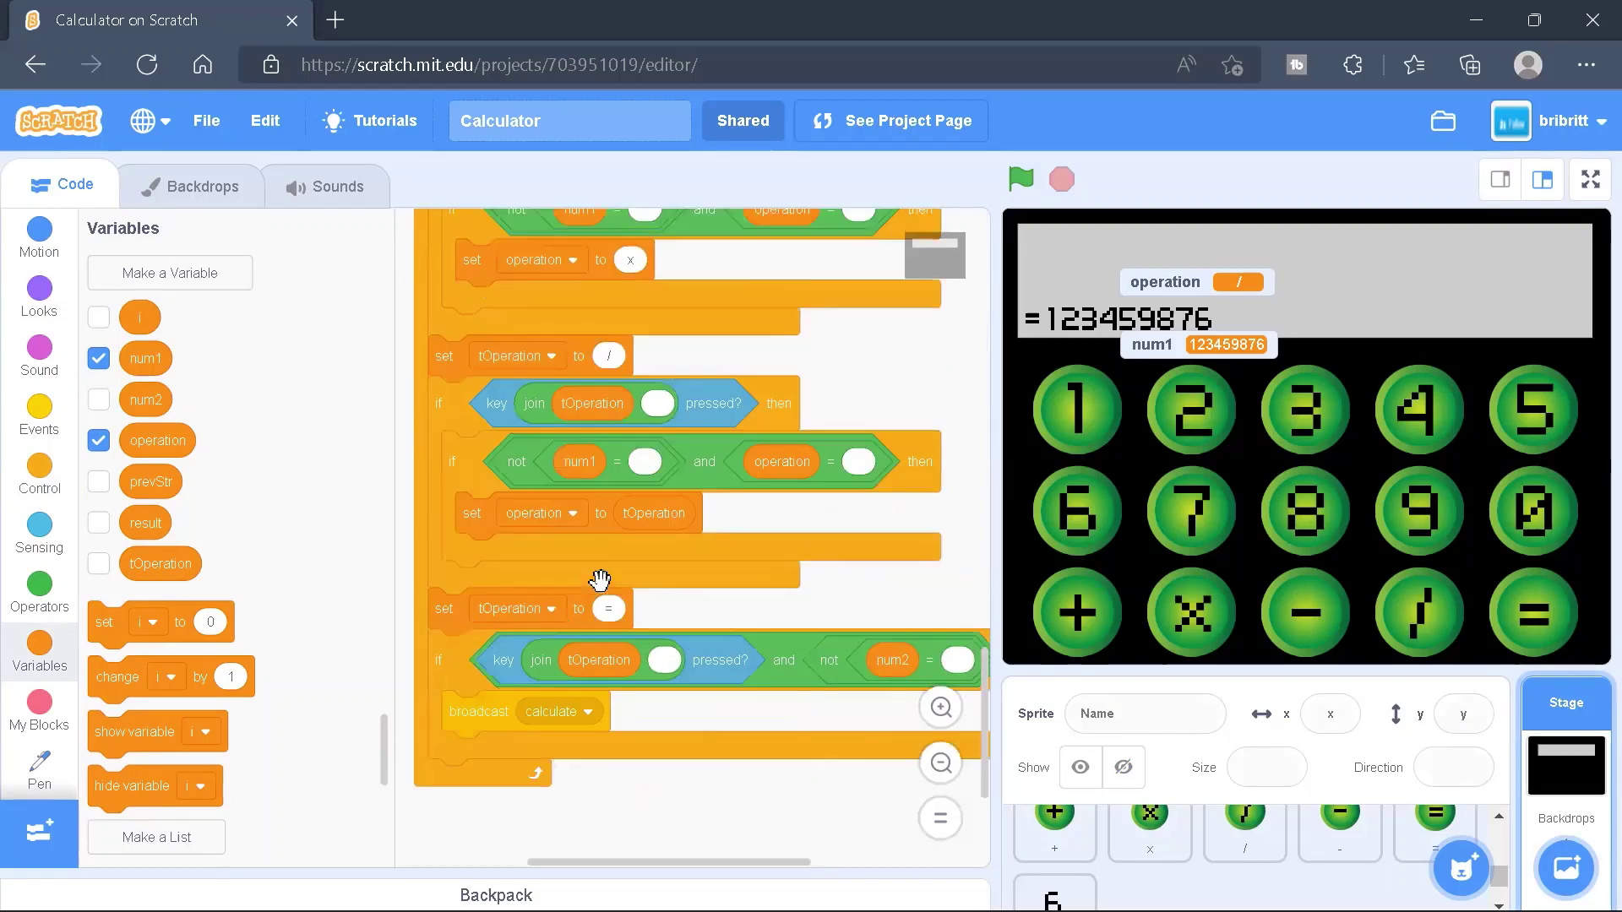
mouse_move(724, 610)
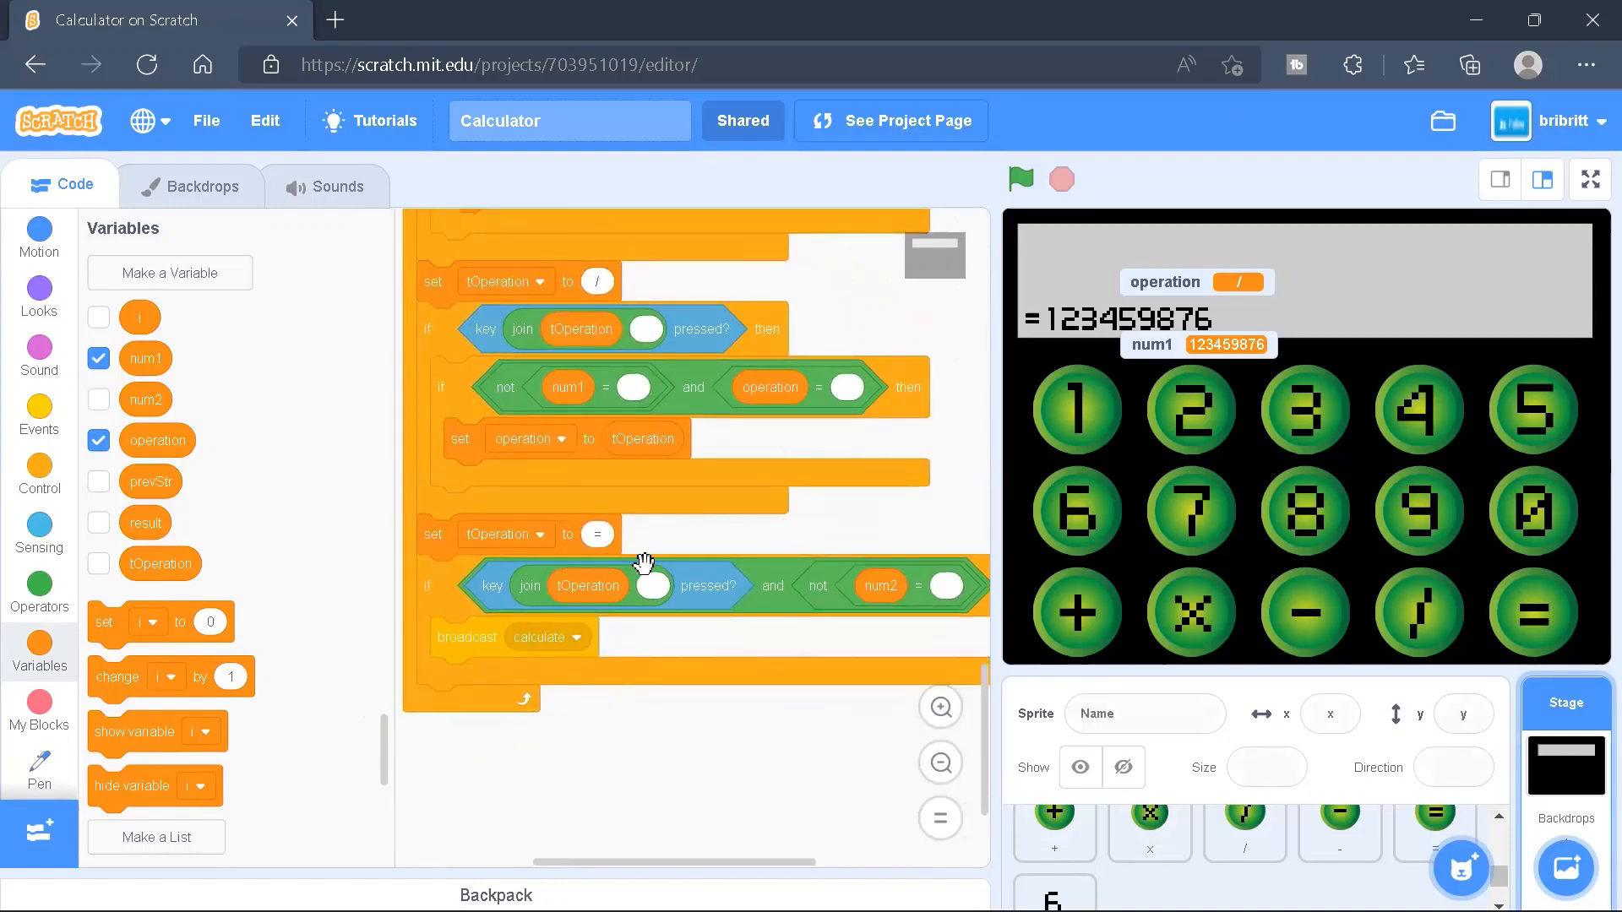
mouse_move(548, 563)
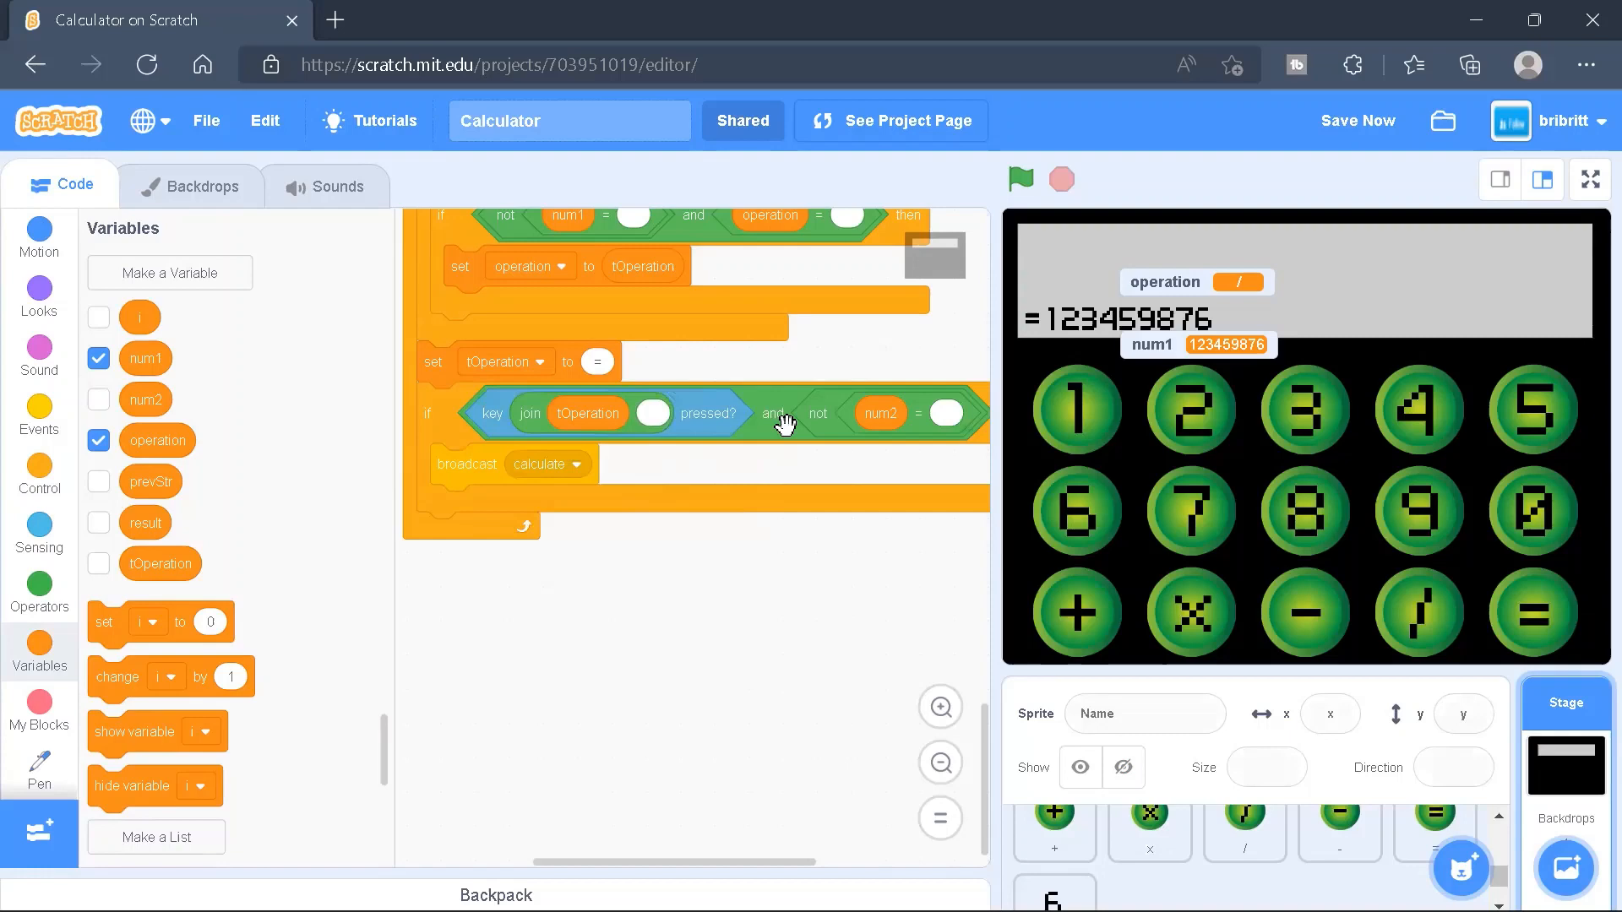
scroll("up", 3)
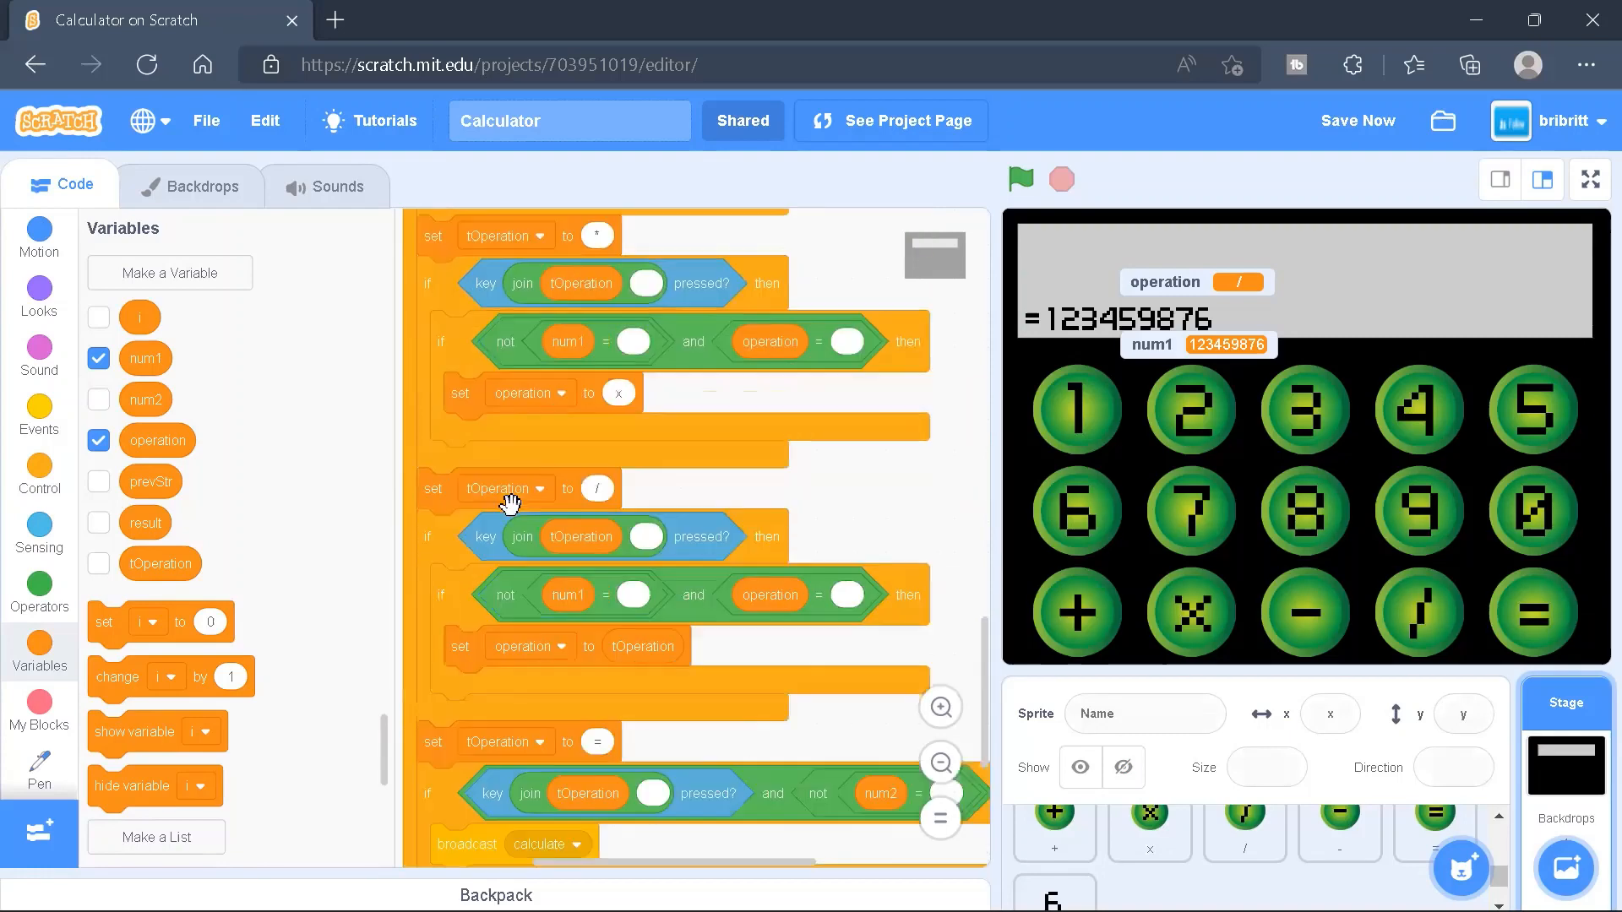